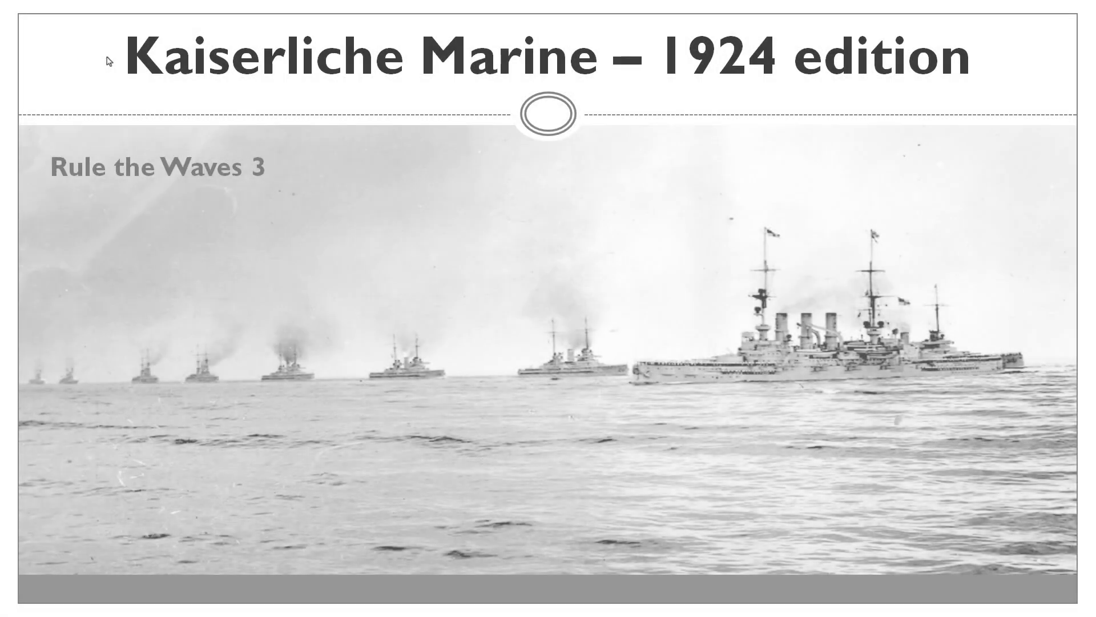
# Advance the slideshow to the 'Diplomatic situation of the German Empire' slide
pyautogui.press('Right')
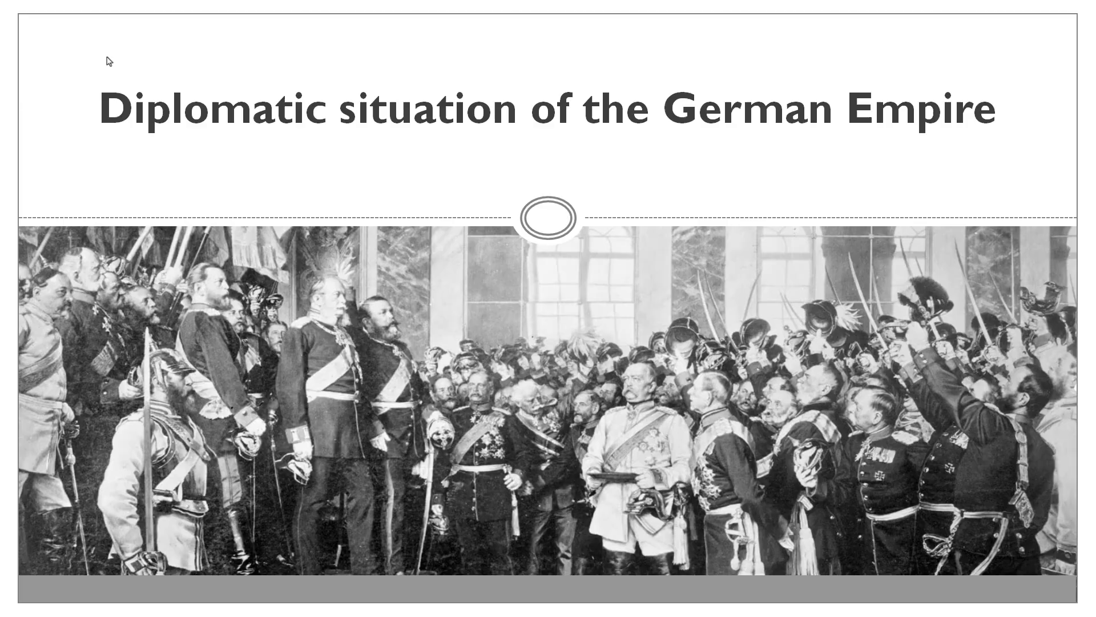
pyautogui.press('Right')
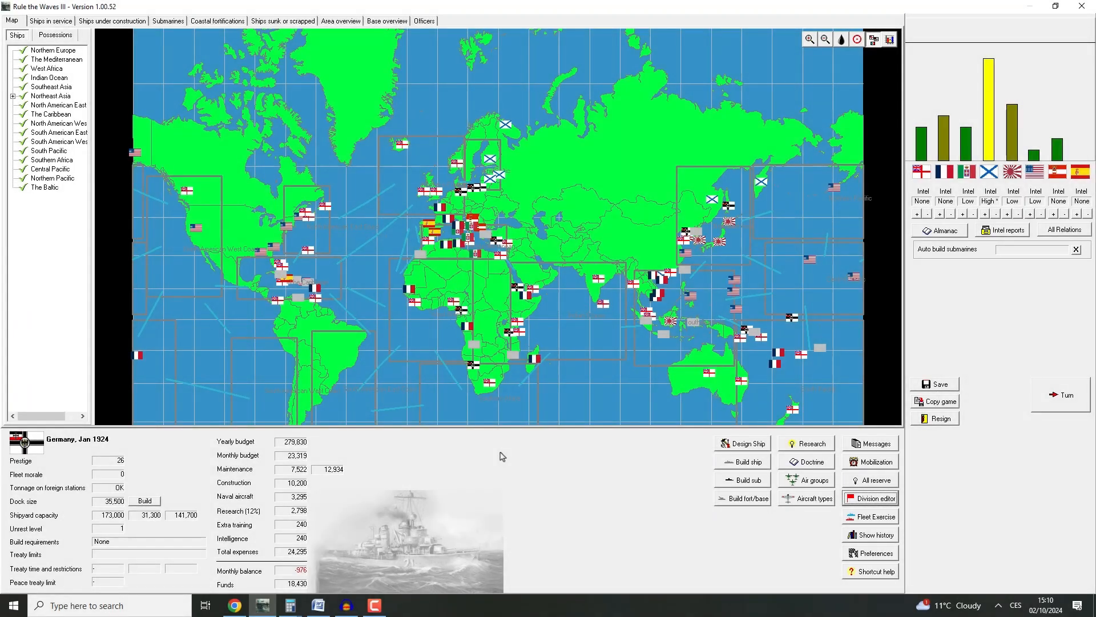
pyautogui.moveTo(1013, 73)
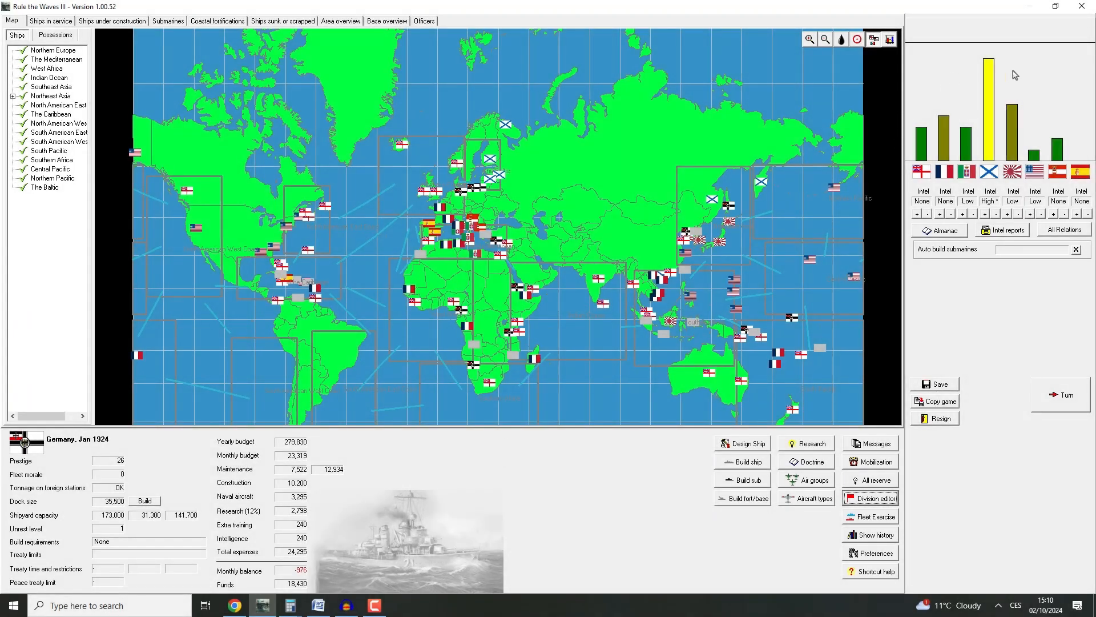
pyautogui.moveTo(598, 217)
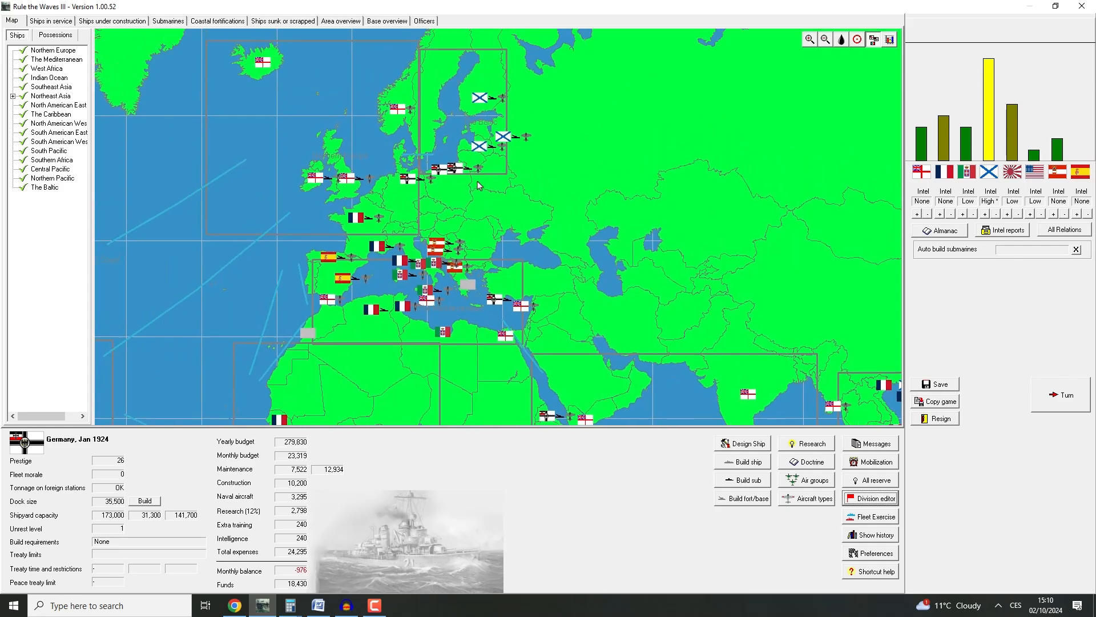
# Review construction projects, dropping acceleration on Friedrich Wilhelm II's rebuild to 8 months at 1,557 monthly
pyautogui.click(55, 19)
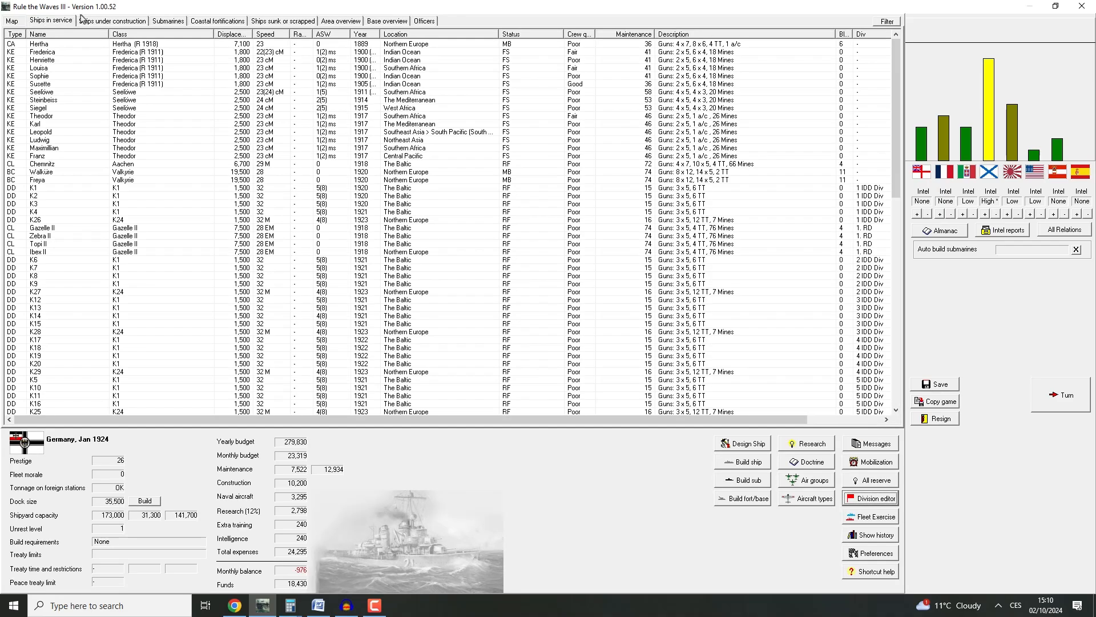
pyautogui.click(108, 21)
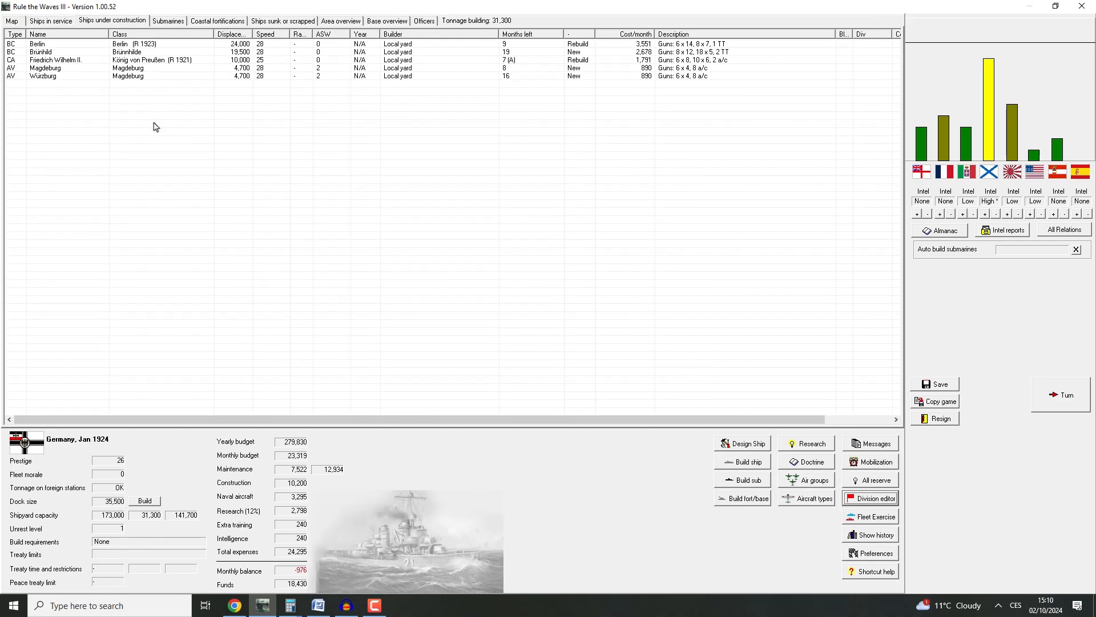
pyautogui.moveTo(144, 54)
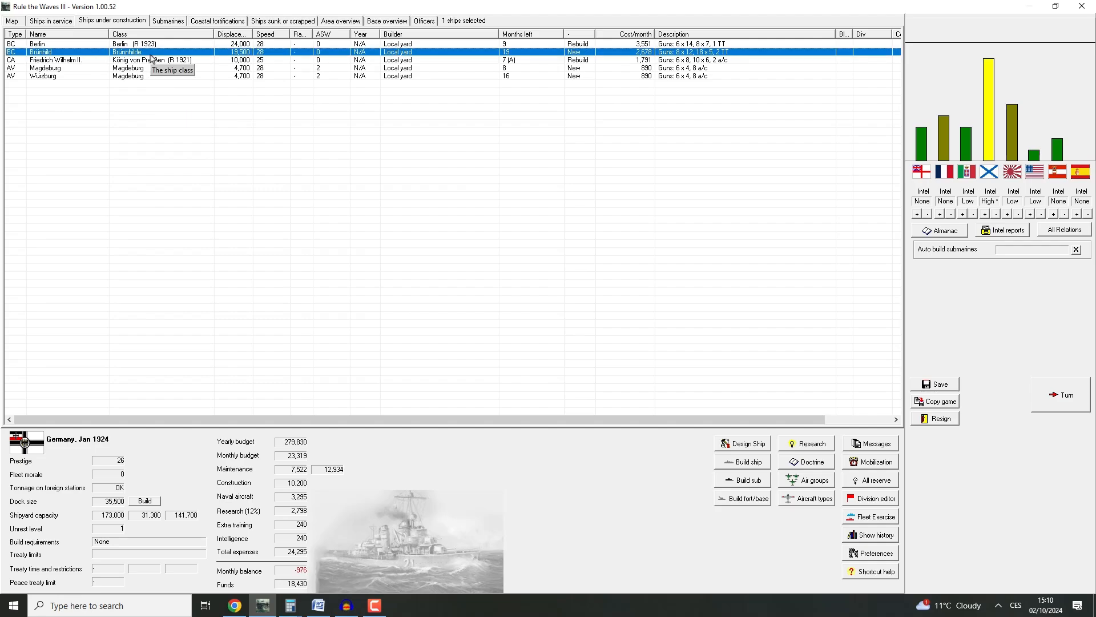
pyautogui.moveTo(35, 84)
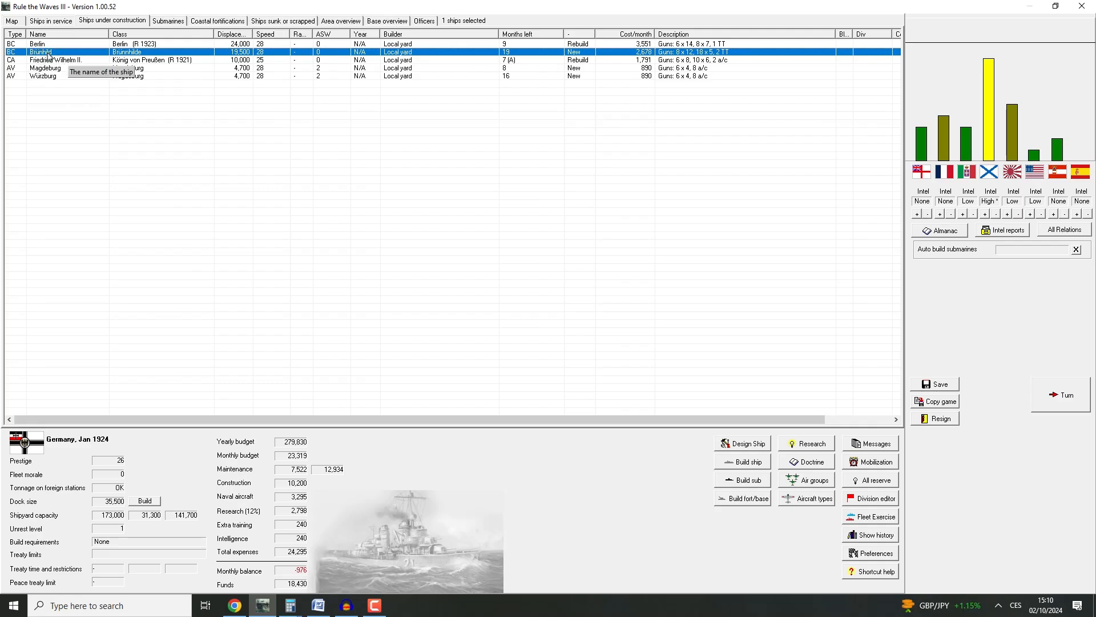
pyautogui.click(55, 59)
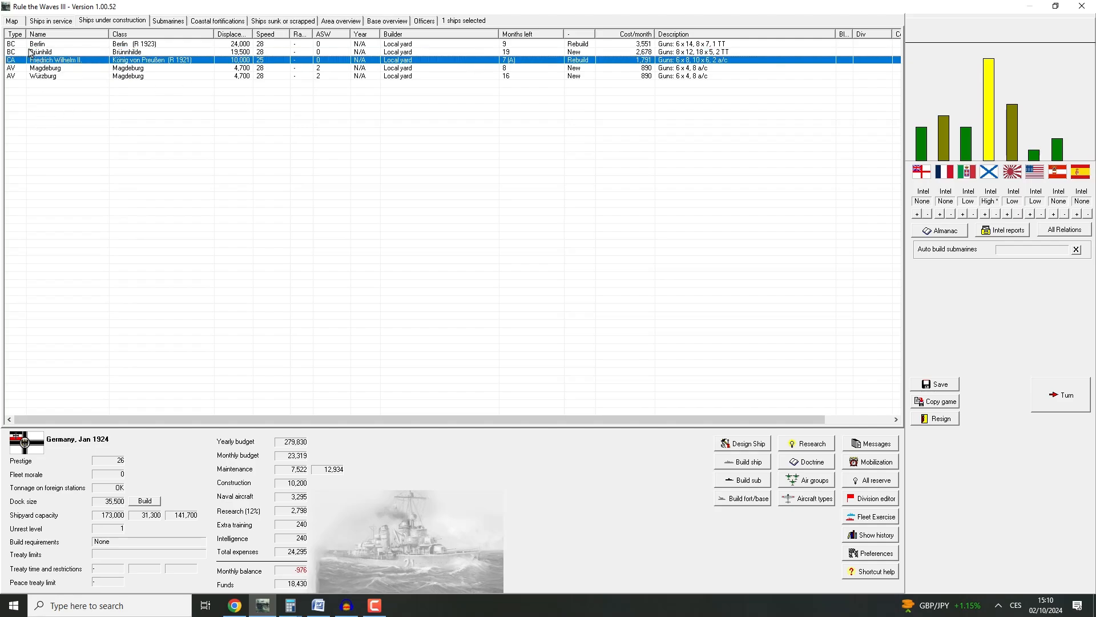
pyautogui.moveTo(149, 83)
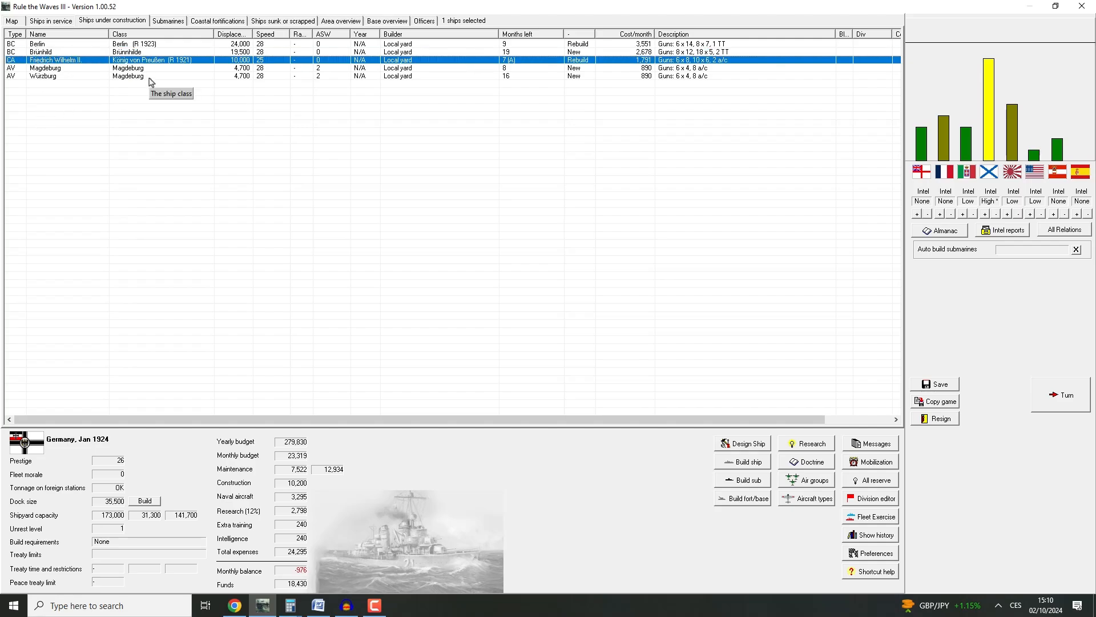
pyautogui.click(43, 77)
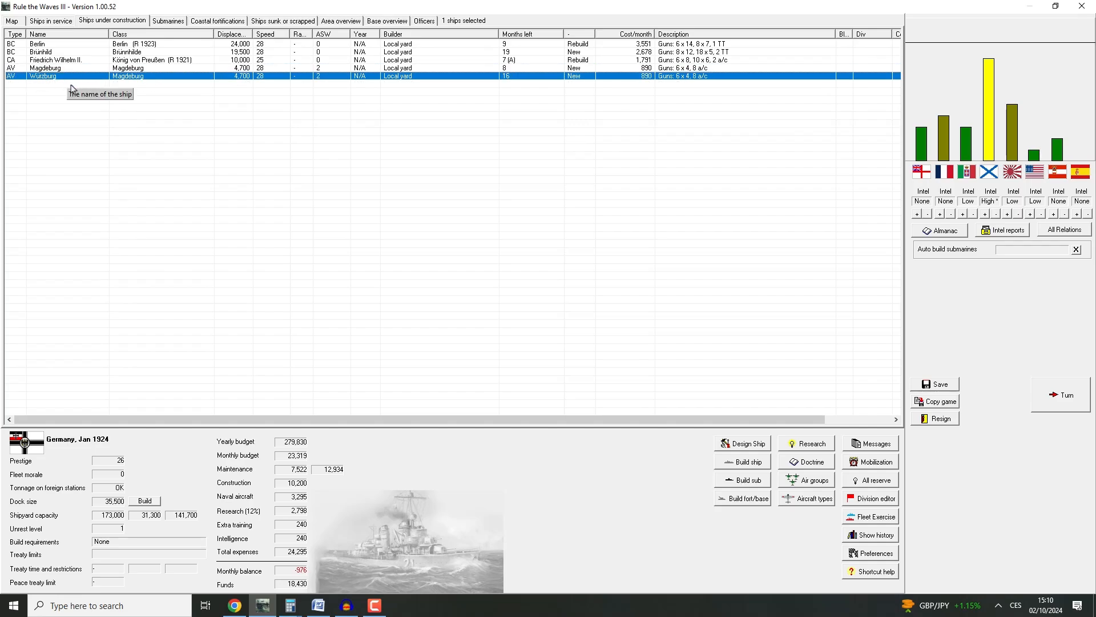
pyautogui.moveTo(121, 103)
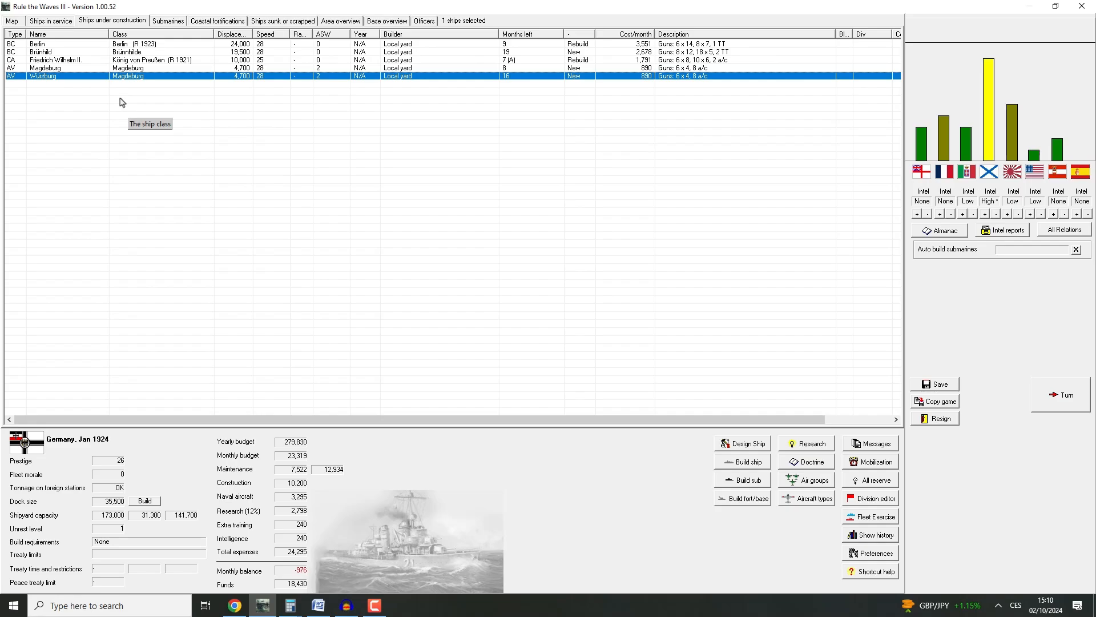
pyautogui.moveTo(518, 71)
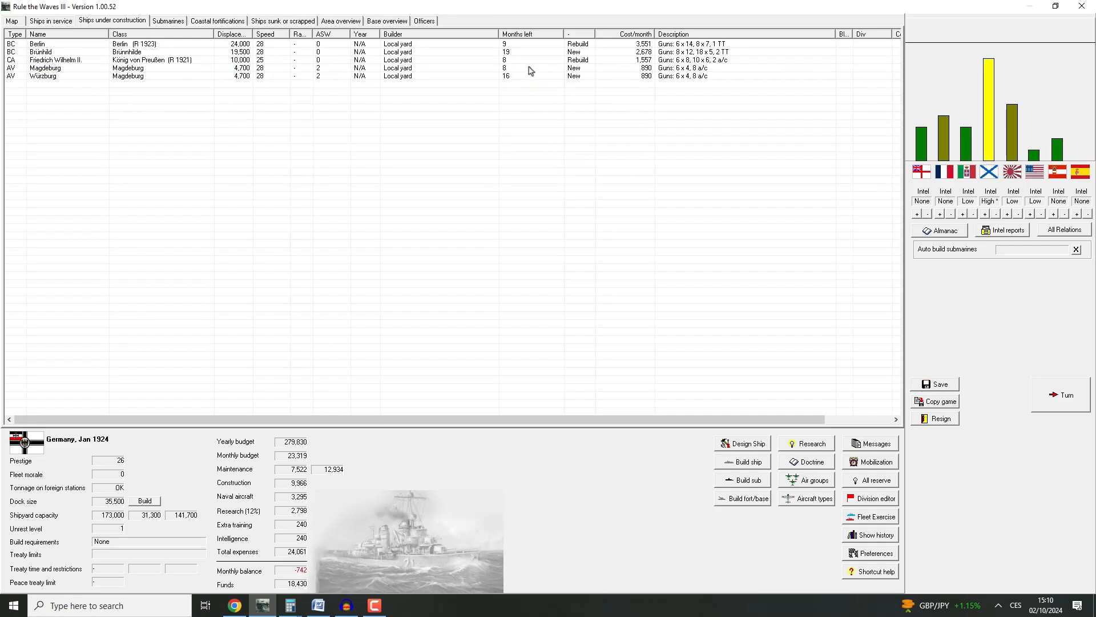
pyautogui.click(63, 59)
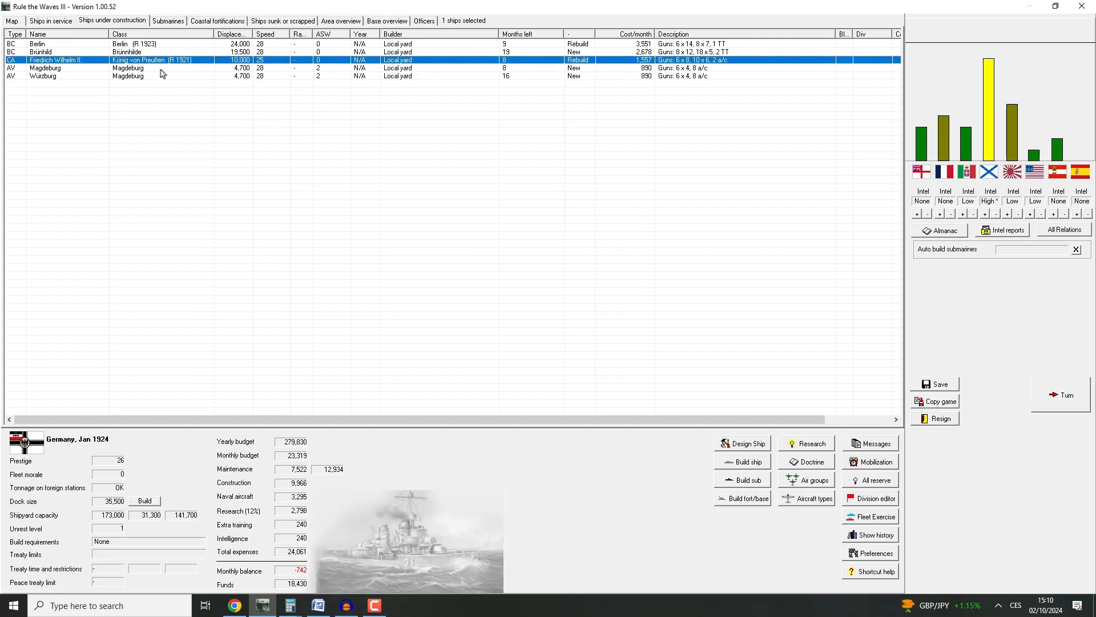
pyautogui.moveTo(76, 69)
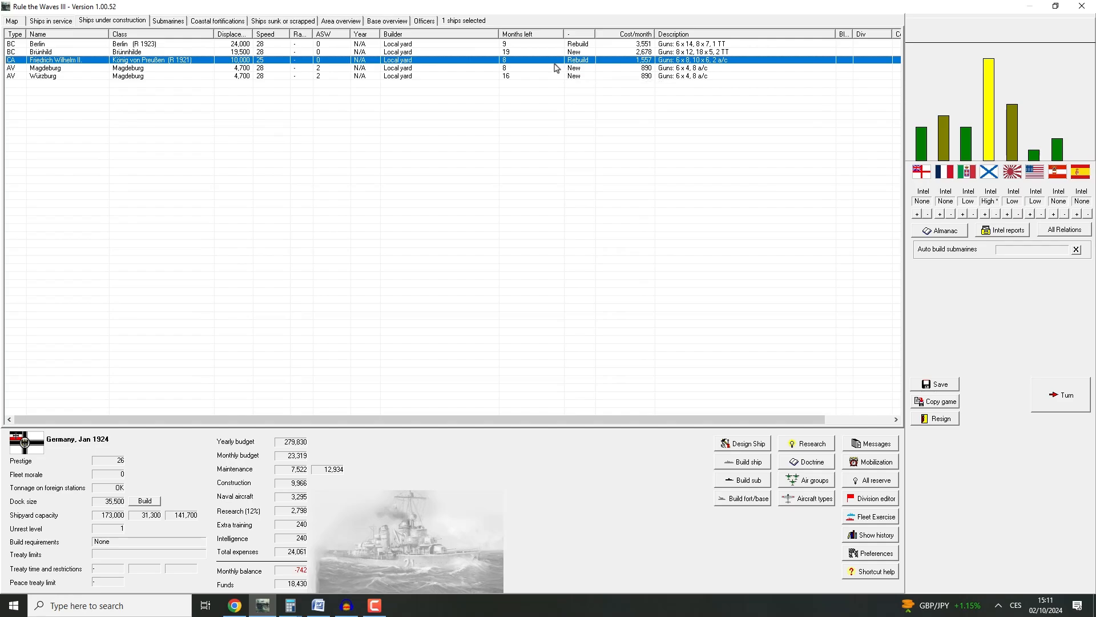
pyautogui.click(34, 47)
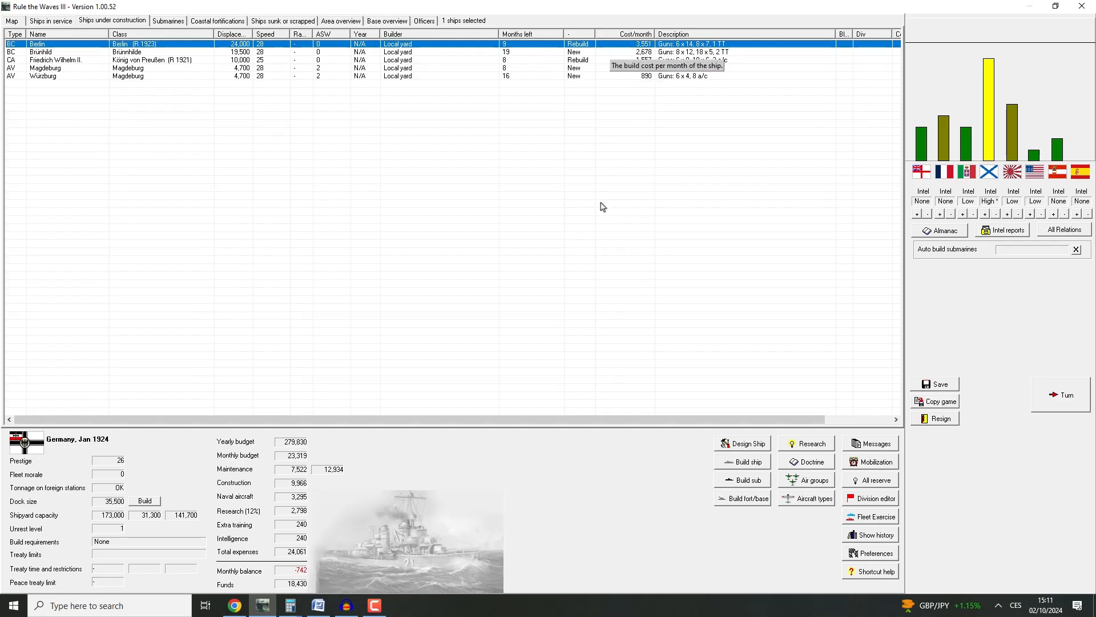
pyautogui.moveTo(484, 93)
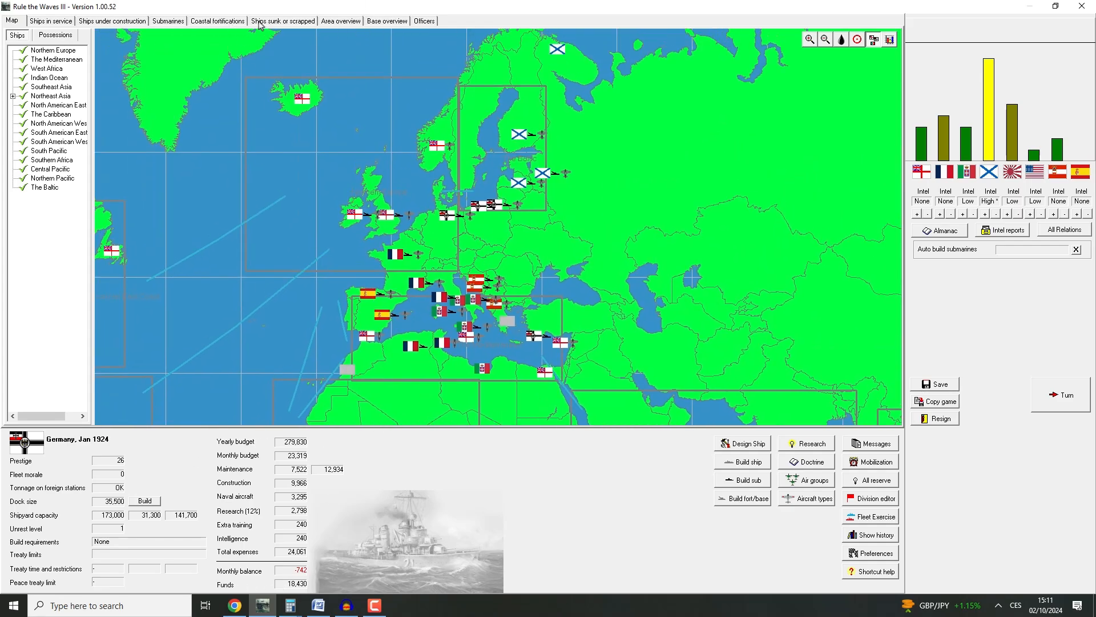
# Inspect submarine U-206 in the roster, then end the month from the map
pyautogui.click(165, 21)
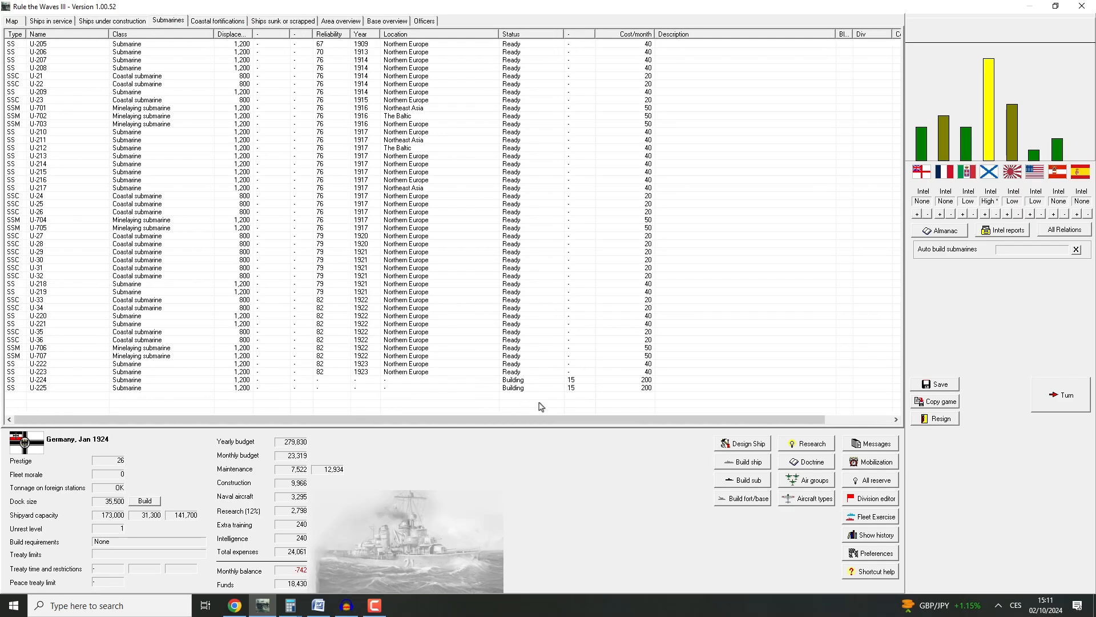
pyautogui.moveTo(338, 110)
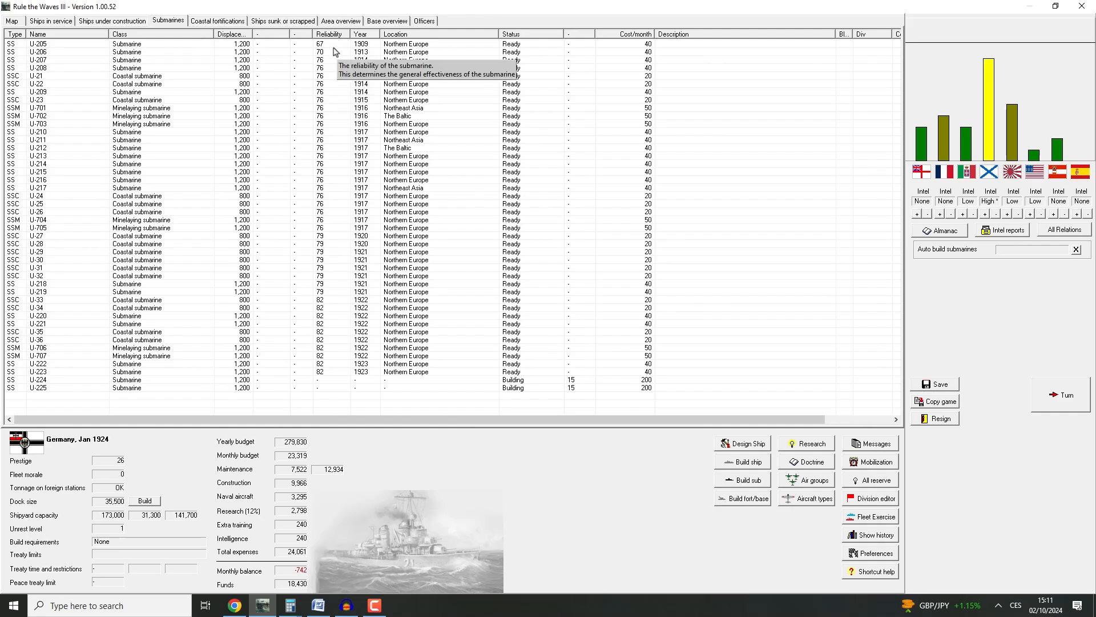
pyautogui.click(40, 51)
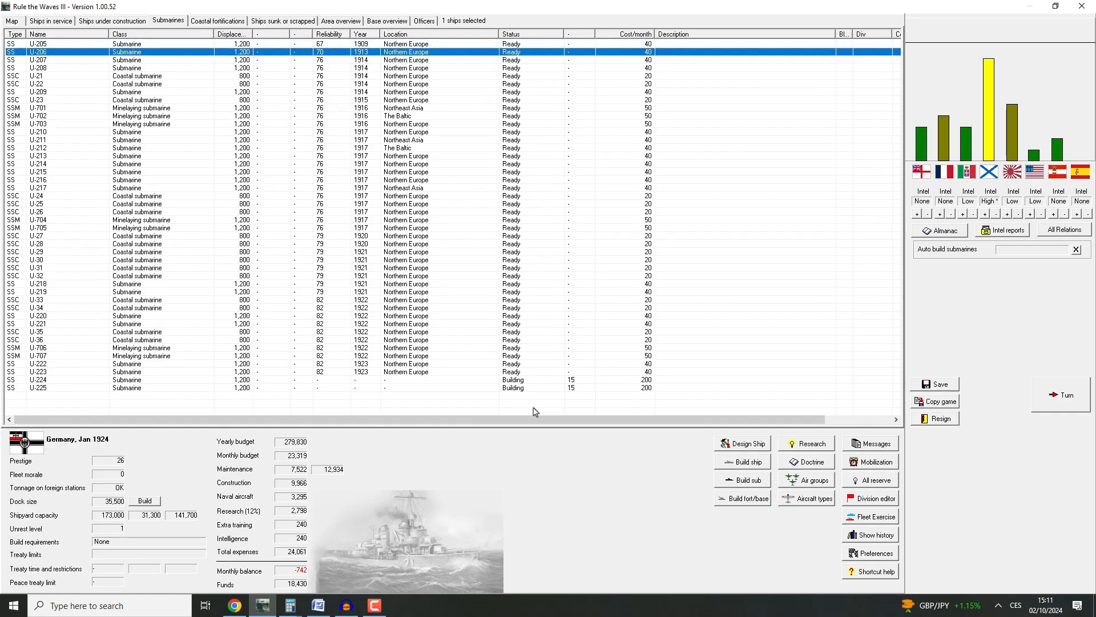
pyautogui.click(9, 21)
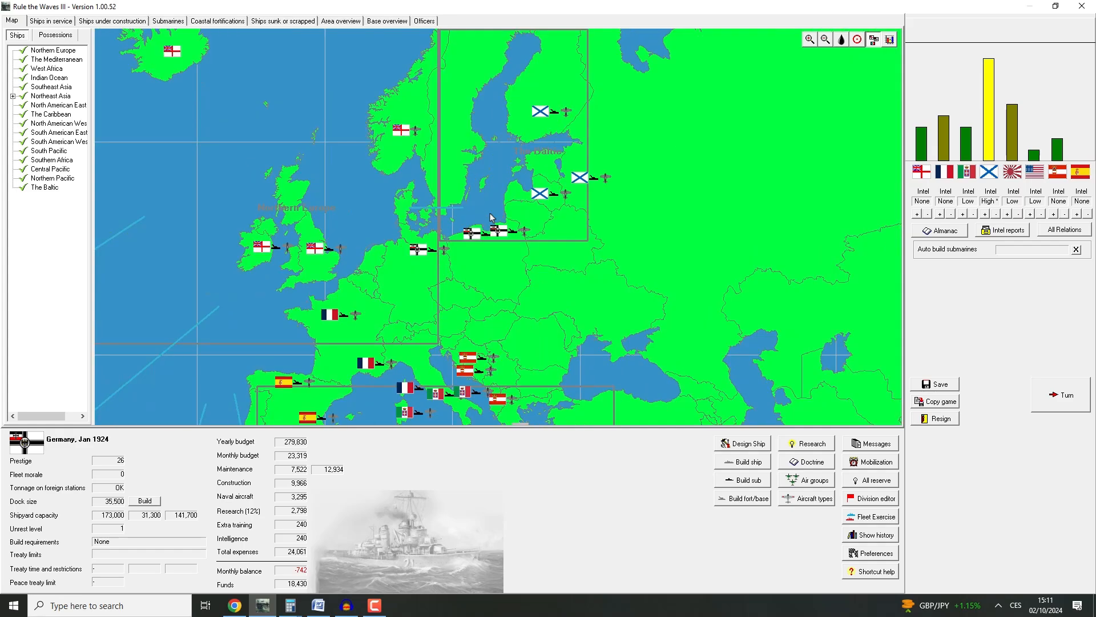
pyautogui.moveTo(803, 151)
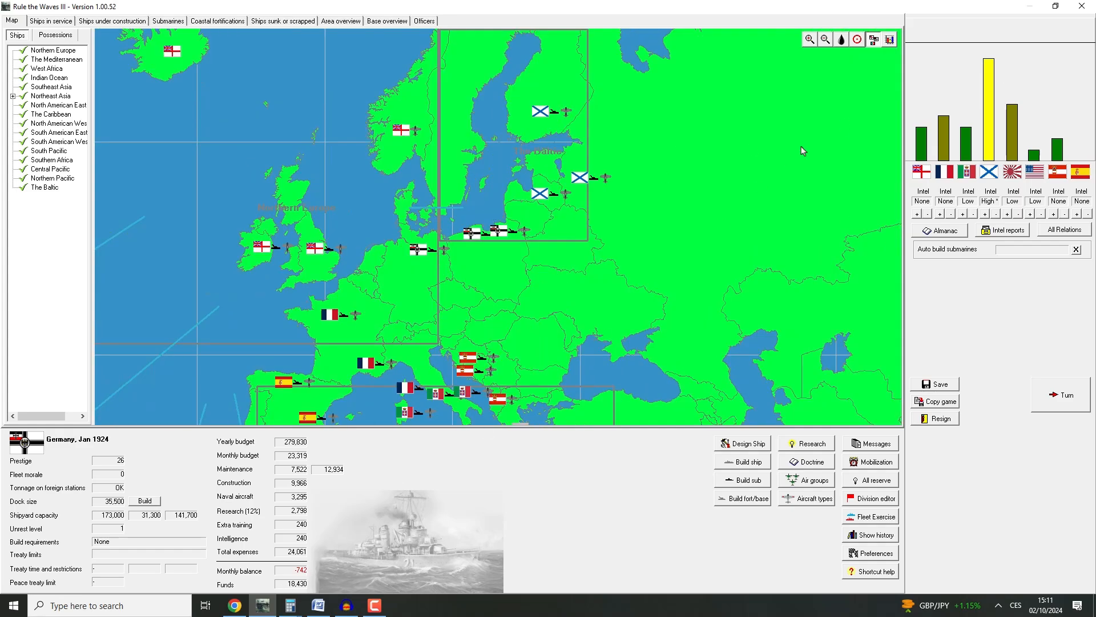
pyautogui.moveTo(536, 156)
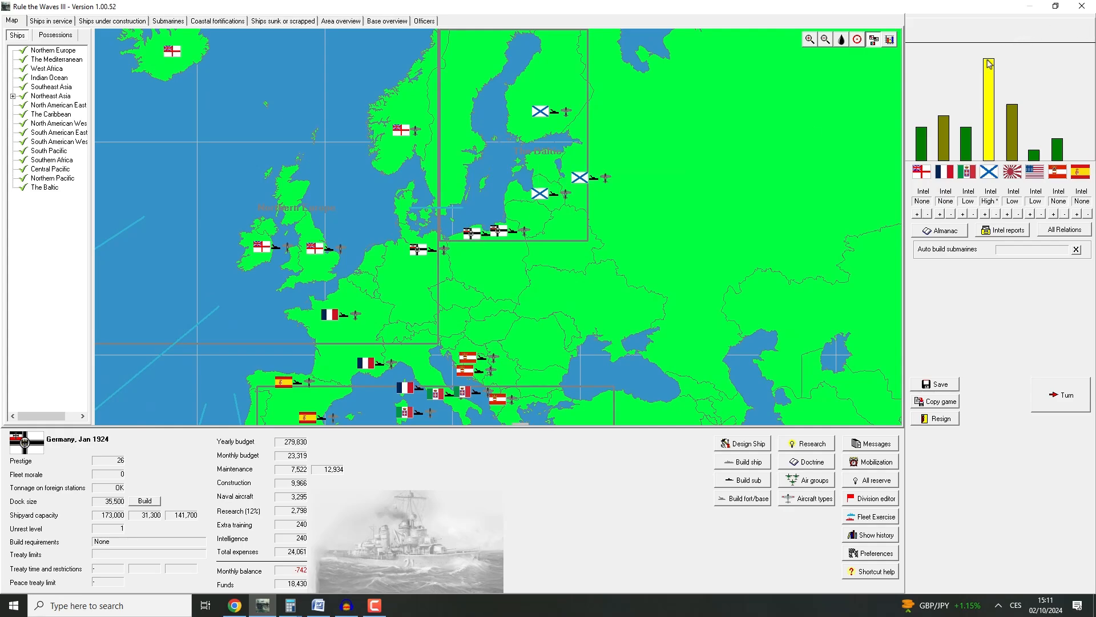
pyautogui.moveTo(990, 63)
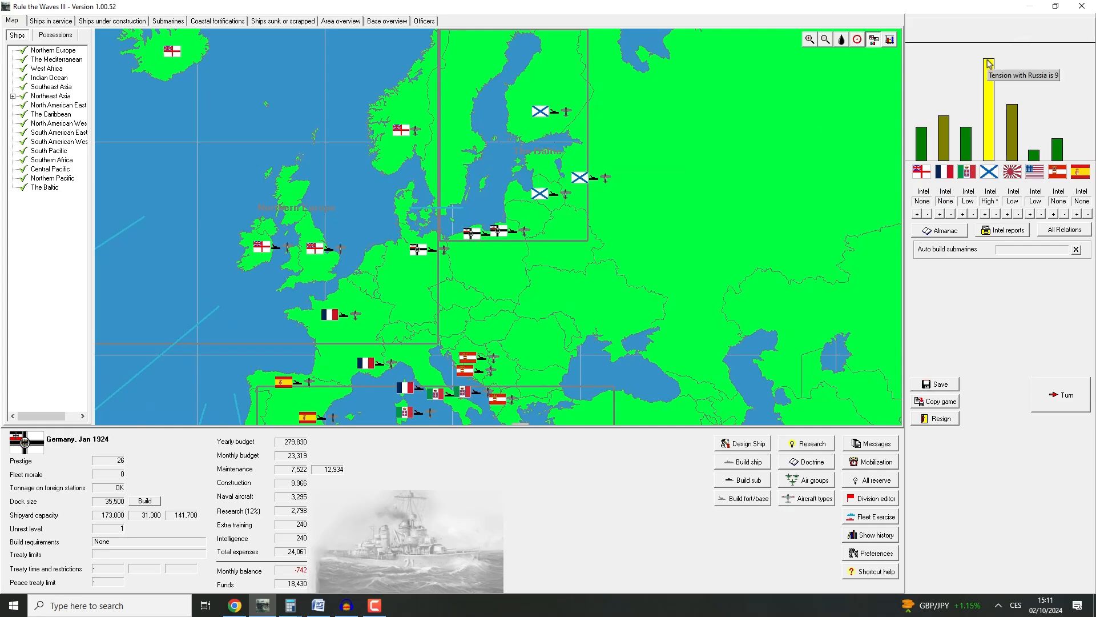
pyautogui.moveTo(671, 314)
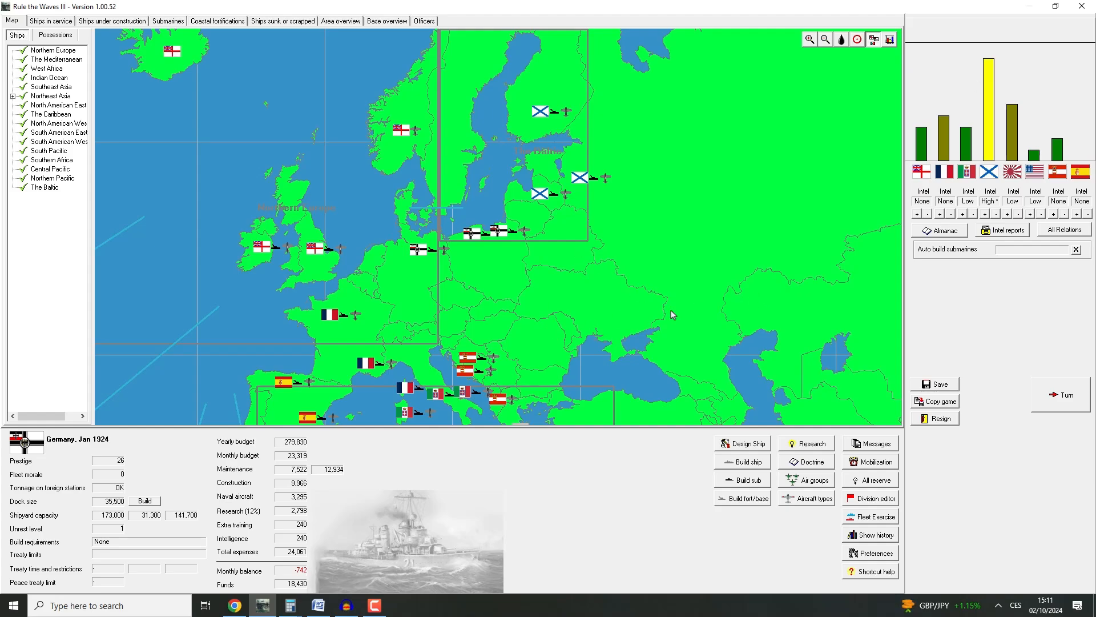
pyautogui.click(1061, 395)
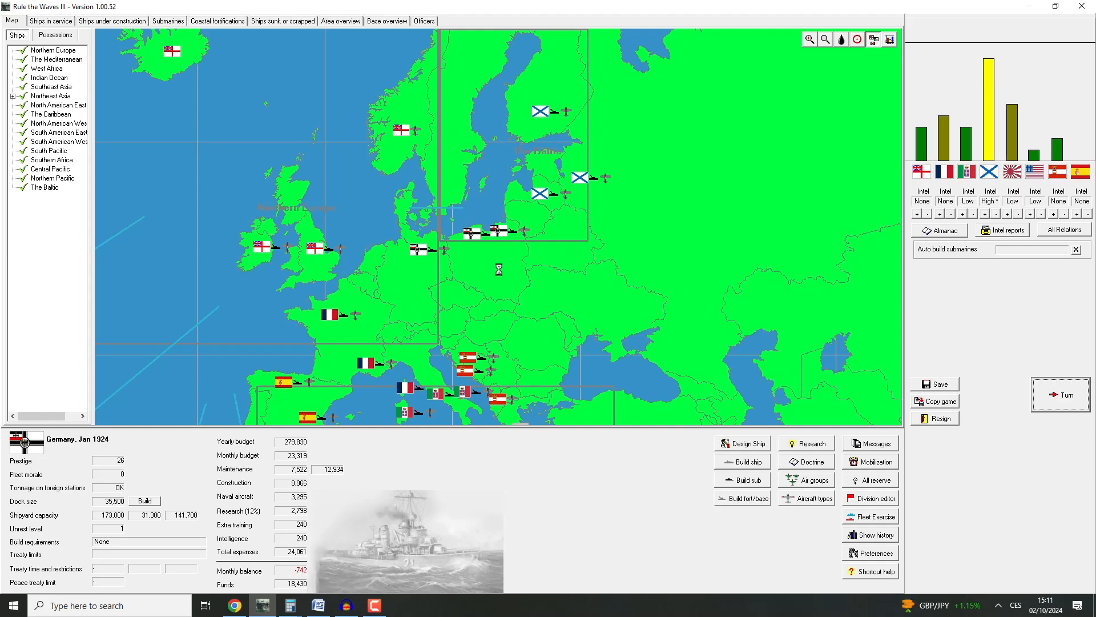
# Advance to February 1924, bringing up the Kaiser's event about Münnich's battlecruiser command
pyautogui.click(1061, 395)
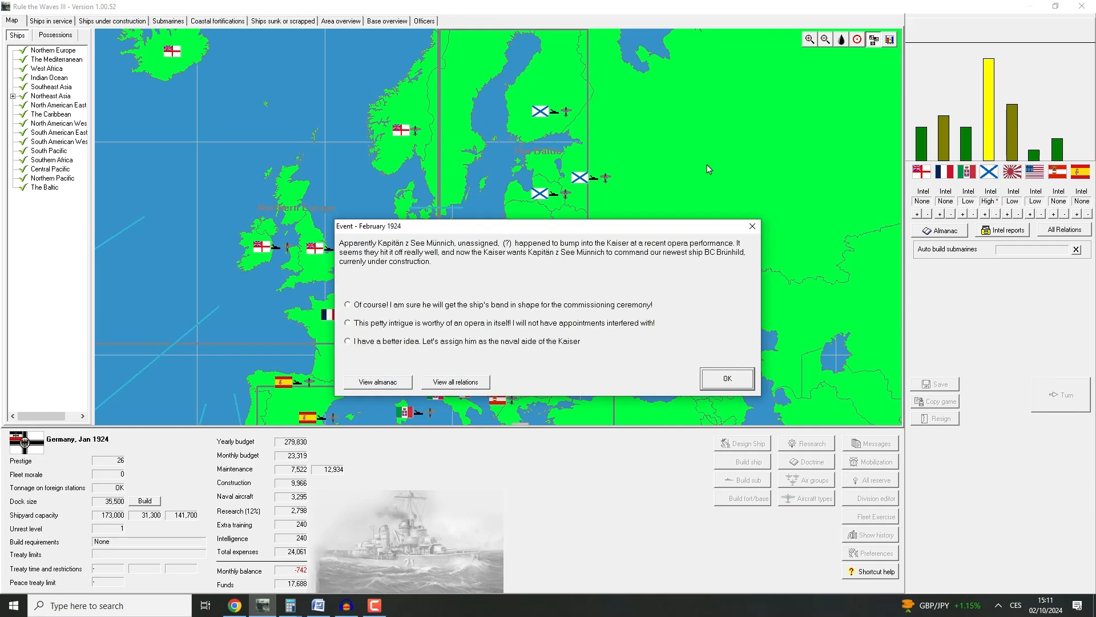
pyautogui.moveTo(635, 209)
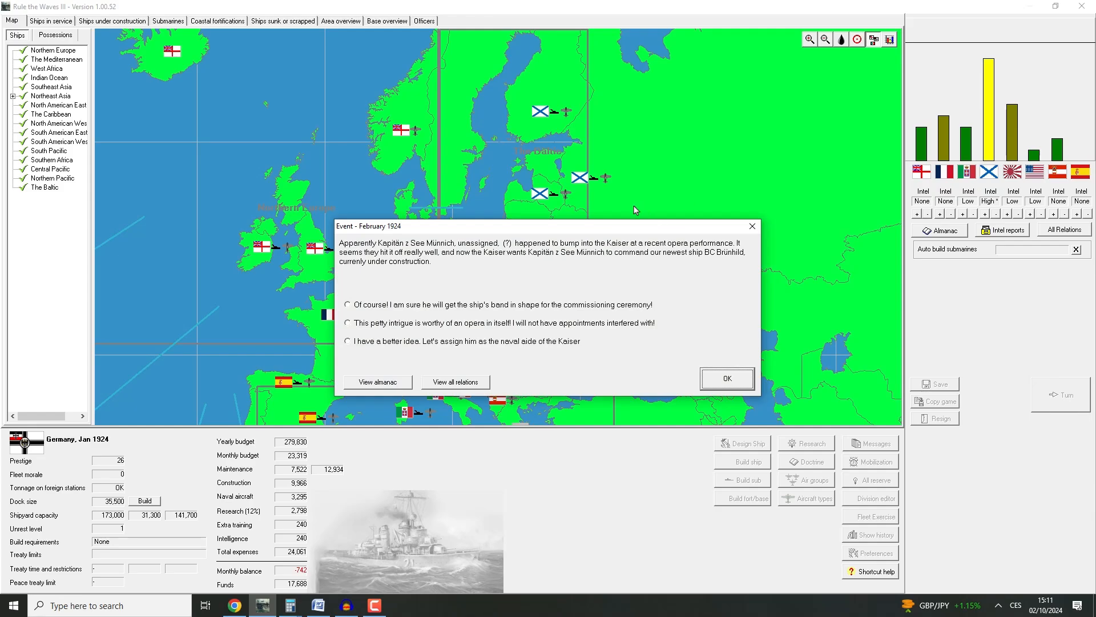
pyautogui.moveTo(605, 276)
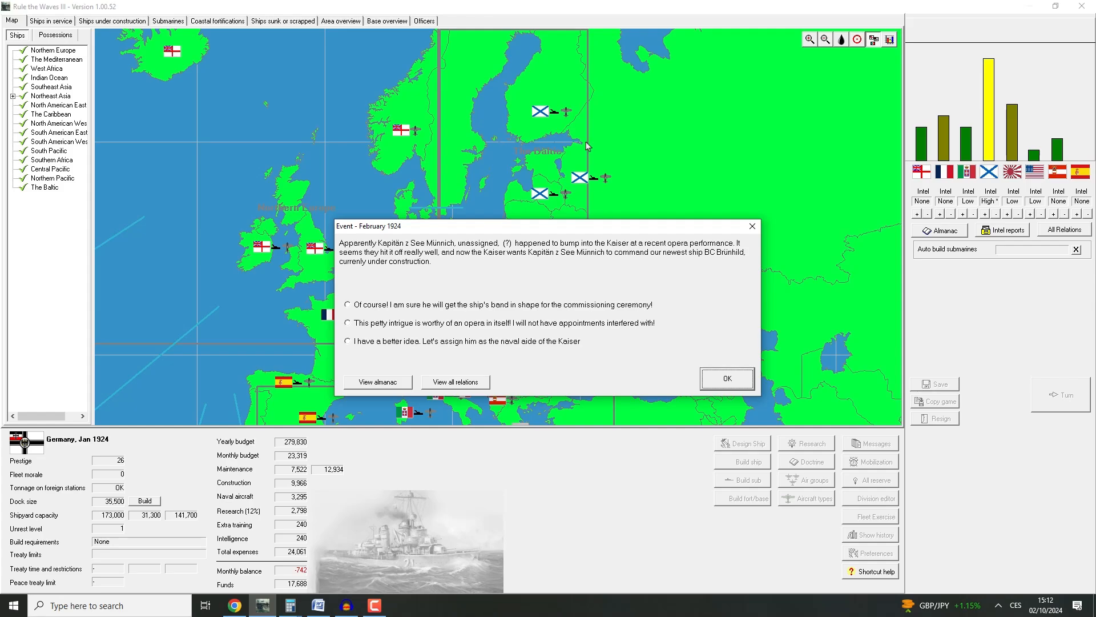
pyautogui.moveTo(513, 307)
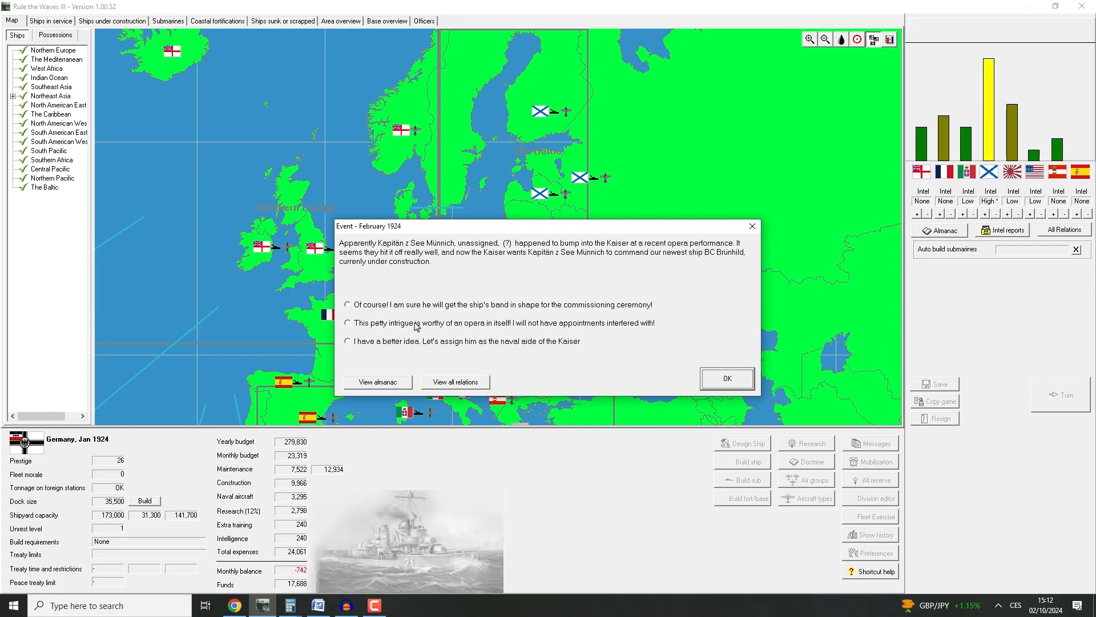
pyautogui.moveTo(415, 328)
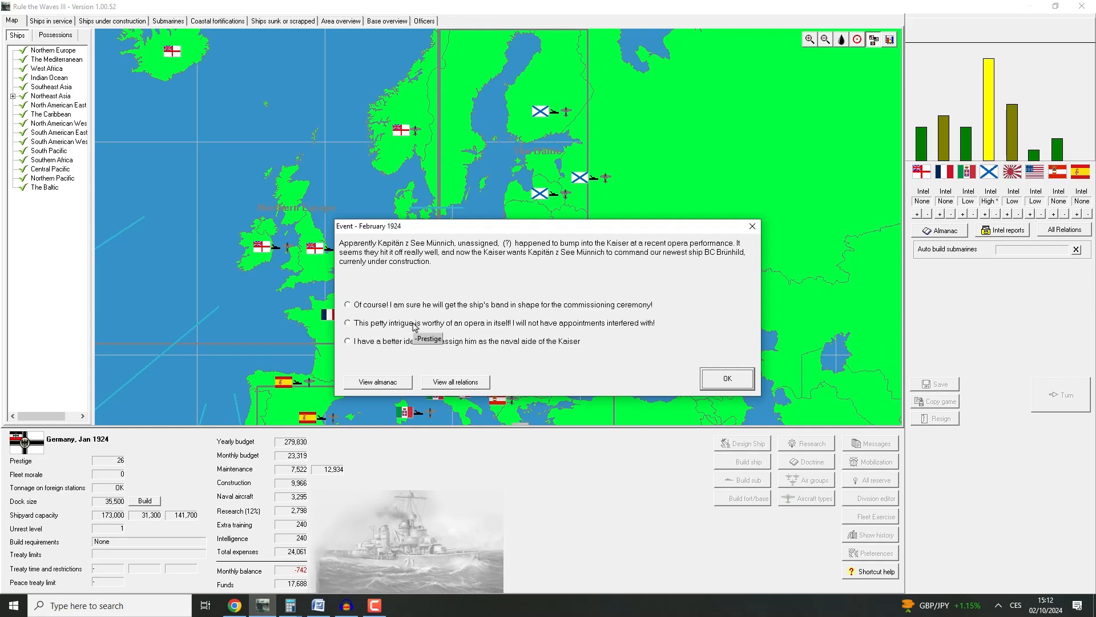
pyautogui.moveTo(418, 401)
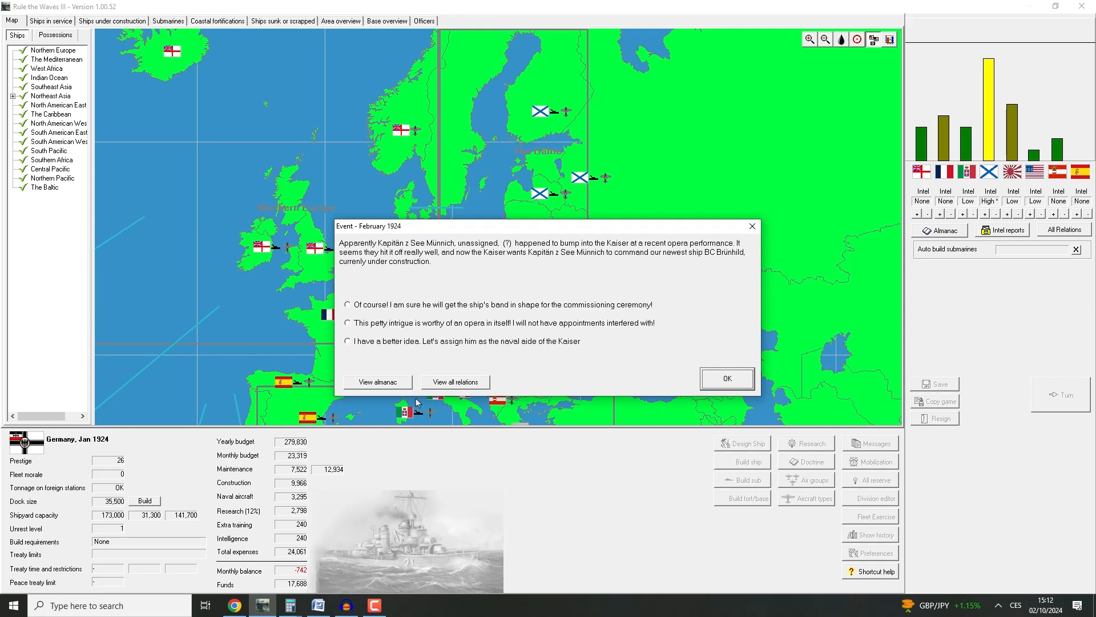
pyautogui.moveTo(416, 348)
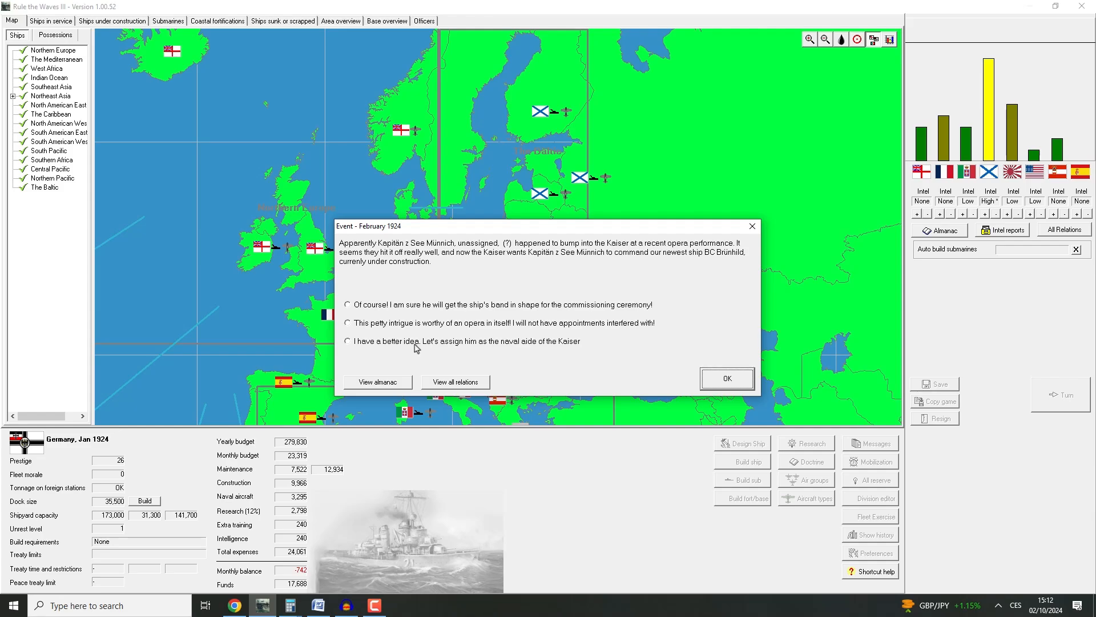
# Answer the Kaiser event, acknowledge hull construction and carrier breakthroughs, and close turn messages
pyautogui.click(728, 377)
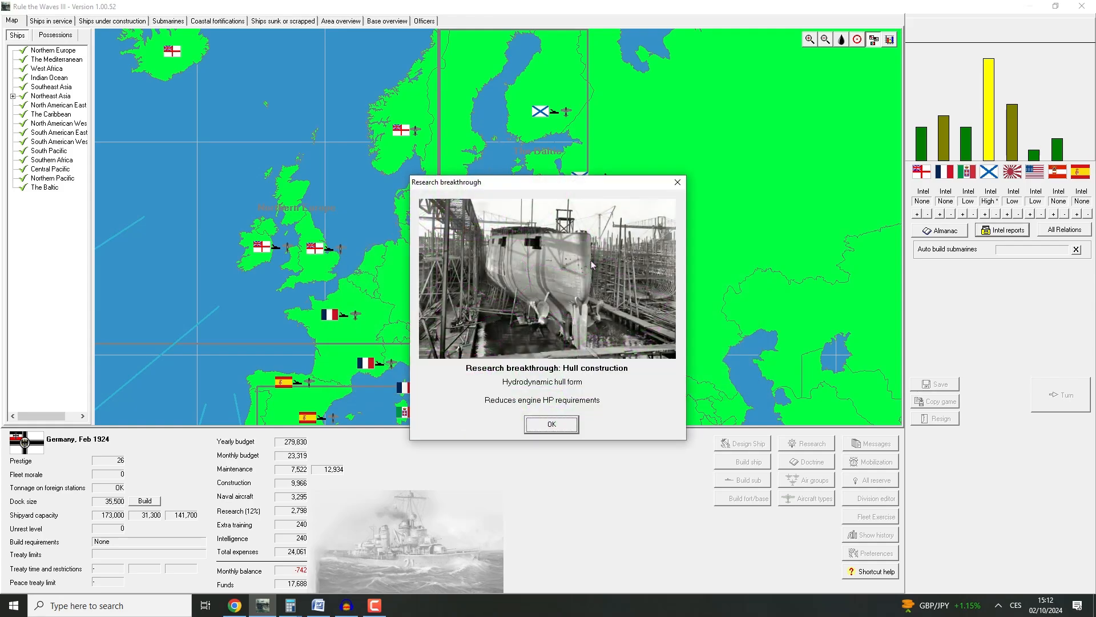
pyautogui.moveTo(728, 435)
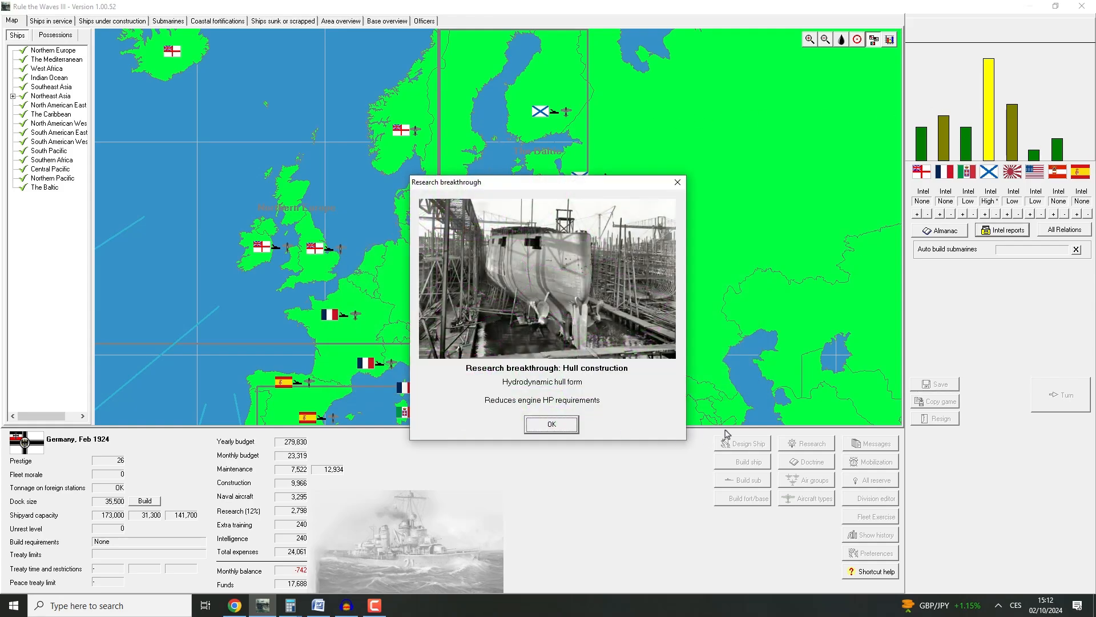
pyautogui.moveTo(704, 98)
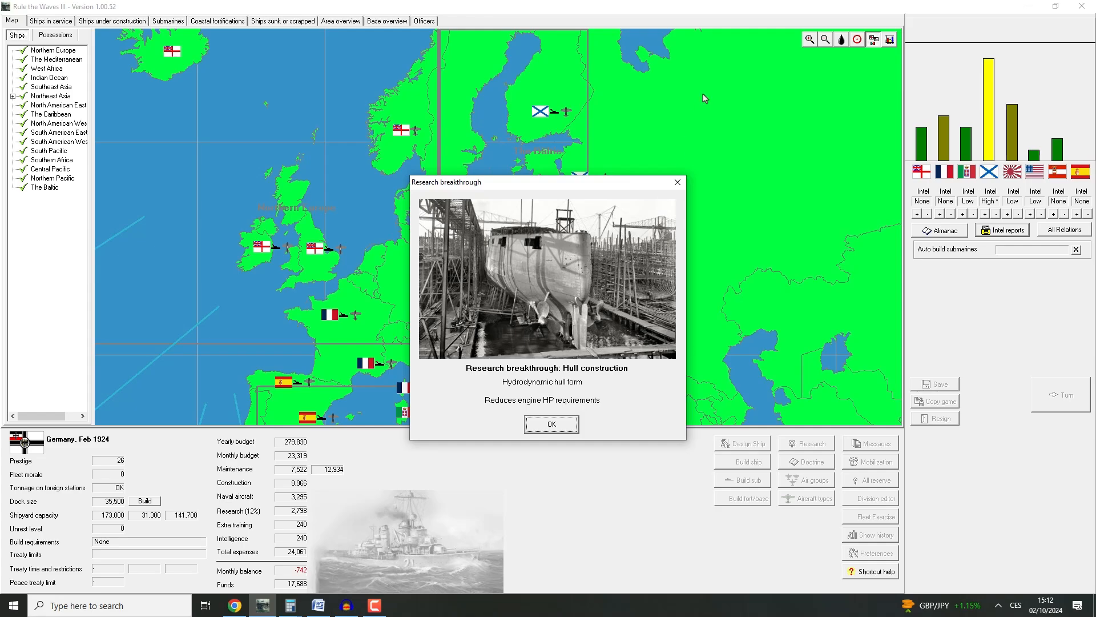
pyautogui.moveTo(663, 398)
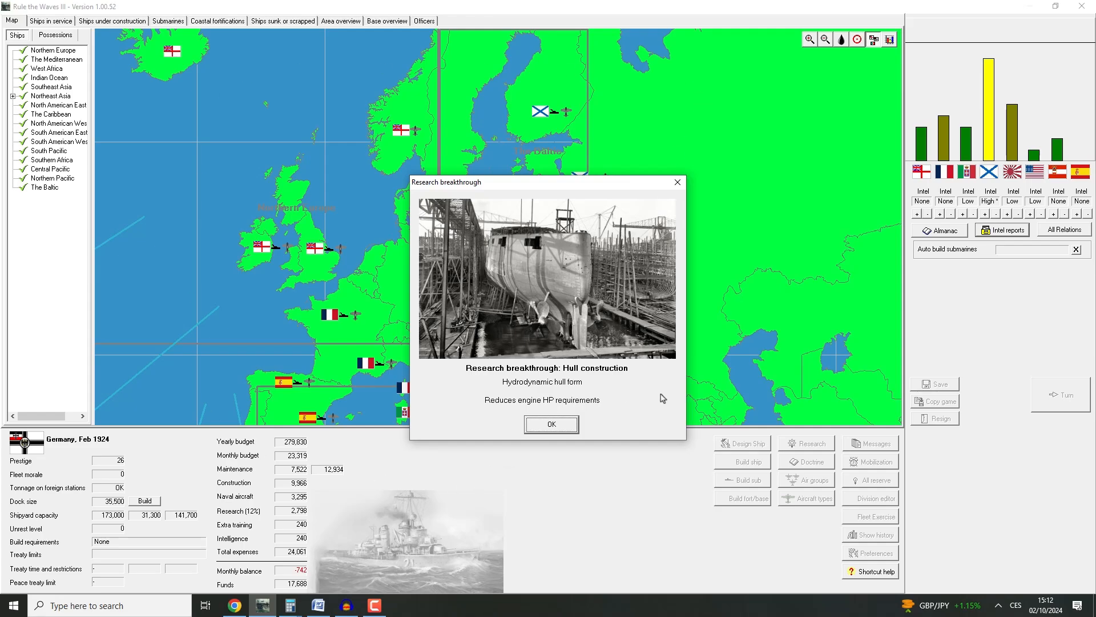
pyautogui.moveTo(558, 419)
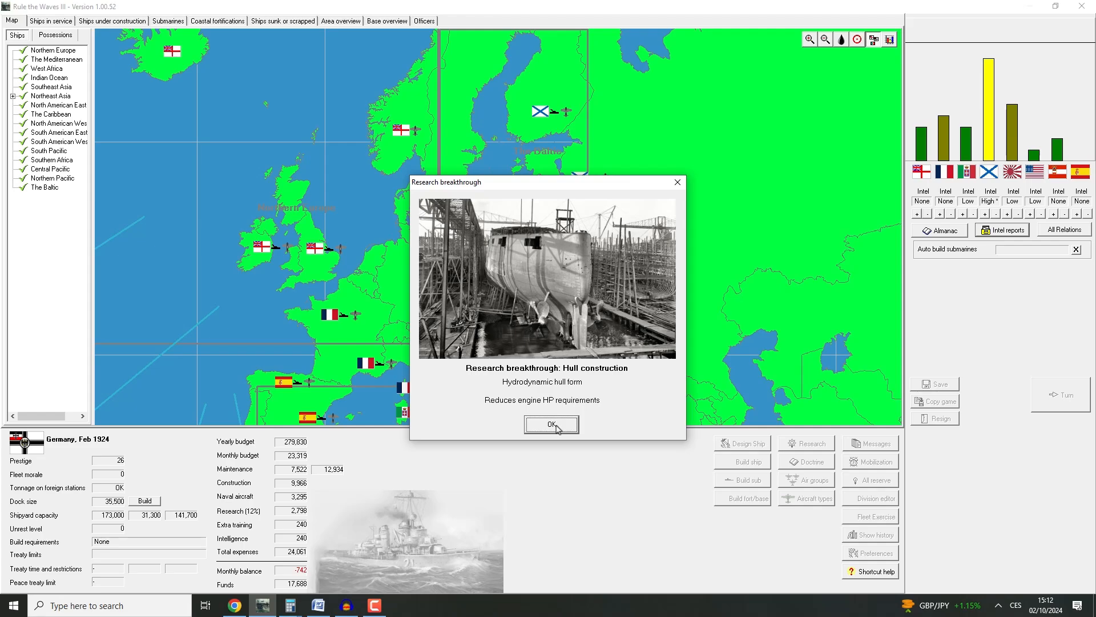
pyautogui.click(552, 425)
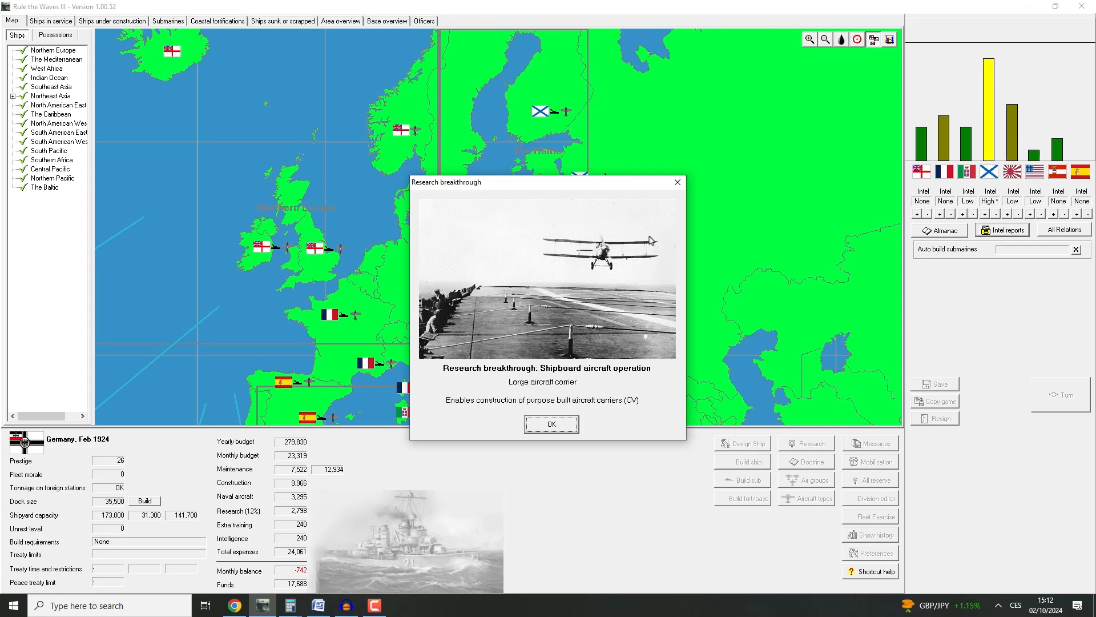
pyautogui.moveTo(659, 309)
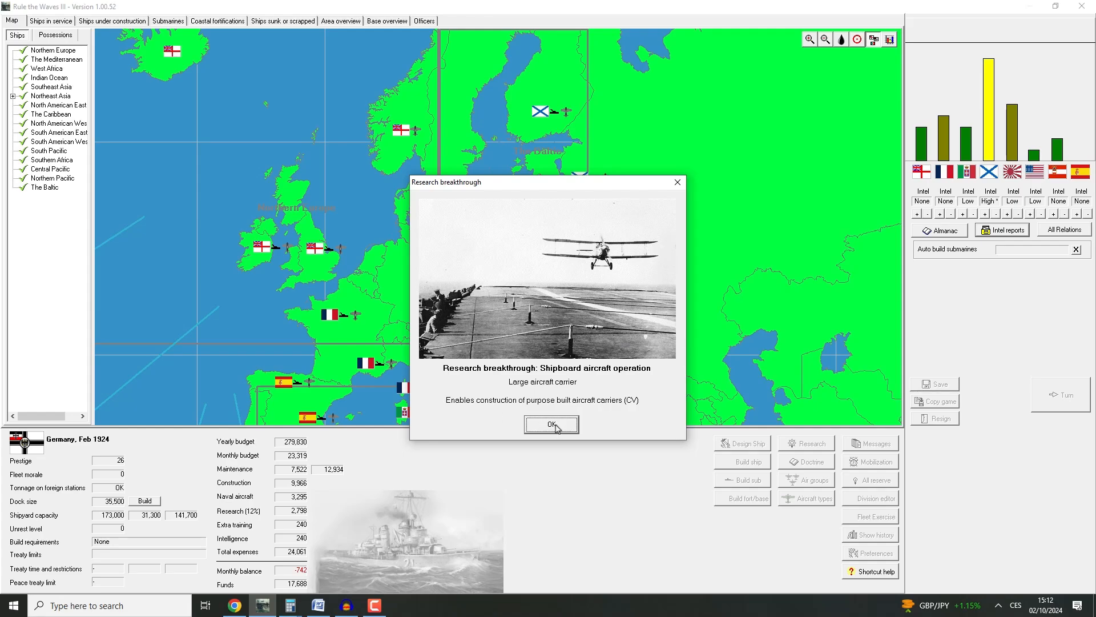
pyautogui.moveTo(635, 412)
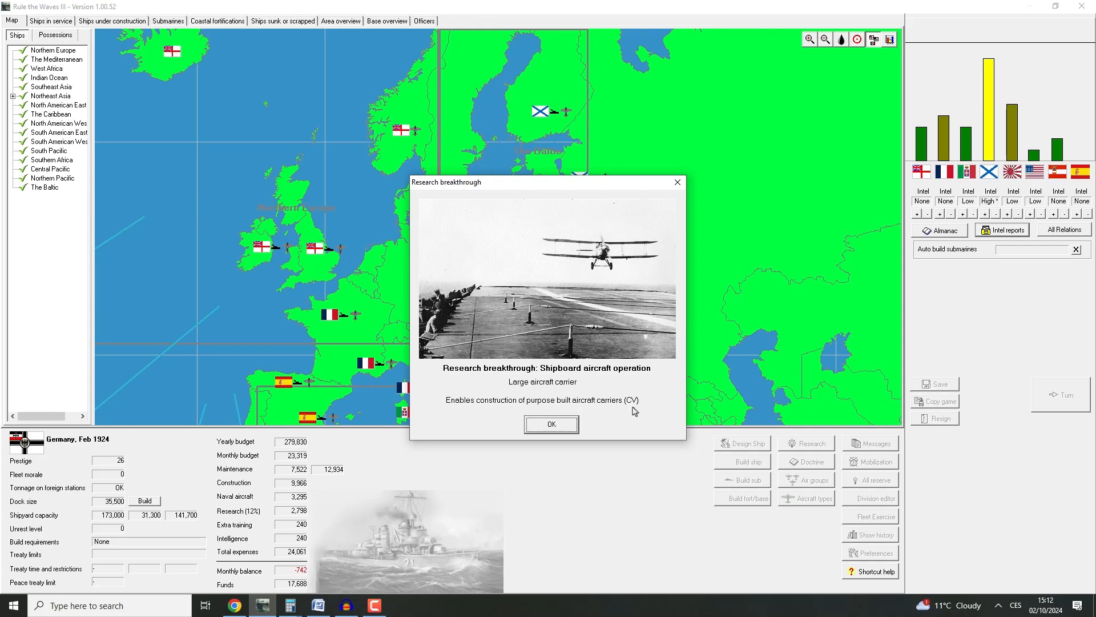
pyautogui.click(551, 424)
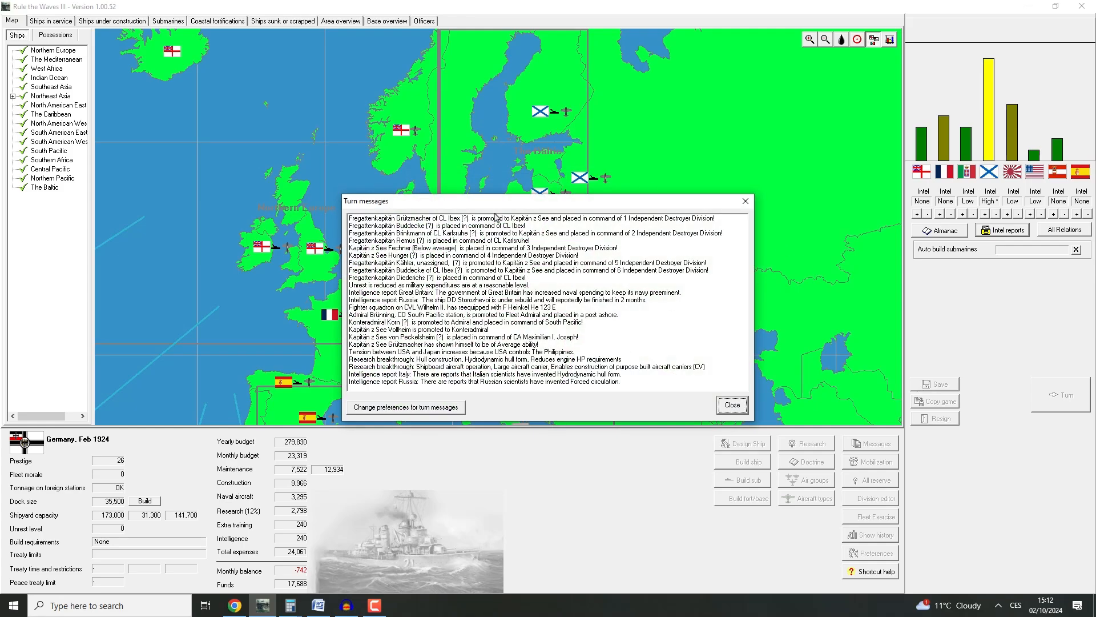
pyautogui.moveTo(588, 274)
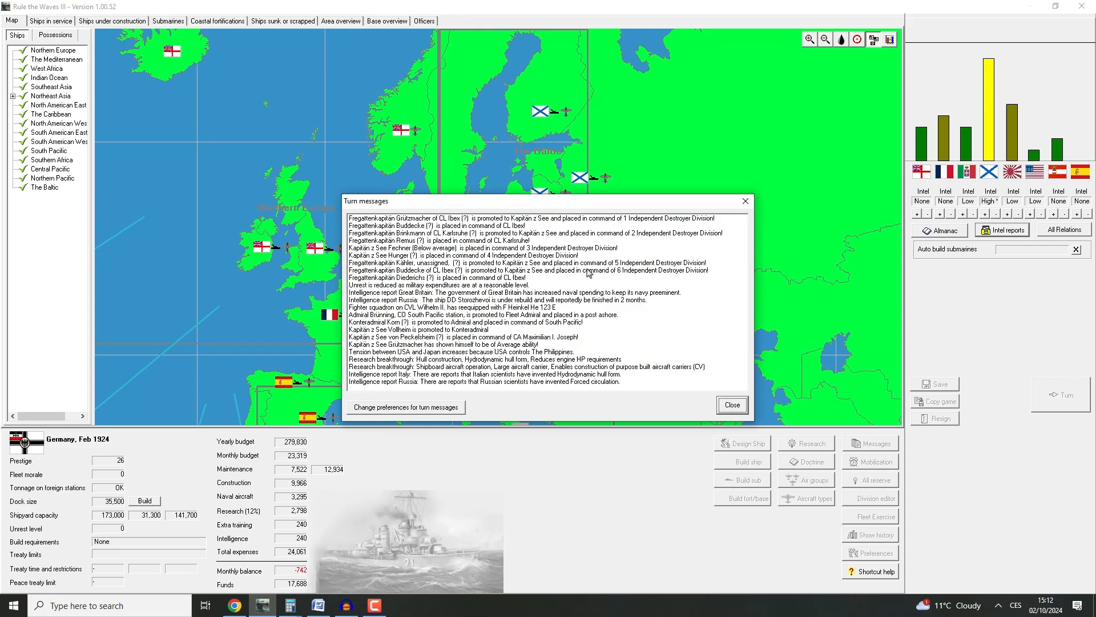
pyautogui.moveTo(496, 265)
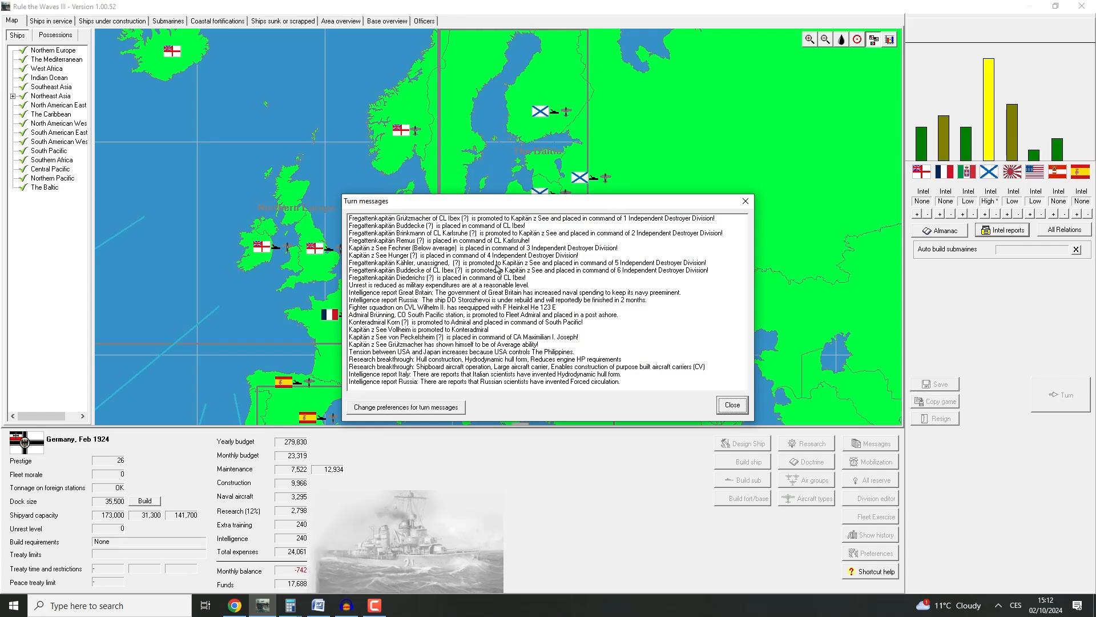
pyautogui.moveTo(619, 316)
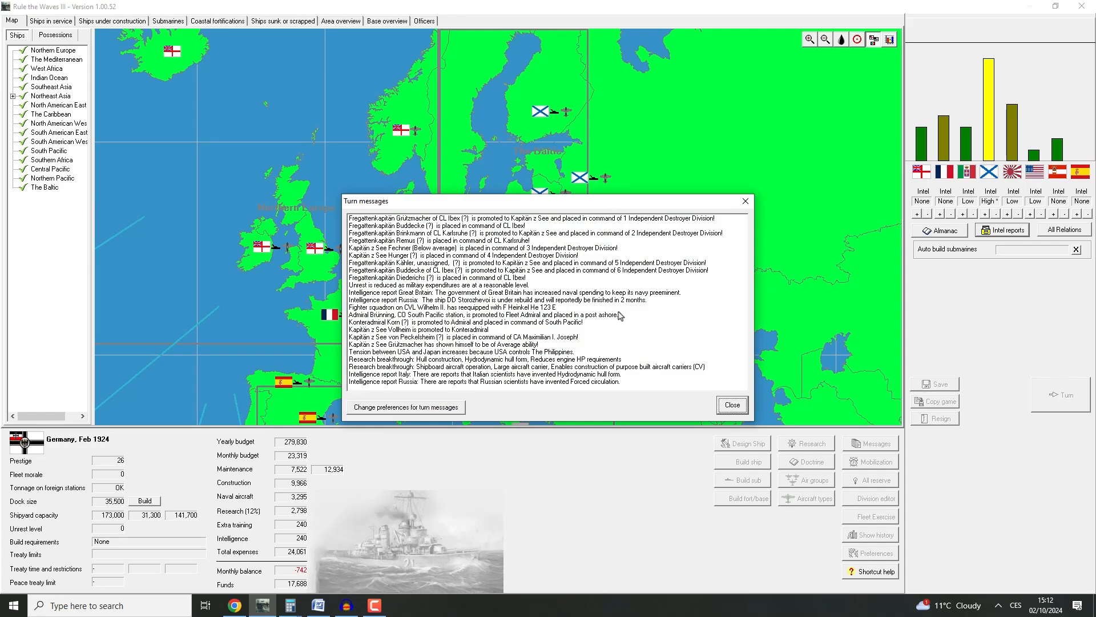
pyautogui.moveTo(553, 330)
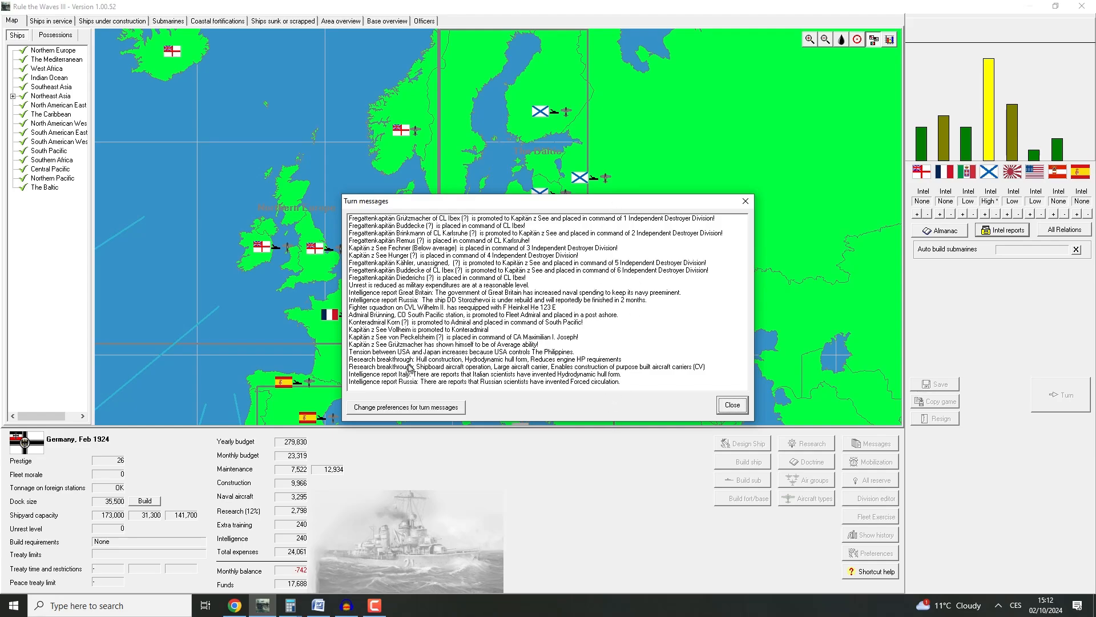
pyautogui.moveTo(487, 351)
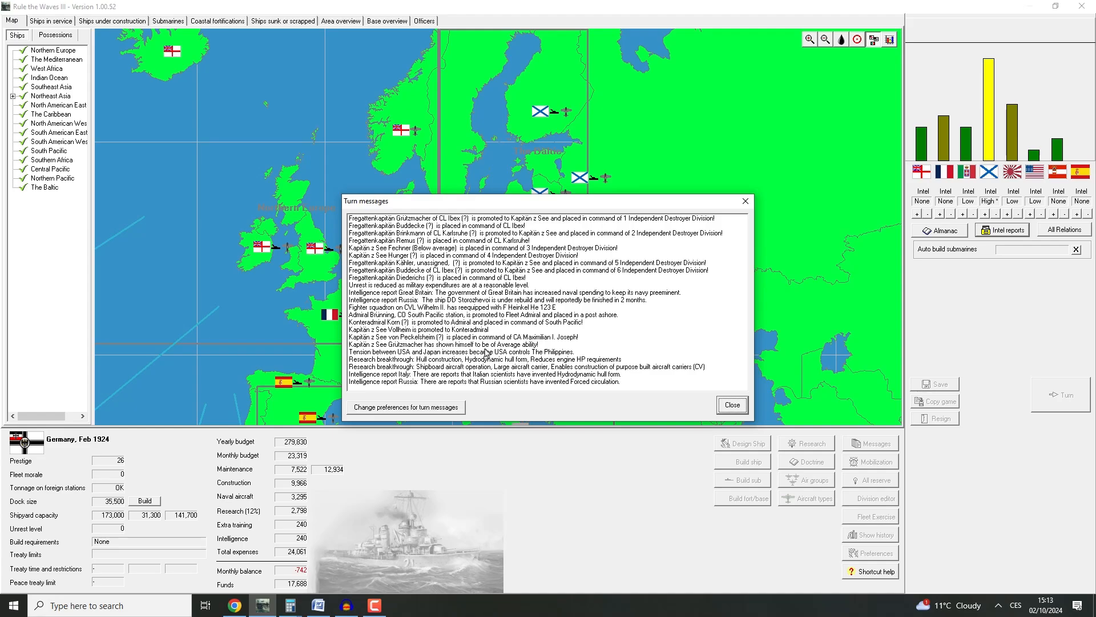
pyautogui.click(489, 352)
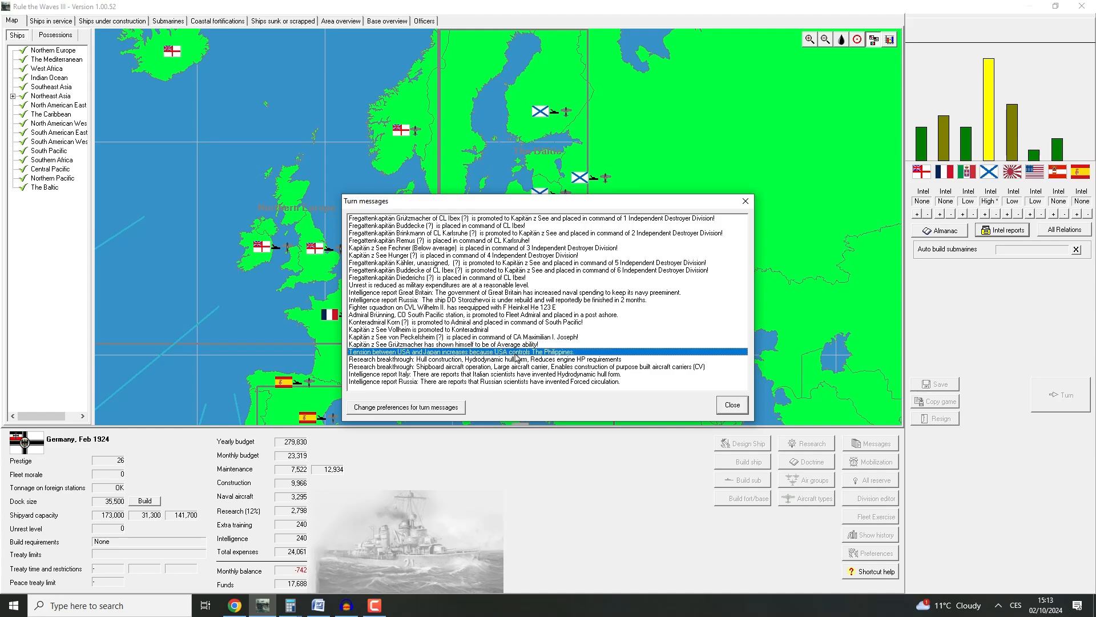
pyautogui.click(732, 405)
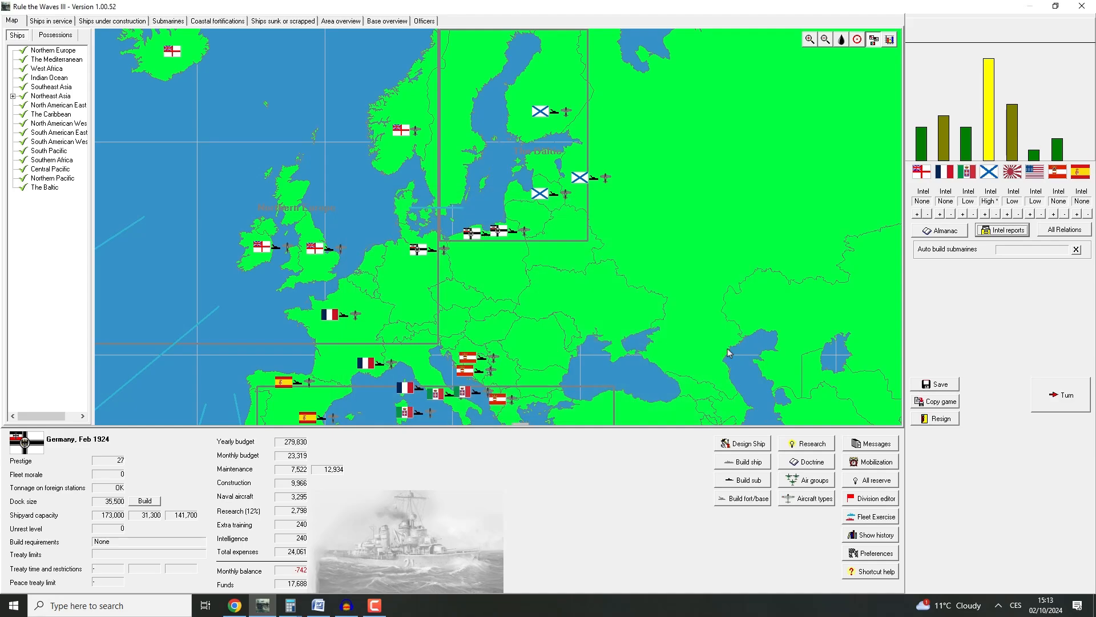
pyautogui.moveTo(838, 579)
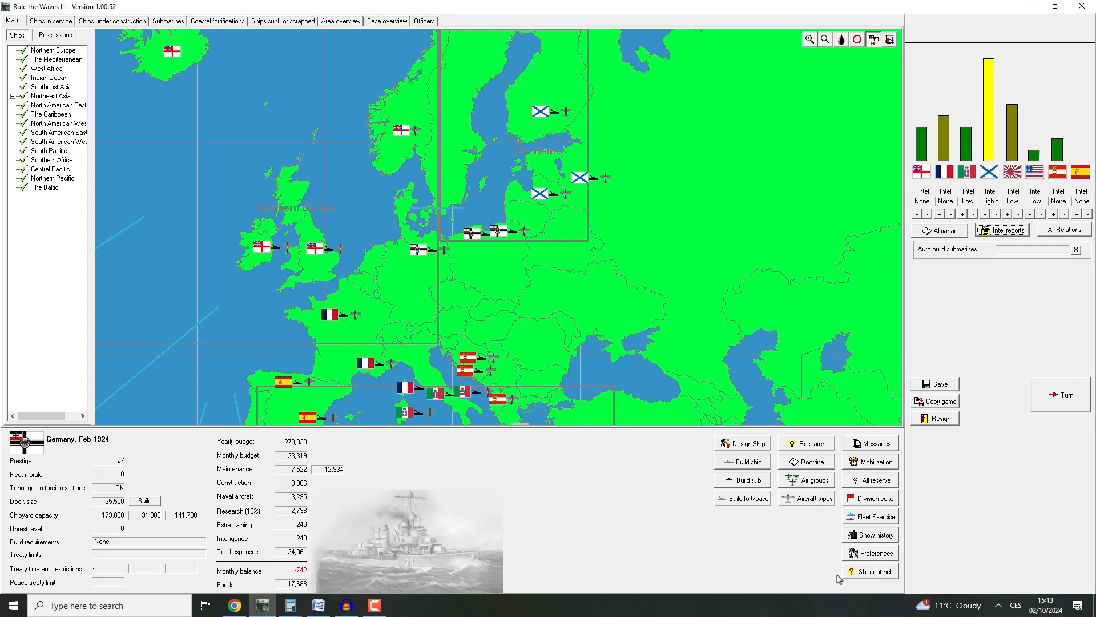
pyautogui.click(875, 498)
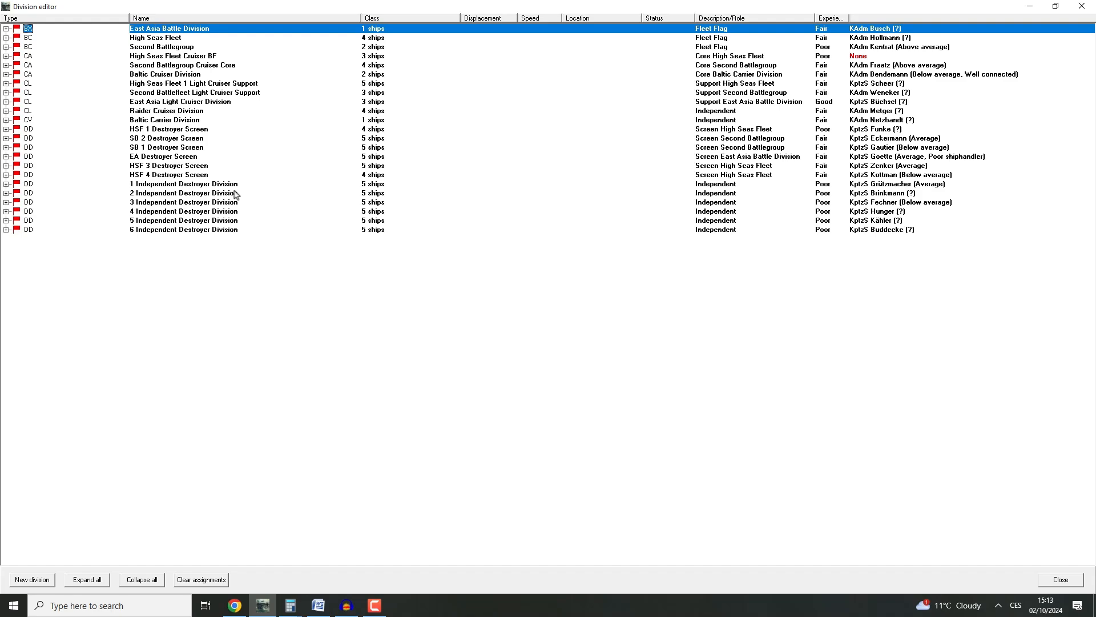
pyautogui.click(184, 211)
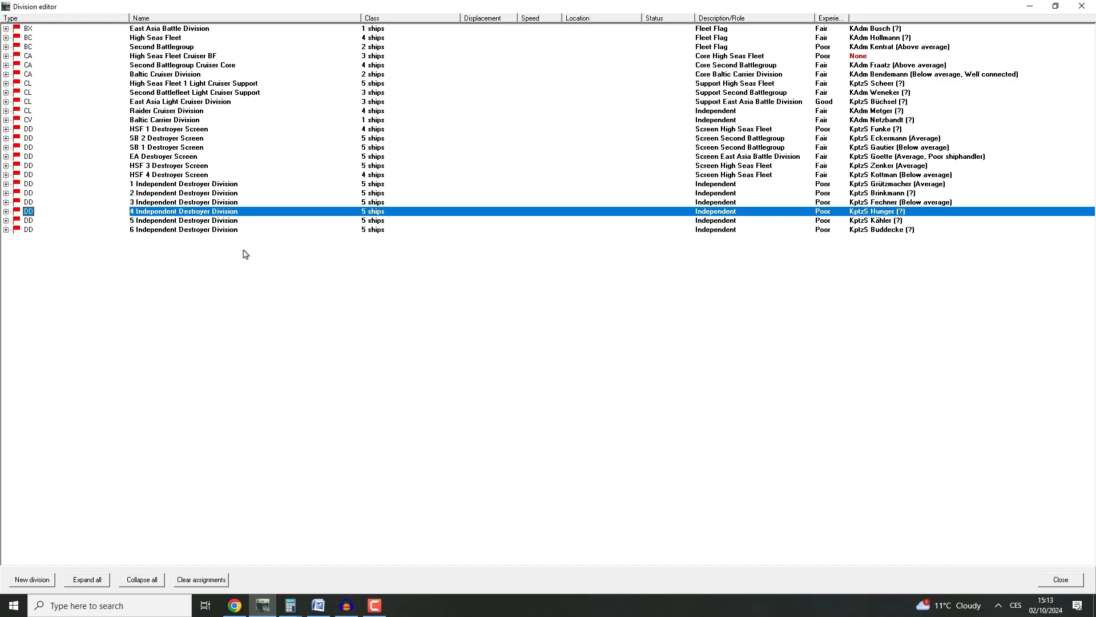
pyautogui.click(184, 221)
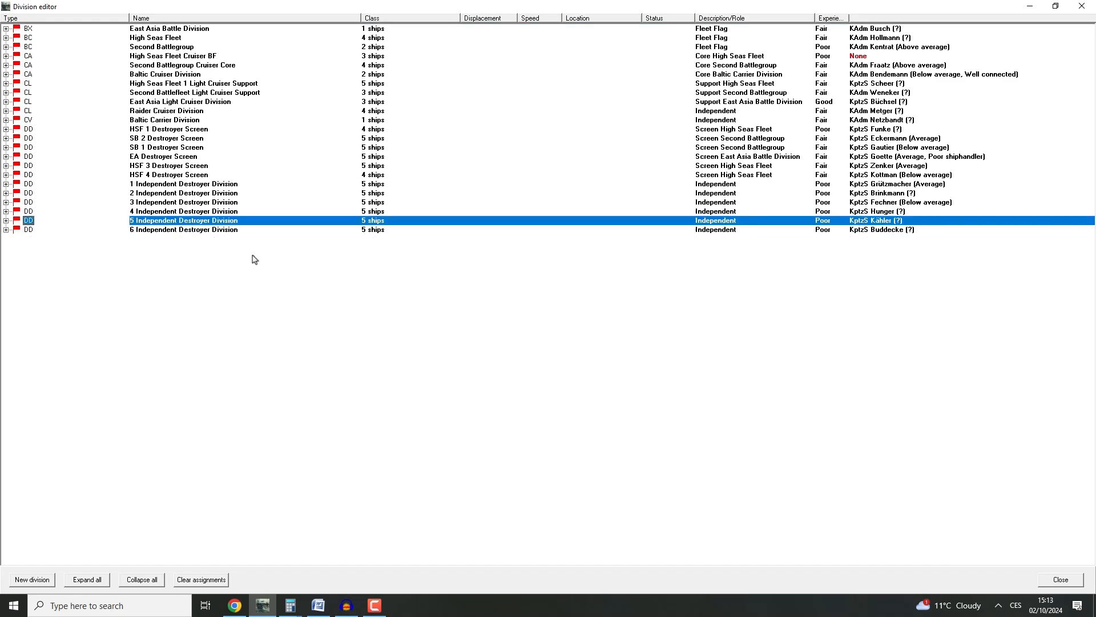
pyautogui.click(184, 184)
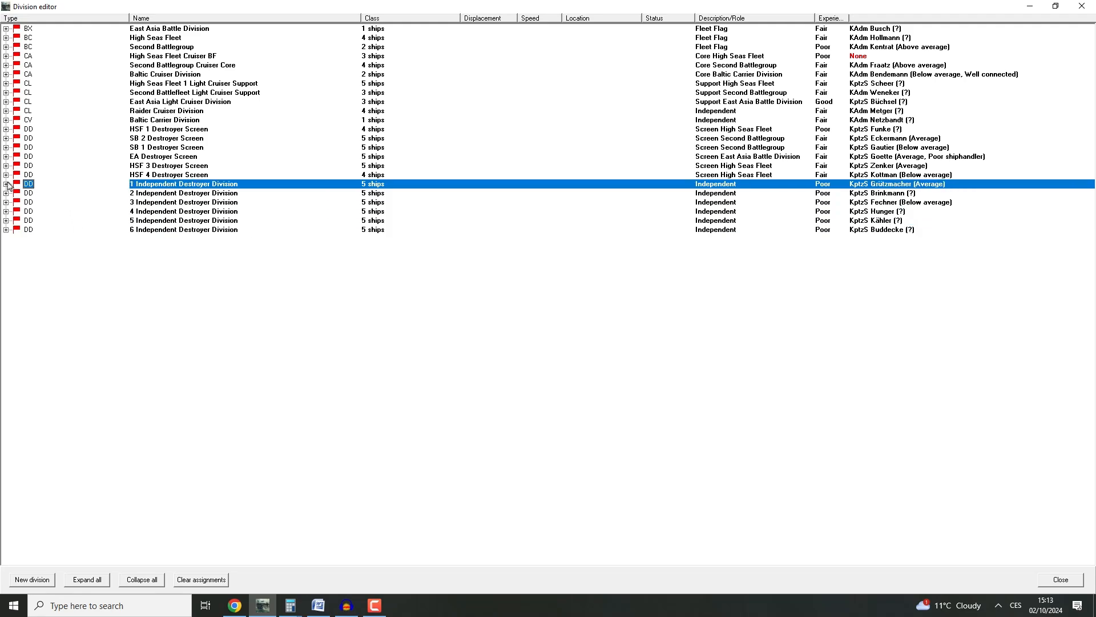
pyautogui.click(7, 184)
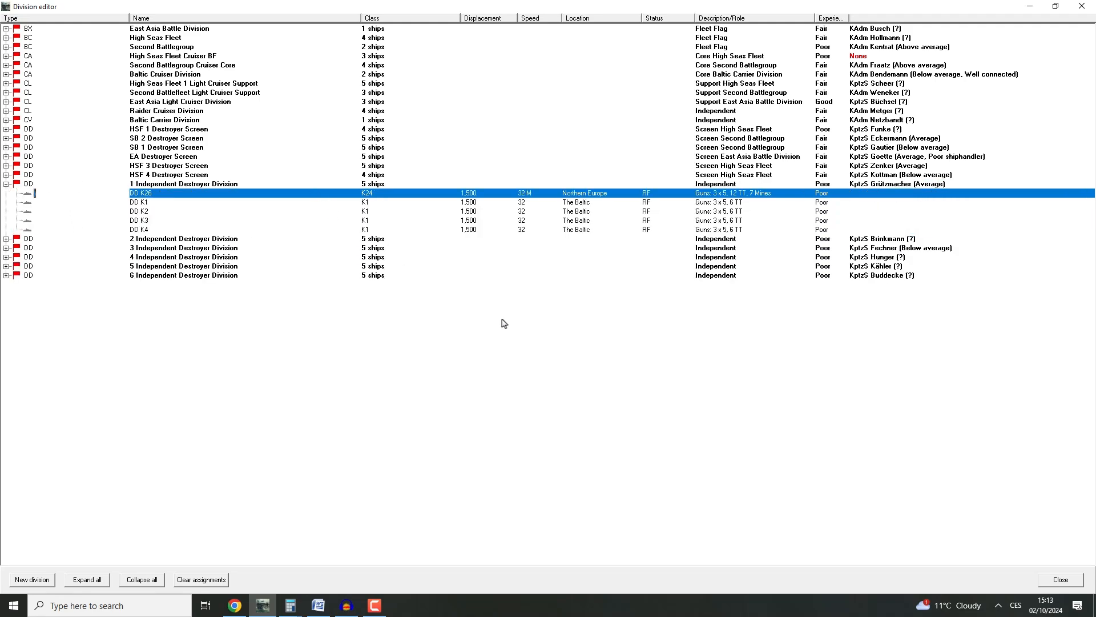
pyautogui.click(139, 211)
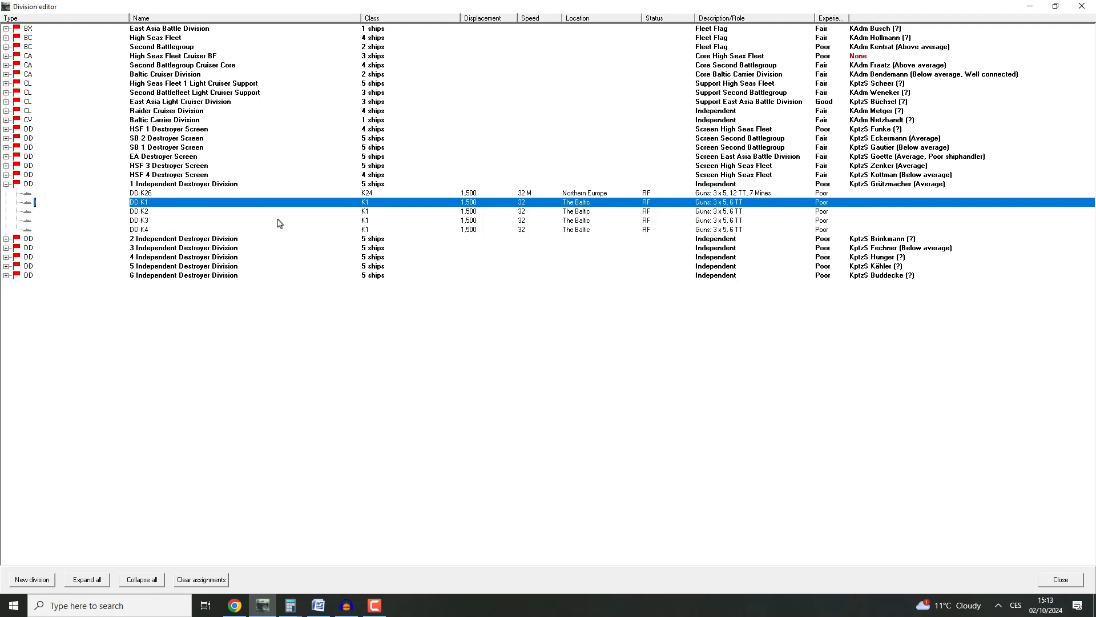
pyautogui.moveTo(311, 196)
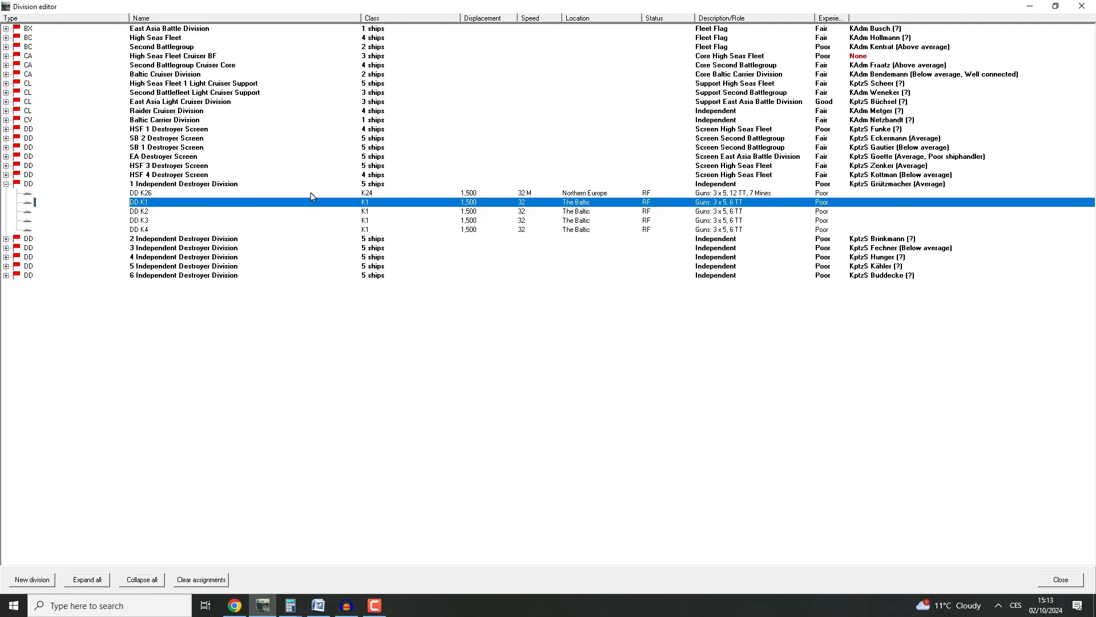
pyautogui.moveTo(162, 191)
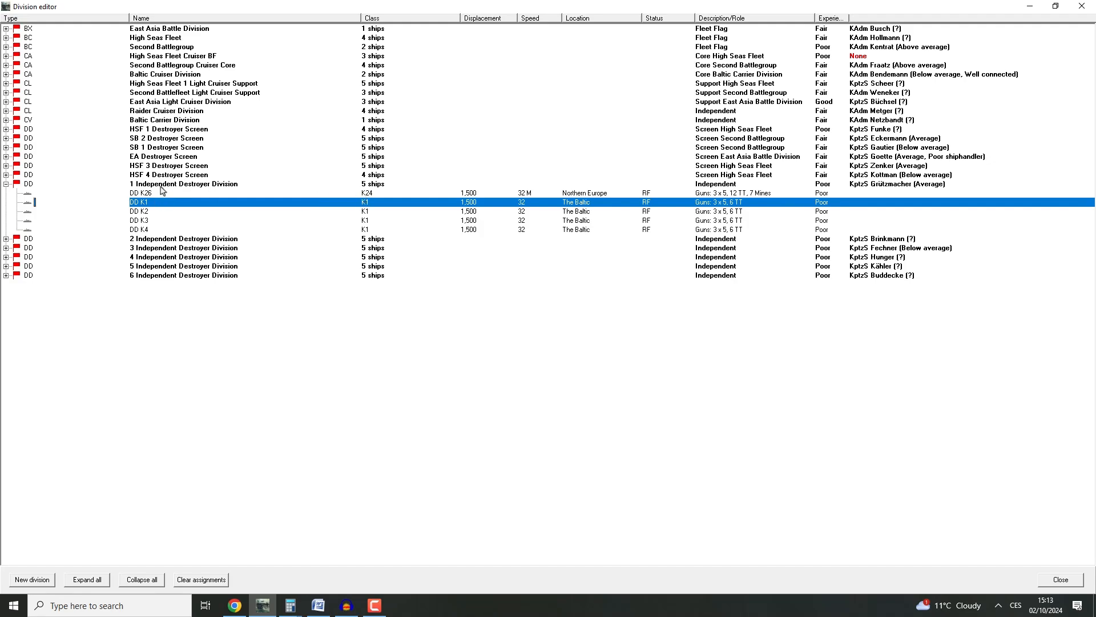
pyautogui.moveTo(229, 197)
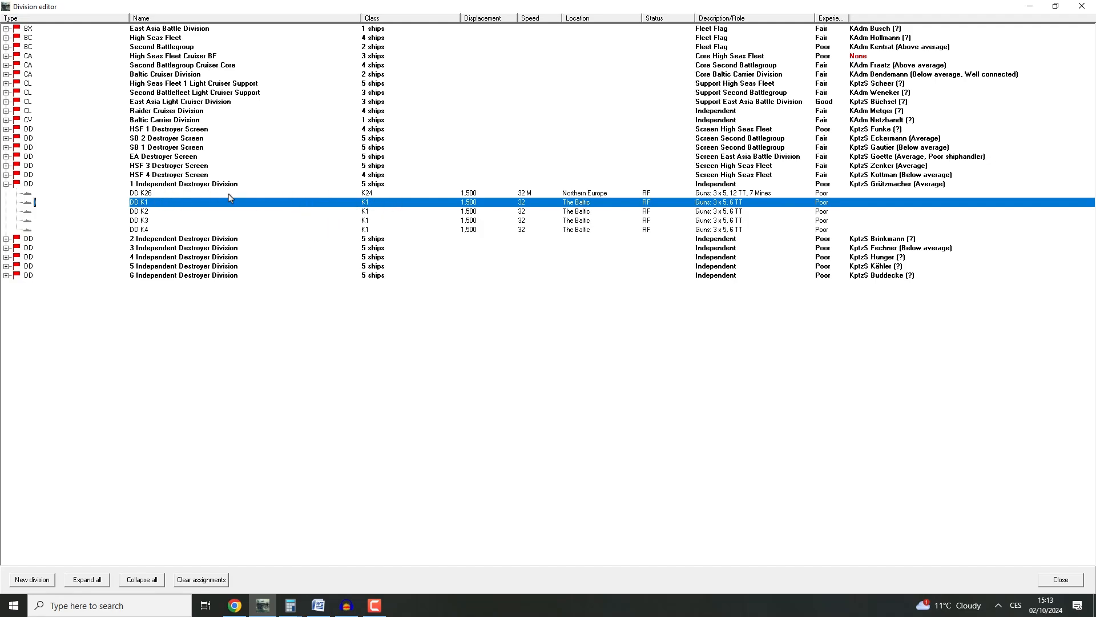
pyautogui.moveTo(760, 195)
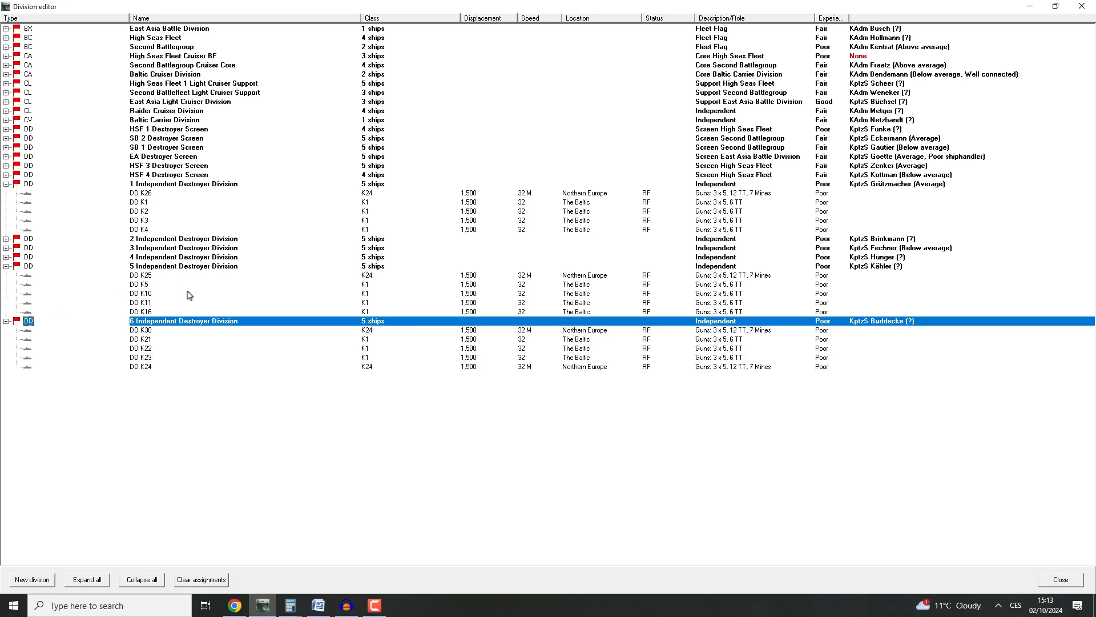
pyautogui.click(140, 275)
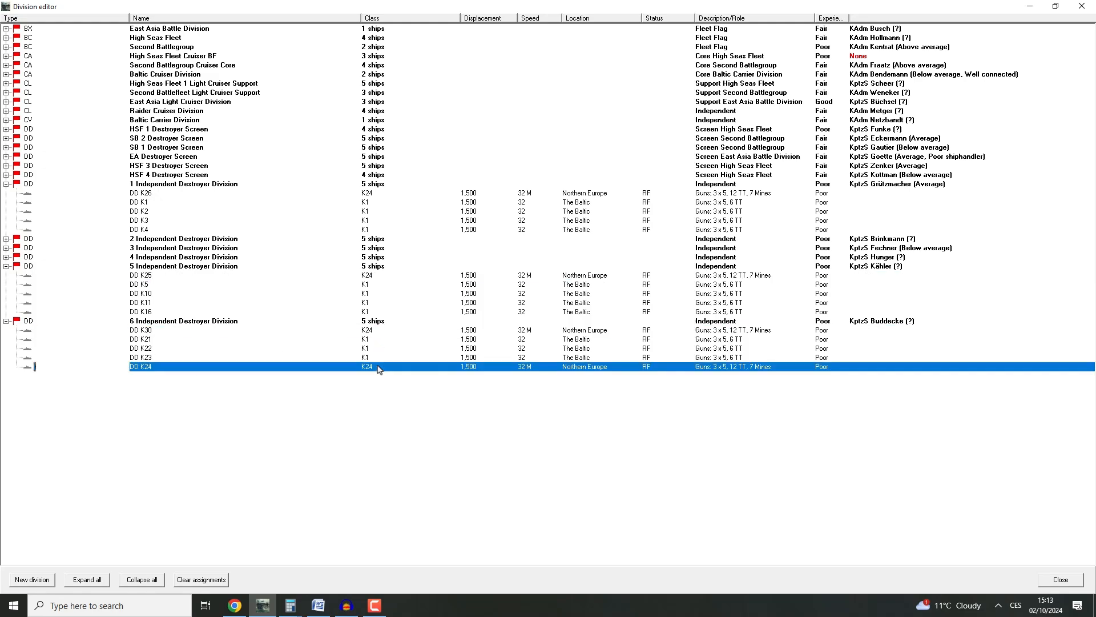
pyautogui.click(140, 329)
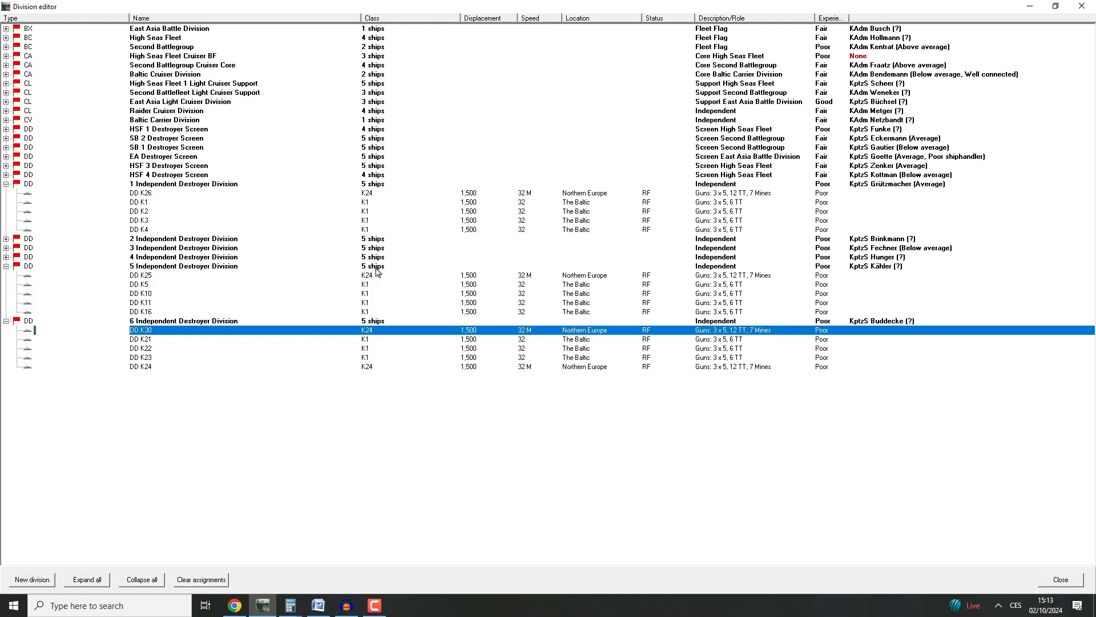
pyautogui.moveTo(378, 344)
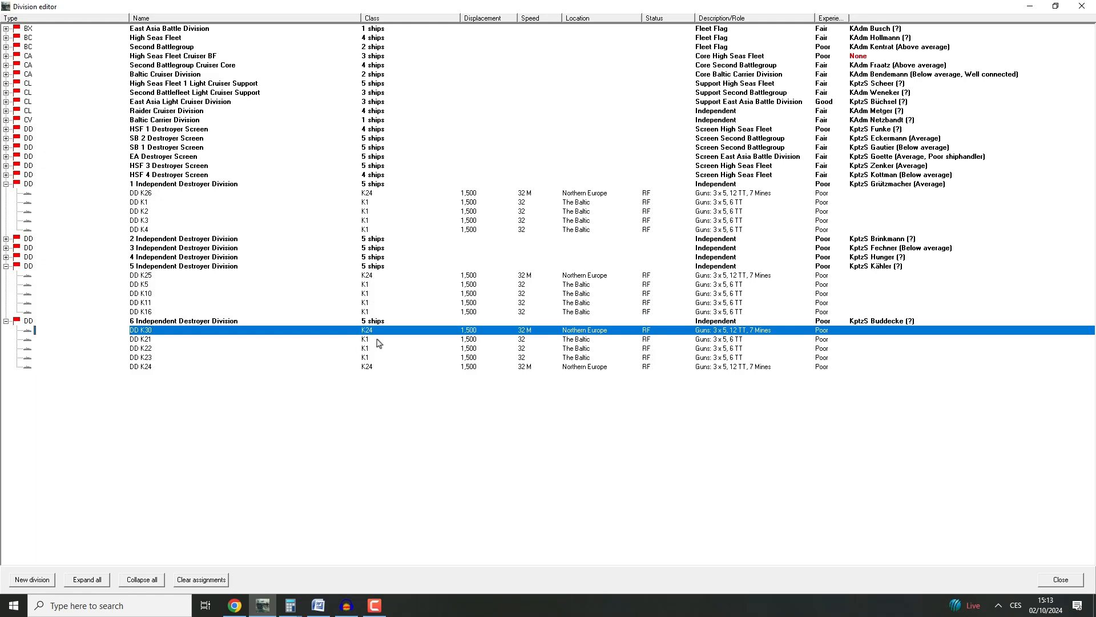
pyautogui.moveTo(395, 378)
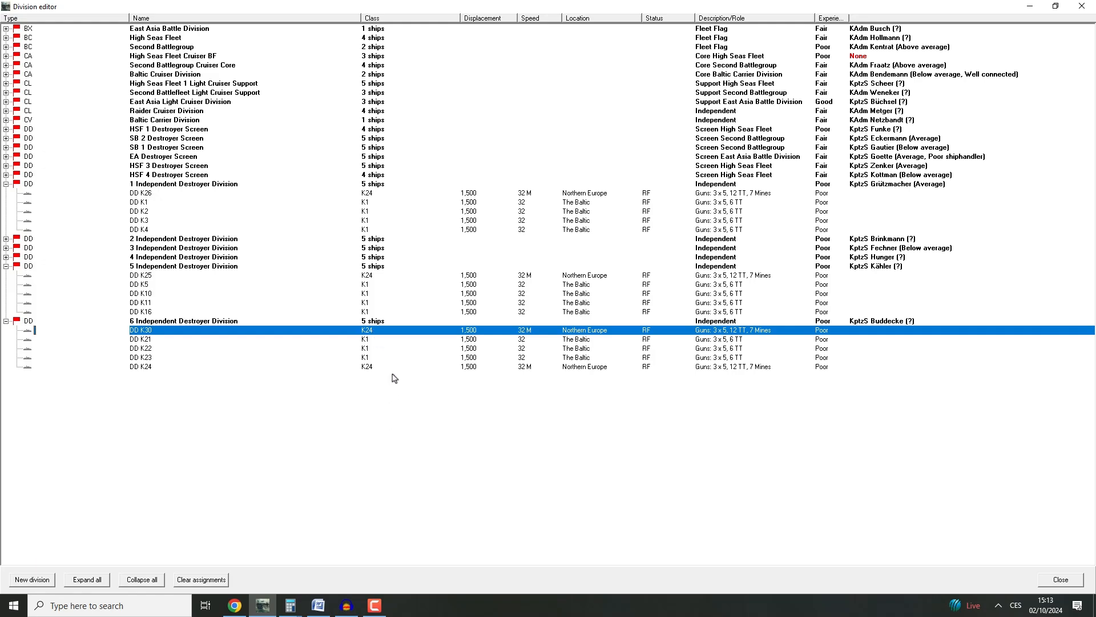
pyautogui.moveTo(1087, 7)
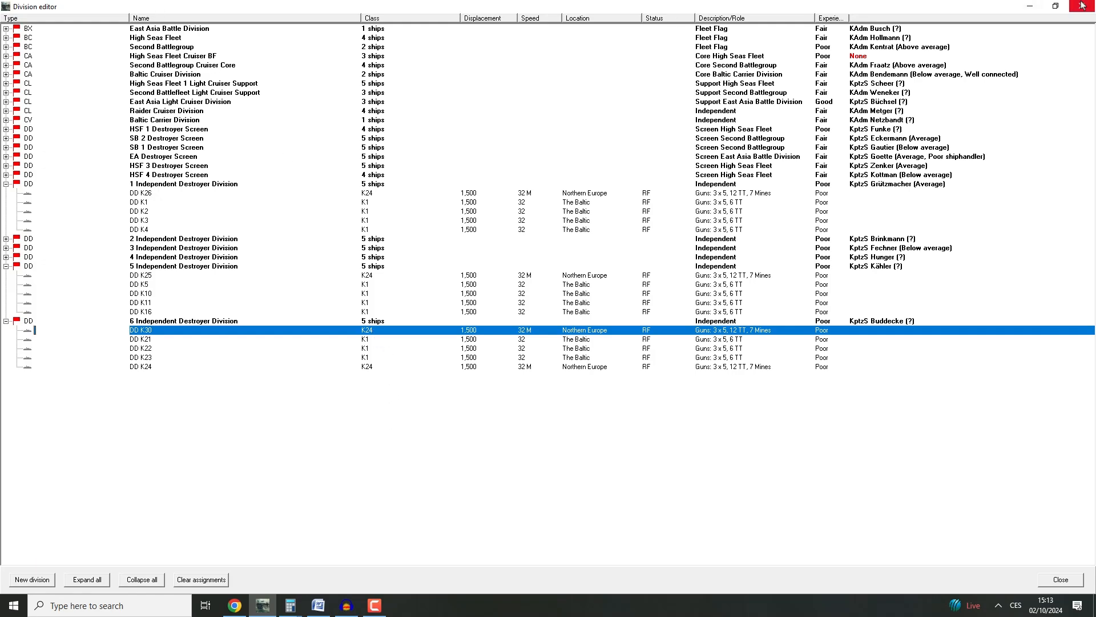
pyautogui.moveTo(905, 290)
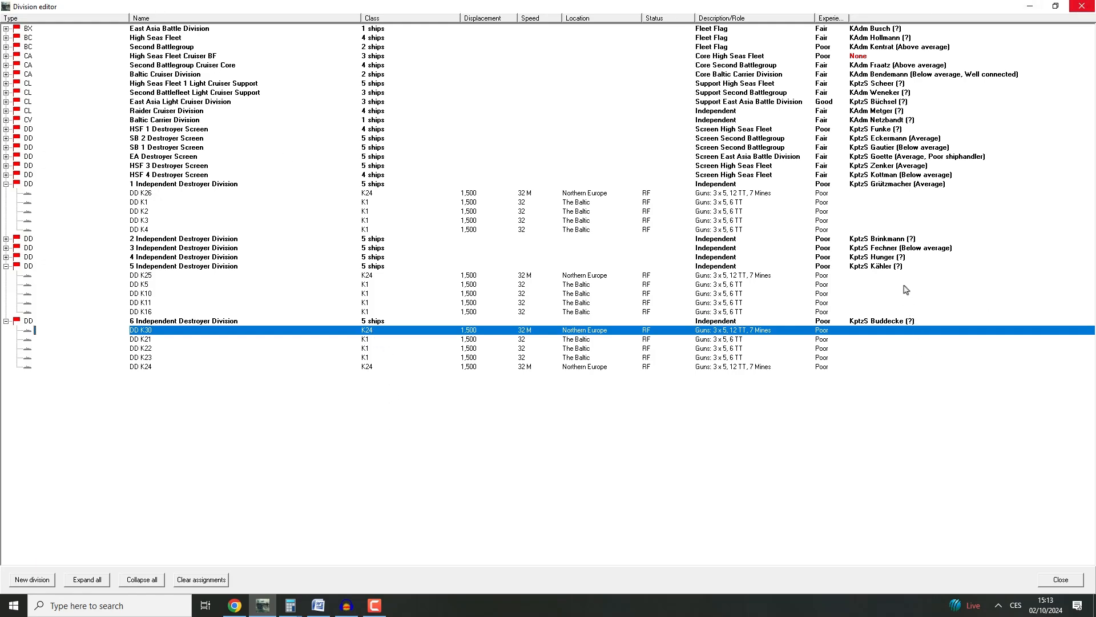
pyautogui.moveTo(896, 249)
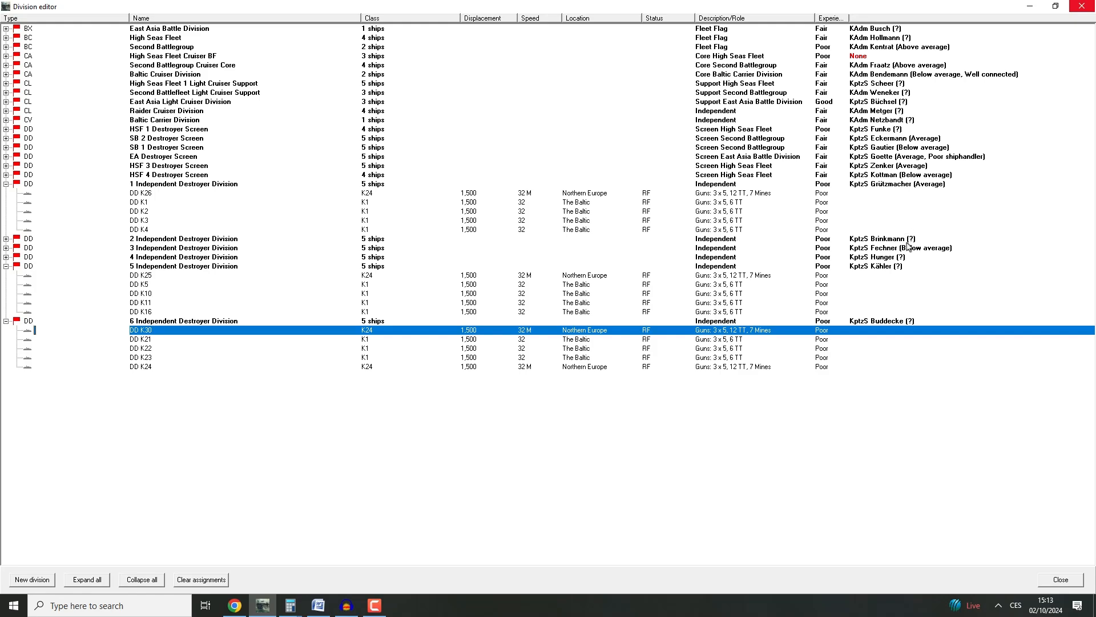
pyautogui.moveTo(317, 319)
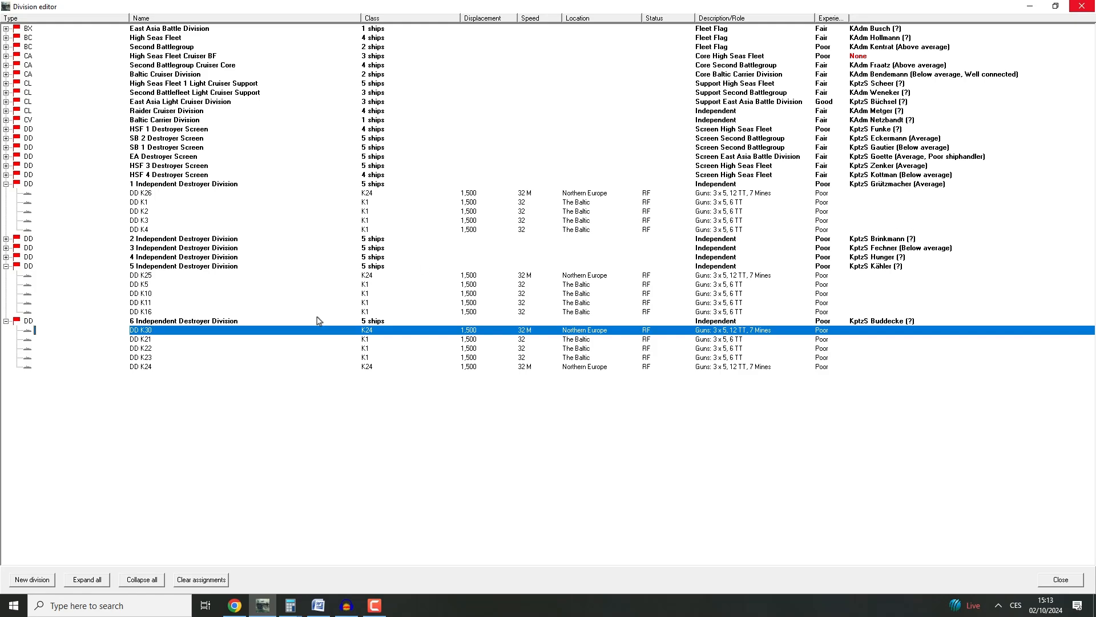
pyautogui.moveTo(1045, 38)
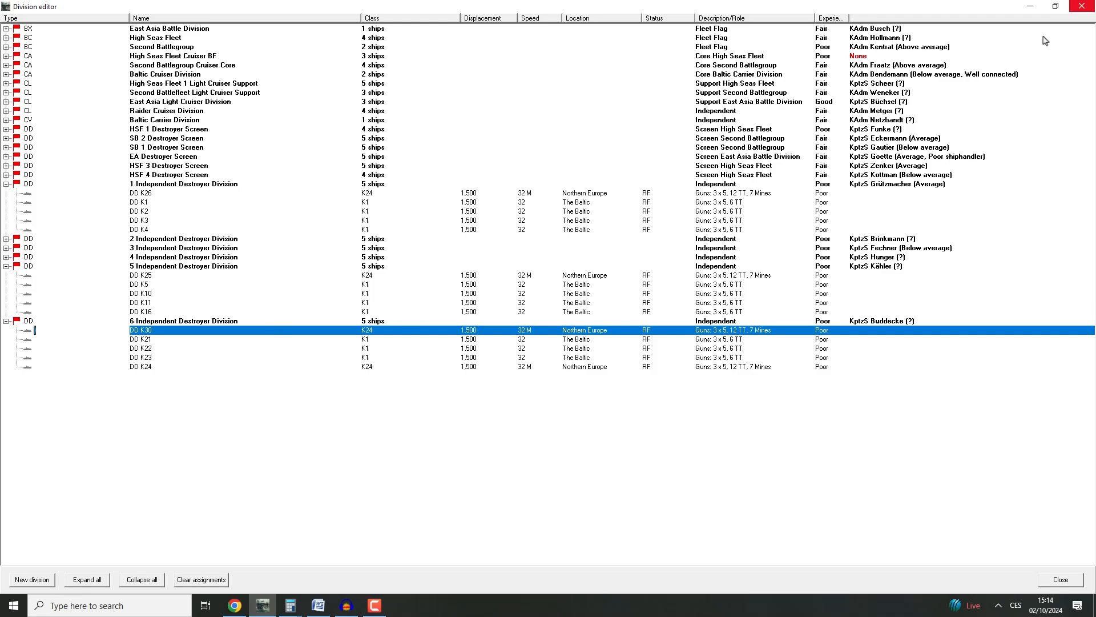
pyautogui.moveTo(661, 318)
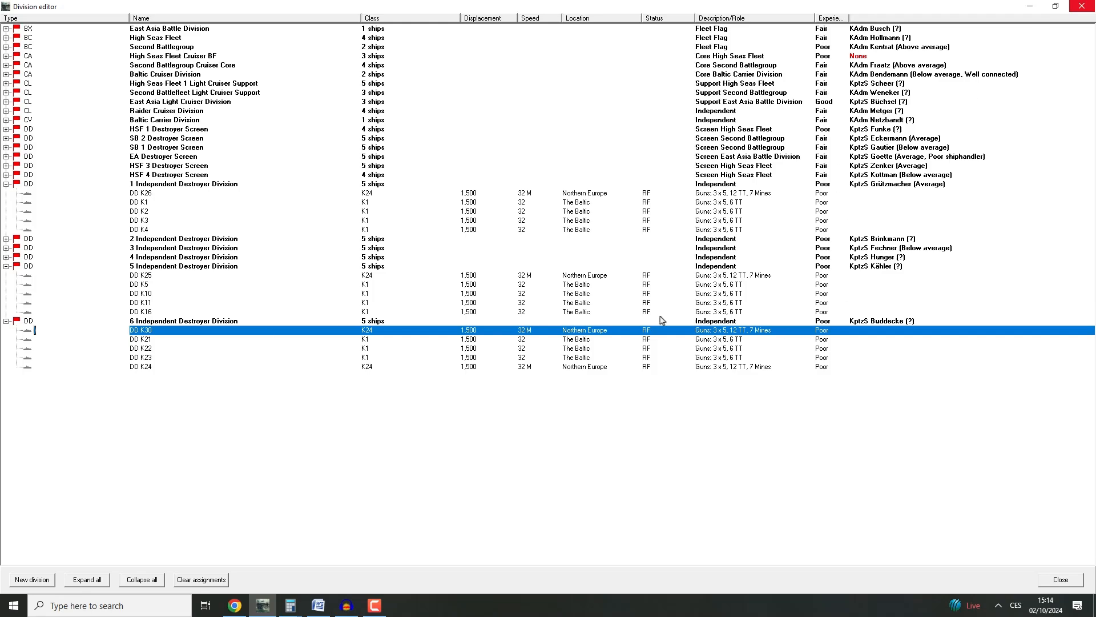
# Advance to March 1924, acknowledge the Japan–USA war and refuse Spain's technology sharing
pyautogui.click(1061, 578)
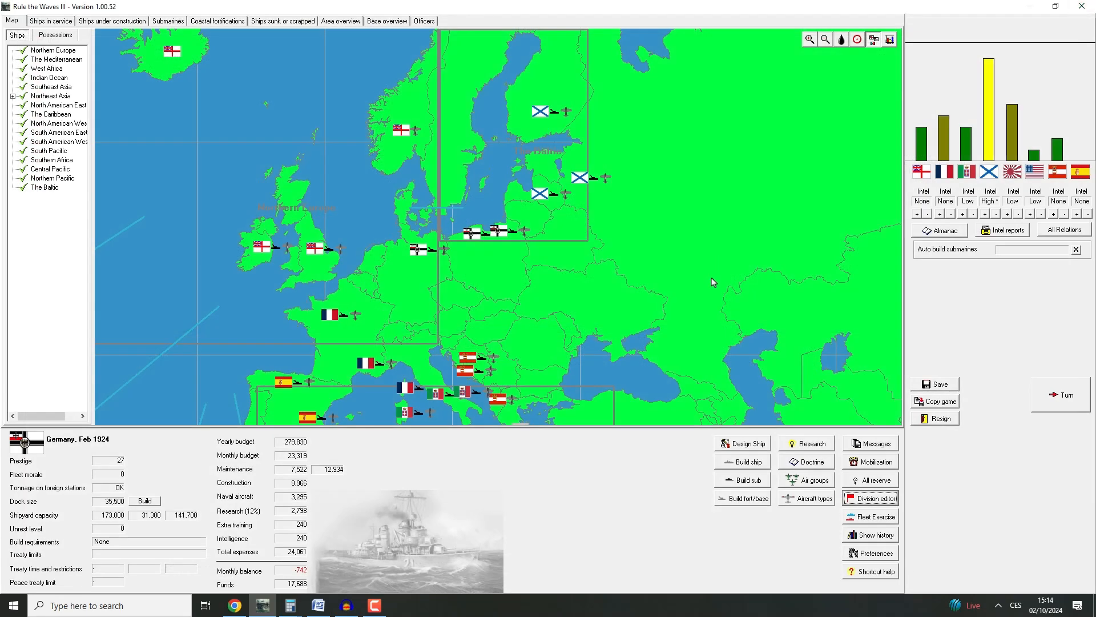
pyautogui.moveTo(599, 242)
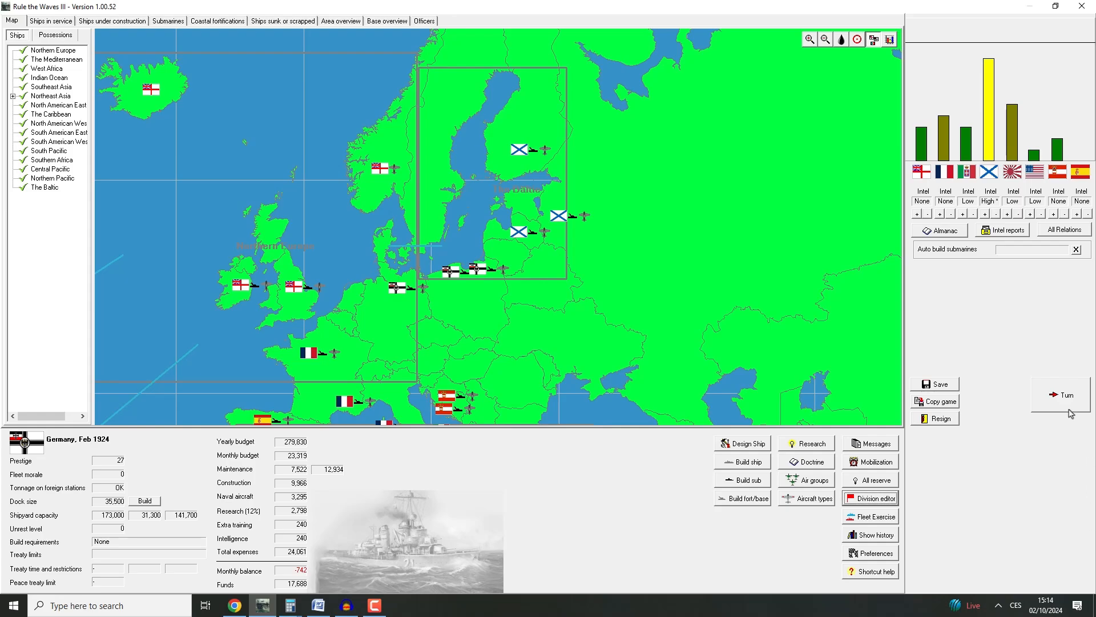
pyautogui.click(1061, 395)
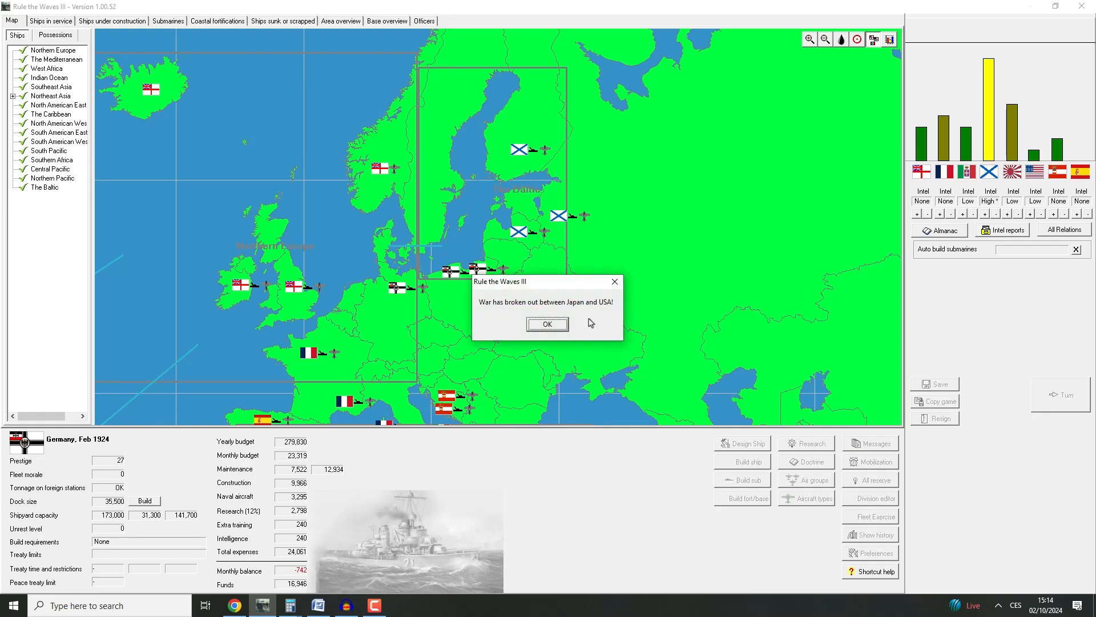
pyautogui.click(547, 324)
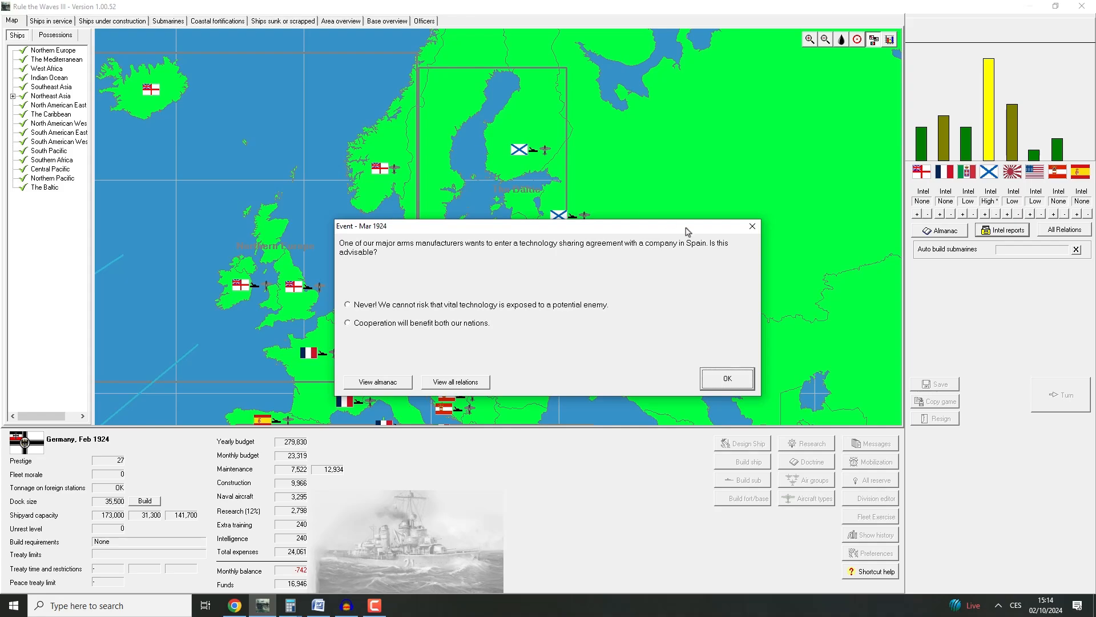
pyautogui.moveTo(500, 295)
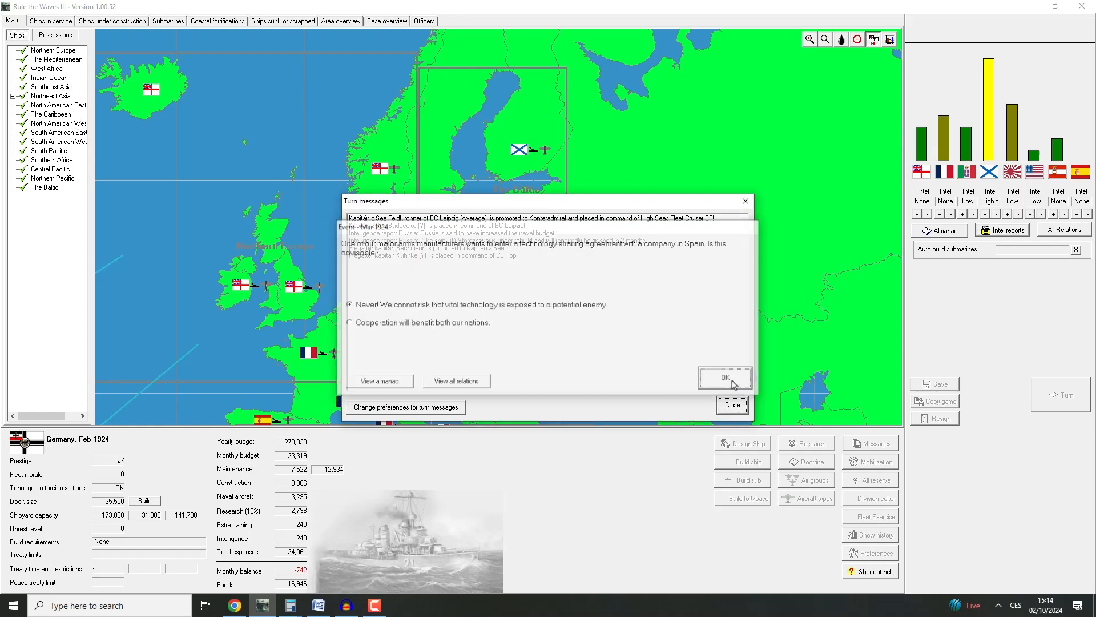
pyautogui.click(725, 377)
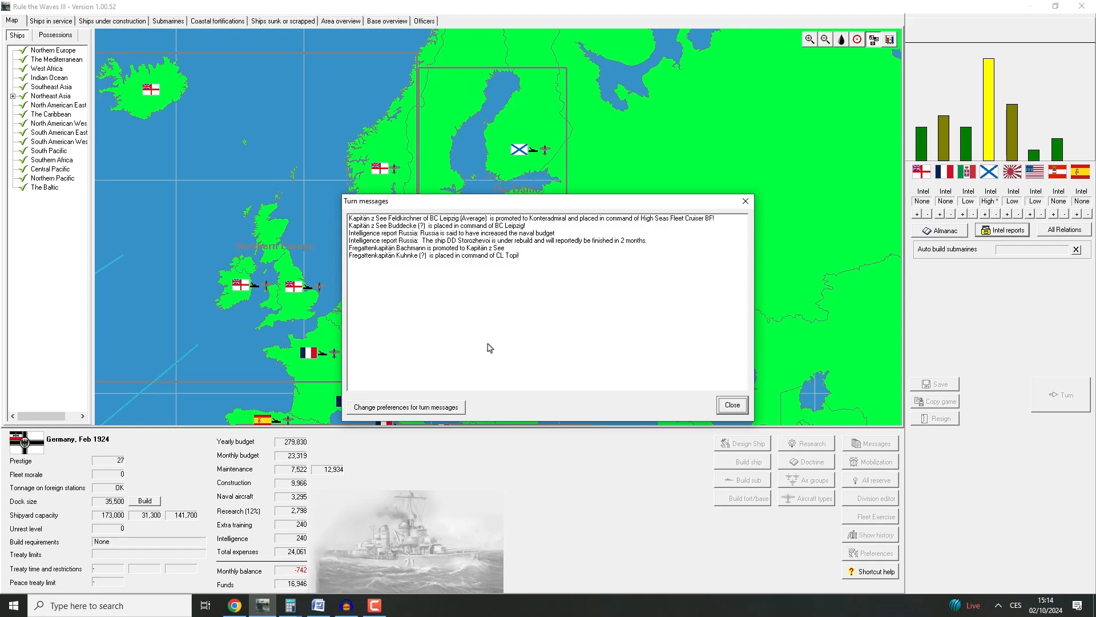
pyautogui.moveTo(487, 282)
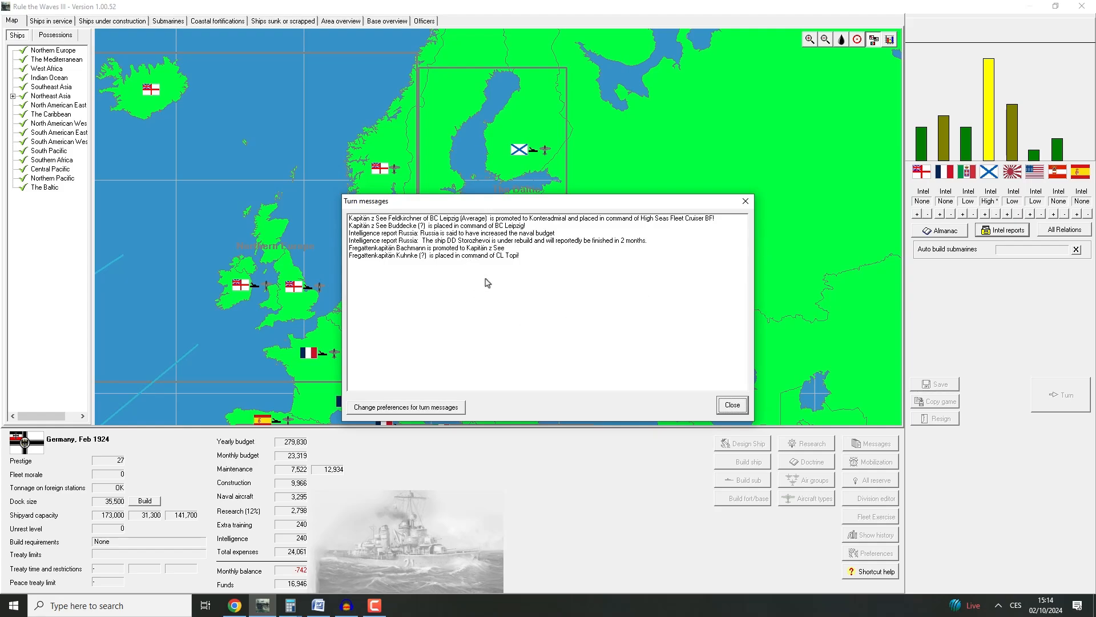
pyautogui.moveTo(435, 228)
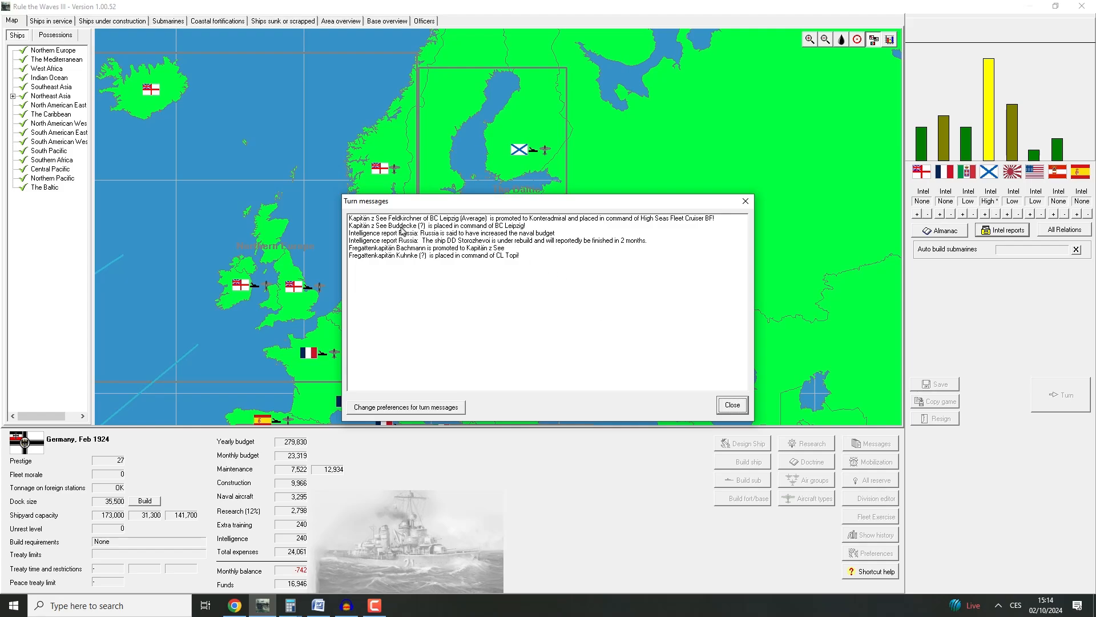
pyautogui.click(729, 402)
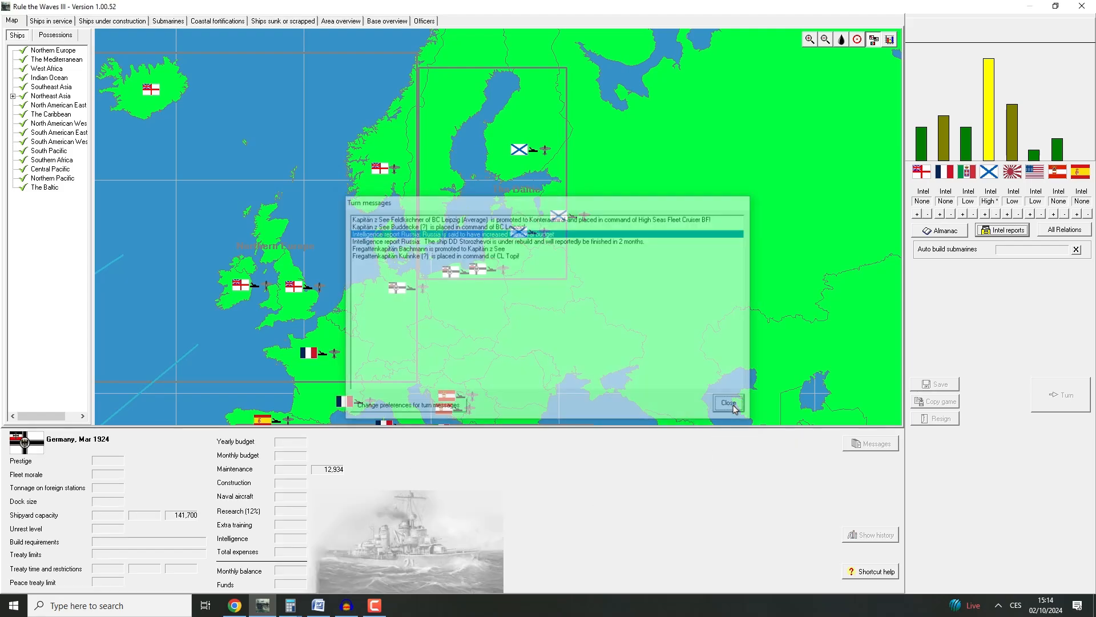
pyautogui.click(728, 403)
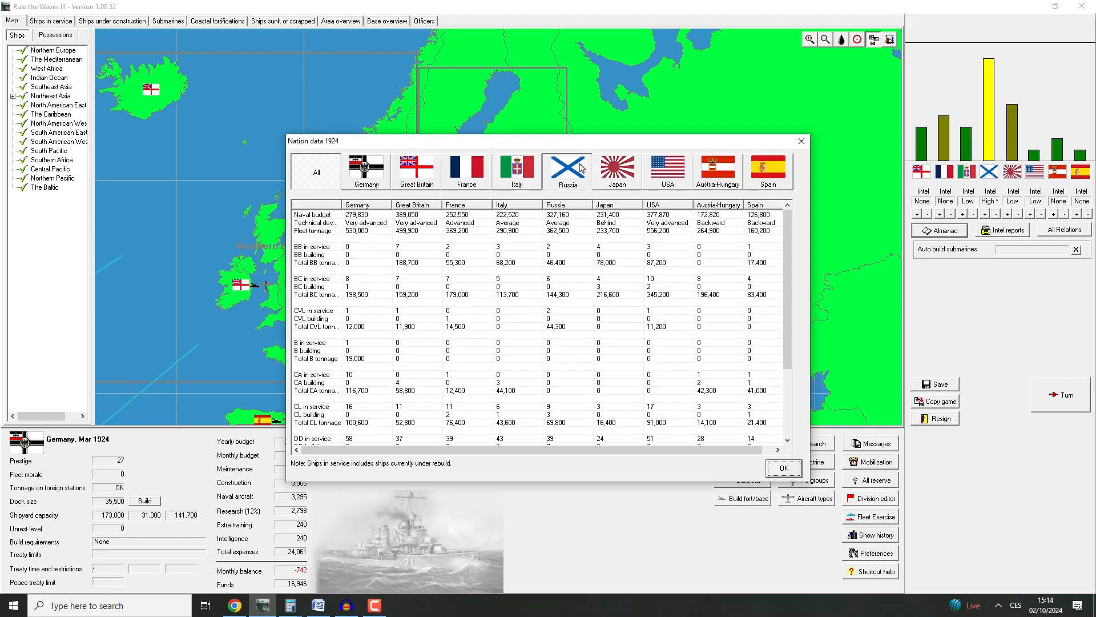
pyautogui.click(567, 170)
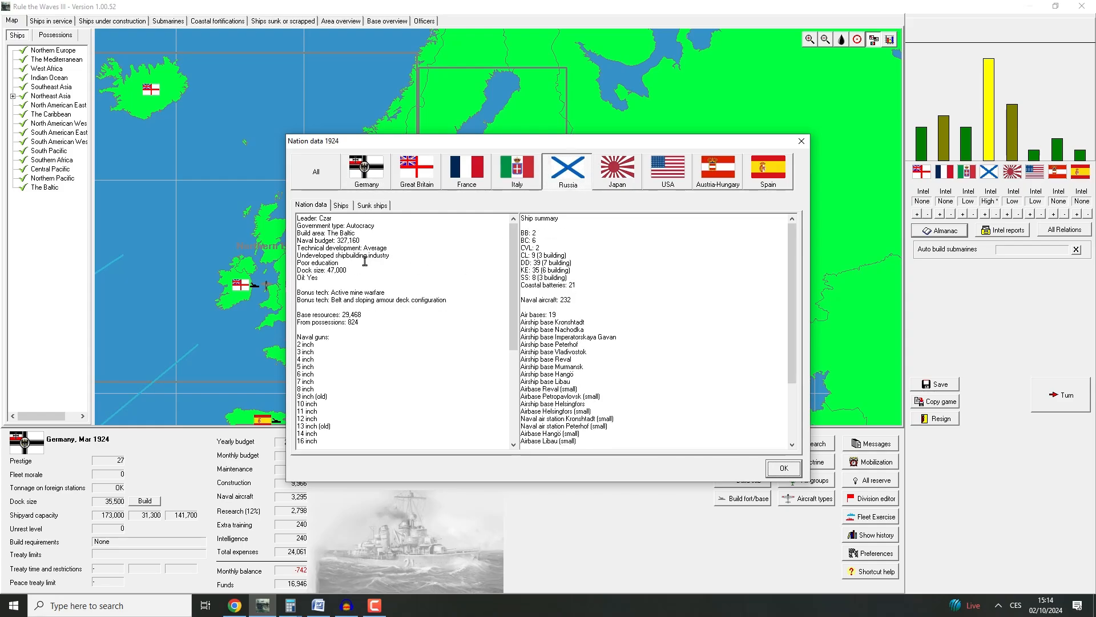
pyautogui.click(340, 205)
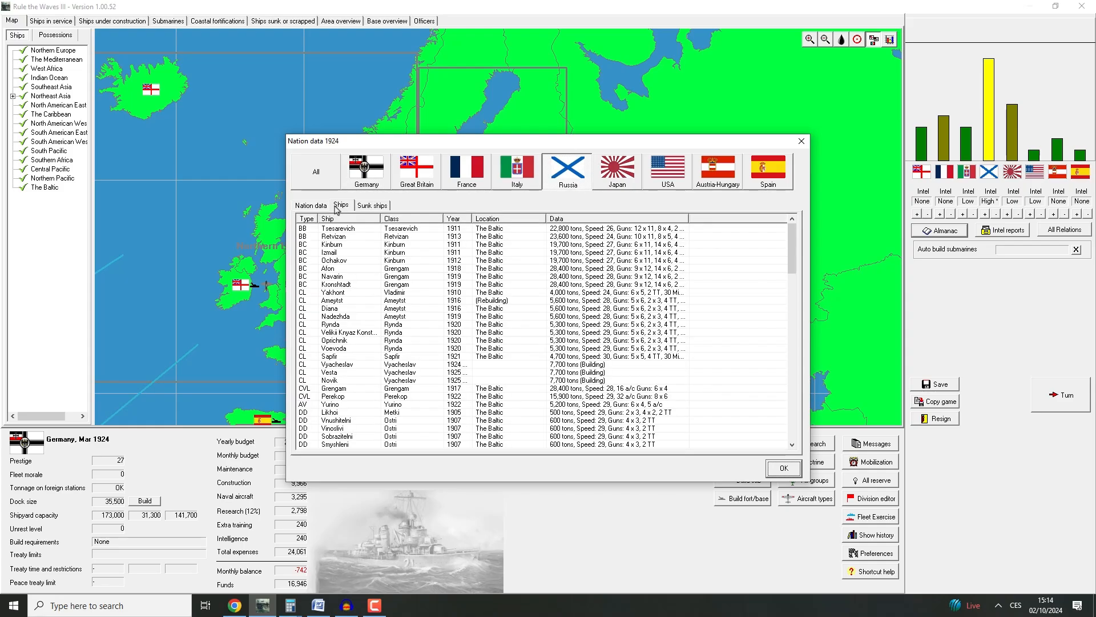
pyautogui.click(372, 205)
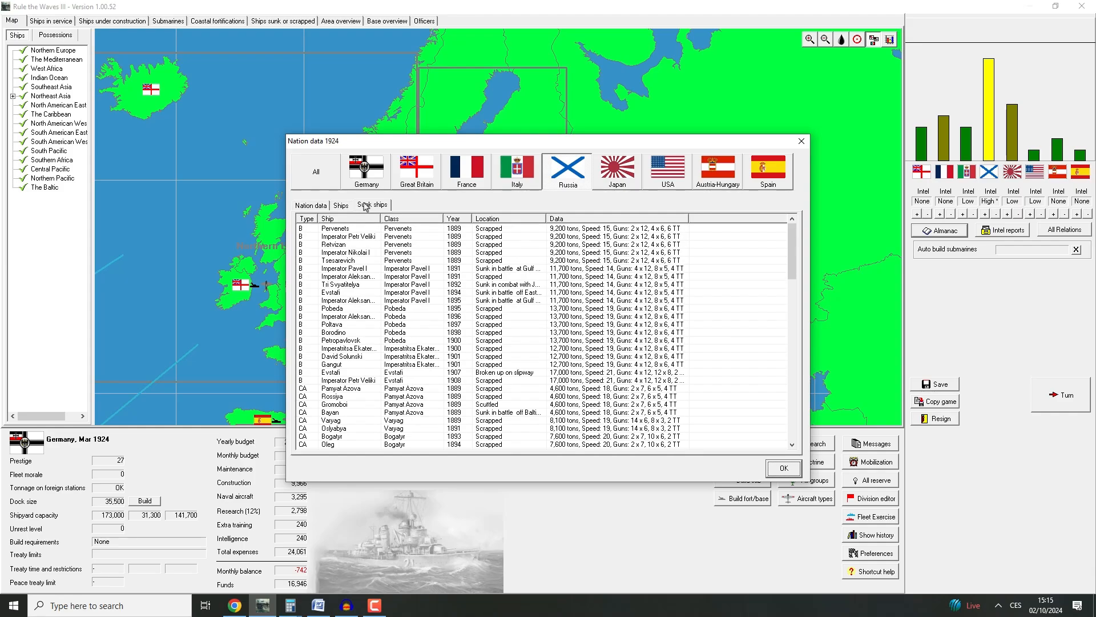
pyautogui.click(340, 205)
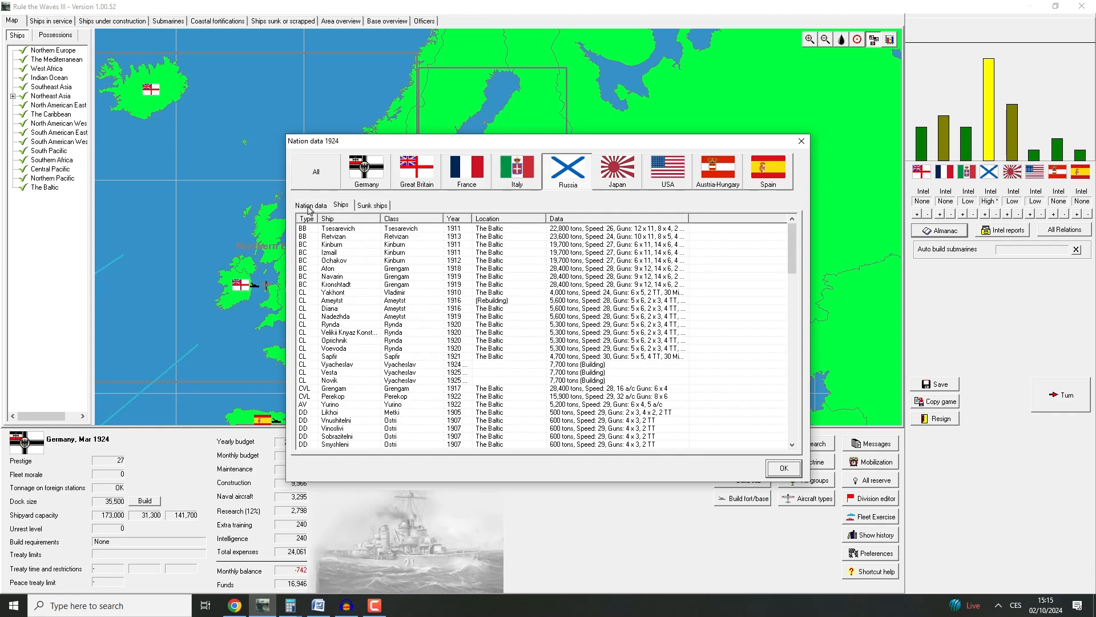
pyautogui.click(311, 204)
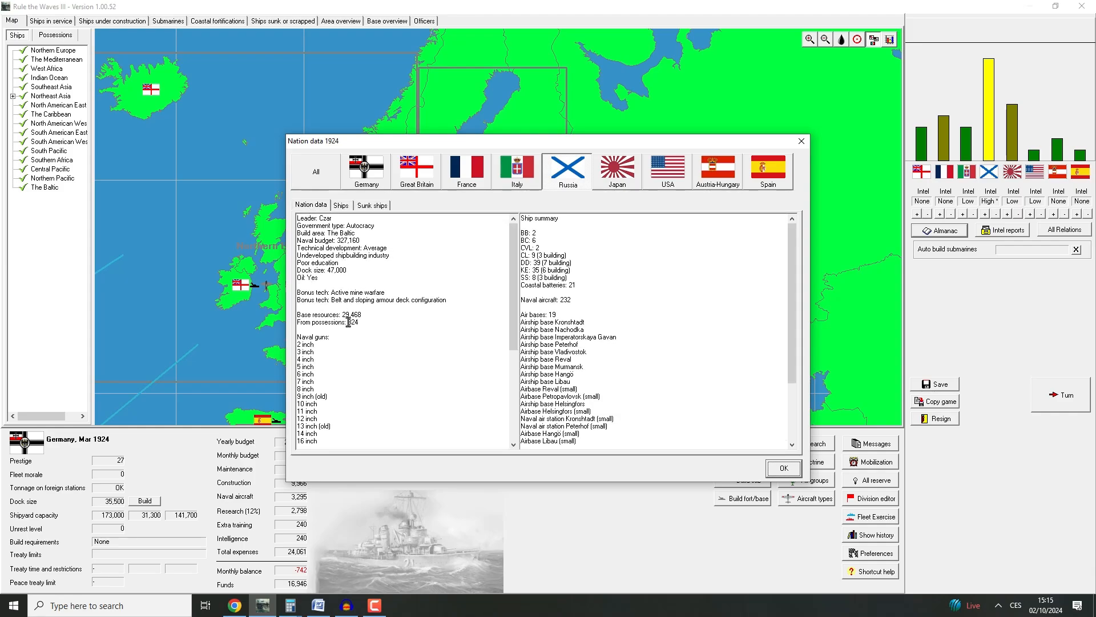
pyautogui.moveTo(471, 307)
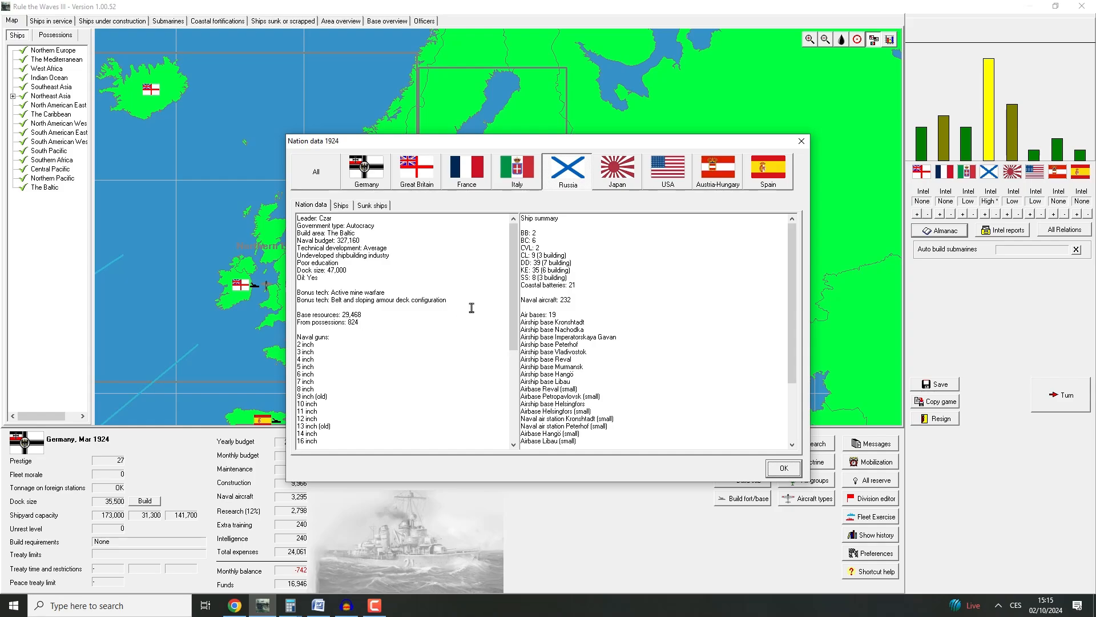
pyautogui.click(366, 170)
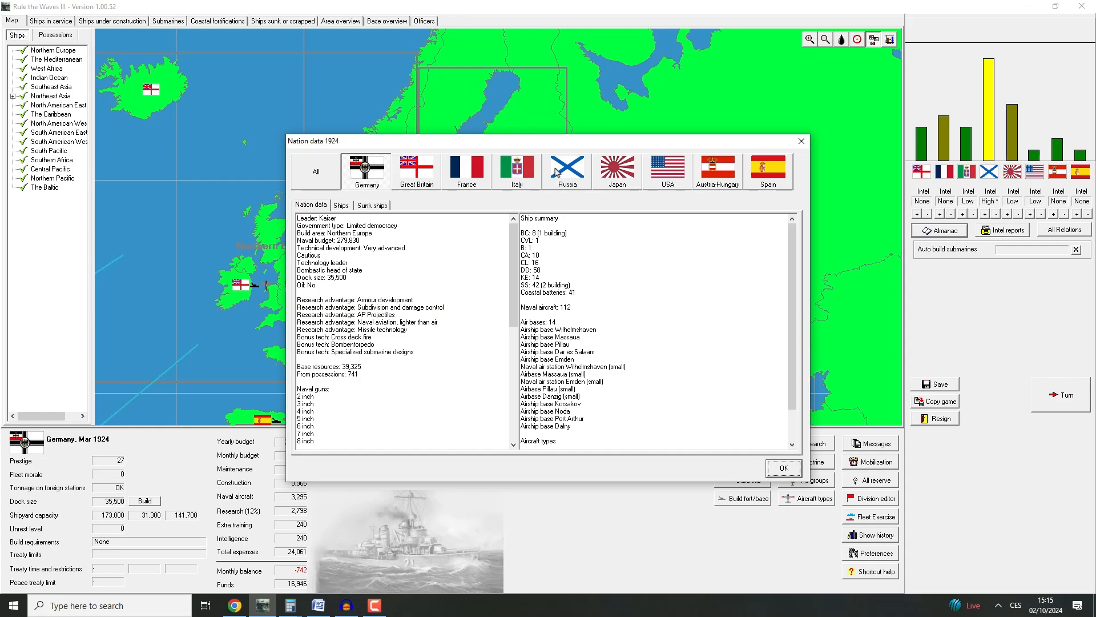
pyautogui.click(567, 171)
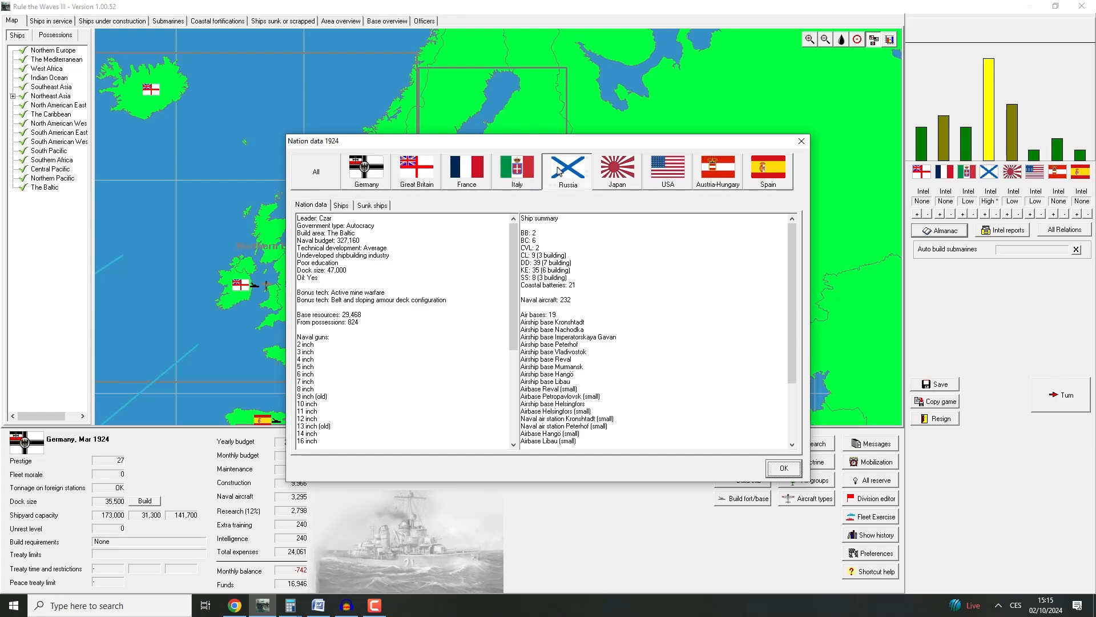
pyautogui.moveTo(552, 192)
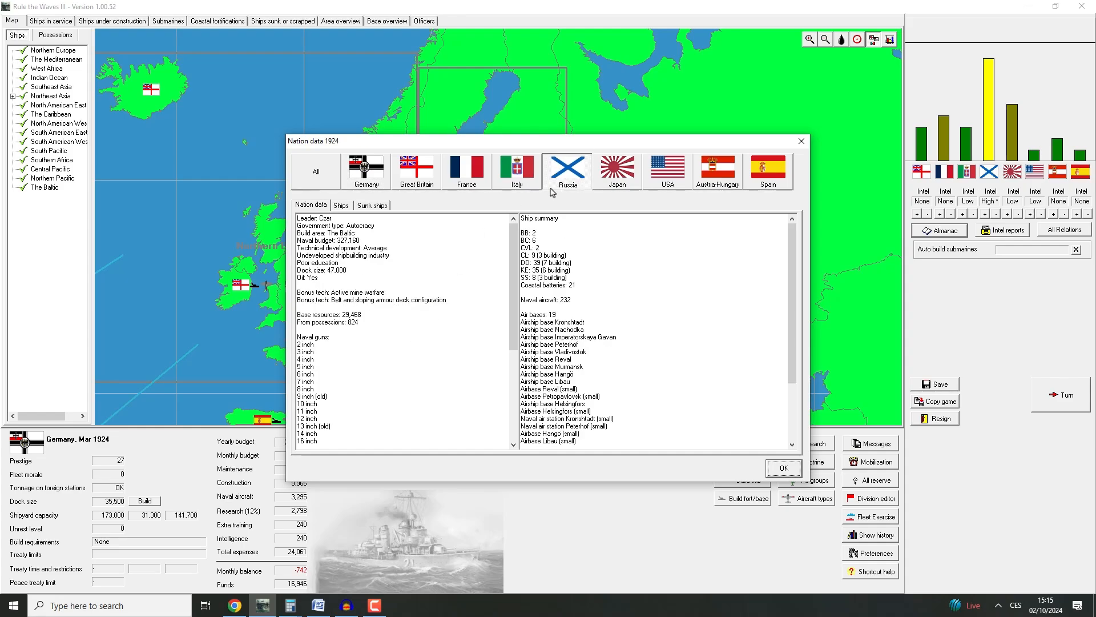
pyautogui.scroll(-3)
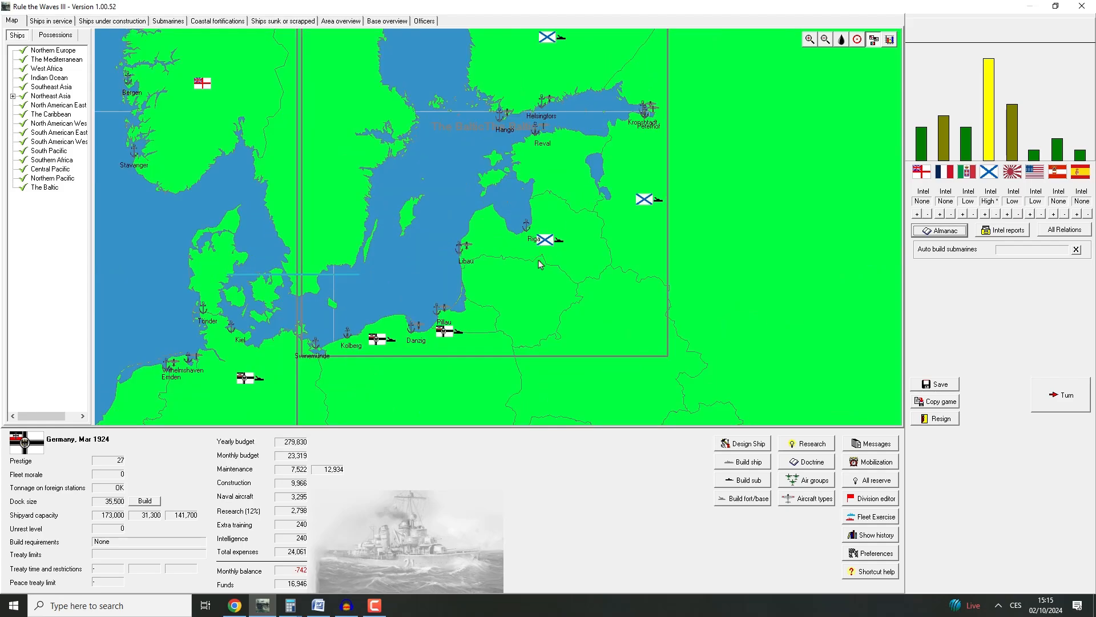
pyautogui.moveTo(479, 346)
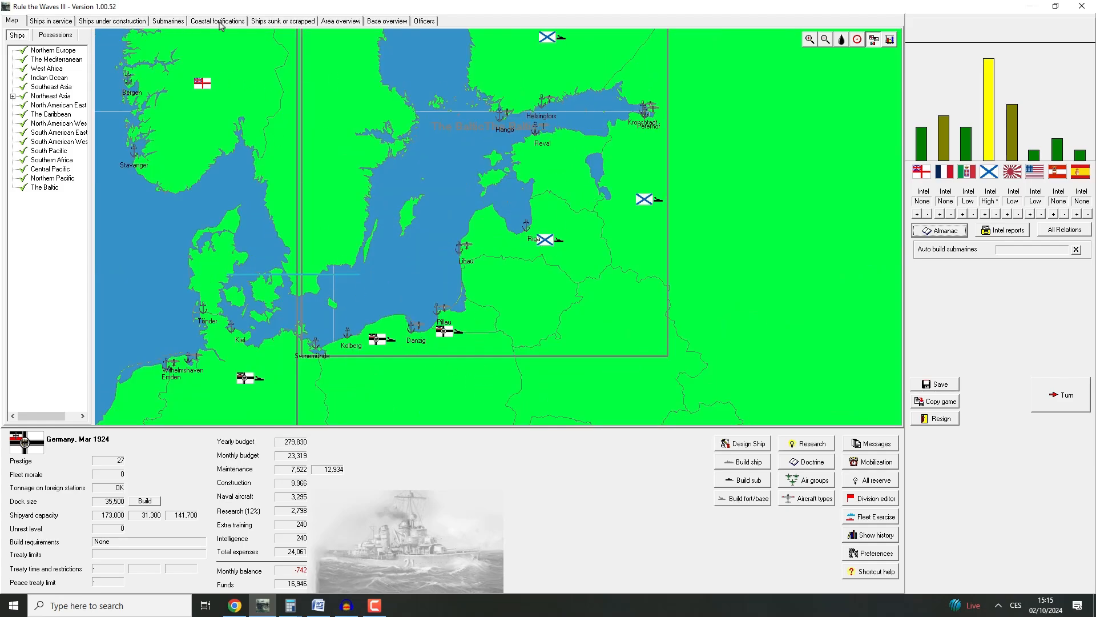
# Order an airbase expansion at Pillau and an airship base at Danzig
pyautogui.click(384, 20)
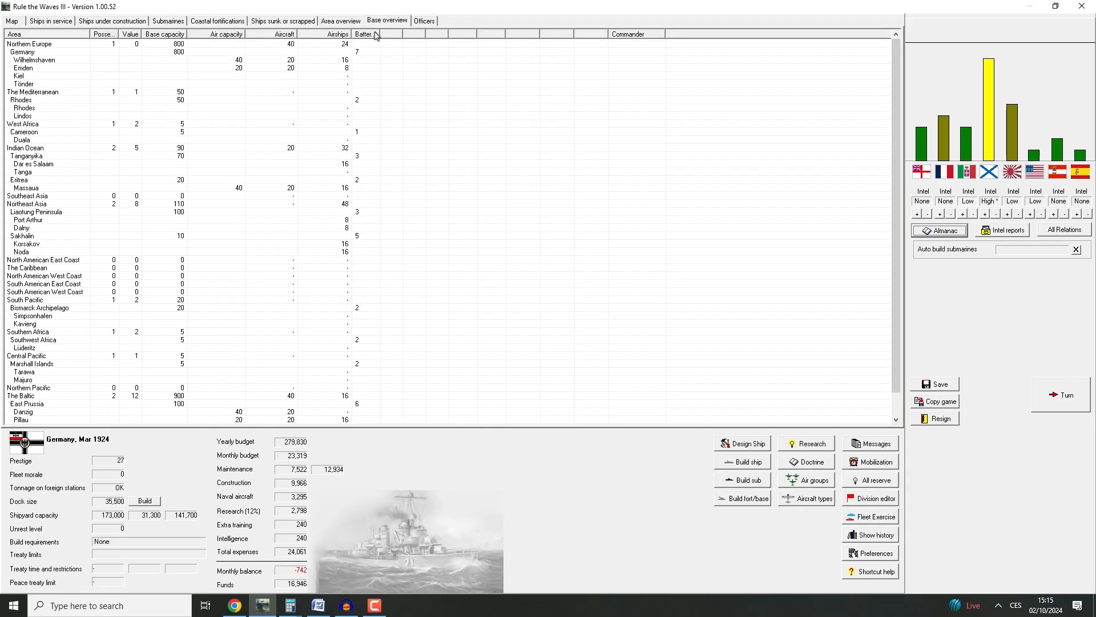
pyautogui.scroll(-3)
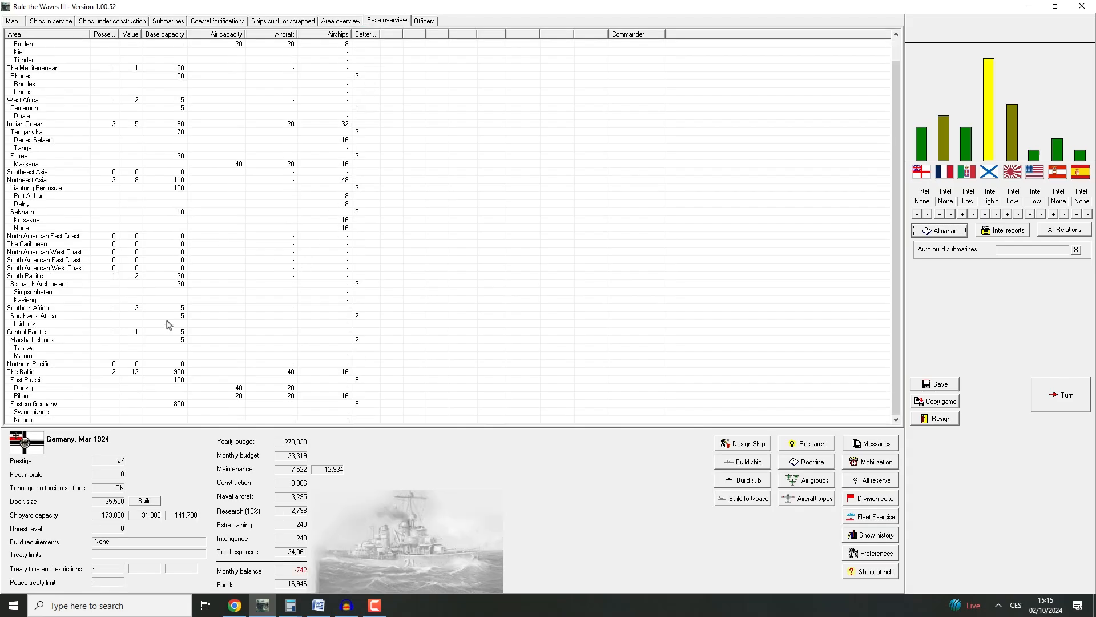
pyautogui.moveTo(60, 408)
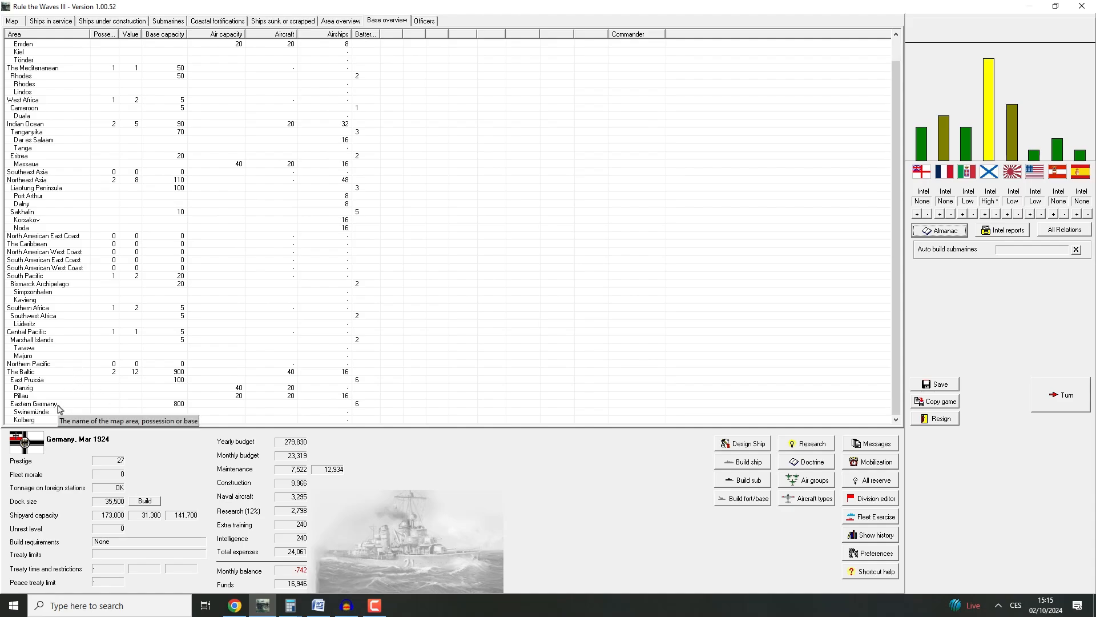
pyautogui.click(24, 387)
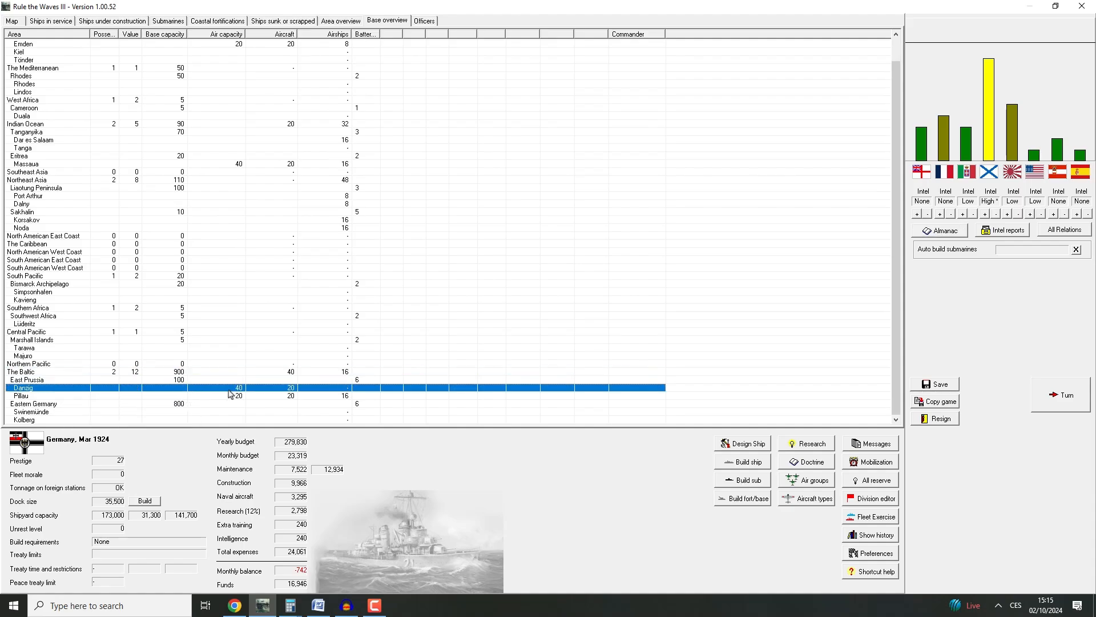
pyautogui.moveTo(317, 398)
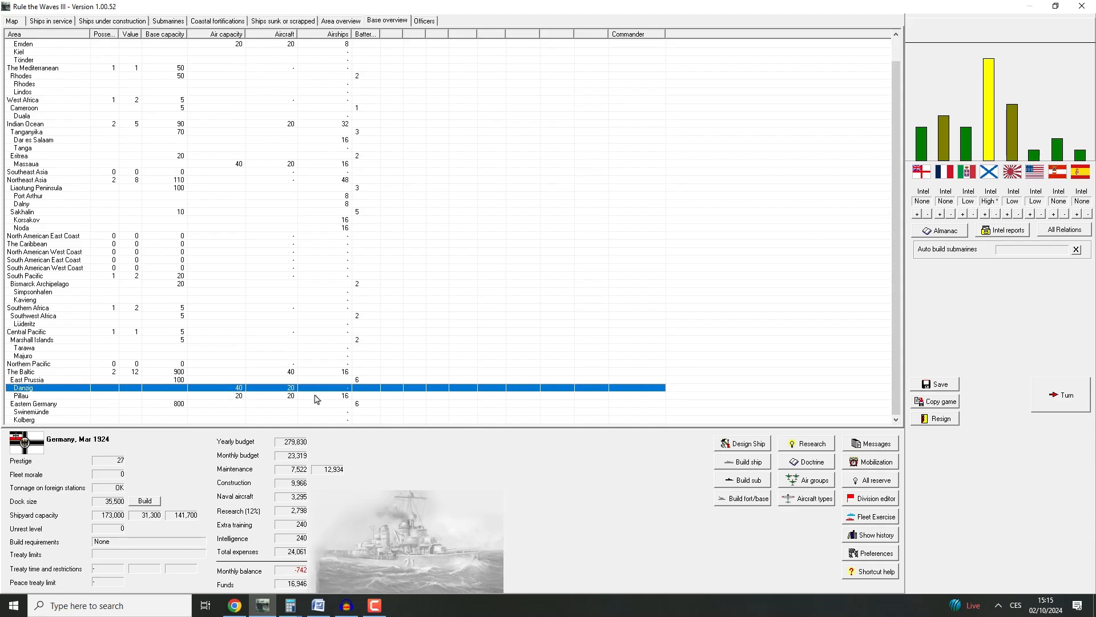
pyautogui.moveTo(285, 393)
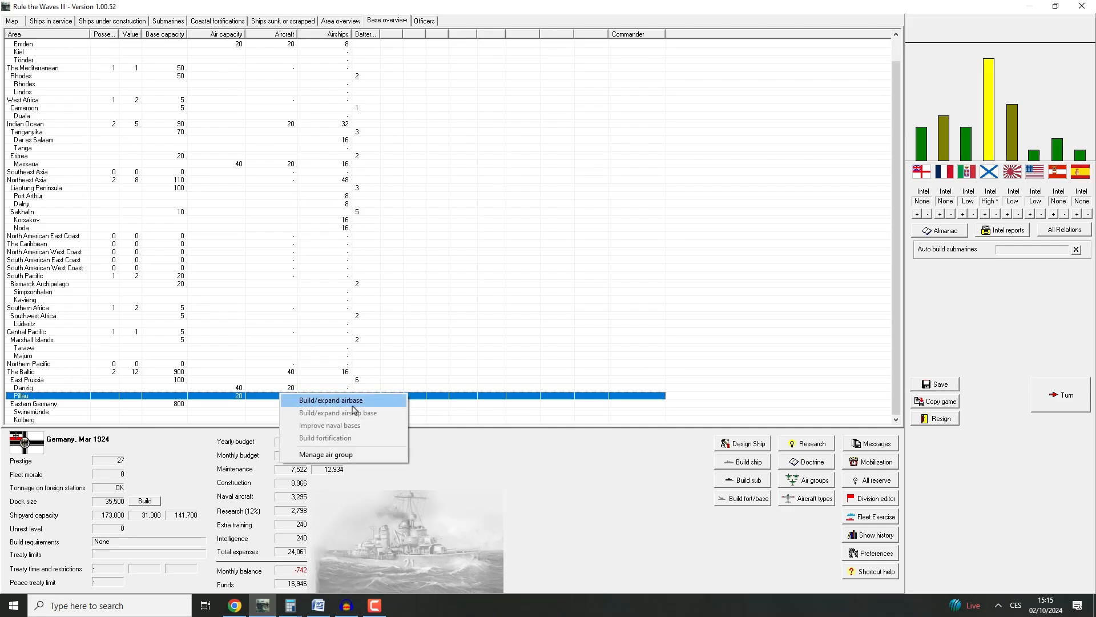
pyautogui.click(330, 399)
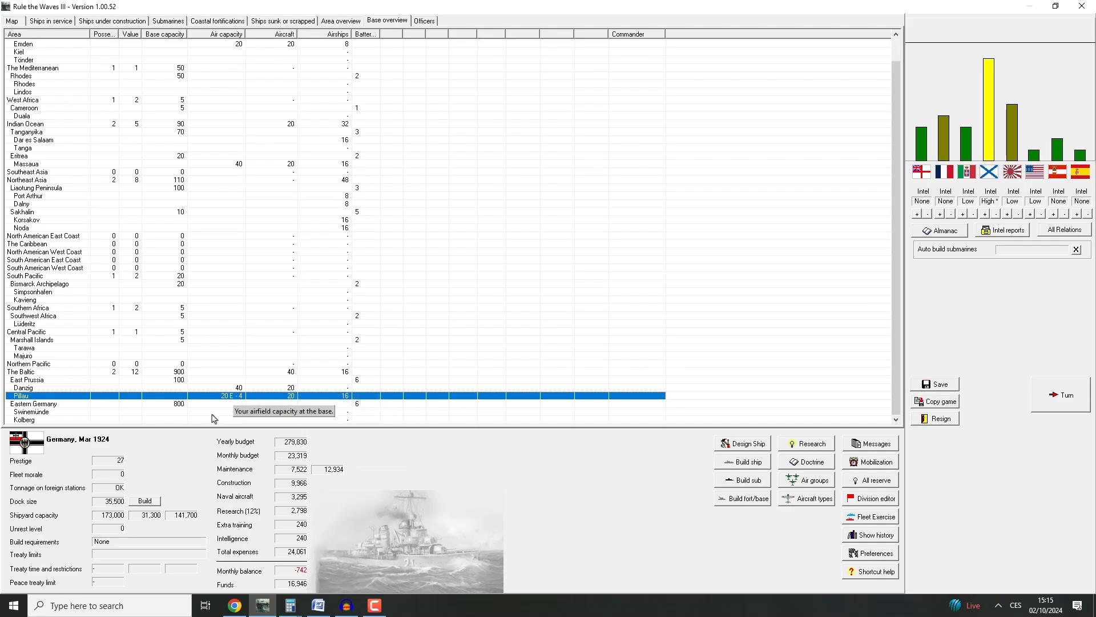
pyautogui.click(315, 387)
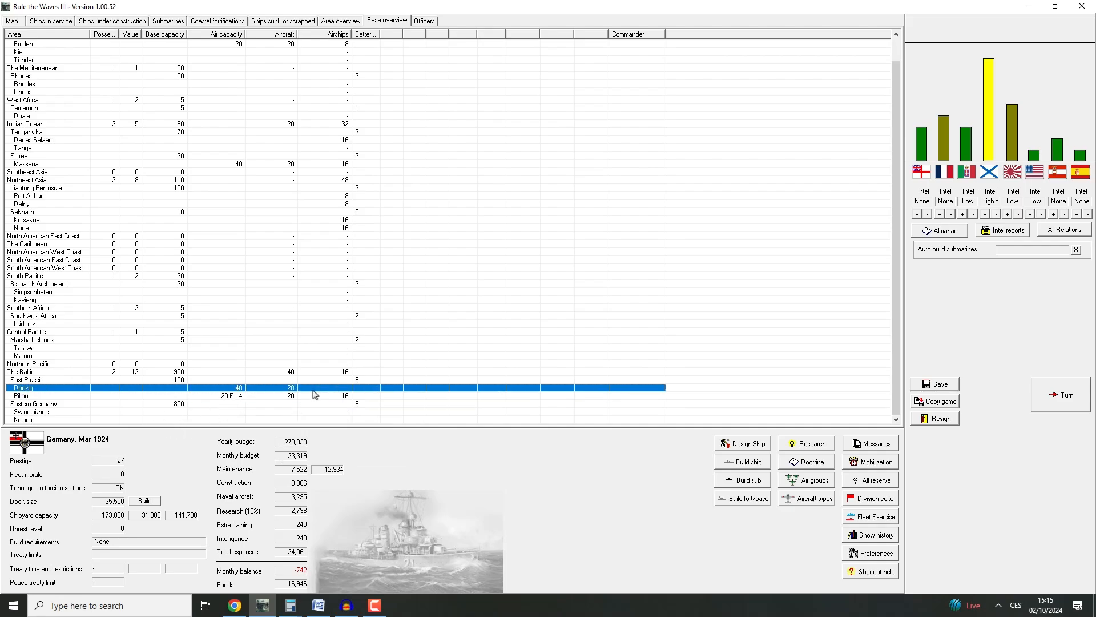
pyautogui.moveTo(348, 387)
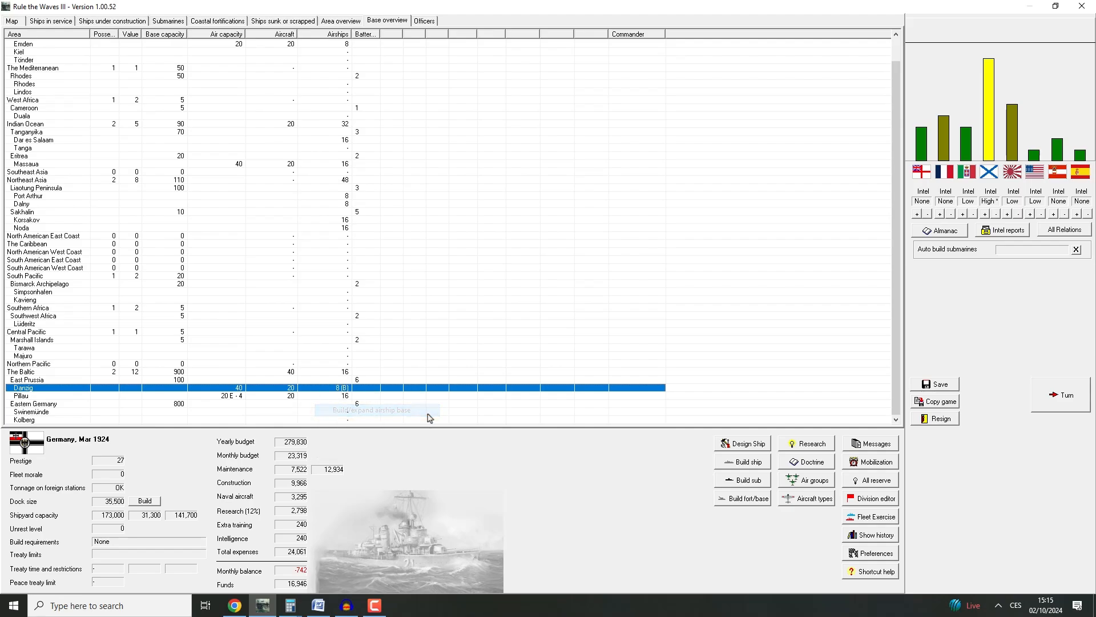
pyautogui.moveTo(352, 394)
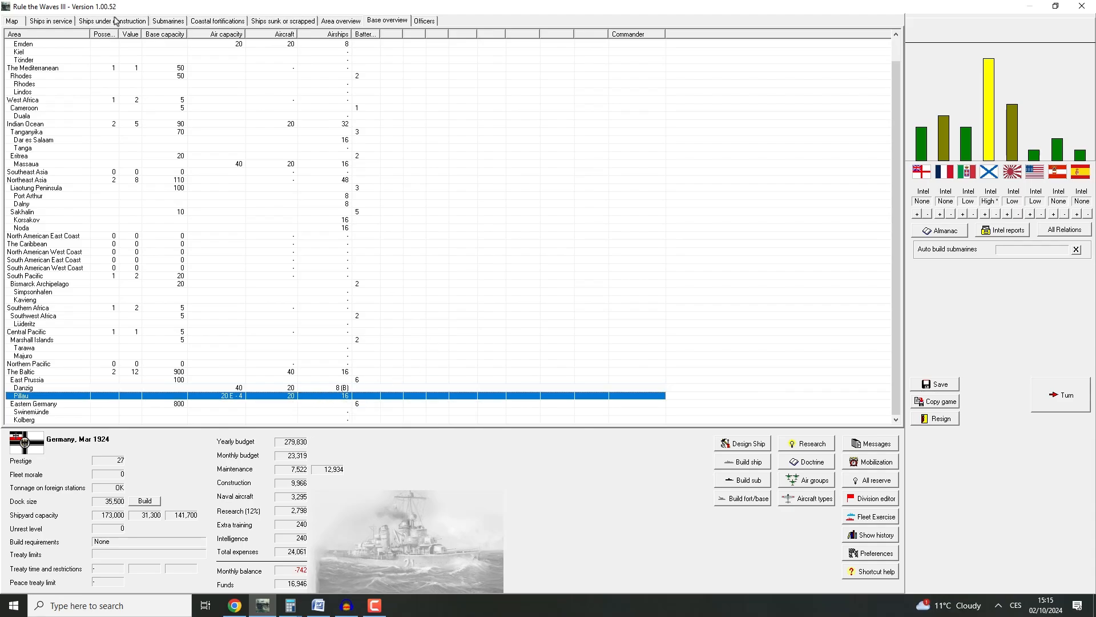
pyautogui.click(9, 21)
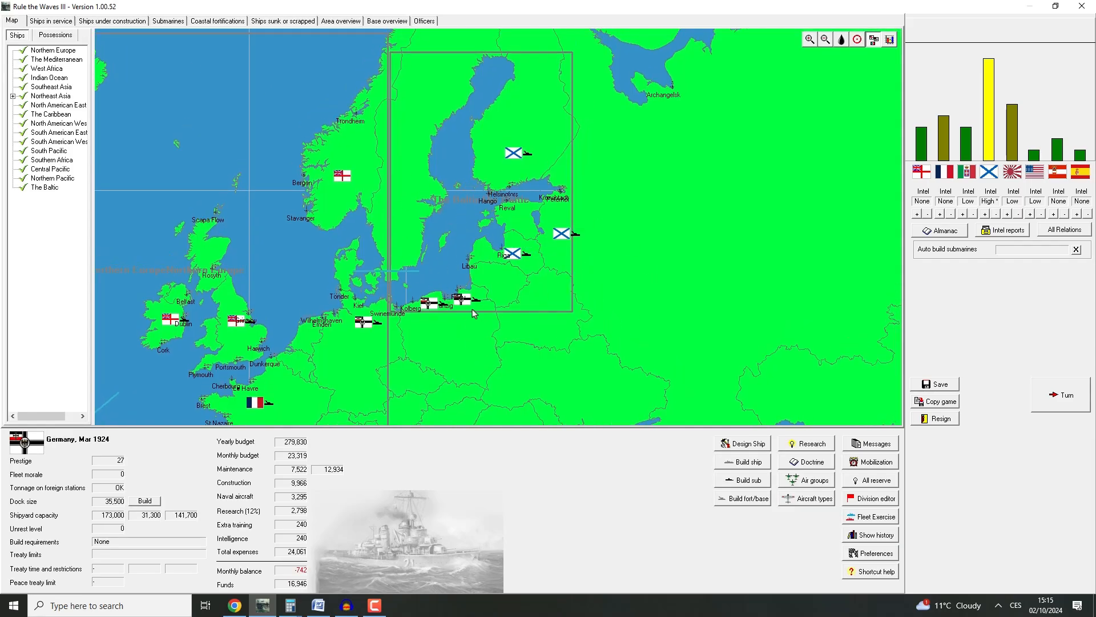
pyautogui.click(806, 498)
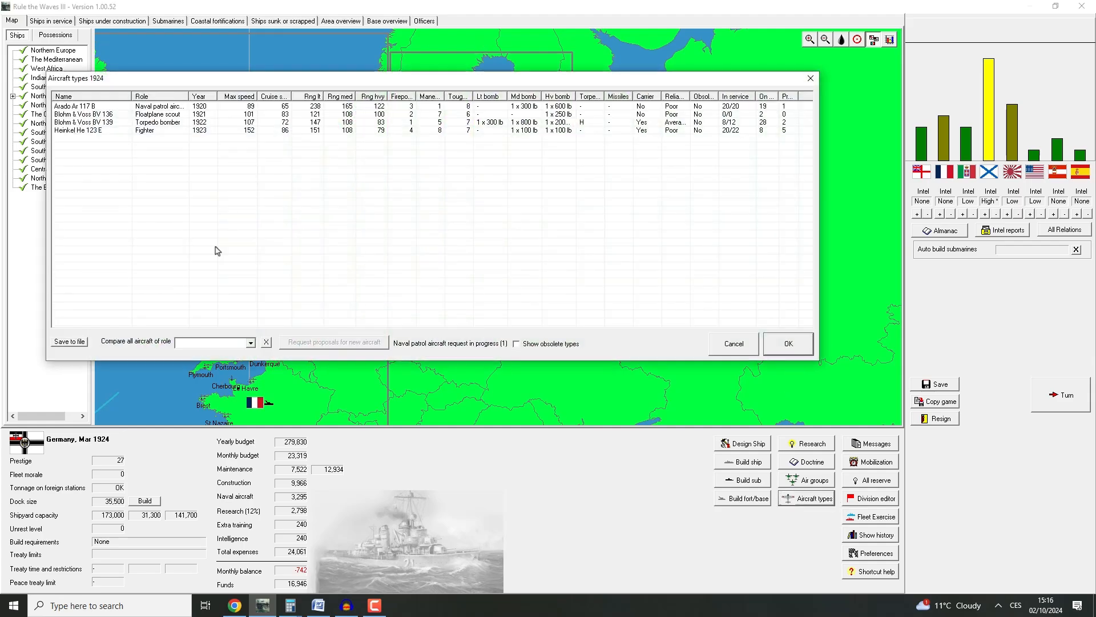
pyautogui.moveTo(681, 399)
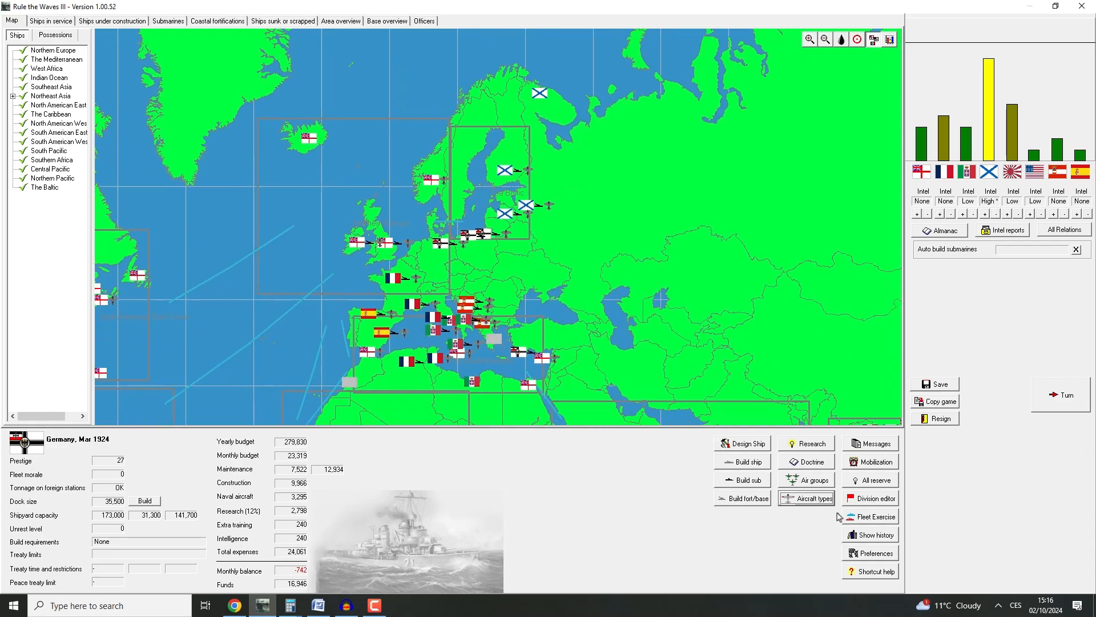
pyautogui.click(807, 498)
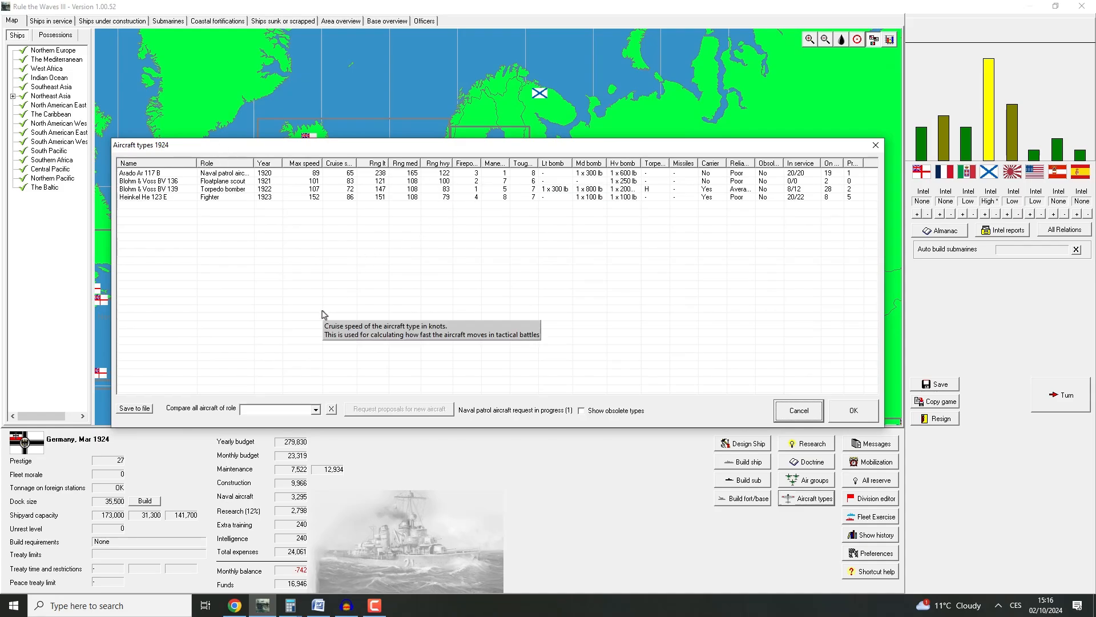
pyautogui.moveTo(197, 177)
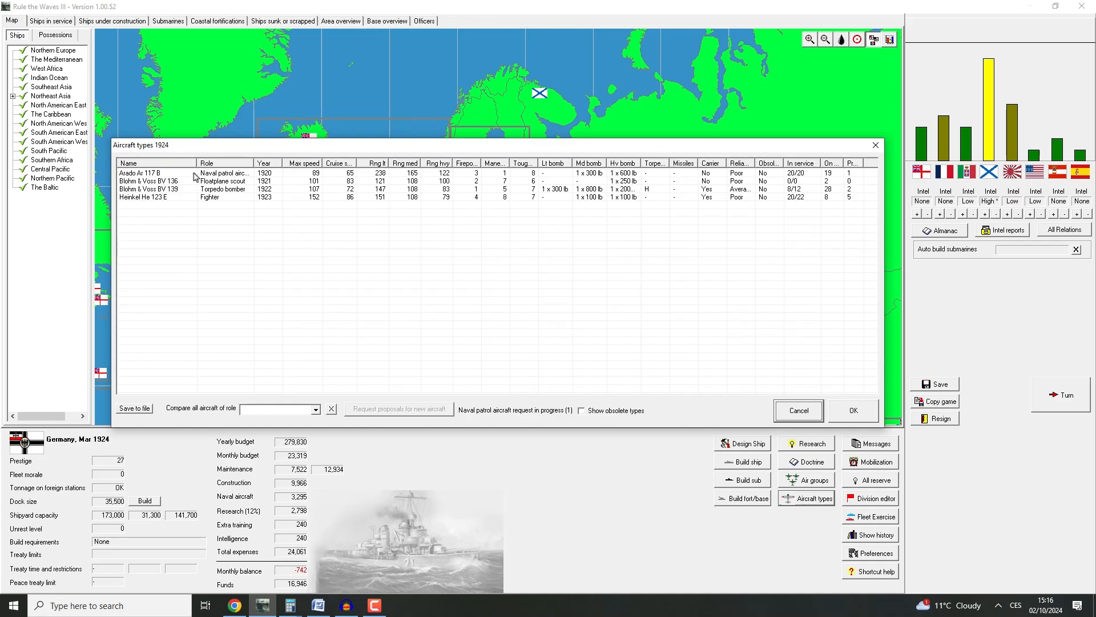
pyautogui.moveTo(255, 163)
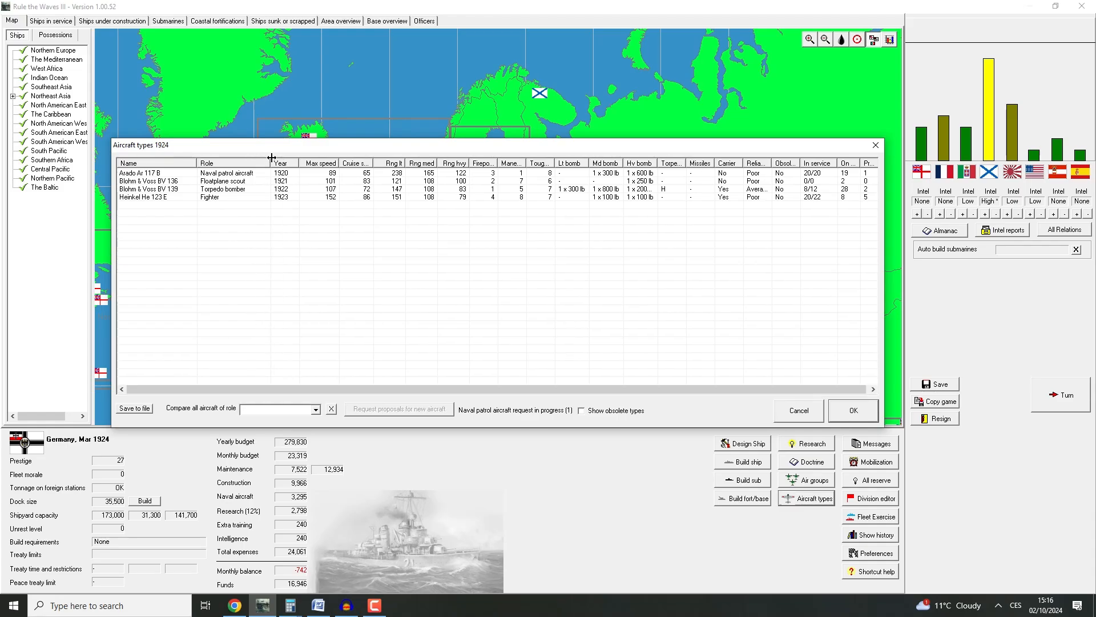
pyautogui.moveTo(868, 146)
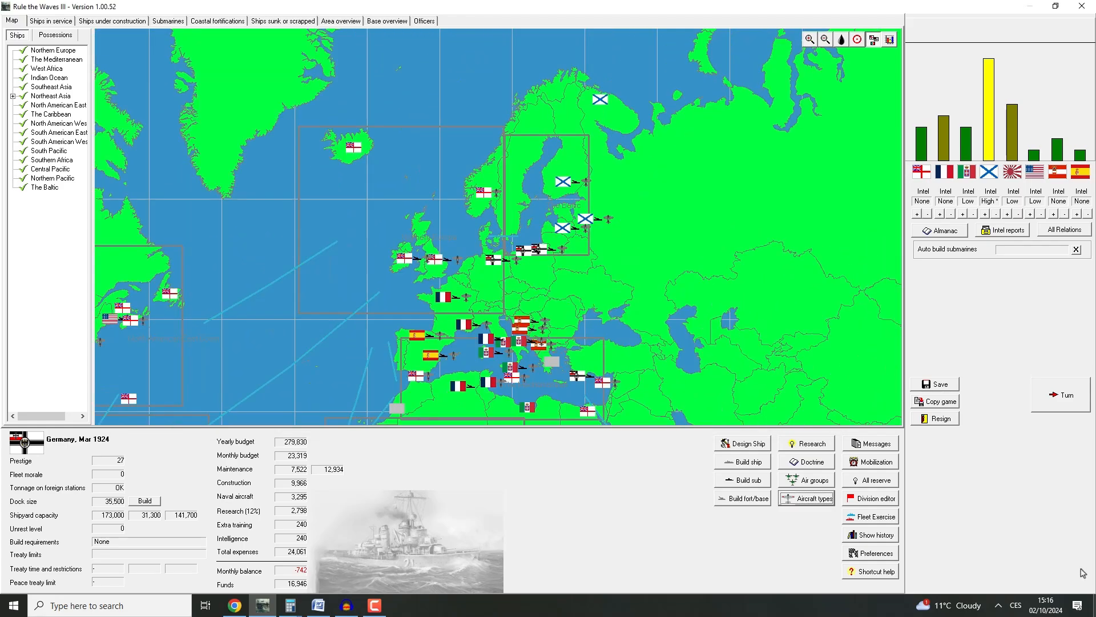
# End the turn and acknowledge the muzzle velocity and Amphibious operations research reports
pyautogui.click(1063, 395)
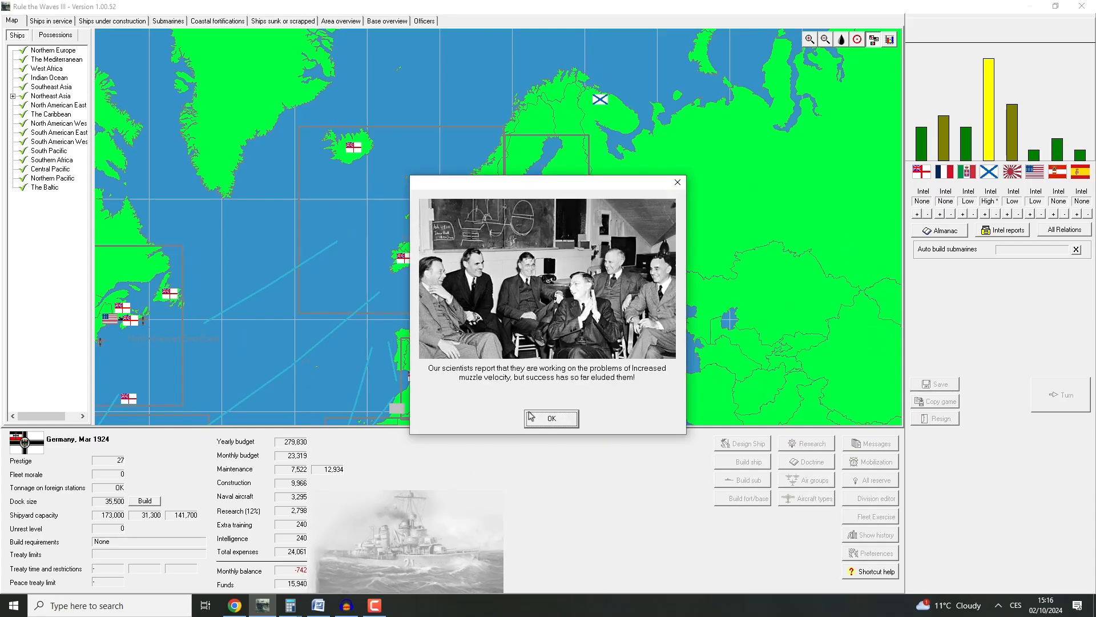
pyautogui.moveTo(573, 416)
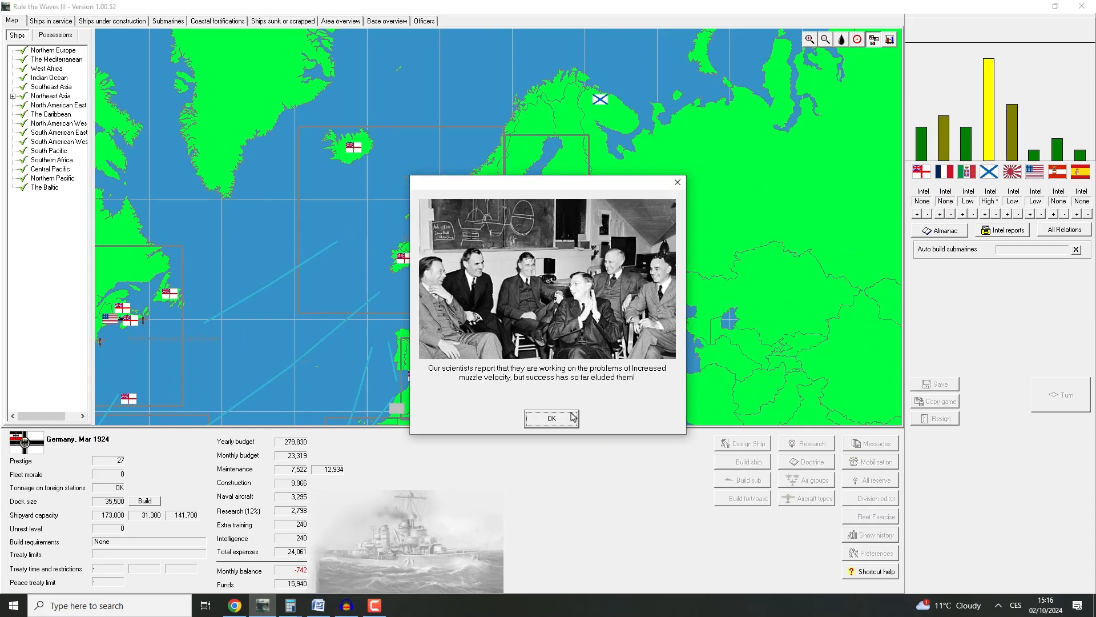
pyautogui.click(551, 418)
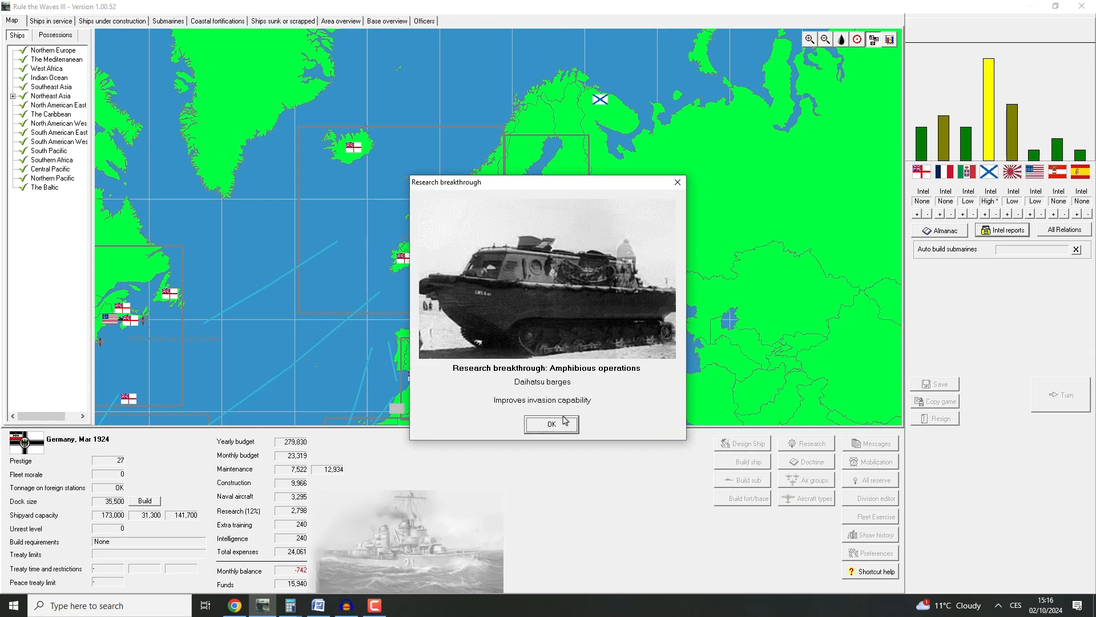
pyautogui.moveTo(634, 396)
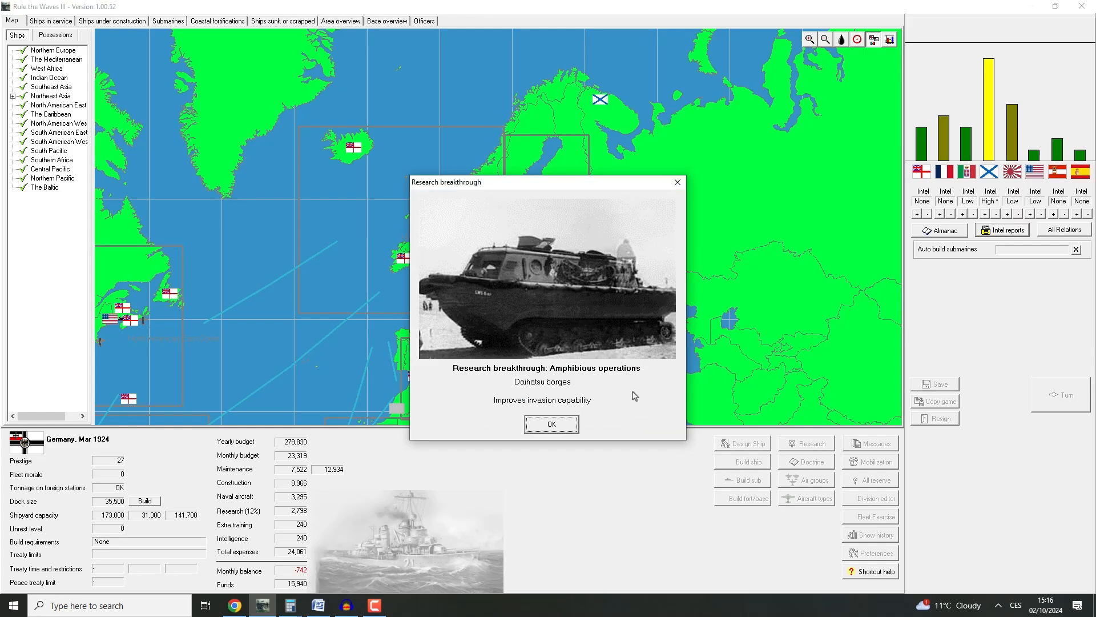
pyautogui.moveTo(629, 410)
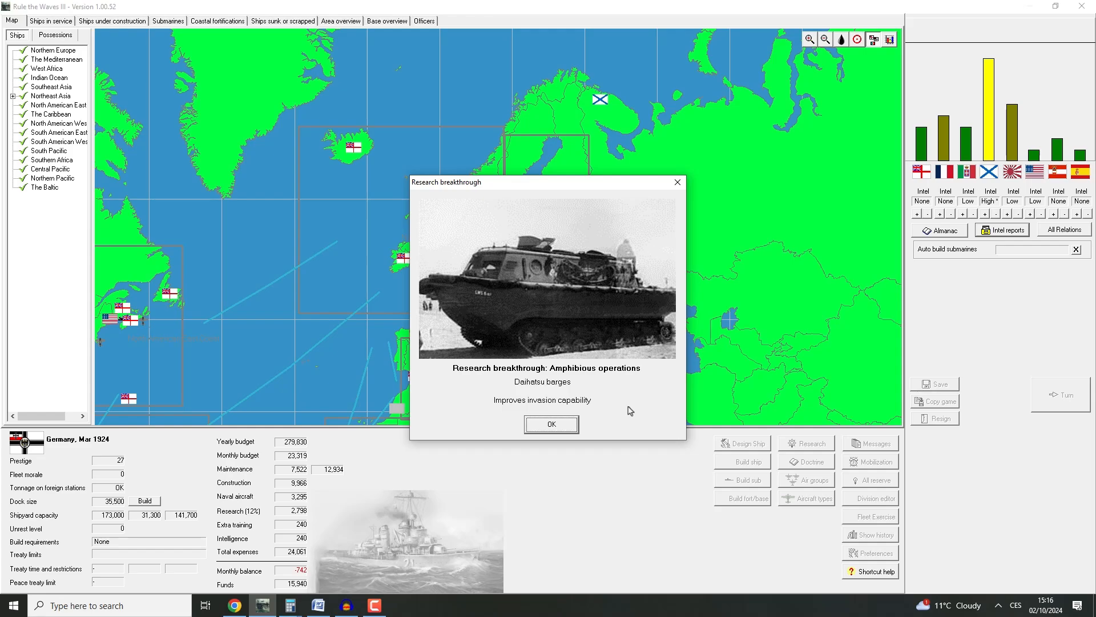
pyautogui.click(551, 424)
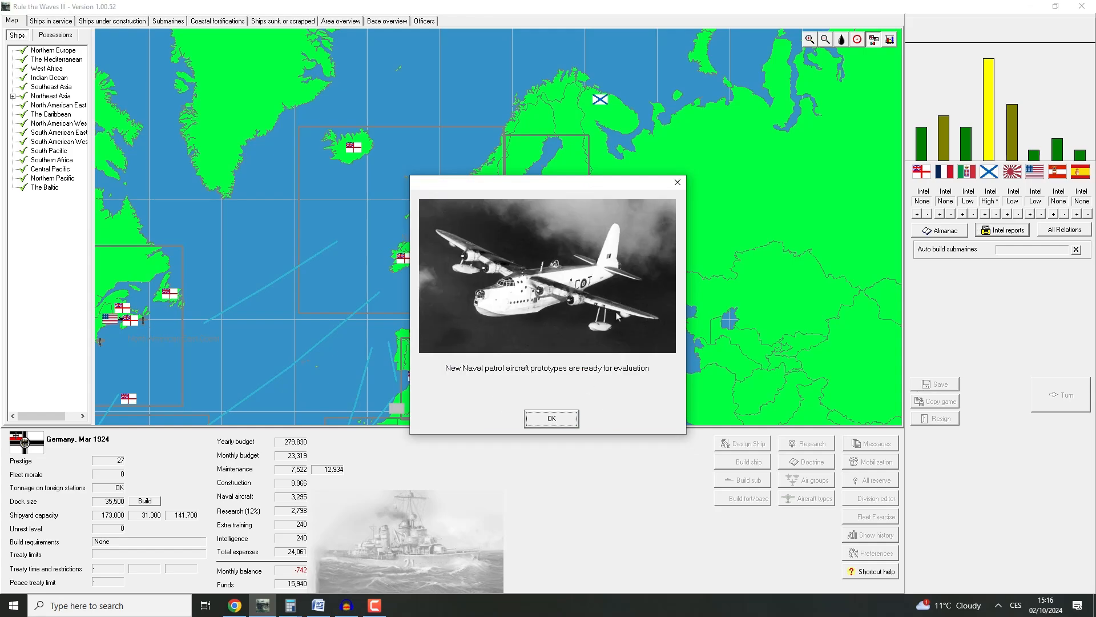
# Compare the patrol aircraft prototypes and pick the Arado Ar 161 over the Focke-Wulf Fw 160
pyautogui.click(552, 418)
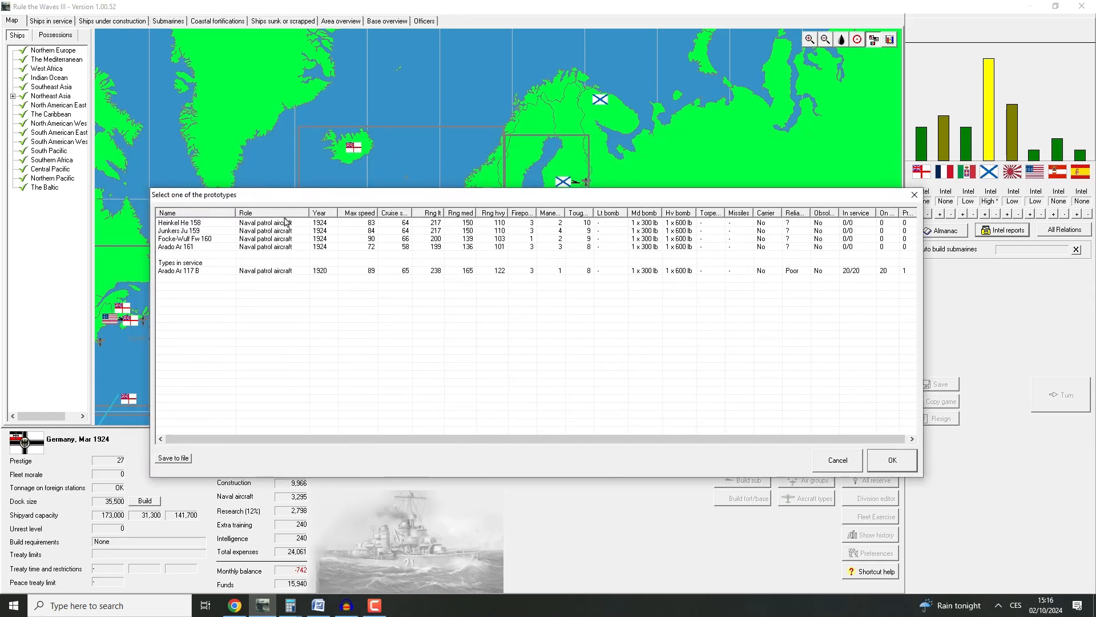
pyautogui.moveTo(194, 278)
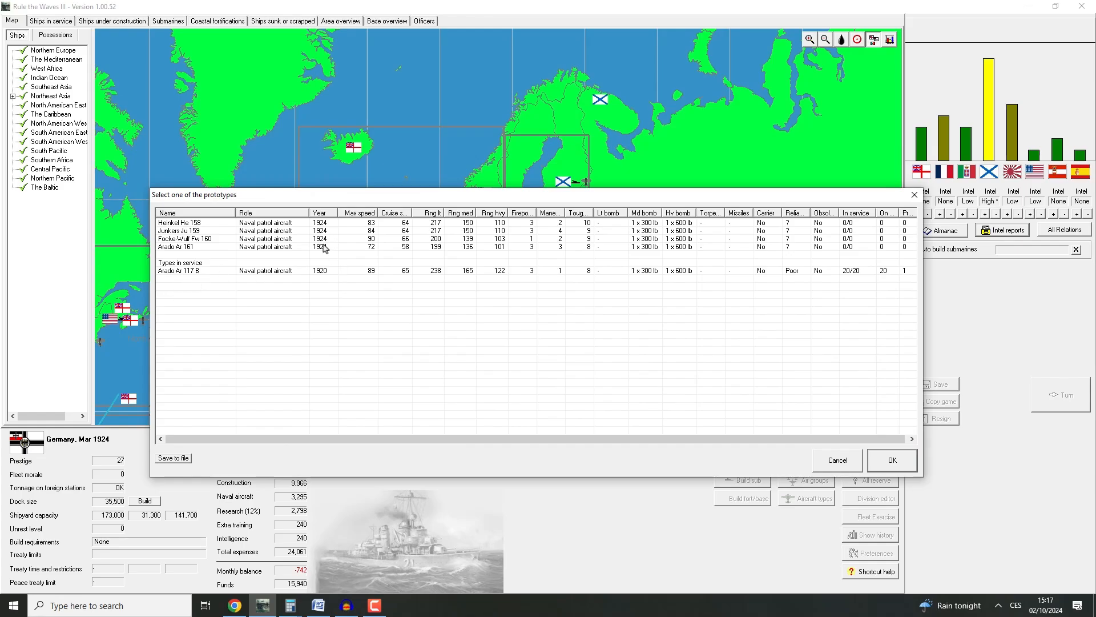
pyautogui.moveTo(368, 279)
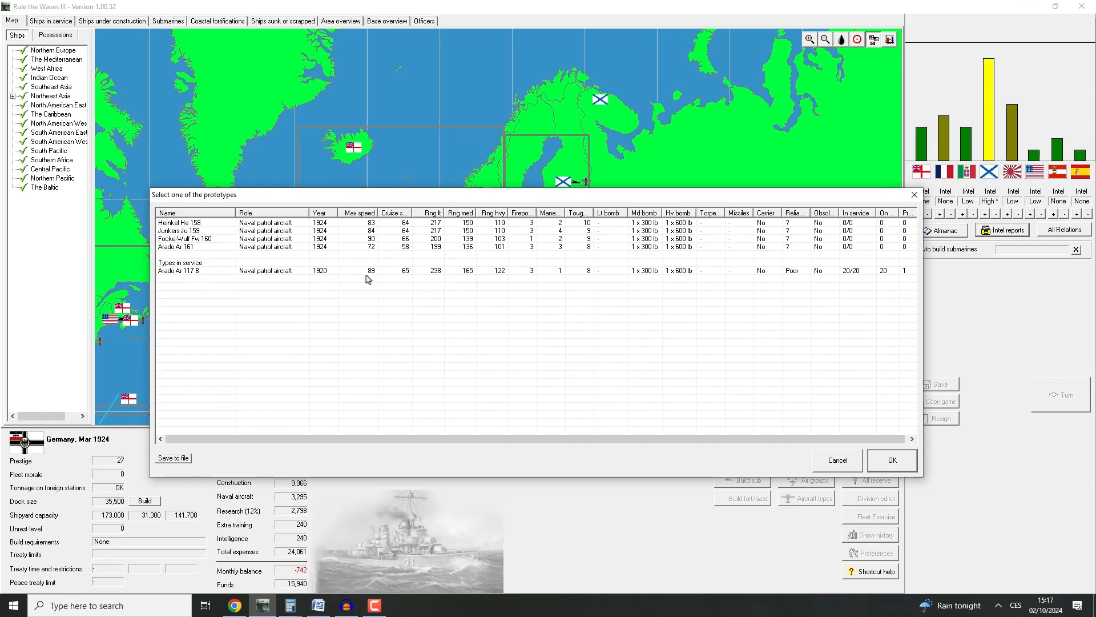
pyautogui.moveTo(371, 249)
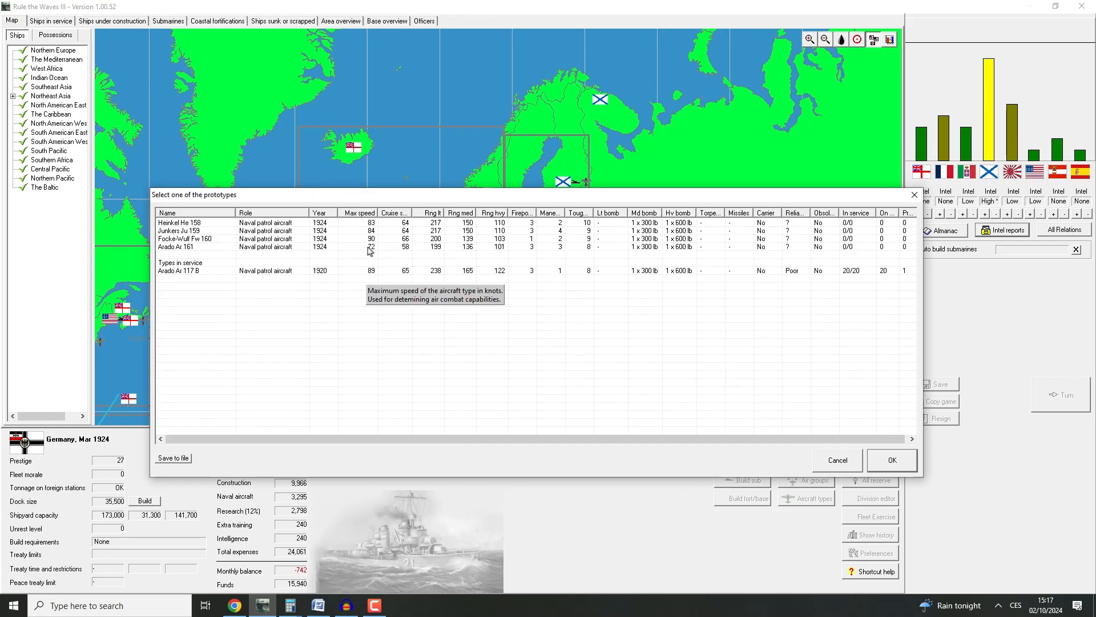
pyautogui.click(216, 239)
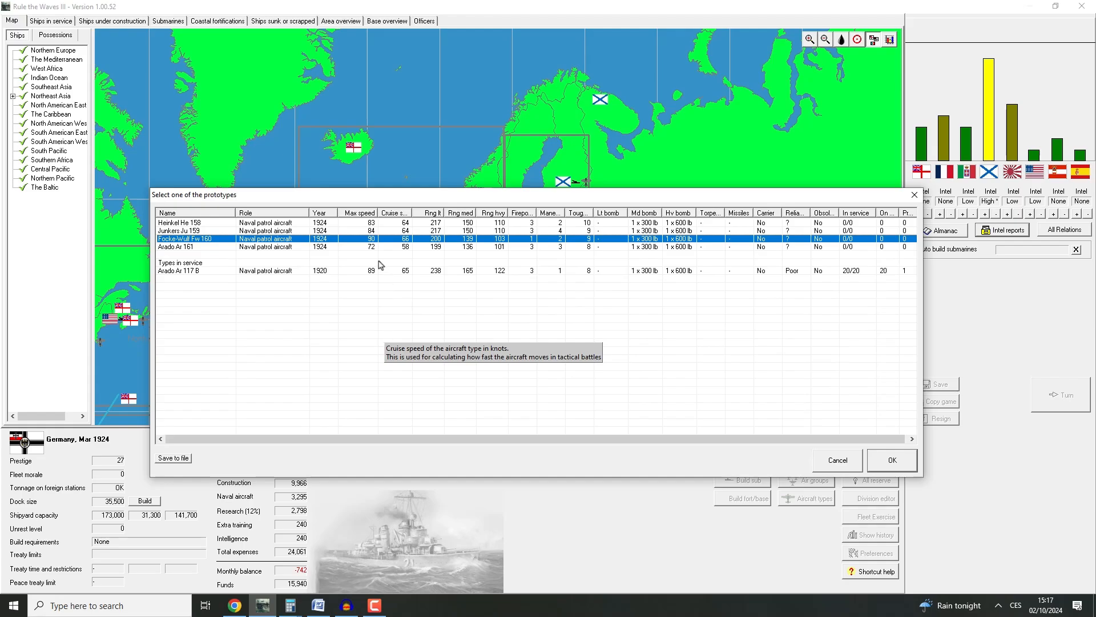
pyautogui.moveTo(513, 342)
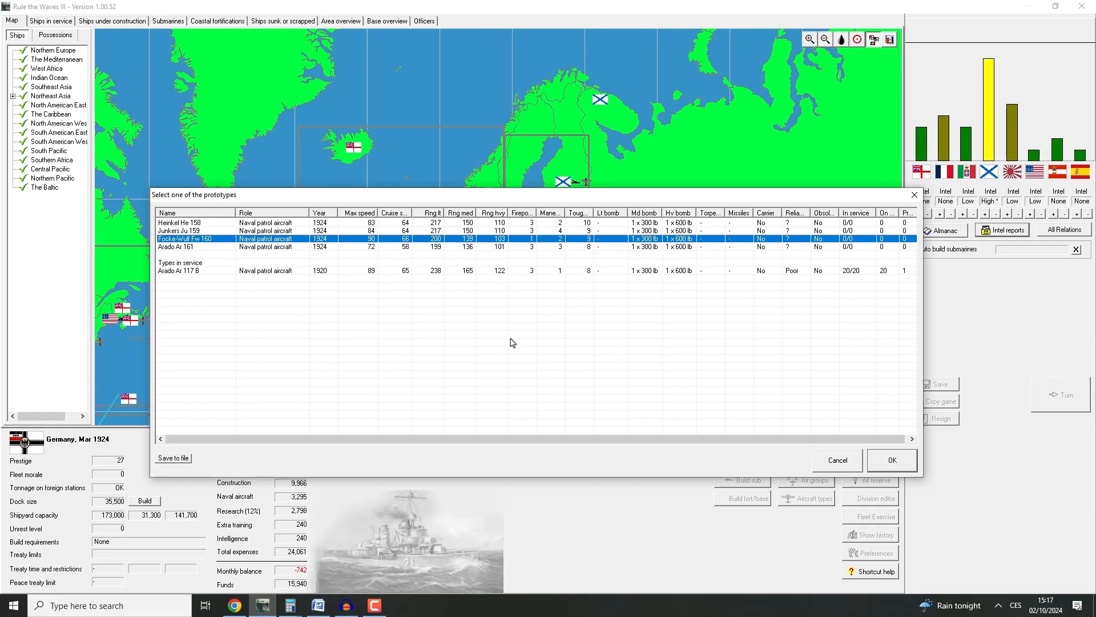
pyautogui.moveTo(605, 285)
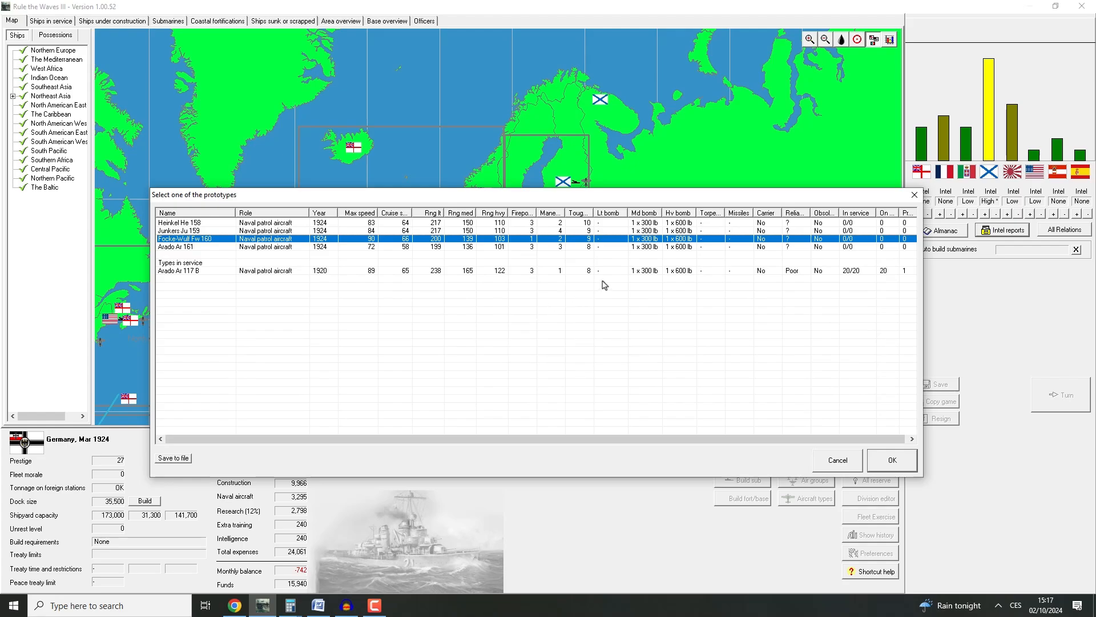
pyautogui.moveTo(611, 242)
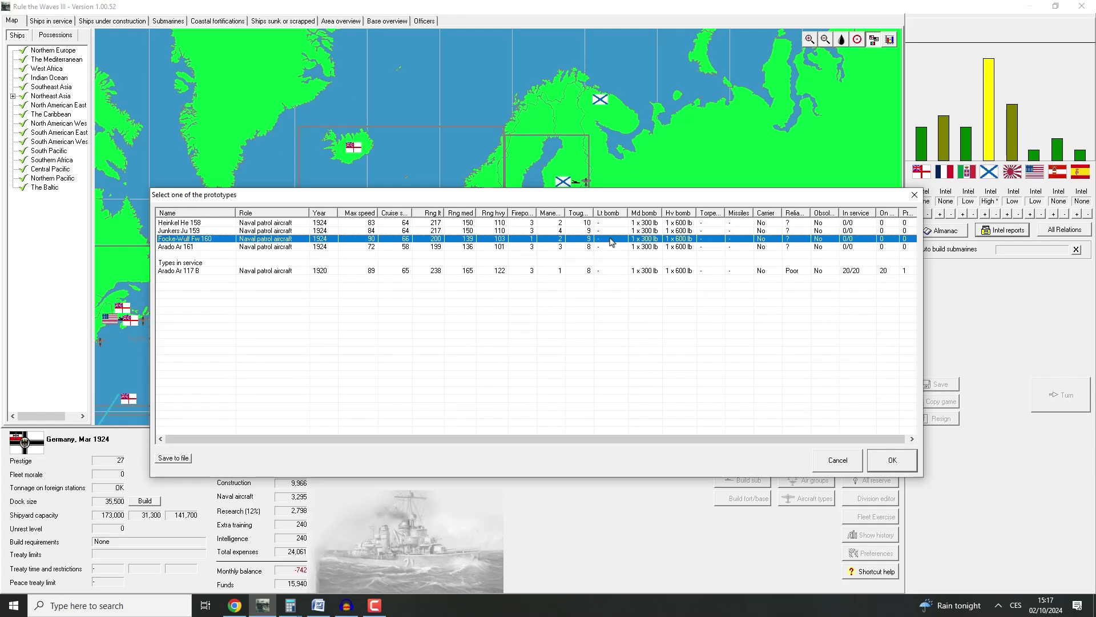
pyautogui.moveTo(526, 308)
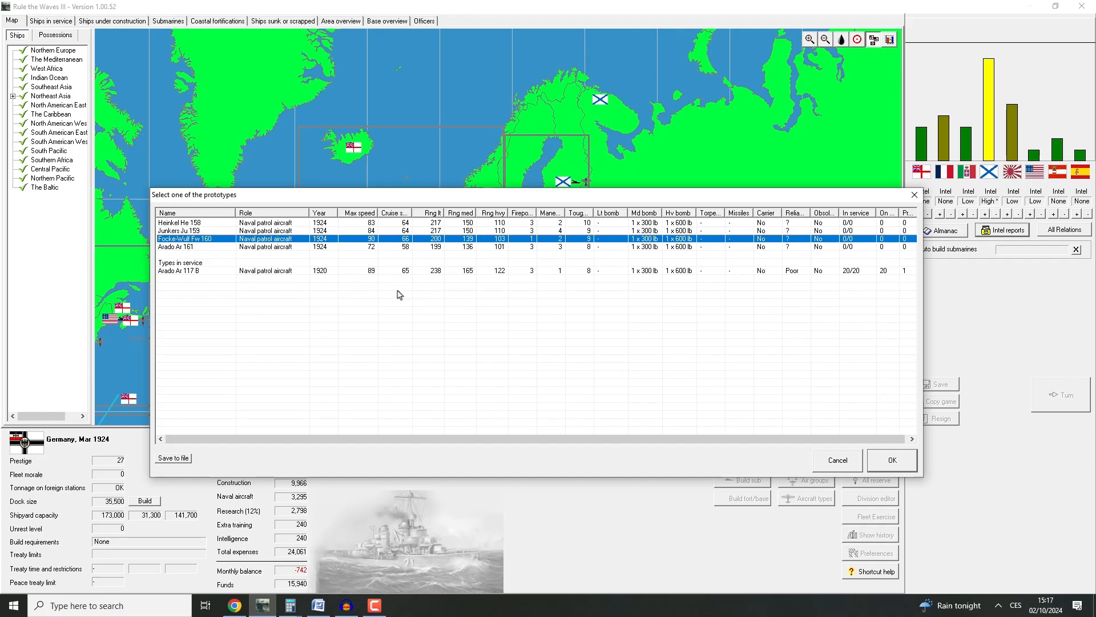
pyautogui.moveTo(544, 270)
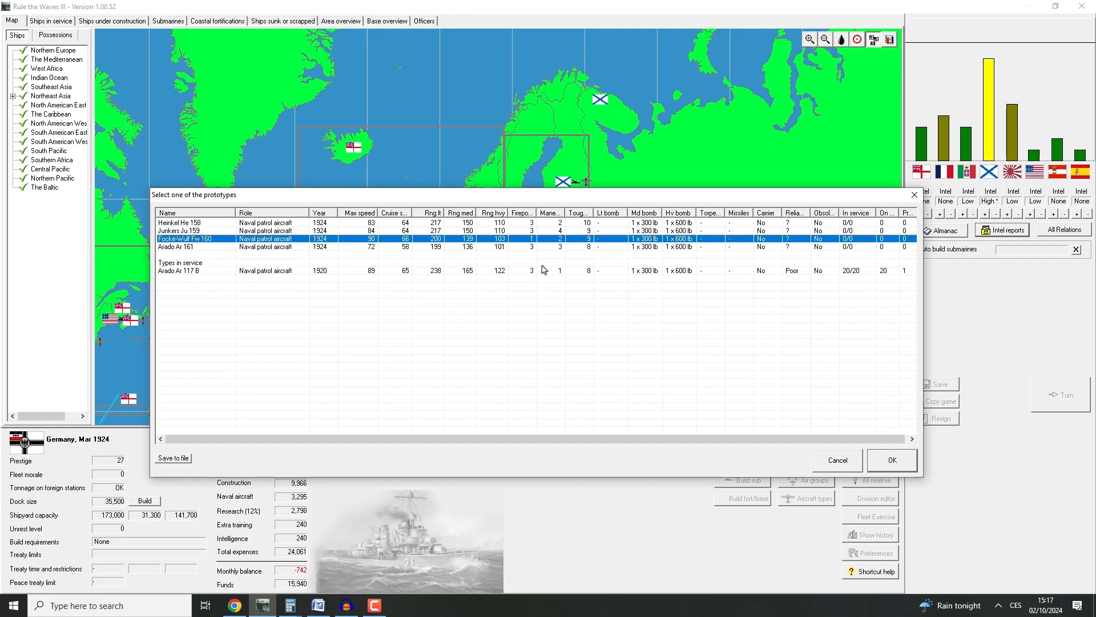
pyautogui.click(192, 247)
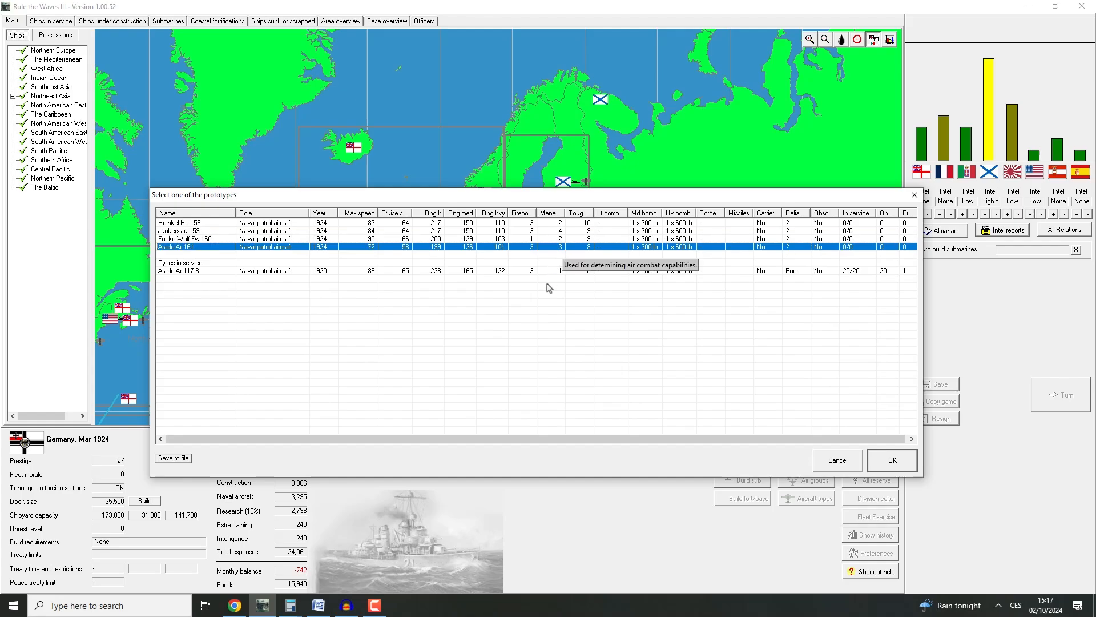
pyautogui.moveTo(582, 256)
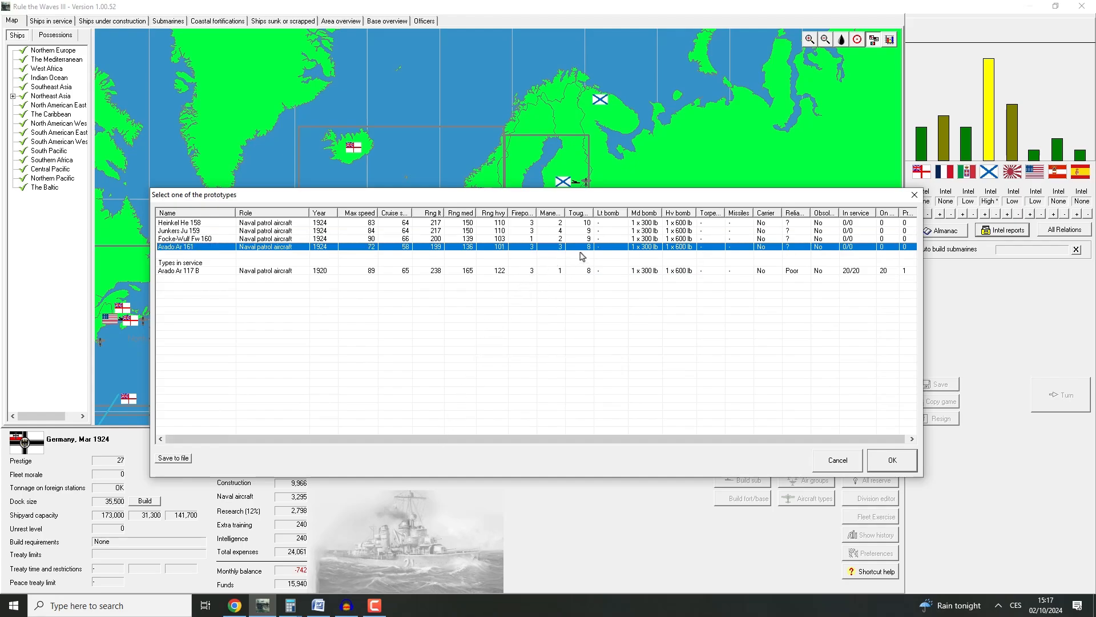
pyautogui.moveTo(516, 250)
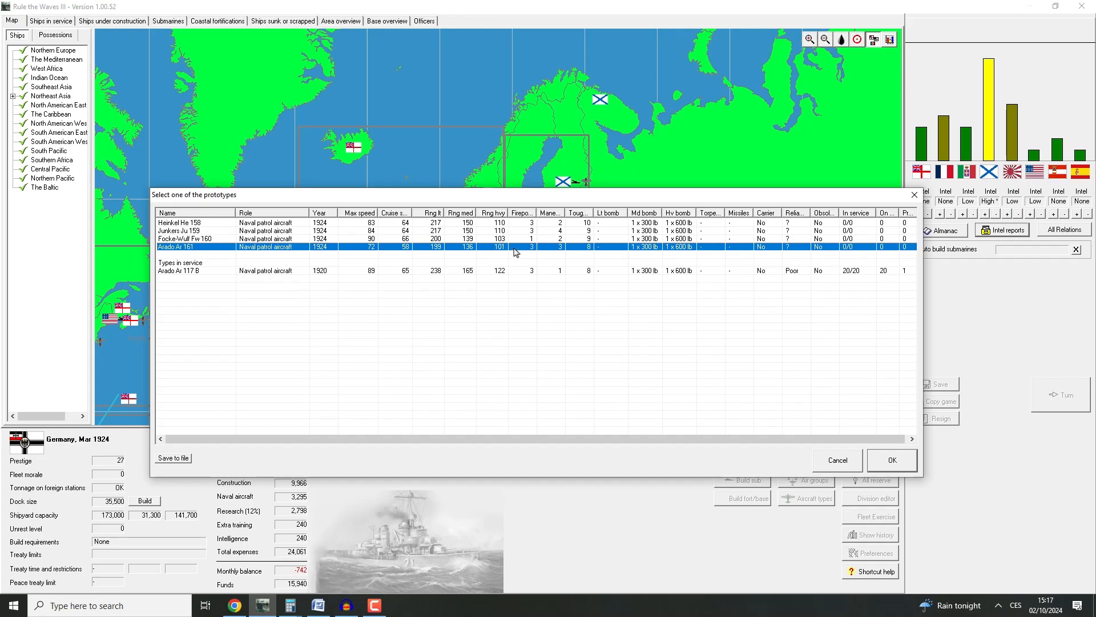
pyautogui.moveTo(477, 249)
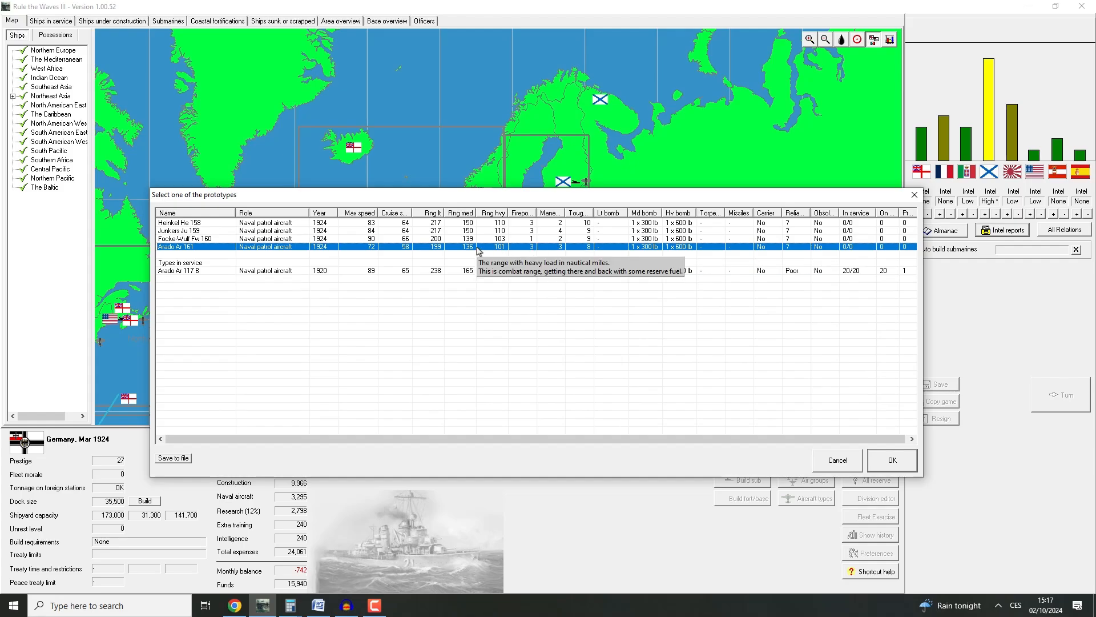
pyautogui.moveTo(379, 279)
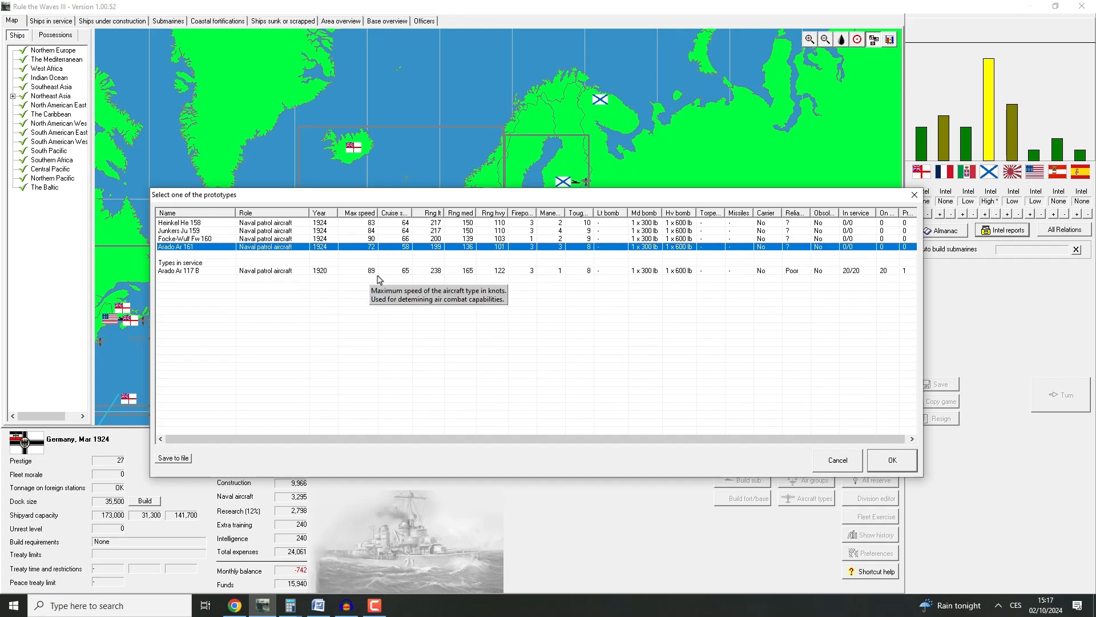
pyautogui.moveTo(757, 304)
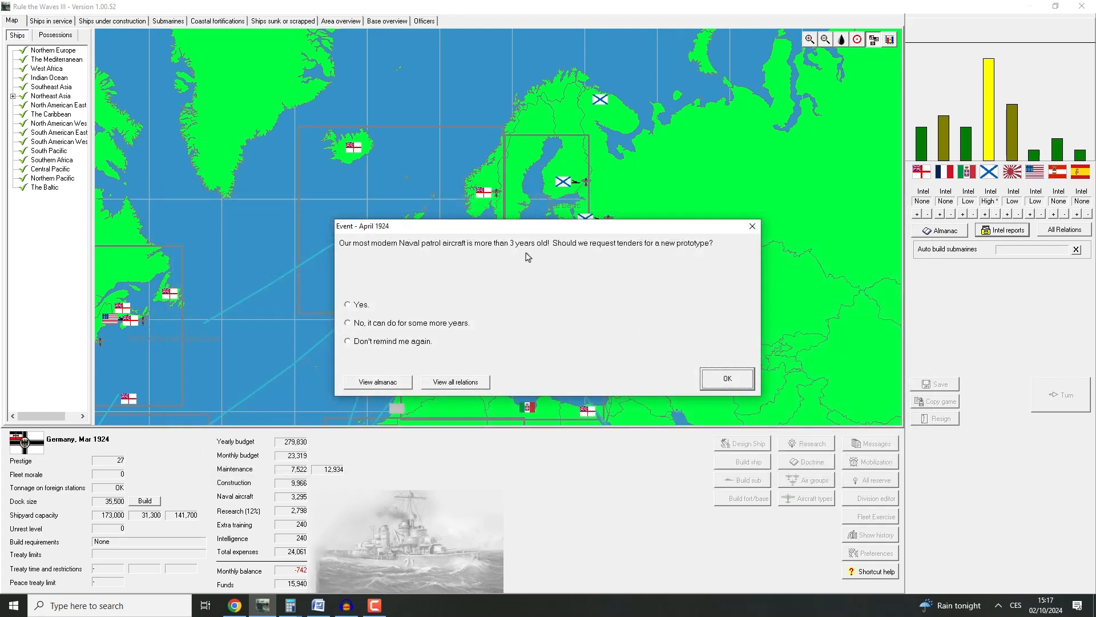
pyautogui.moveTo(518, 270)
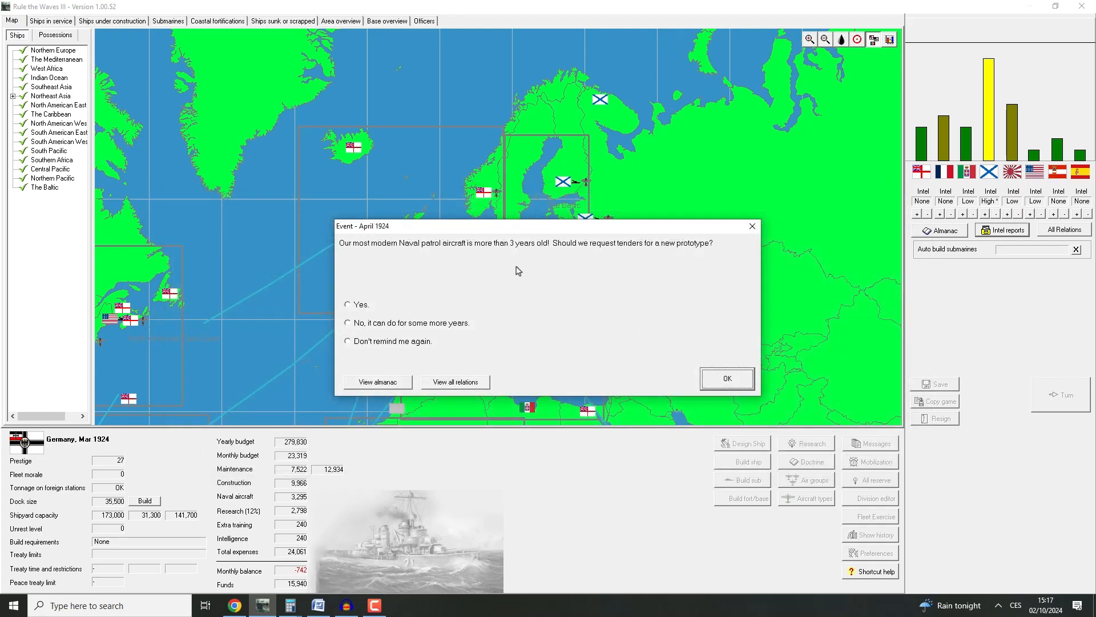
# Request a new naval patrol aircraft tender with Range as first priority
pyautogui.click(348, 305)
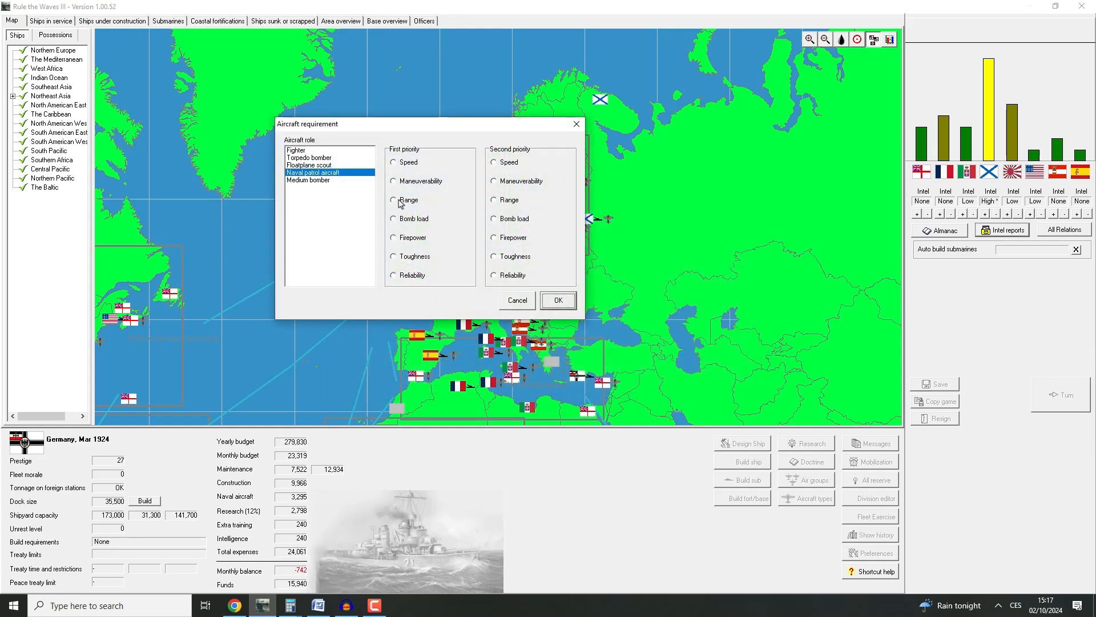
pyautogui.click(392, 200)
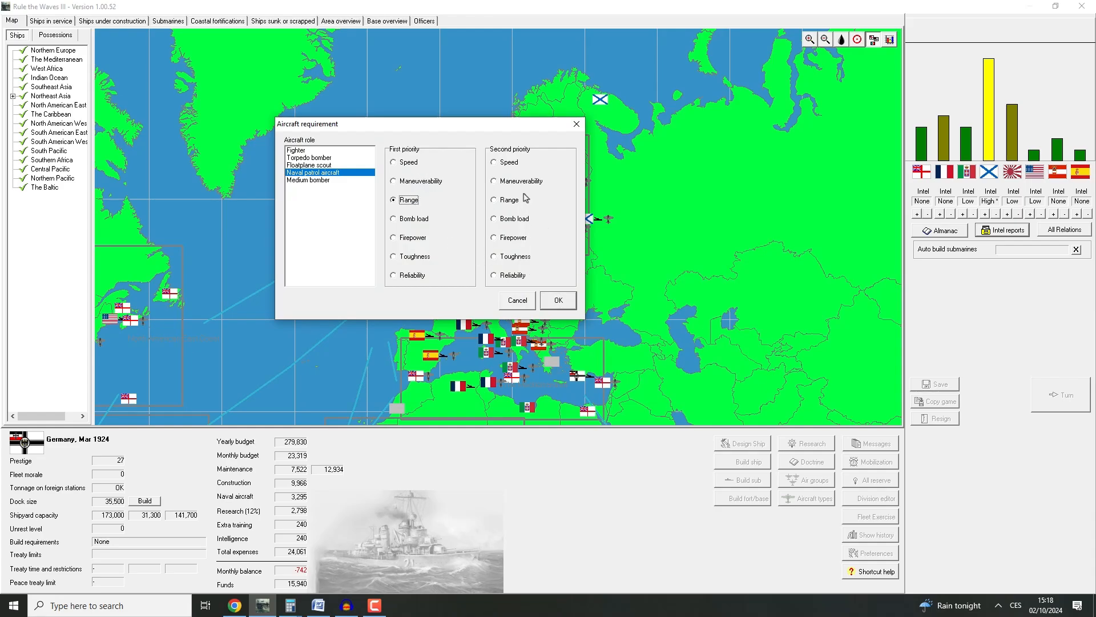
pyautogui.click(558, 300)
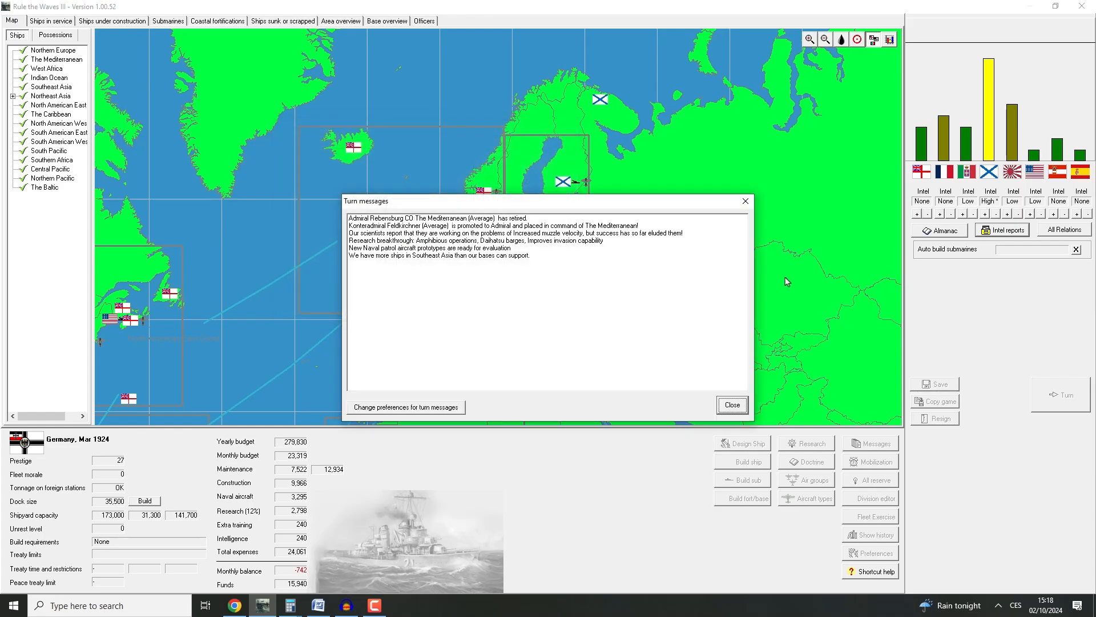
pyautogui.moveTo(536, 242)
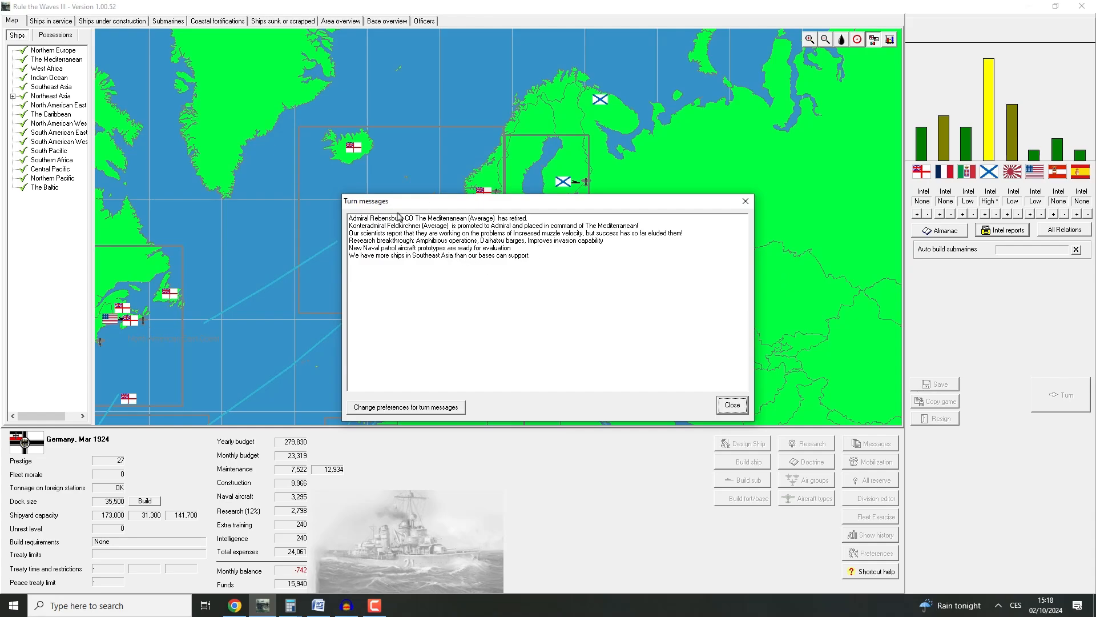
pyautogui.moveTo(465, 228)
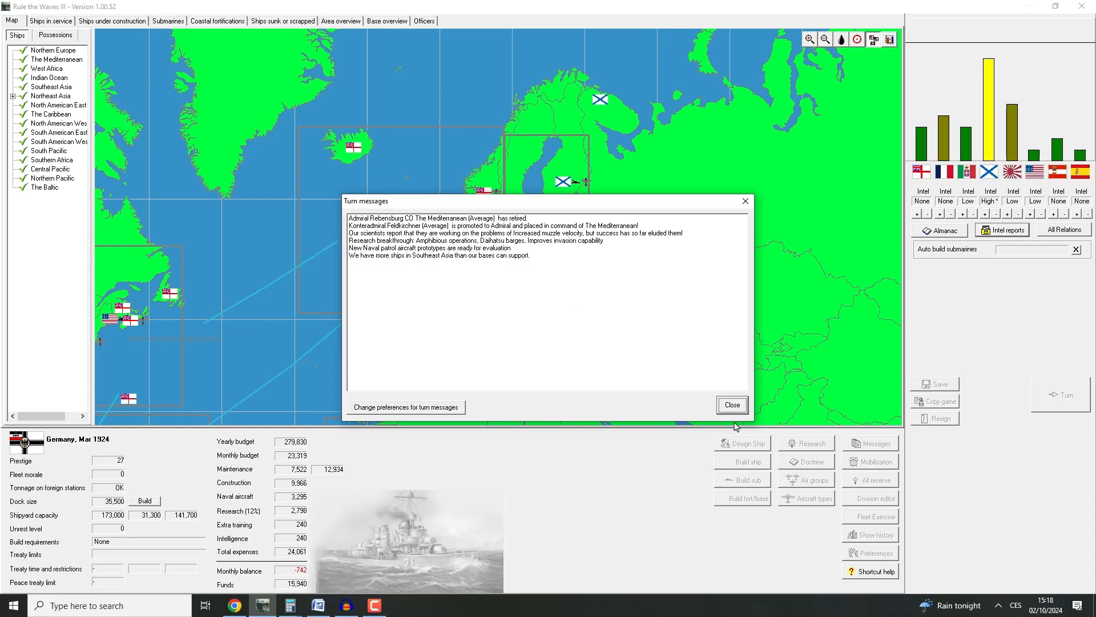
pyautogui.moveTo(728, 405)
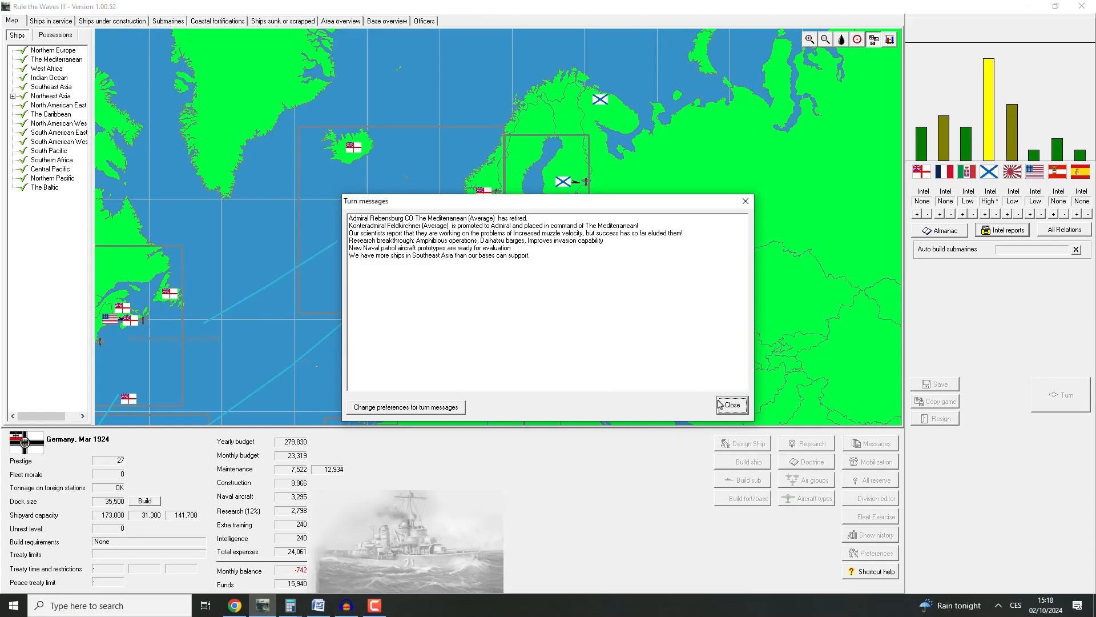
# Dismiss the April 1924 turn messages and review the All Relations table
pyautogui.click(732, 405)
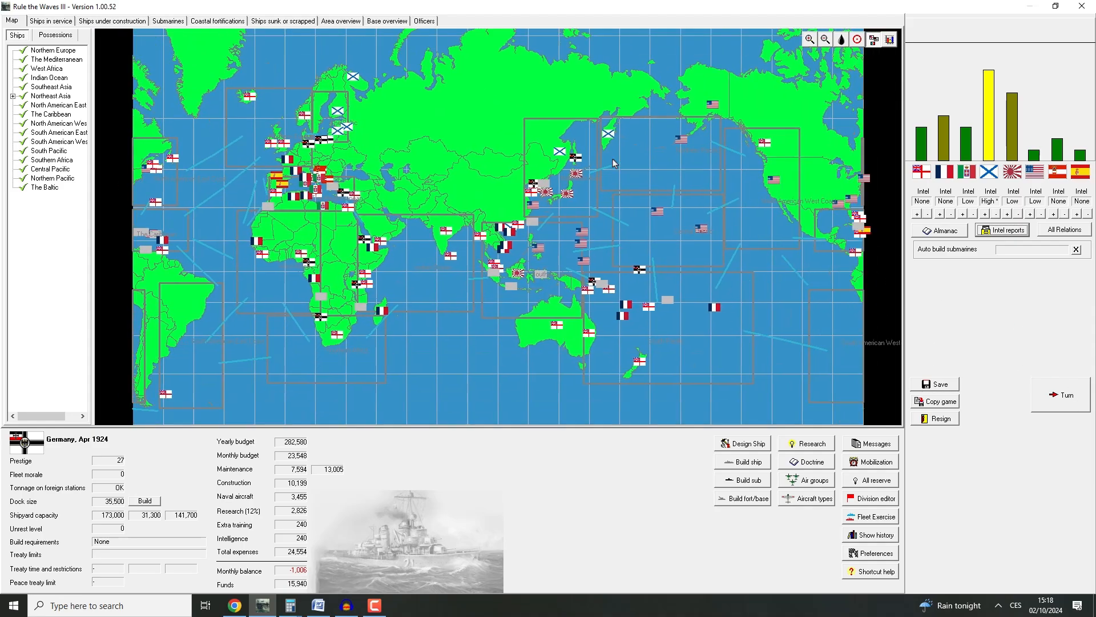
pyautogui.click(1064, 229)
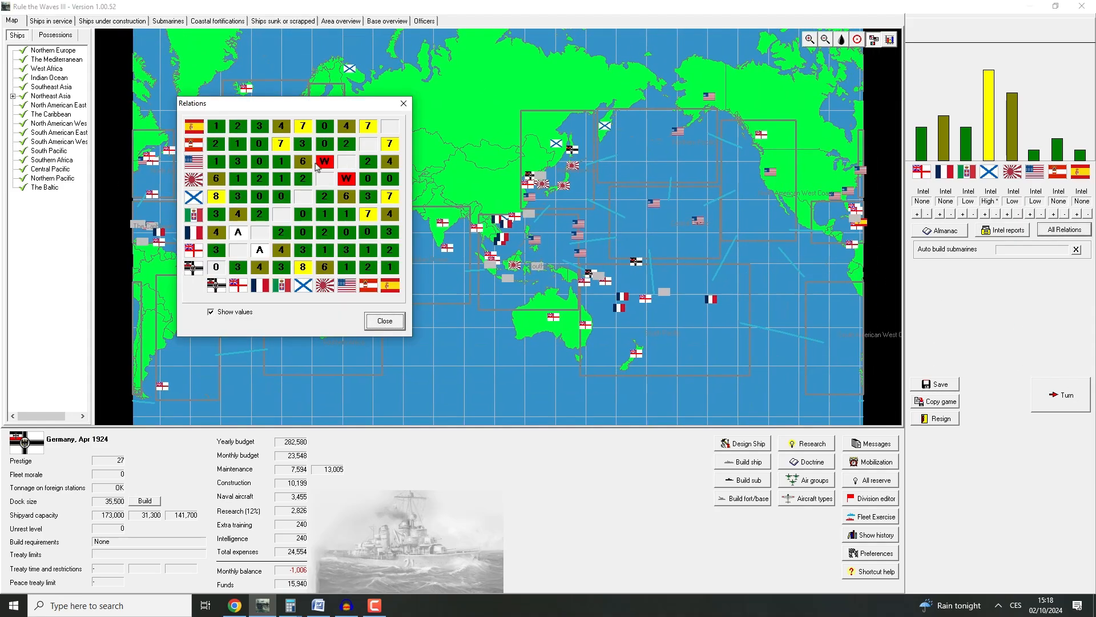
pyautogui.moveTo(312, 162)
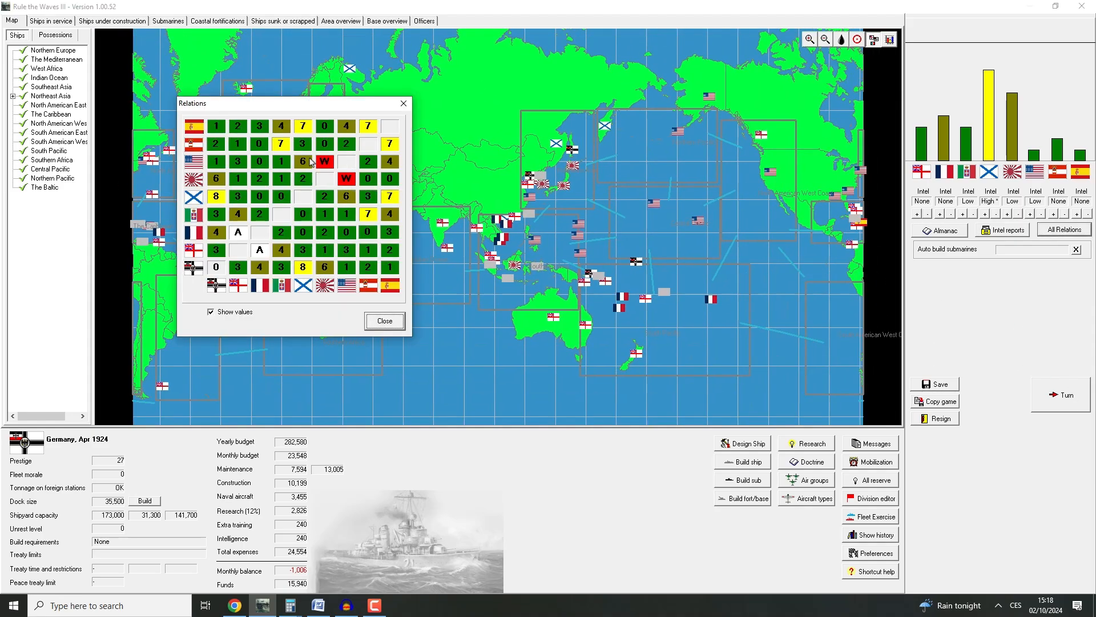
pyautogui.moveTo(408, 328)
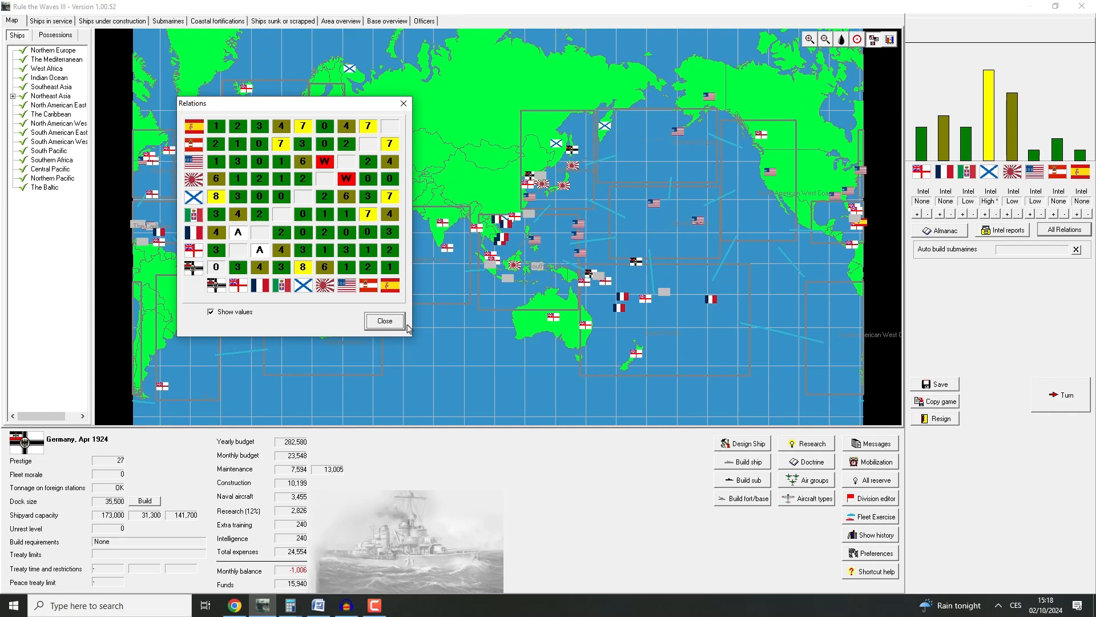
pyautogui.click(385, 320)
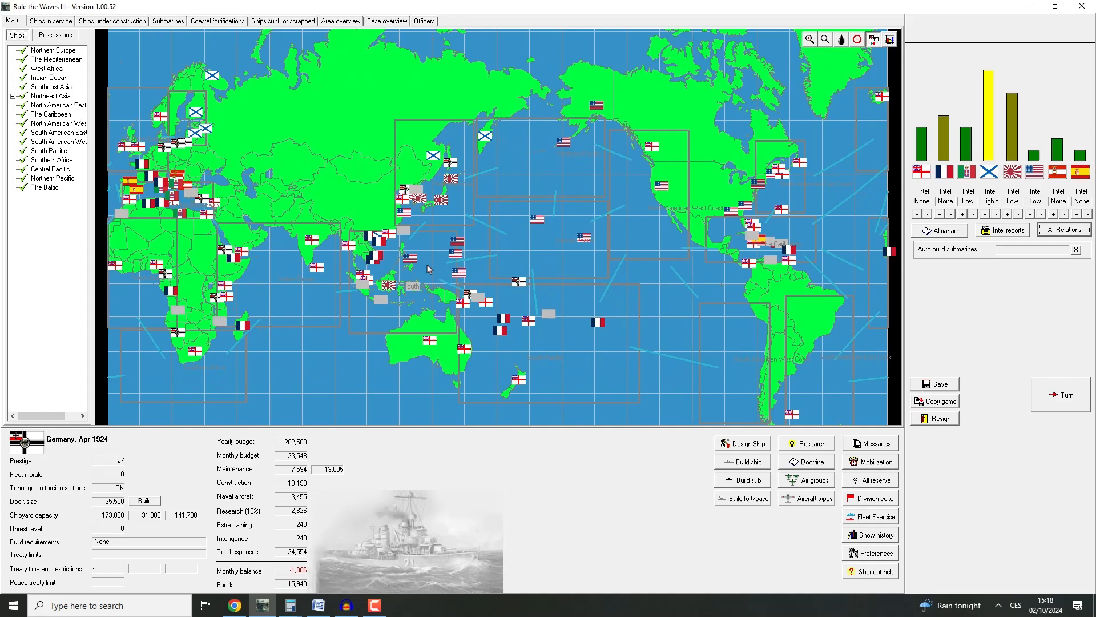
pyautogui.moveTo(426, 291)
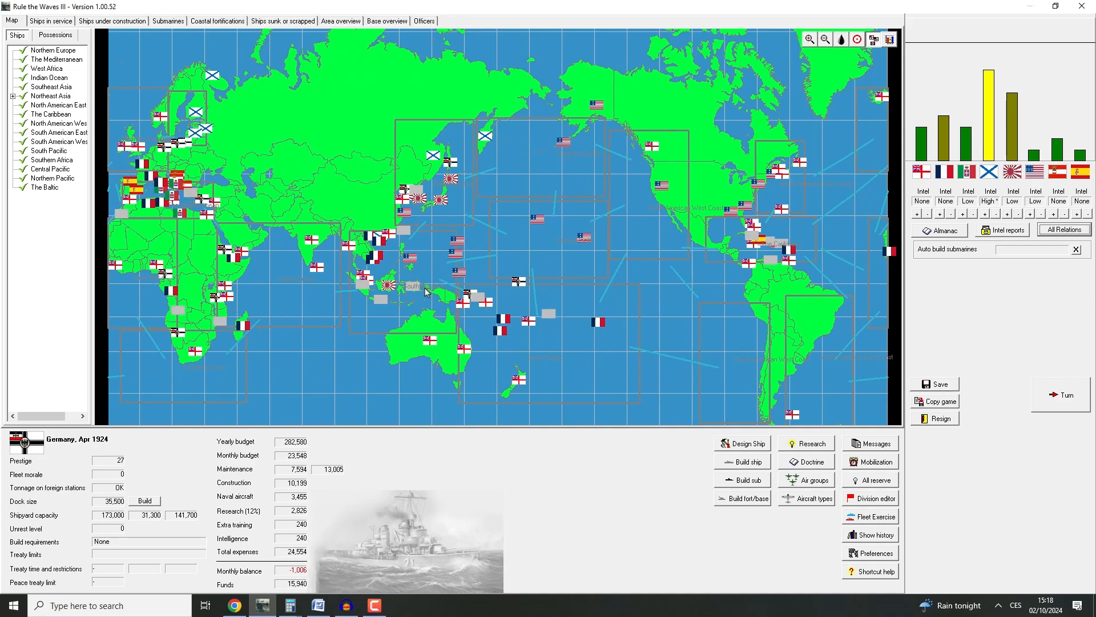
pyautogui.moveTo(403, 222)
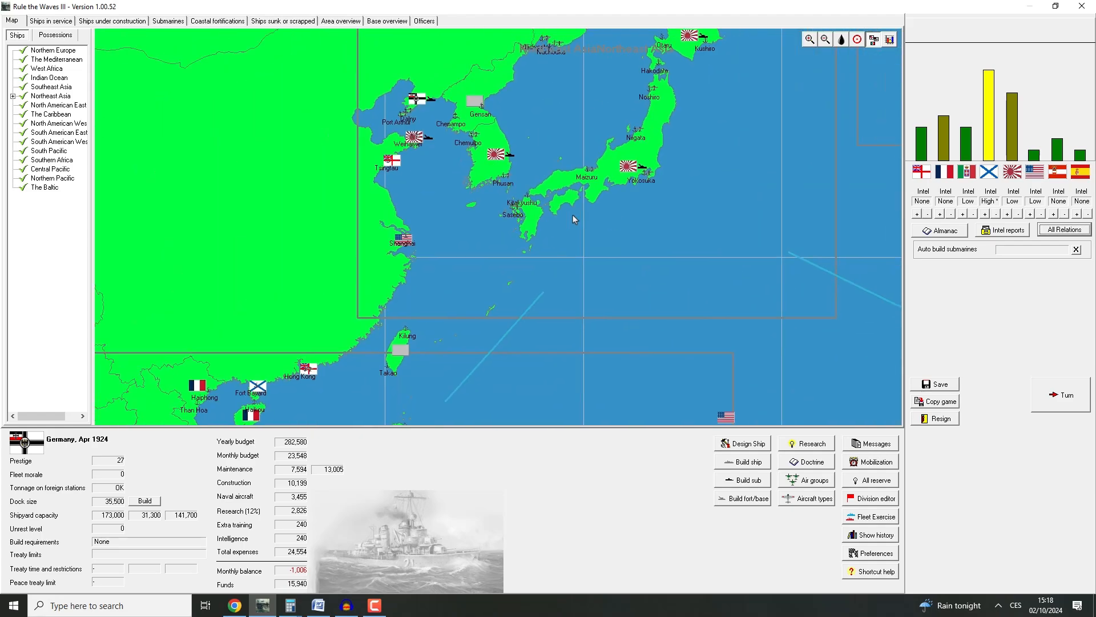
pyautogui.moveTo(401, 242)
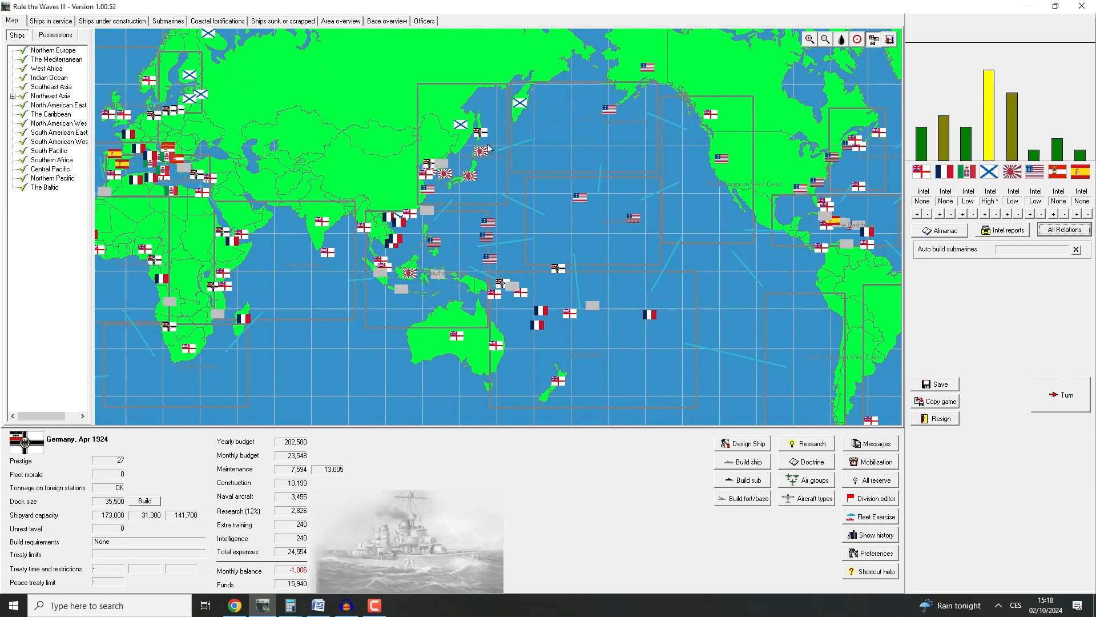
pyautogui.moveTo(606, 250)
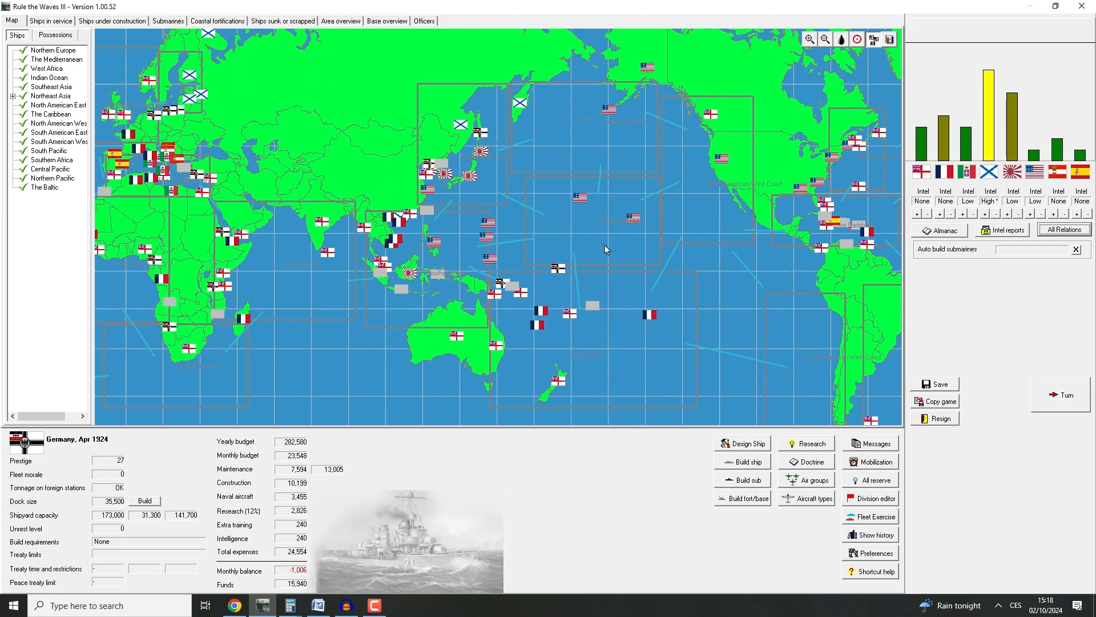
pyautogui.moveTo(441, 268)
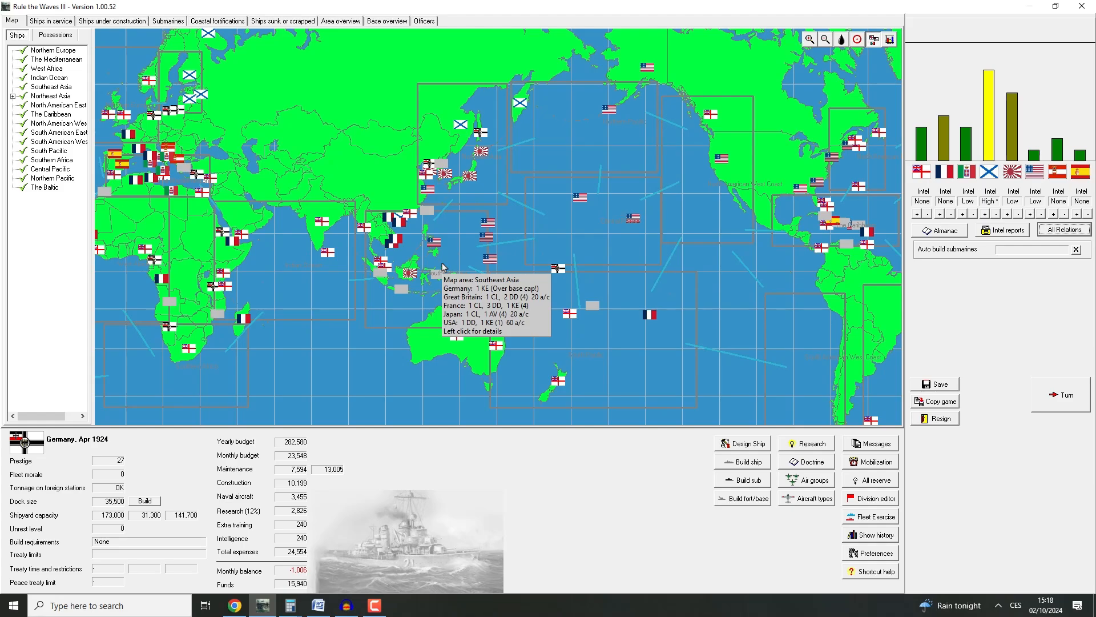
pyautogui.moveTo(452, 262)
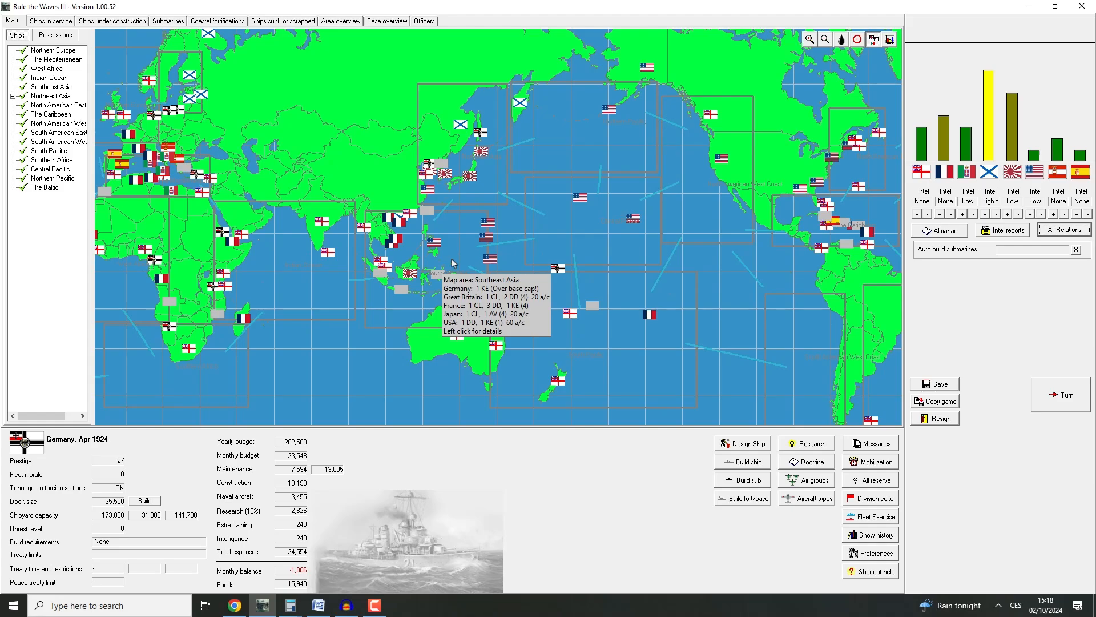
pyautogui.moveTo(445, 276)
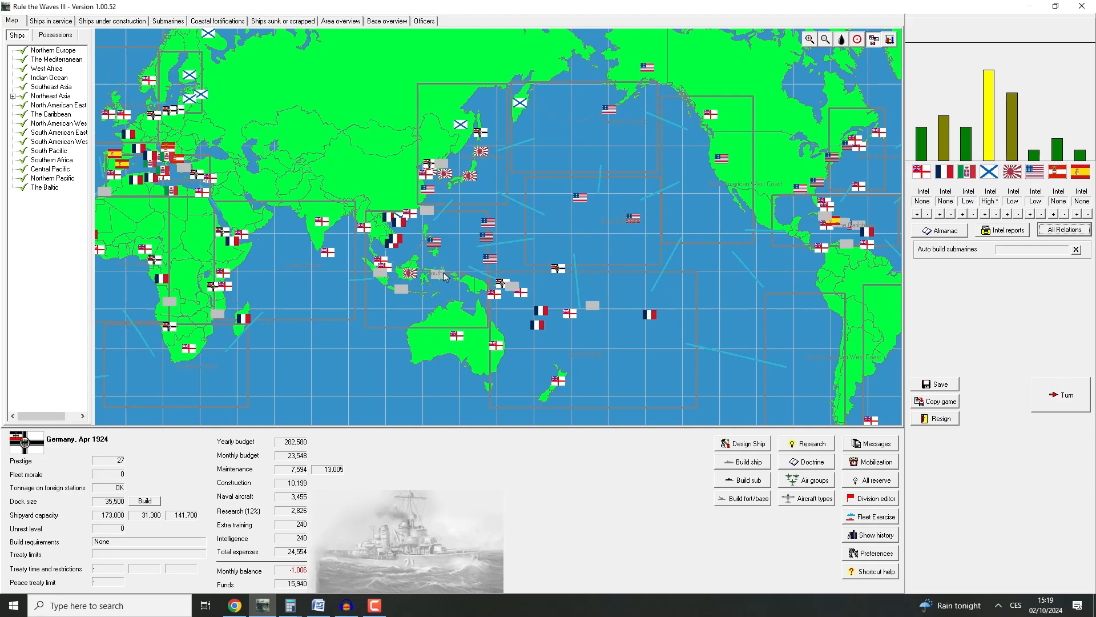
pyautogui.moveTo(488, 171)
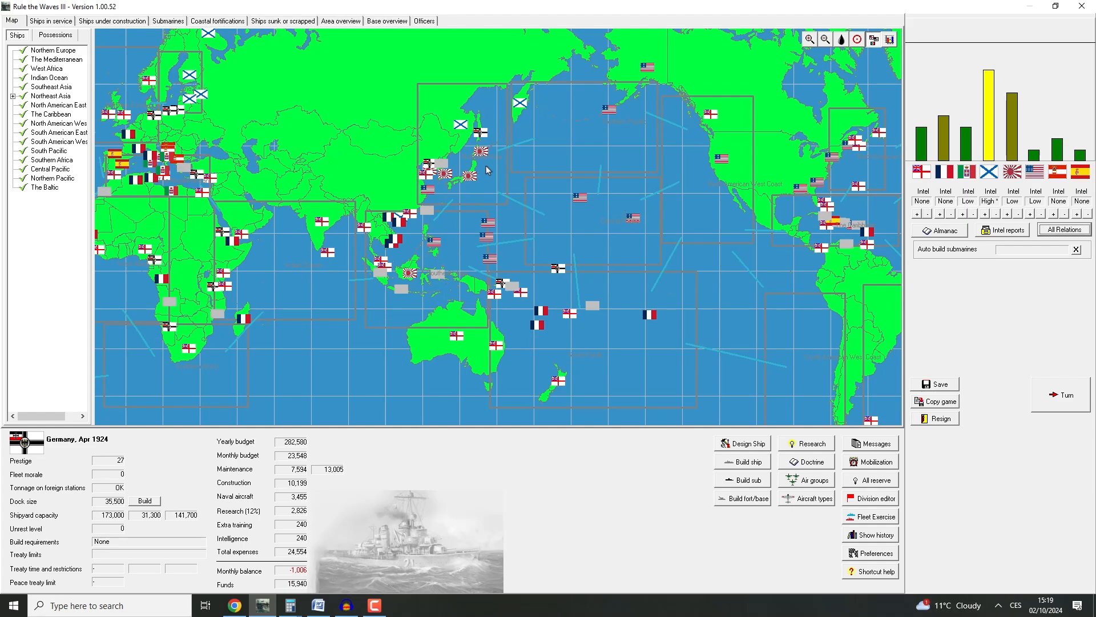
pyautogui.moveTo(468, 247)
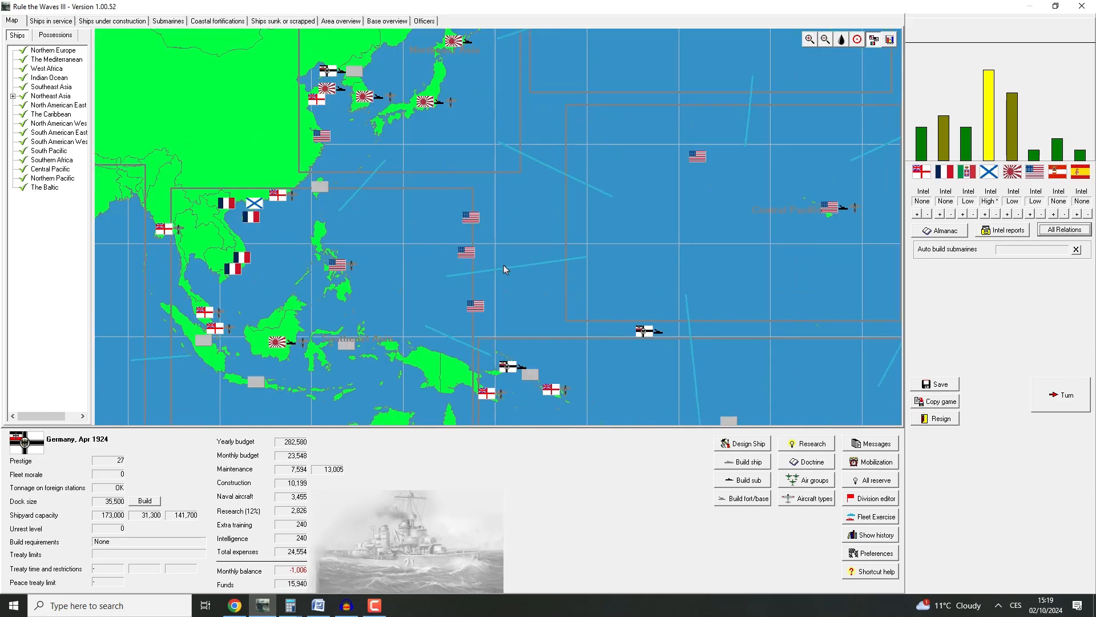
pyautogui.moveTo(487, 315)
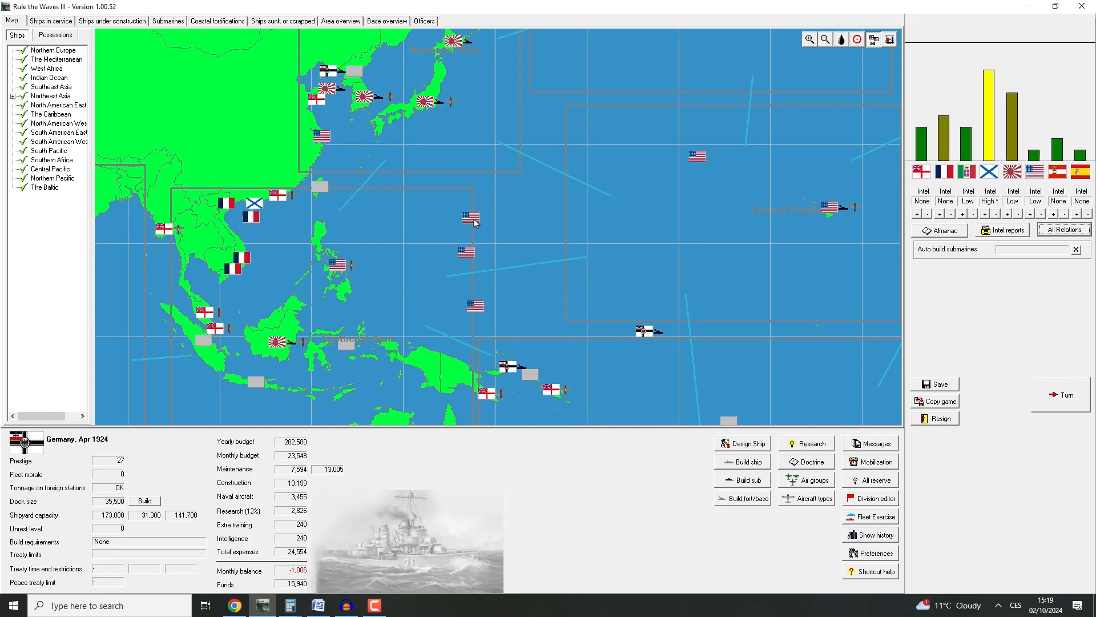
pyautogui.moveTo(334, 263)
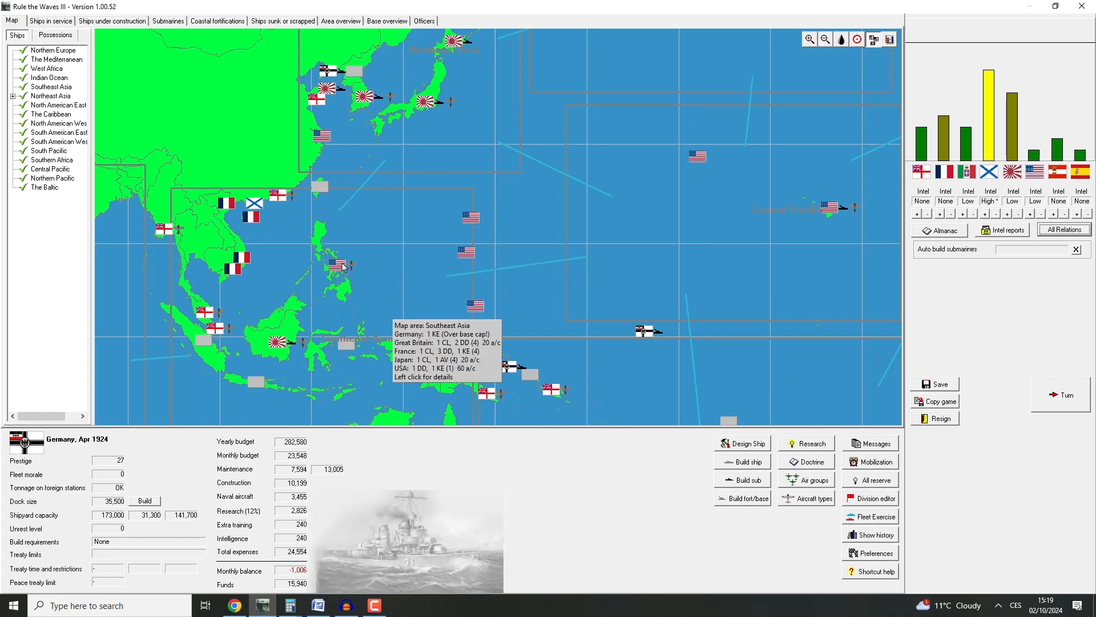
pyautogui.moveTo(292, 346)
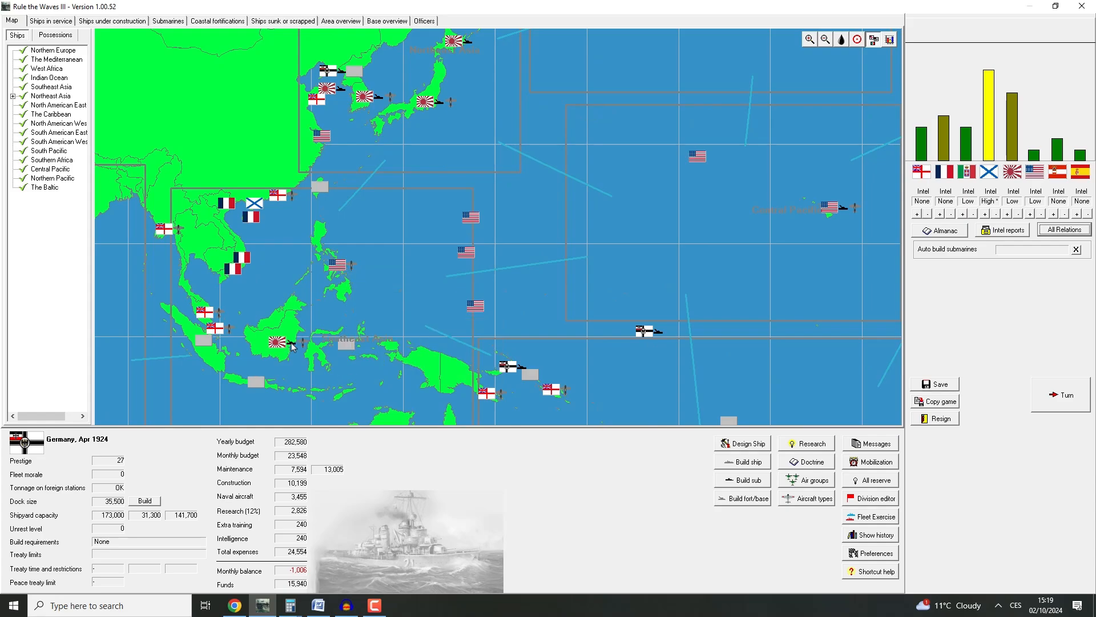
pyautogui.moveTo(291, 348)
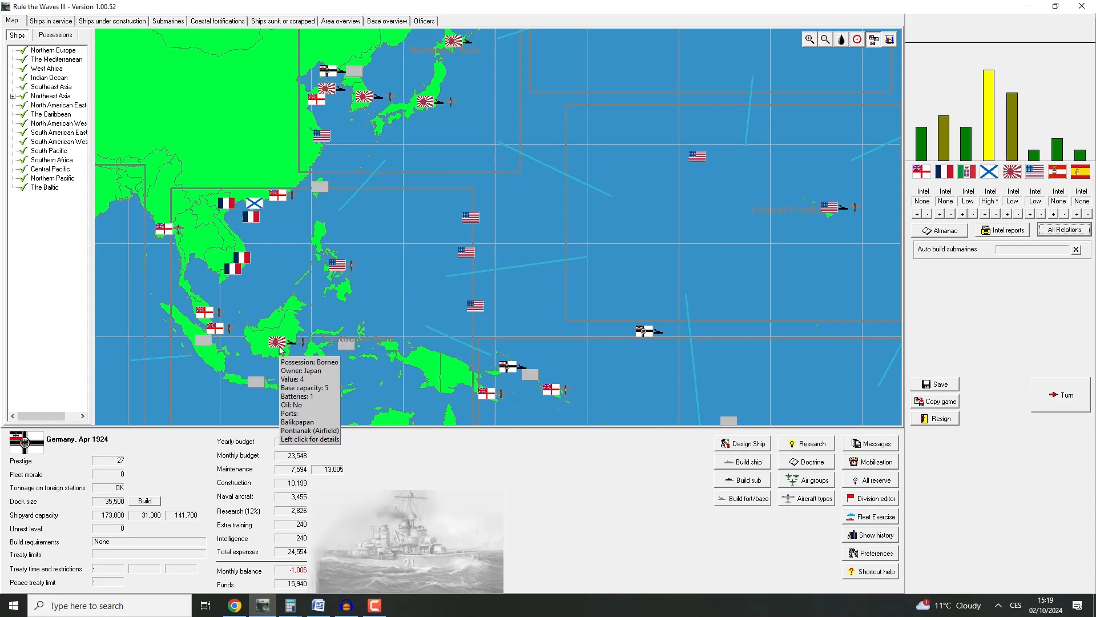
# Zoom the map out from Southeast Asia to the wider world view
pyautogui.click(822, 38)
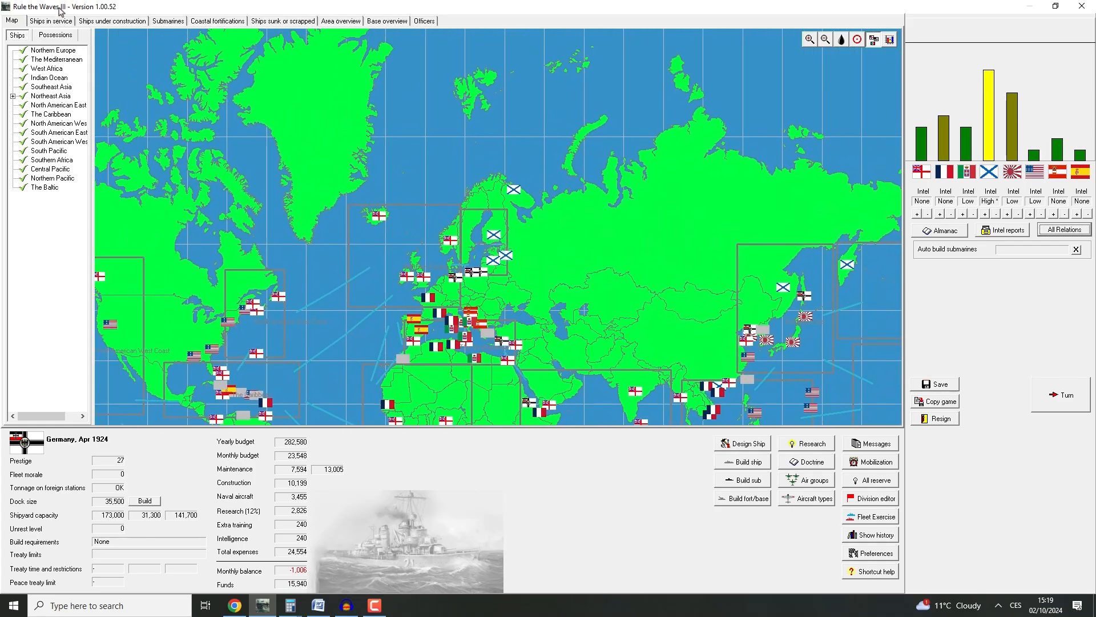
# Check the sea-area overview and fortifications lists, then return to the Baltic map
pyautogui.click(345, 20)
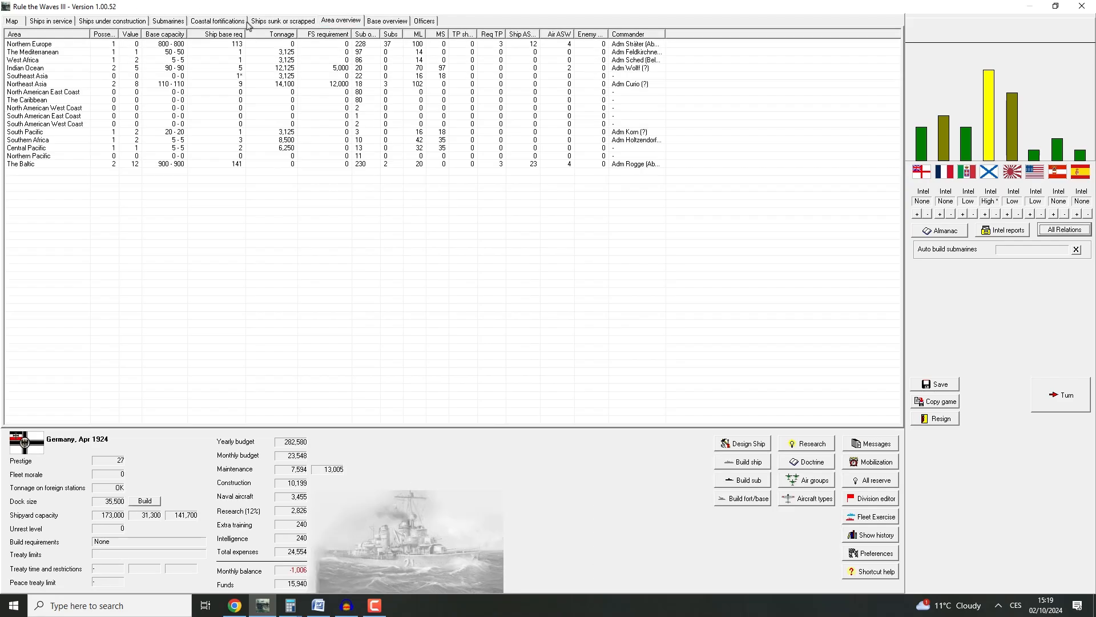
pyautogui.moveTo(399, 26)
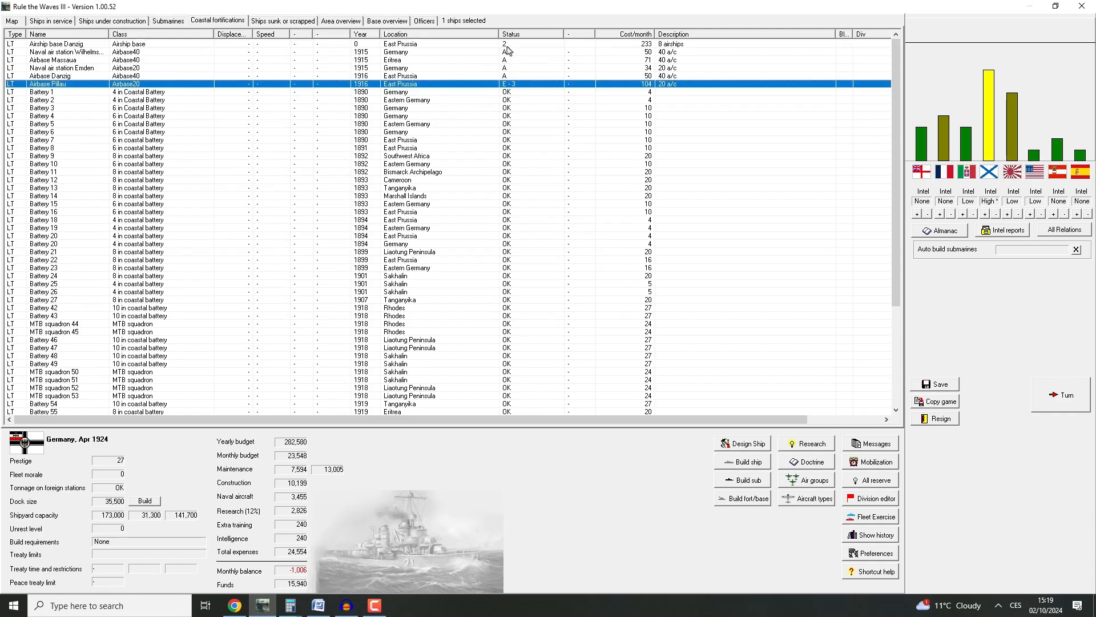
pyautogui.moveTo(509, 51)
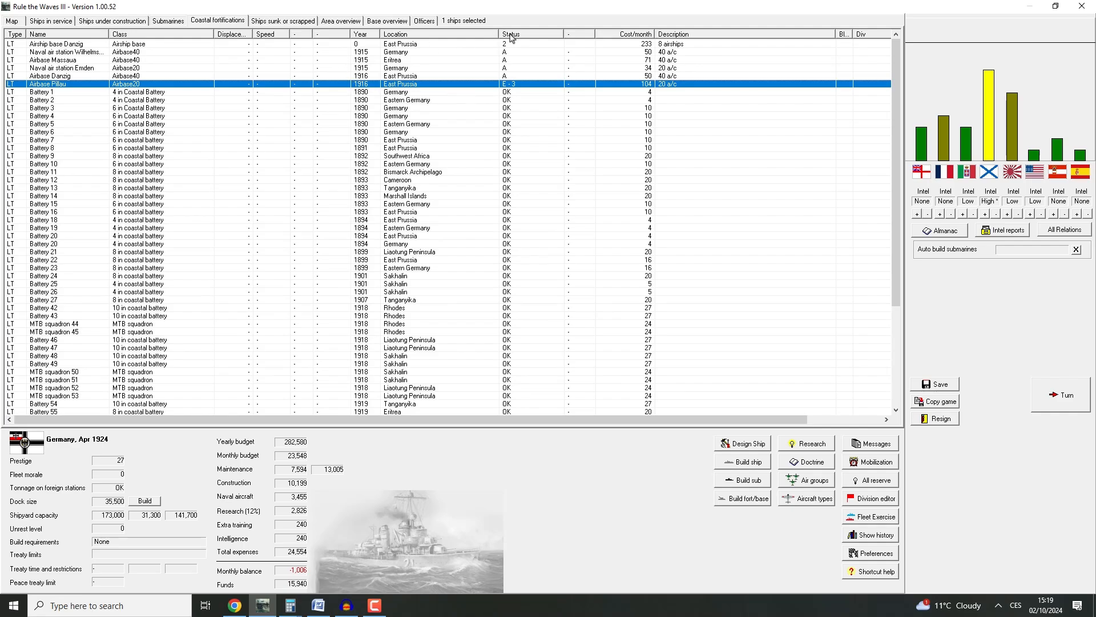
pyautogui.moveTo(527, 51)
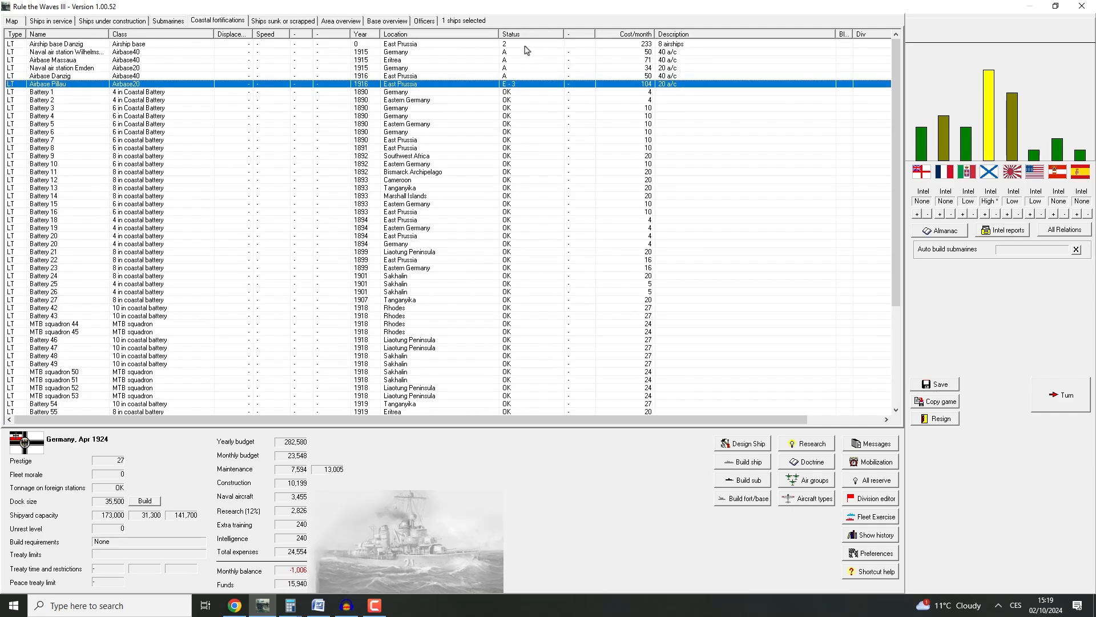
pyautogui.click(9, 22)
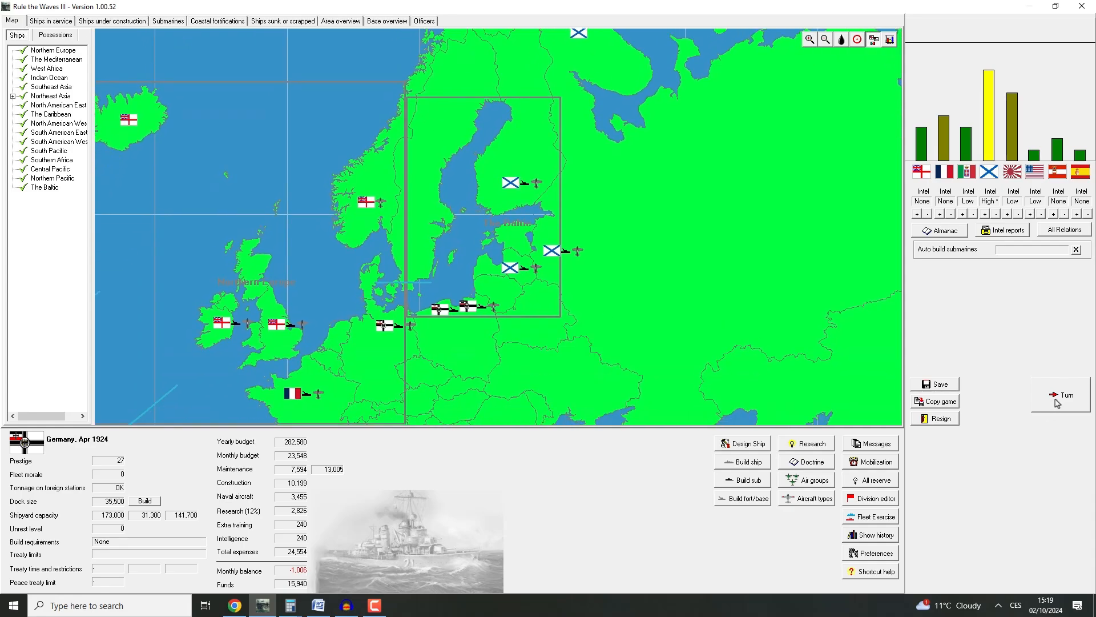
# Advance to May 1924 and refuse the Samoa expedition as too adventurous
pyautogui.click(1066, 395)
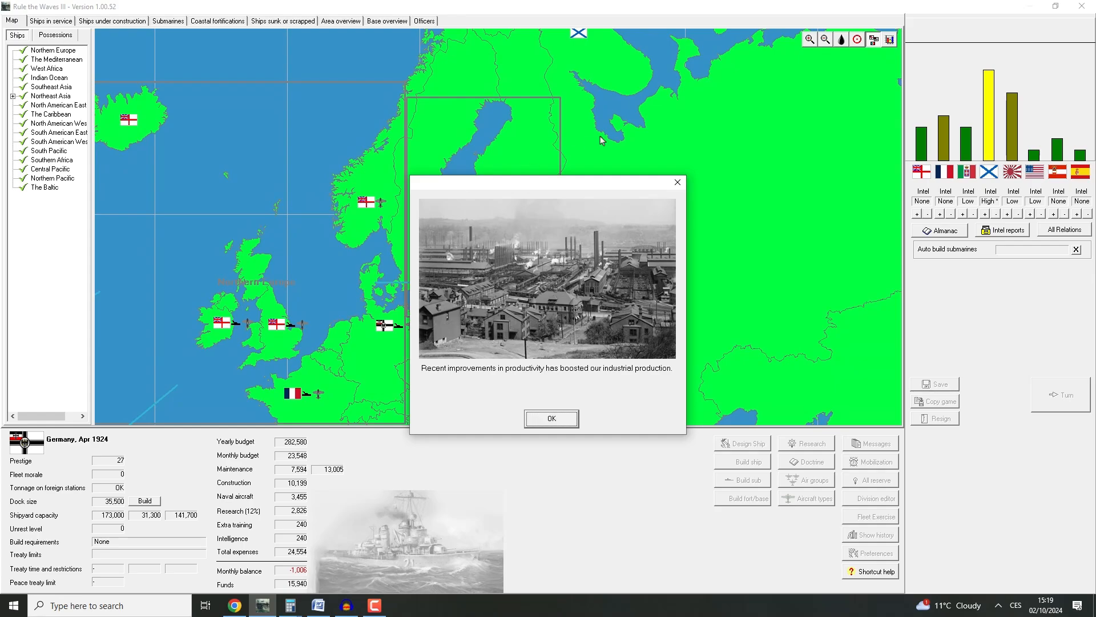
pyautogui.moveTo(628, 397)
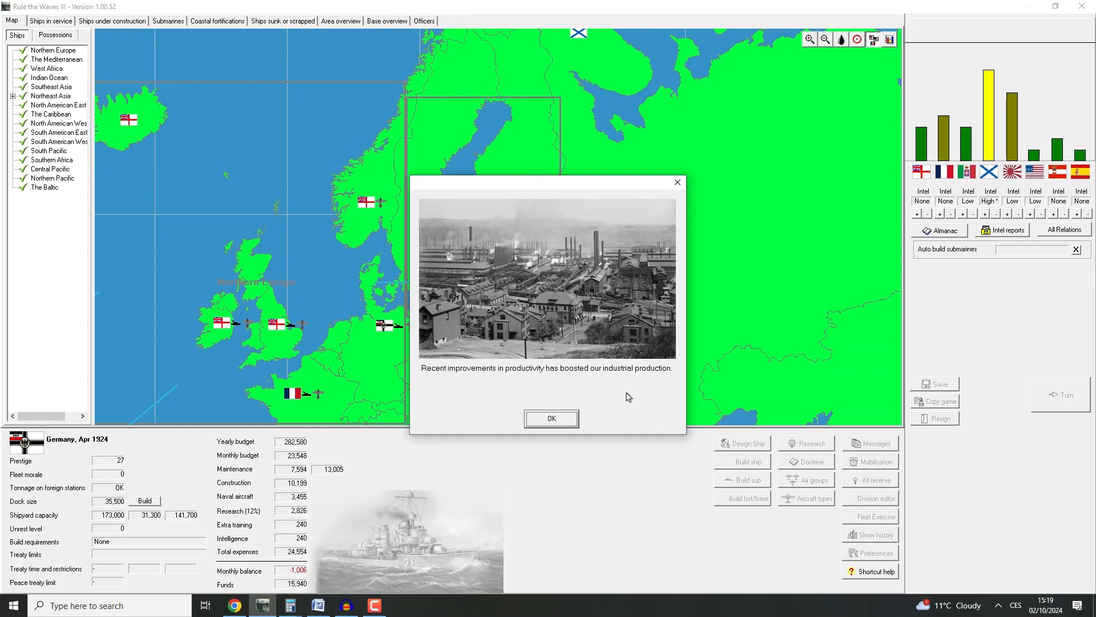
pyautogui.click(551, 419)
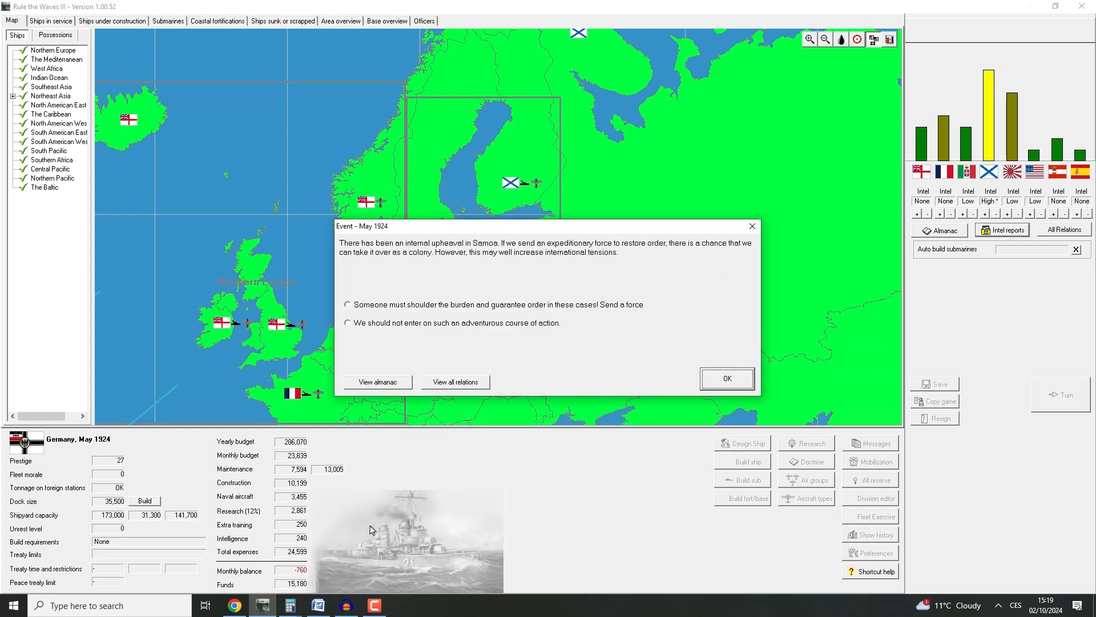
pyautogui.moveTo(532, 236)
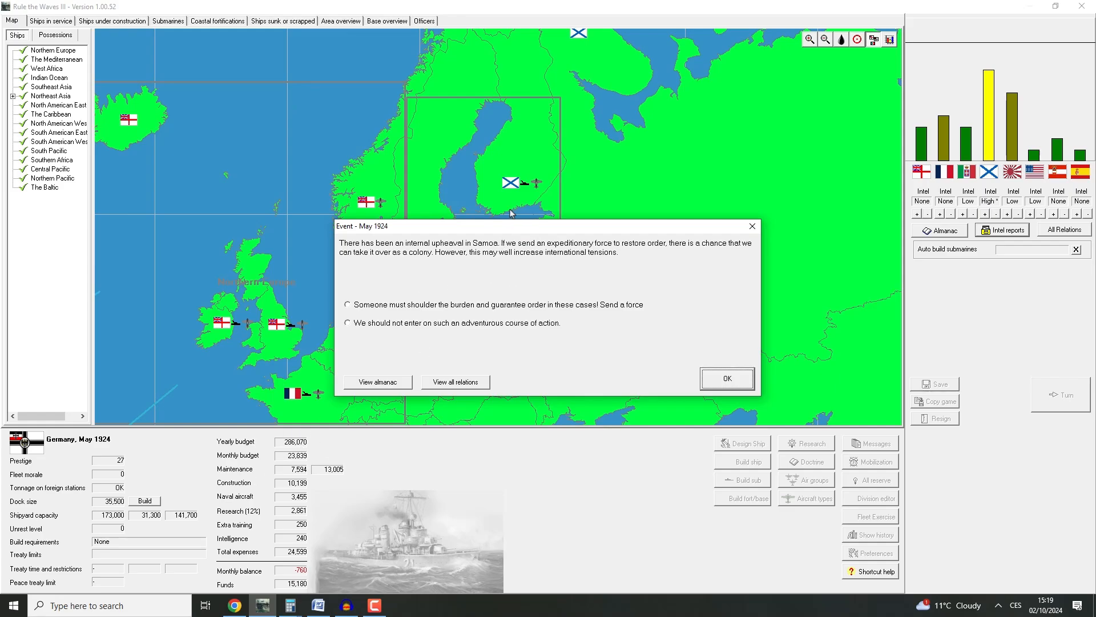
pyautogui.moveTo(530, 166)
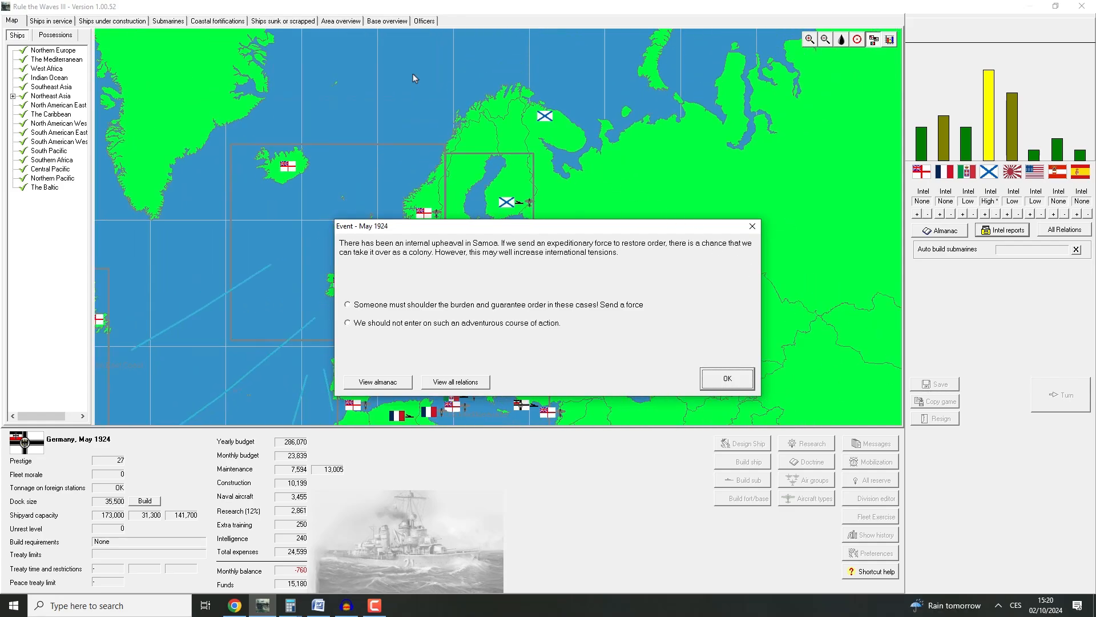
pyautogui.moveTo(394, 288)
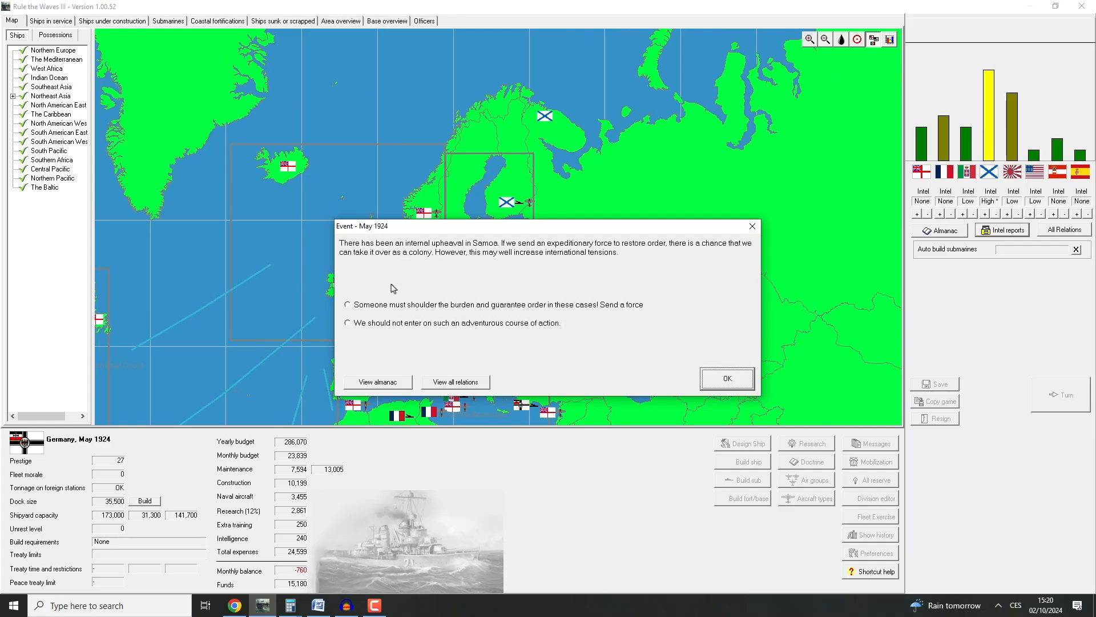
pyautogui.click(348, 323)
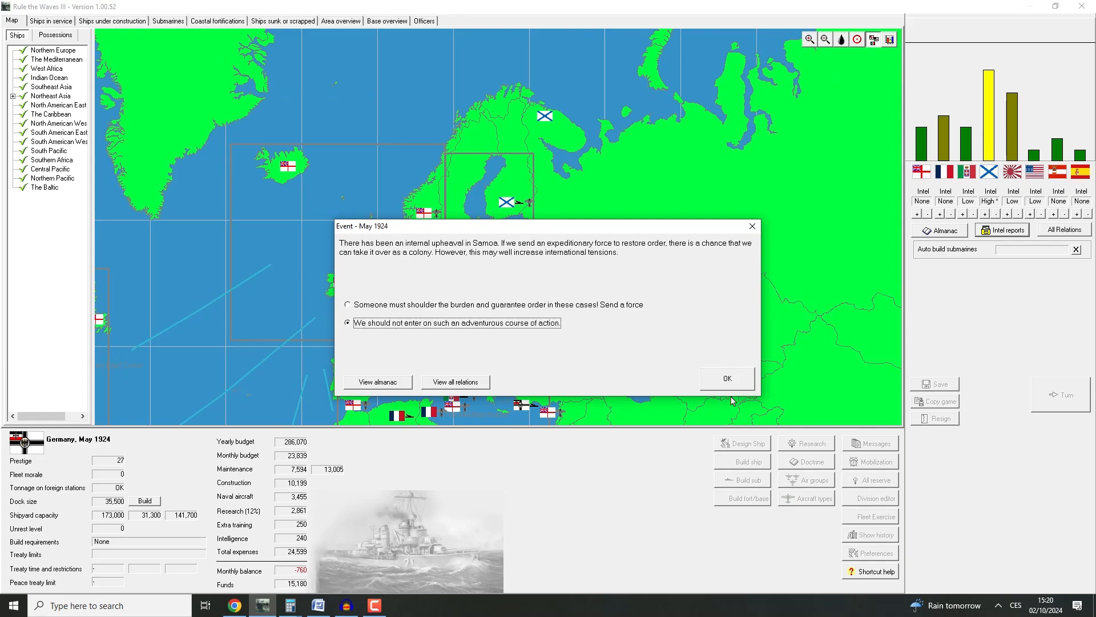
pyautogui.click(728, 378)
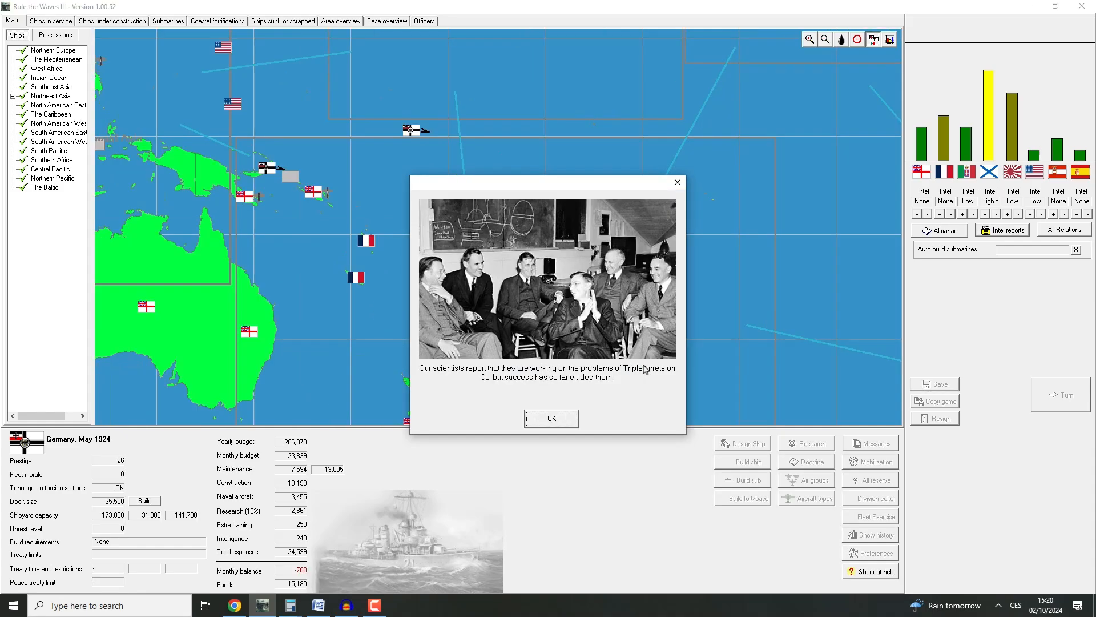
pyautogui.moveTo(581, 406)
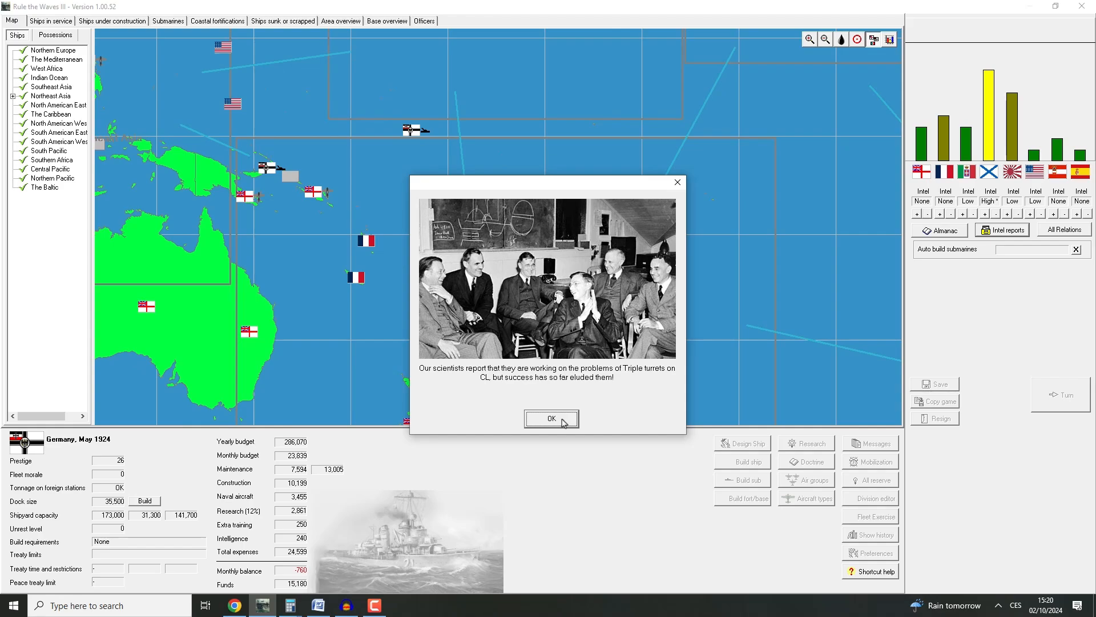
# Acknowledge the triple-turret research report and the Northeast Asia battle report
pyautogui.click(552, 419)
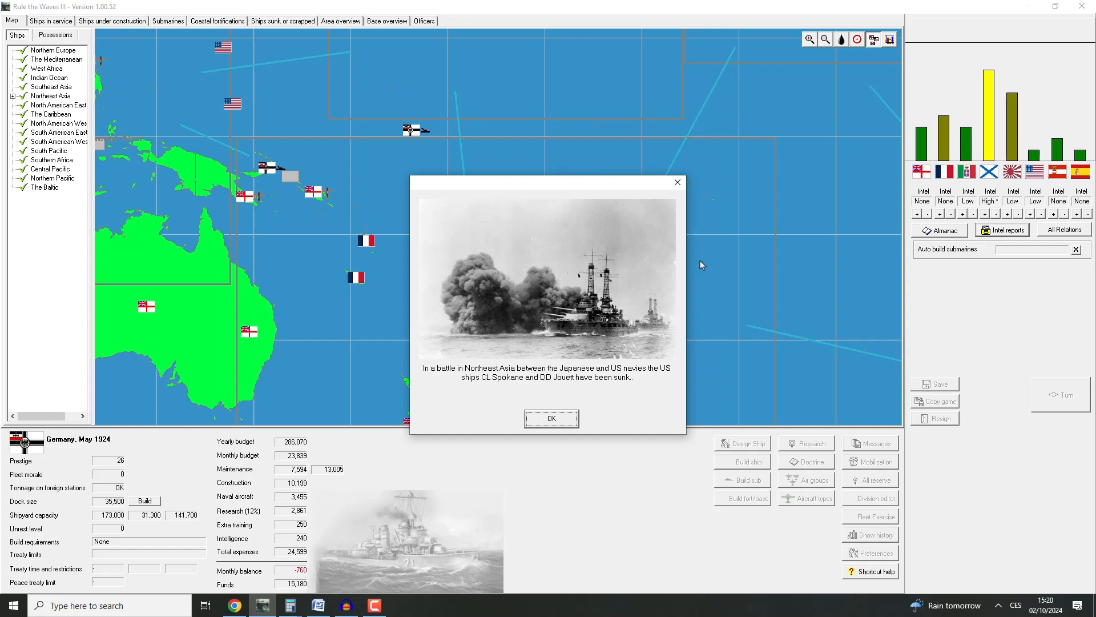
pyautogui.moveTo(670, 385)
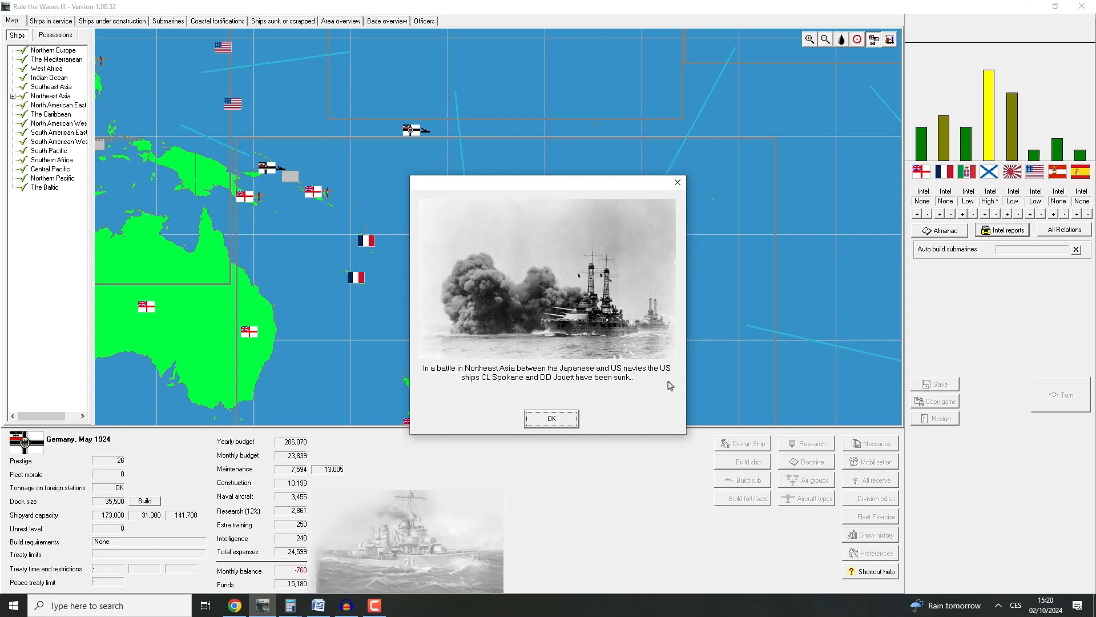
pyautogui.moveTo(500, 387)
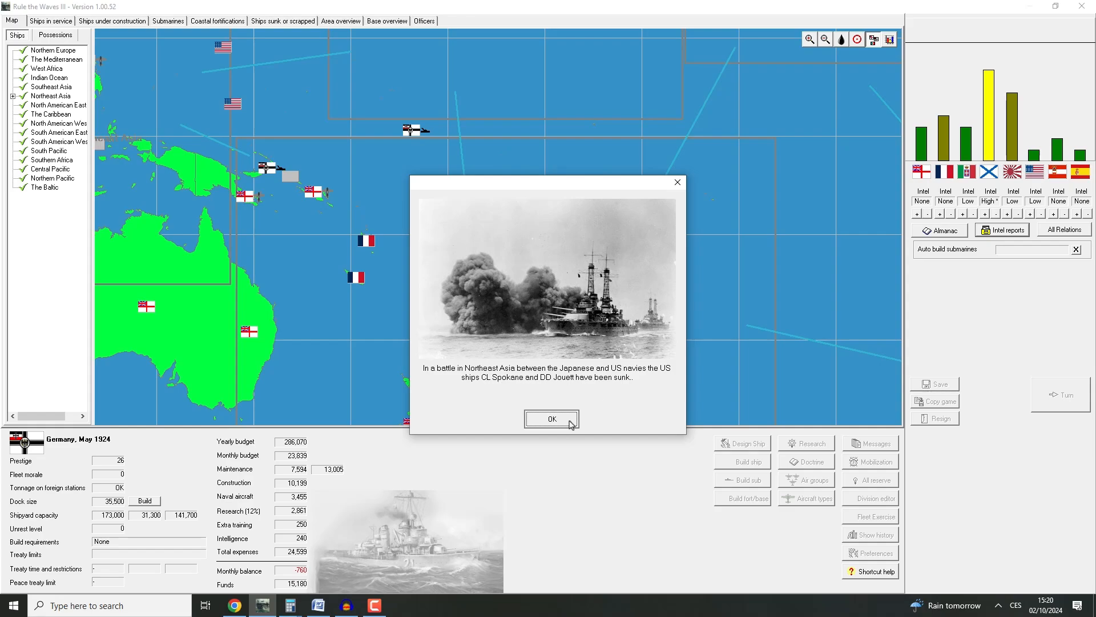
pyautogui.click(552, 418)
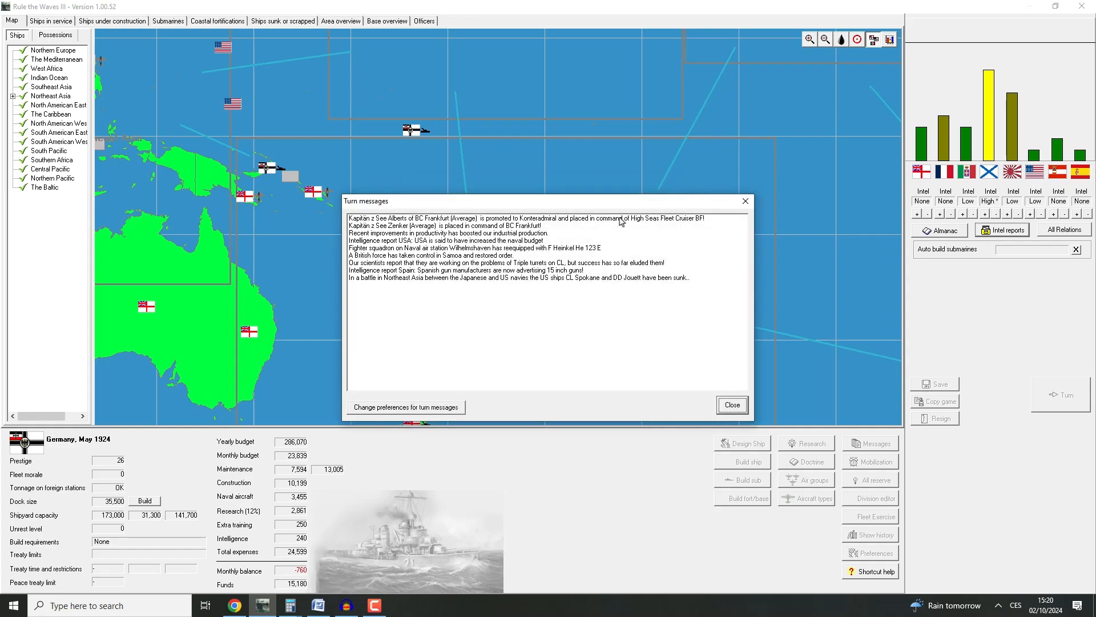
pyautogui.moveTo(558, 288)
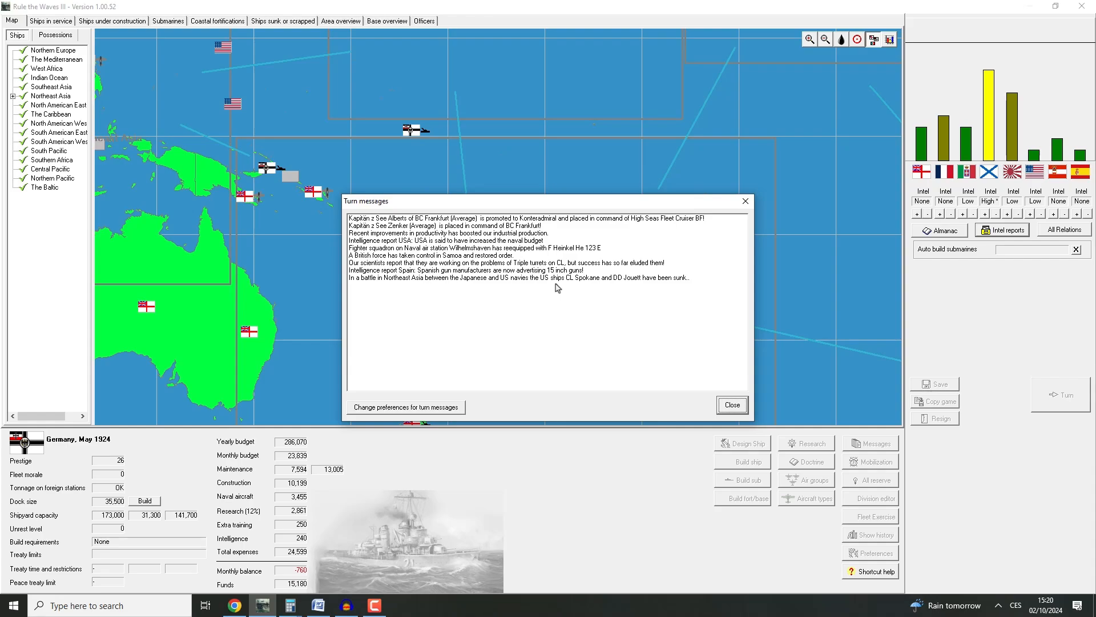
pyautogui.moveTo(543, 302)
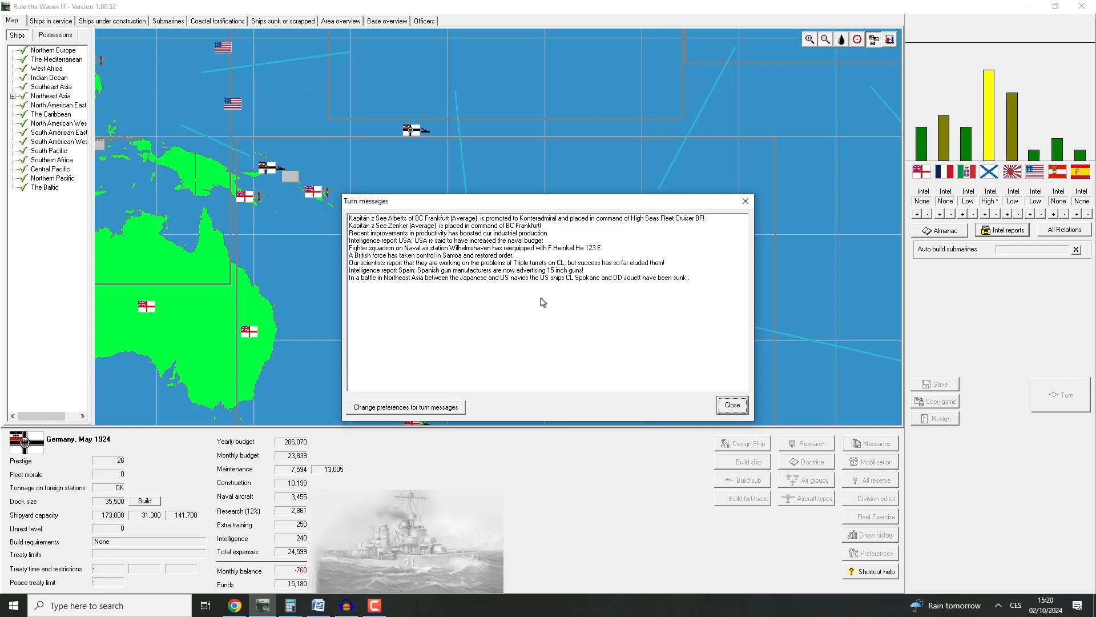
# Clear turn messages and South Pacific details, move the map to Europe, and list ships in service
pyautogui.click(731, 405)
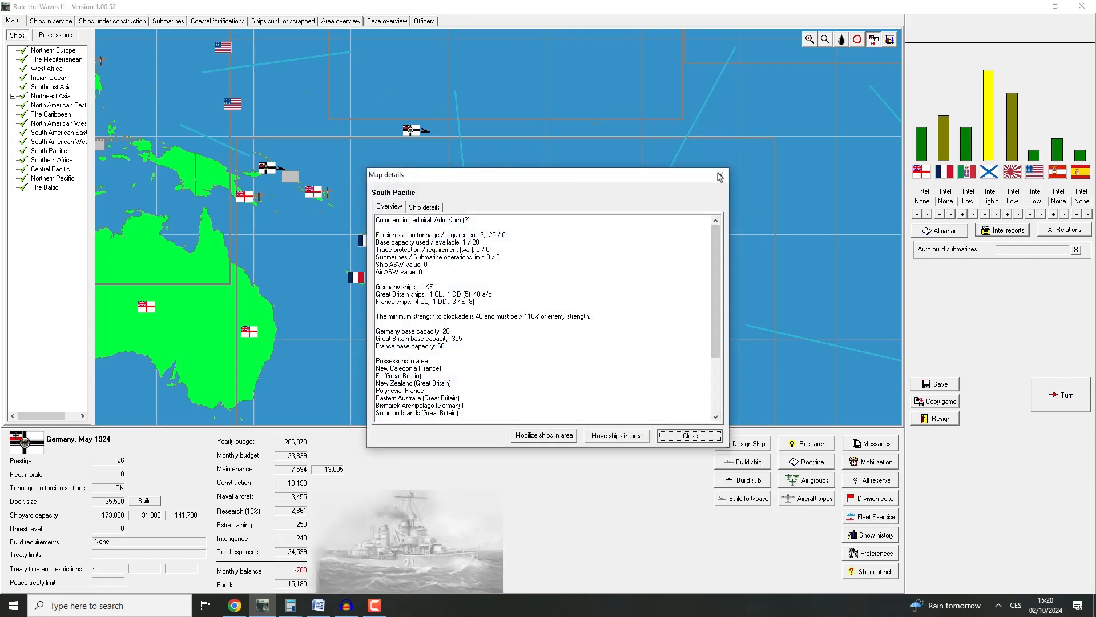
pyautogui.click(689, 435)
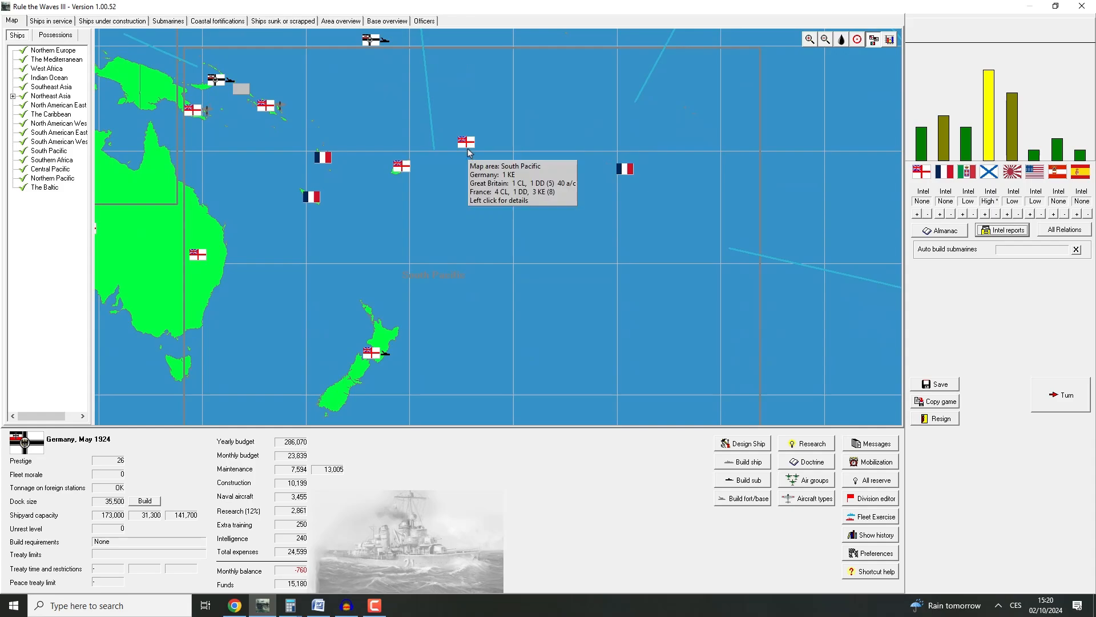
pyautogui.click(825, 37)
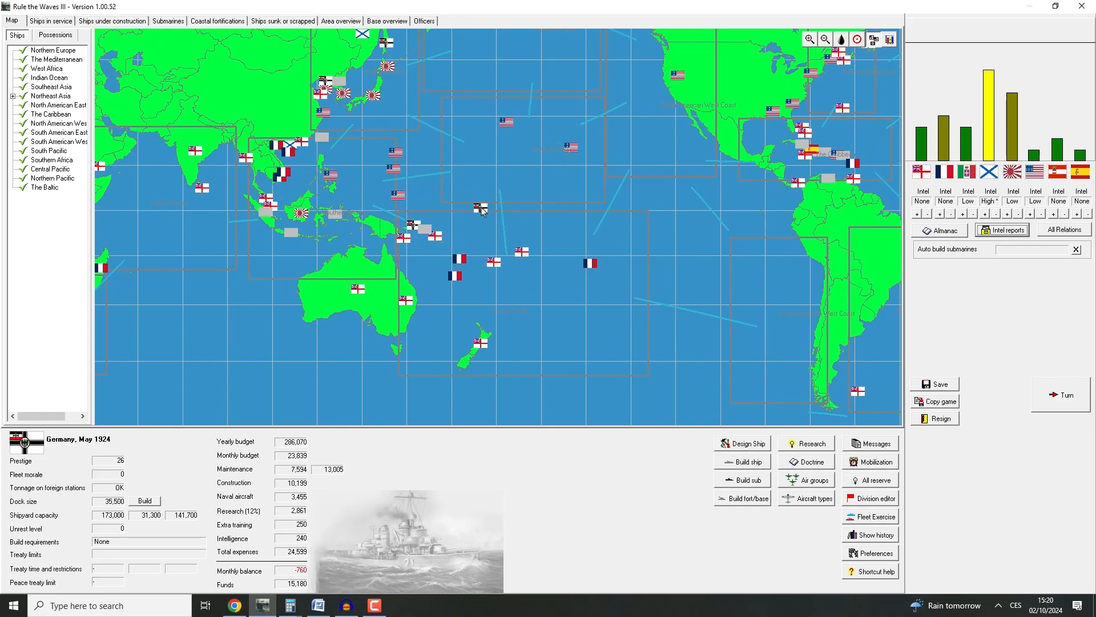
pyautogui.moveTo(482, 211)
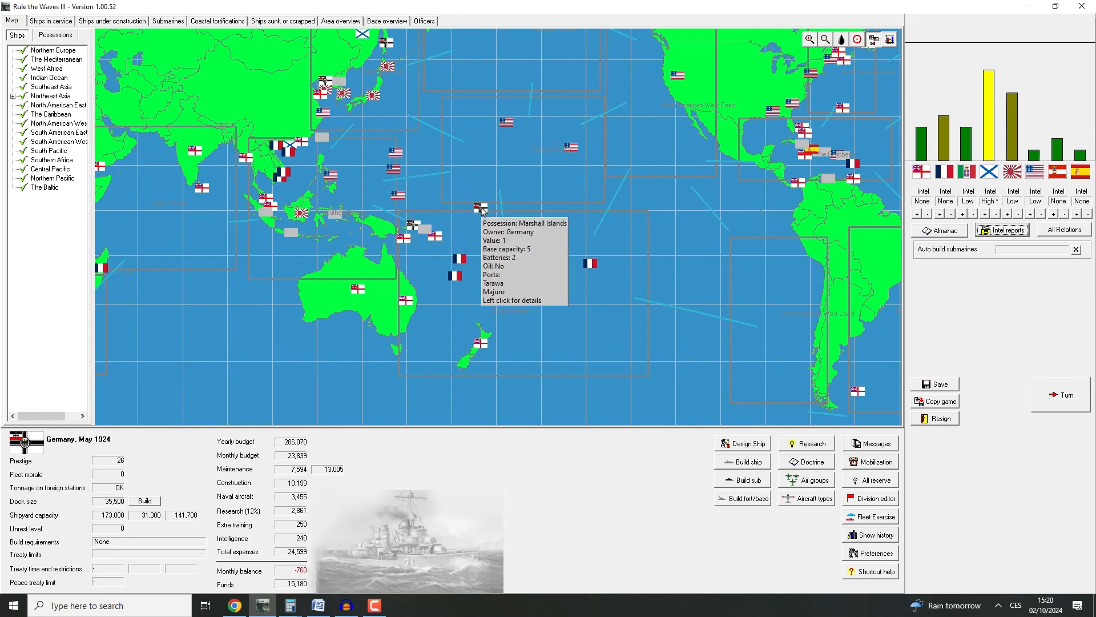
pyautogui.moveTo(417, 220)
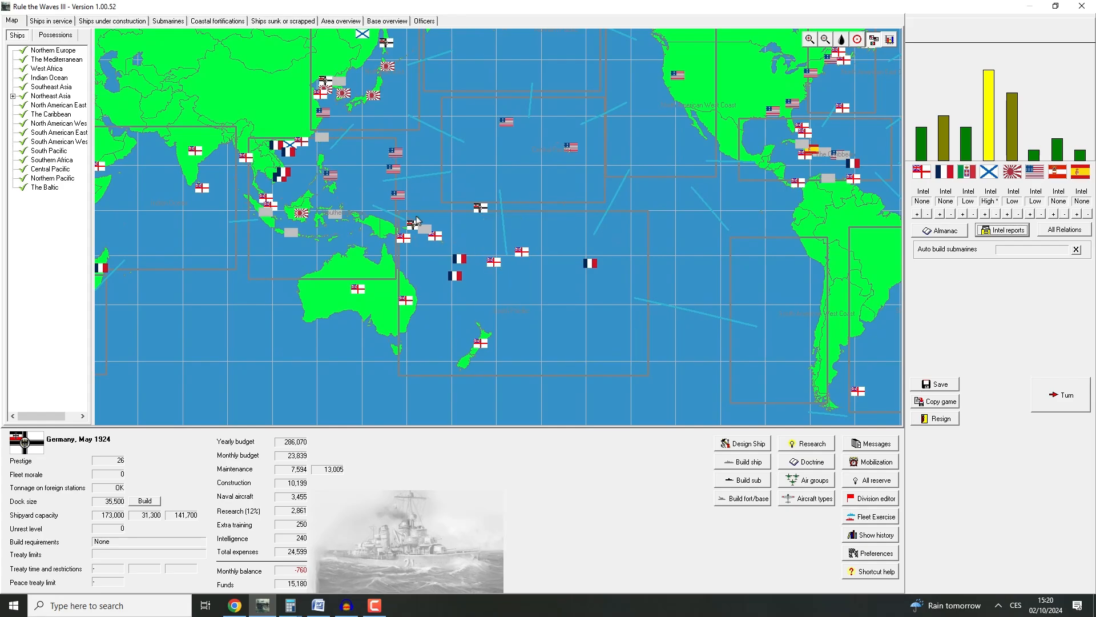
pyautogui.moveTo(415, 226)
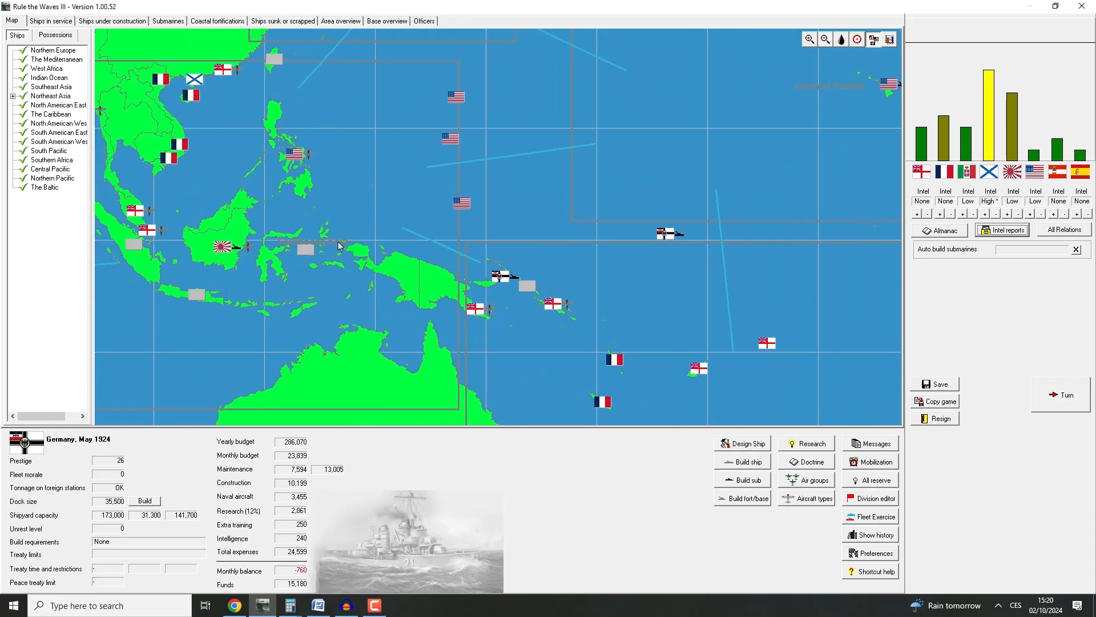
pyautogui.click(823, 38)
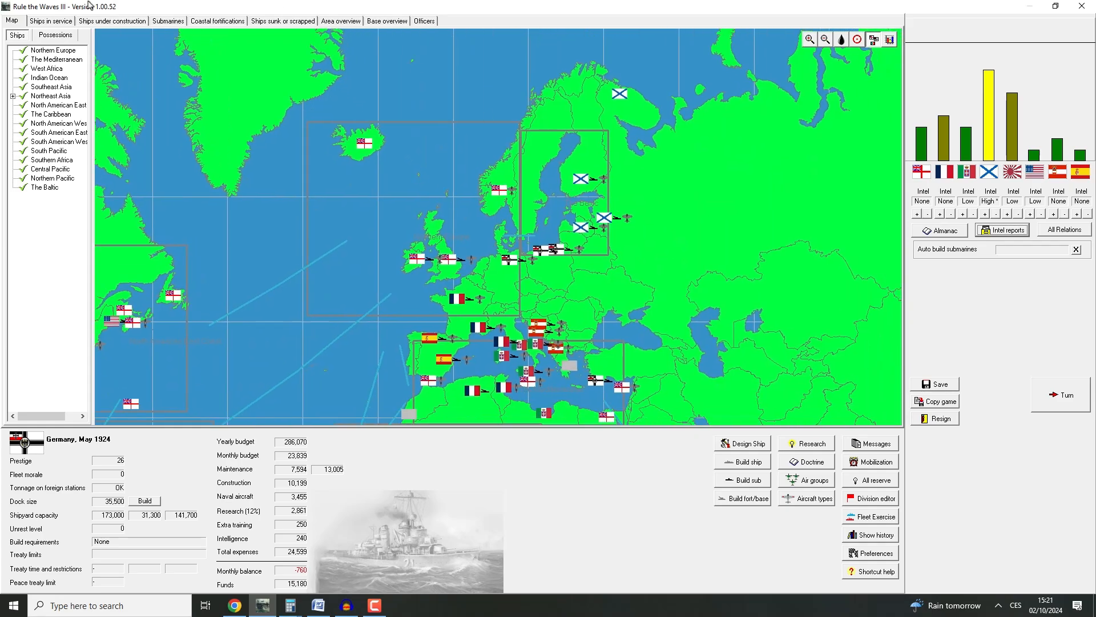
pyautogui.click(49, 21)
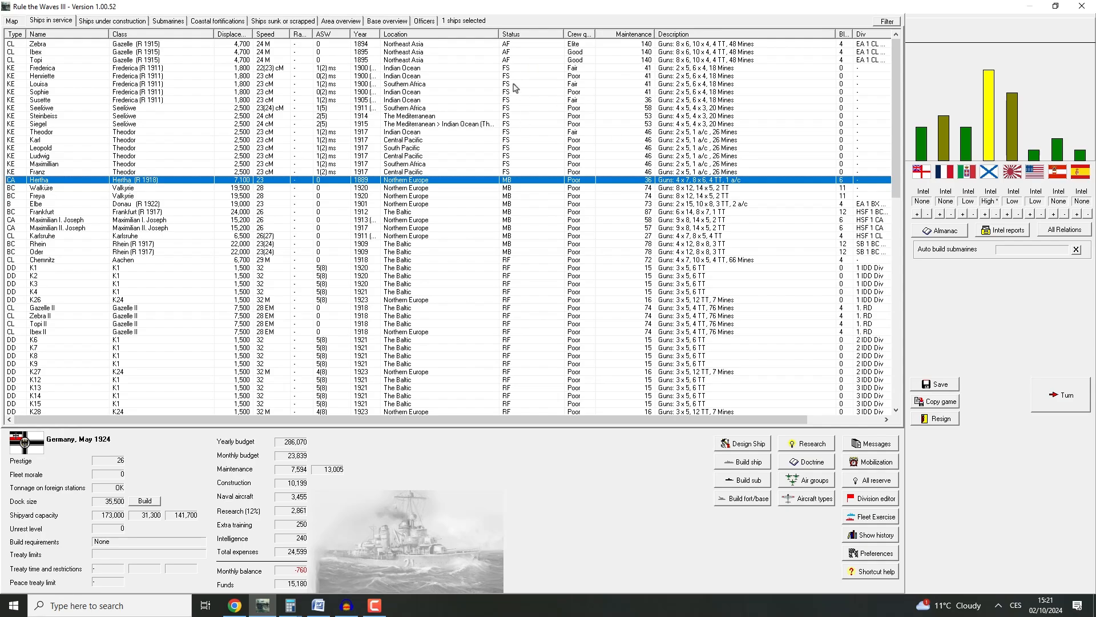
pyautogui.moveTo(624, 84)
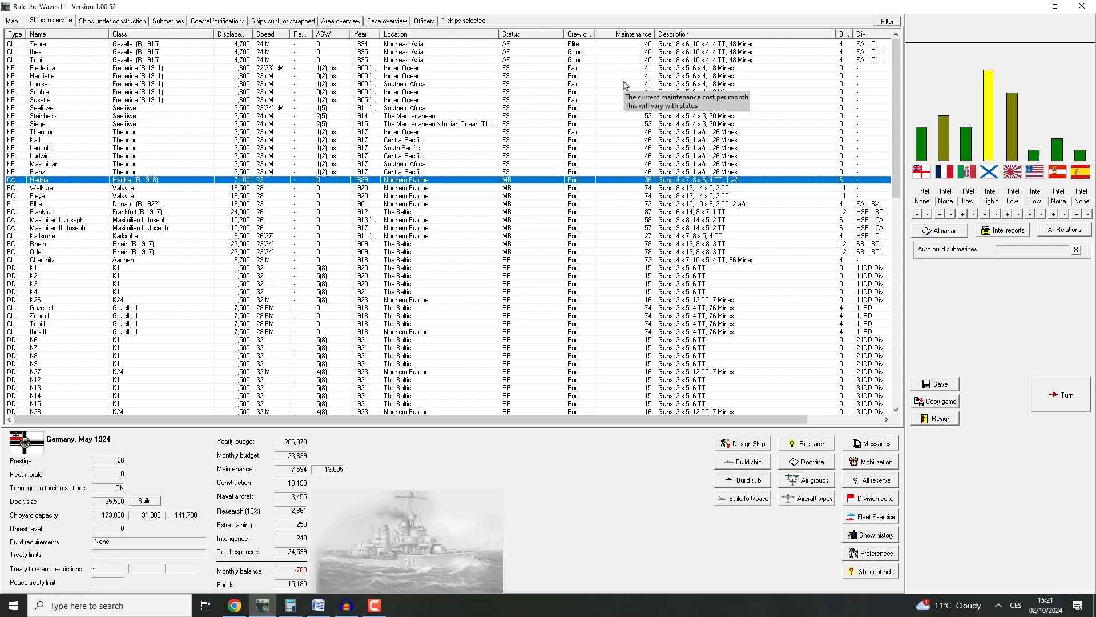
pyautogui.moveTo(10, 22)
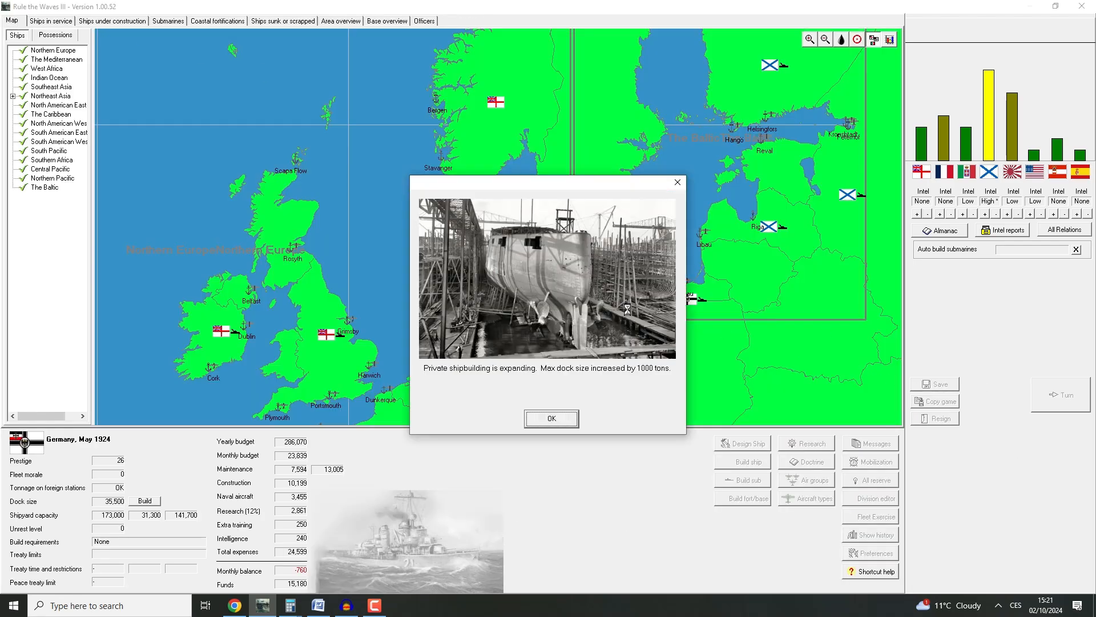
pyautogui.moveTo(571, 434)
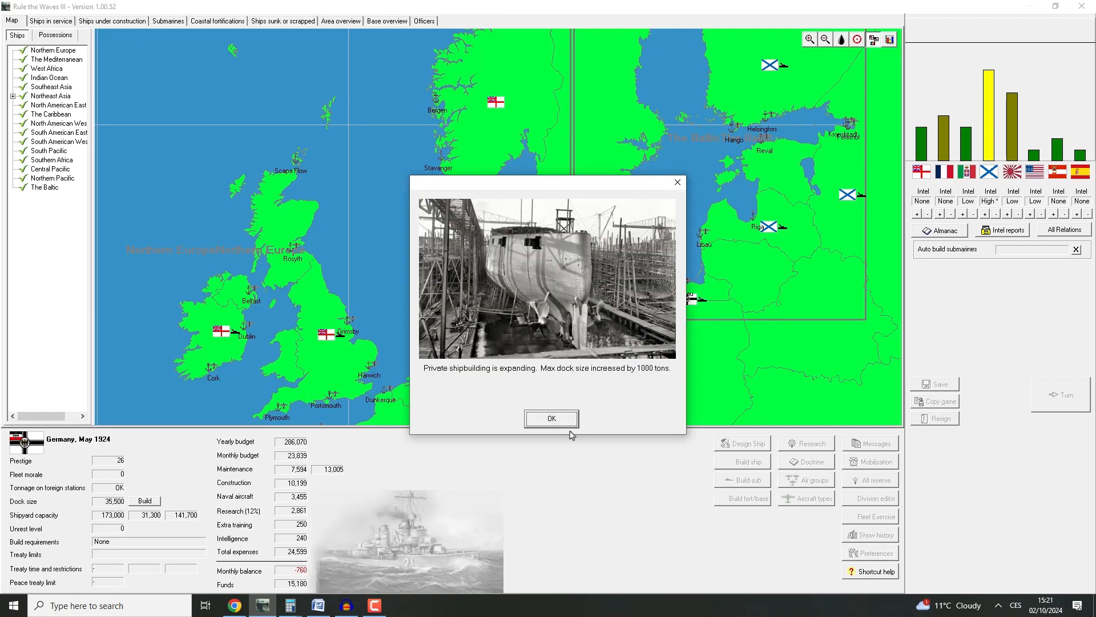
# Clear June 1924 event notices, giving the US spy maximum publicity, and close the message windows
pyautogui.click(551, 419)
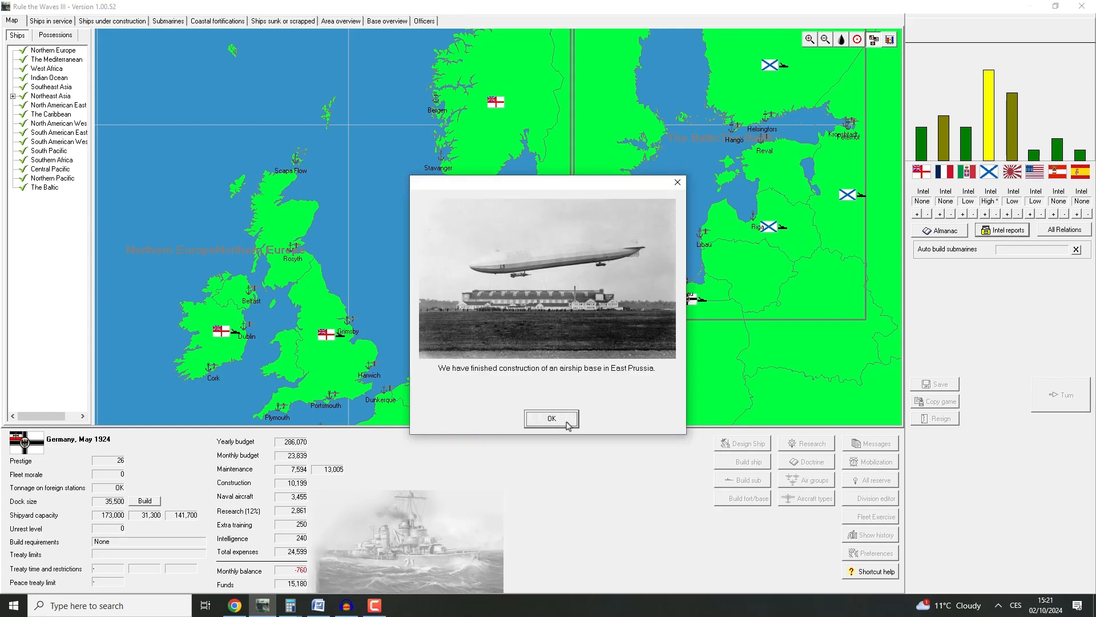
pyautogui.click(551, 419)
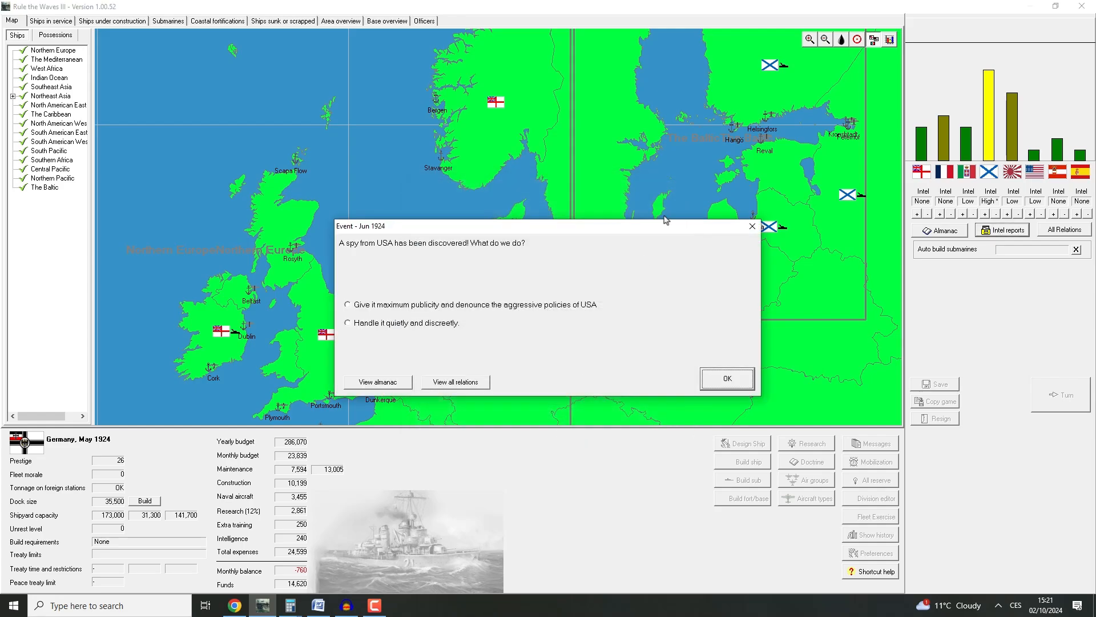
pyautogui.moveTo(677, 204)
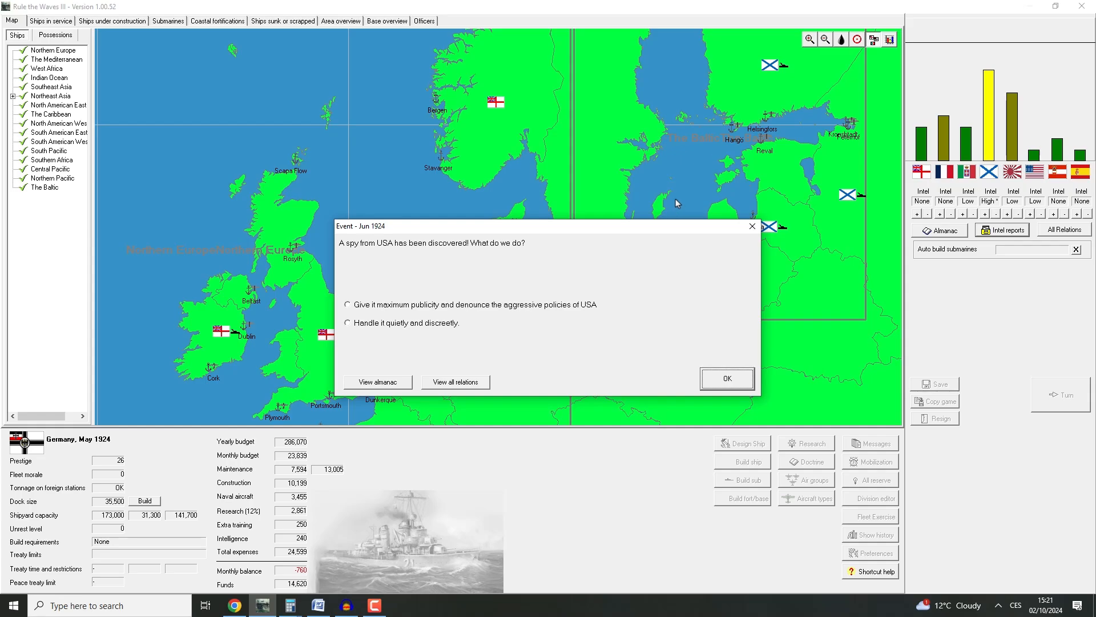
pyautogui.moveTo(430, 311)
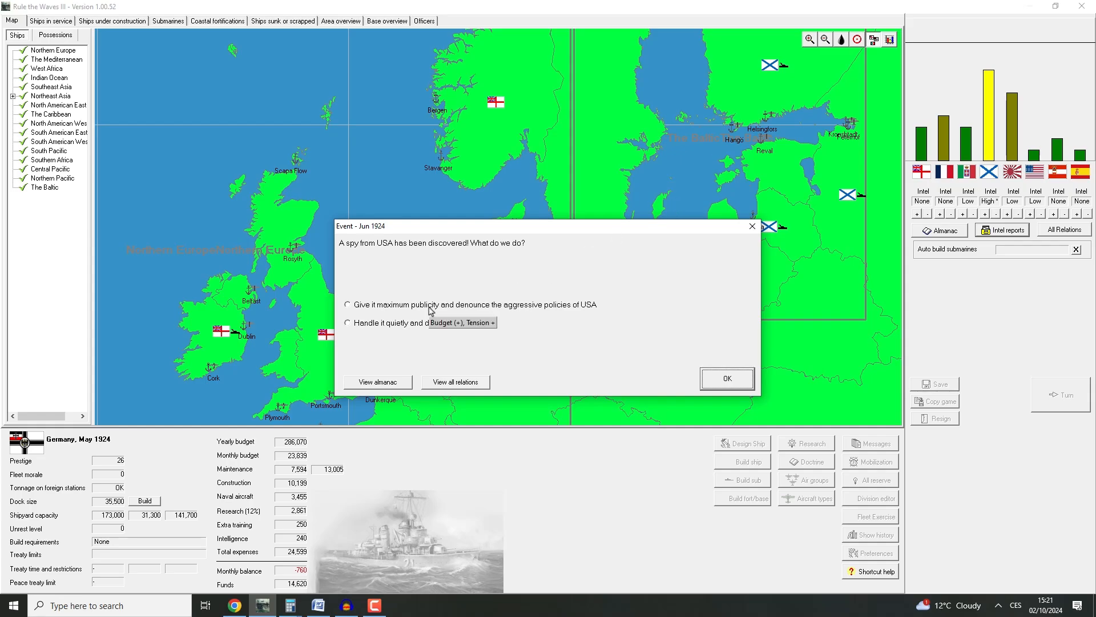
pyautogui.click(347, 305)
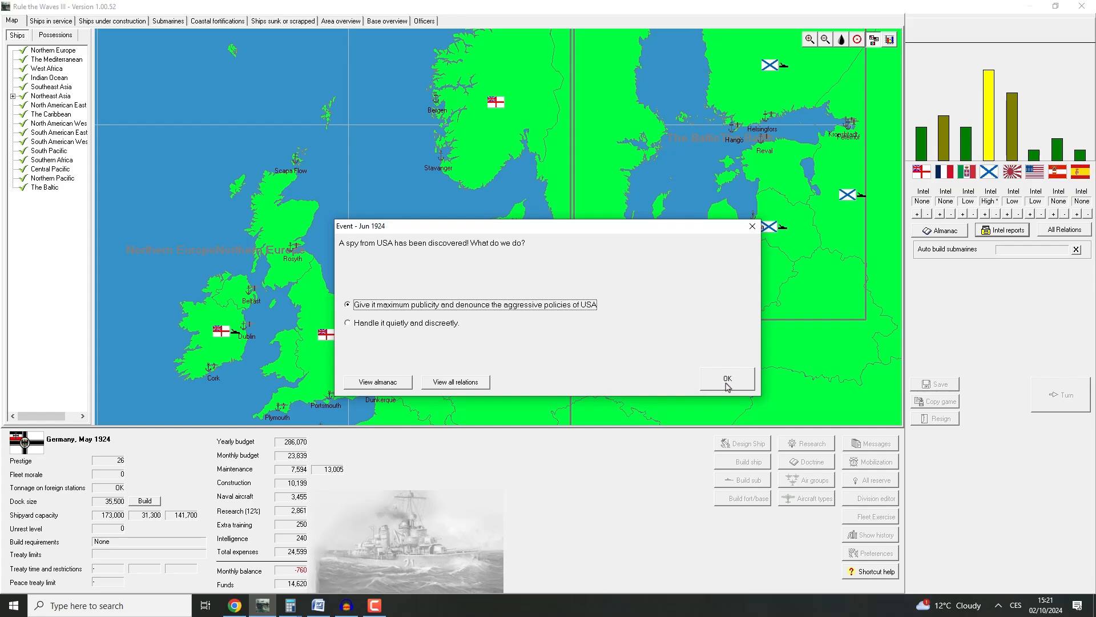
pyautogui.click(727, 378)
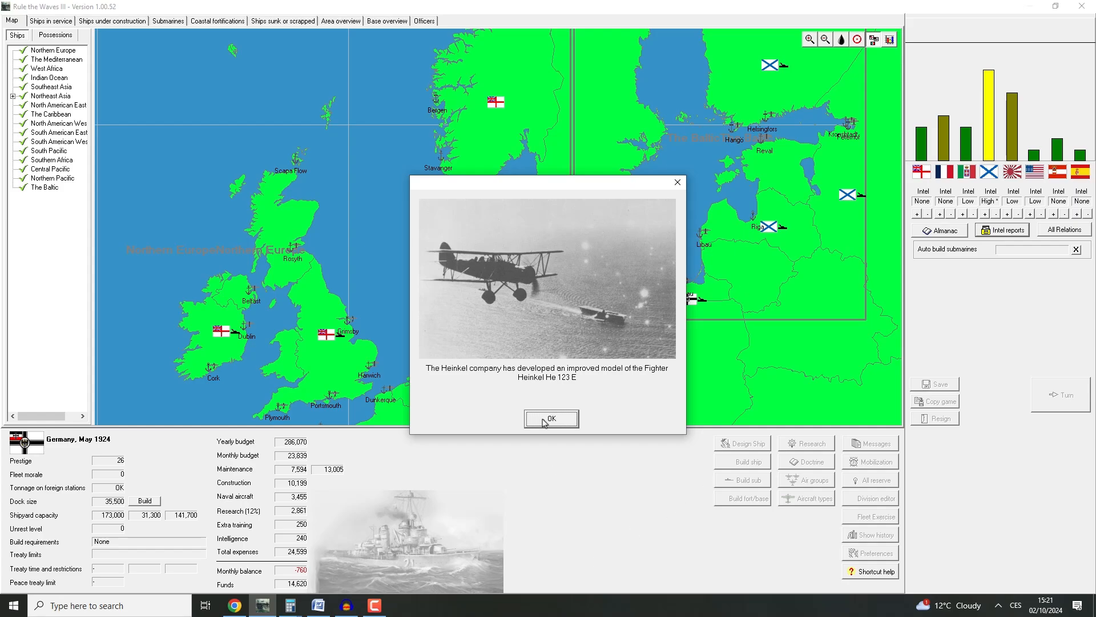
pyautogui.click(552, 418)
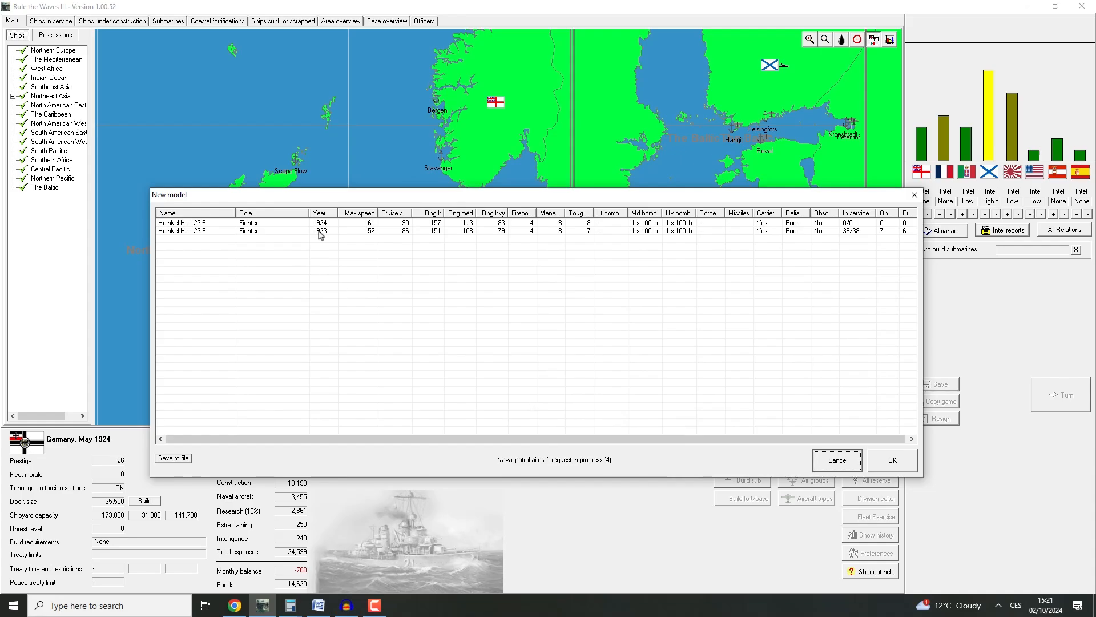
pyautogui.moveTo(428, 231)
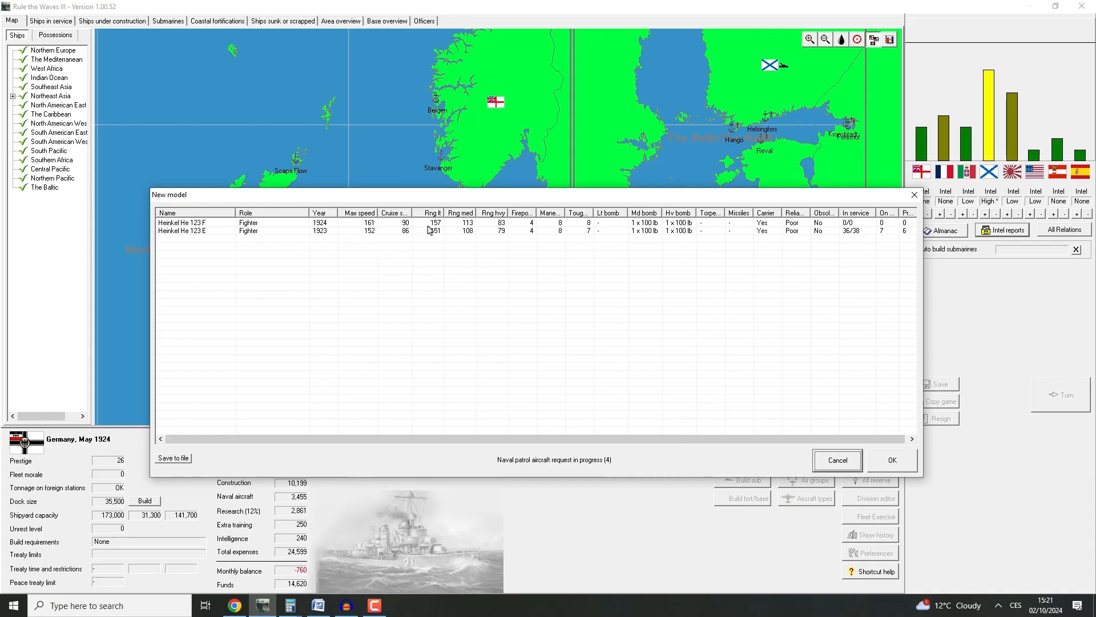
pyautogui.moveTo(537, 229)
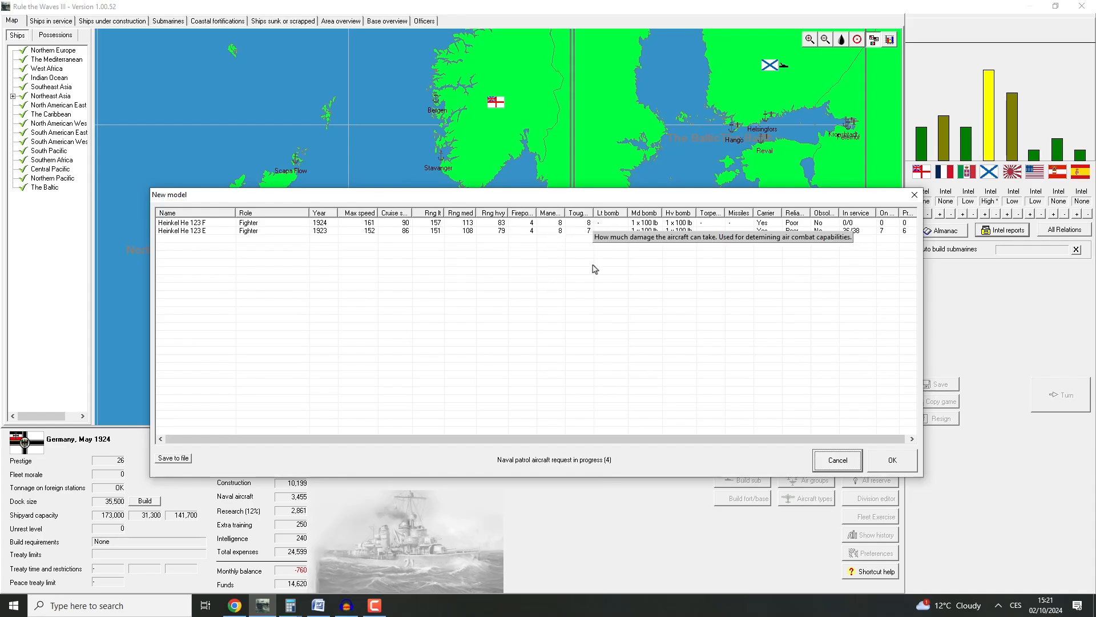
pyautogui.click(892, 460)
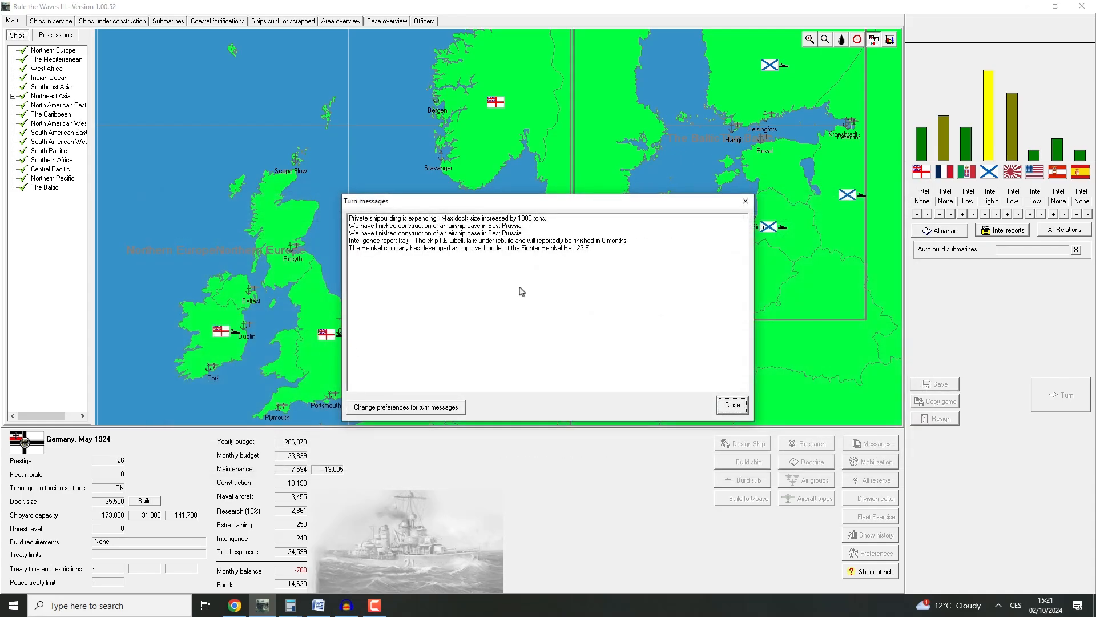
pyautogui.moveTo(561, 308)
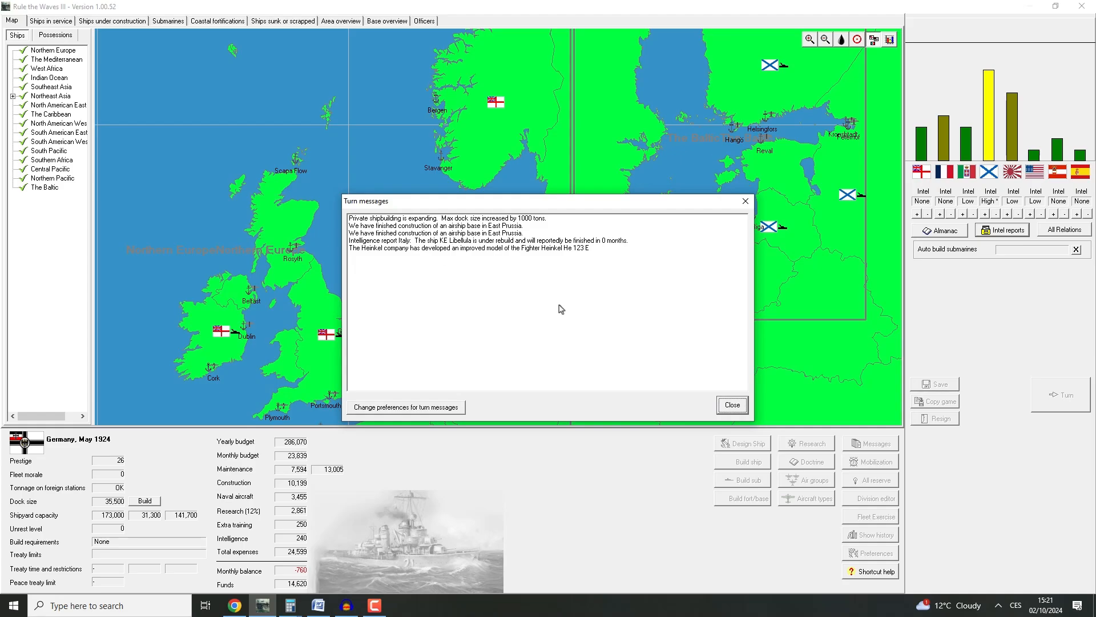
pyautogui.click(732, 405)
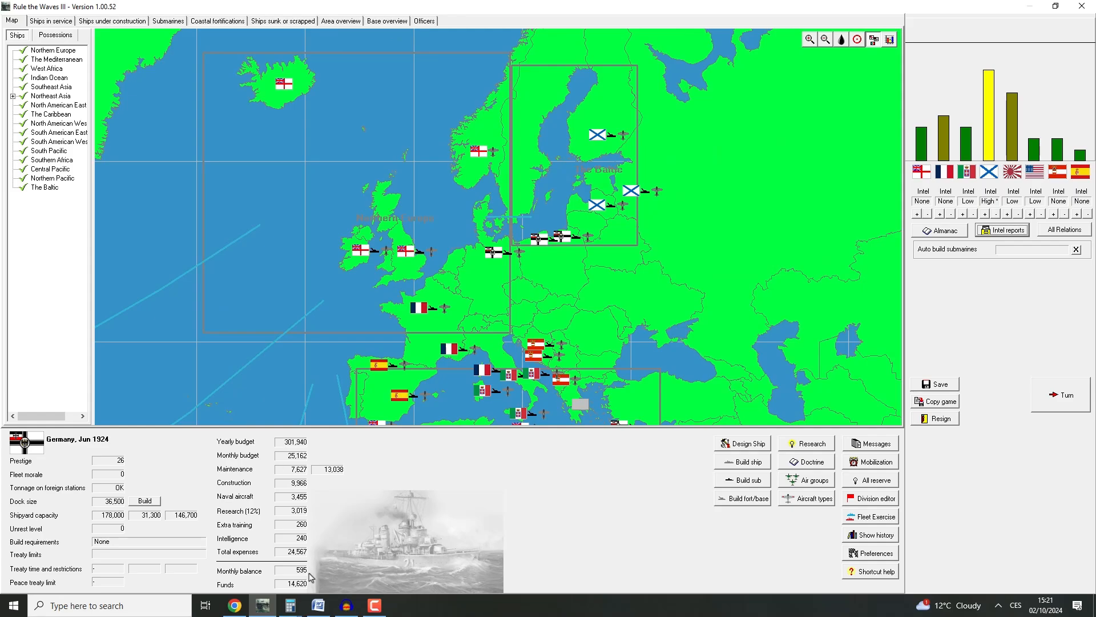
pyautogui.moveTo(265, 30)
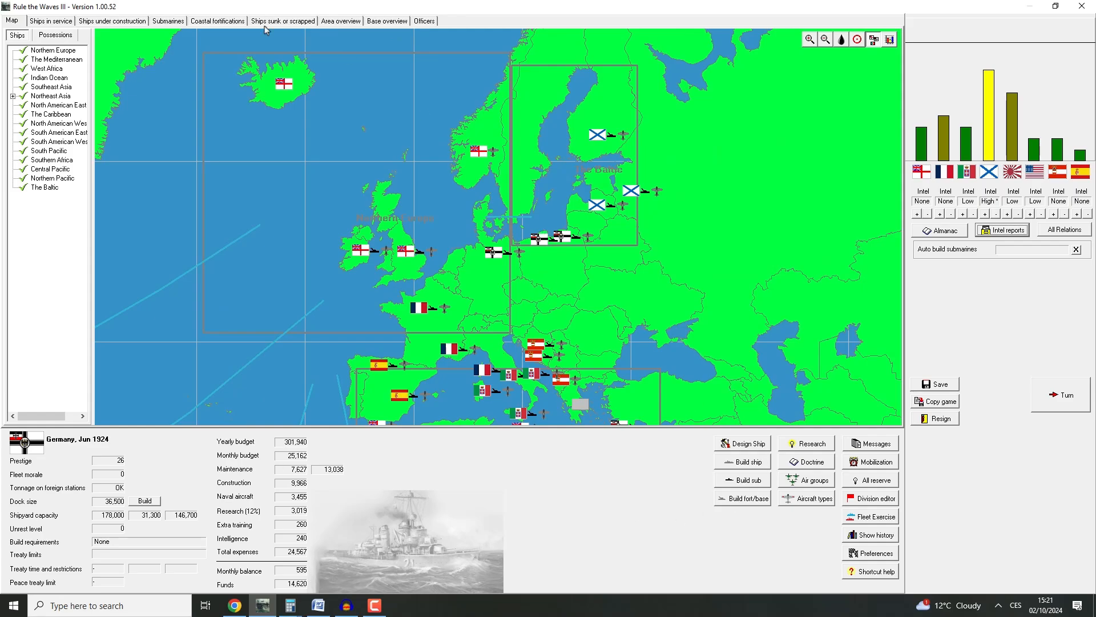
# Check the coastal fortifications list, then return to the German Baltic coast map
pyautogui.click(218, 21)
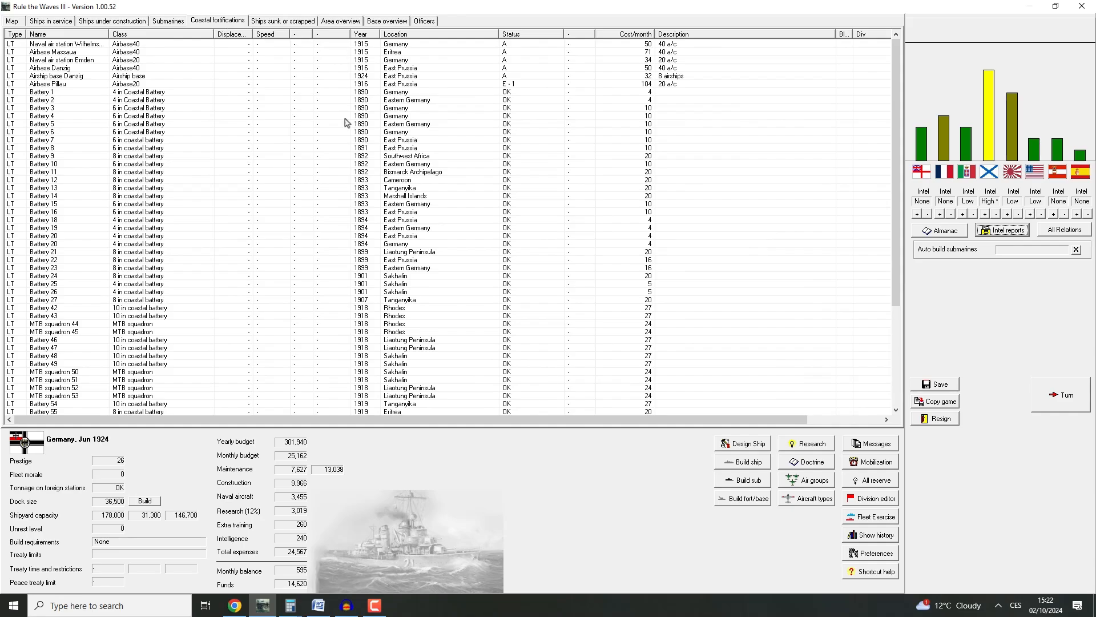
pyautogui.click(8, 20)
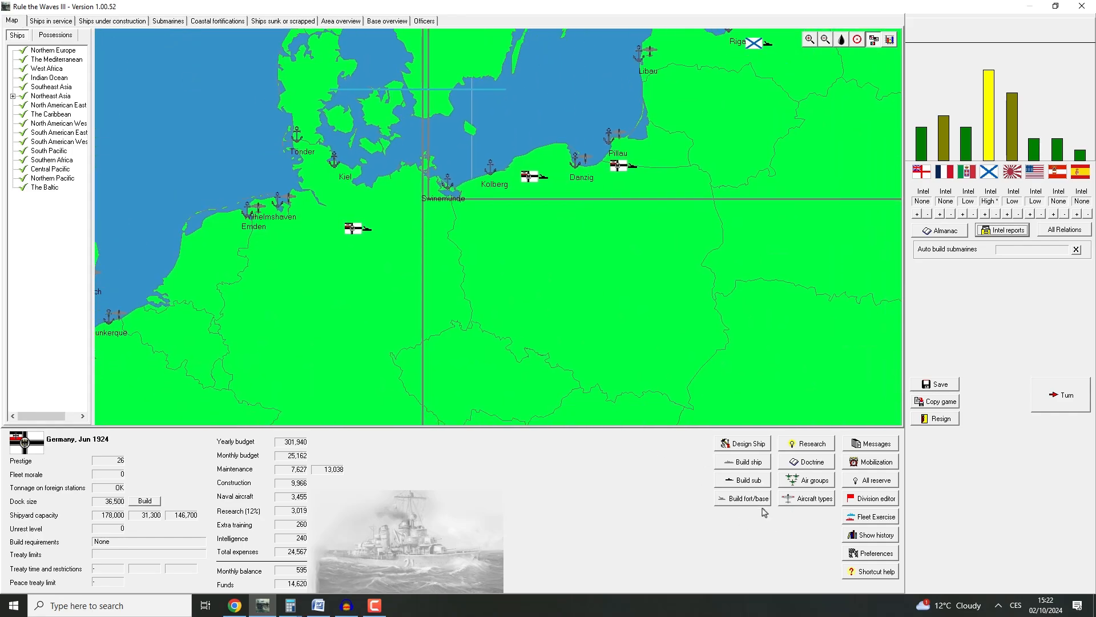
# Compare 10 in and 12 in battery costs, then order a 10 in battery for East Prussia
pyautogui.click(742, 498)
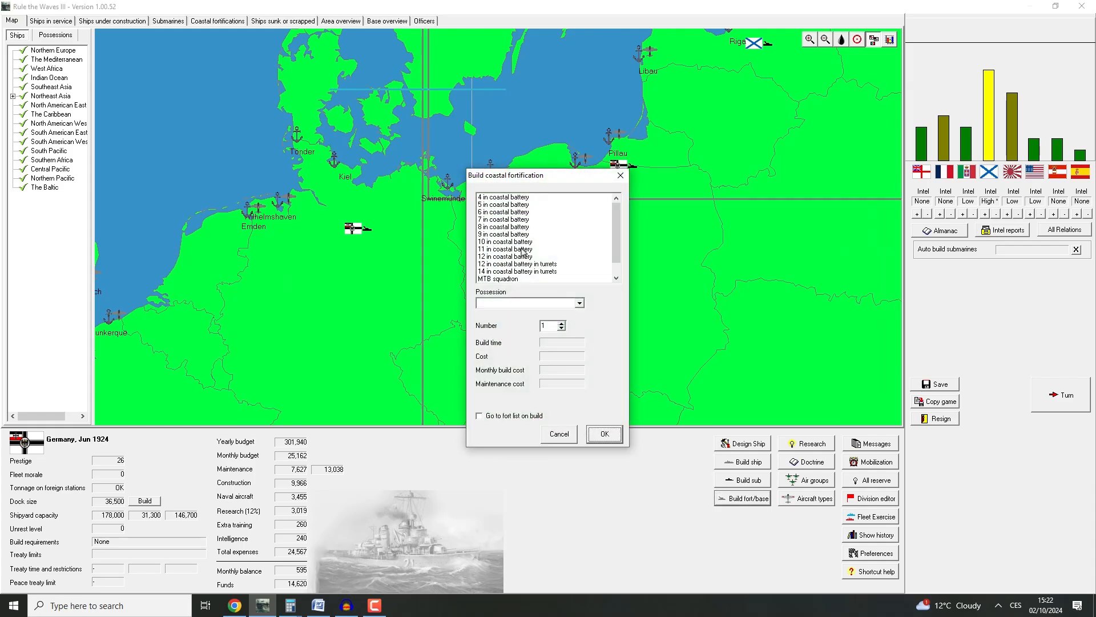
pyautogui.click(504, 240)
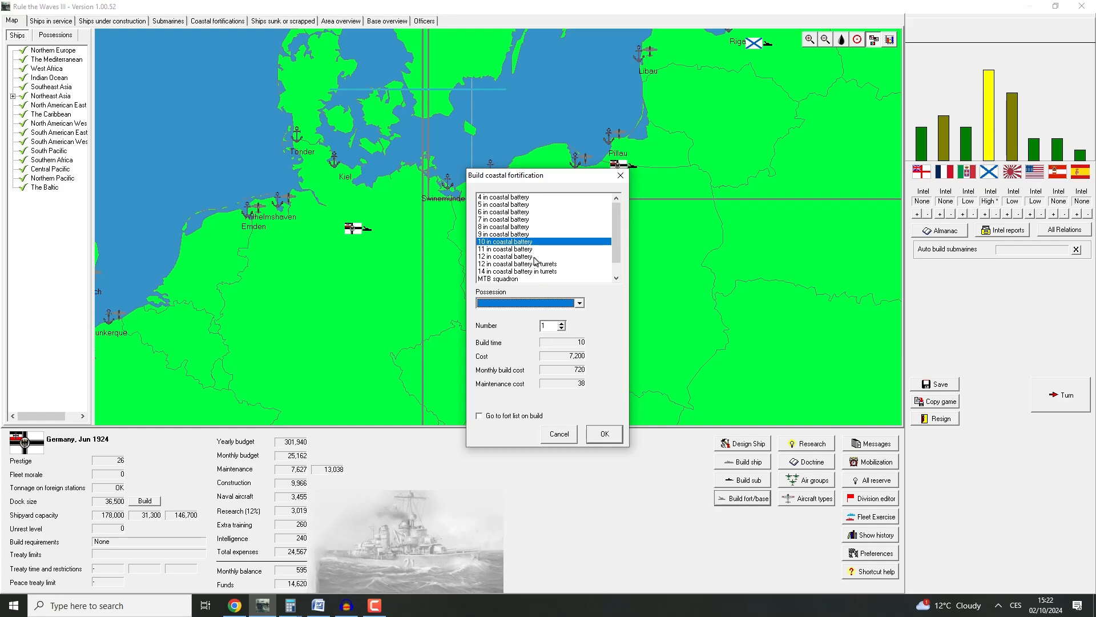
pyautogui.click(505, 256)
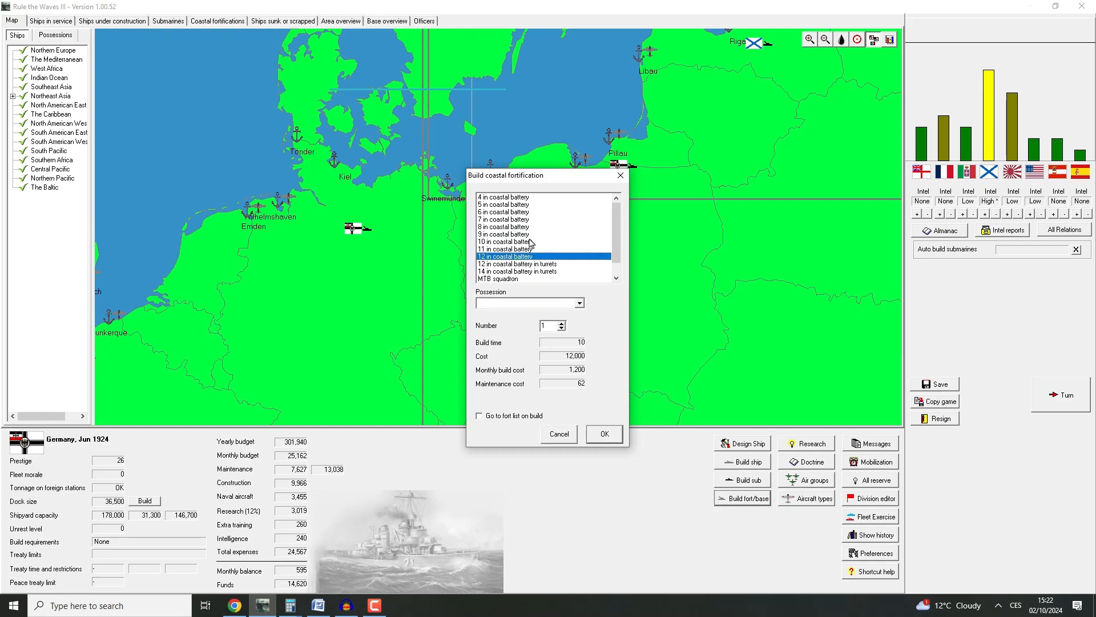
pyautogui.click(506, 241)
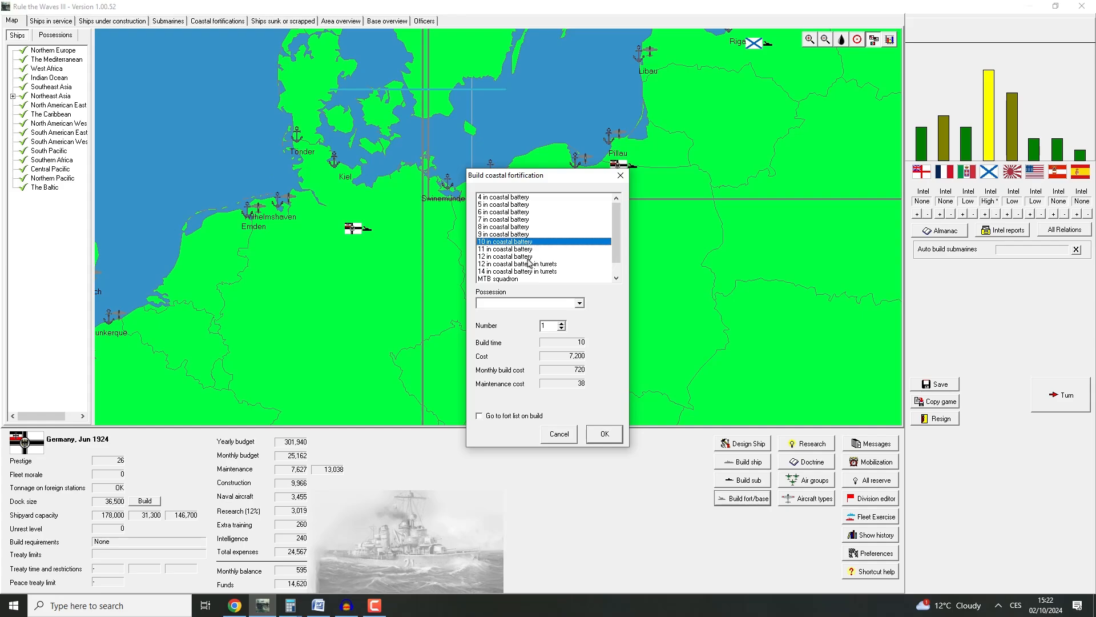
pyautogui.click(505, 256)
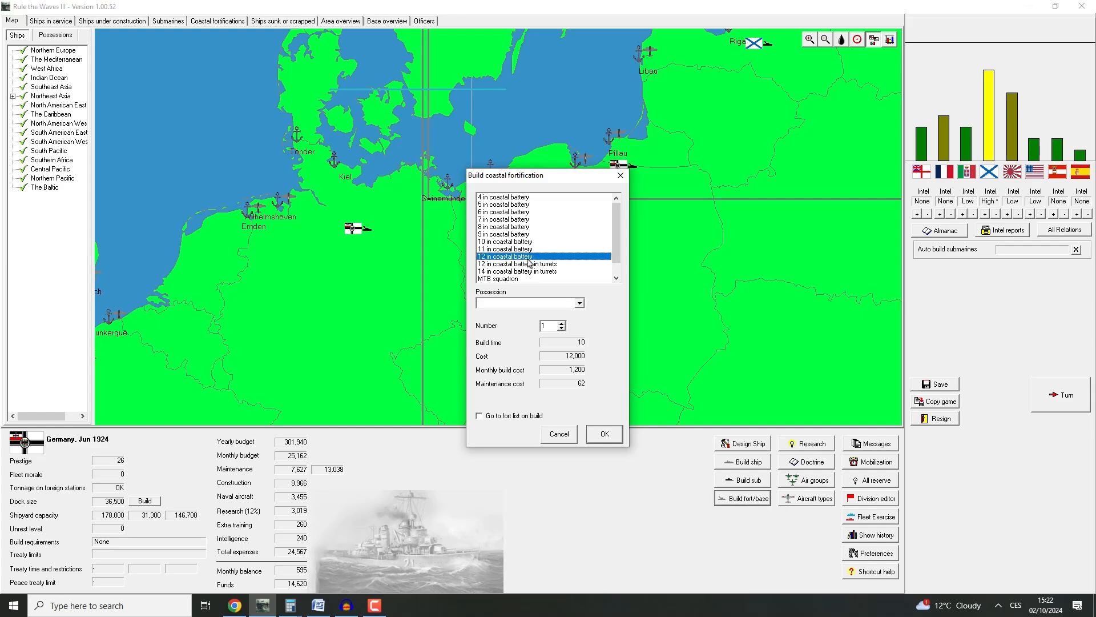
pyautogui.click(504, 240)
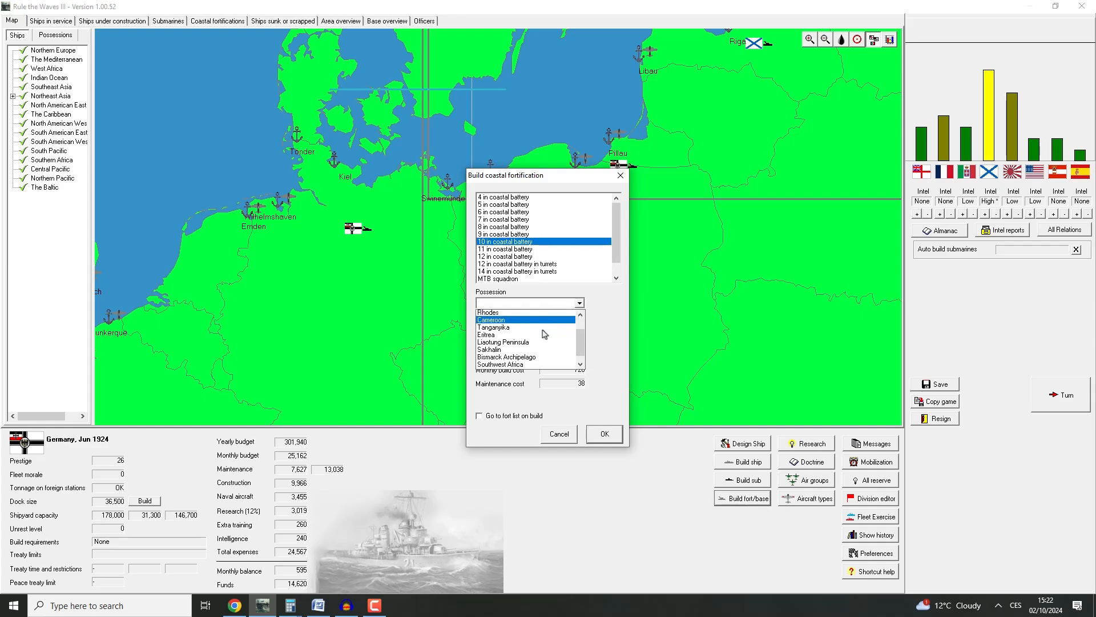
pyautogui.click(506, 351)
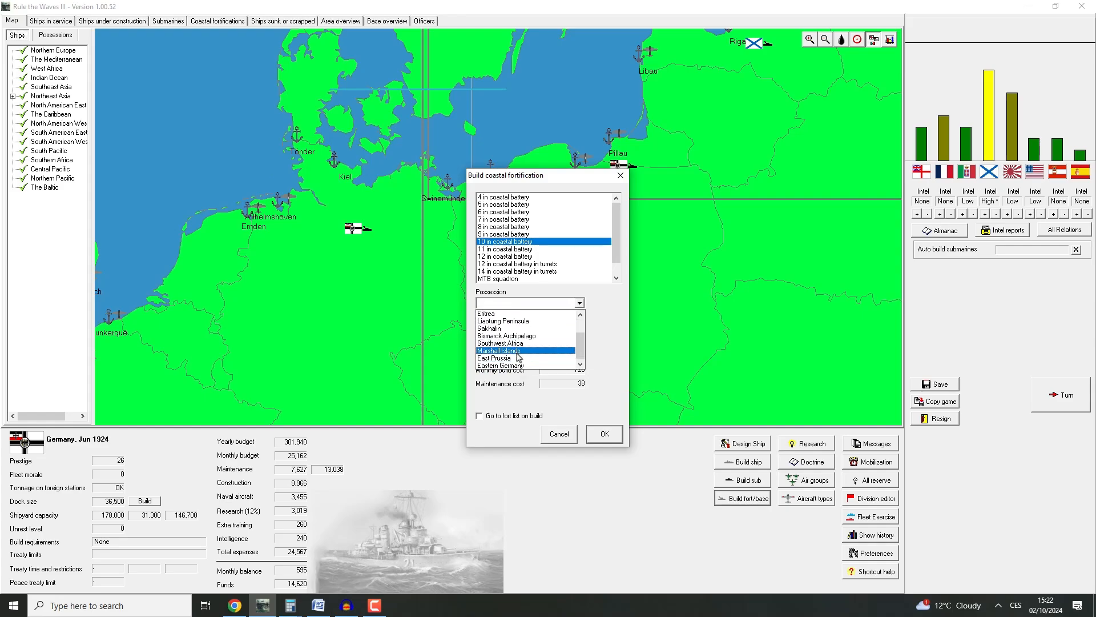
pyautogui.click(510, 357)
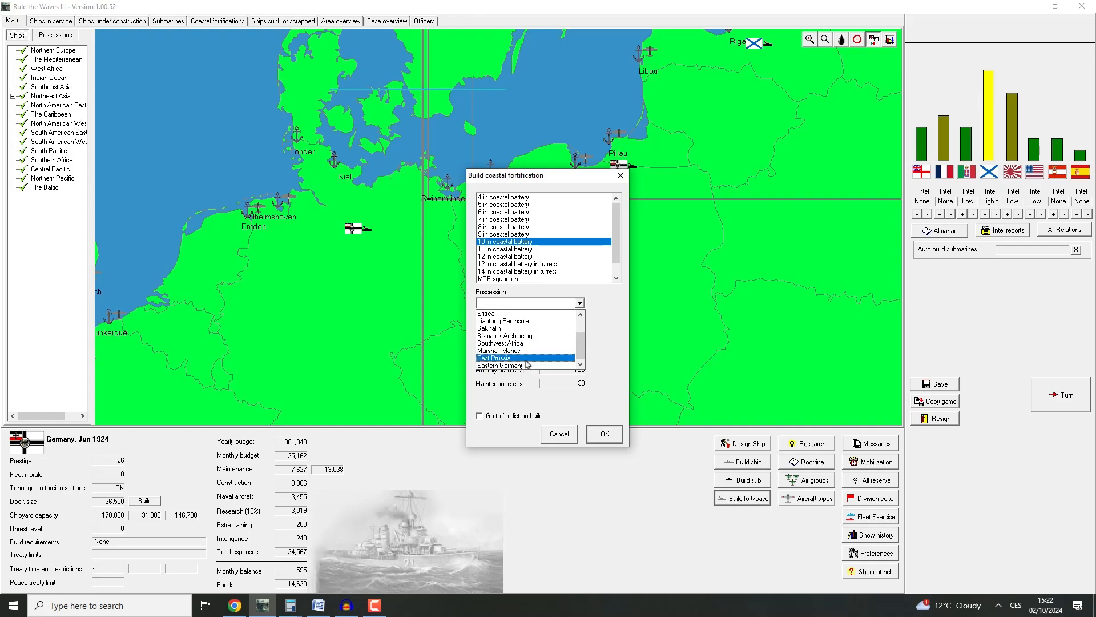
pyautogui.click(604, 434)
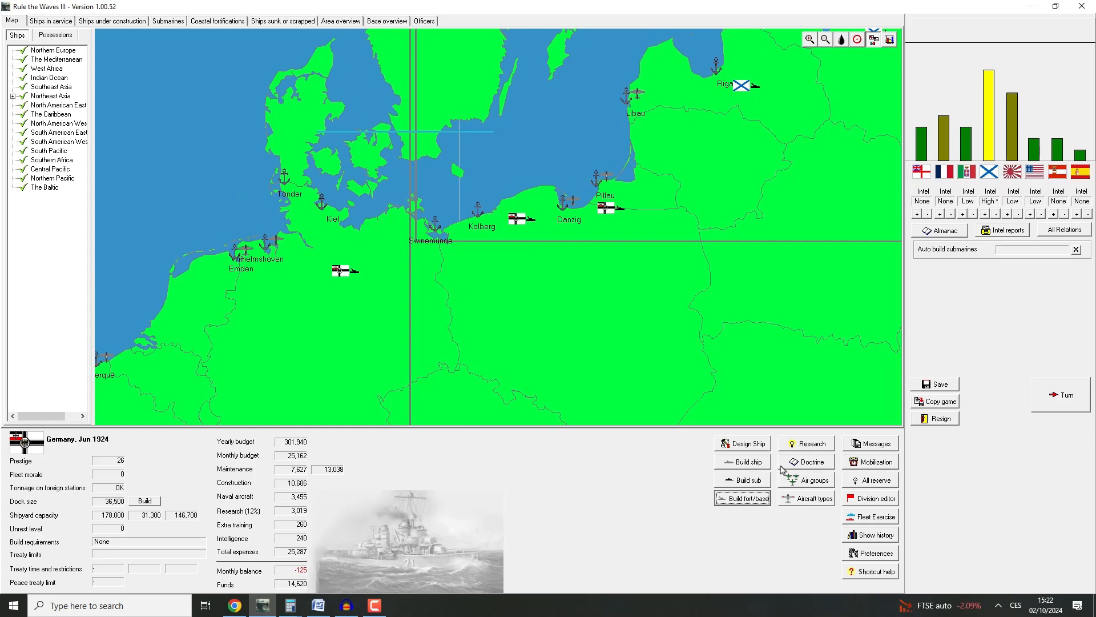
# Order a medium-range submarine named U-226
pyautogui.click(742, 479)
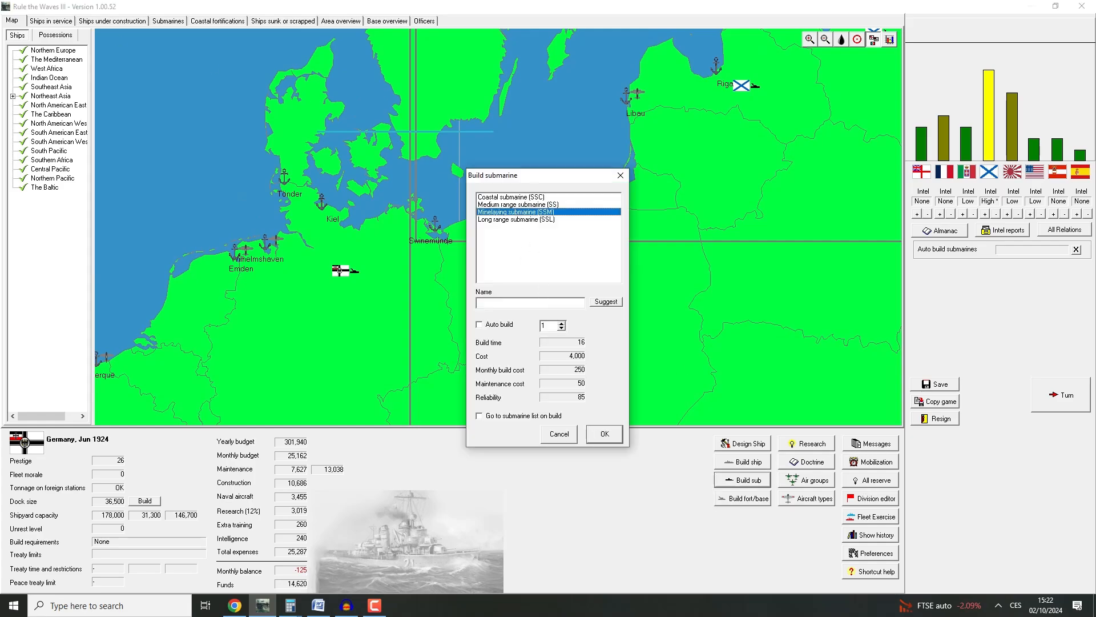
pyautogui.moveTo(659, 171)
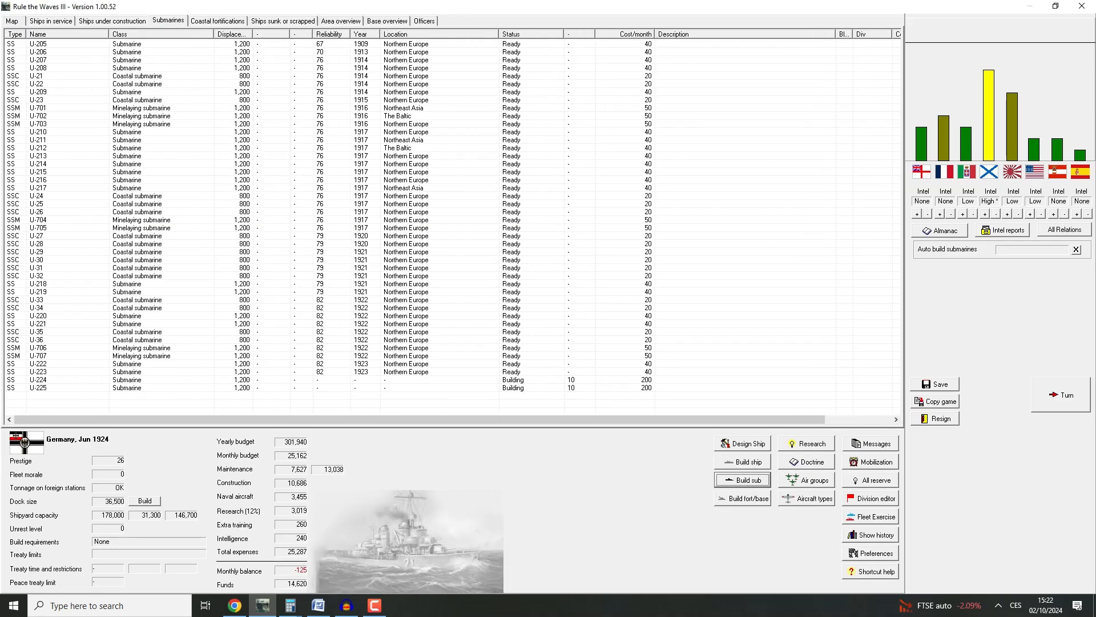
pyautogui.click(743, 479)
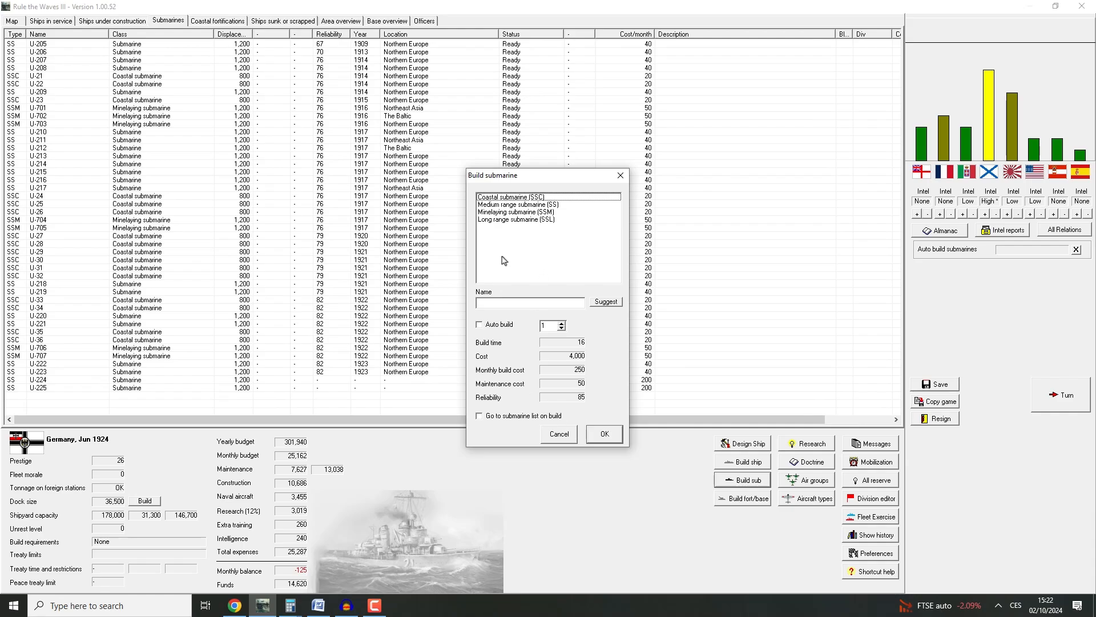
pyautogui.click(519, 204)
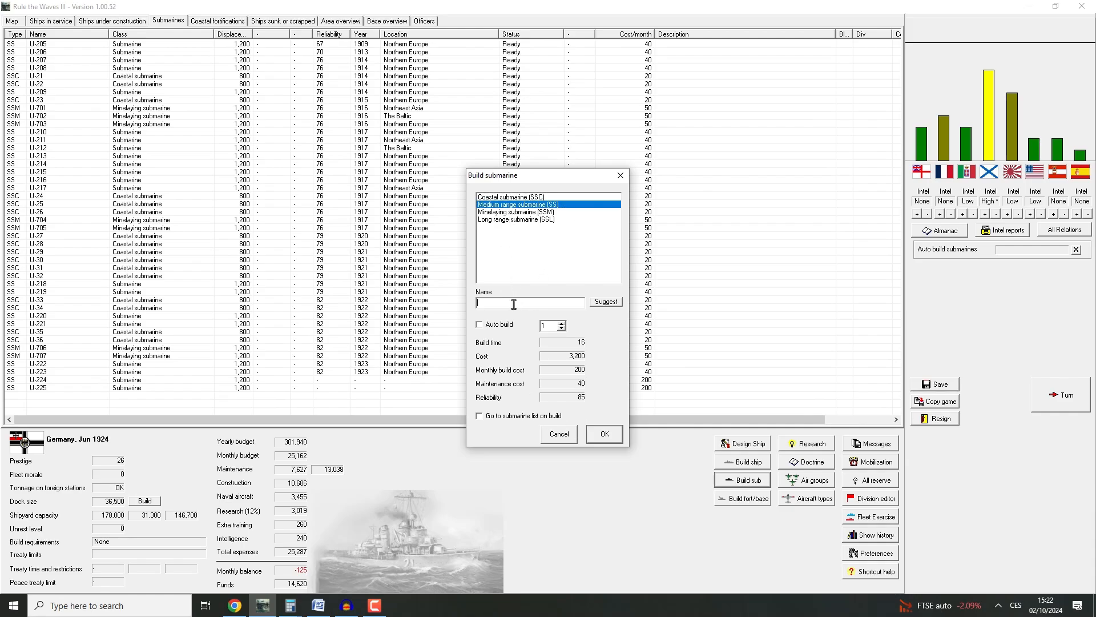
pyautogui.click(604, 433)
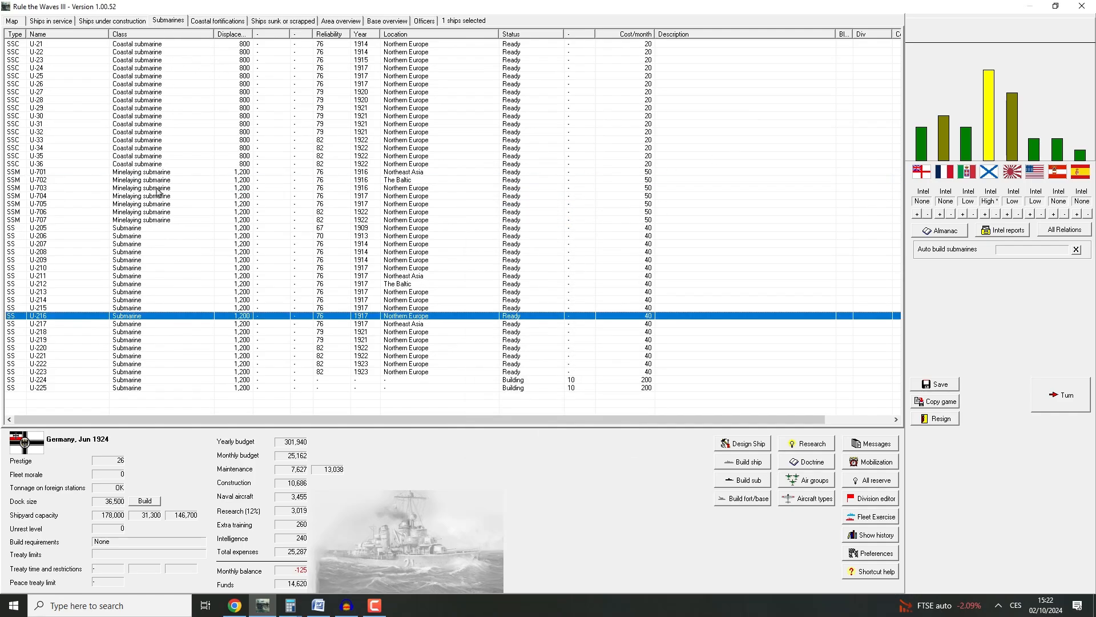
pyautogui.moveTo(161, 172)
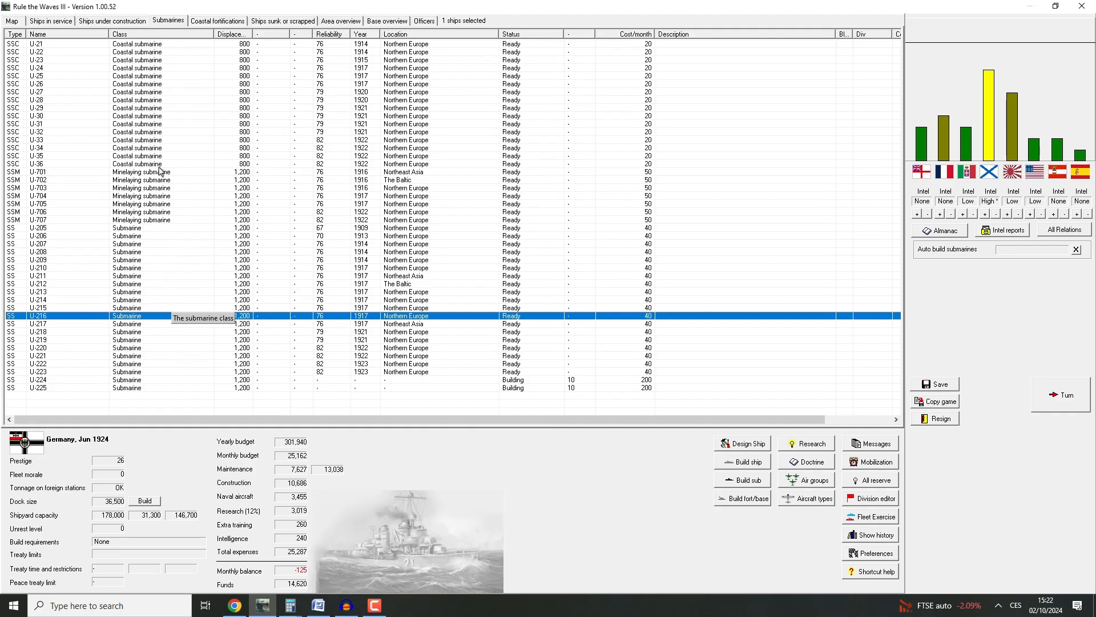
pyautogui.moveTo(801, 516)
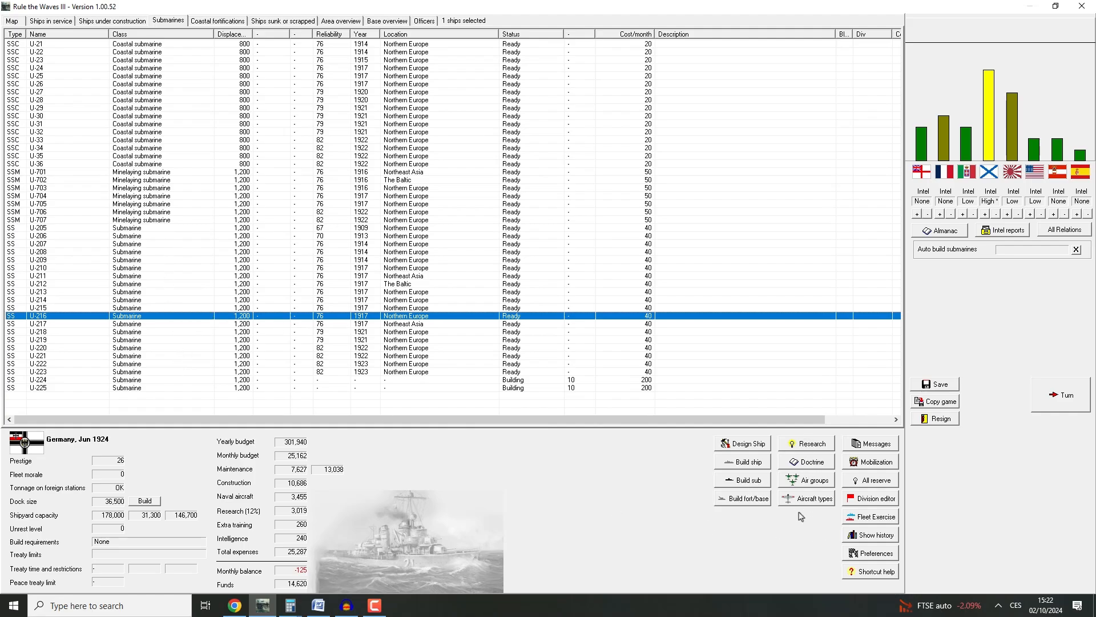
pyautogui.moveTo(756, 467)
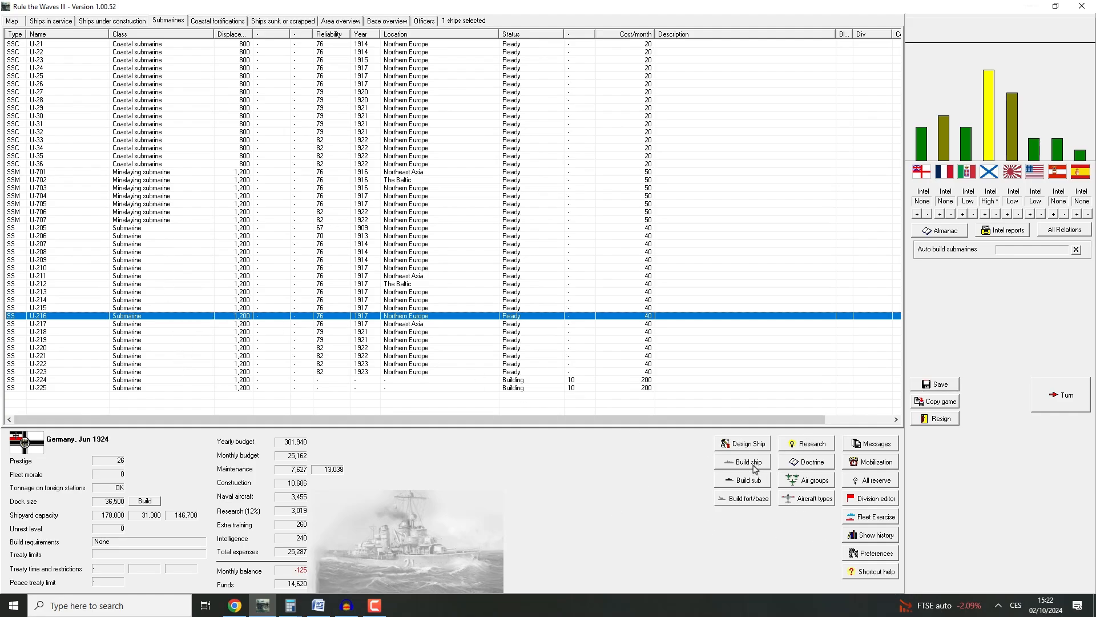
pyautogui.click(742, 479)
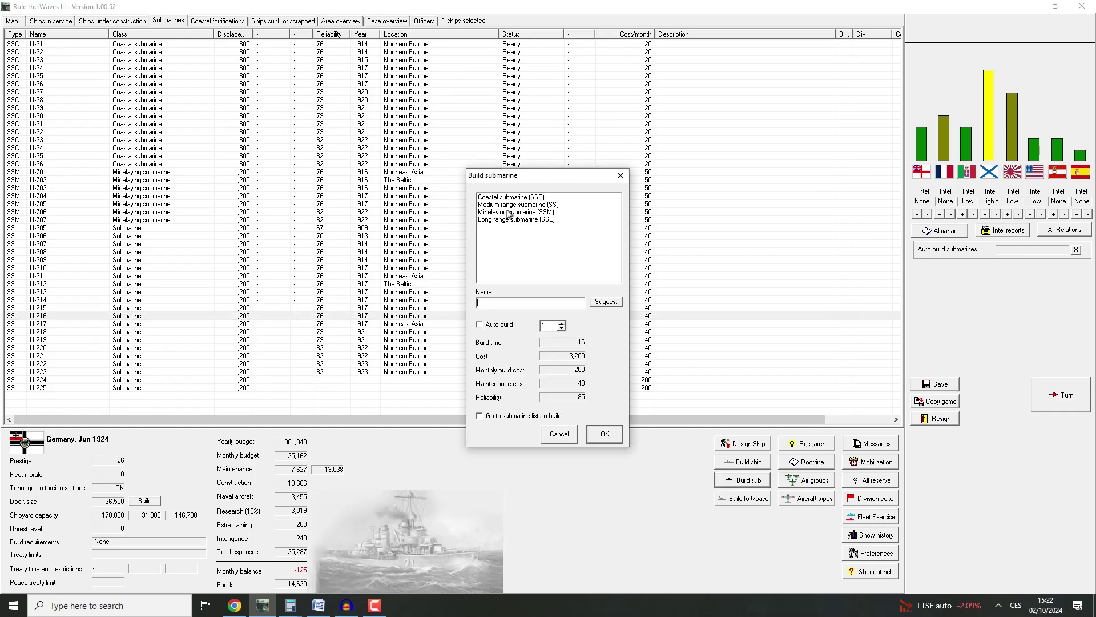
pyautogui.click(515, 205)
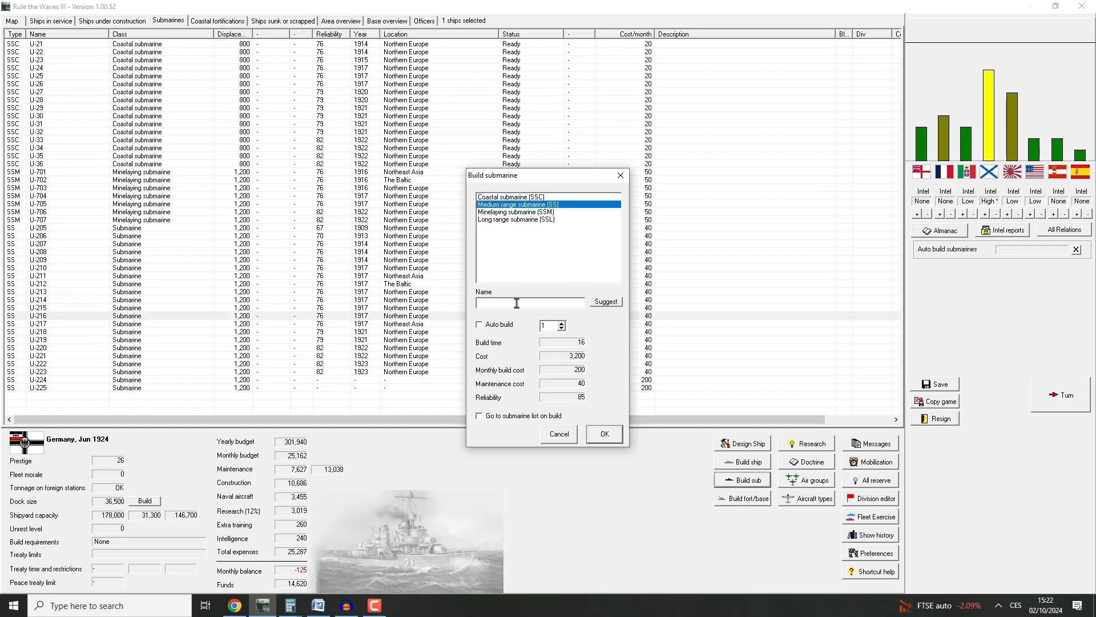
pyautogui.write('U-226')
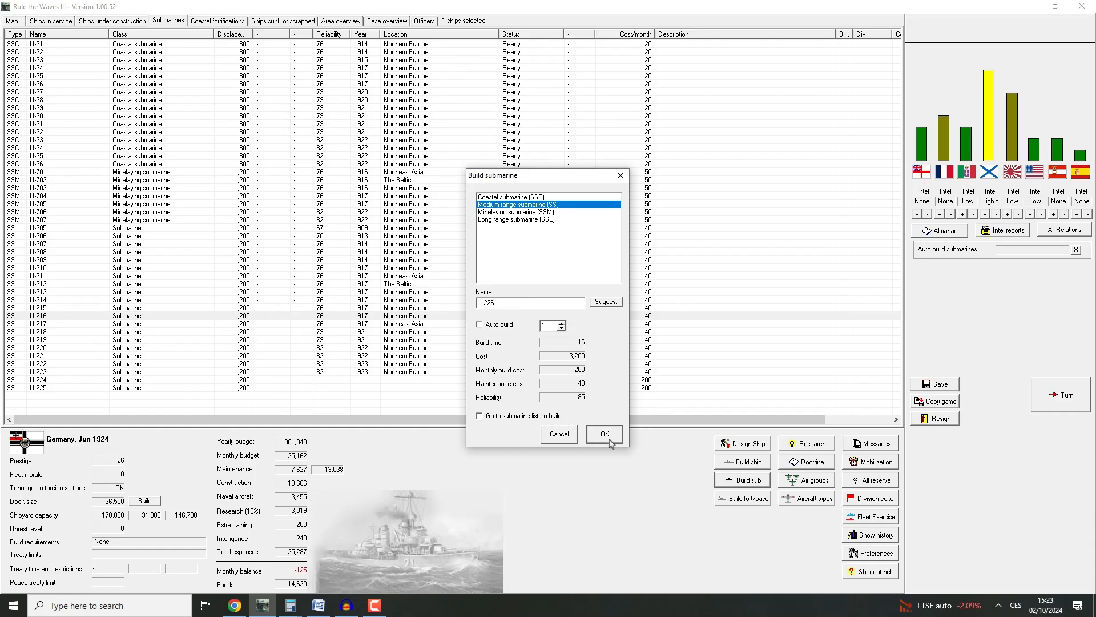
pyautogui.click(605, 433)
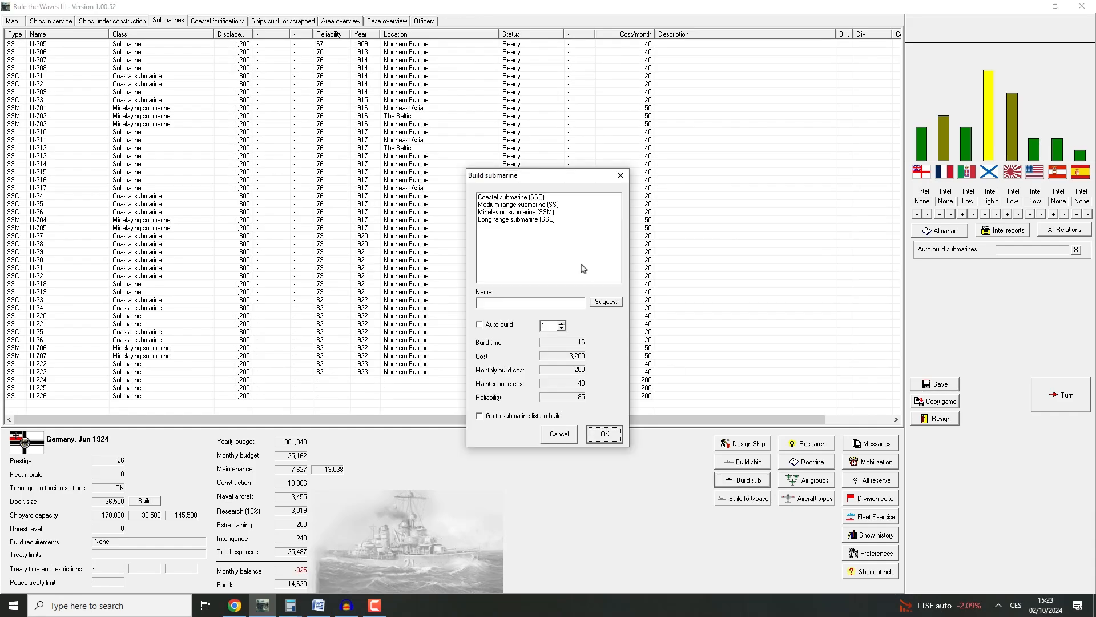
# Order a second medium-range submarine named U-227
pyautogui.click(518, 205)
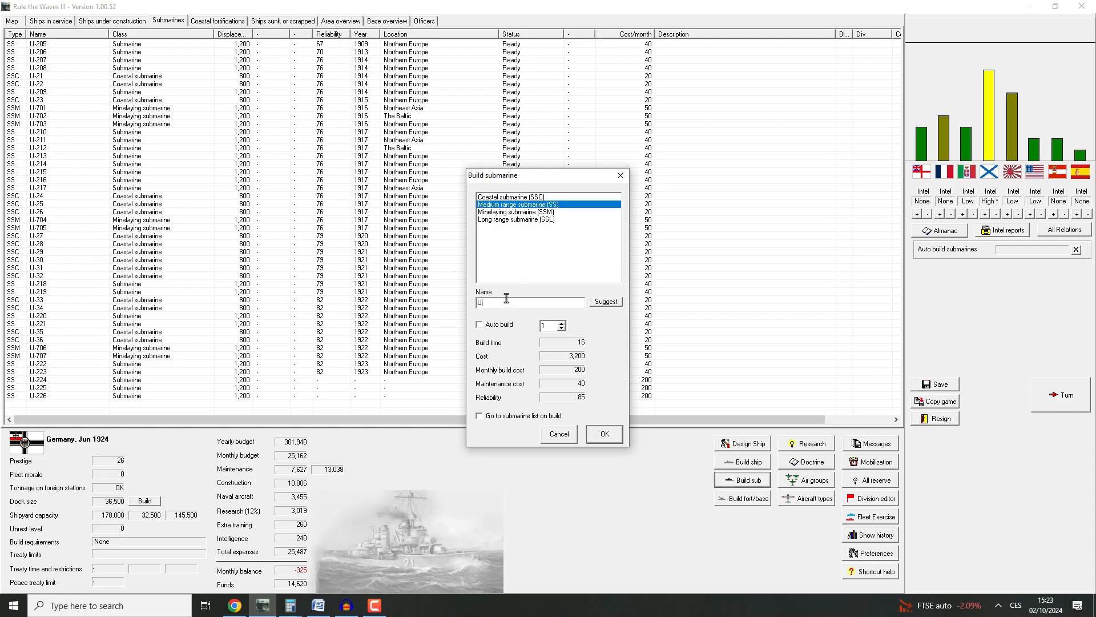
pyautogui.write('-2')
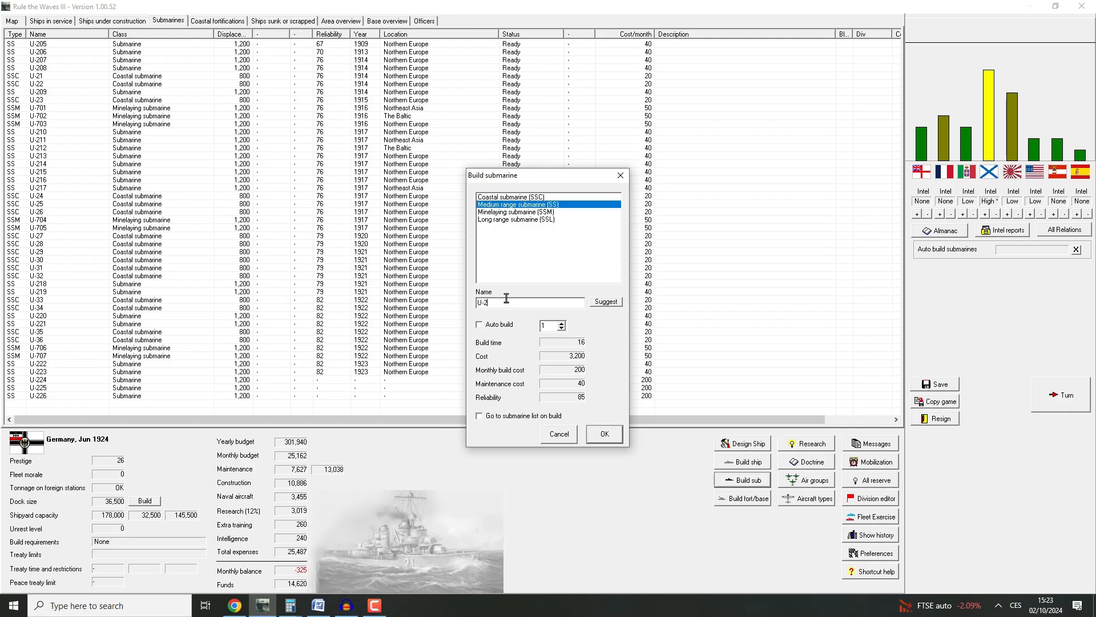
pyautogui.click(604, 433)
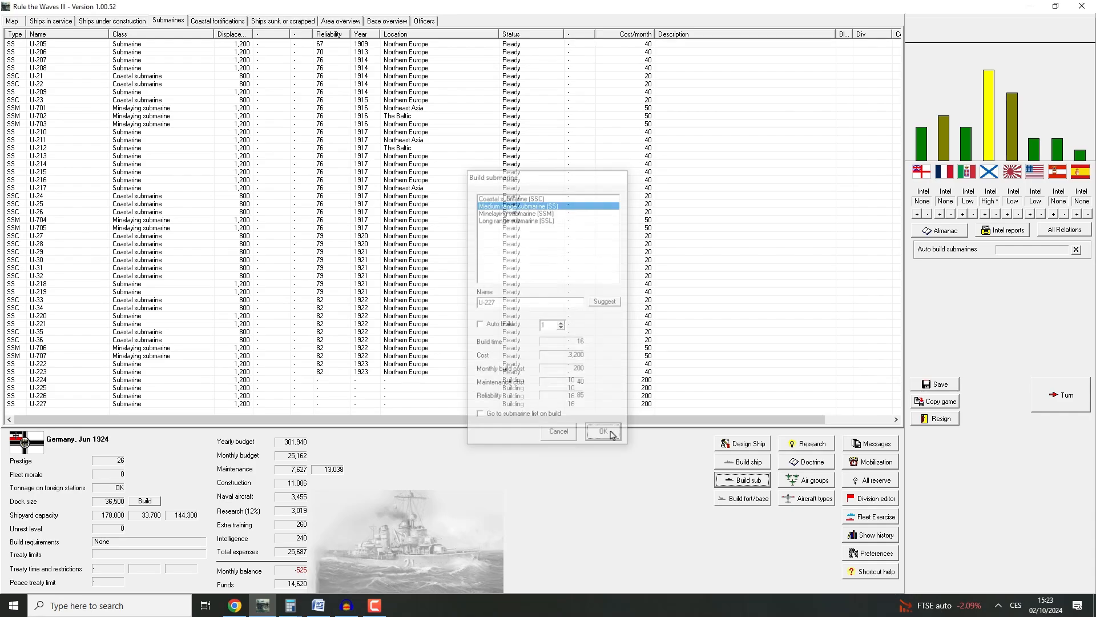
pyautogui.click(603, 430)
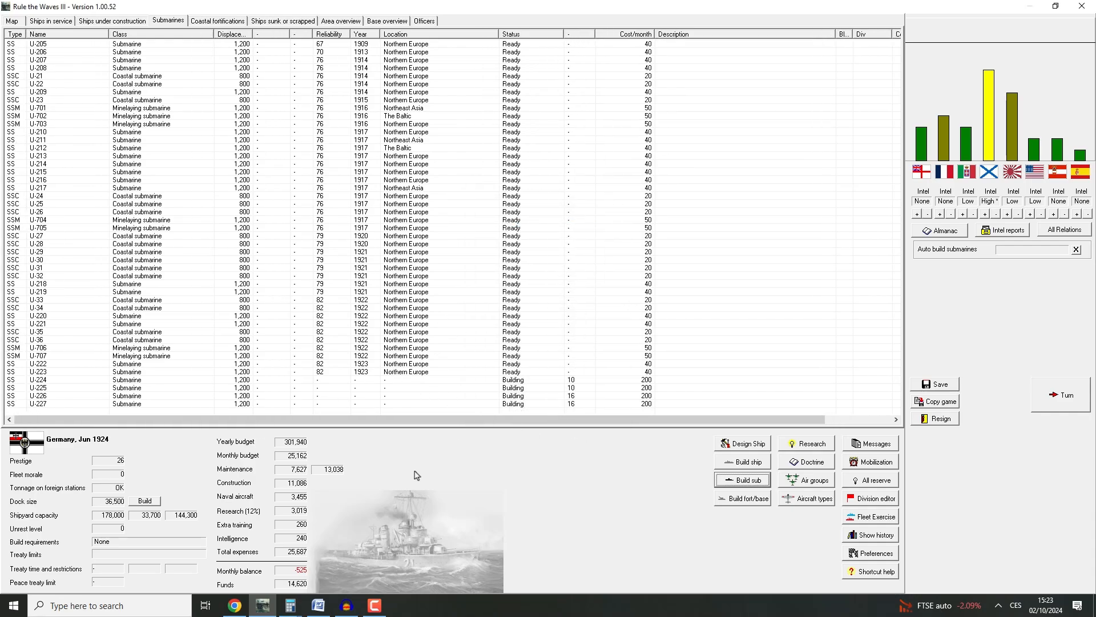
pyautogui.moveTo(15, 31)
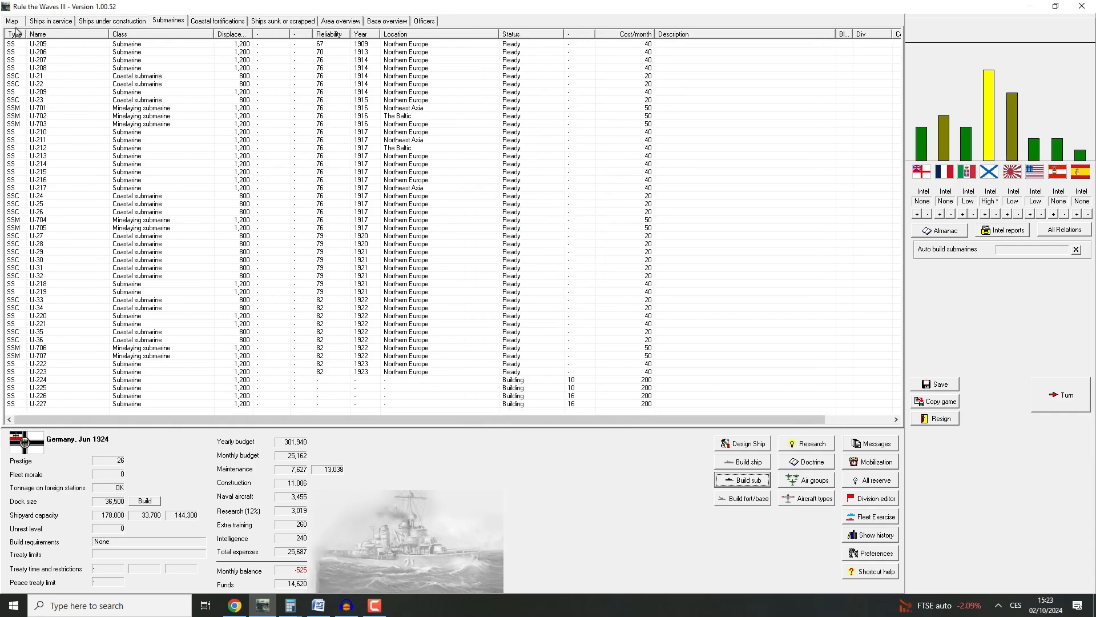
# Return to the world map and end the month, advancing to July 1924
pyautogui.click(9, 21)
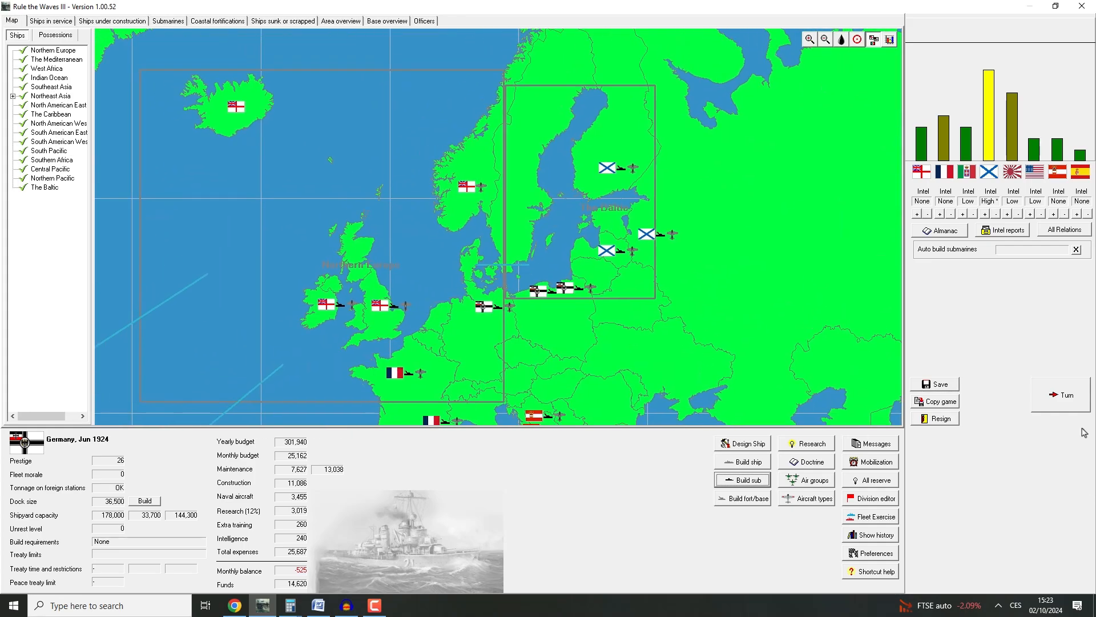
pyautogui.click(1060, 394)
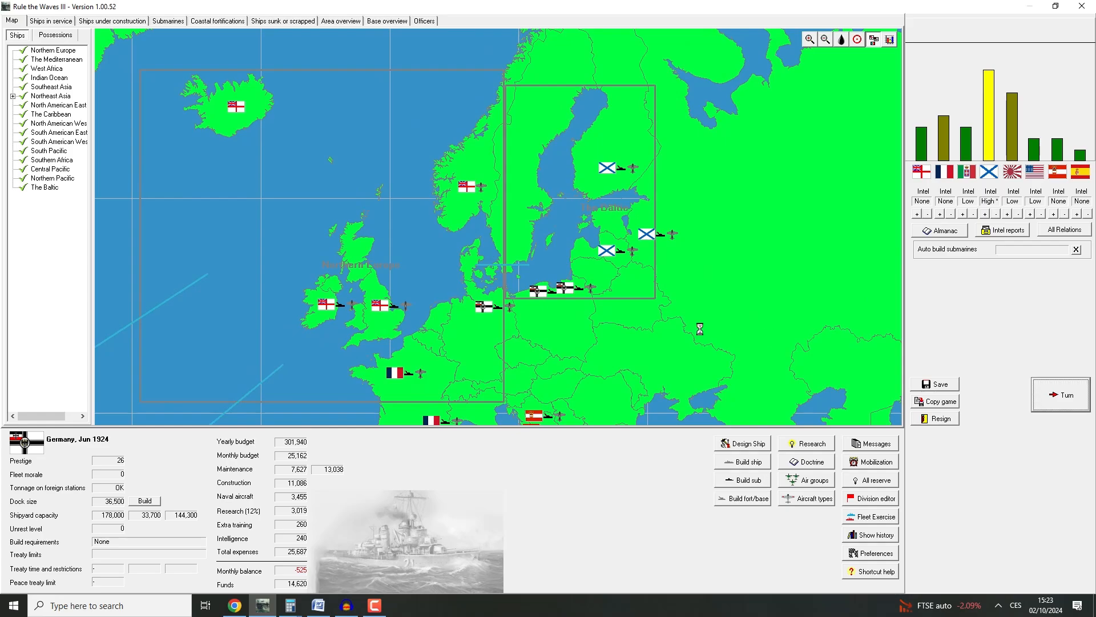
pyautogui.click(1061, 395)
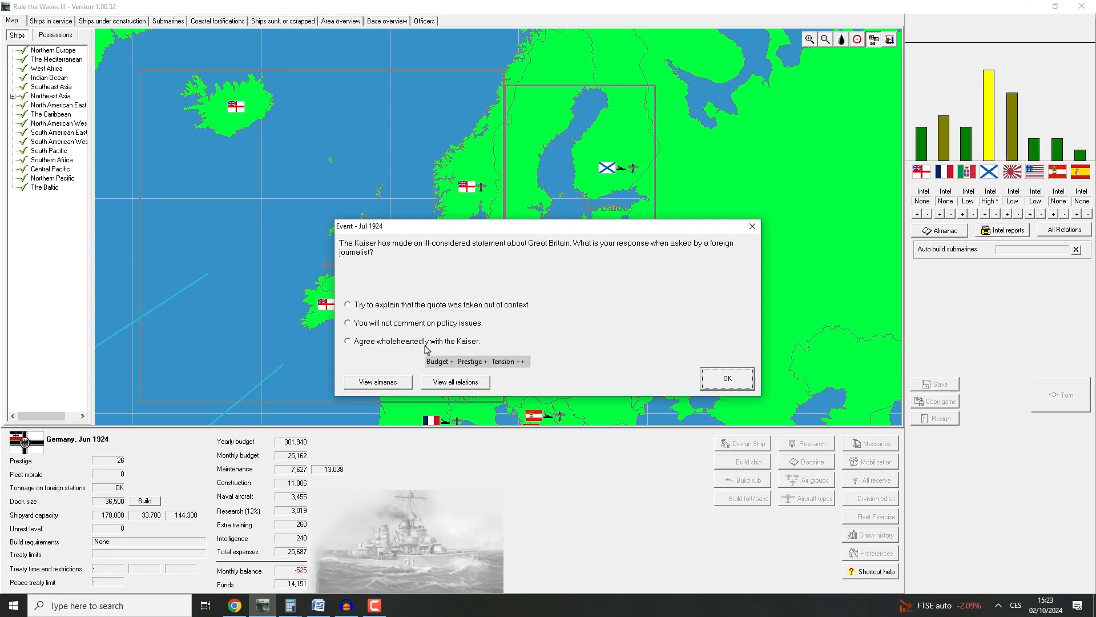
pyautogui.moveTo(429, 305)
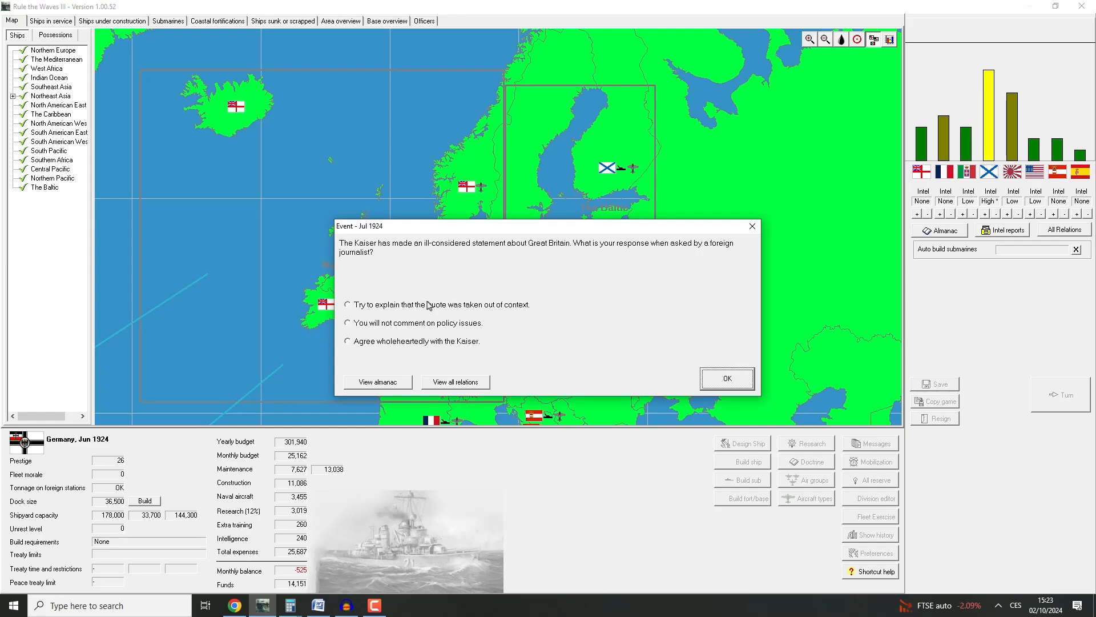
# Explain the Kaiser's quote as out of context, then dismiss the airship breakthrough and turn messages
pyautogui.click(347, 304)
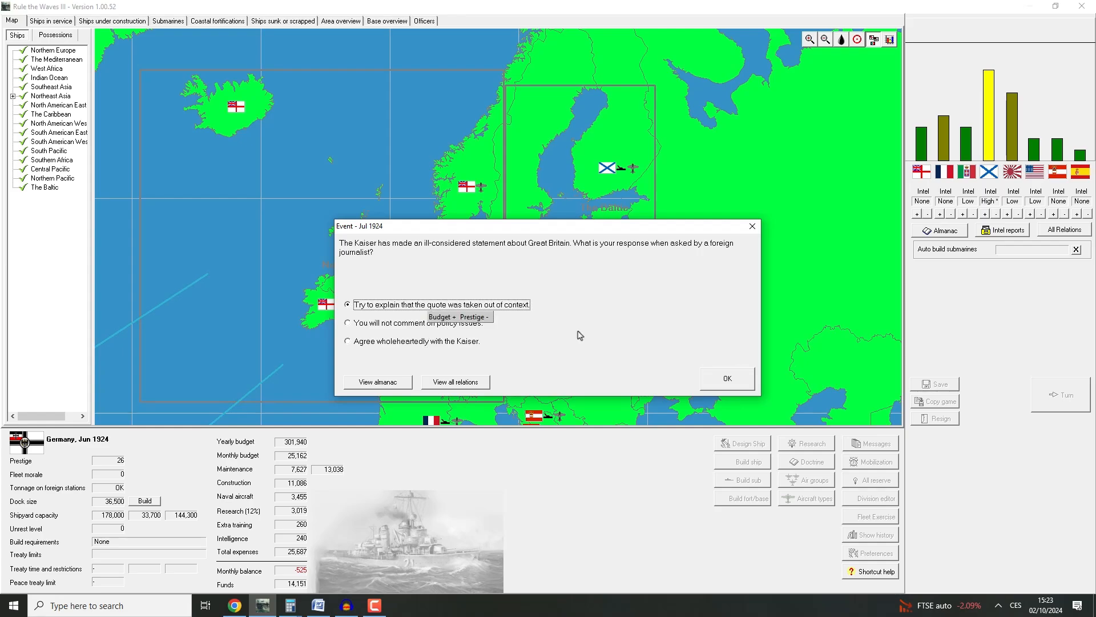
pyautogui.click(727, 378)
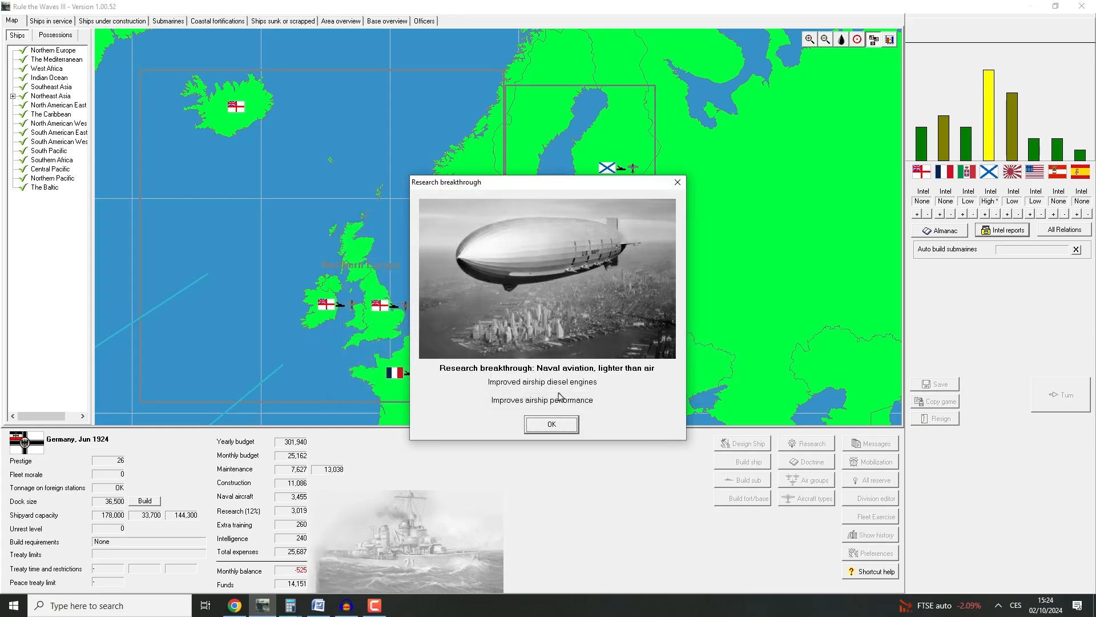
pyautogui.moveTo(597, 395)
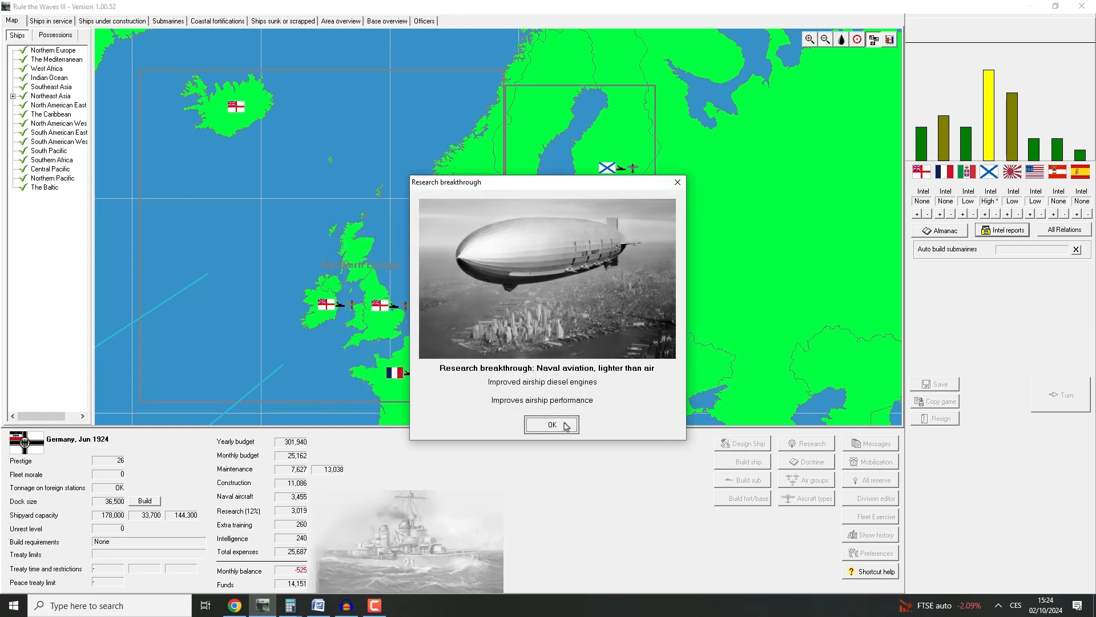
pyautogui.click(552, 424)
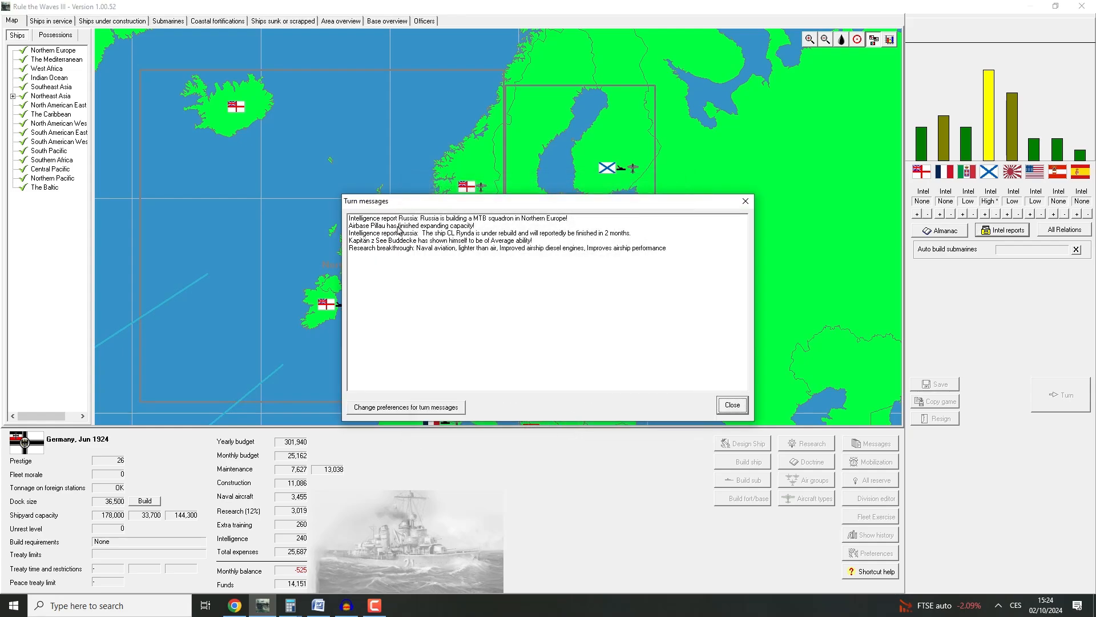
pyautogui.moveTo(556, 250)
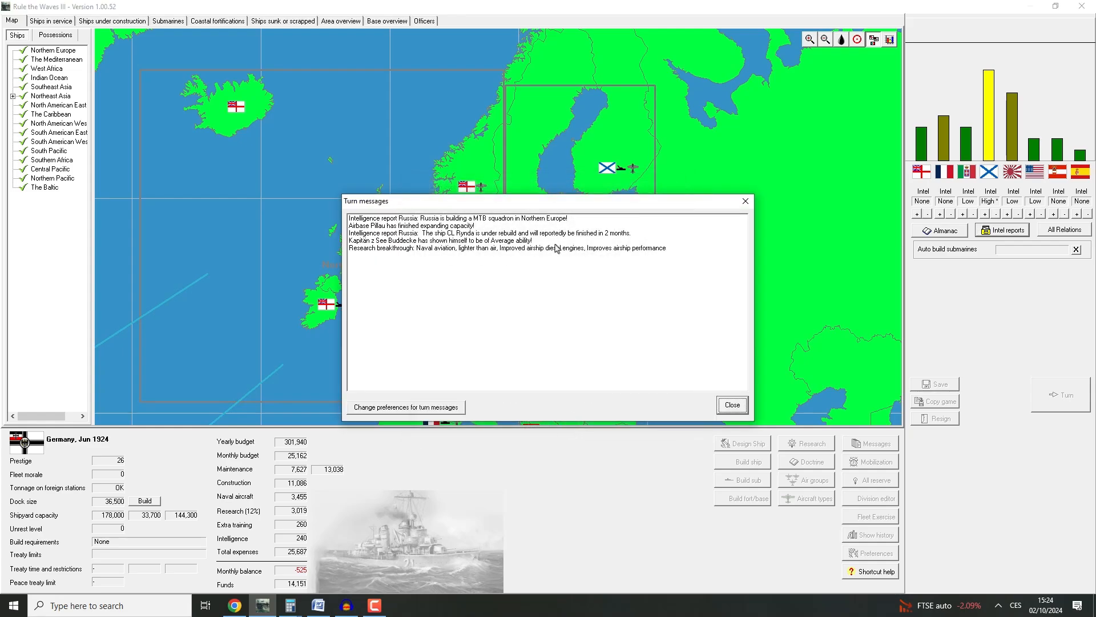
pyautogui.click(732, 404)
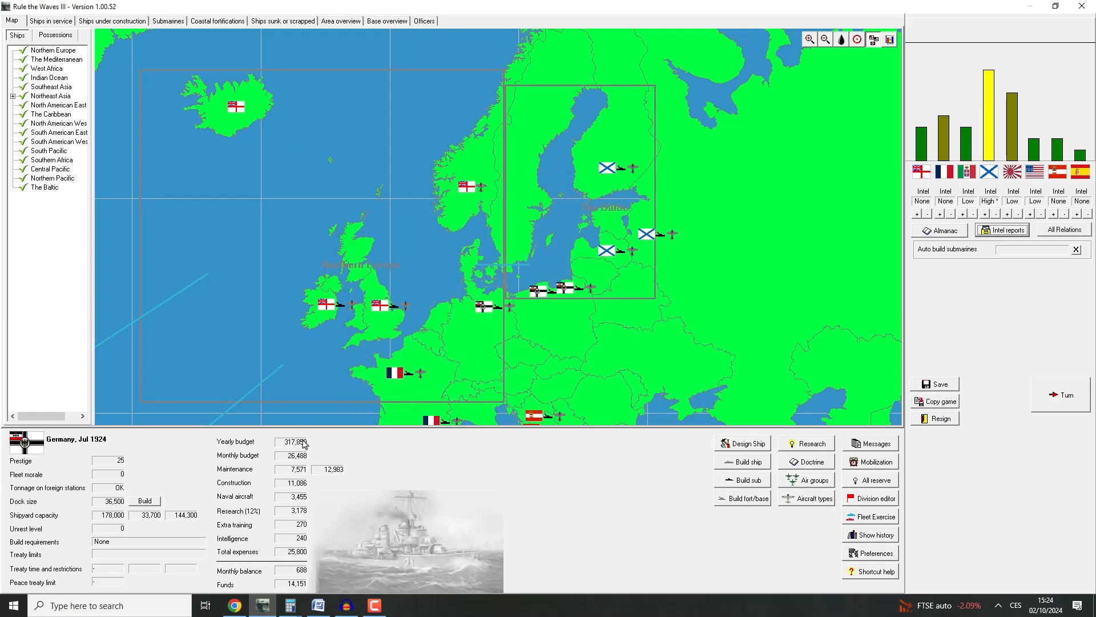
pyautogui.moveTo(1033, 116)
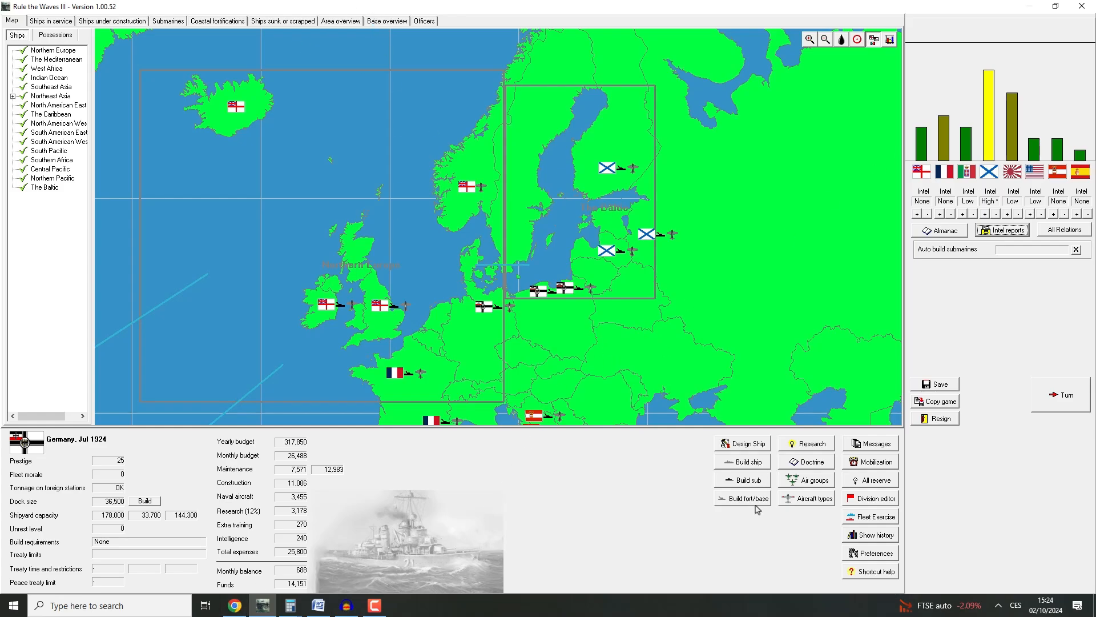
# Order a 10 in coastal battery with East Prussia as its possession
pyautogui.click(742, 498)
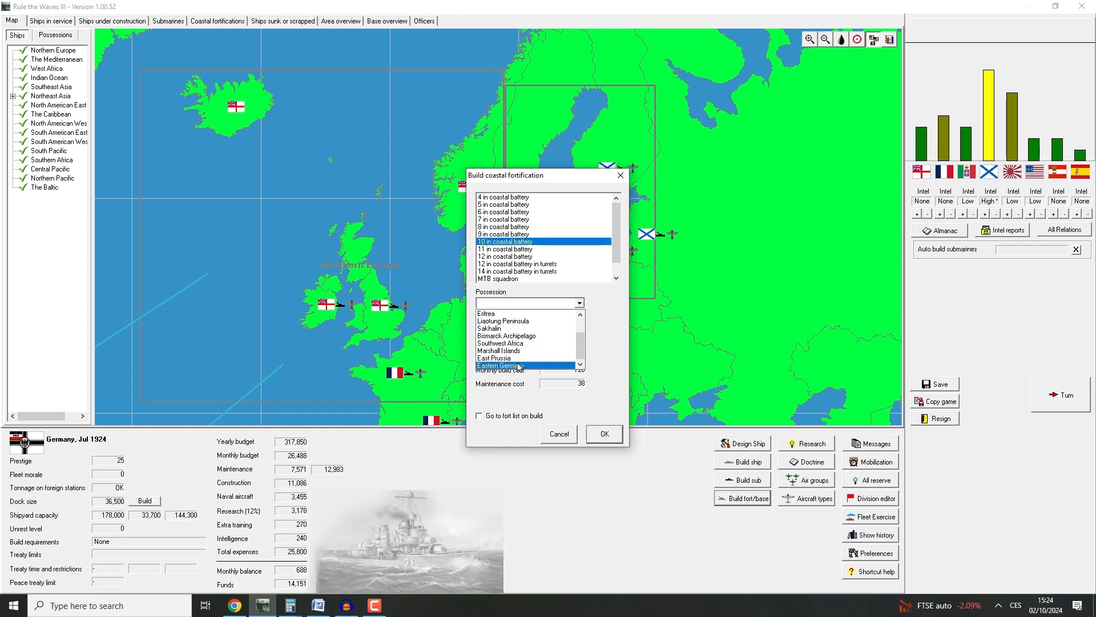
pyautogui.click(493, 358)
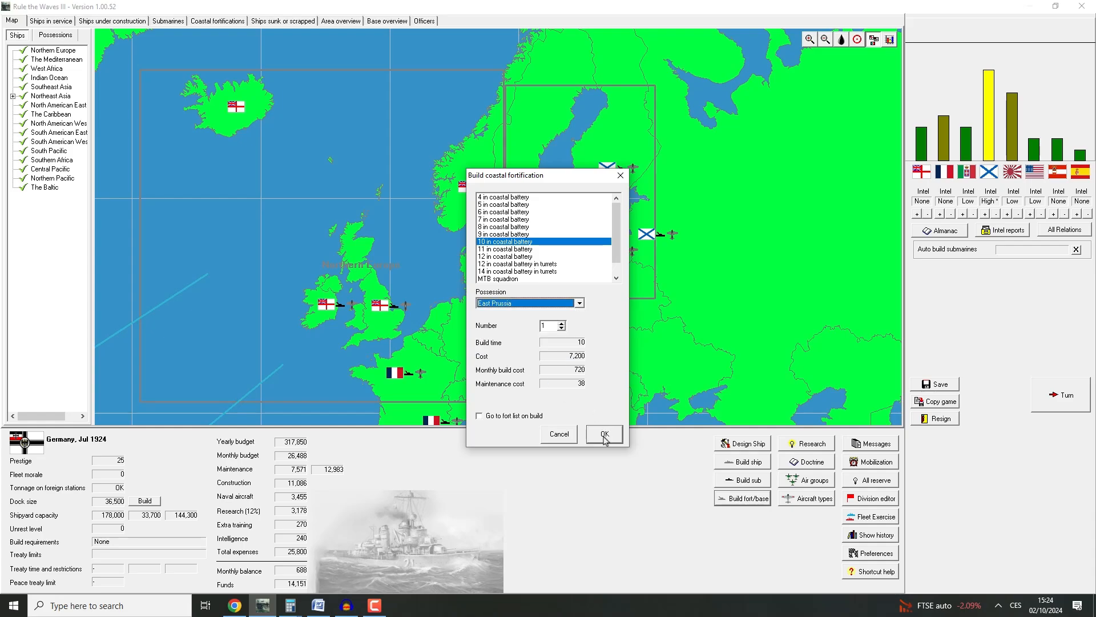
pyautogui.click(603, 434)
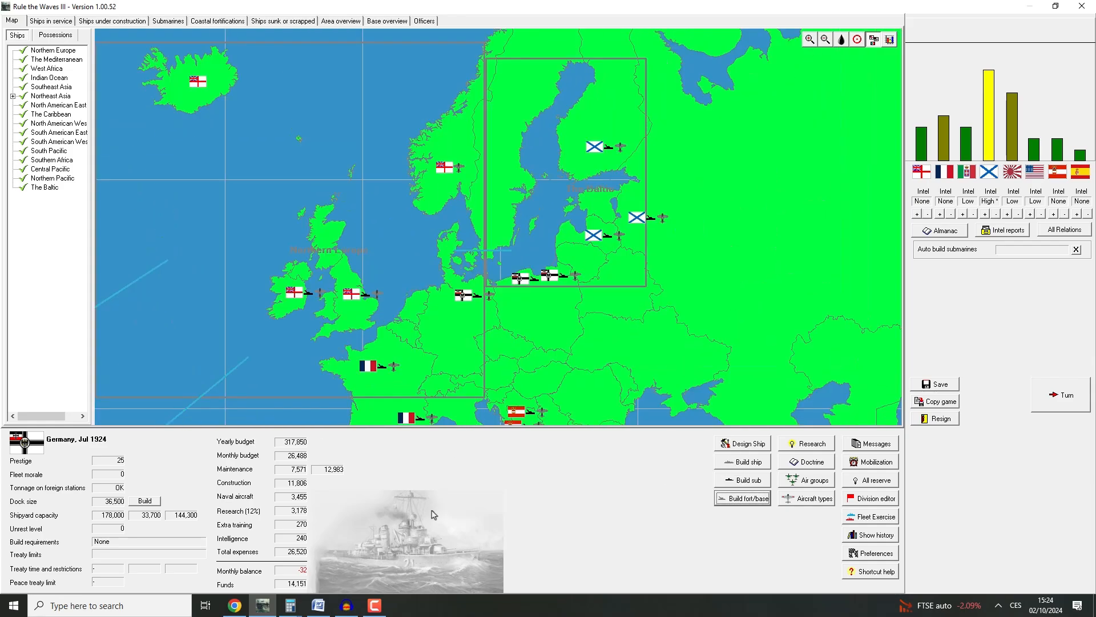
pyautogui.moveTo(344, 464)
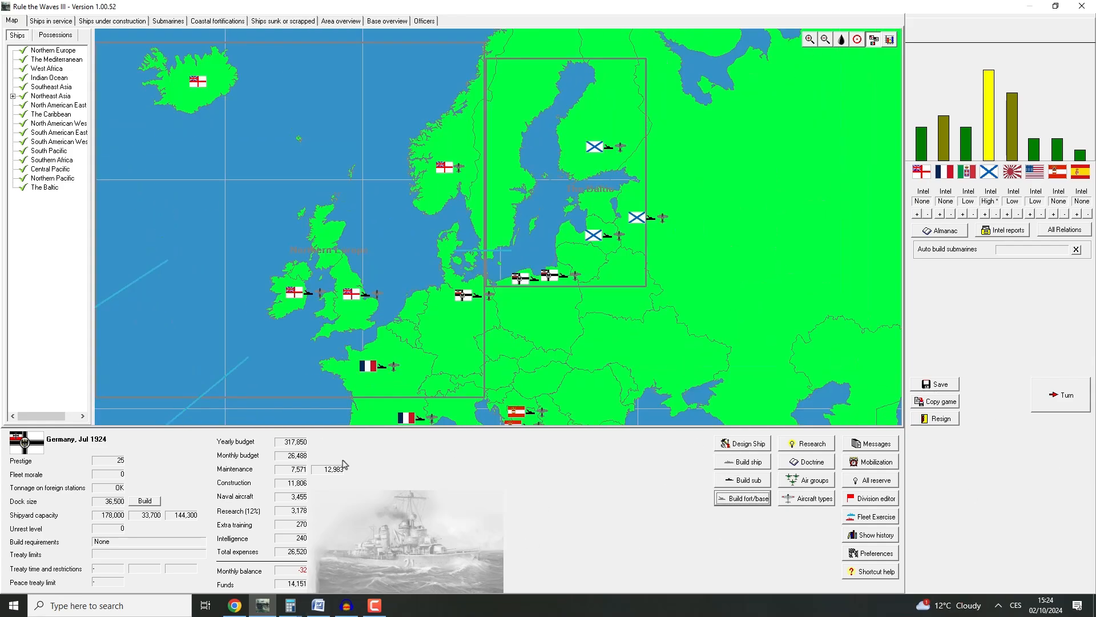
pyautogui.moveTo(1051, 274)
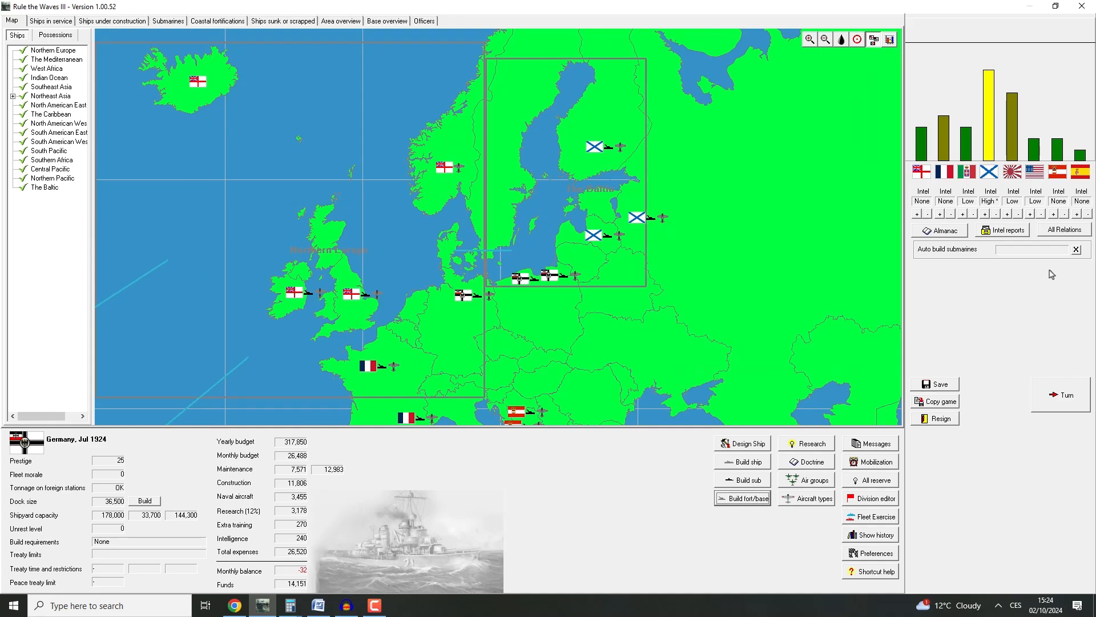
pyautogui.click(51, 22)
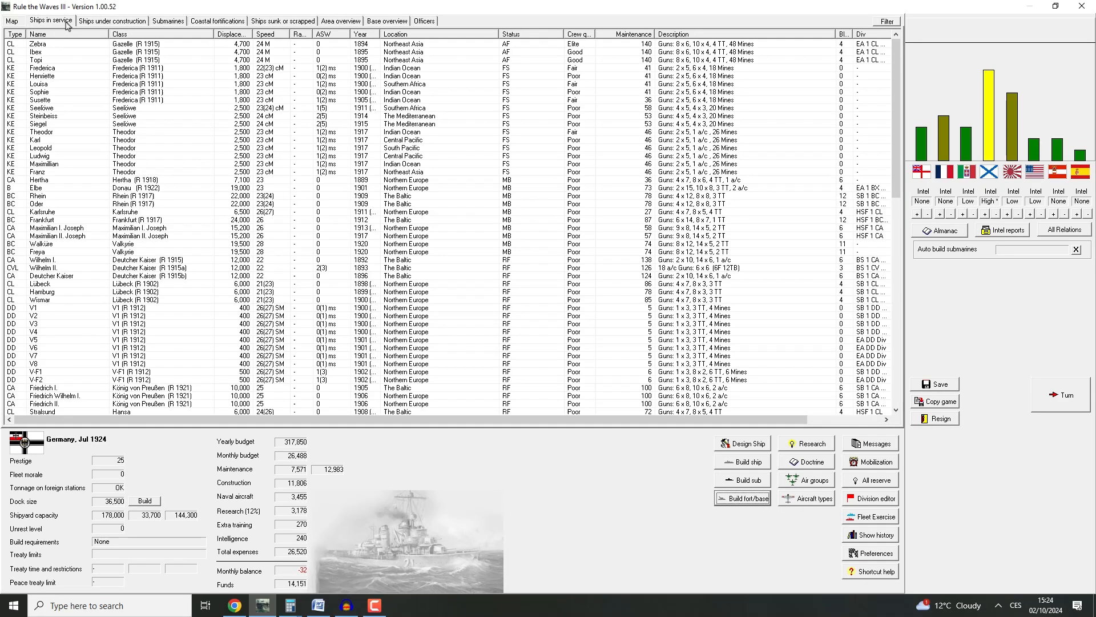
pyautogui.click(114, 20)
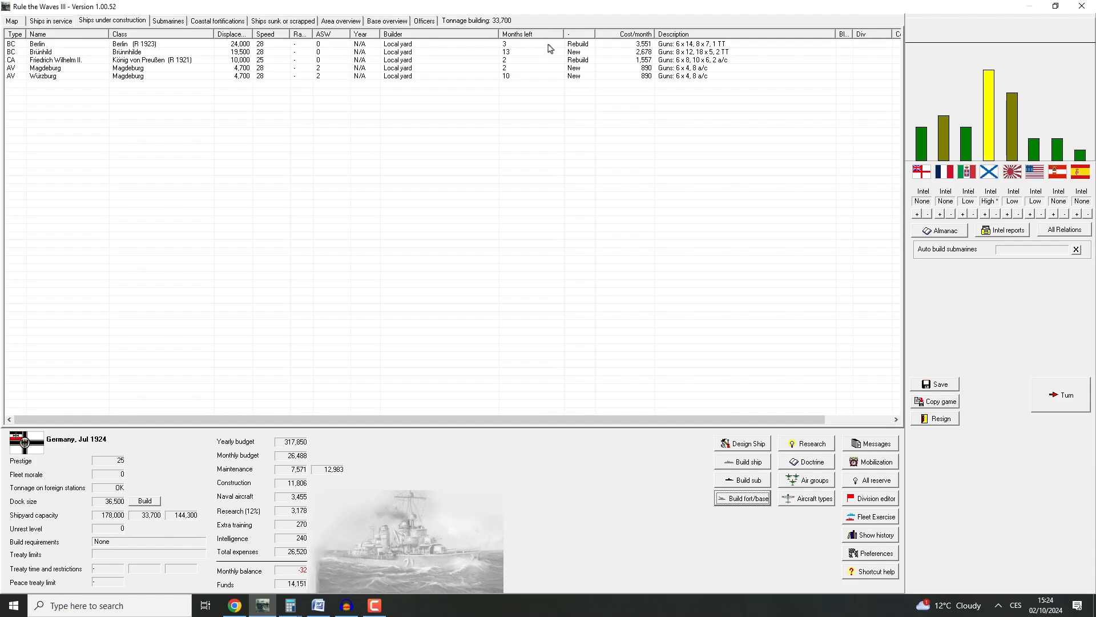
pyautogui.click(523, 33)
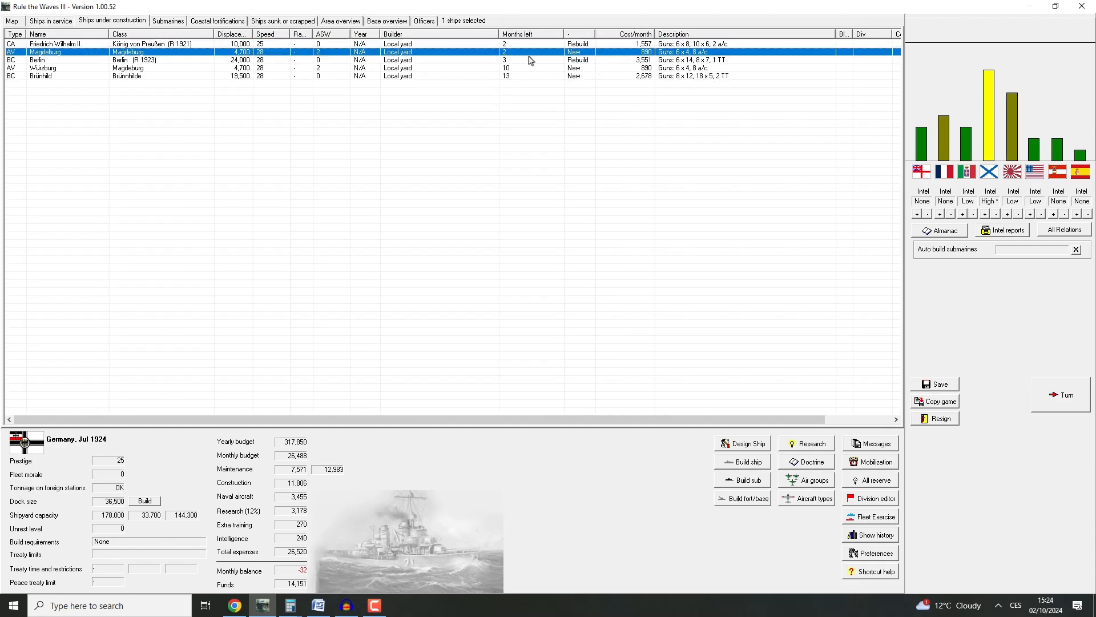
pyautogui.click(52, 61)
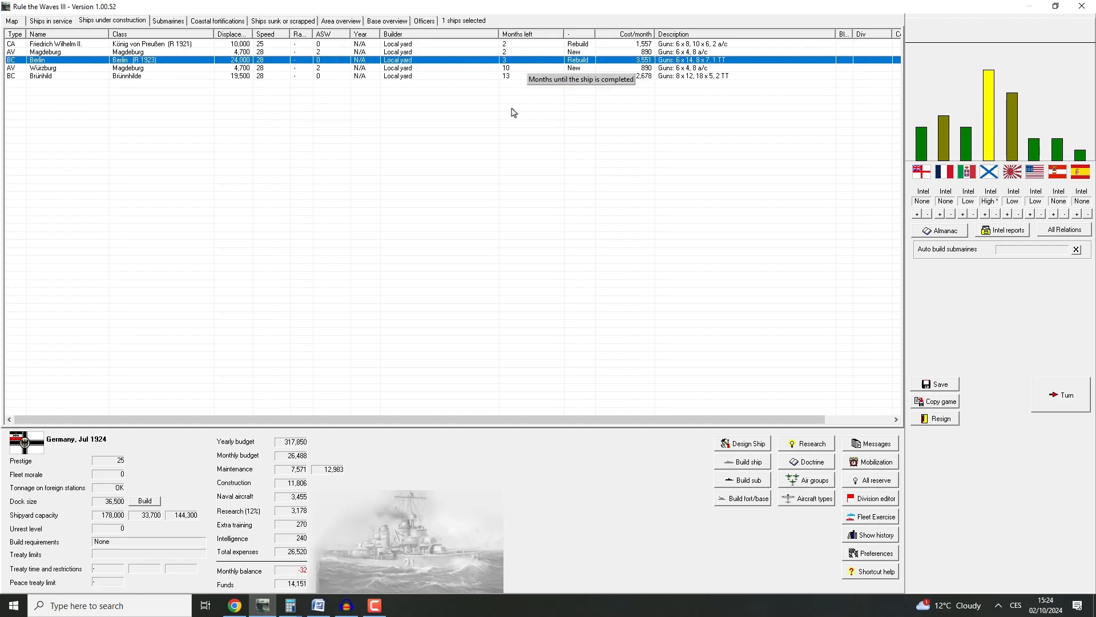
pyautogui.moveTo(652, 71)
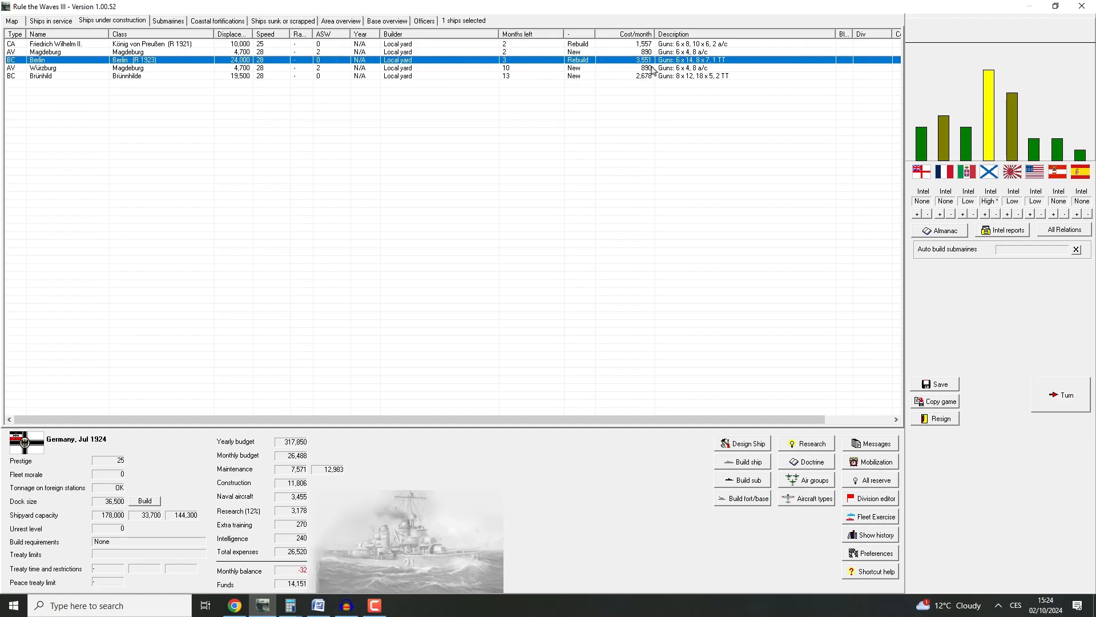
pyautogui.moveTo(614, 46)
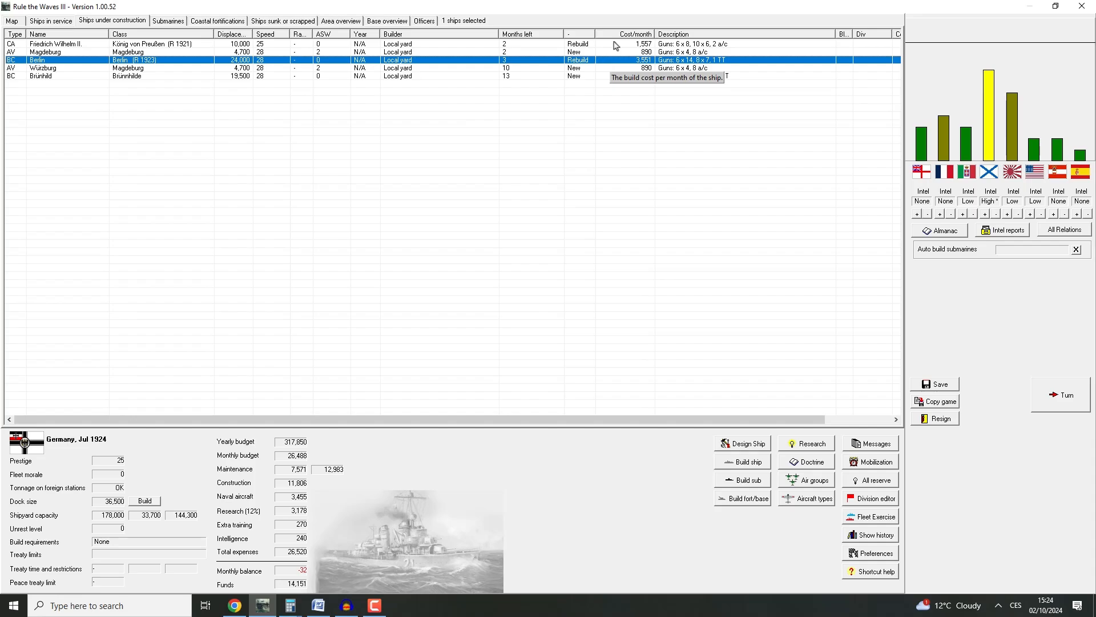
pyautogui.click(54, 45)
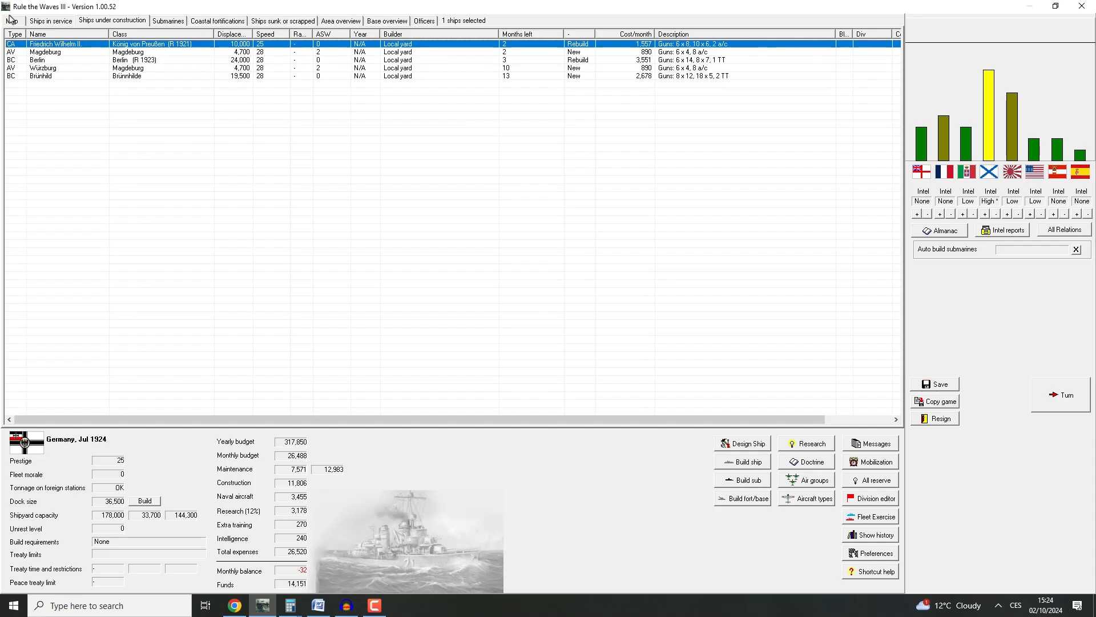
pyautogui.click(10, 21)
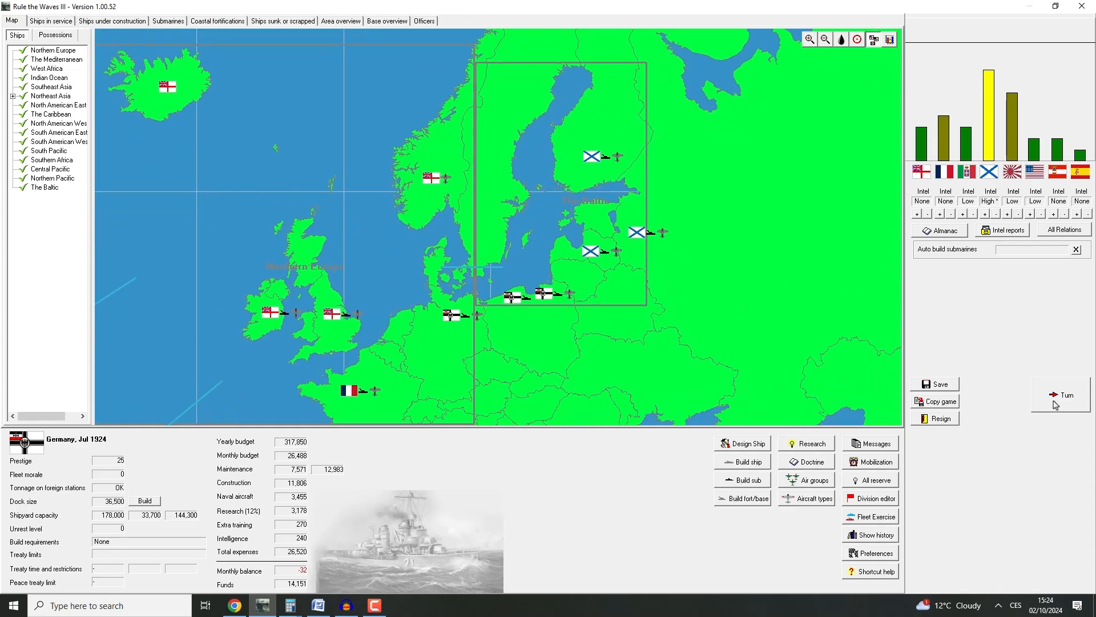
# Advance to August 1924, endorse France's security agreement, and acknowledge the treaty and machinery news
pyautogui.click(1061, 395)
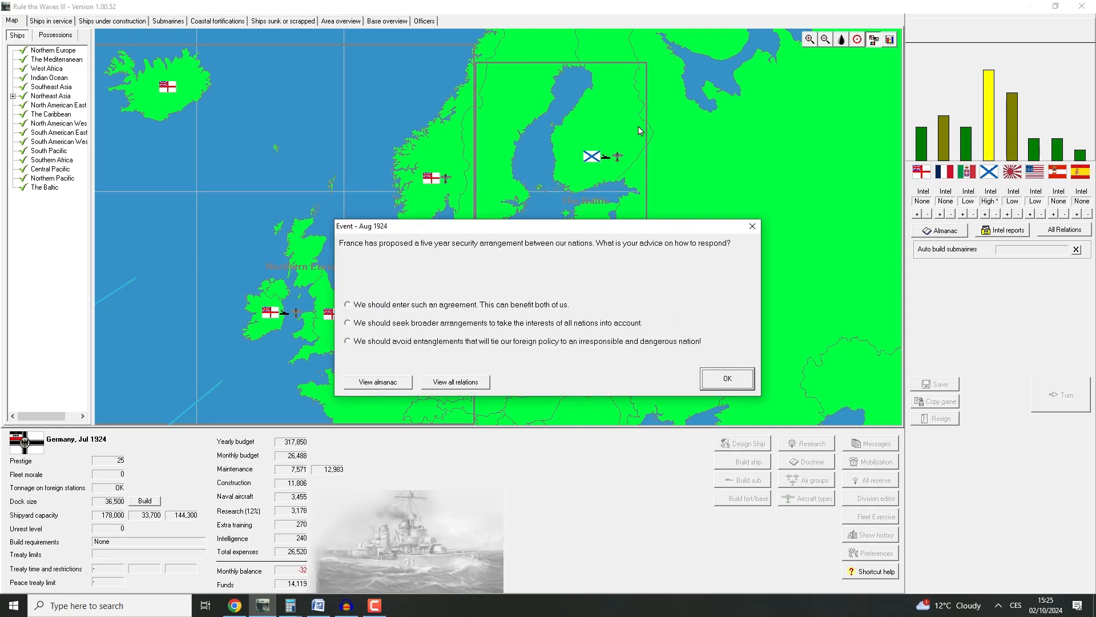
pyautogui.moveTo(602, 328)
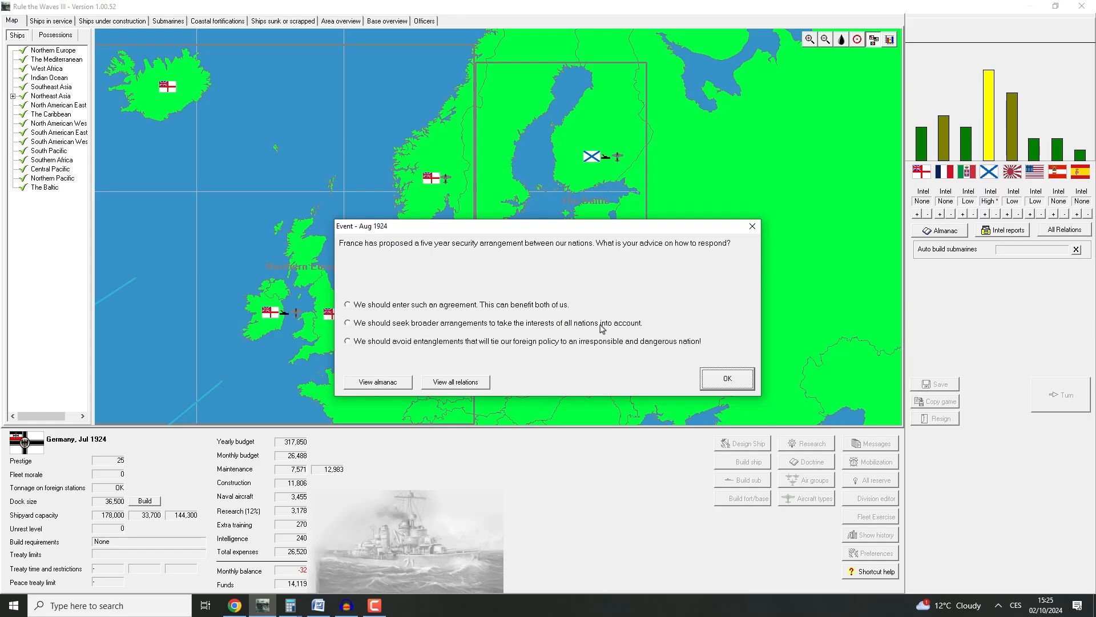
pyautogui.moveTo(623, 268)
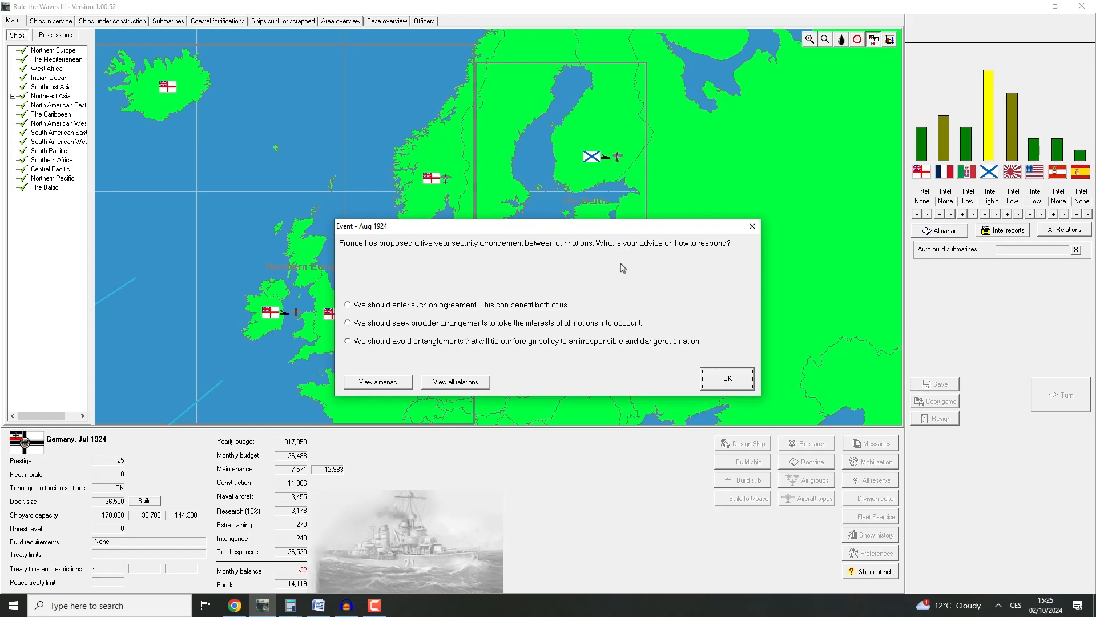
pyautogui.moveTo(453, 300)
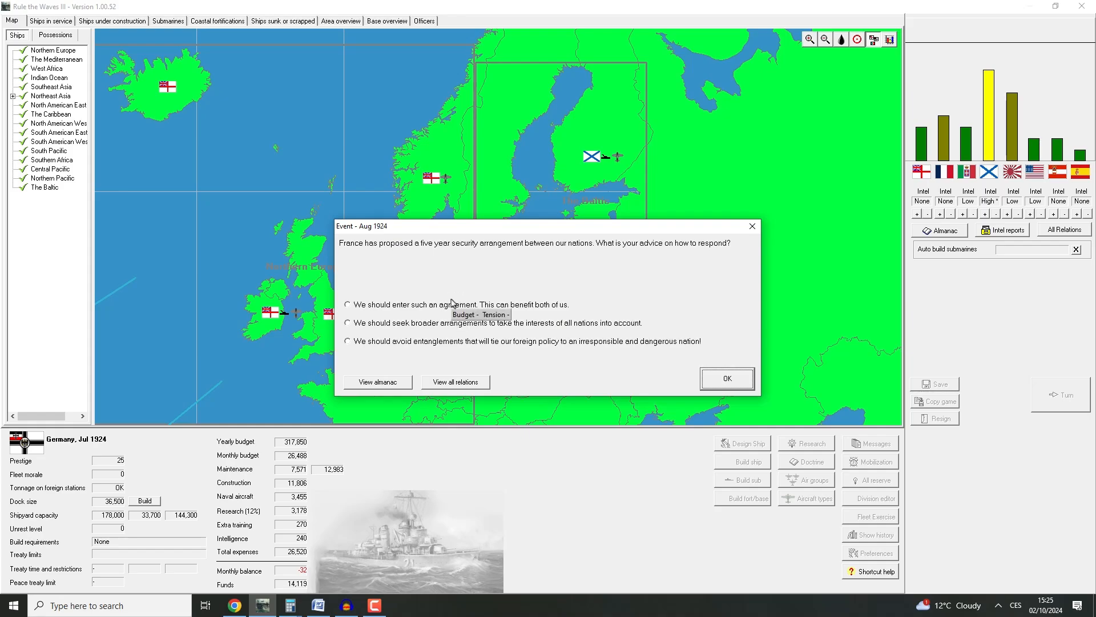
pyautogui.moveTo(424, 329)
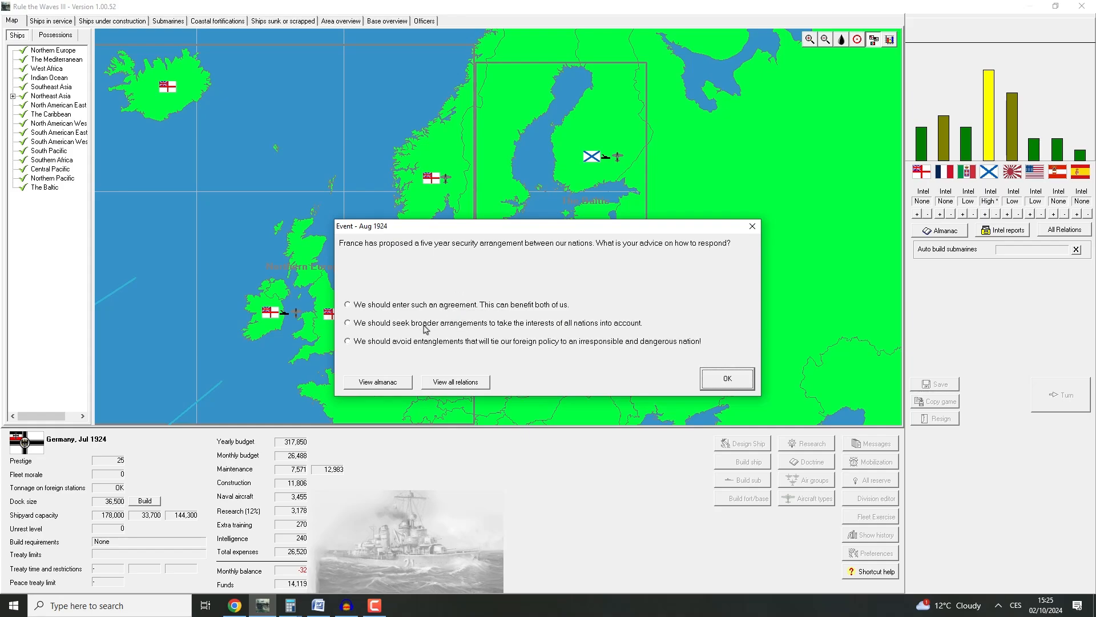
pyautogui.moveTo(418, 346)
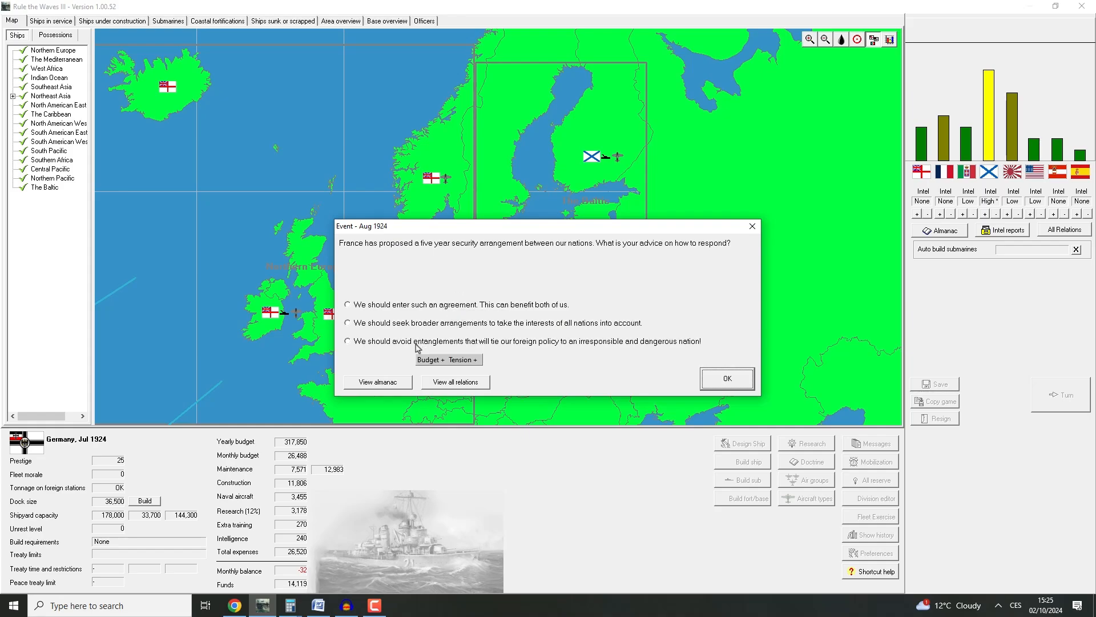
pyautogui.moveTo(417, 315)
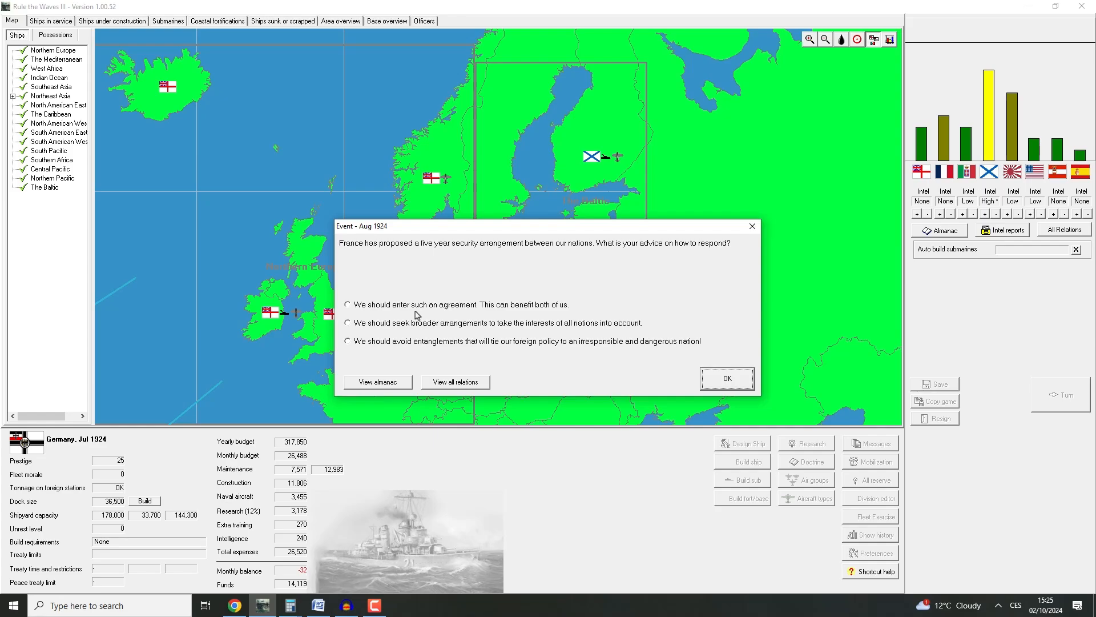
pyautogui.moveTo(417, 315)
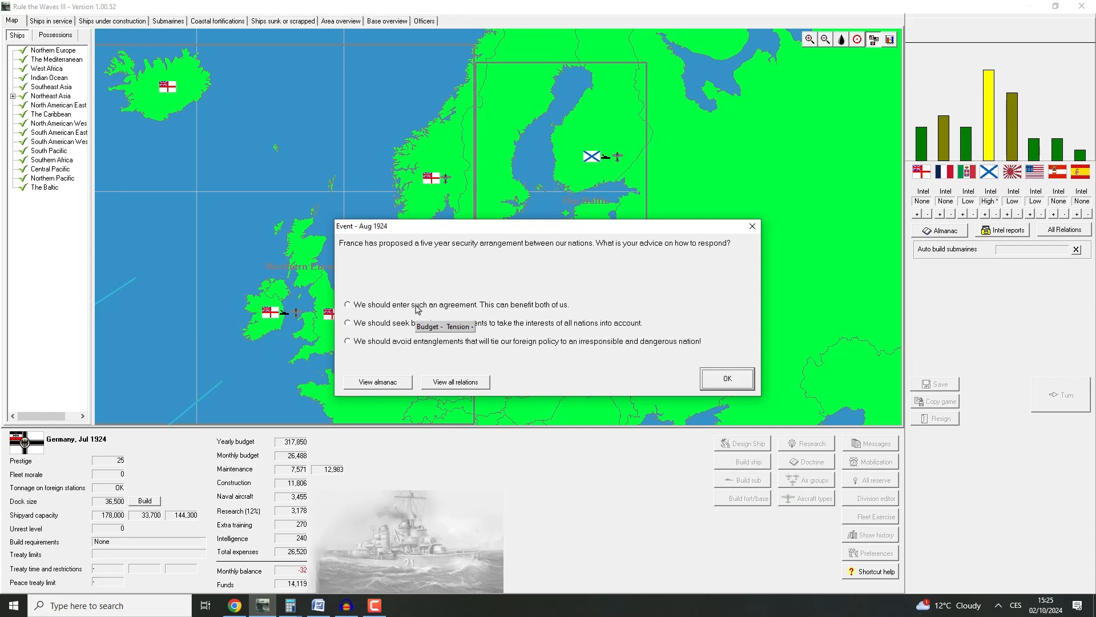
pyautogui.moveTo(310, 483)
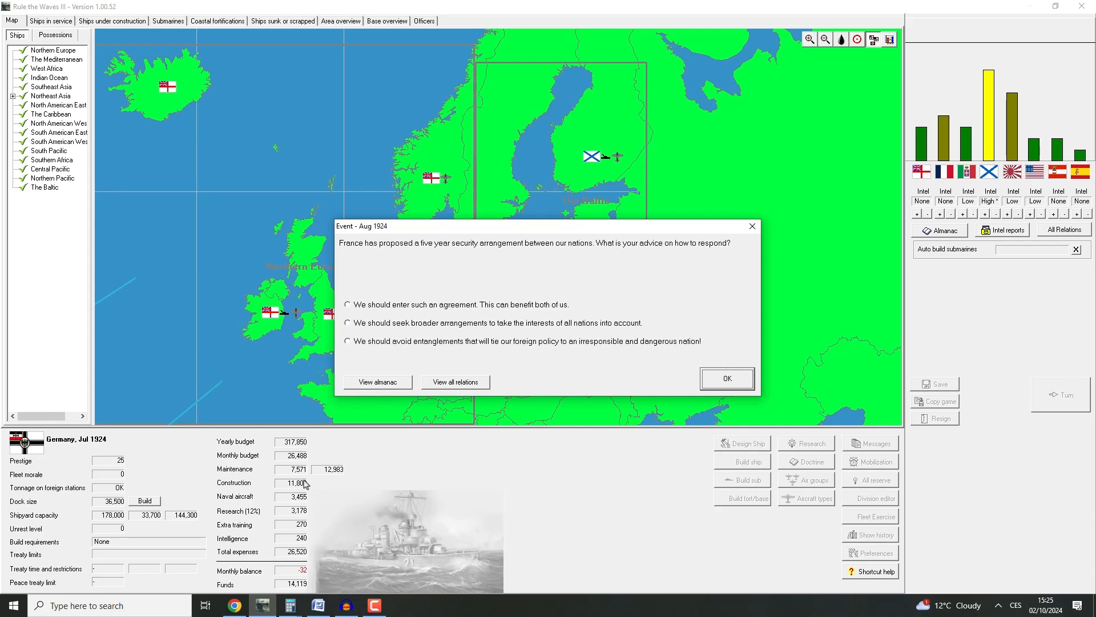
pyautogui.moveTo(681, 451)
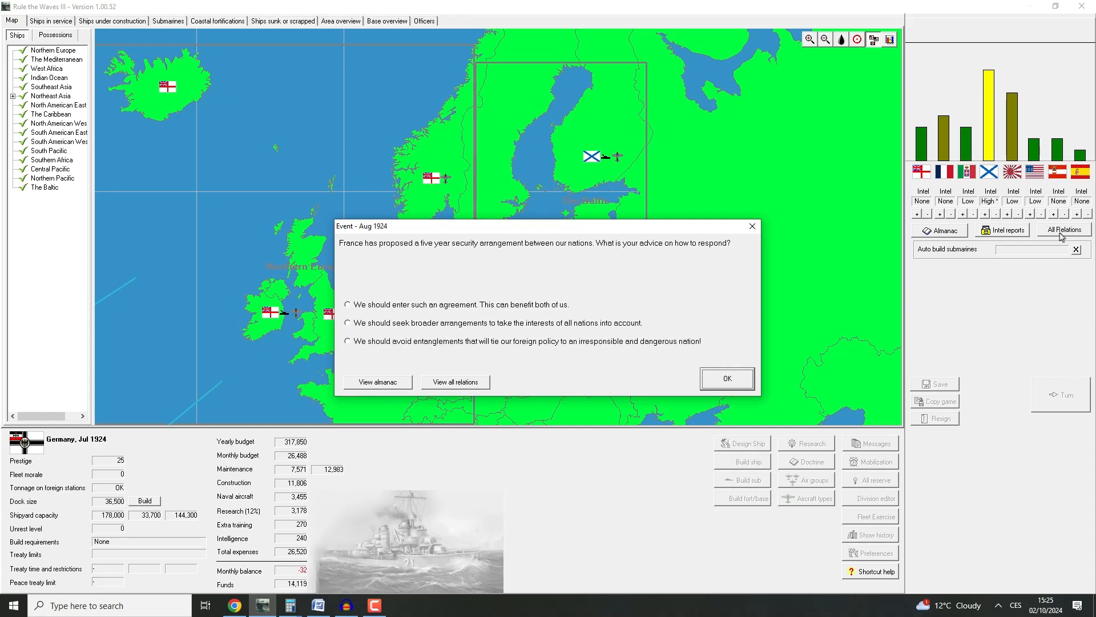
pyautogui.click(455, 382)
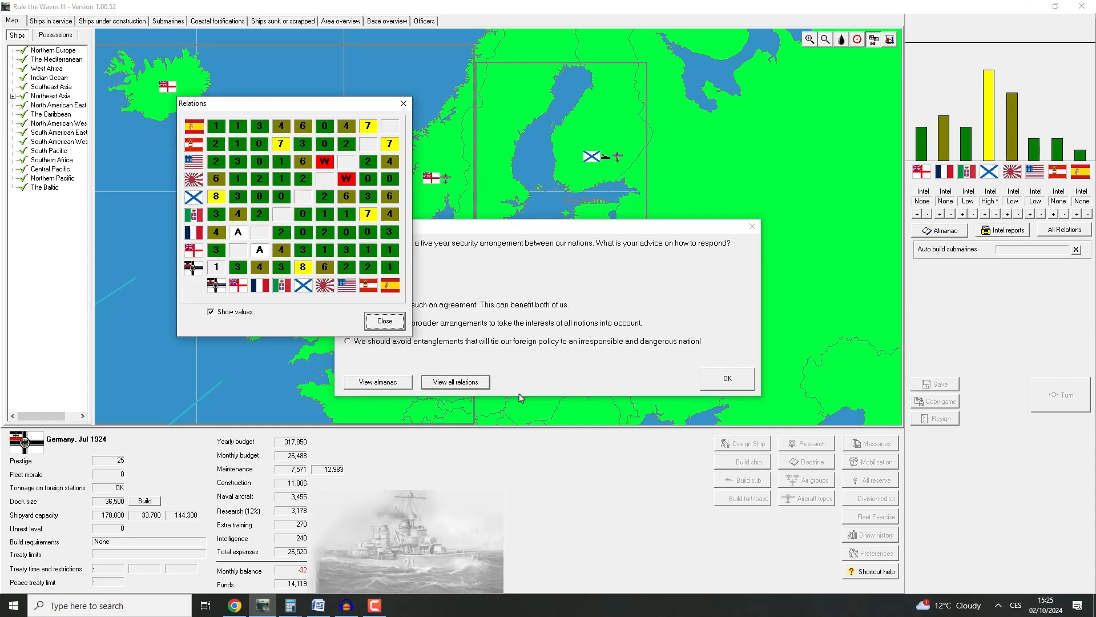
pyautogui.moveTo(194, 265)
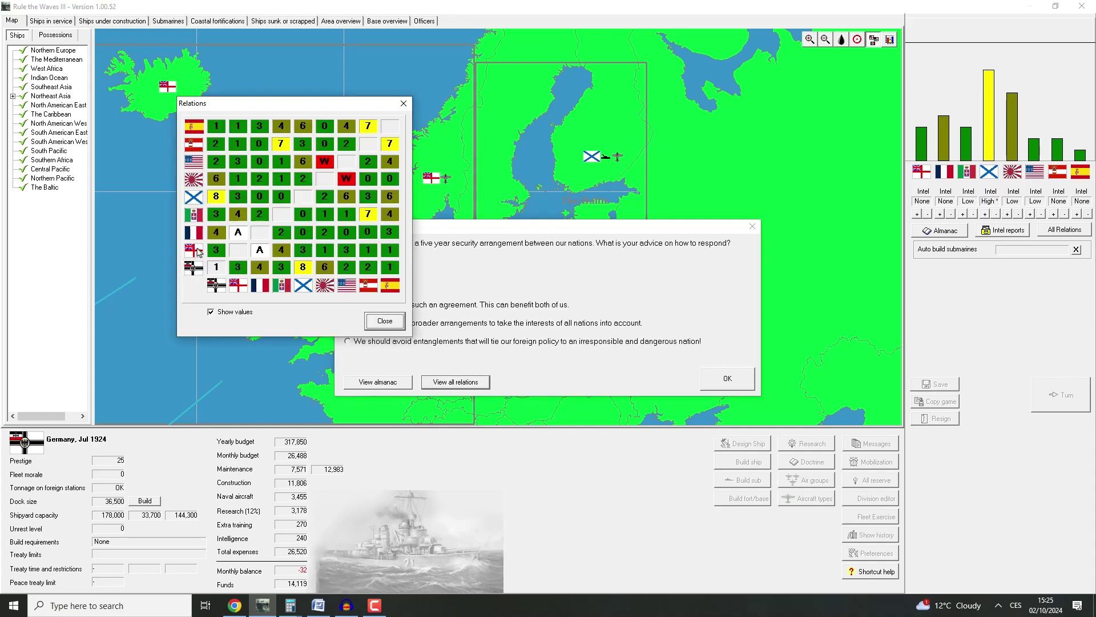
pyautogui.moveTo(397, 323)
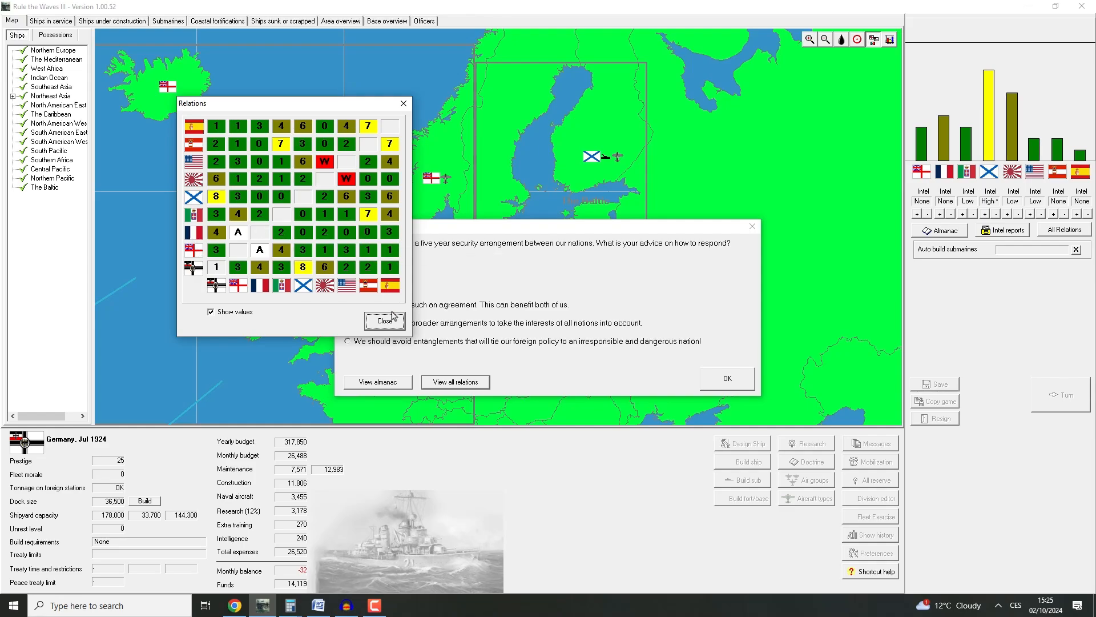
pyautogui.click(384, 320)
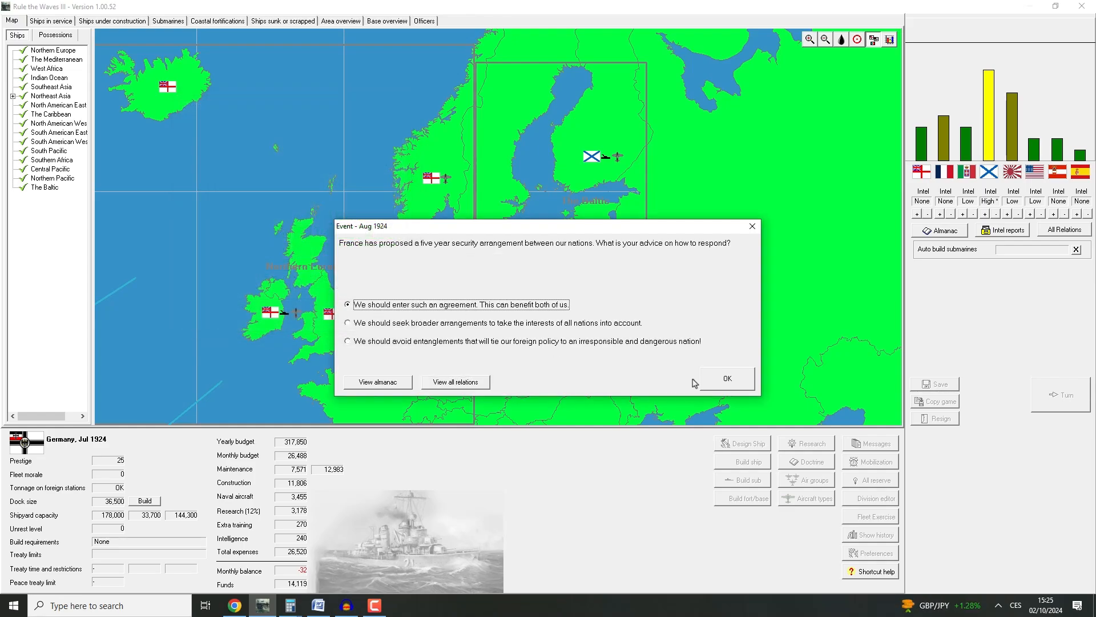
pyautogui.click(727, 378)
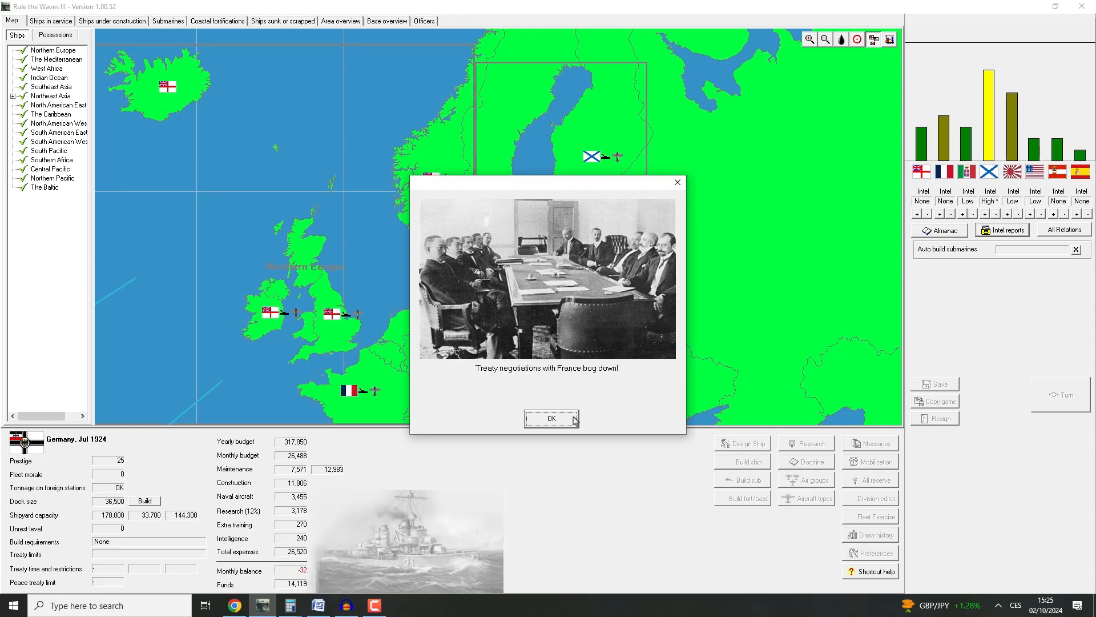
pyautogui.click(551, 418)
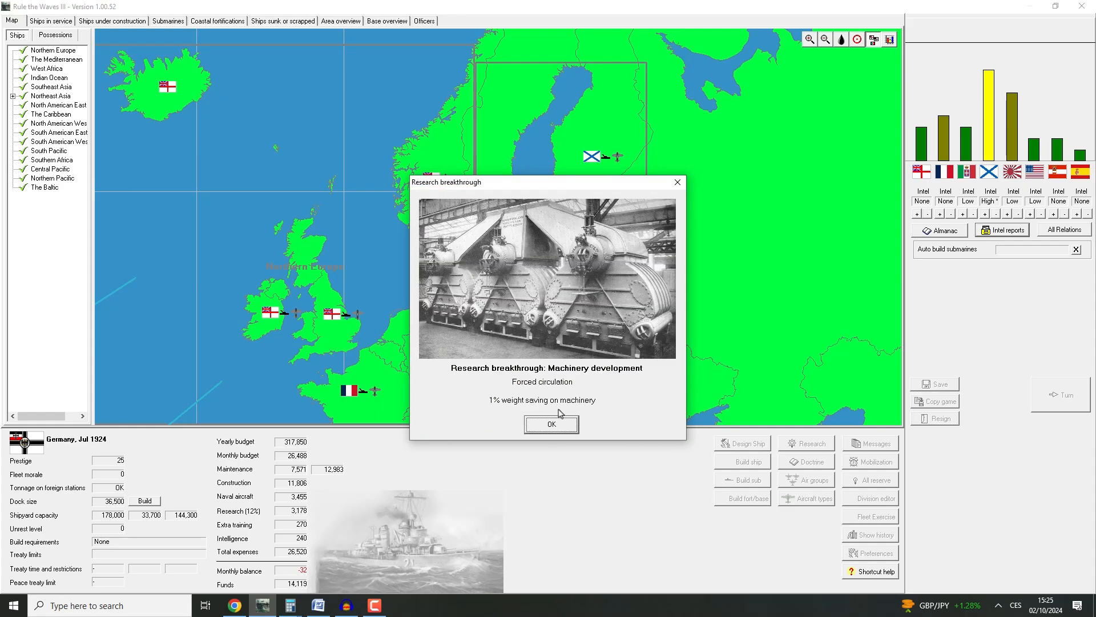
pyautogui.click(551, 424)
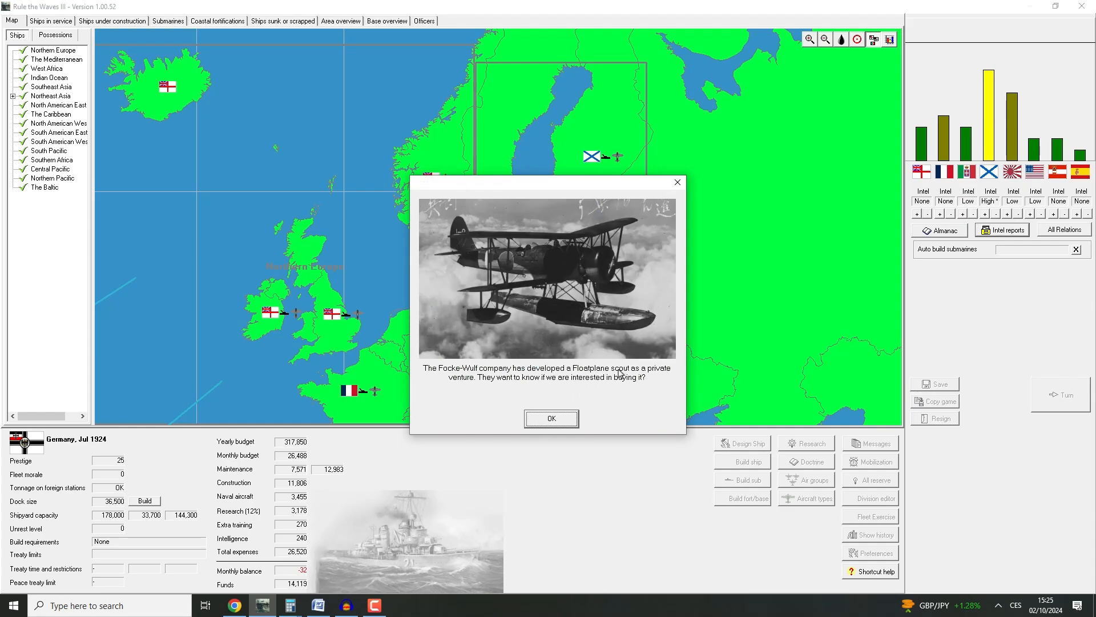
pyautogui.moveTo(573, 435)
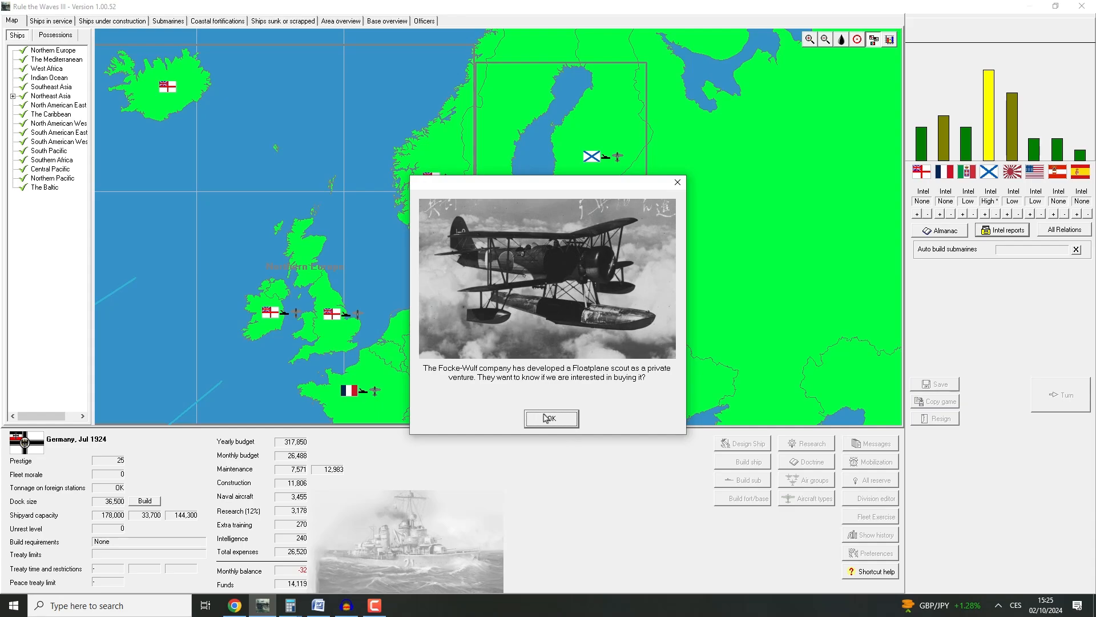
# Compare the Focke-Wulf Fw 162 with the BV 136 and decline its development
pyautogui.click(551, 418)
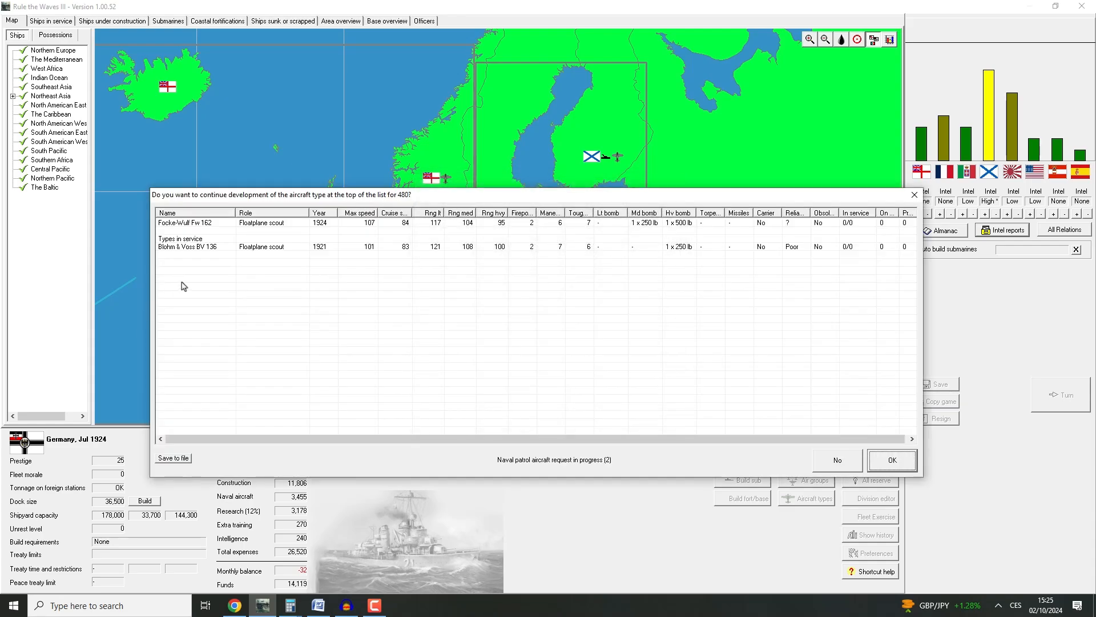
pyautogui.moveTo(379, 225)
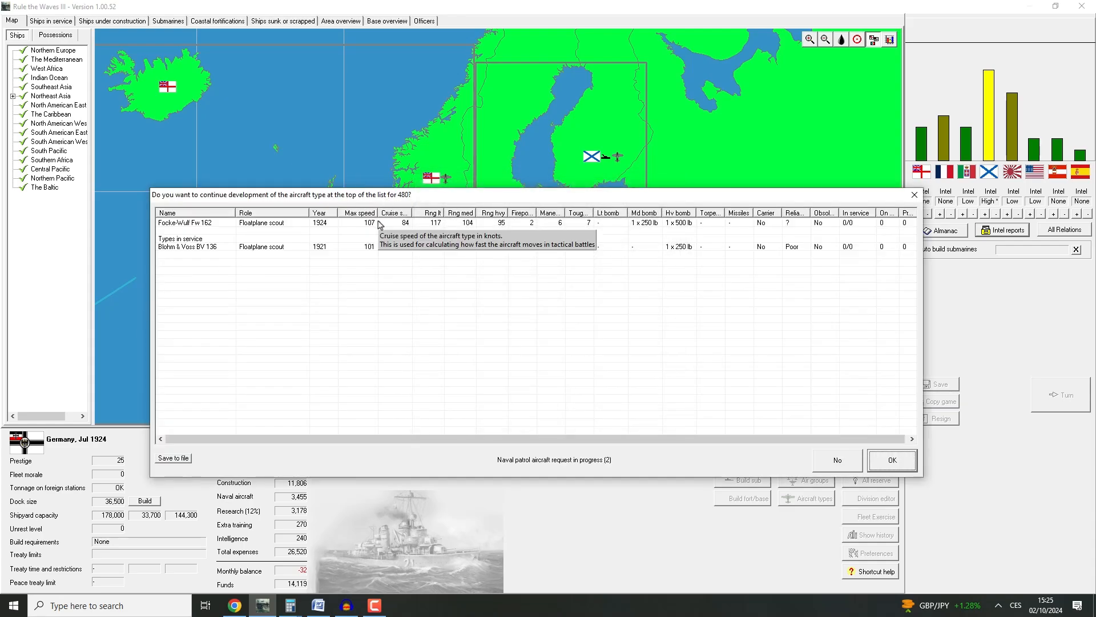
pyautogui.moveTo(484, 280)
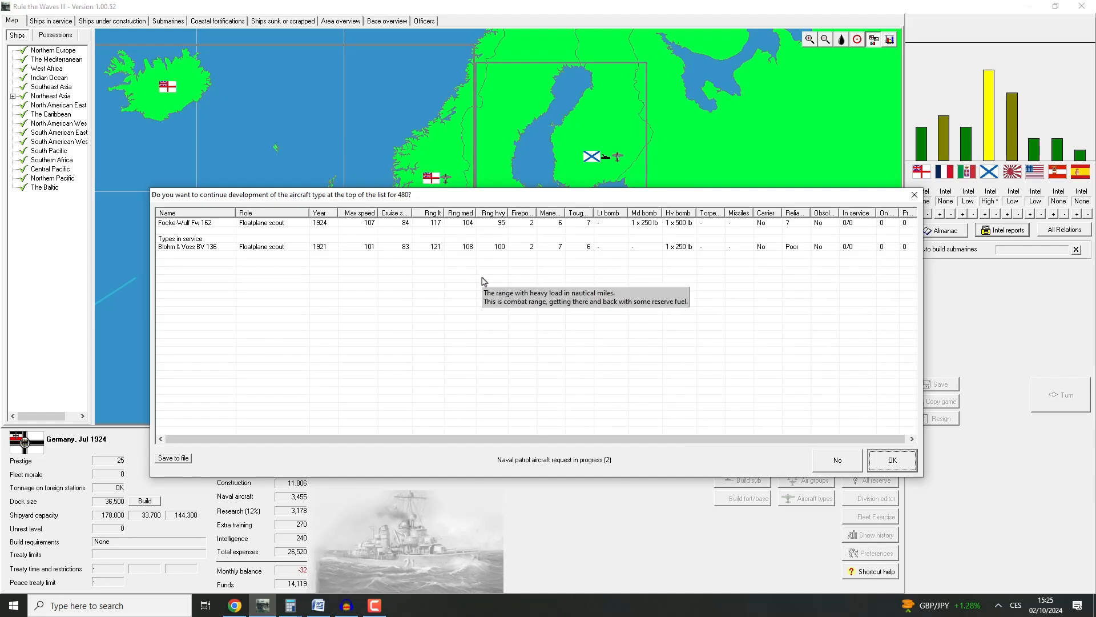
pyautogui.moveTo(507, 228)
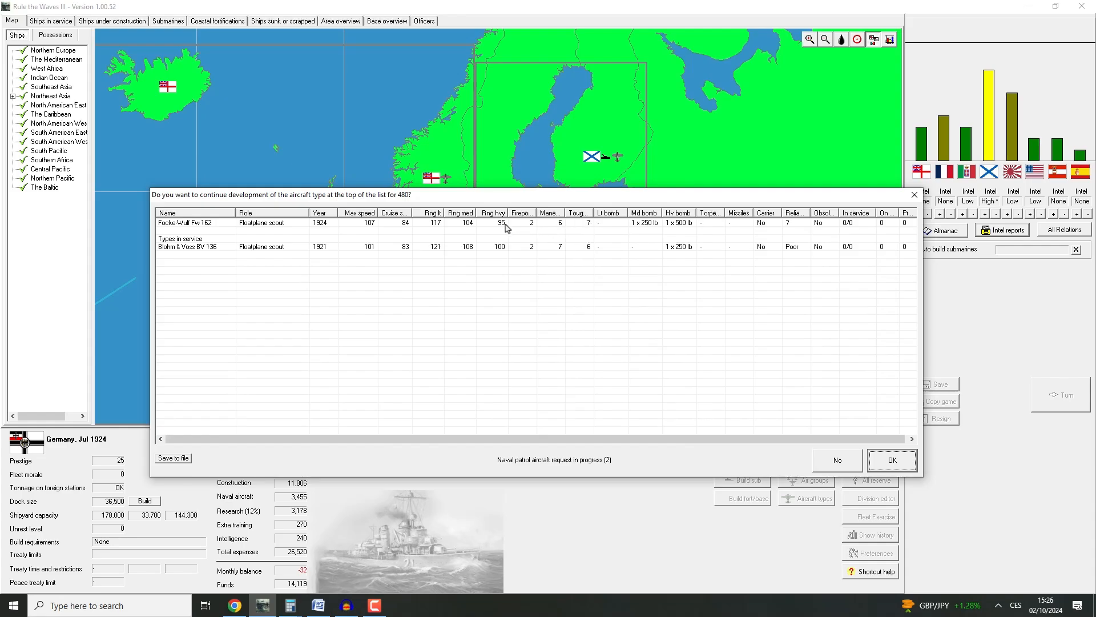
pyautogui.moveTo(737, 240)
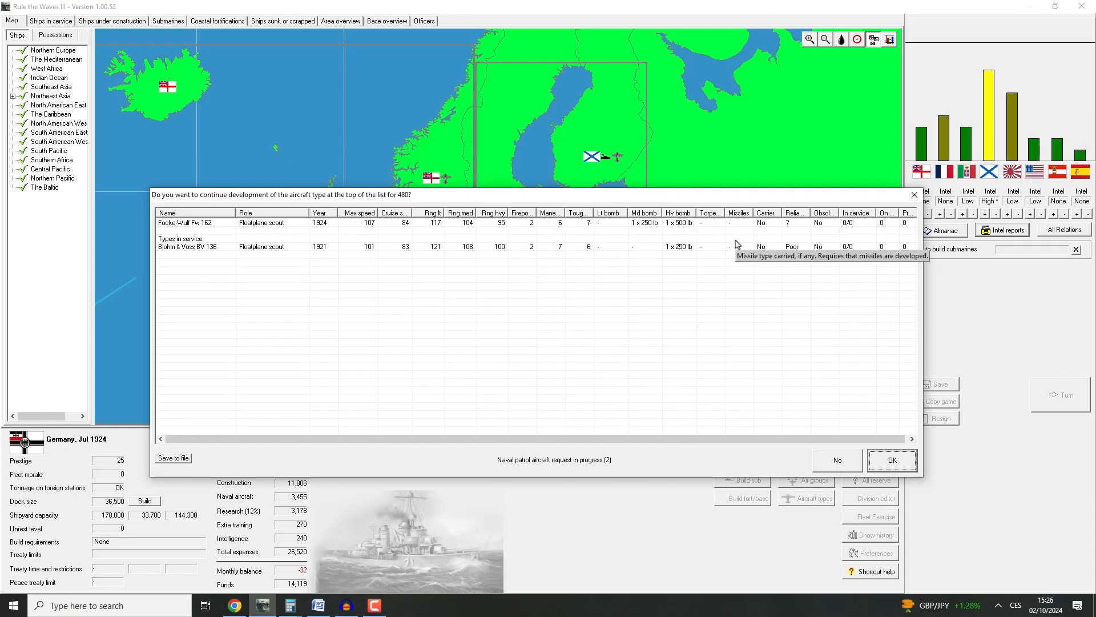
pyautogui.moveTo(669, 230)
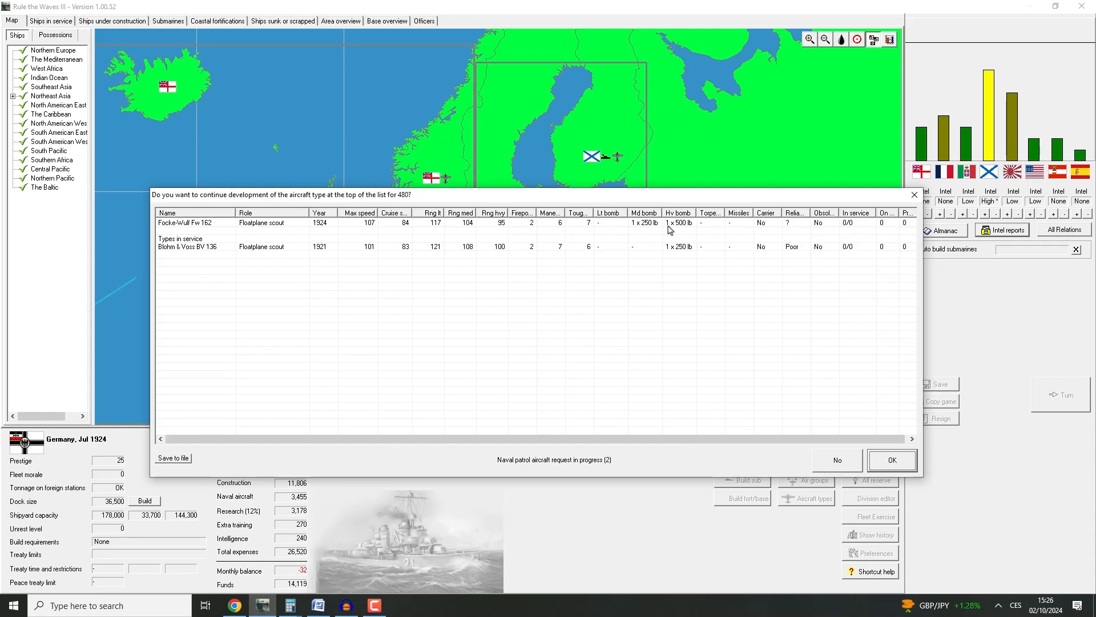
pyautogui.moveTo(421, 247)
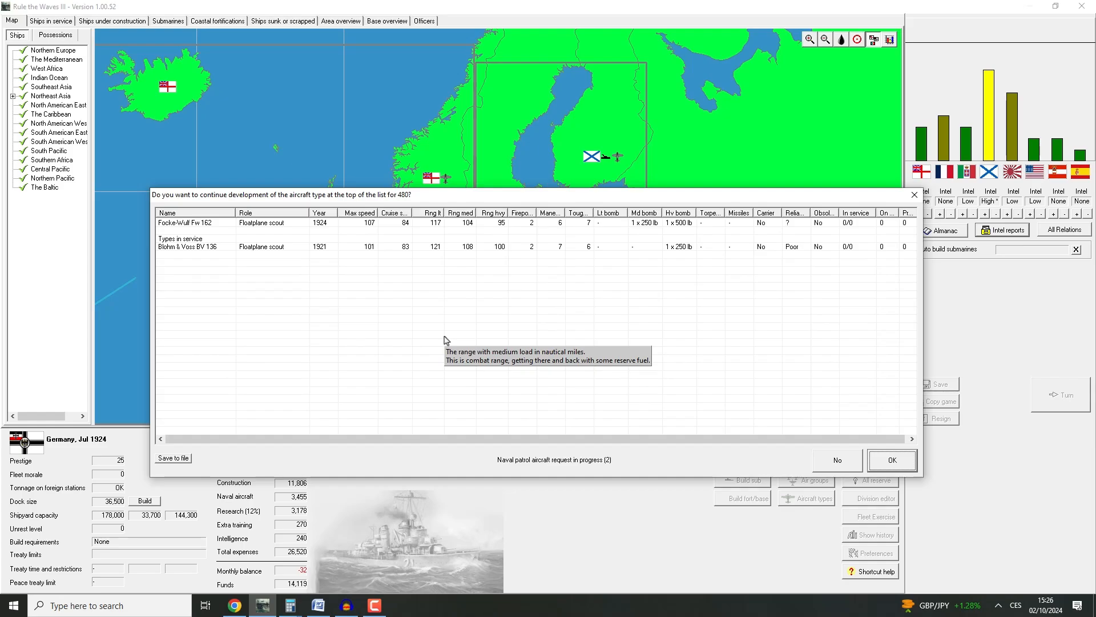
pyautogui.moveTo(610, 271)
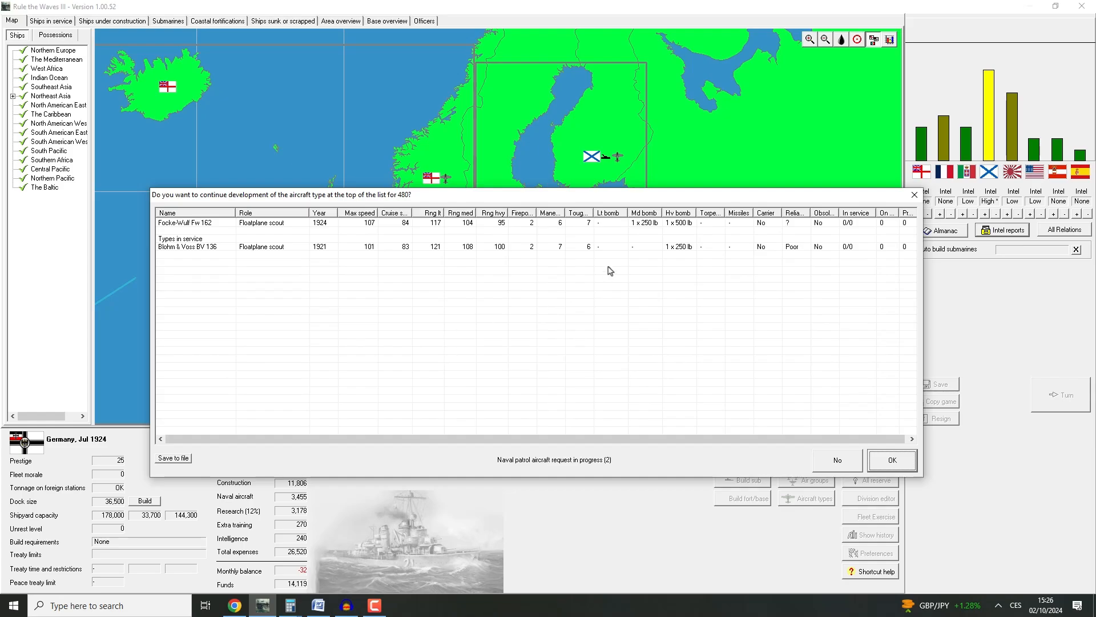
pyautogui.moveTo(841, 477)
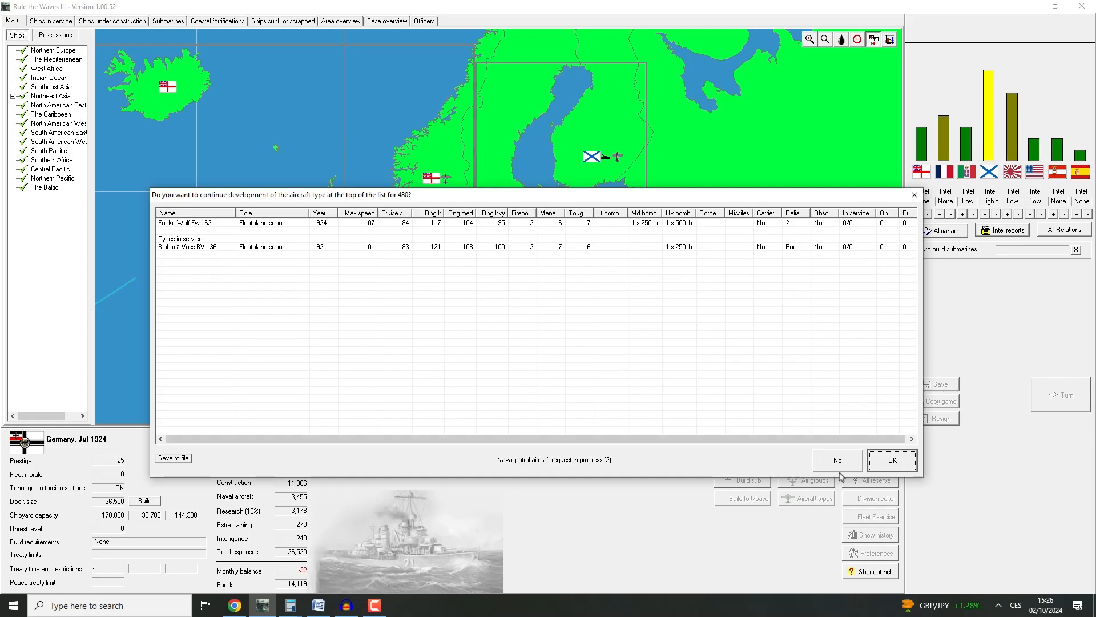
pyautogui.click(892, 460)
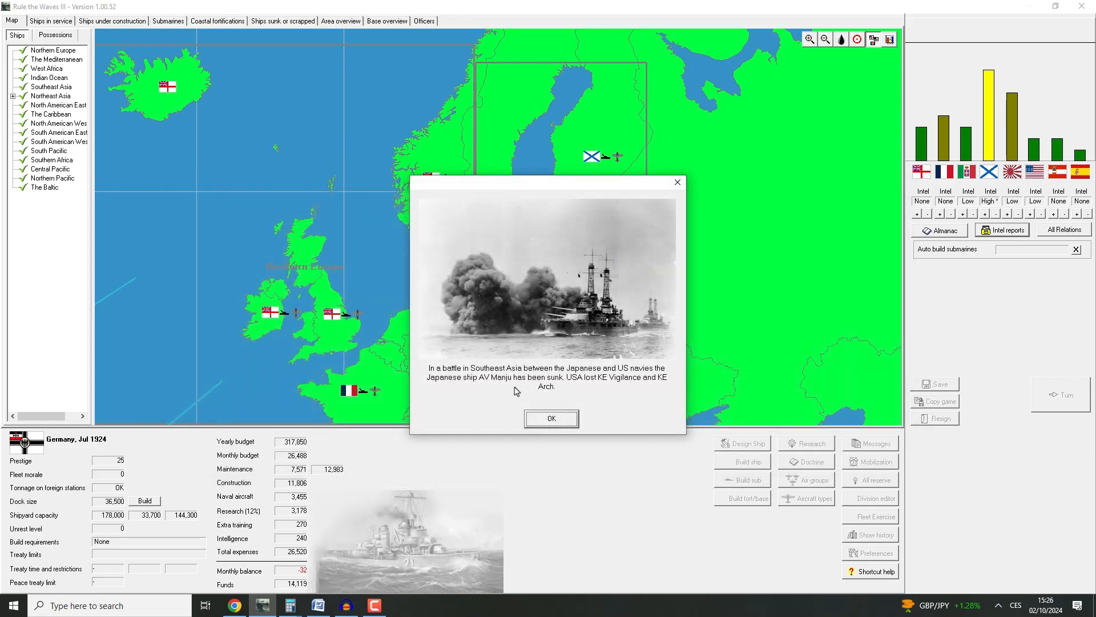
pyautogui.moveTo(630, 402)
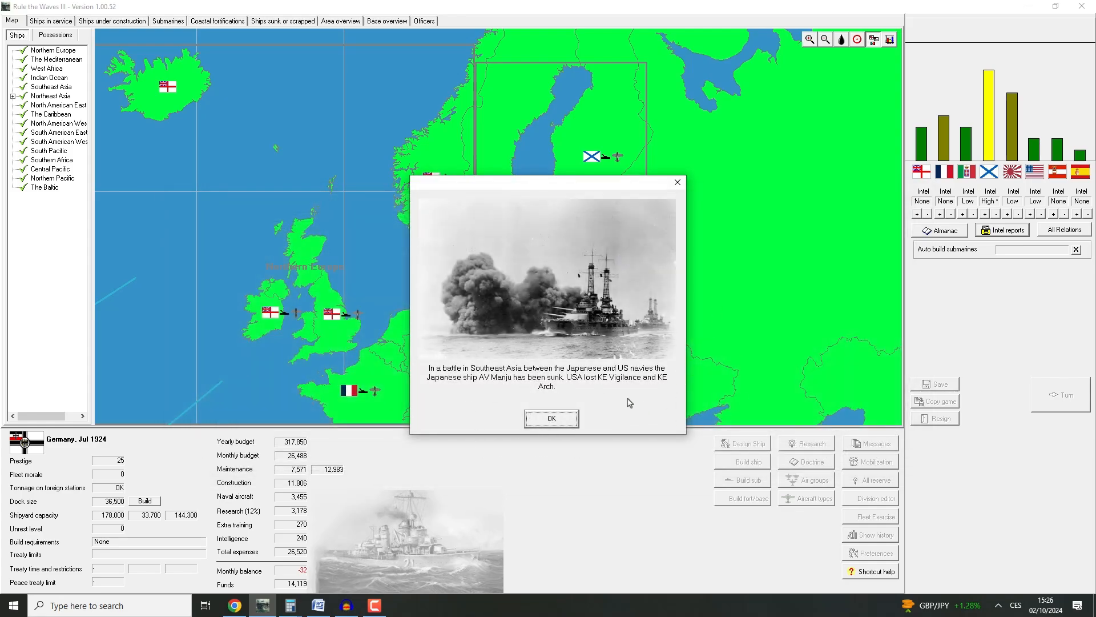
pyautogui.moveTo(514, 392)
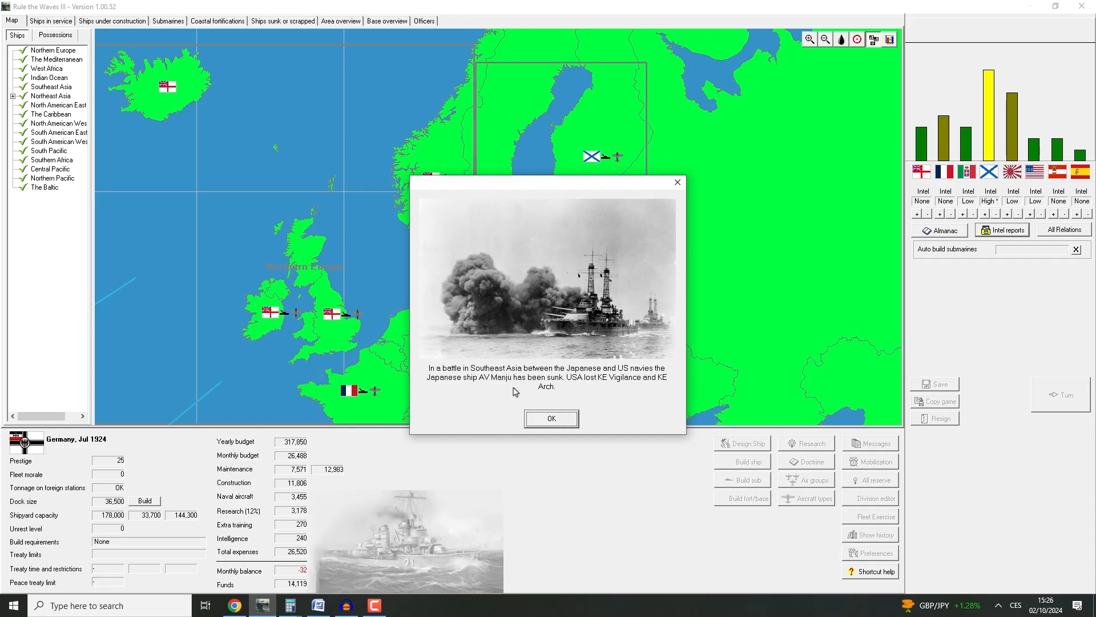
pyautogui.moveTo(612, 385)
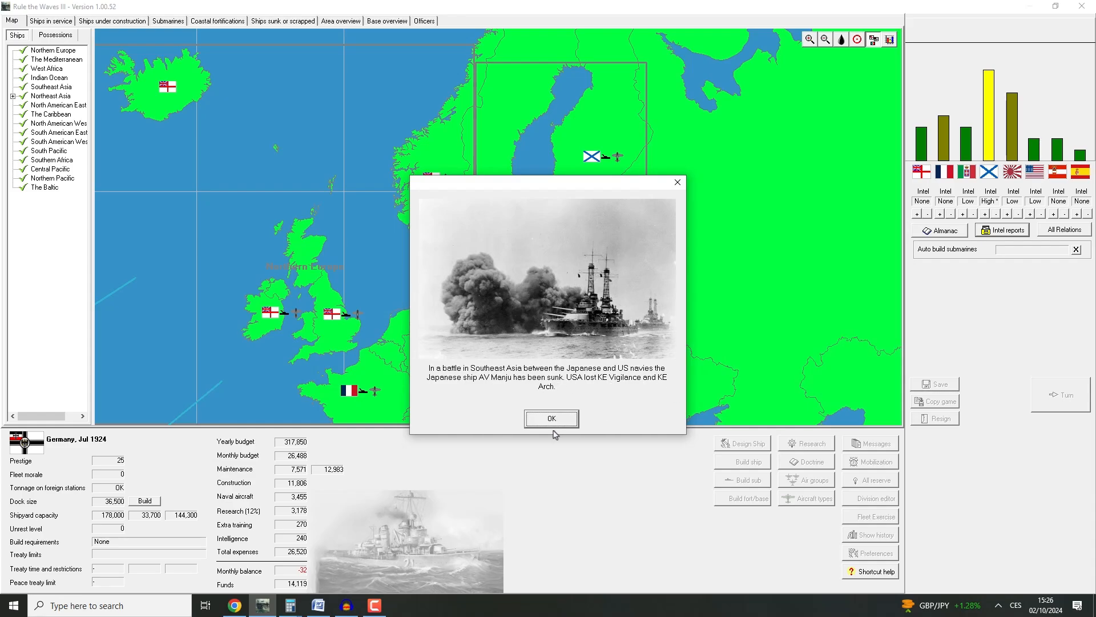
# Acknowledge the Southeast Asia battle report and close the August 1924 turn messages
pyautogui.click(551, 419)
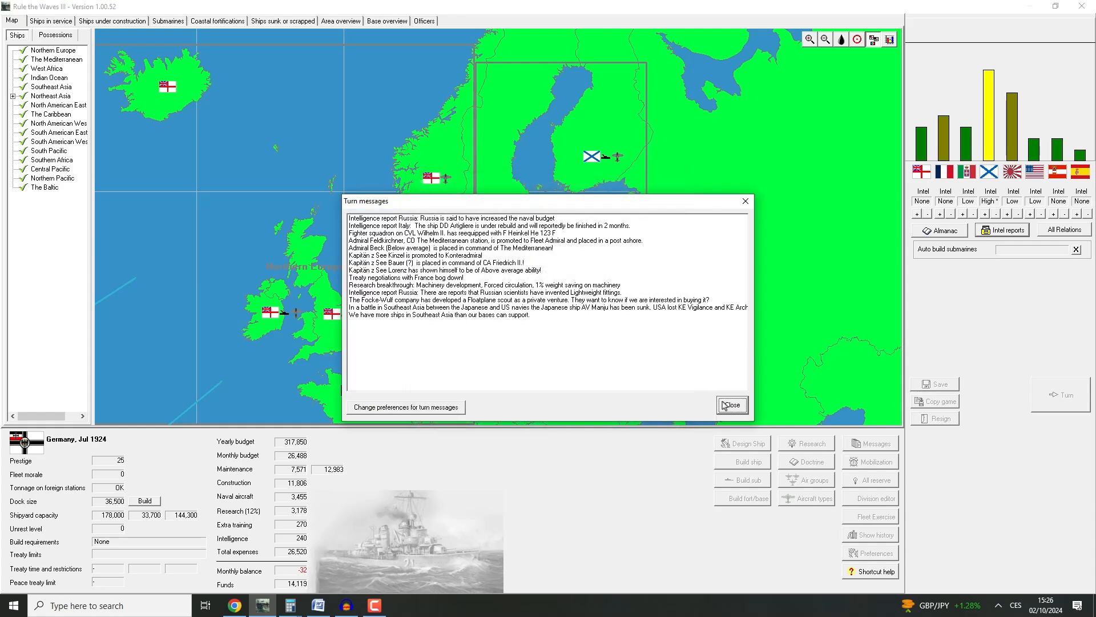
pyautogui.click(732, 404)
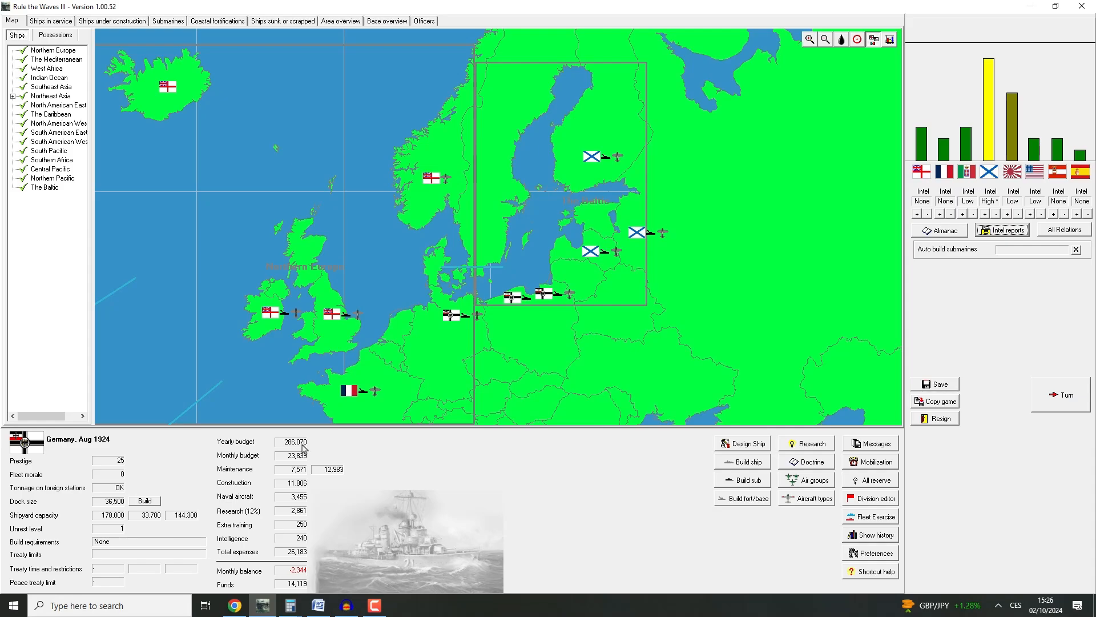
pyautogui.moveTo(843, 91)
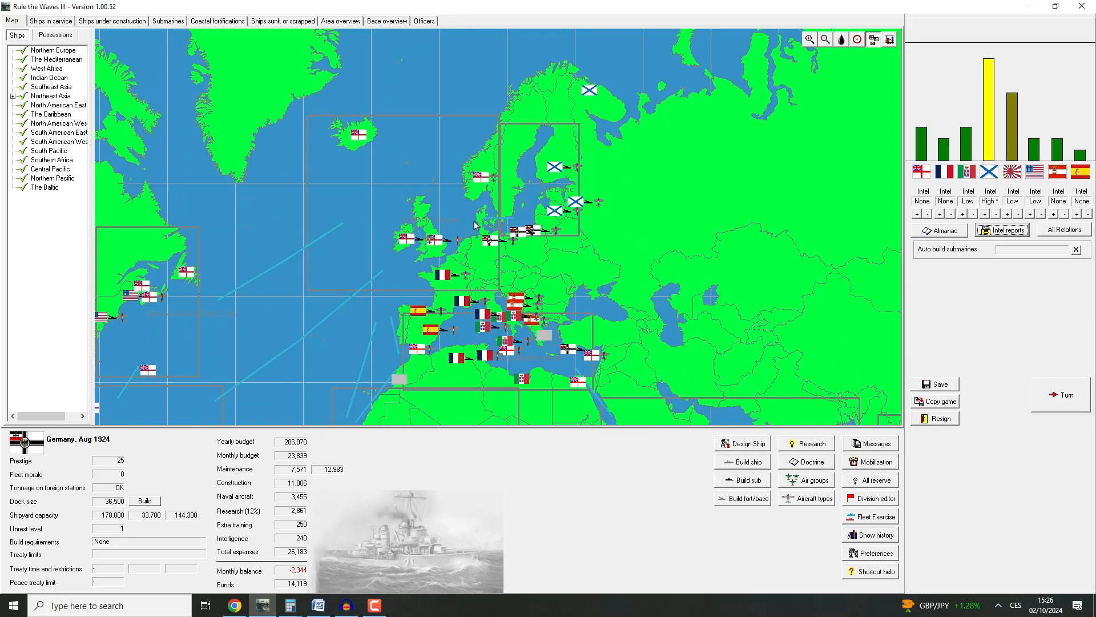
# Review the ships in service and the aircraft types roster, then end the August turn
pyautogui.click(50, 21)
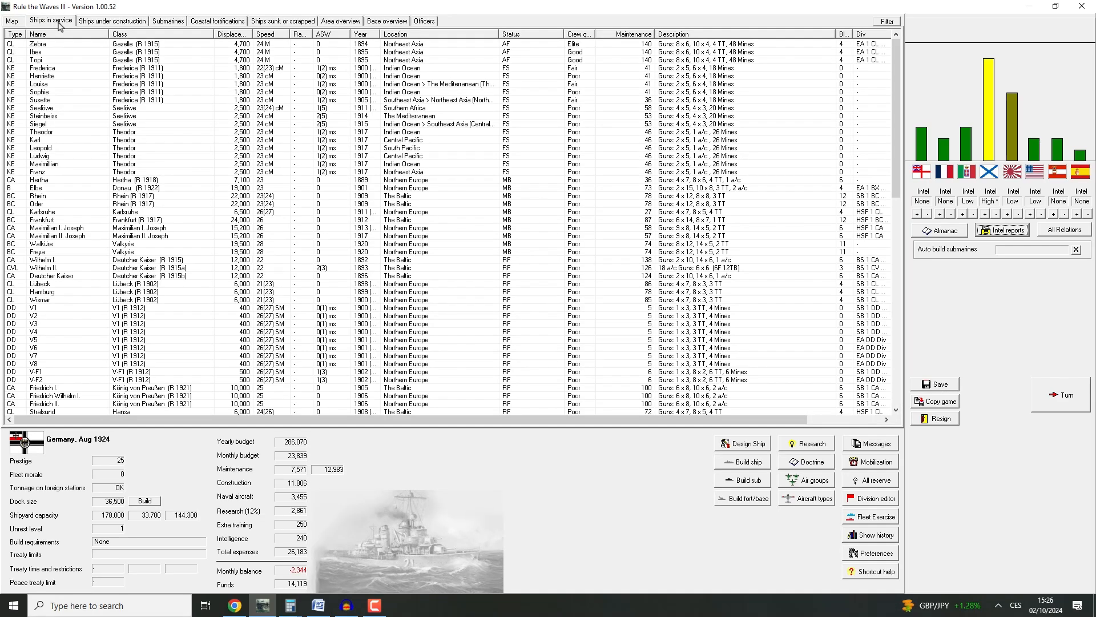
pyautogui.click(9, 21)
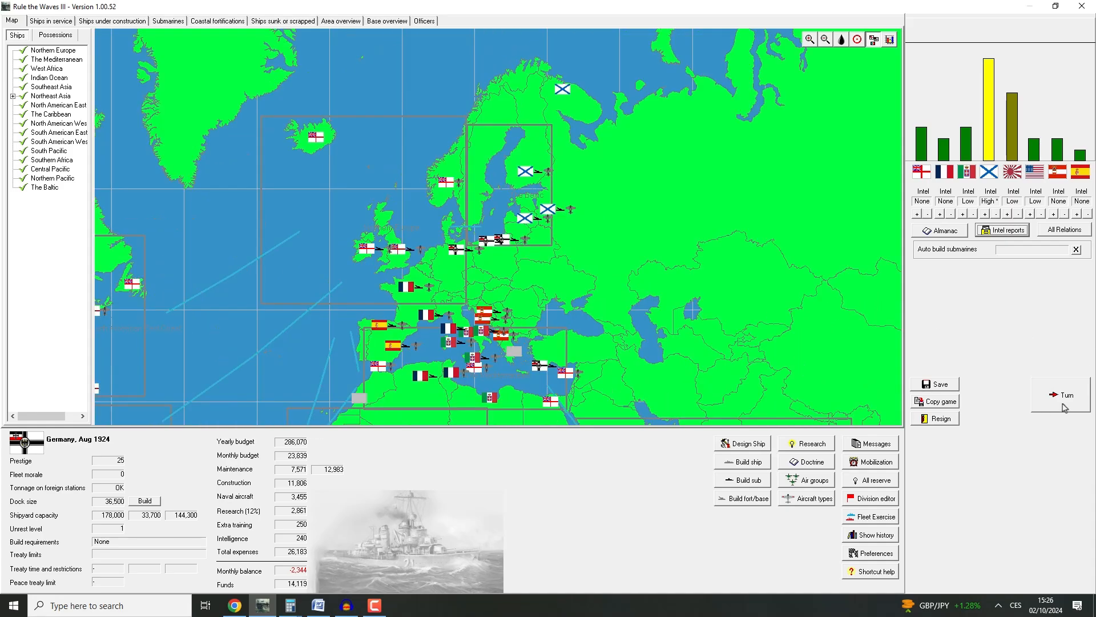
pyautogui.moveTo(1064, 406)
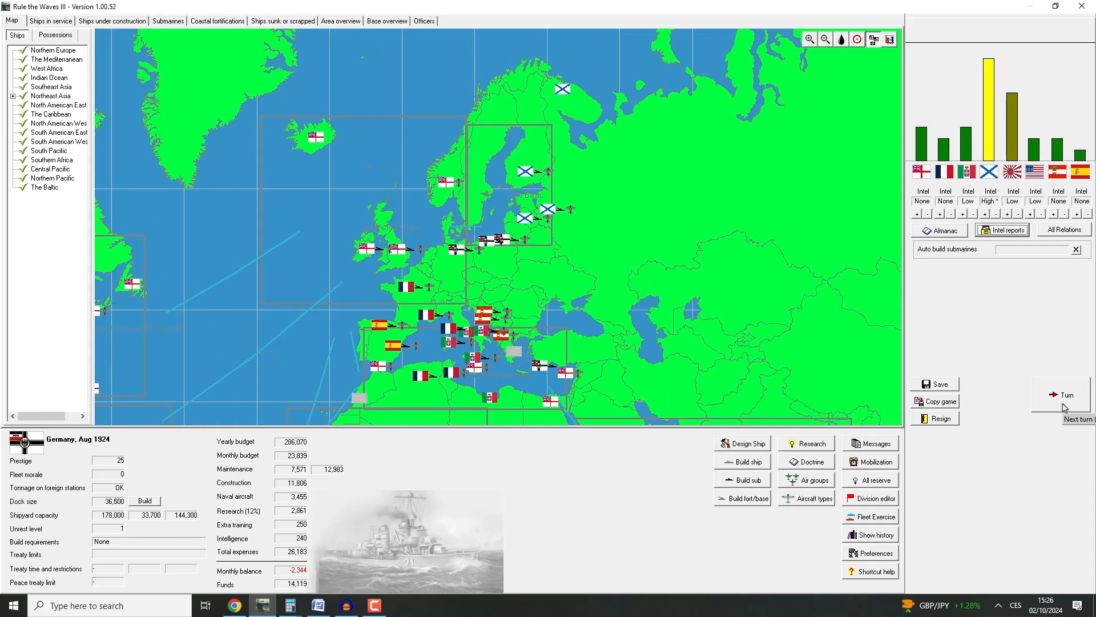
pyautogui.moveTo(818, 481)
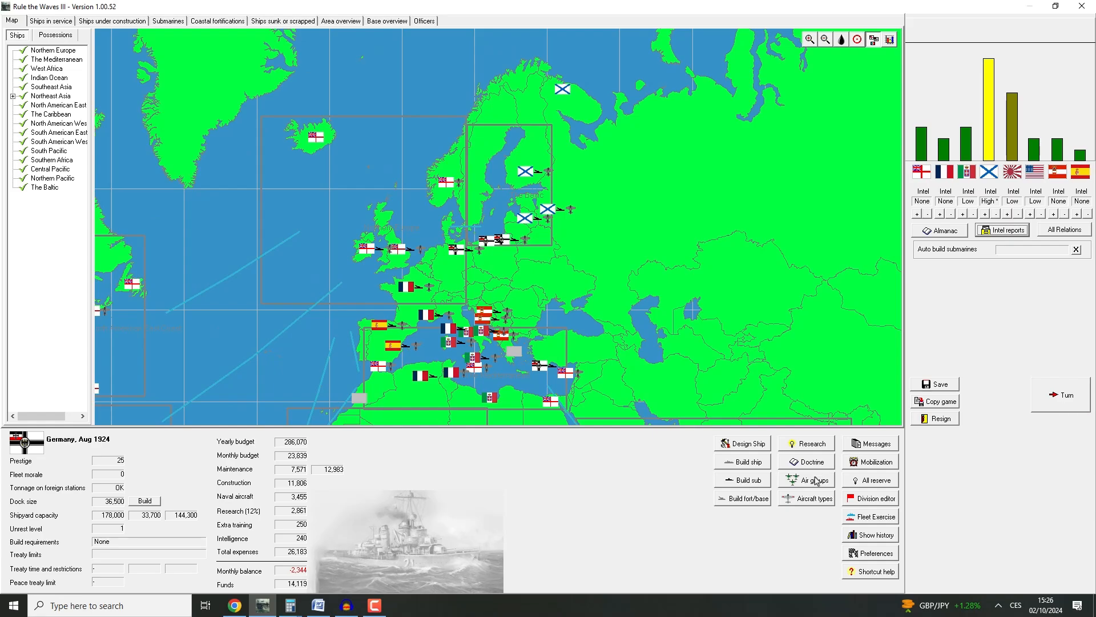
pyautogui.click(806, 497)
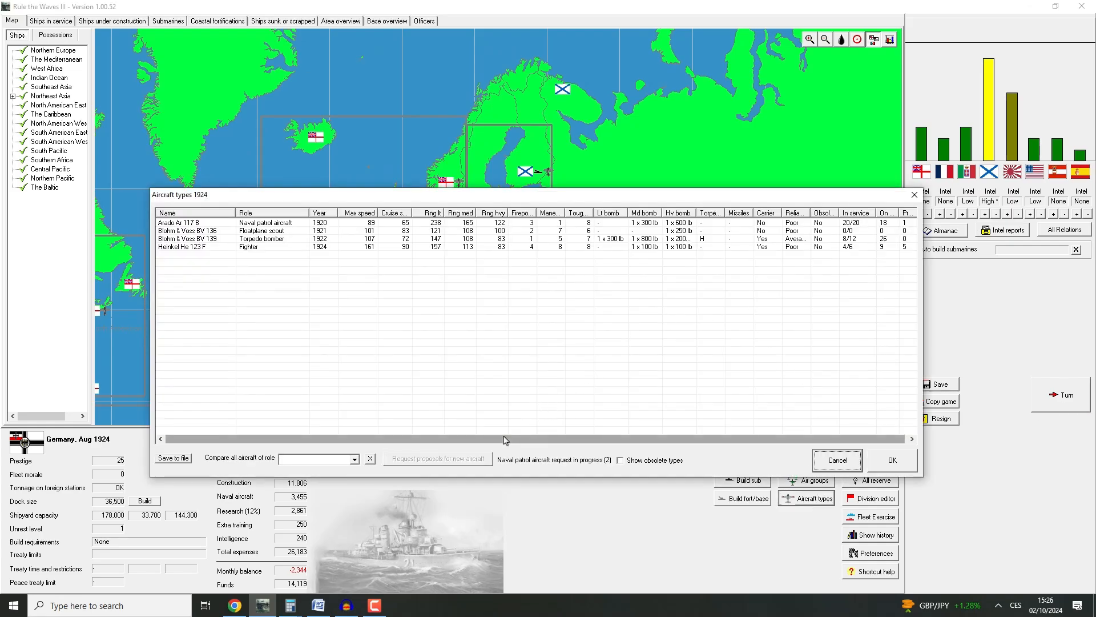
pyautogui.click(837, 459)
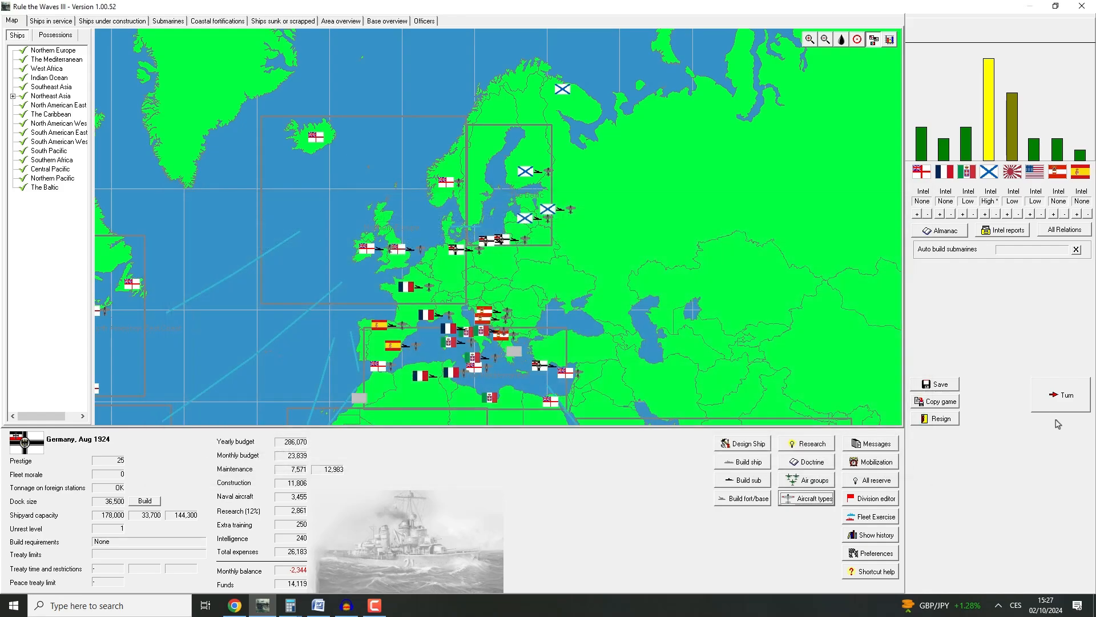
pyautogui.click(1061, 395)
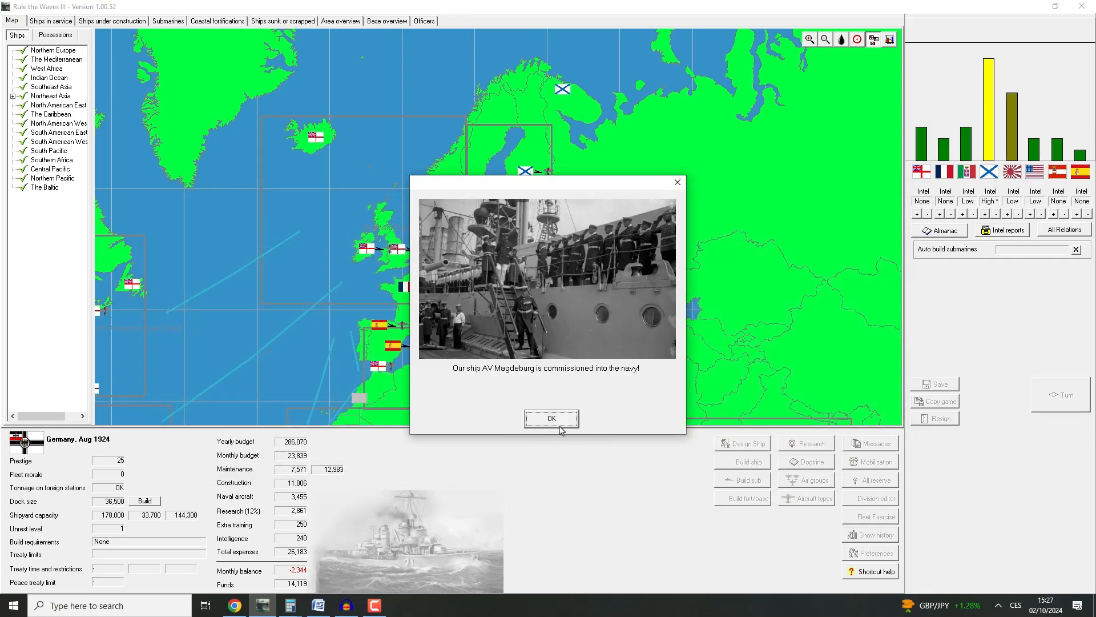
# Acknowledge AV Magdeburg's commissioning and Friedrich Wilhelm II.'s reconstruction, and sell armour rights to Austria
pyautogui.click(551, 418)
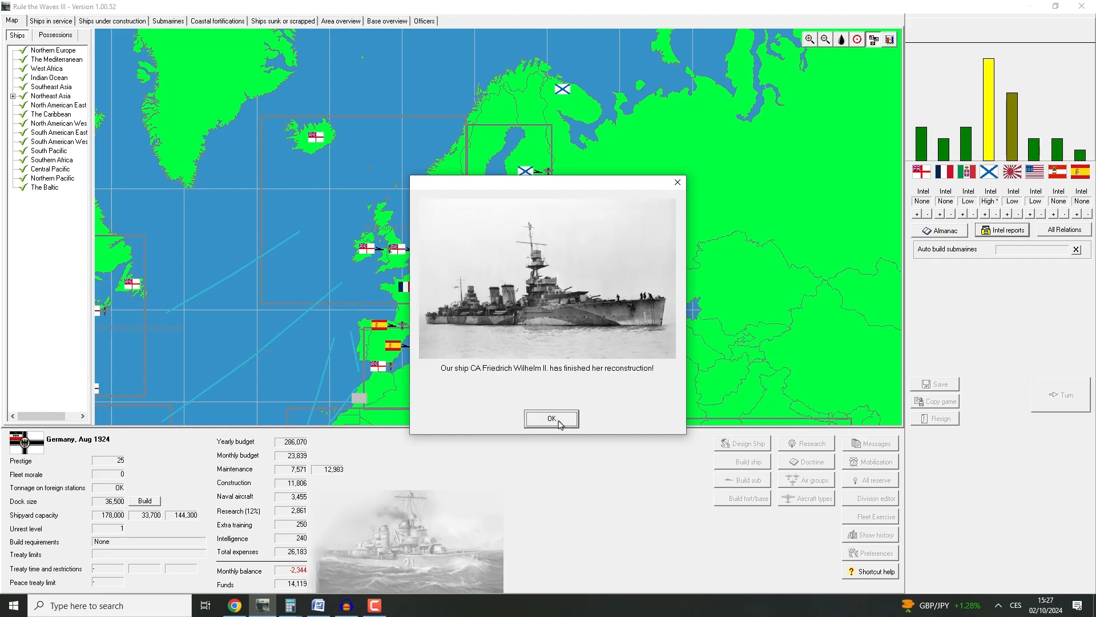
pyautogui.click(552, 418)
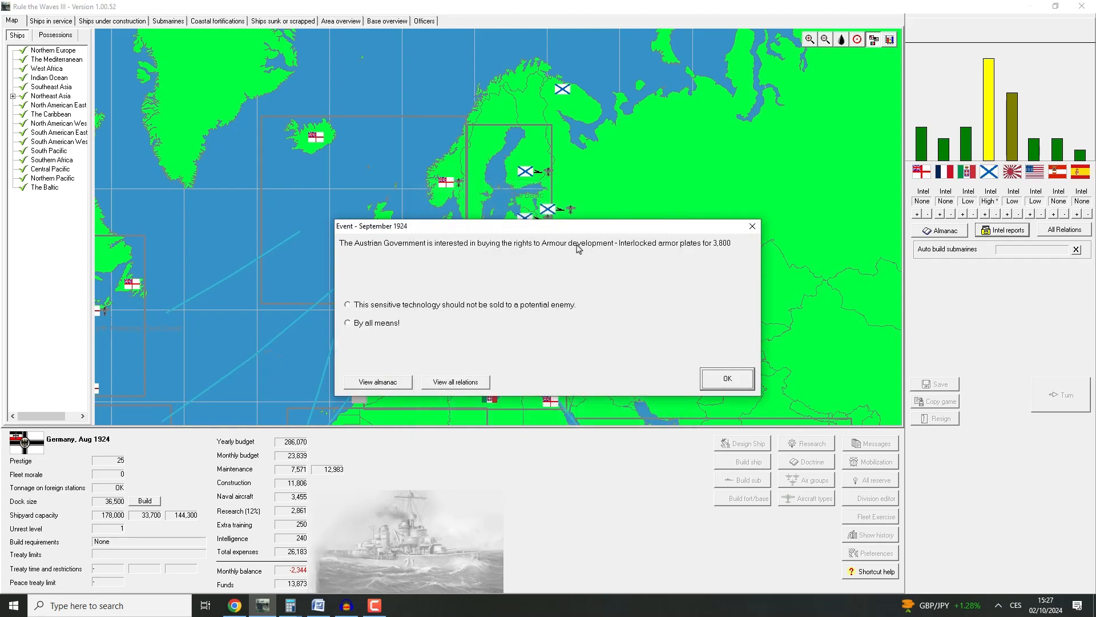
pyautogui.moveTo(592, 272)
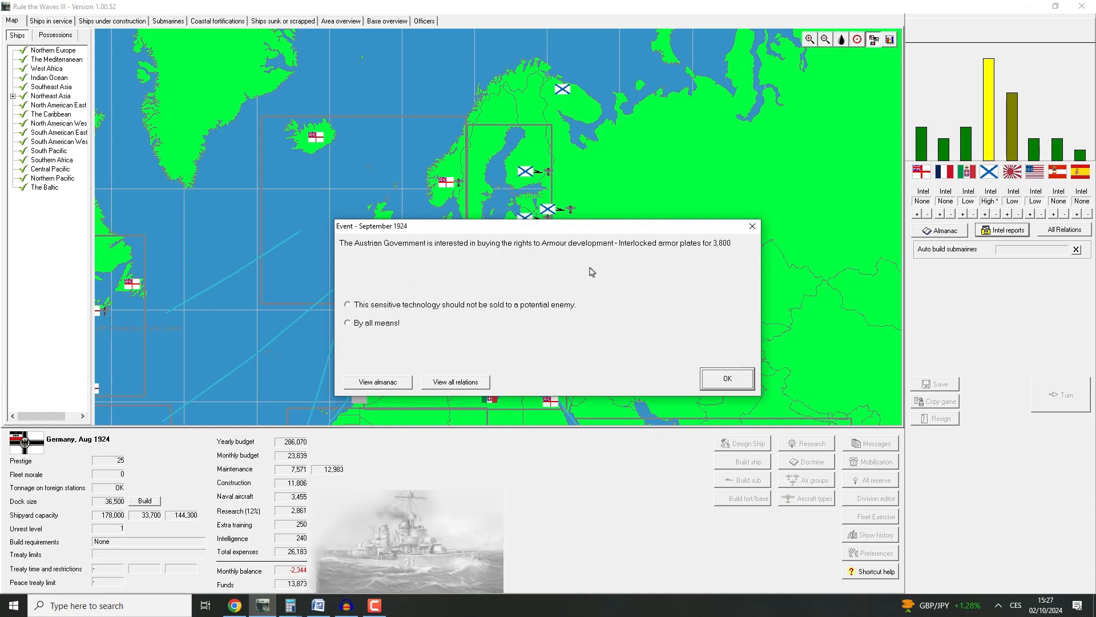
pyautogui.moveTo(445, 318)
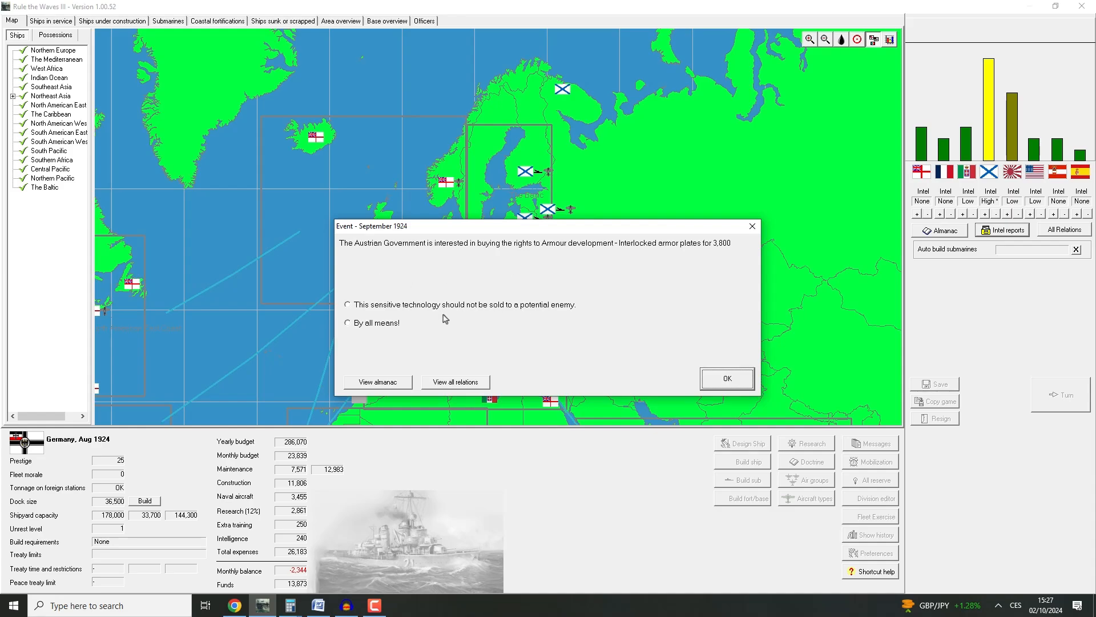
pyautogui.click(727, 378)
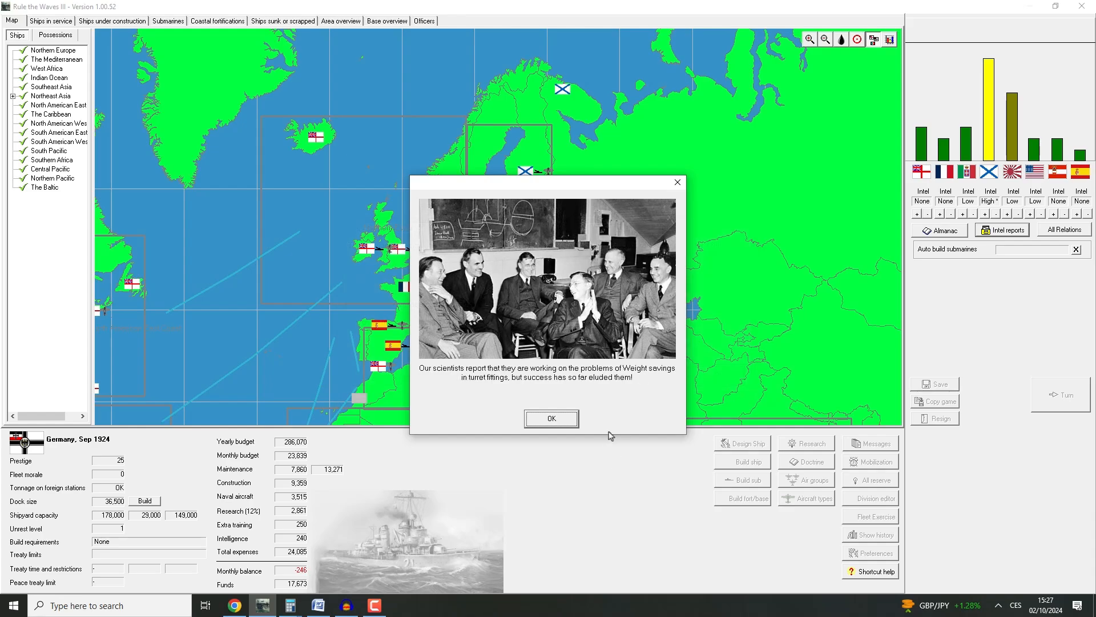
pyautogui.moveTo(538, 399)
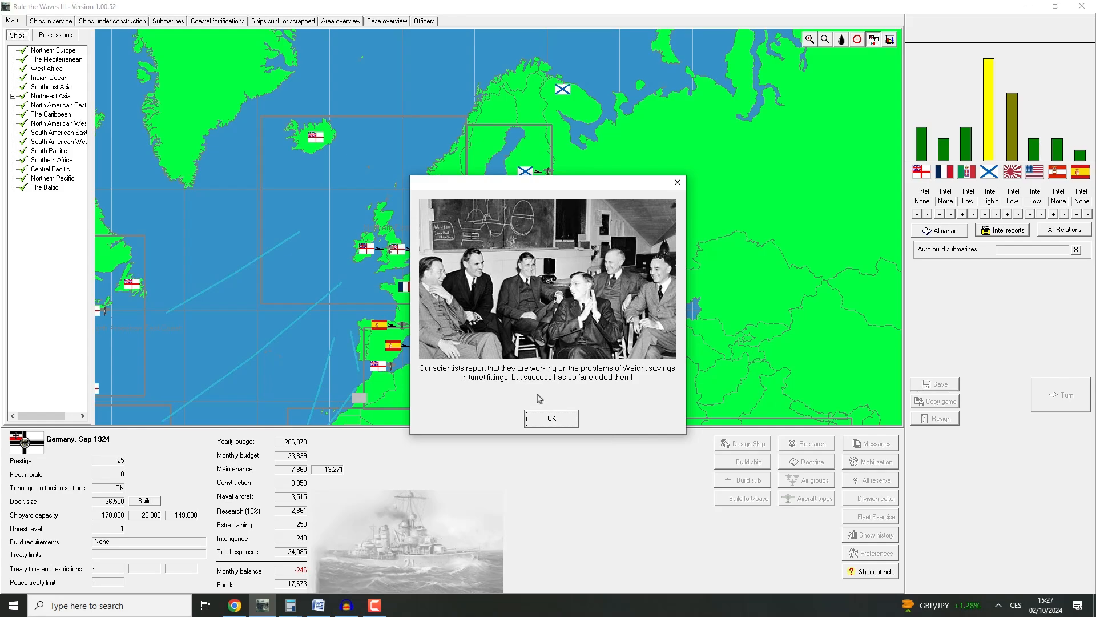
# Dismiss the hydrophones, dual purpose mounting and aircraft handling notices and the turn messages
pyautogui.click(551, 419)
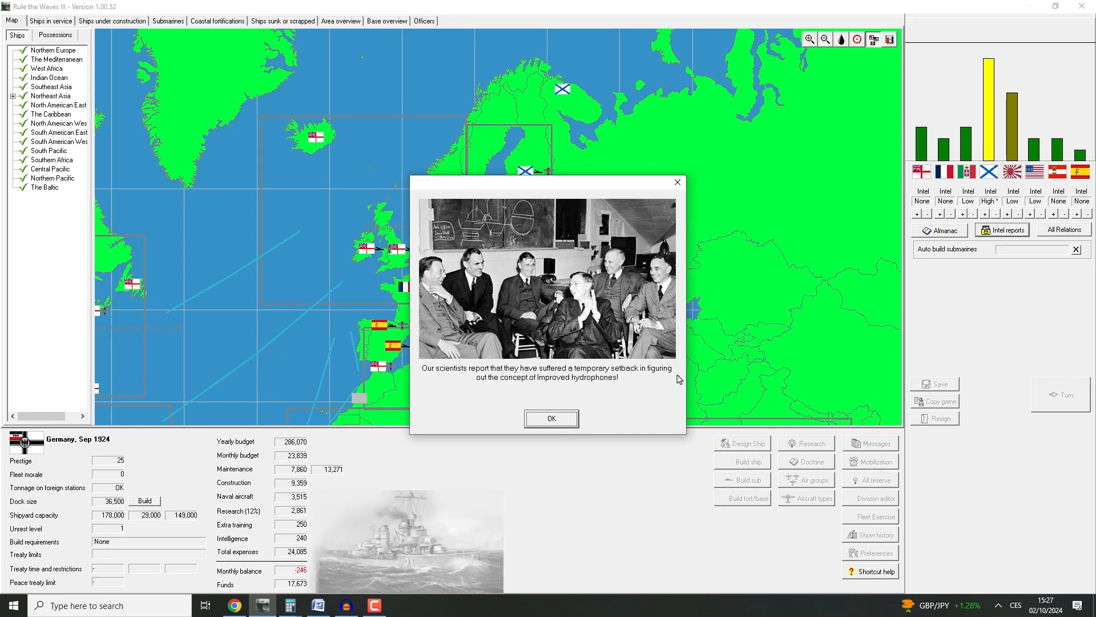
pyautogui.click(552, 419)
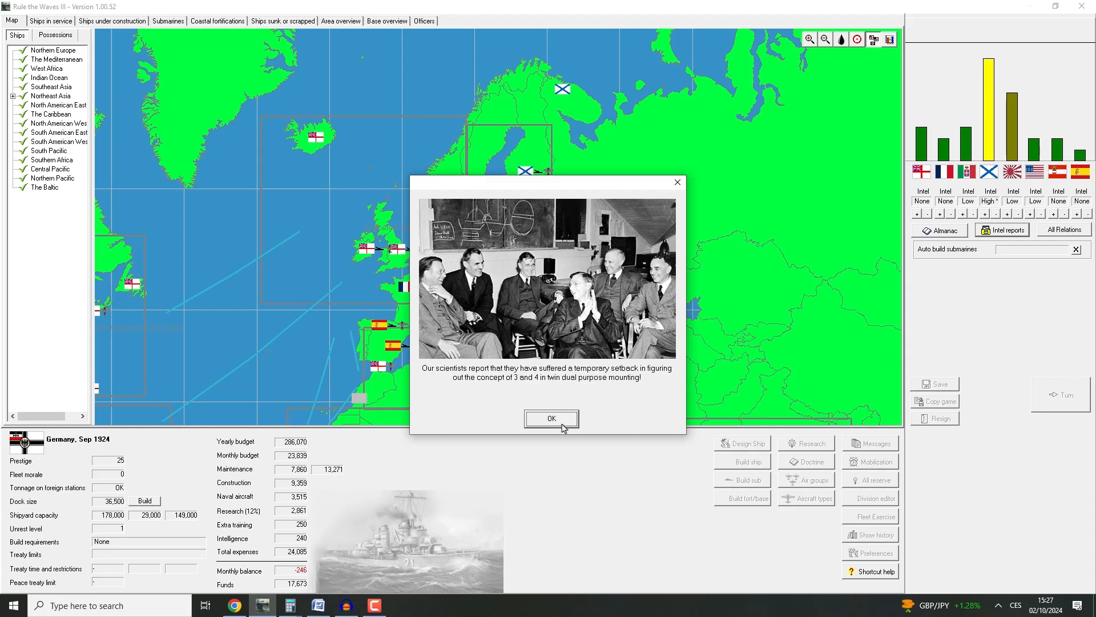
pyautogui.click(550, 419)
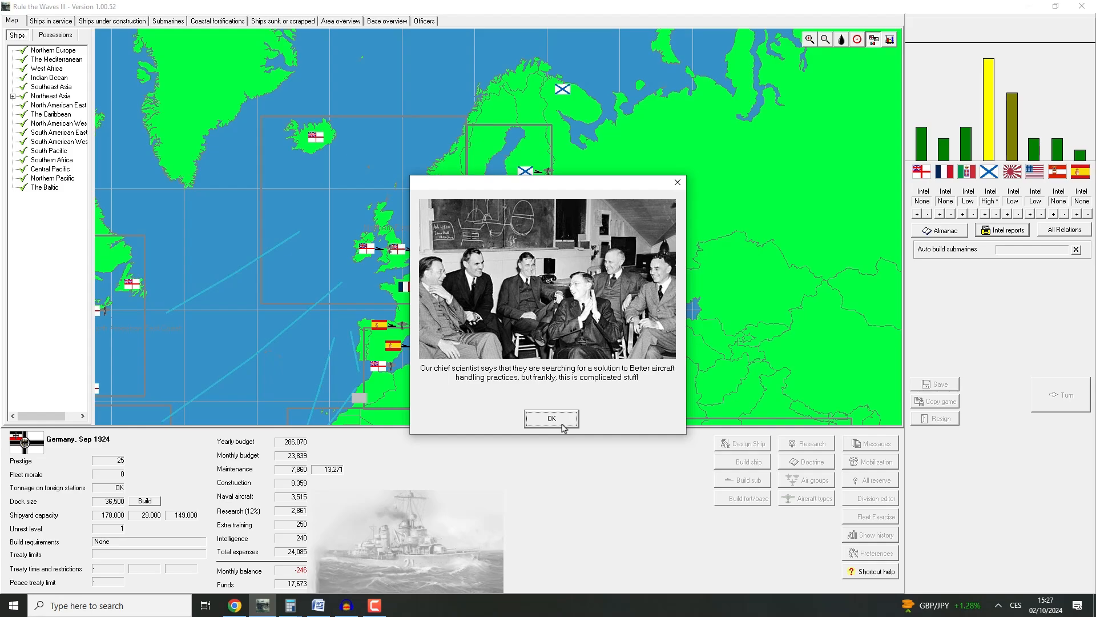
pyautogui.click(551, 418)
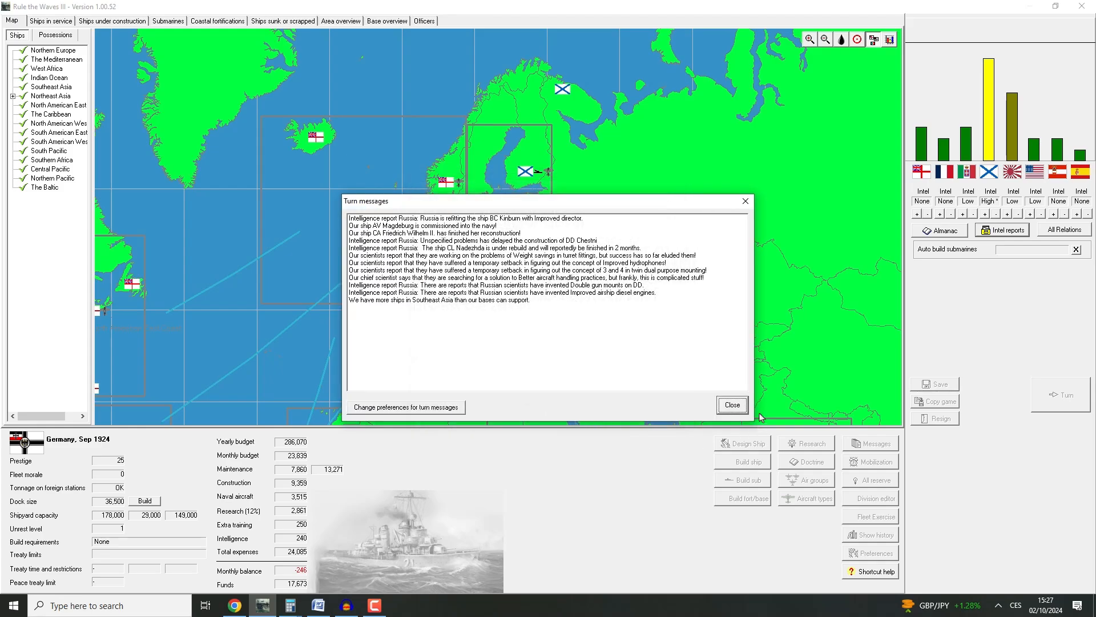
pyautogui.click(732, 404)
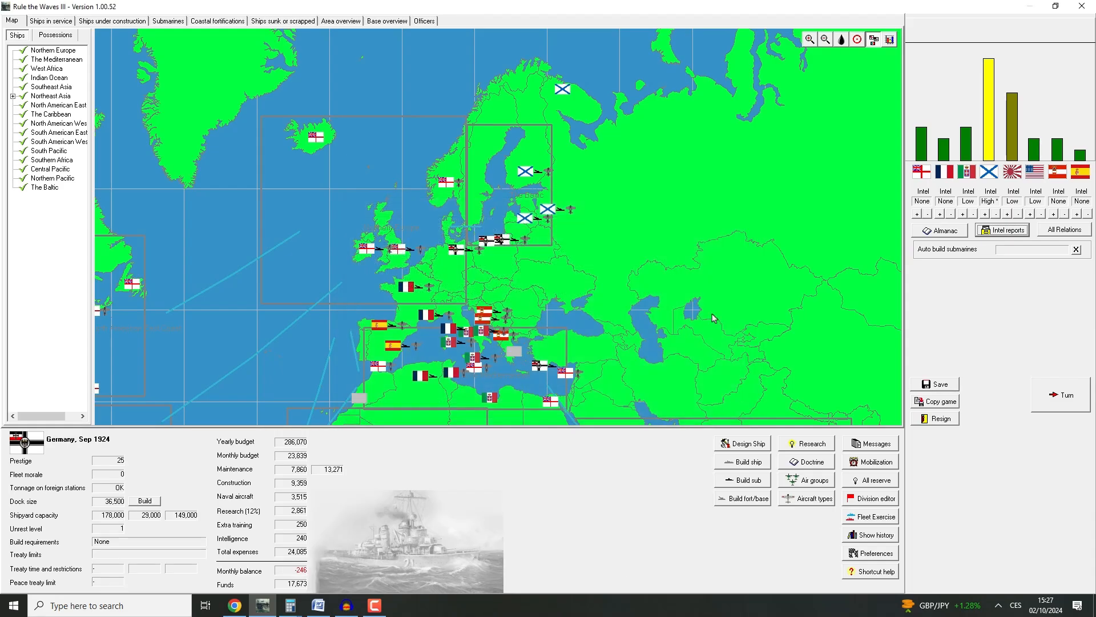
pyautogui.moveTo(110, 44)
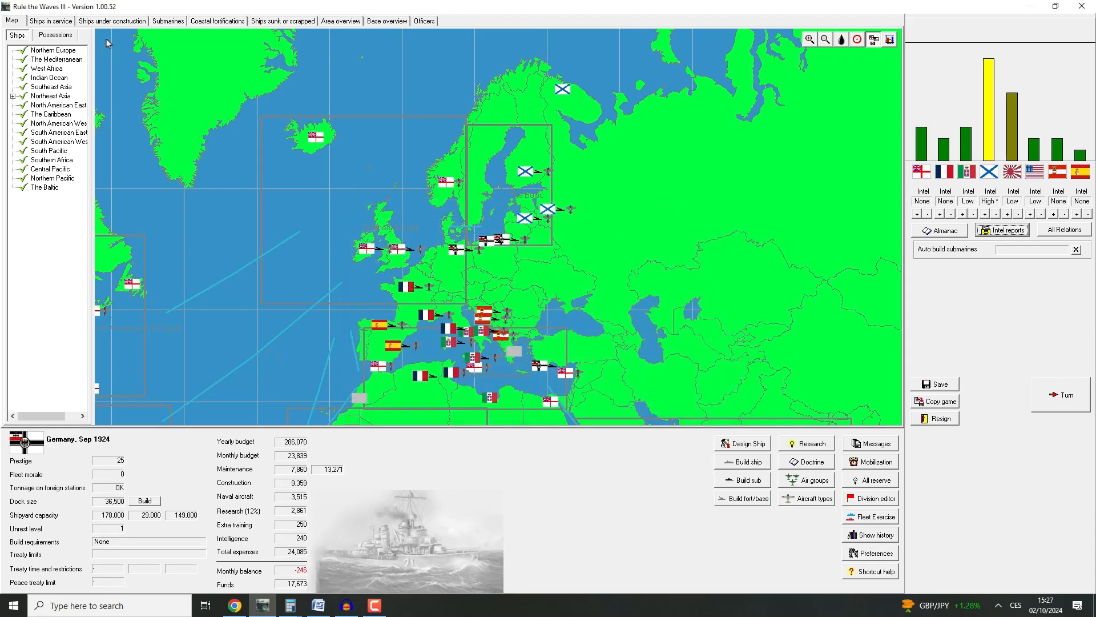
pyautogui.click(113, 21)
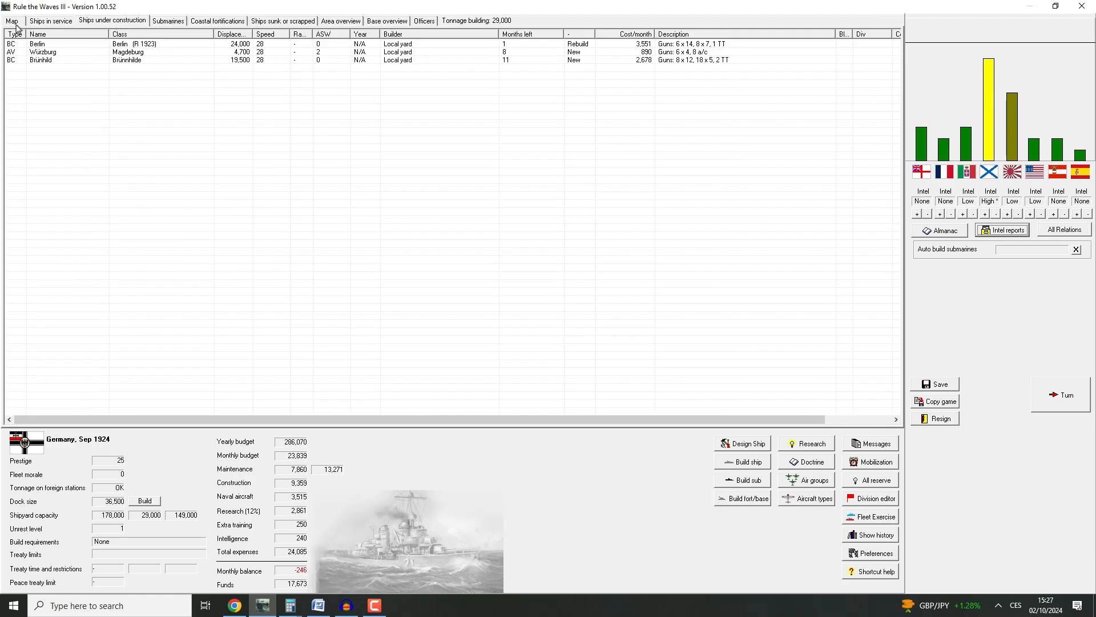
pyautogui.click(7, 21)
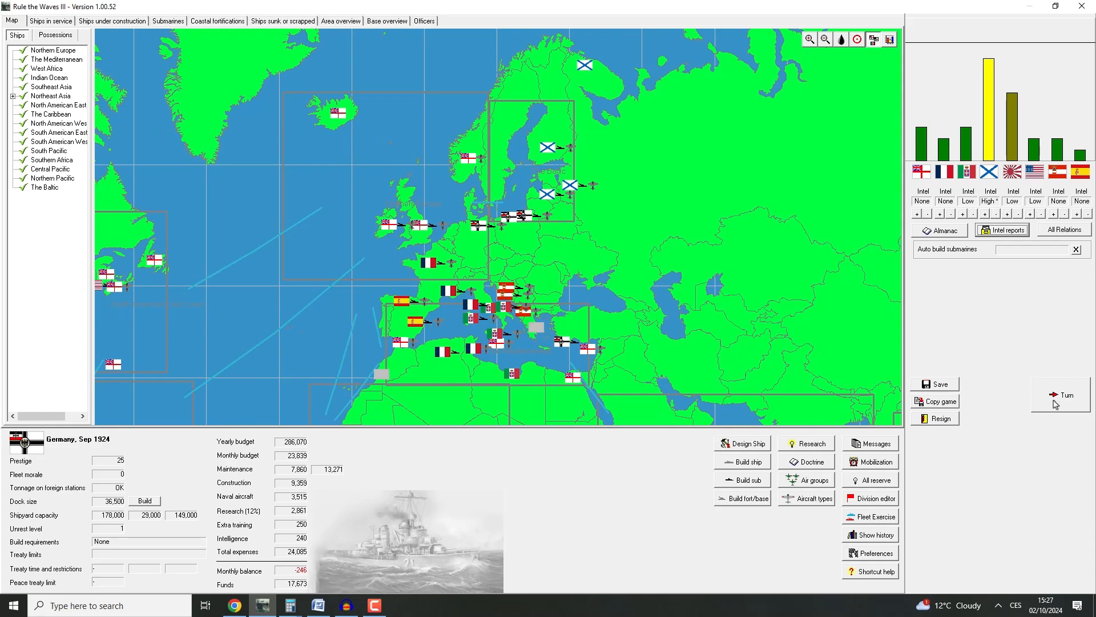
pyautogui.moveTo(743, 270)
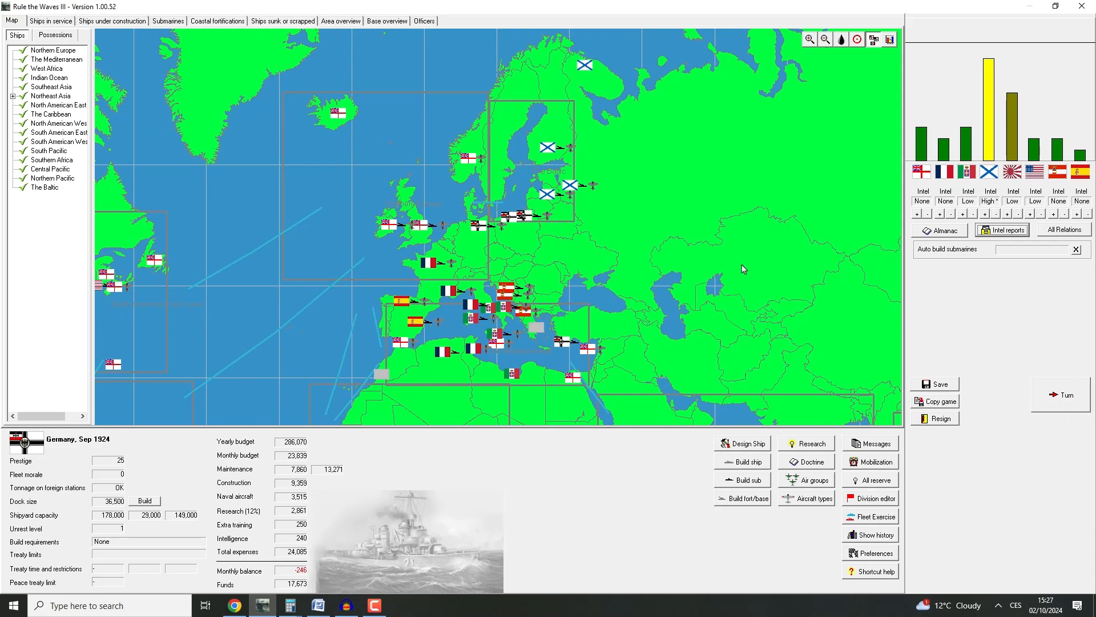
pyautogui.moveTo(560, 344)
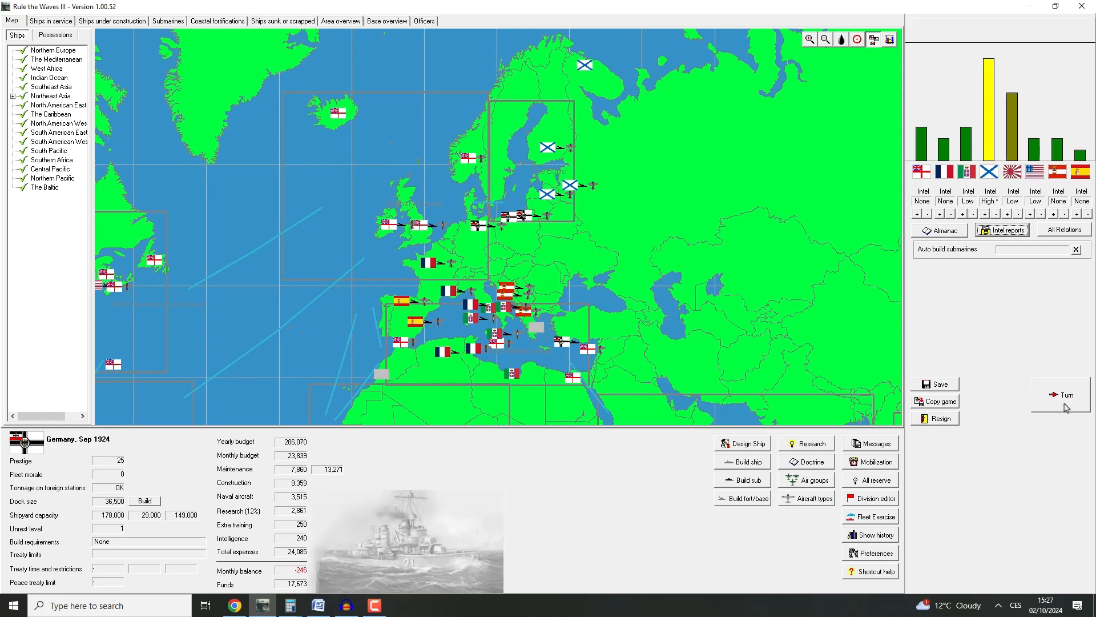
# Advance to October 1924 and acknowledge battlecruiser Berlin's finished reconstruction
pyautogui.click(1060, 394)
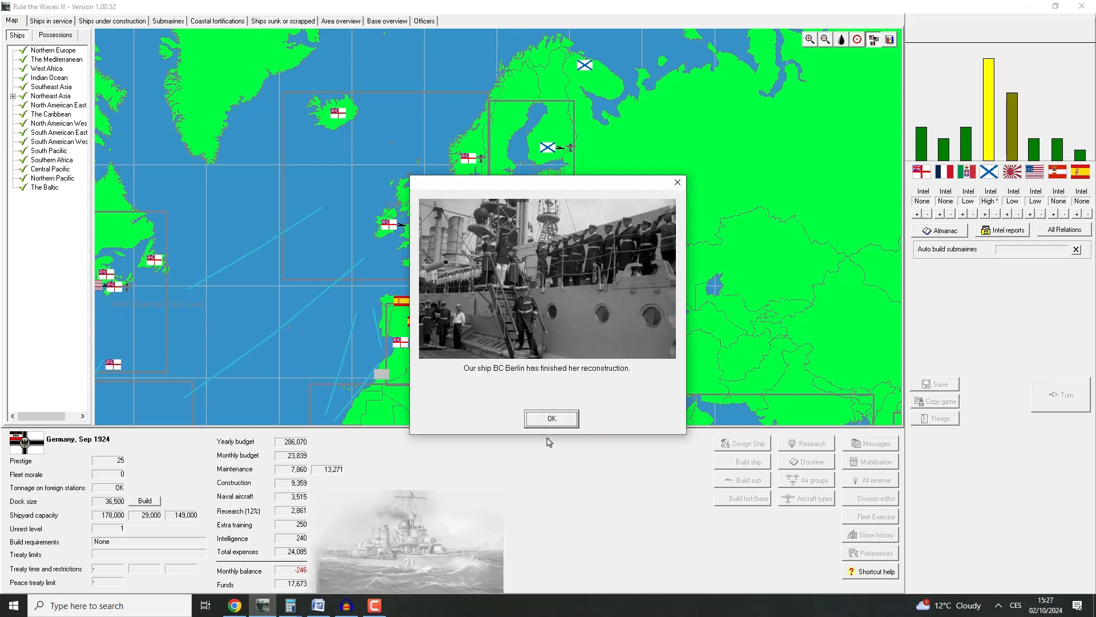
pyautogui.click(551, 418)
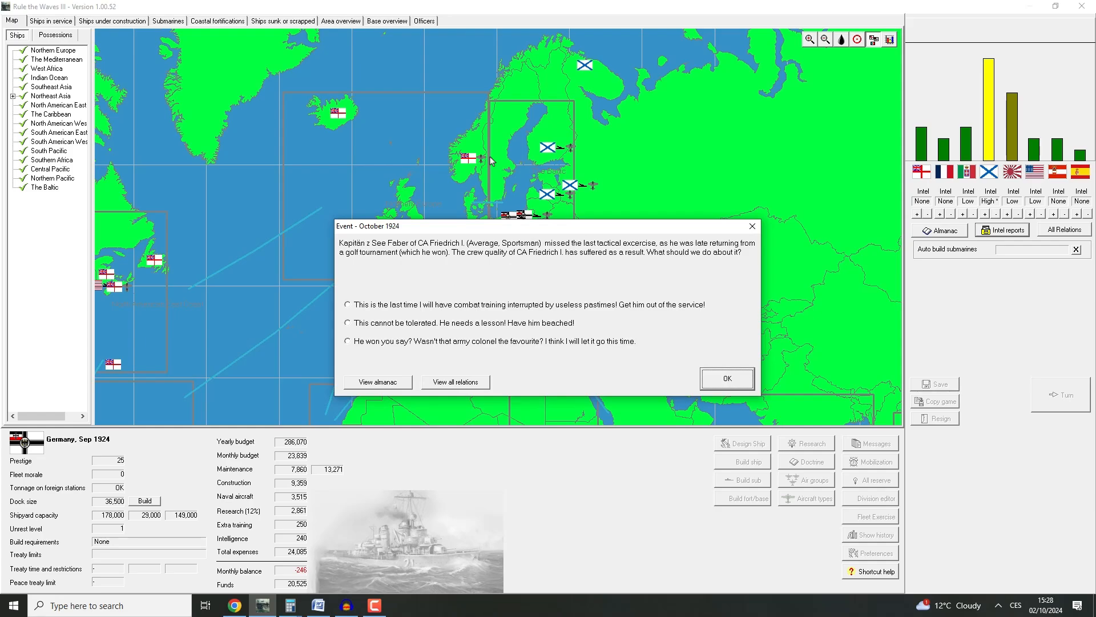
pyautogui.moveTo(543, 292)
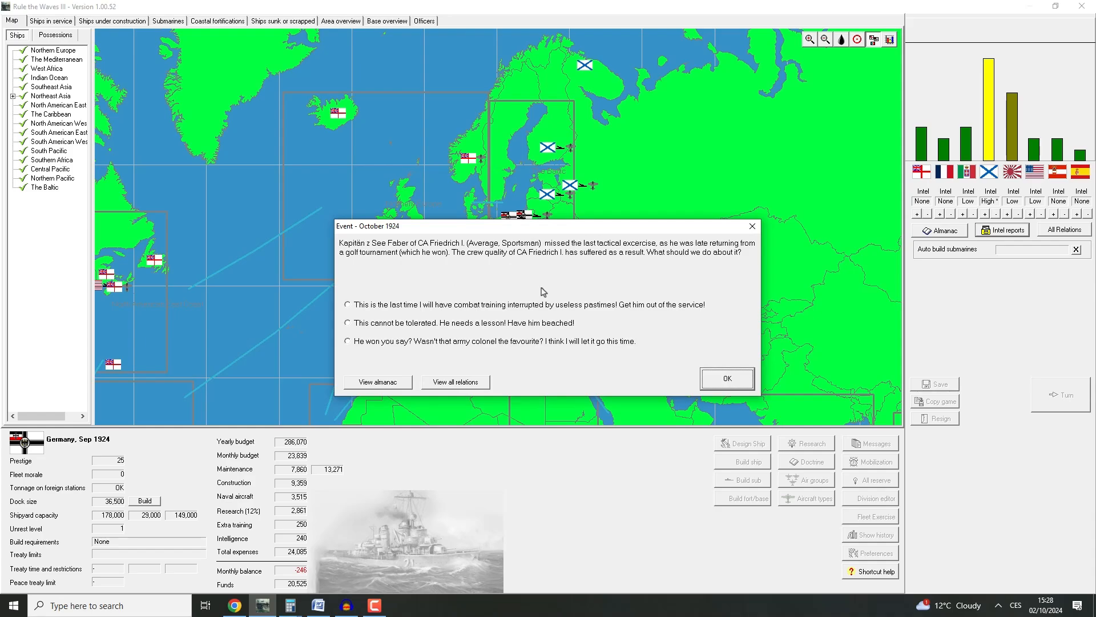
pyautogui.moveTo(483, 301)
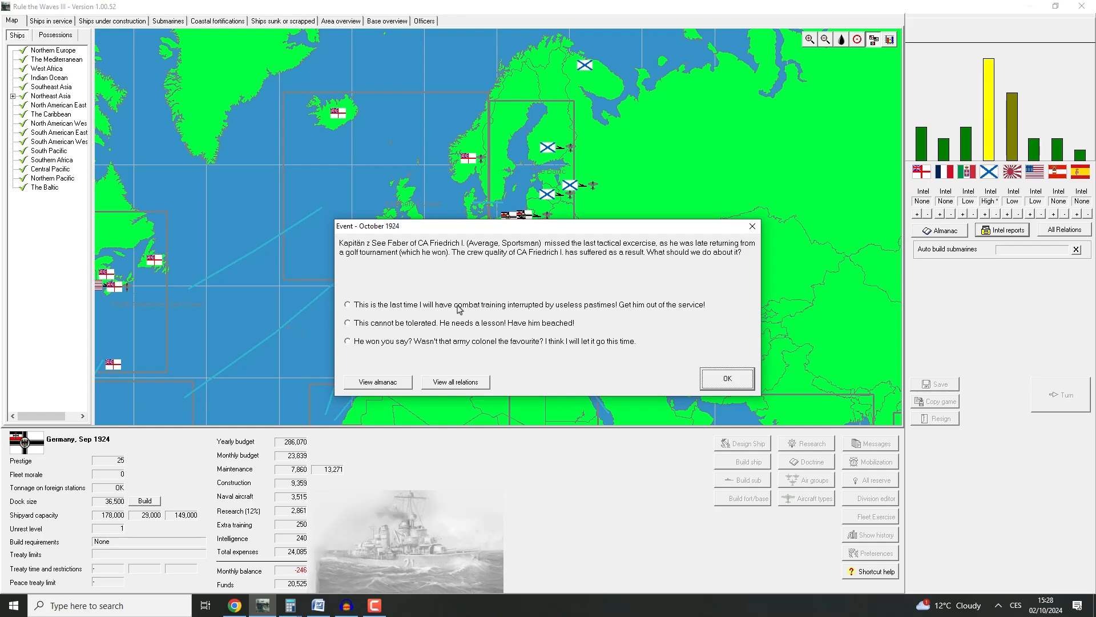
pyautogui.click(347, 305)
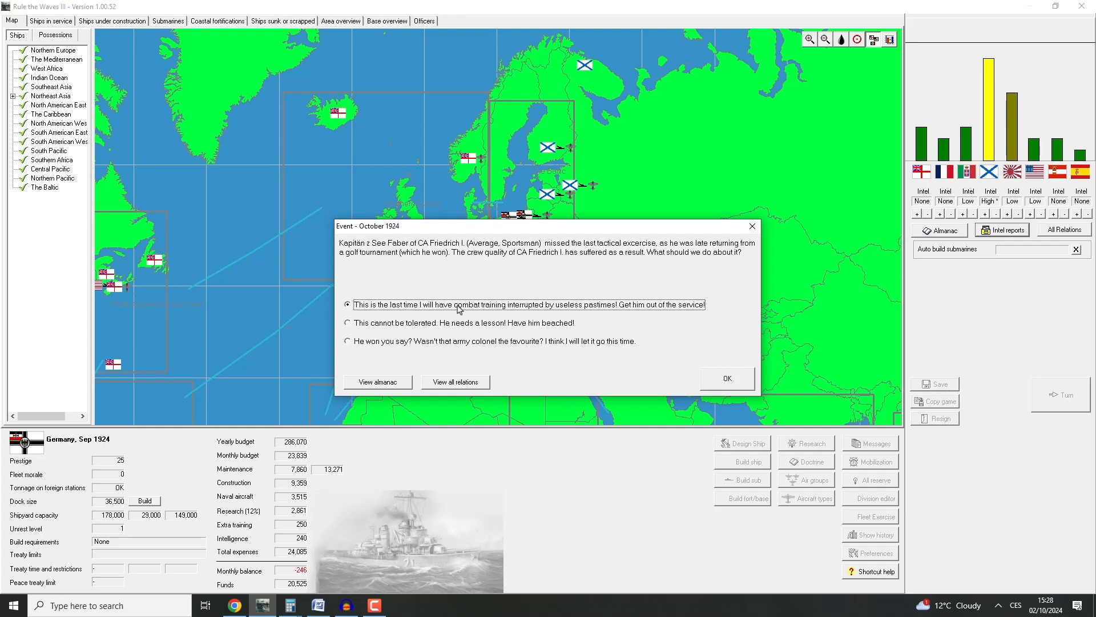
pyautogui.moveTo(438, 331)
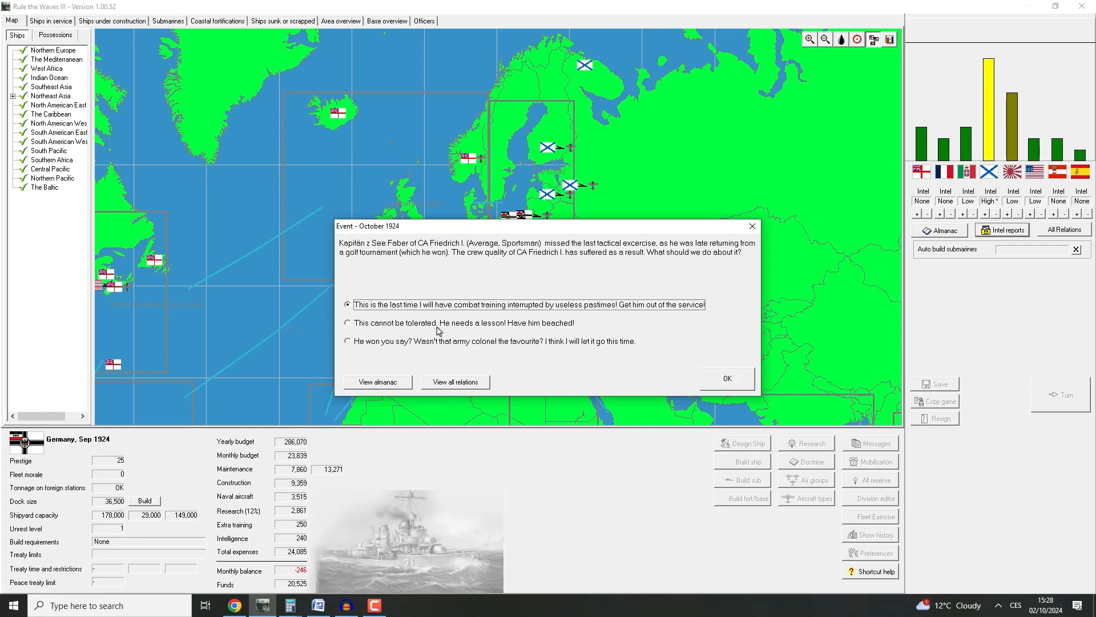
pyautogui.click(348, 323)
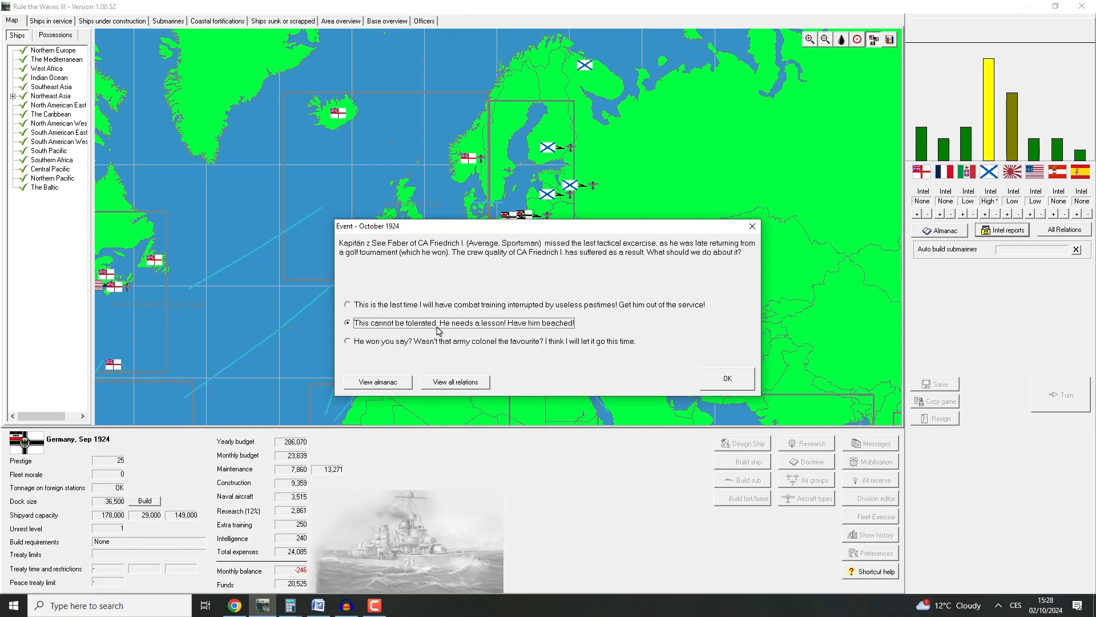
pyautogui.moveTo(440, 328)
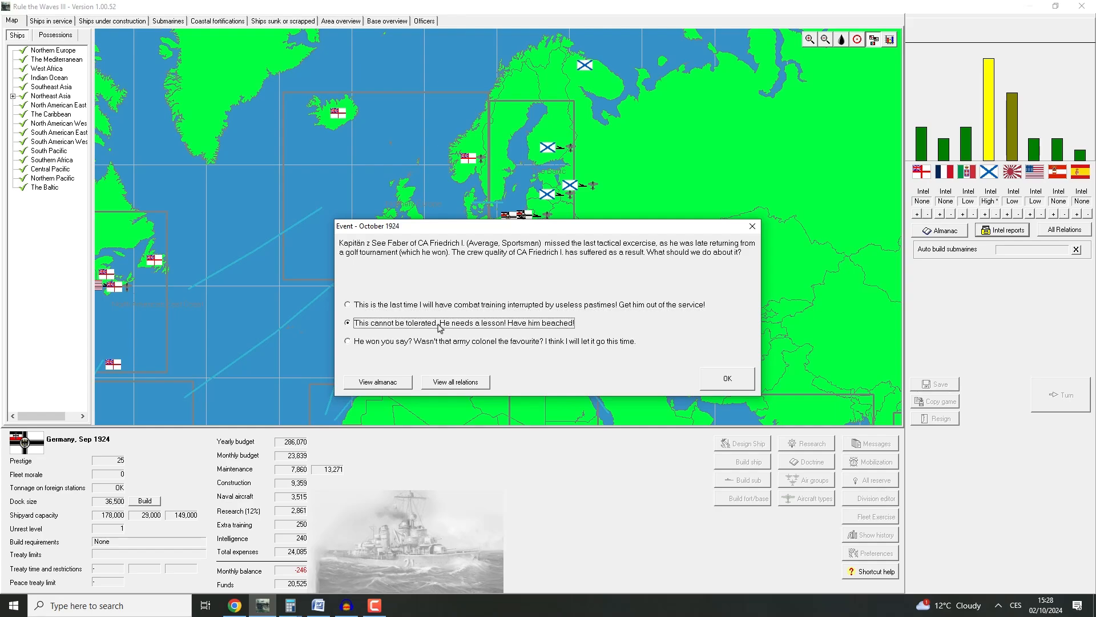
pyautogui.moveTo(418, 348)
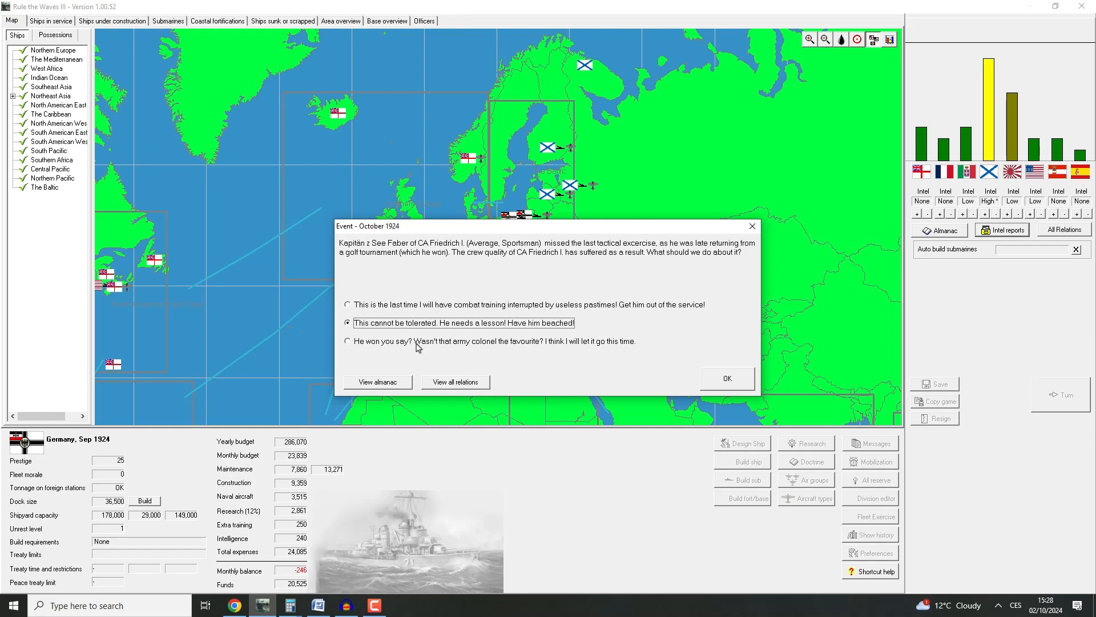
pyautogui.click(347, 340)
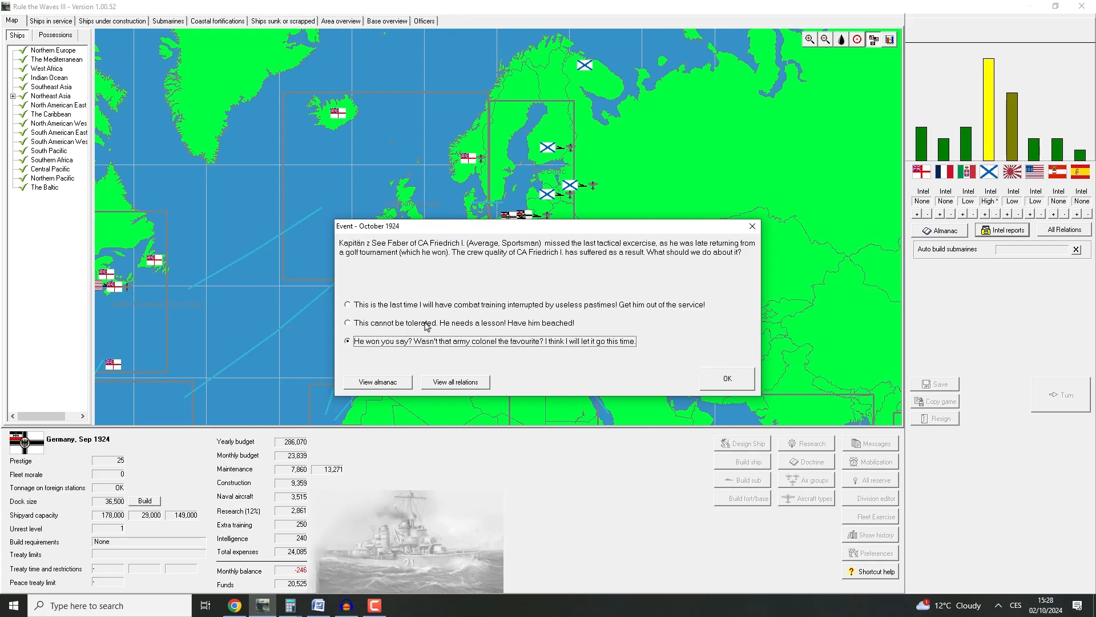
pyautogui.click(727, 378)
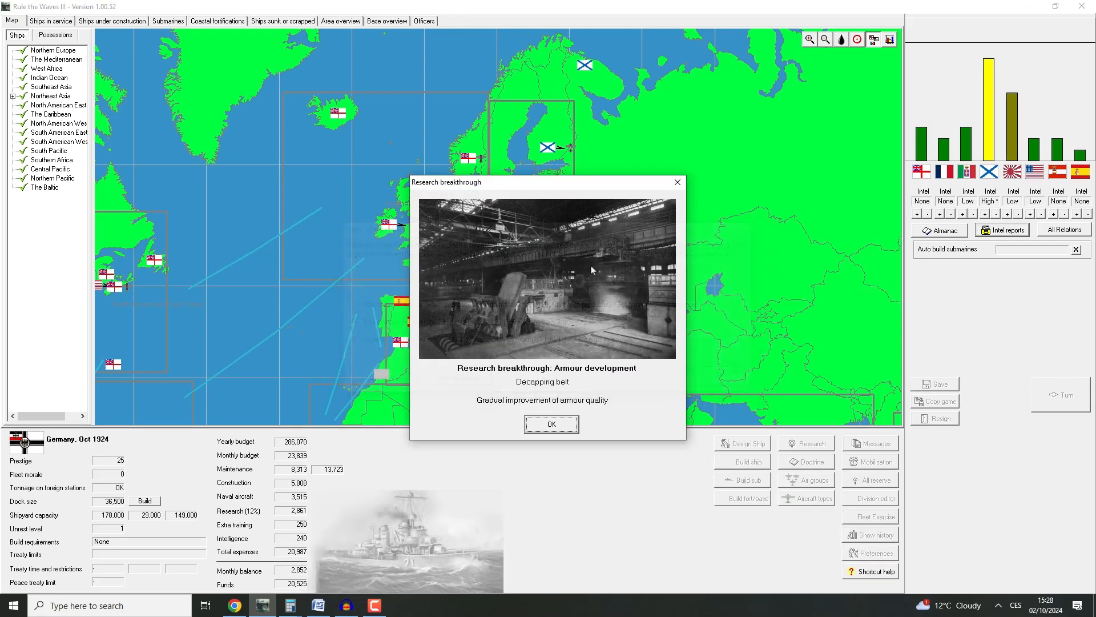
pyautogui.moveTo(756, 196)
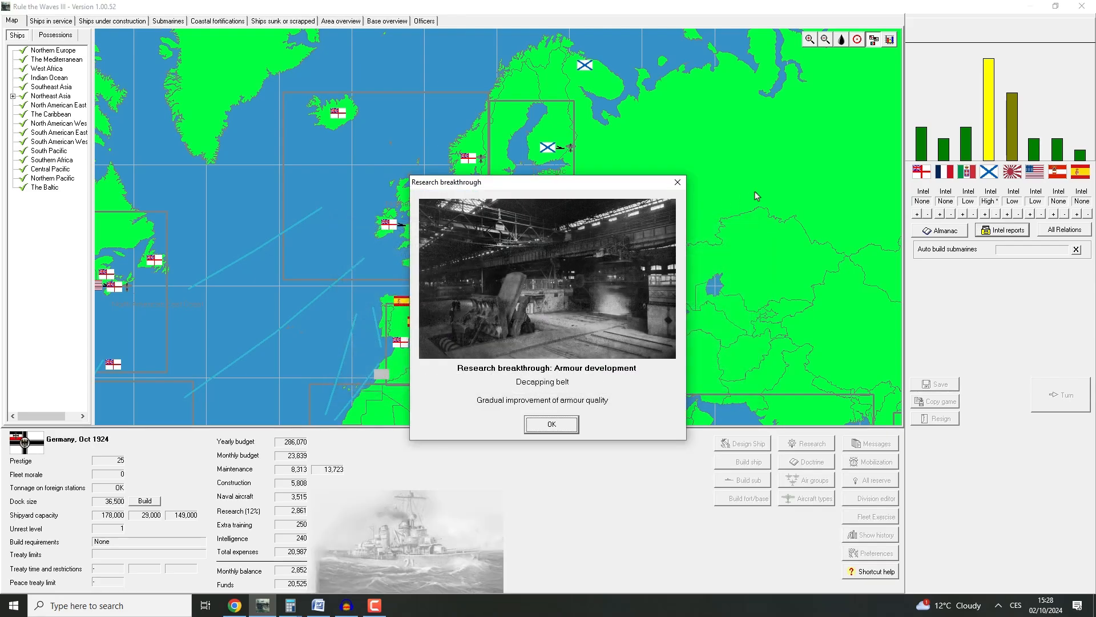
pyautogui.moveTo(757, 203)
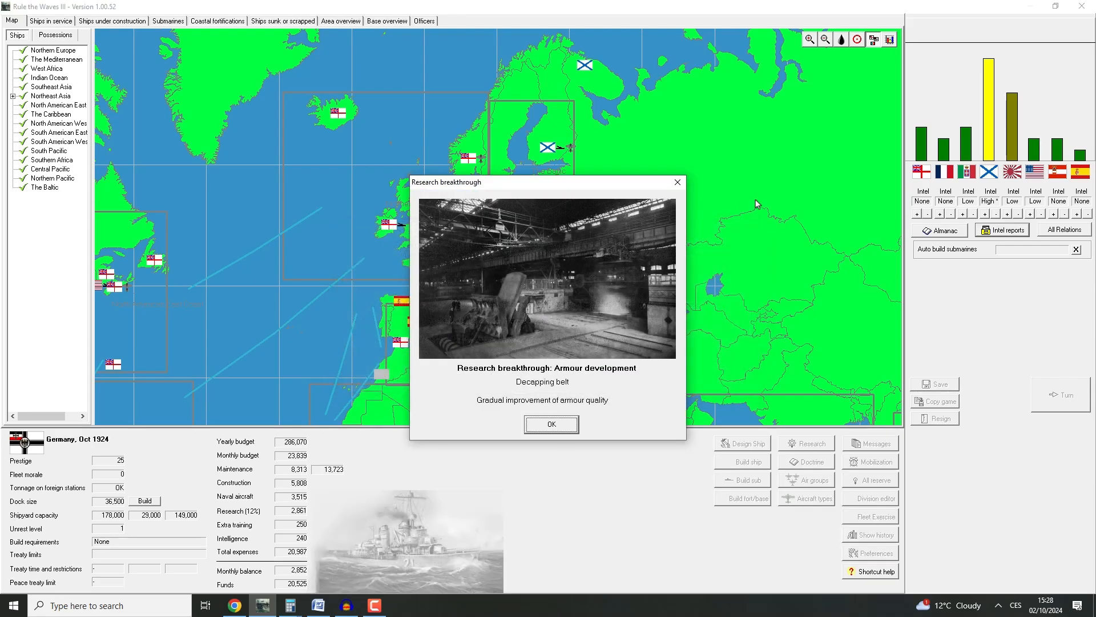
# Acknowledge the Decapping belt breakthrough and view the four October 1924 patrol aircraft prototypes
pyautogui.click(552, 424)
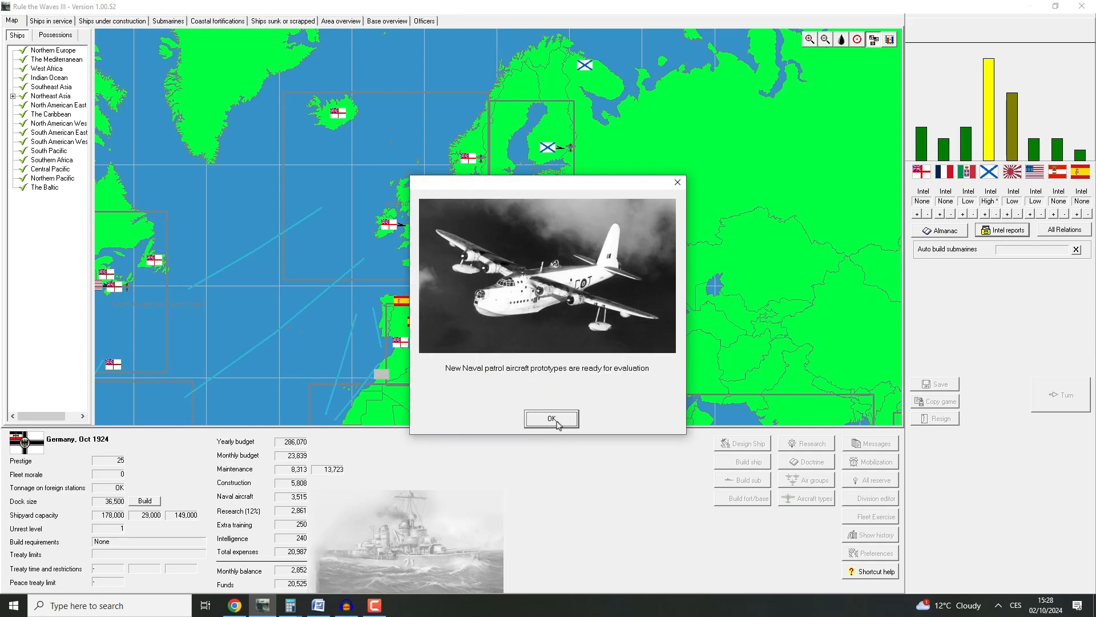
pyautogui.click(552, 418)
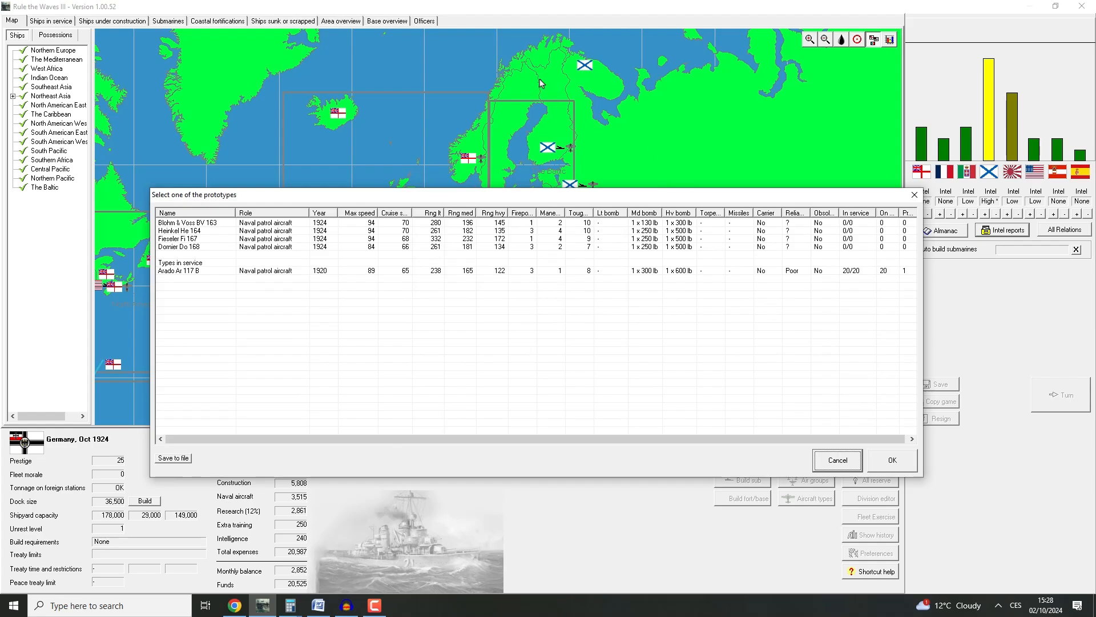
pyautogui.moveTo(391, 198)
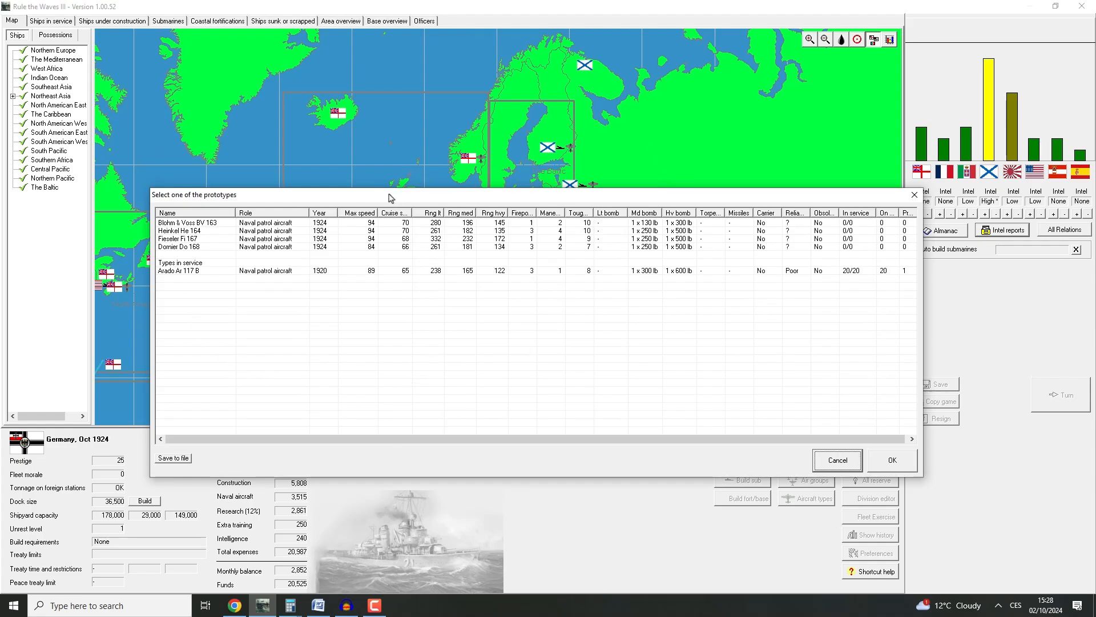
pyautogui.moveTo(445, 191)
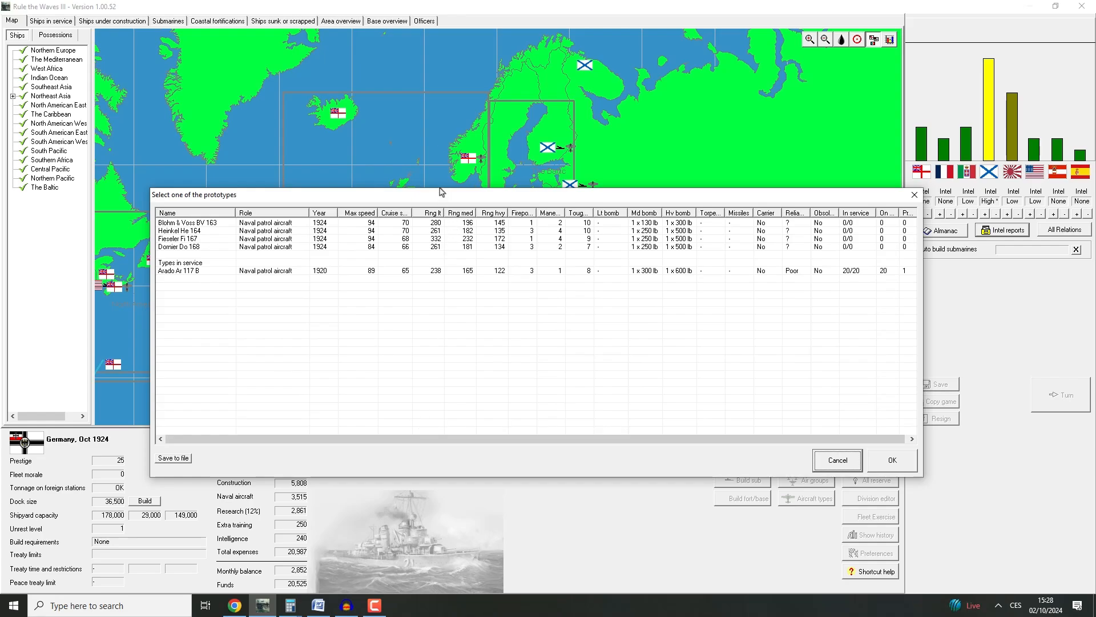
pyautogui.moveTo(581, 319)
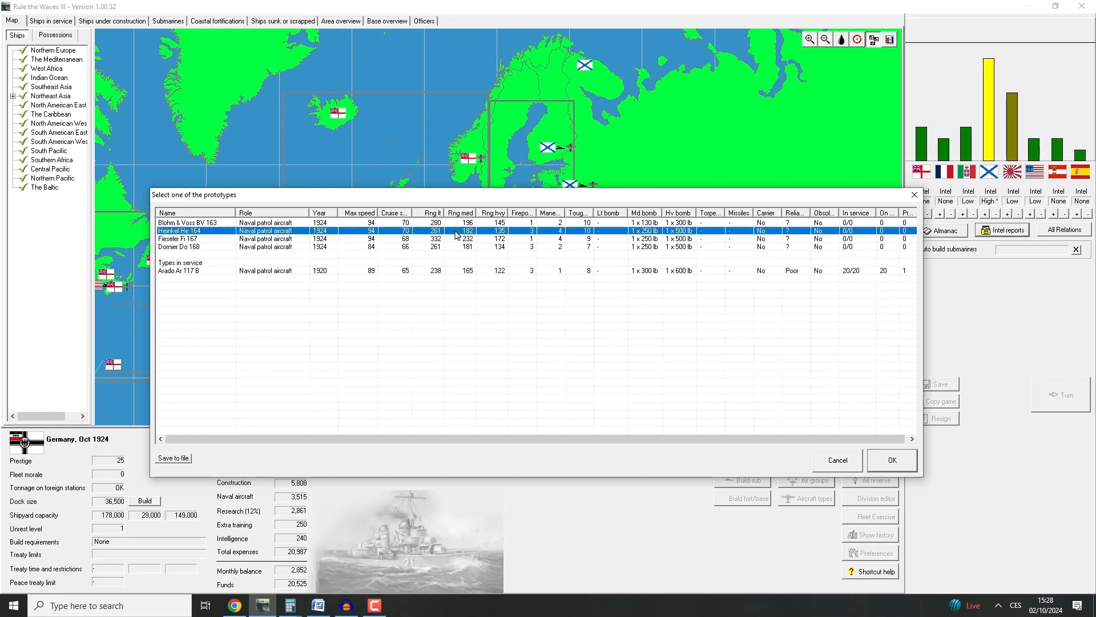
pyautogui.moveTo(910, 314)
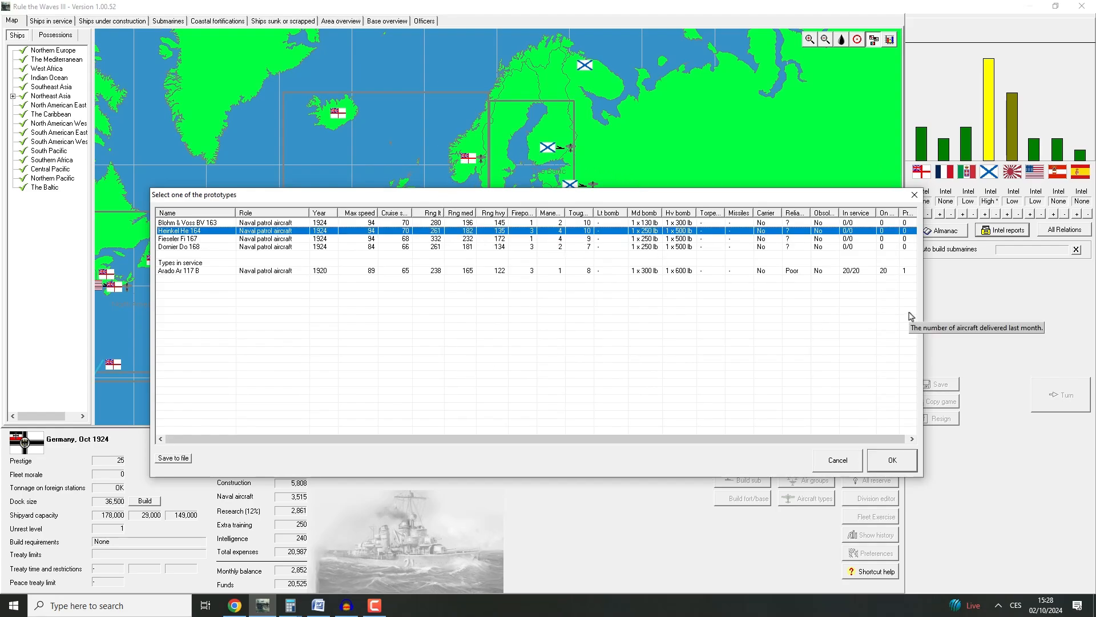
pyautogui.moveTo(344, 211)
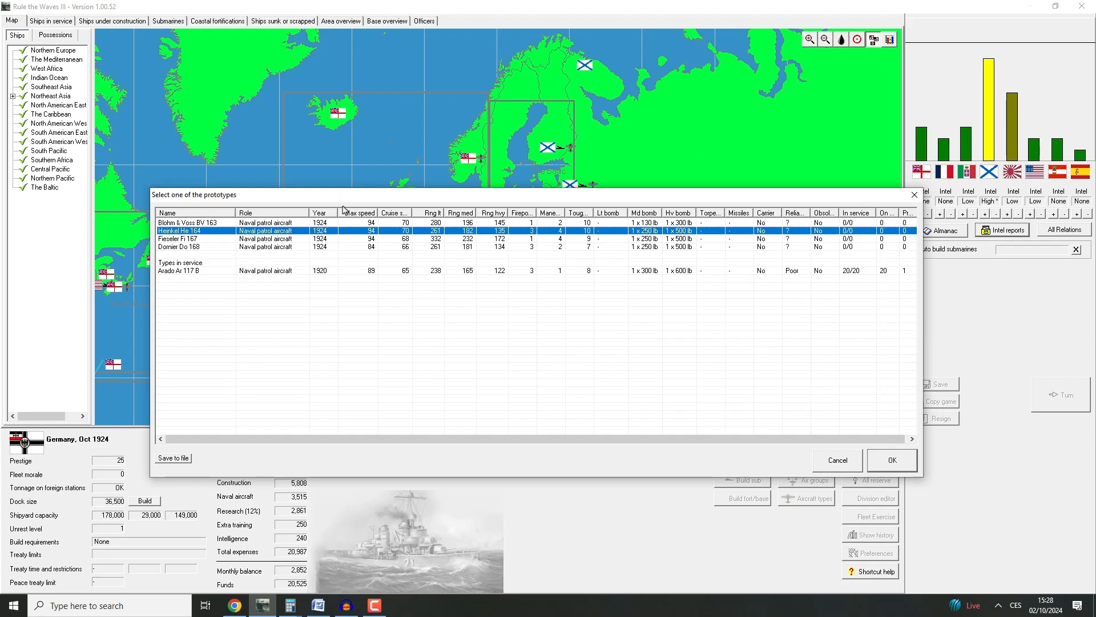
pyautogui.moveTo(405, 280)
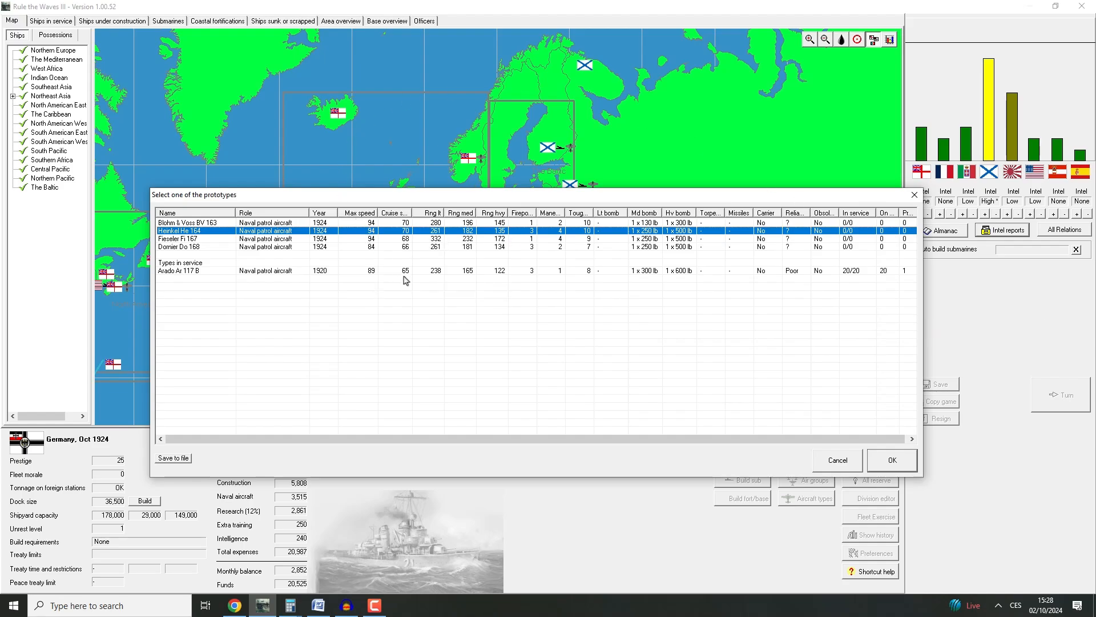
pyautogui.moveTo(375, 279)
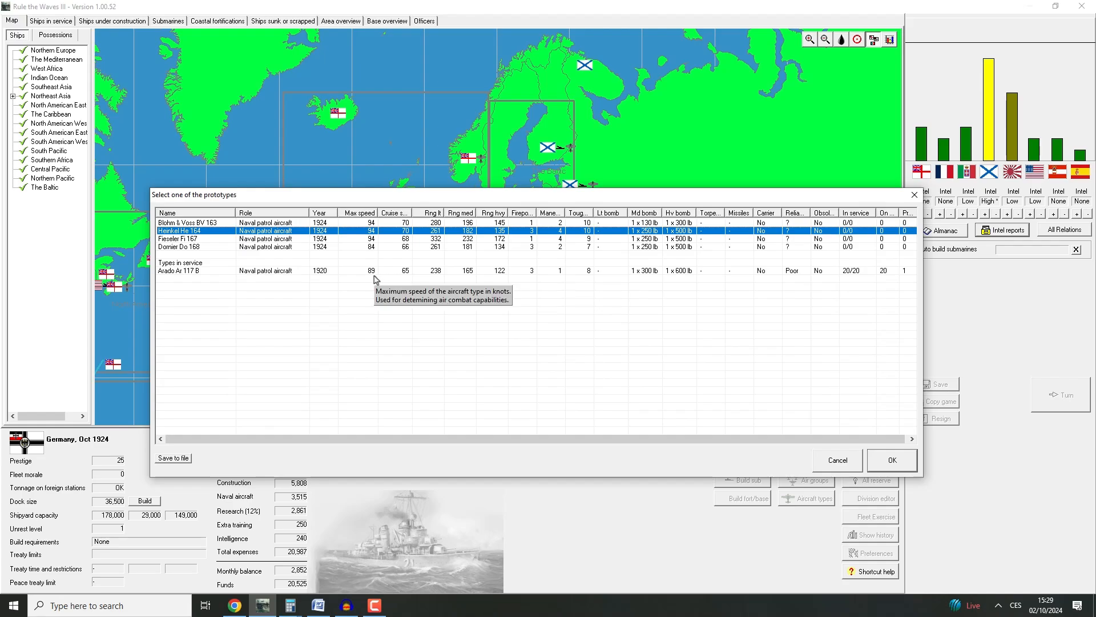
pyautogui.moveTo(420, 281)
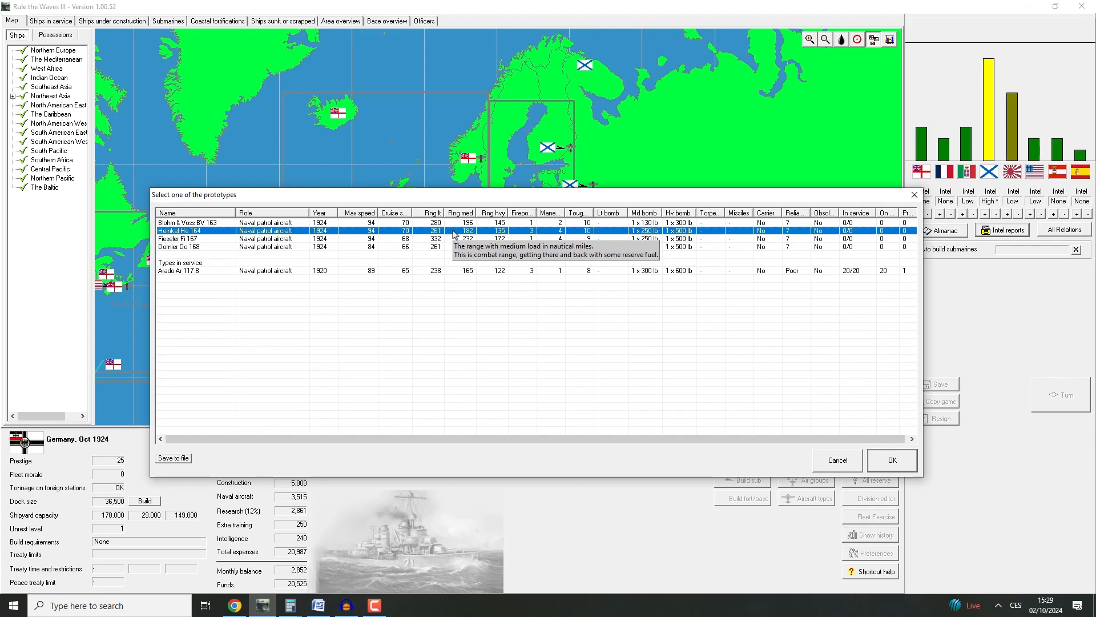
pyautogui.moveTo(588, 256)
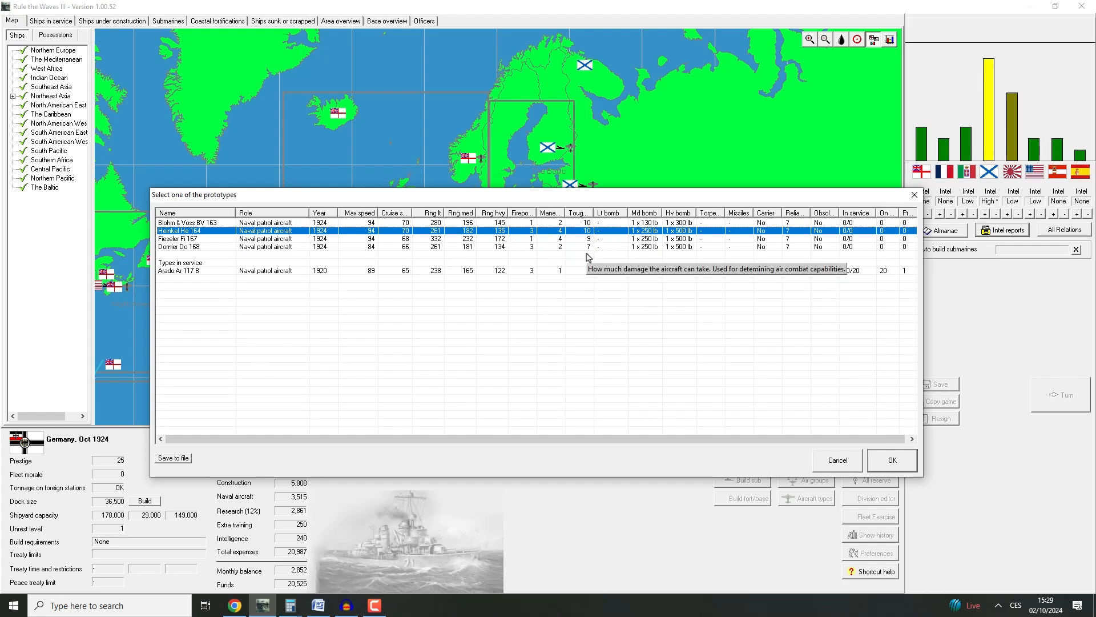
pyautogui.moveTo(521, 235)
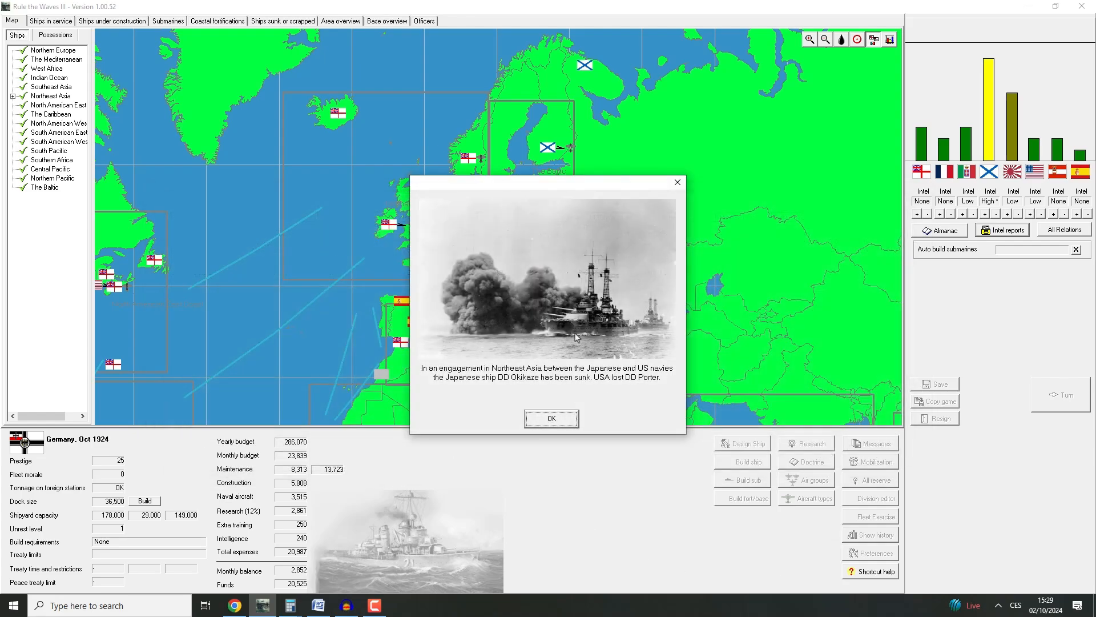
pyautogui.moveTo(514, 413)
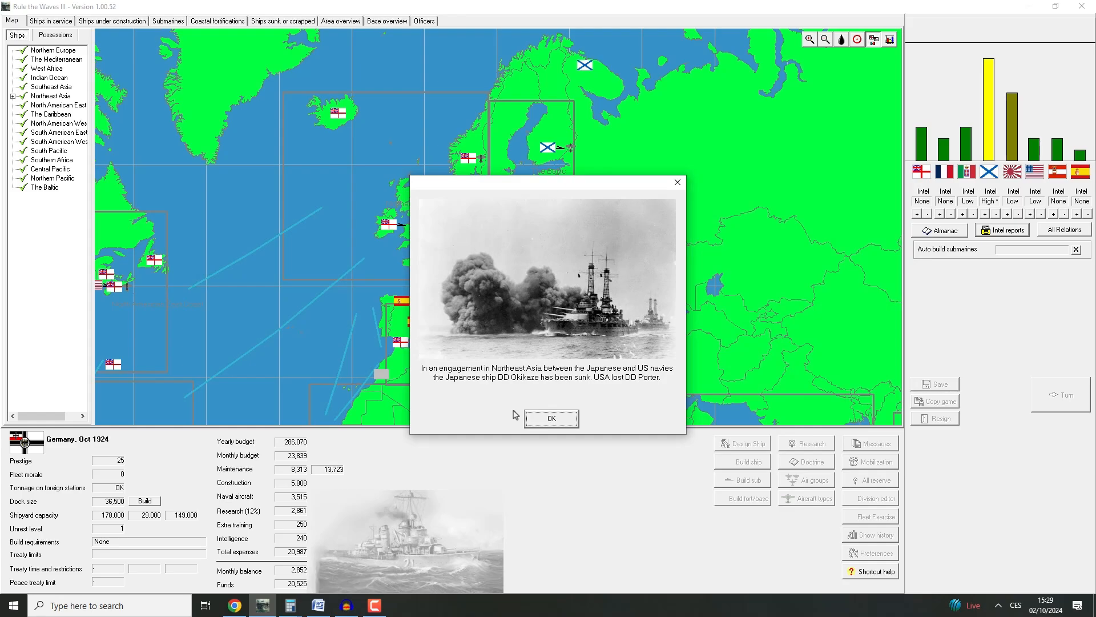
pyautogui.moveTo(675, 383)
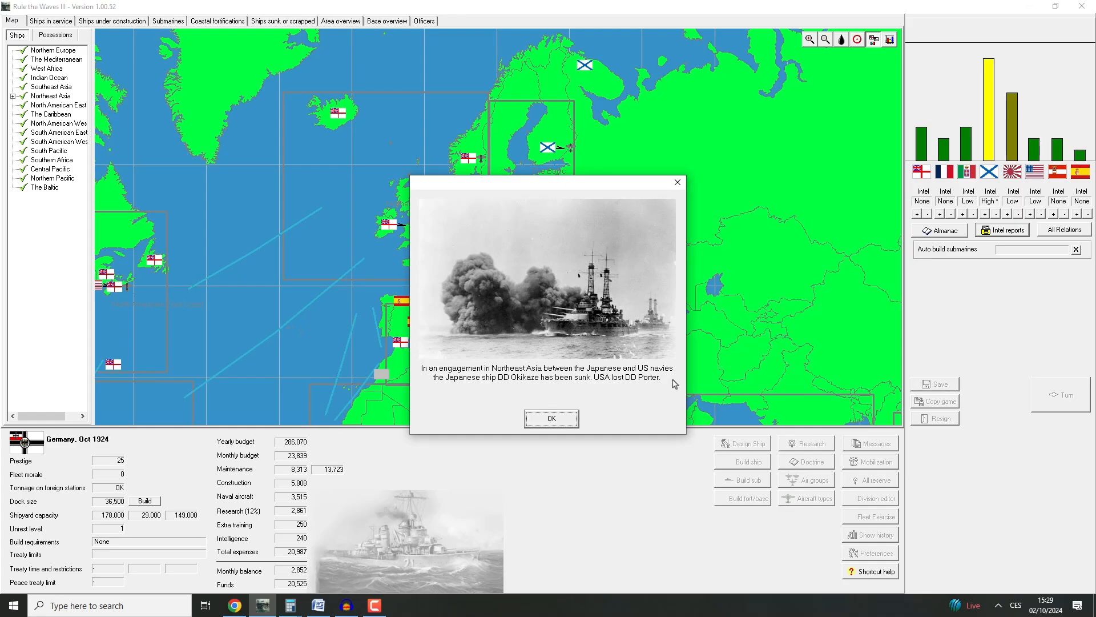
pyautogui.moveTo(523, 393)
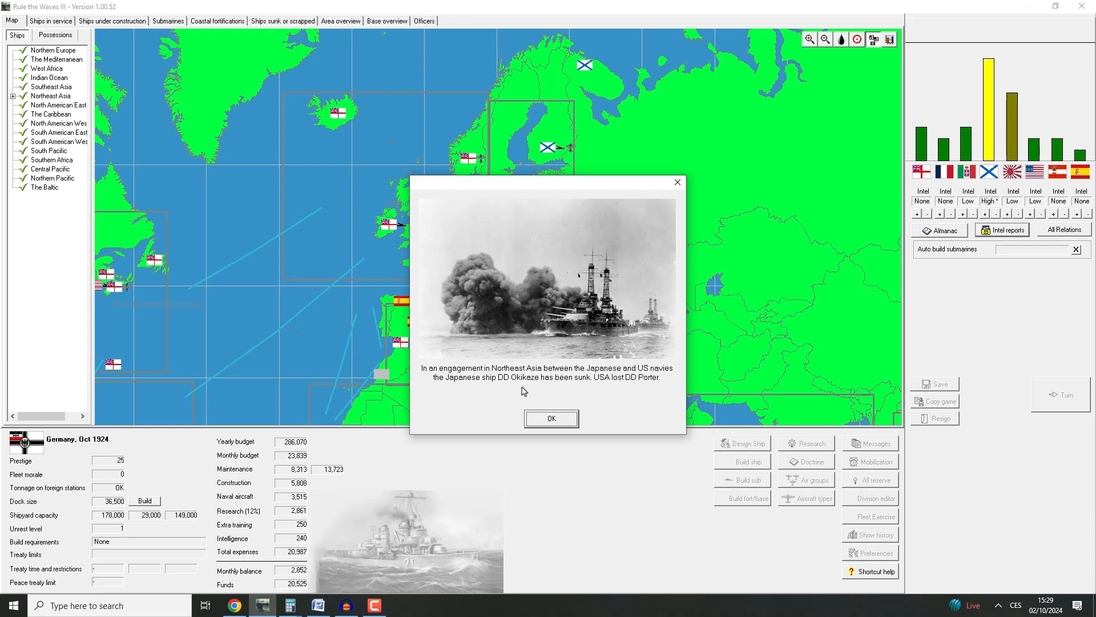
pyautogui.moveTo(627, 383)
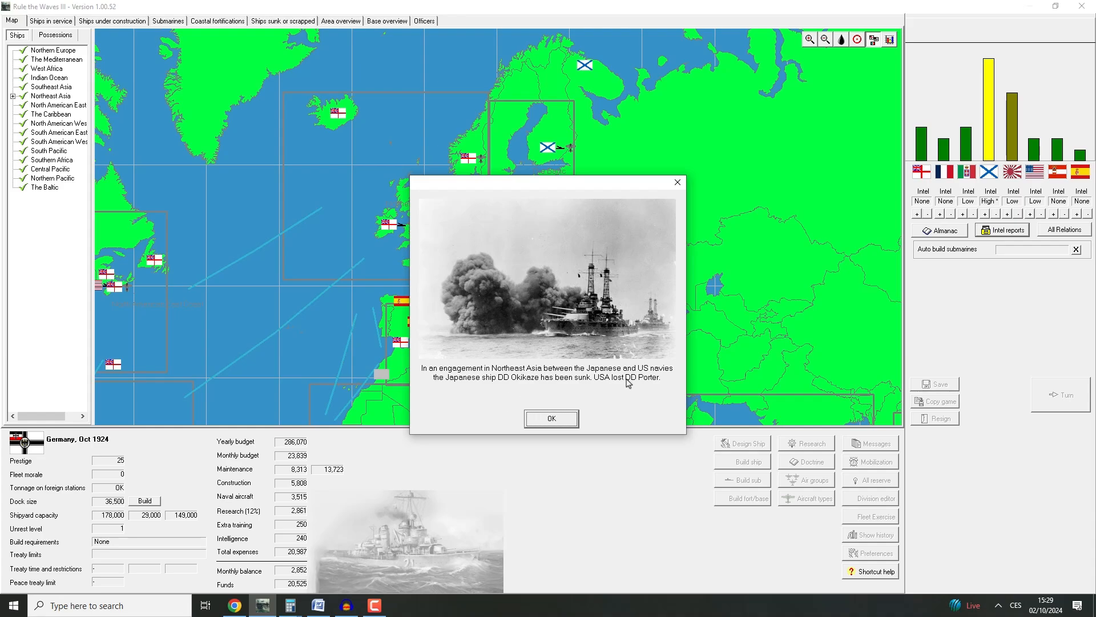
# Dismiss the engagement report, read the USA intelligence and admiral-leaving messages, and close them
pyautogui.click(552, 419)
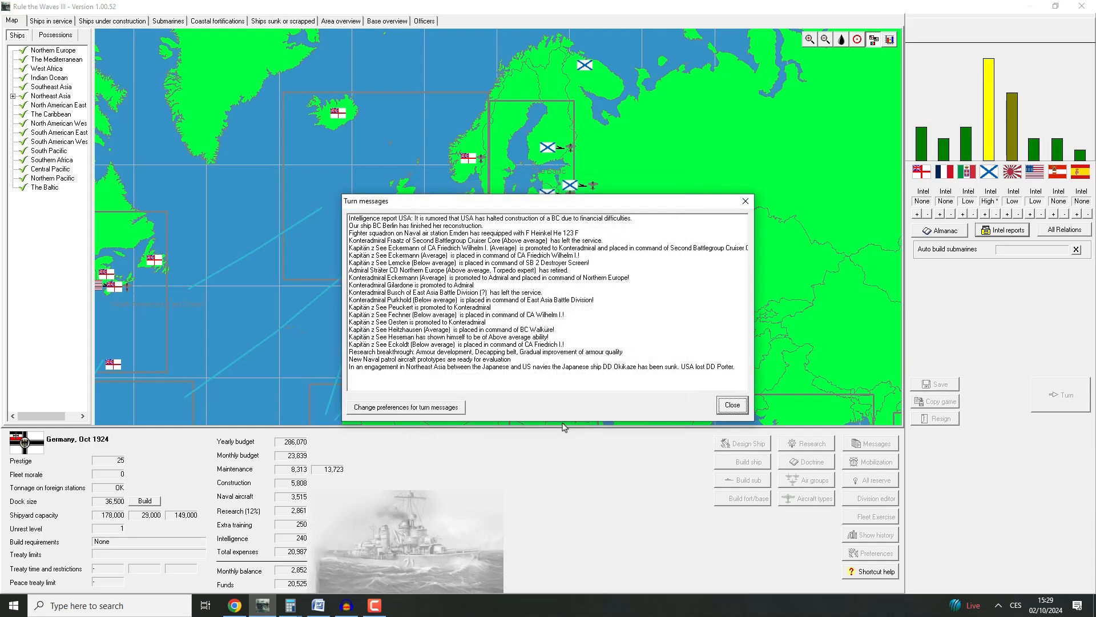
pyautogui.moveTo(448, 117)
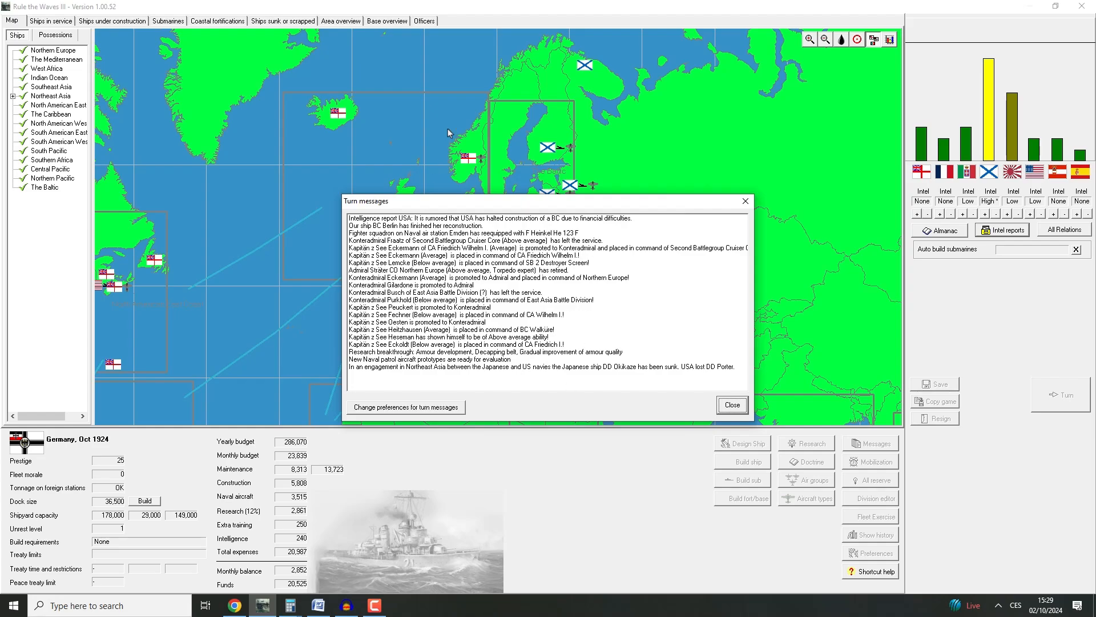
pyautogui.moveTo(487, 77)
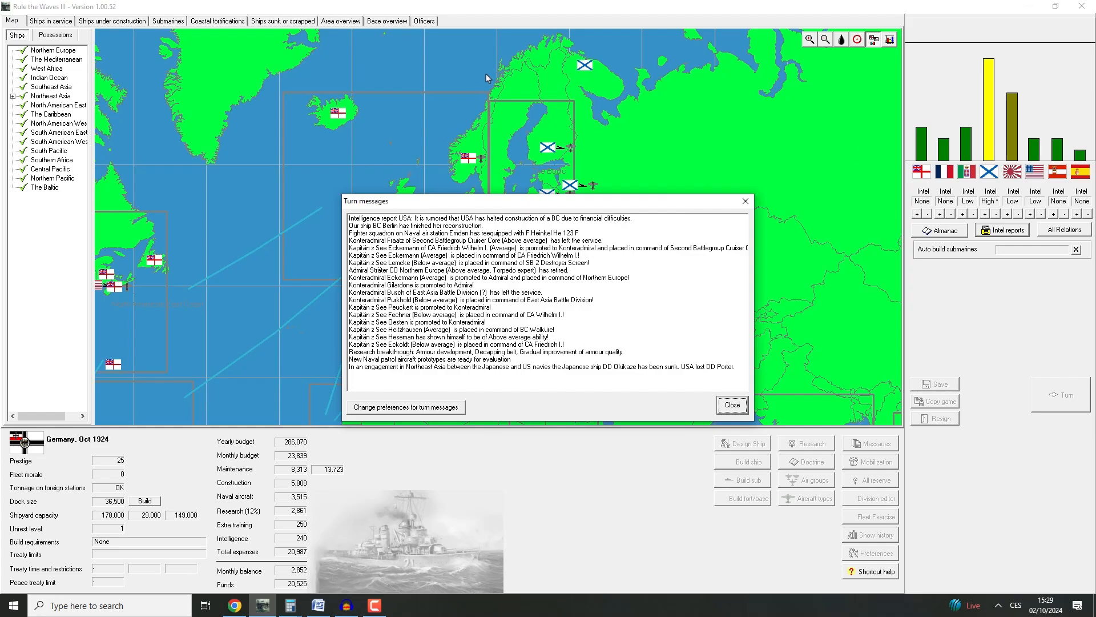
pyautogui.moveTo(416, 219)
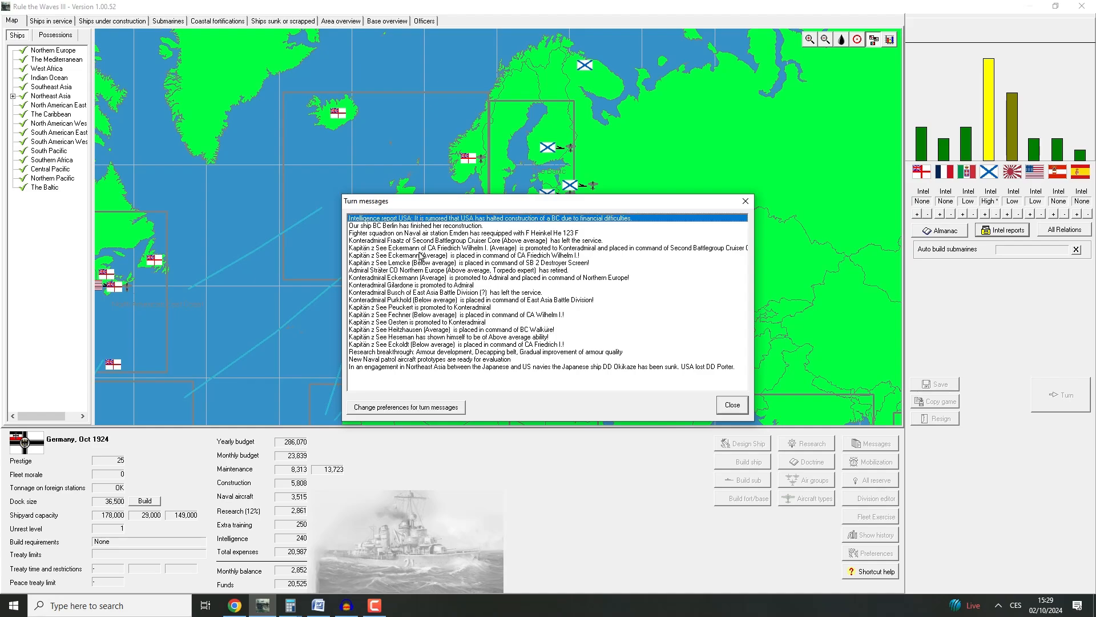
pyautogui.click(475, 241)
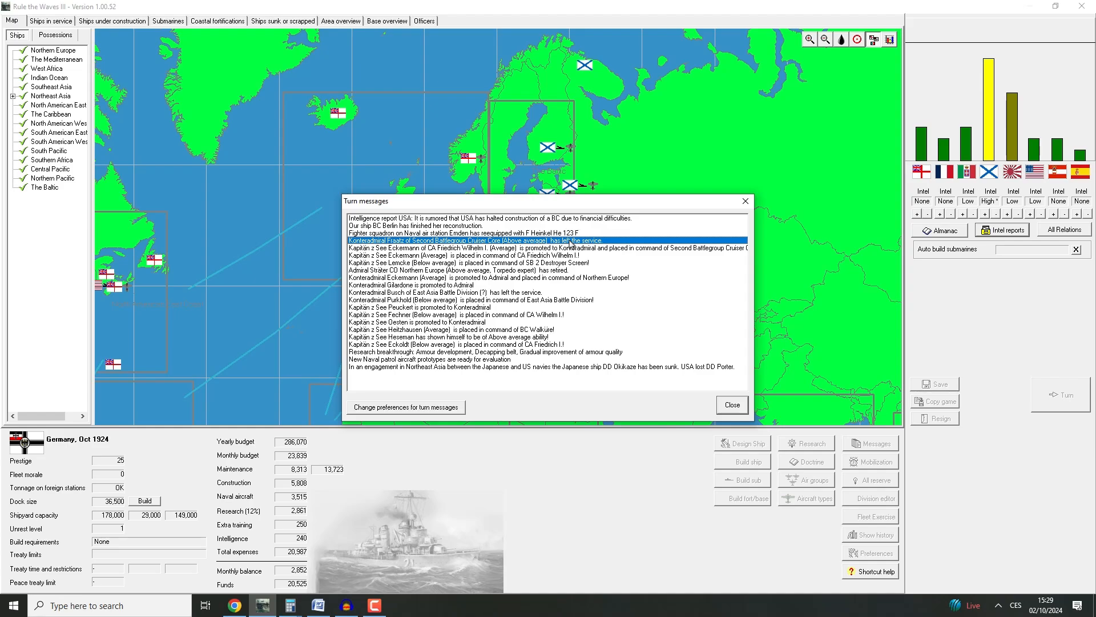
pyautogui.moveTo(426, 282)
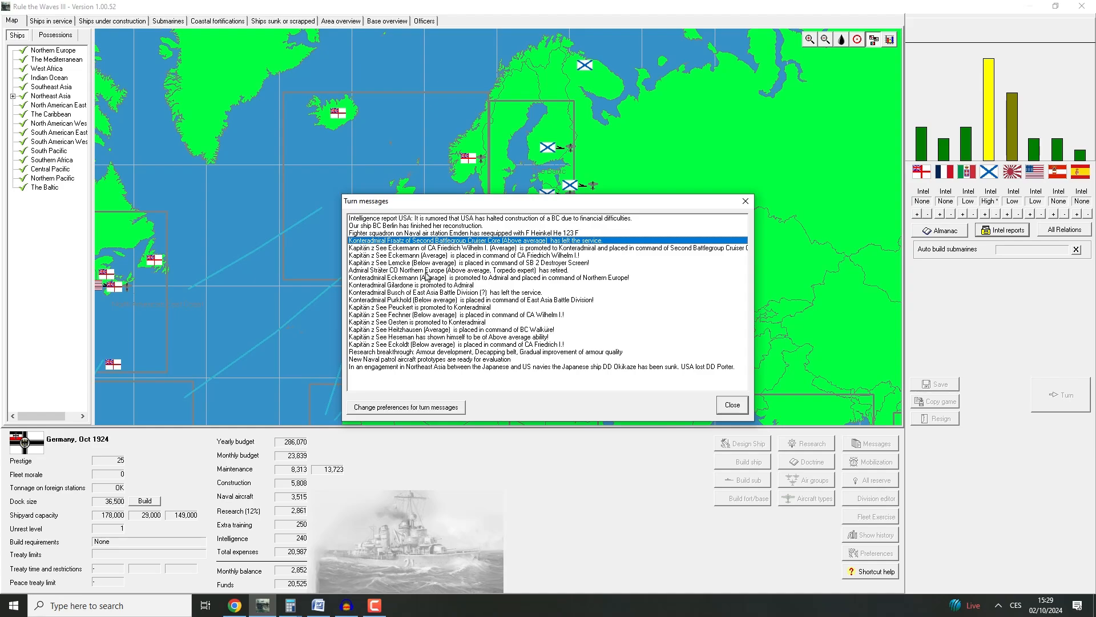
pyautogui.click(439, 270)
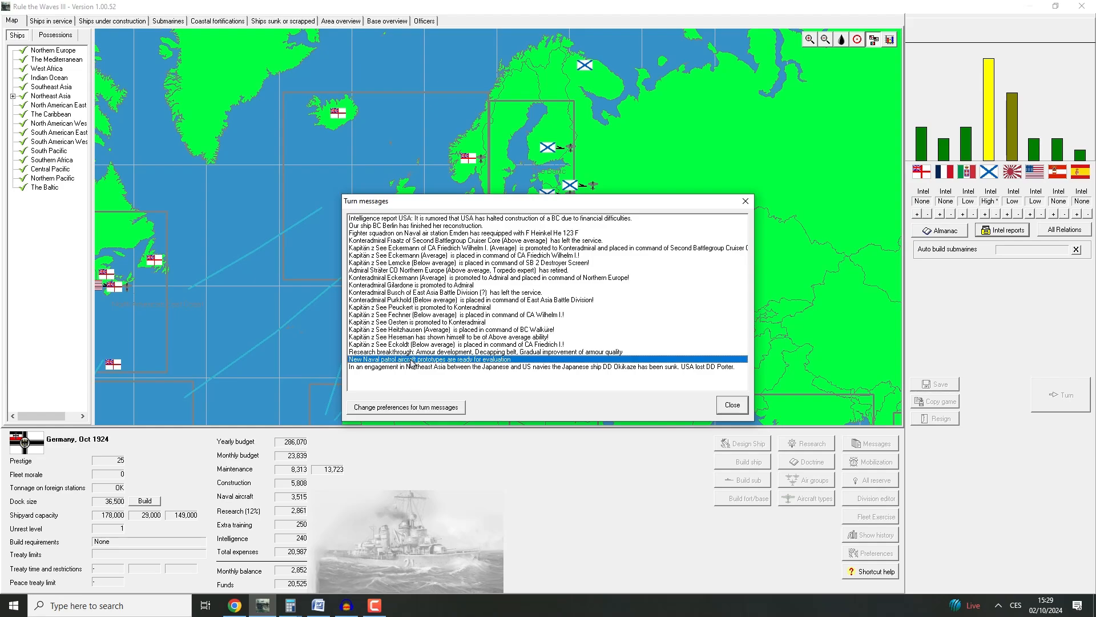
pyautogui.click(732, 405)
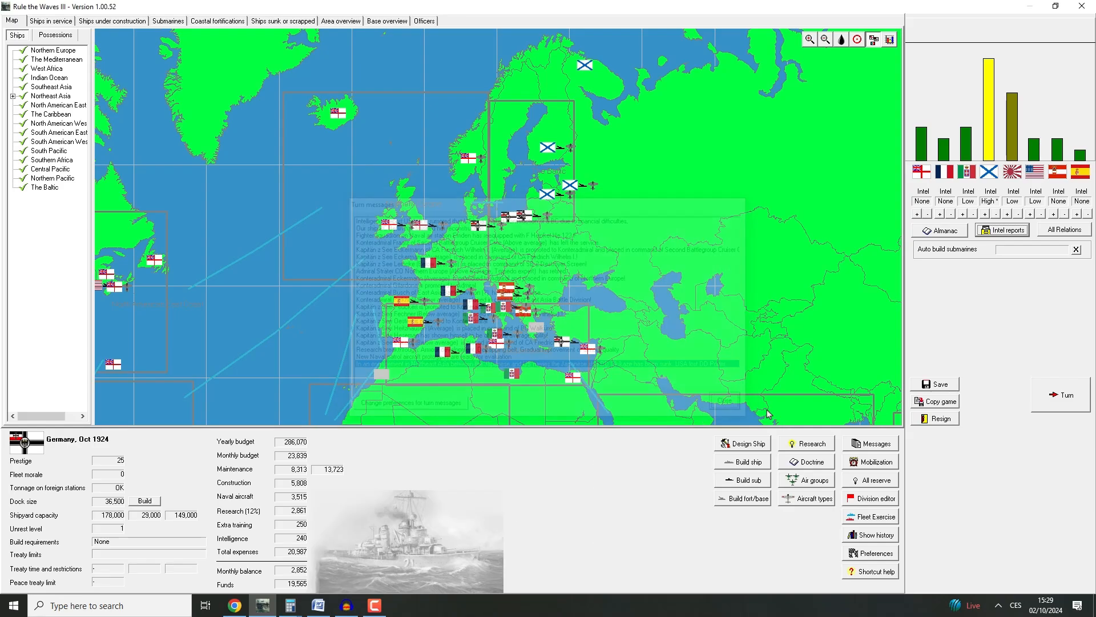
# Sort the ships in service by type and bring up battlecruiser Frankfurt's action menu
pyautogui.click(56, 21)
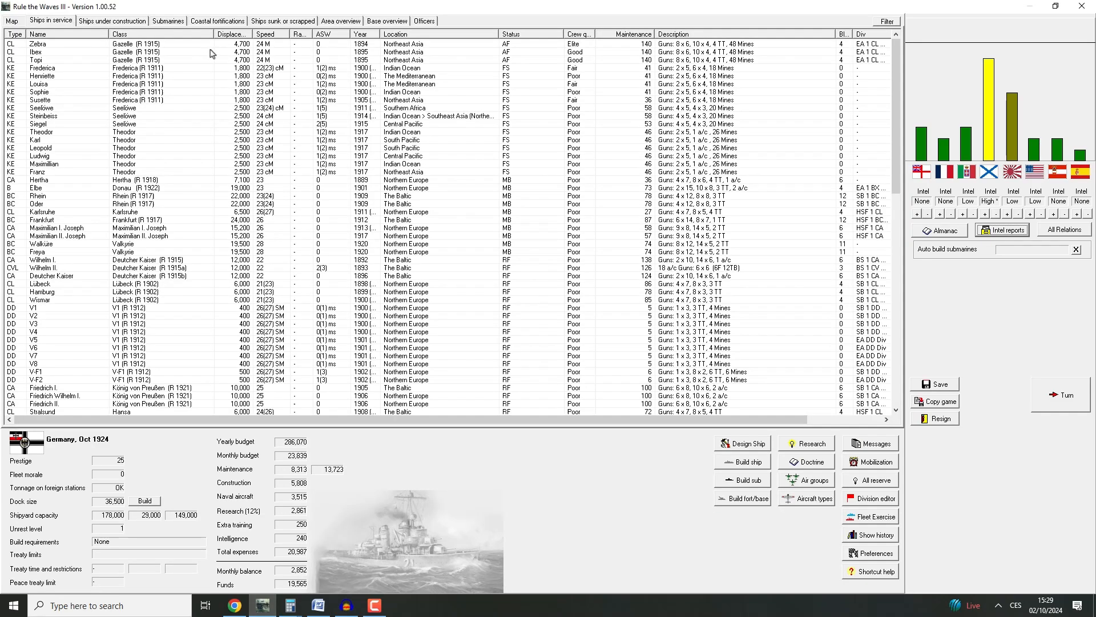
pyautogui.click(114, 36)
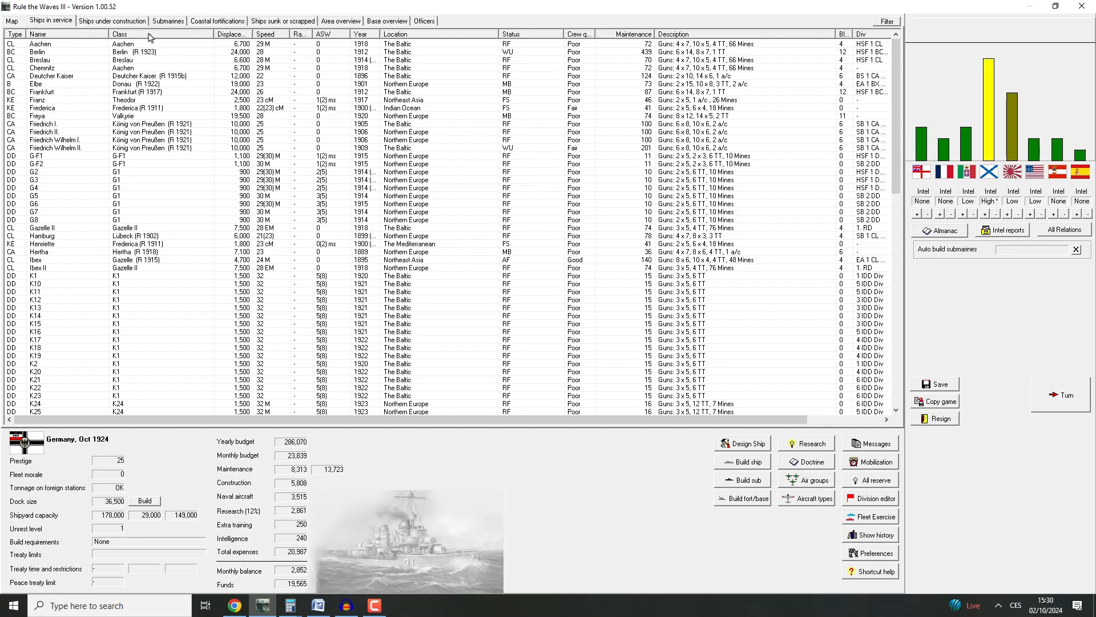
pyautogui.click(113, 35)
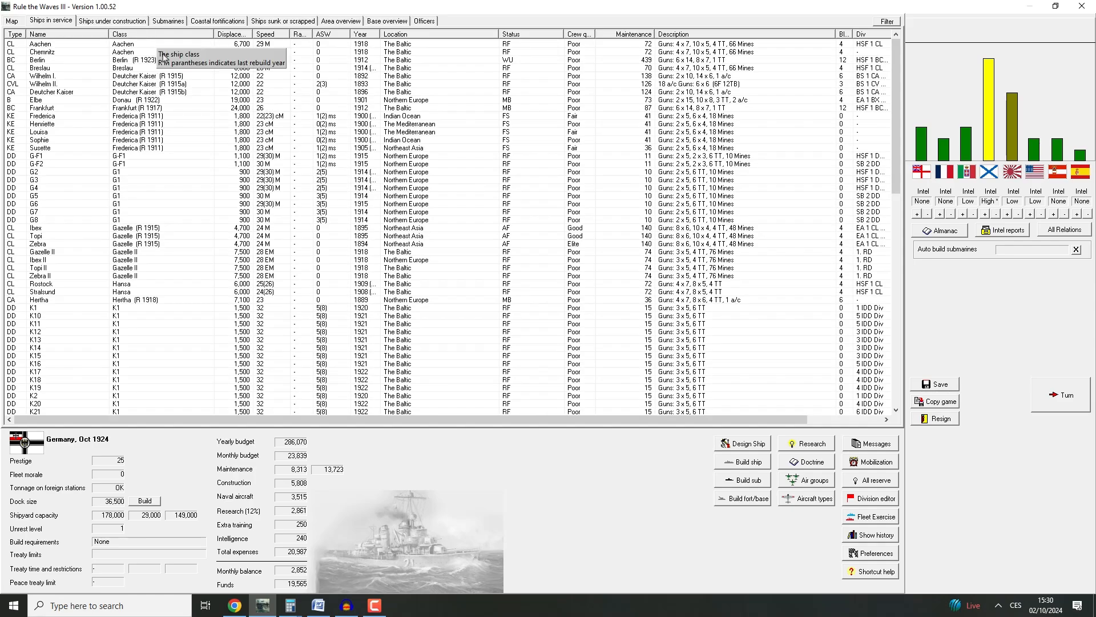
pyautogui.click(10, 27)
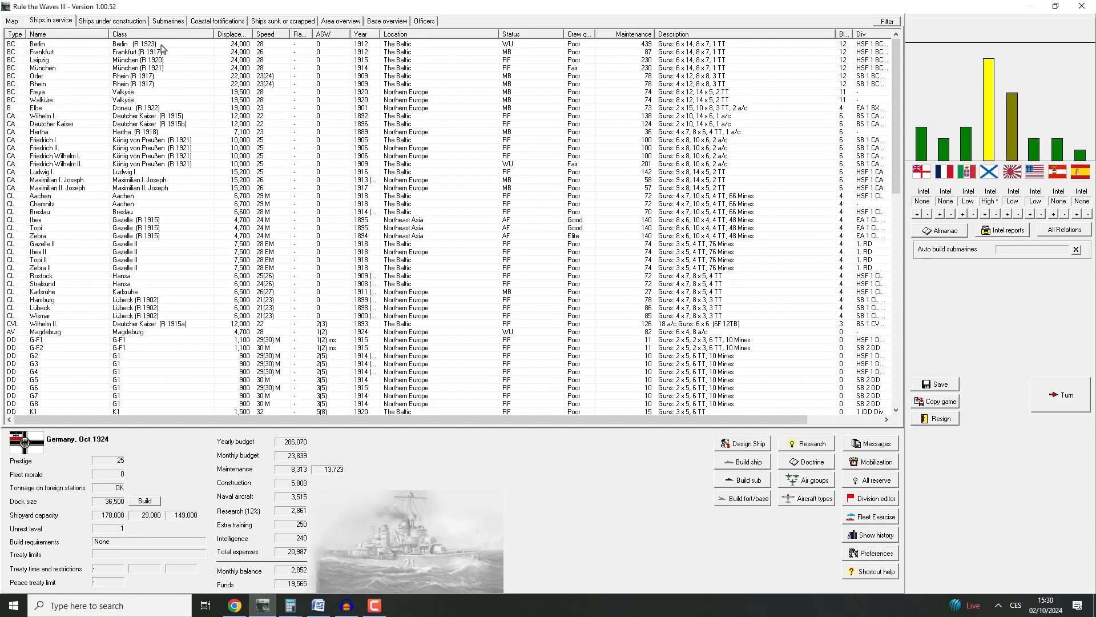
pyautogui.click(51, 53)
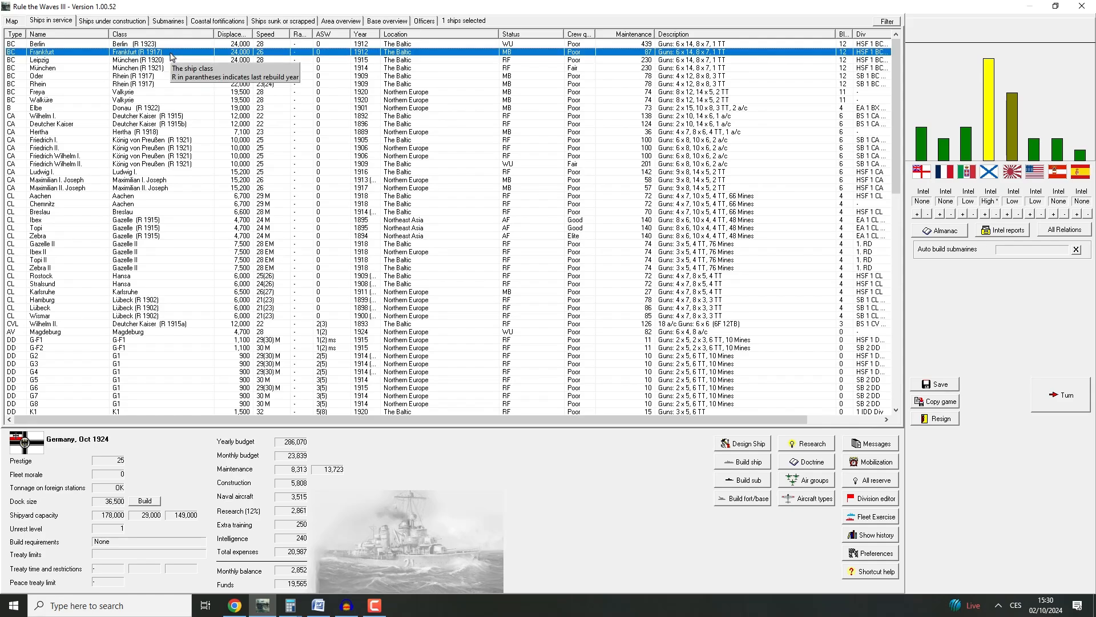
pyautogui.rightClick(45, 53)
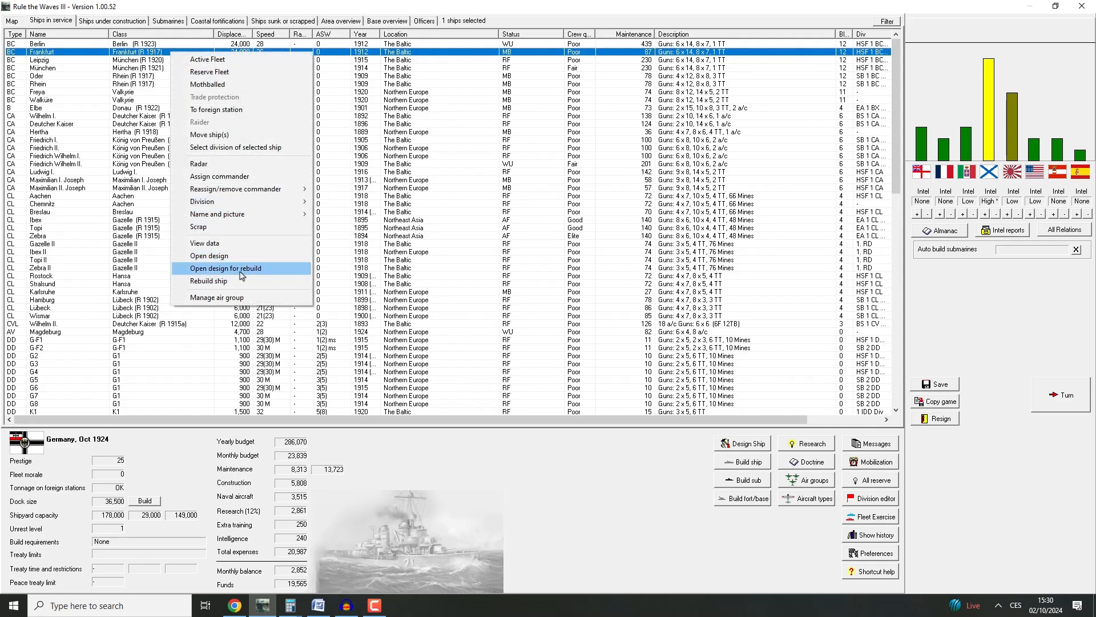
# Rebuild Frankfurt with upgraded 14-inch guns, oil-fired turbines and a higher top speed
pyautogui.click(226, 267)
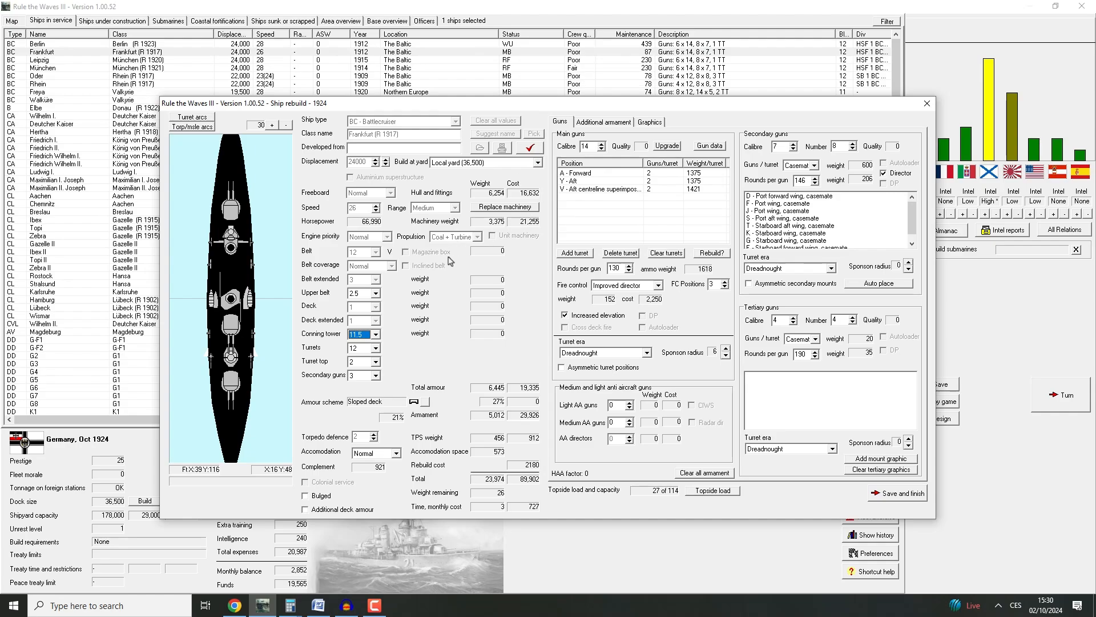
pyautogui.moveTo(669, 148)
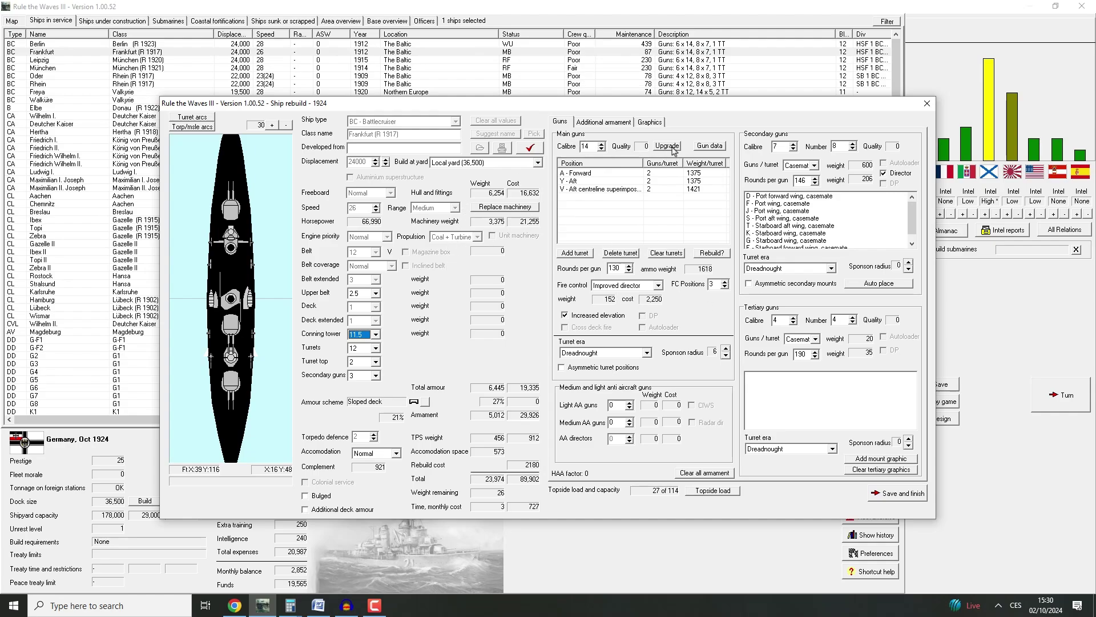
pyautogui.click(667, 146)
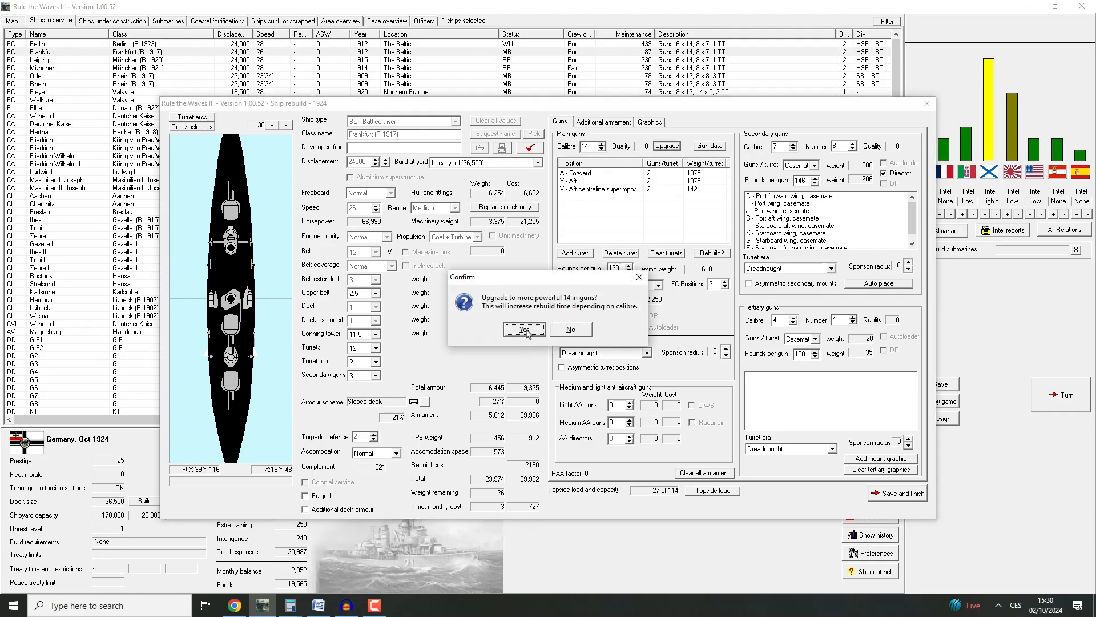
pyautogui.click(524, 328)
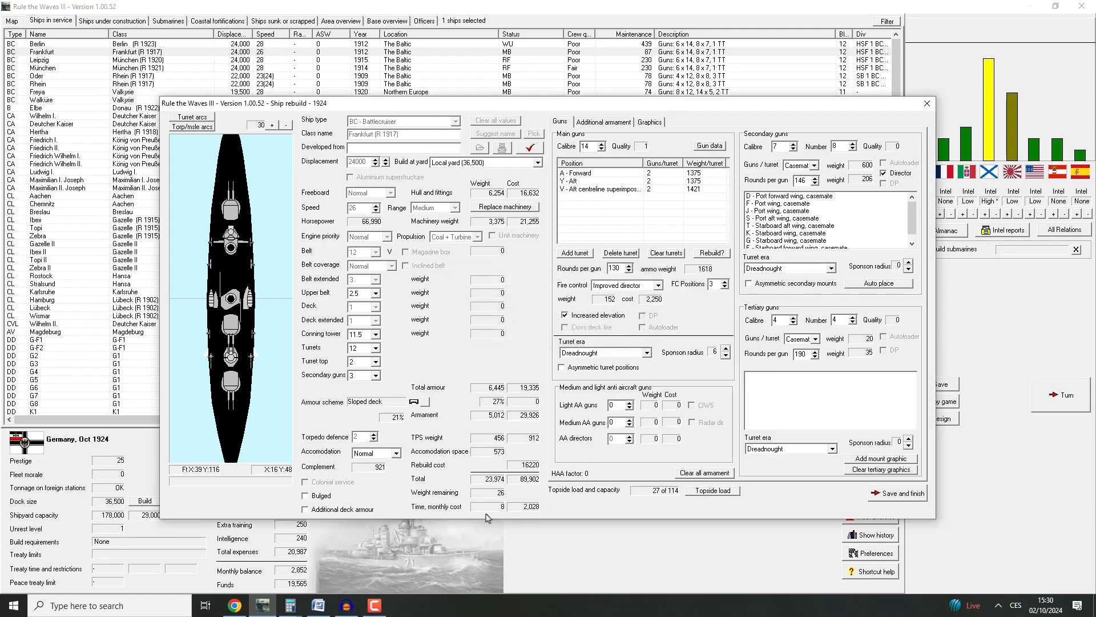
pyautogui.moveTo(501, 508)
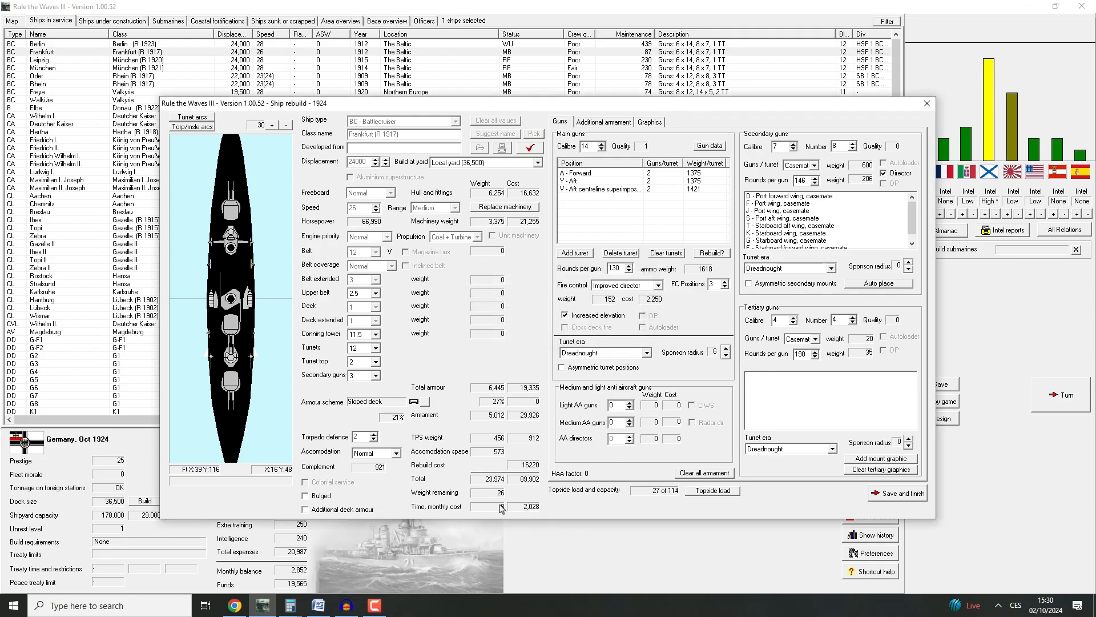
pyautogui.click(504, 206)
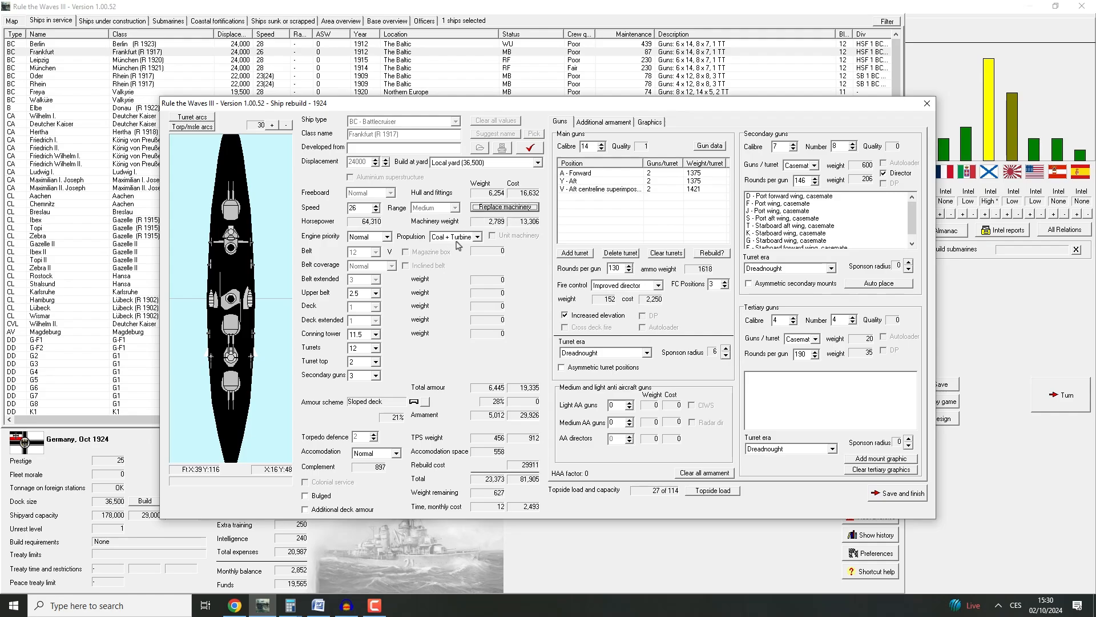
pyautogui.click(474, 236)
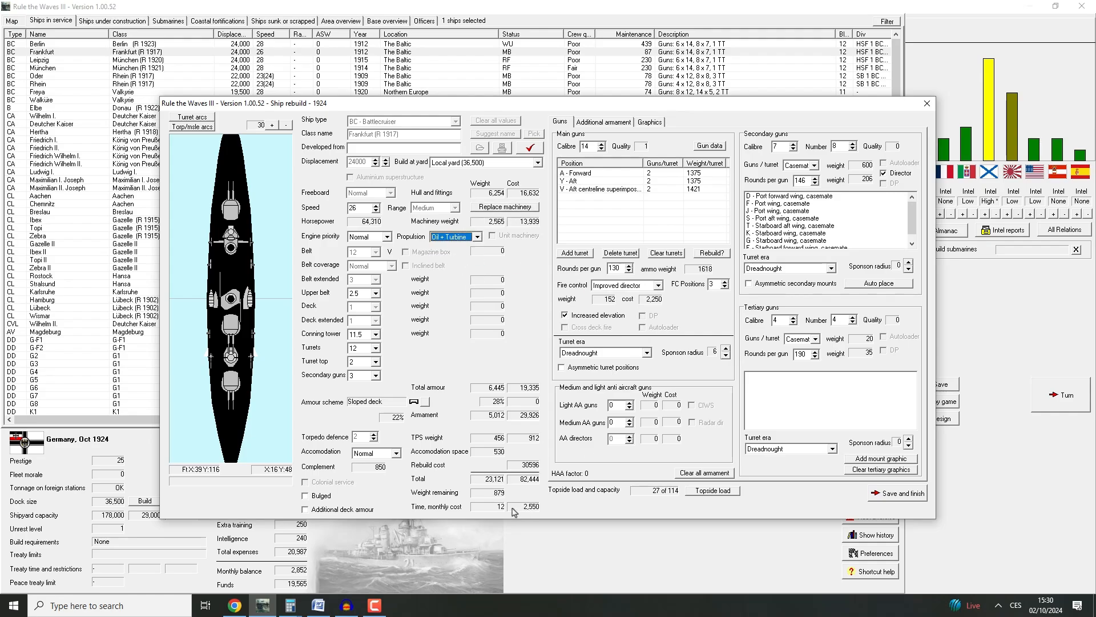
pyautogui.moveTo(397, 137)
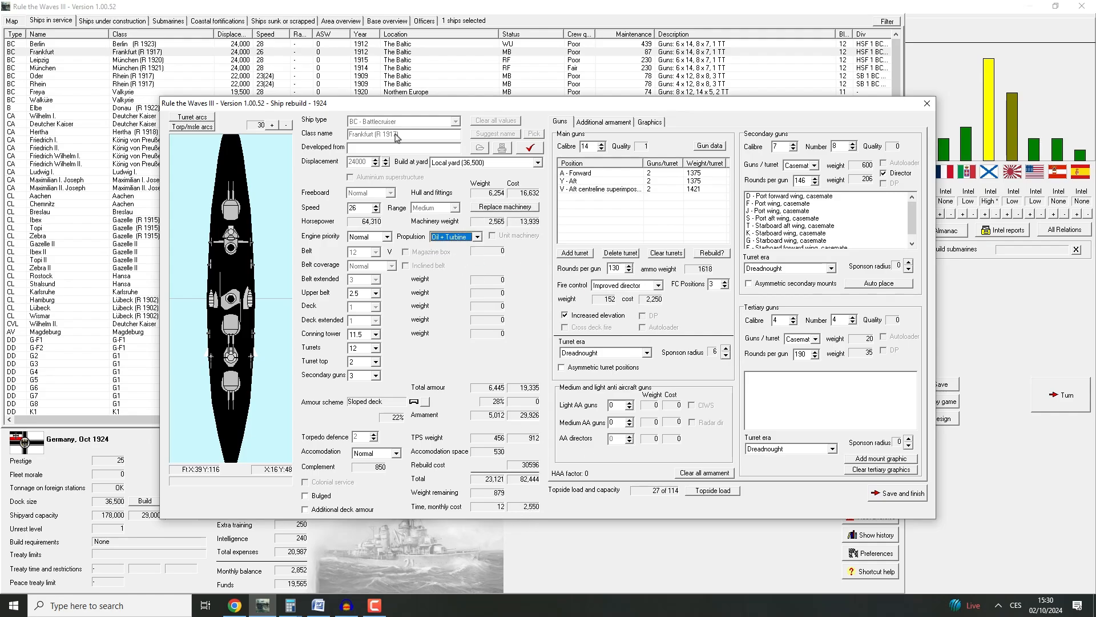
pyautogui.click(375, 204)
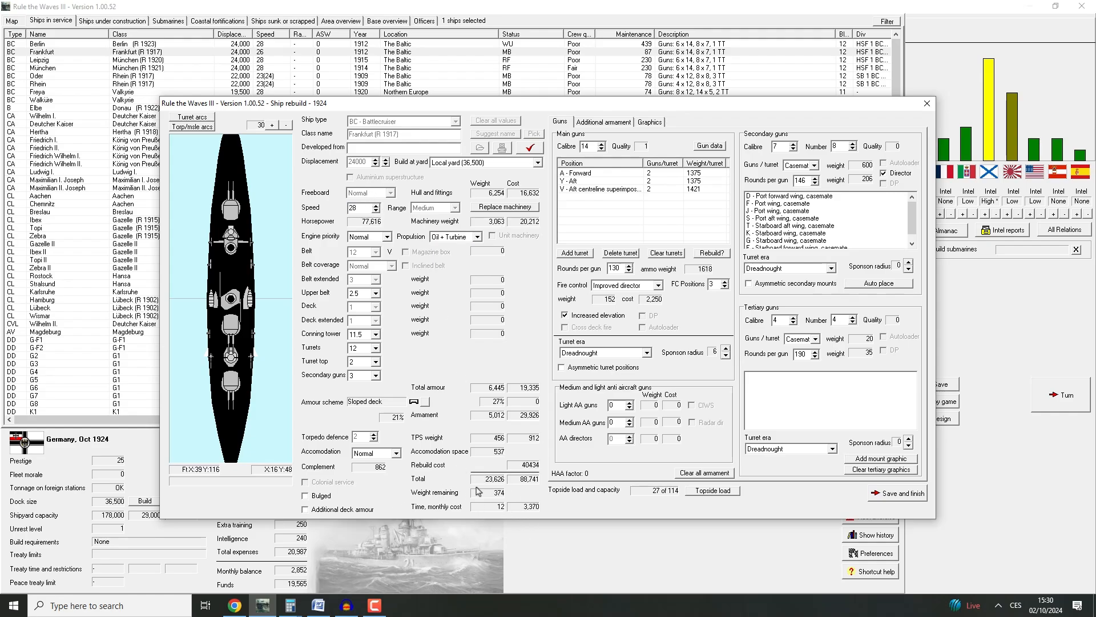
pyautogui.moveTo(896, 74)
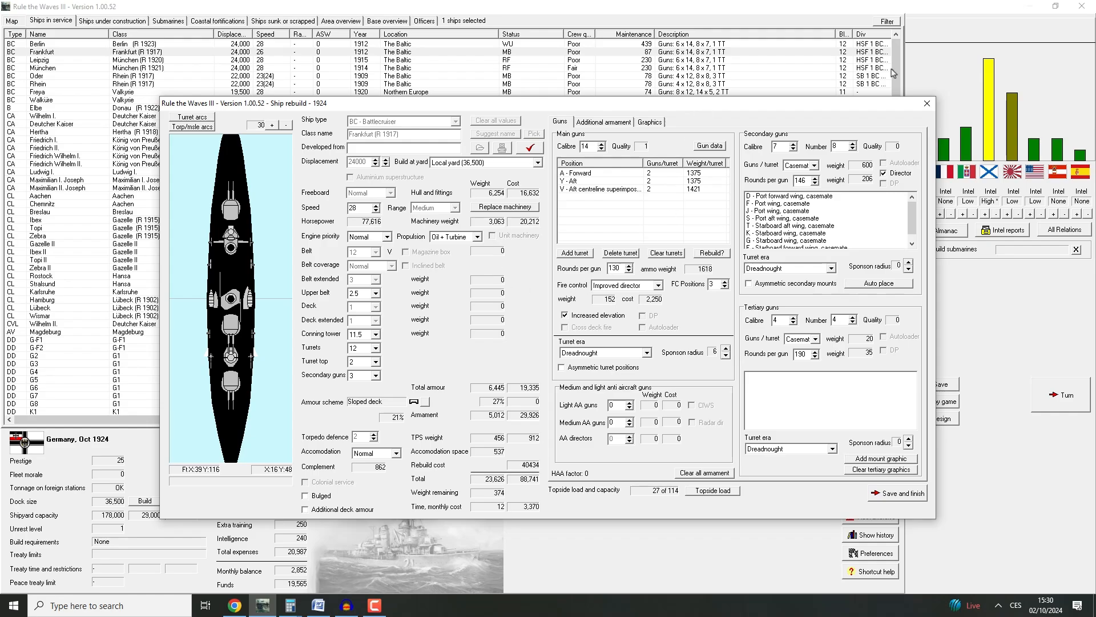
pyautogui.moveTo(891, 163)
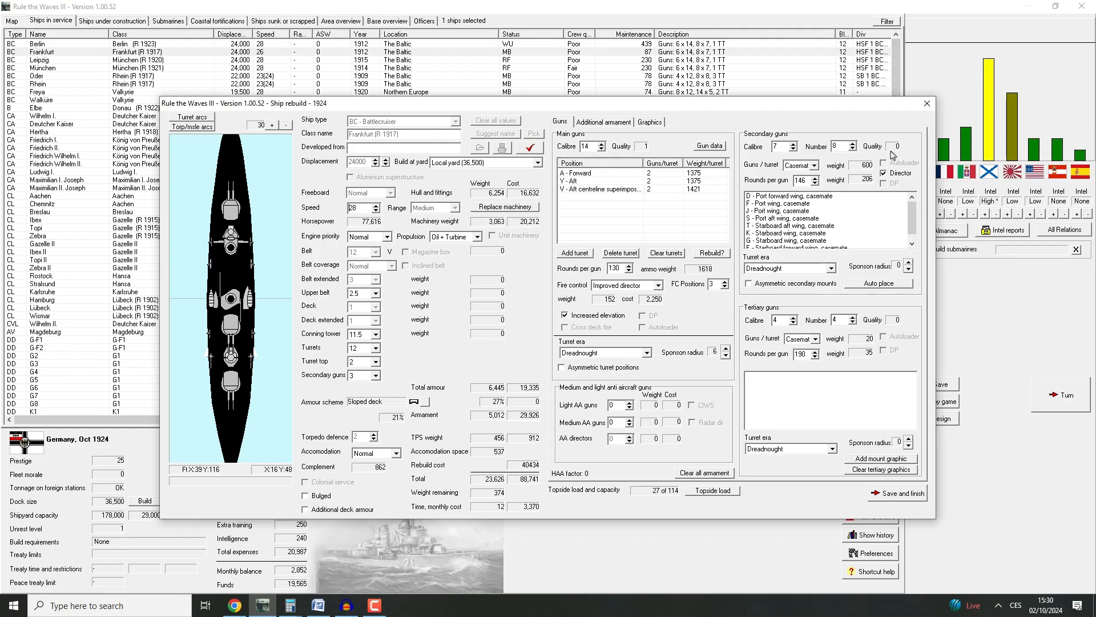
pyautogui.moveTo(891, 354)
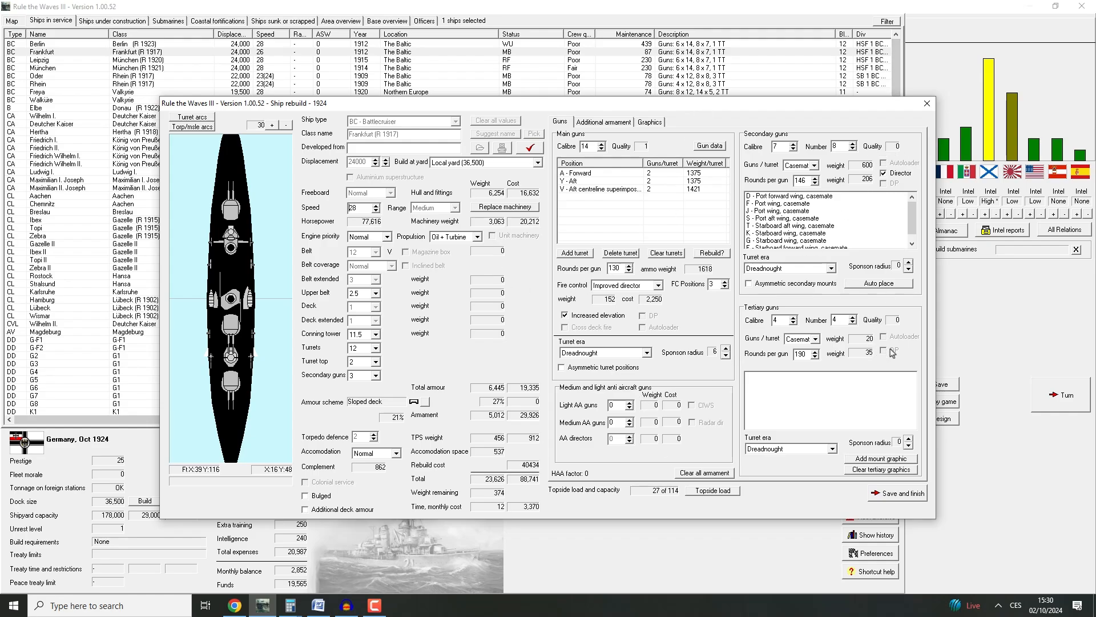
pyautogui.moveTo(639, 536)
pyautogui.write('15')
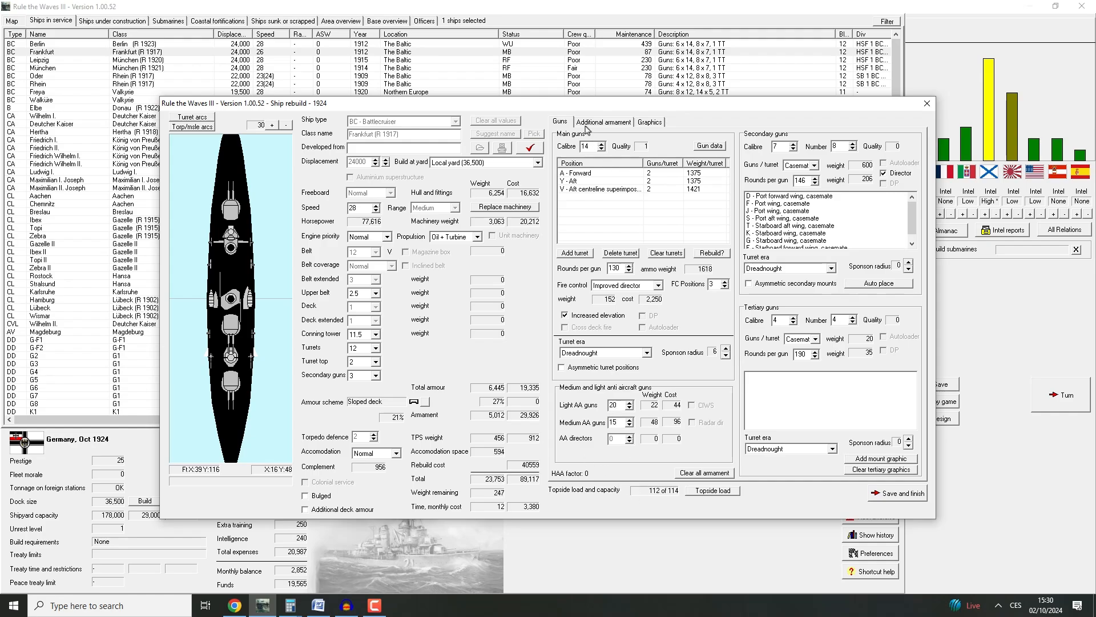
# Select improved director fire control for the Frankfurt rebuild, then view additional armament
pyautogui.click(622, 285)
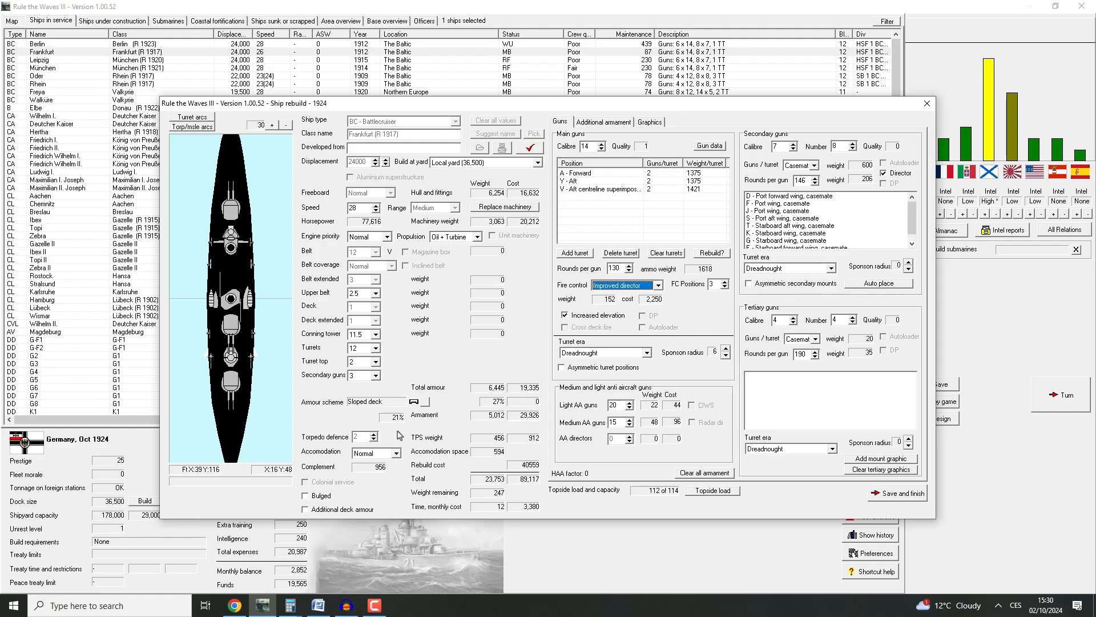
pyautogui.moveTo(474, 507)
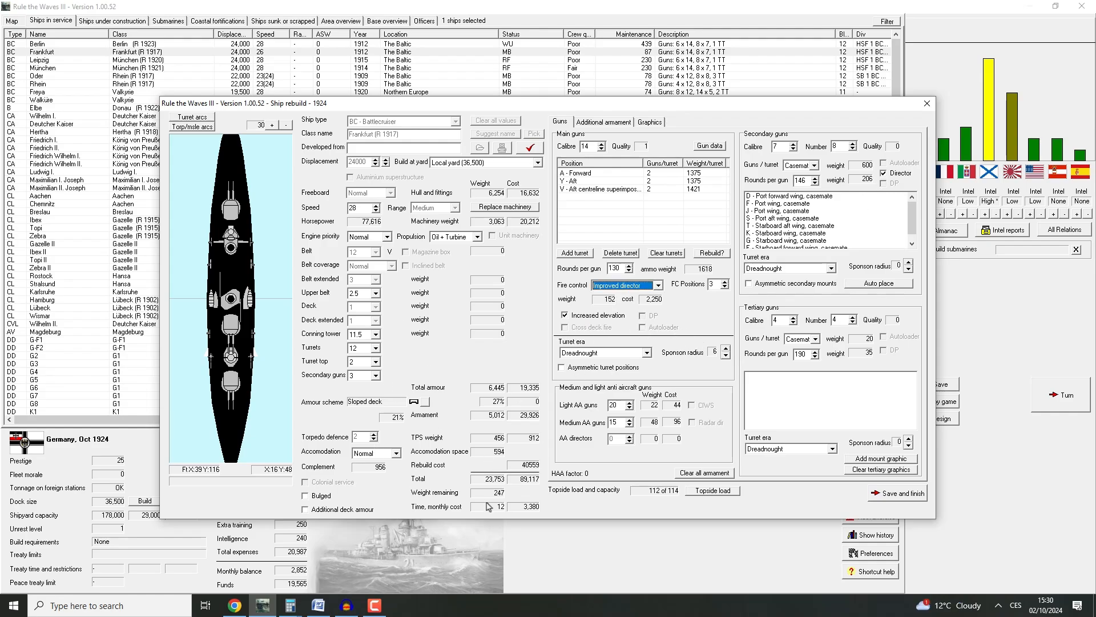
pyautogui.click(603, 122)
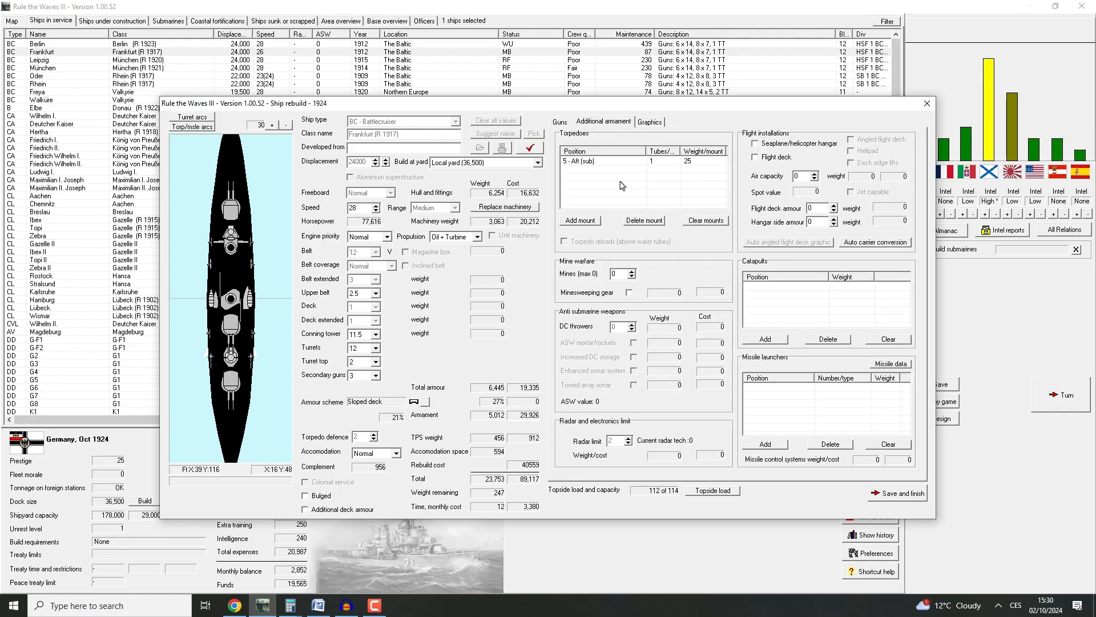
# Inspect Frankfurt's single aft submerged torpedo tube without changes and return to the guns settings
pyautogui.rightClick(601, 161)
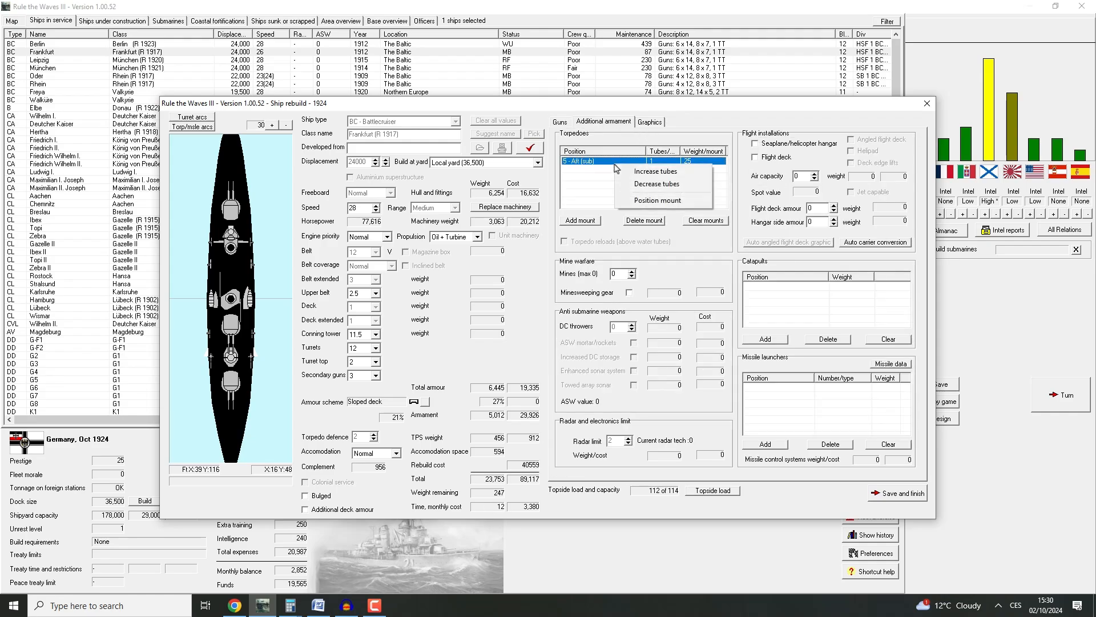
pyautogui.click(580, 220)
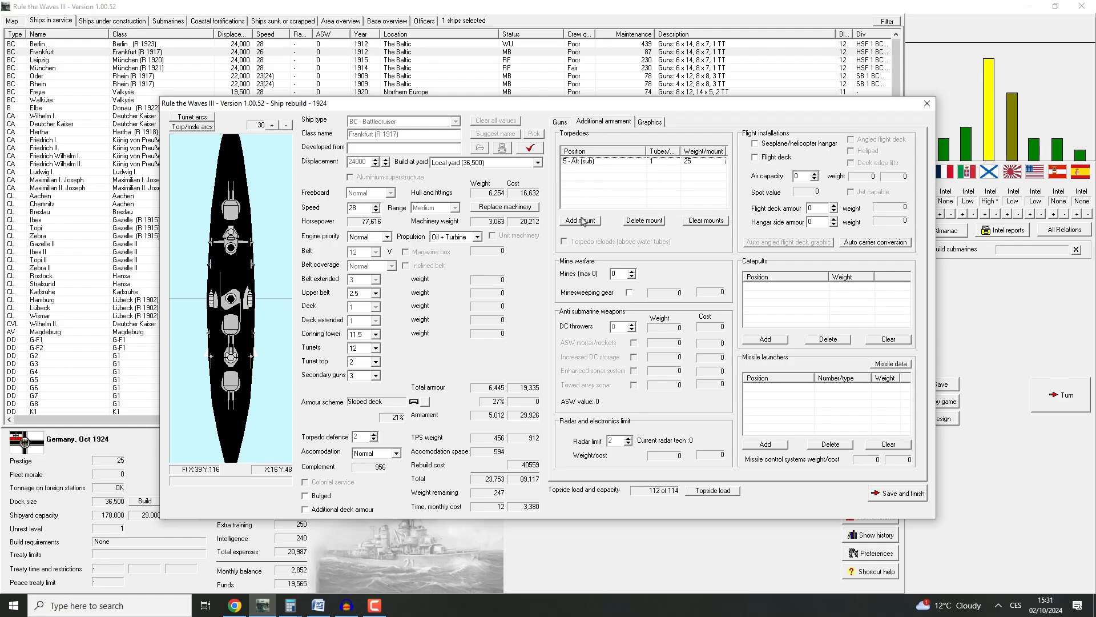
pyautogui.click(580, 220)
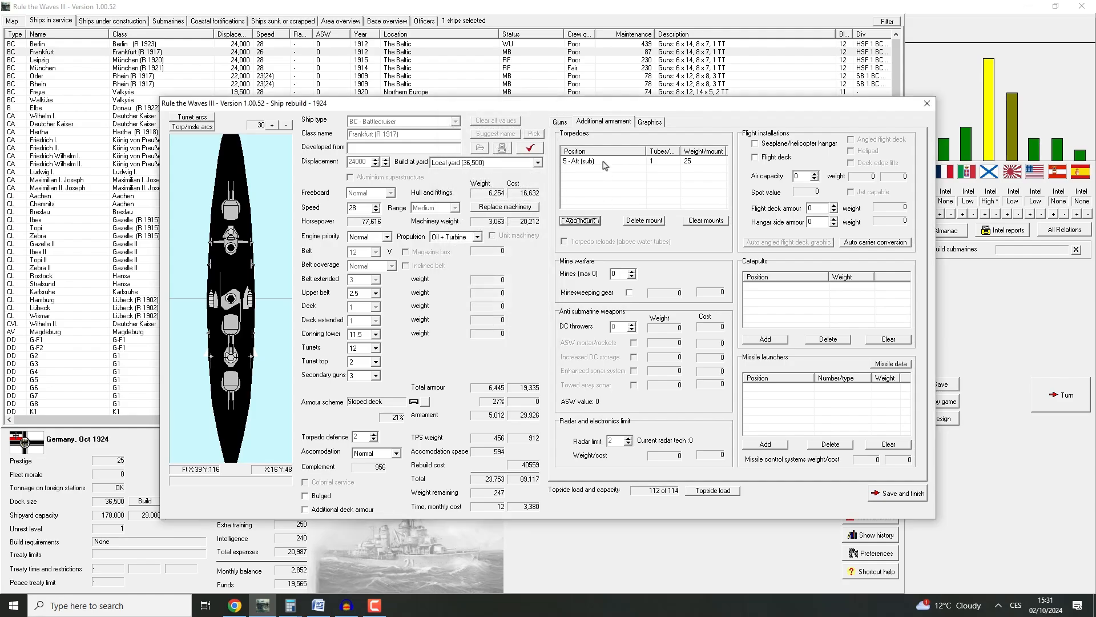
pyautogui.click(603, 160)
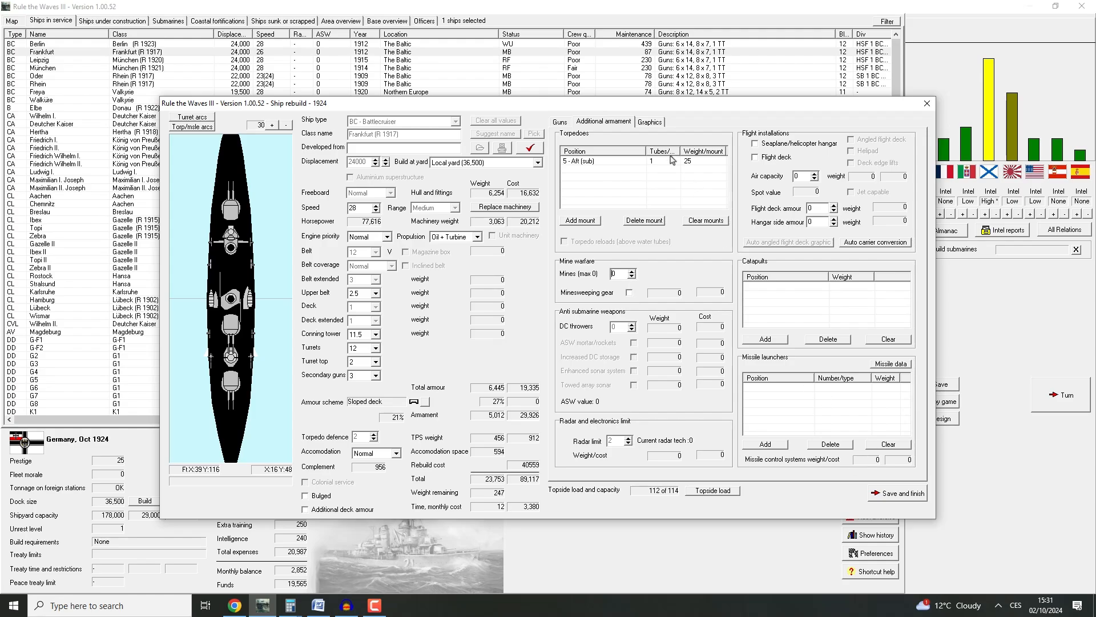
pyautogui.click(560, 121)
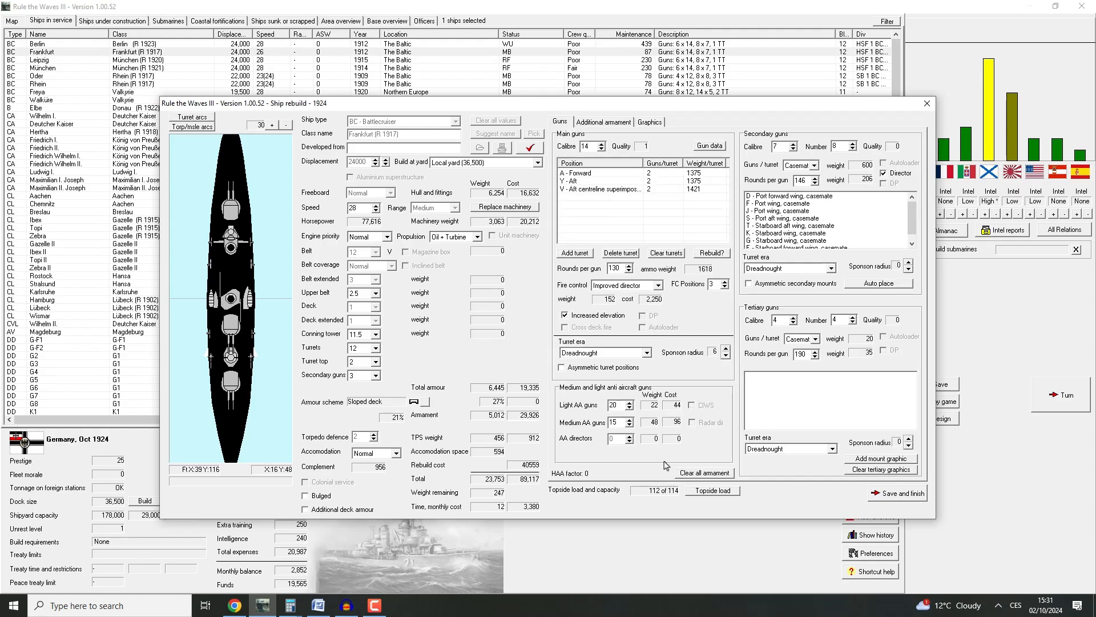
pyautogui.moveTo(688, 491)
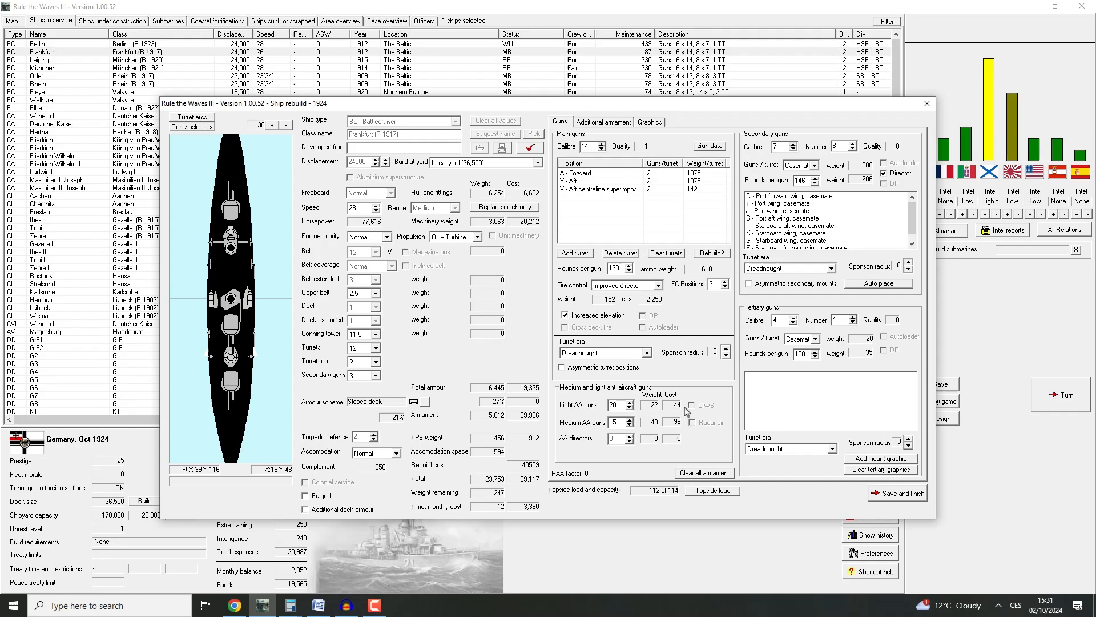
pyautogui.moveTo(853, 328)
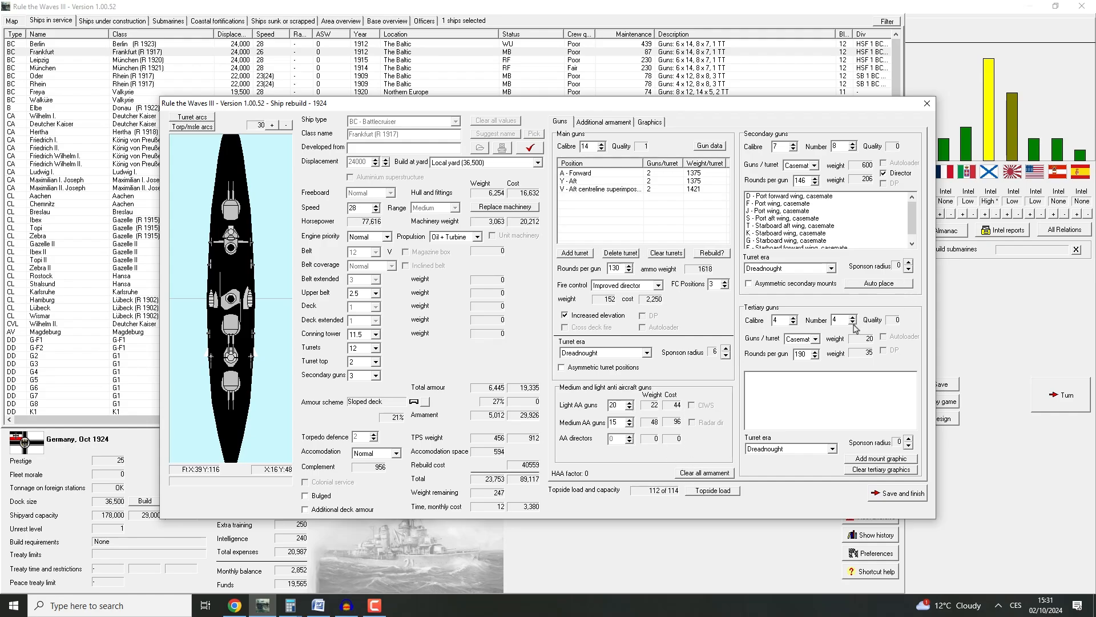
pyautogui.click(793, 323)
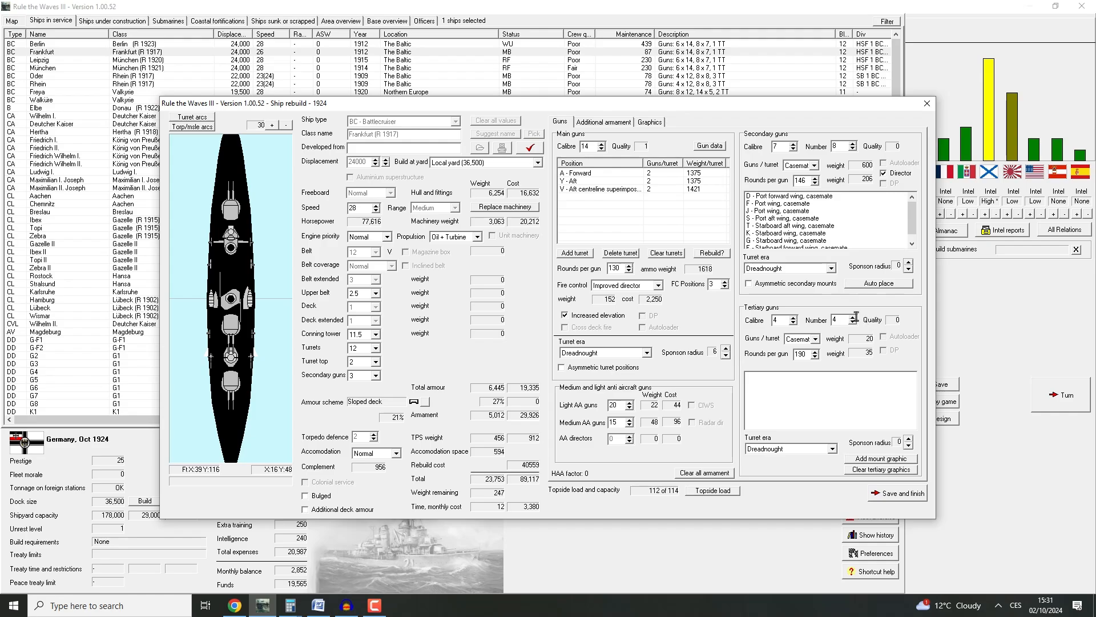
pyautogui.click(853, 323)
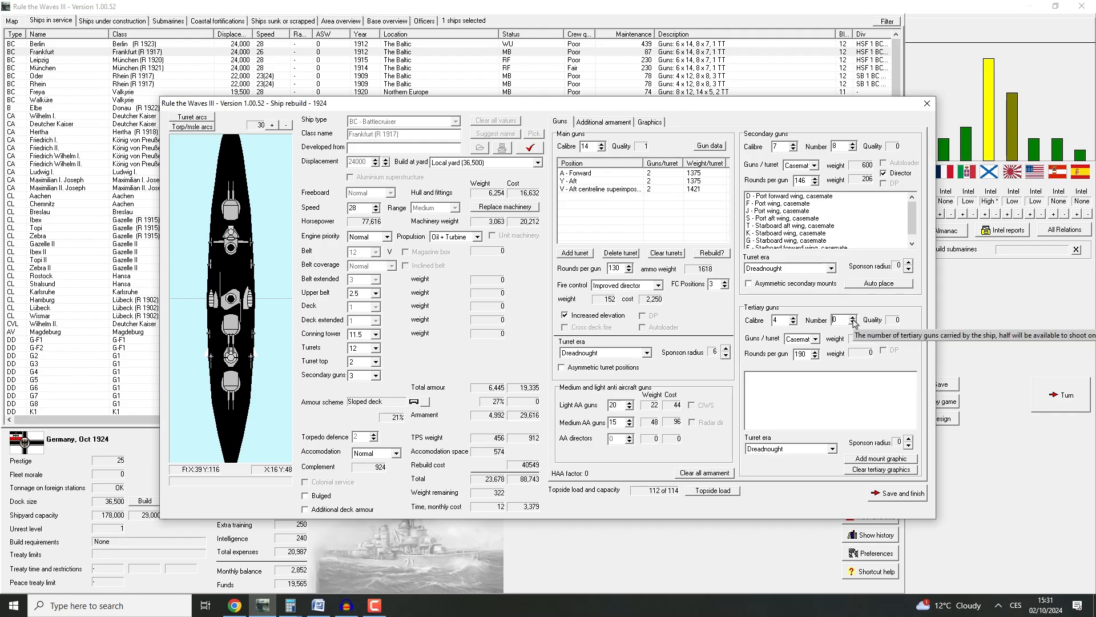
pyautogui.click(853, 317)
pyautogui.write('14')
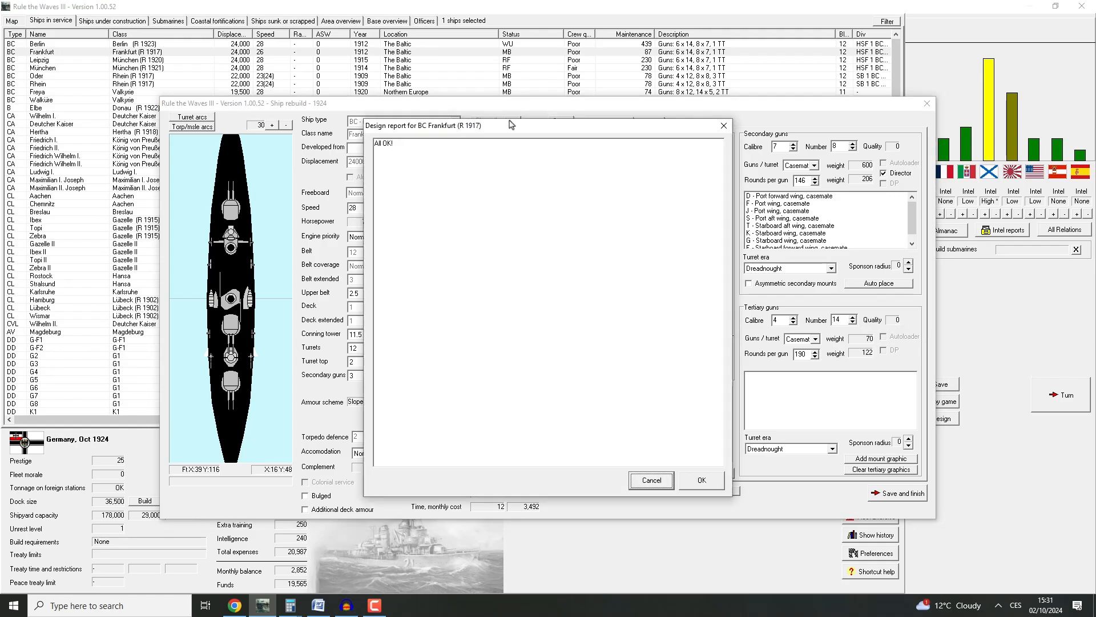
pyautogui.click(702, 480)
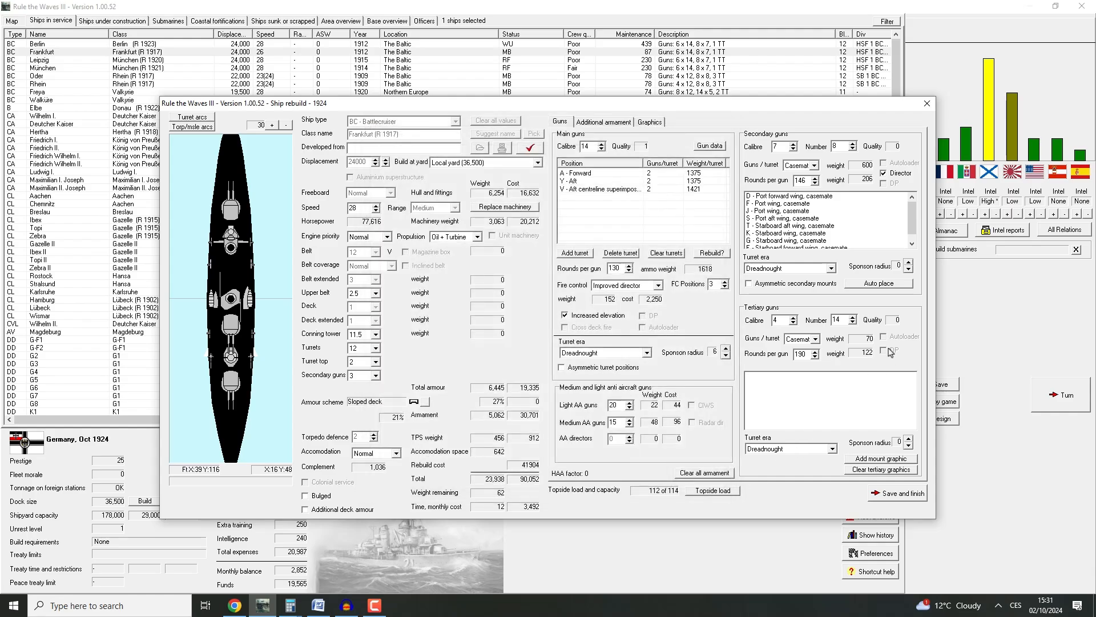
pyautogui.click(815, 338)
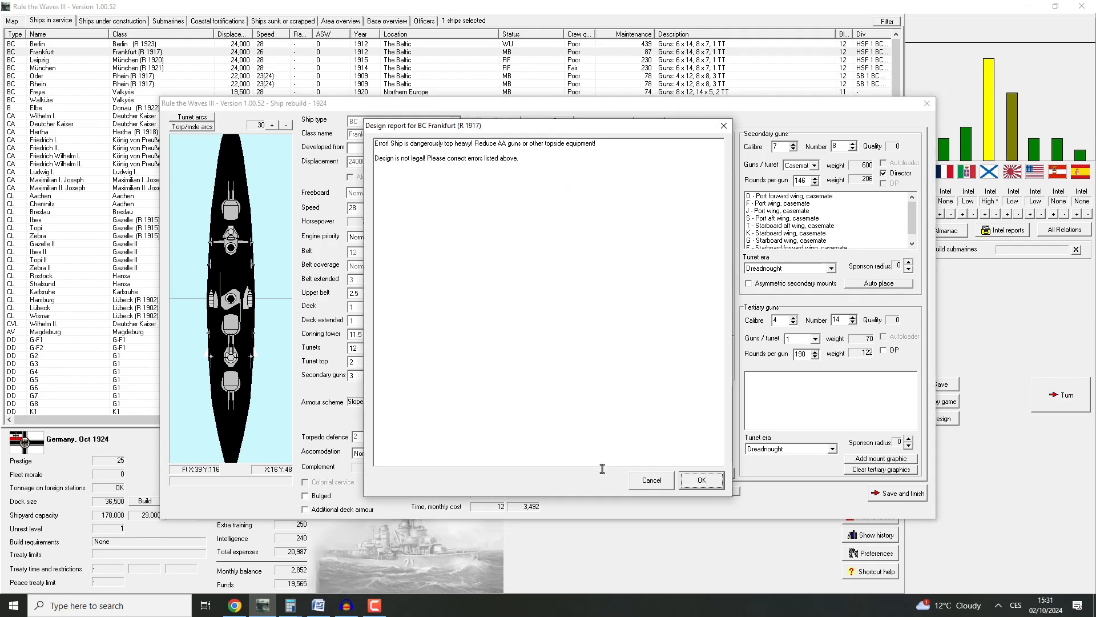
pyautogui.click(701, 479)
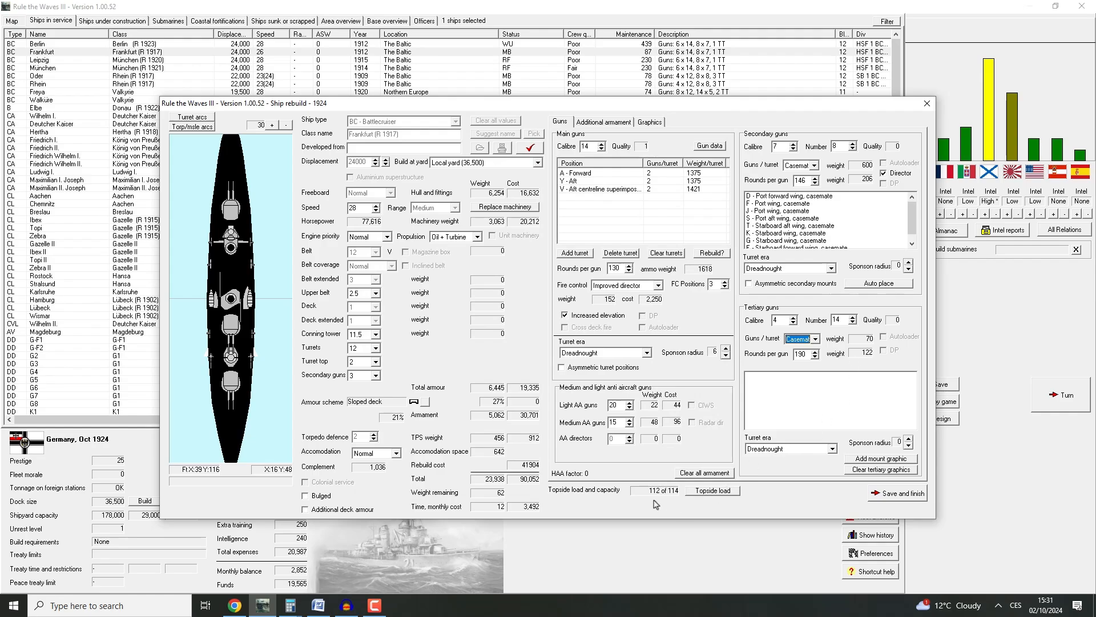
pyautogui.moveTo(842, 556)
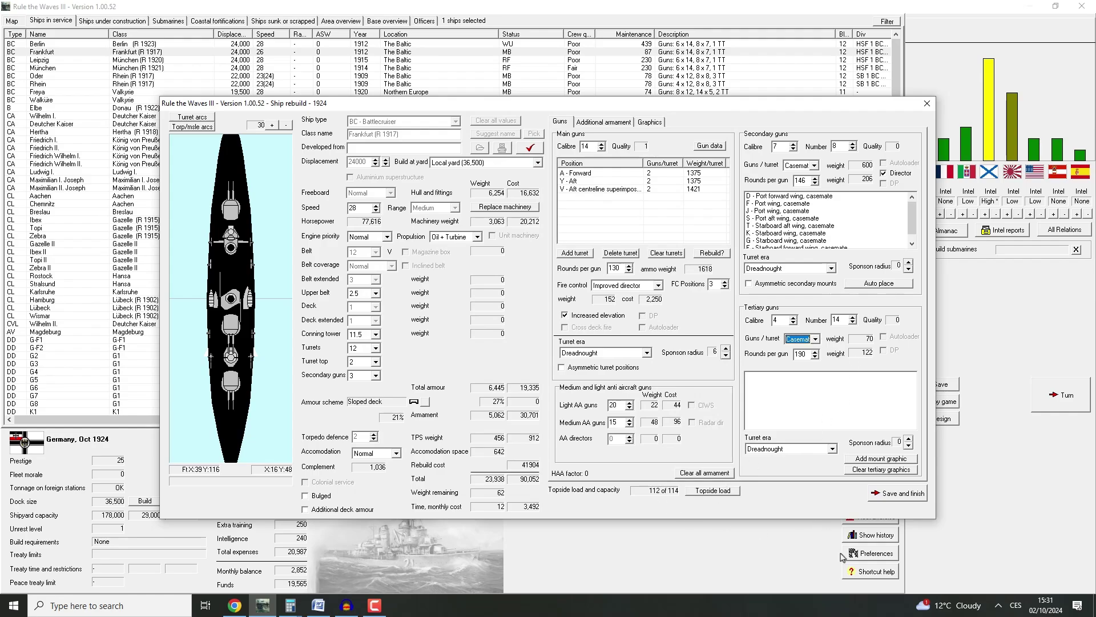
pyautogui.moveTo(820, 550)
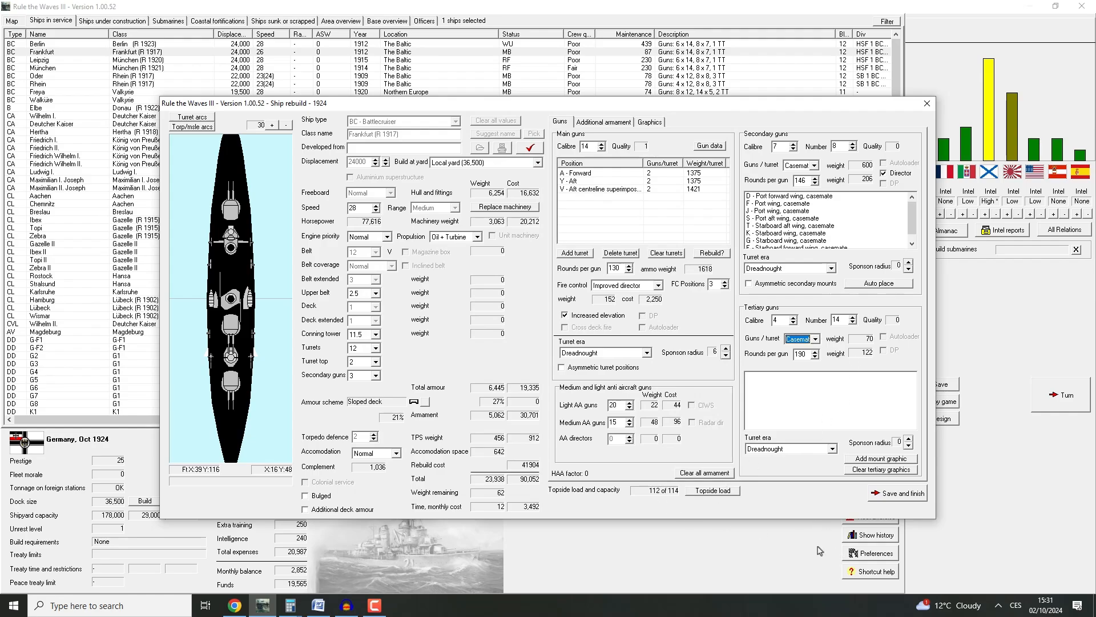
pyautogui.moveTo(853, 330)
pyautogui.write('4')
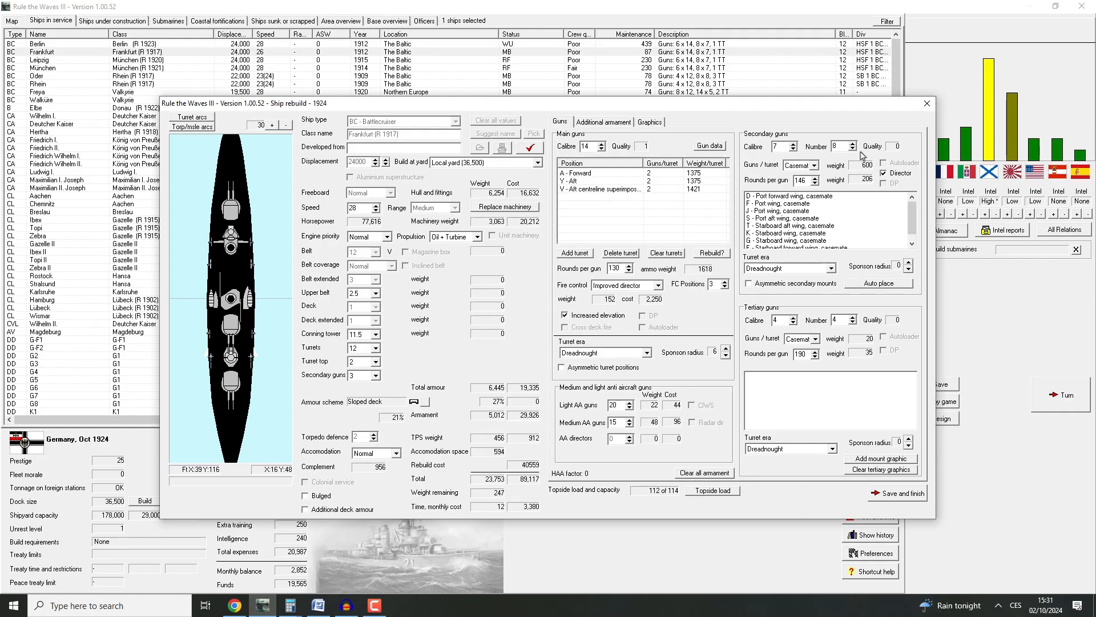
pyautogui.click(852, 143)
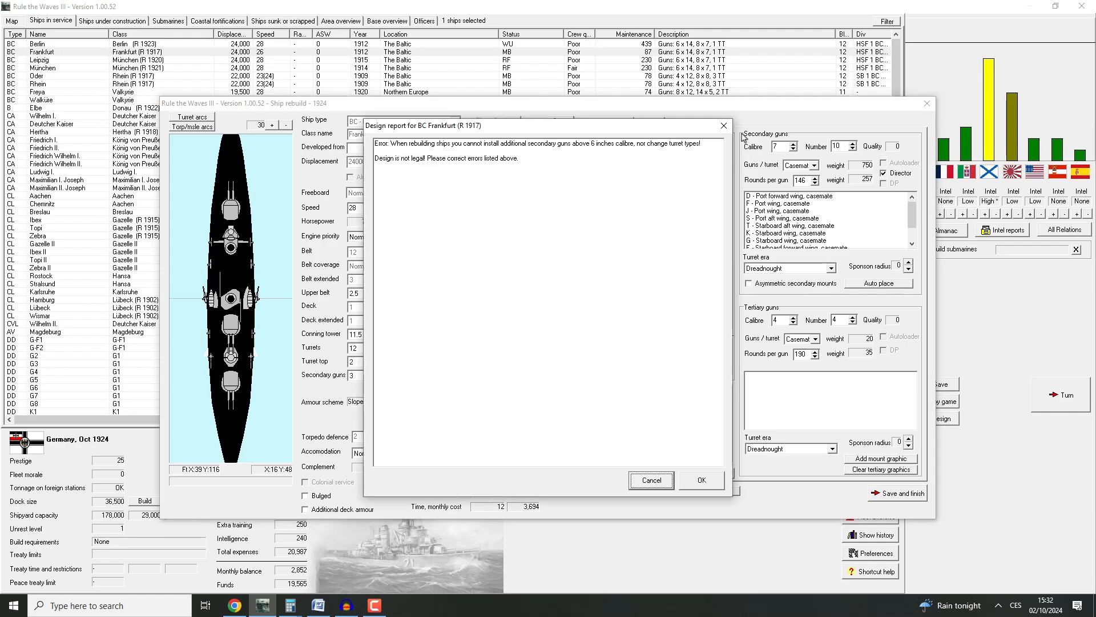
pyautogui.click(652, 480)
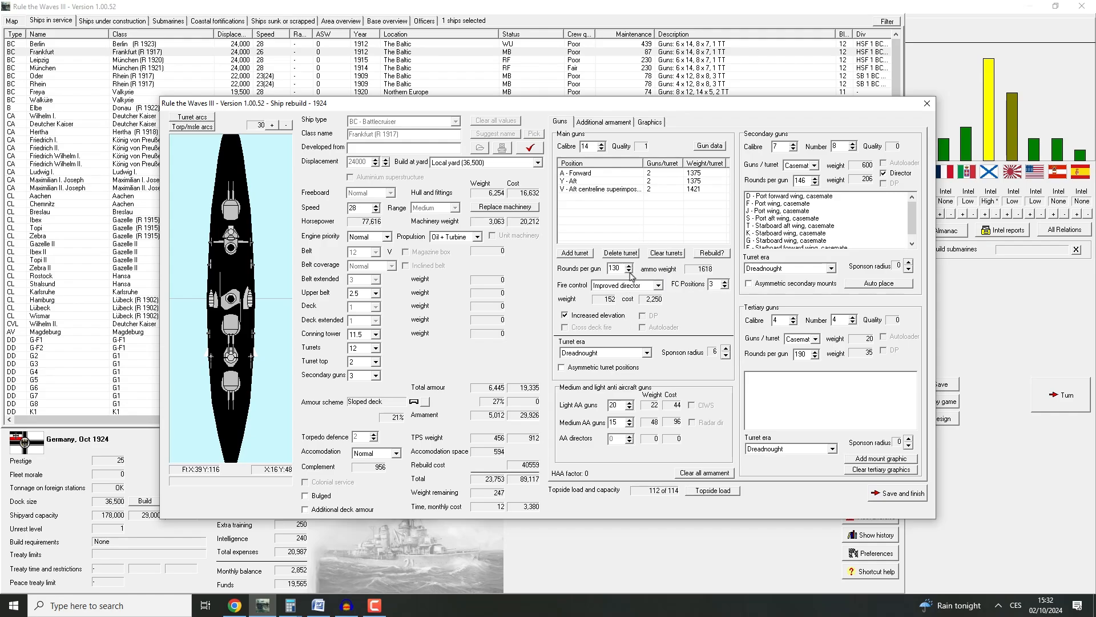
# Set main-gun rounds to 130 and cut back the tertiary guns
pyautogui.click(628, 272)
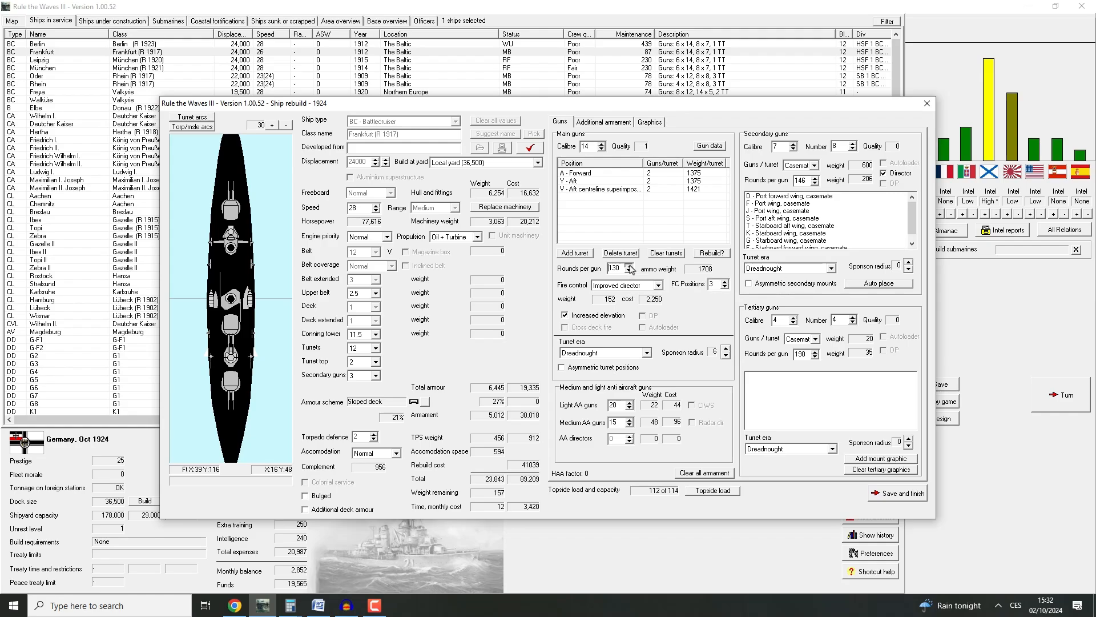
pyautogui.click(629, 265)
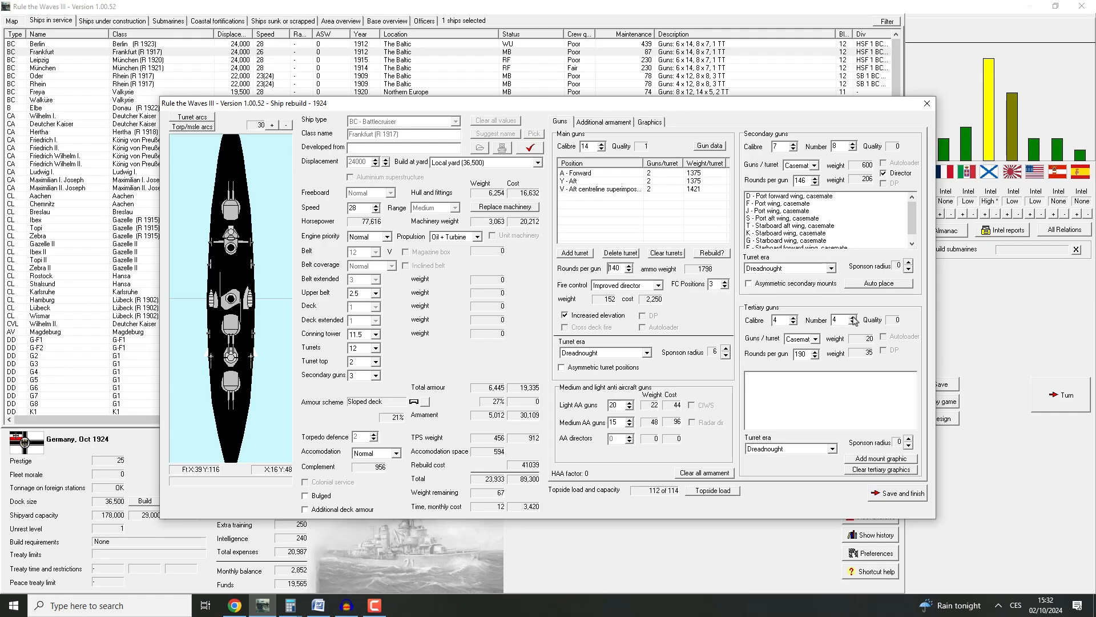
pyautogui.click(852, 317)
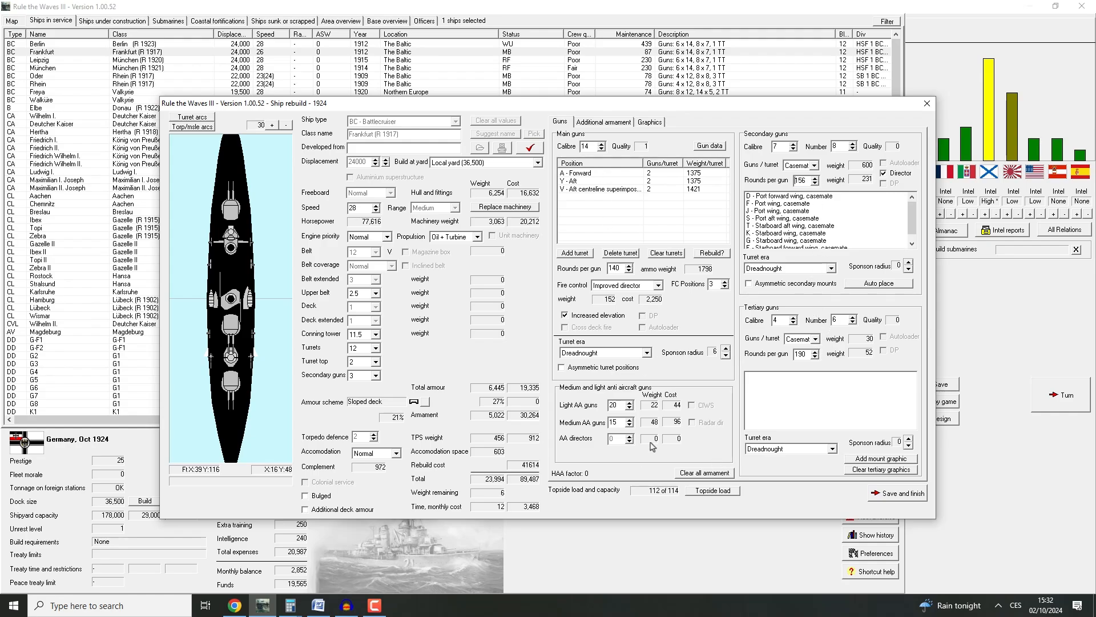
pyautogui.moveTo(631, 414)
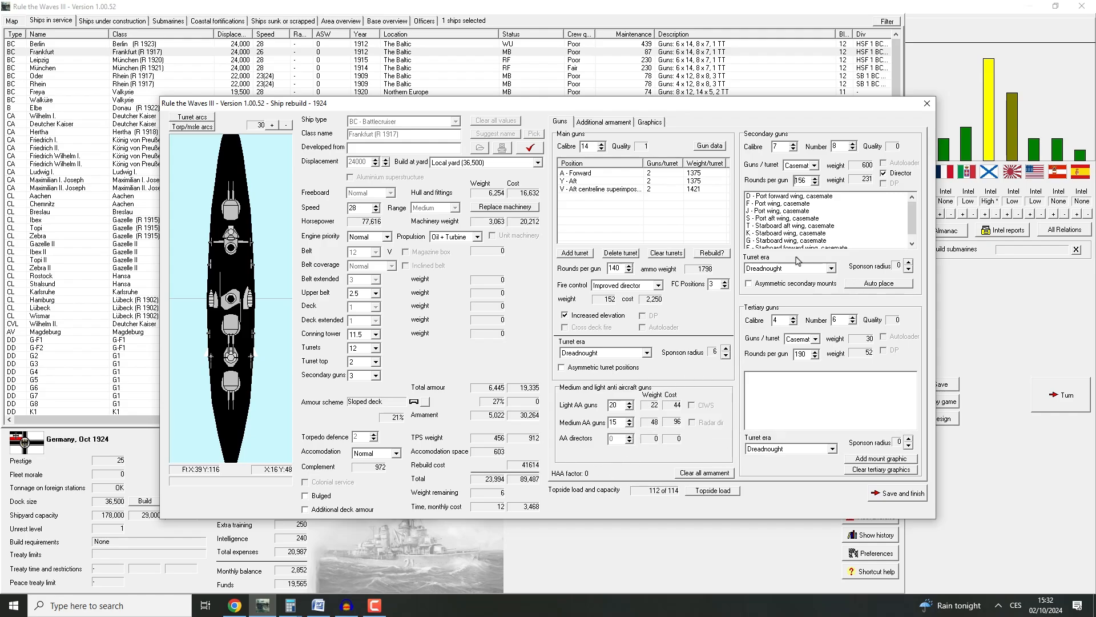
pyautogui.moveTo(577, 300)
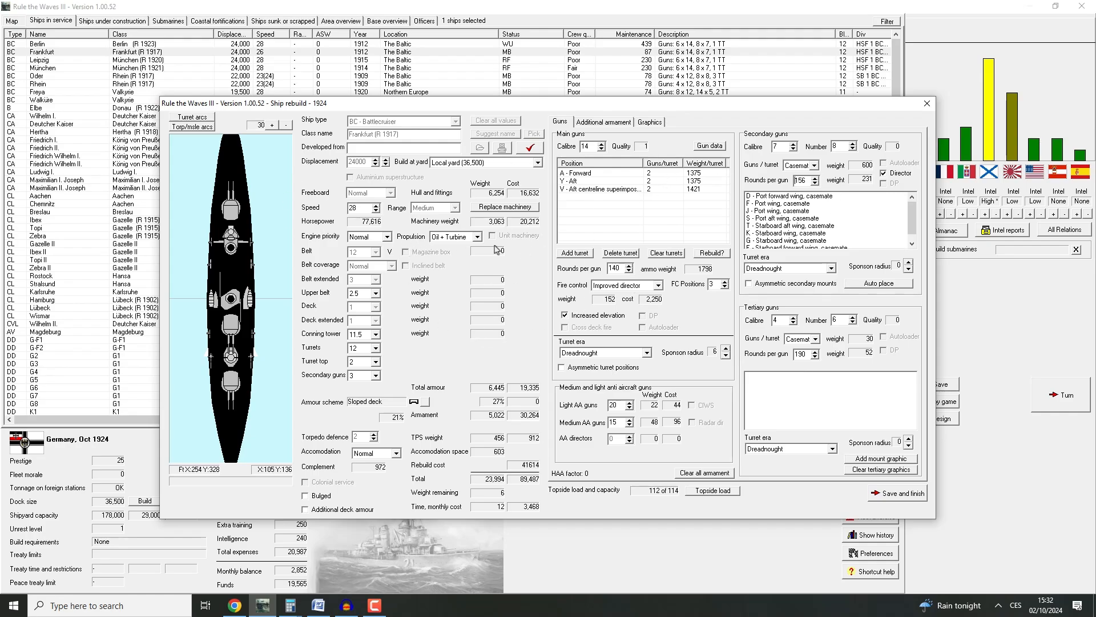
pyautogui.moveTo(607, 124)
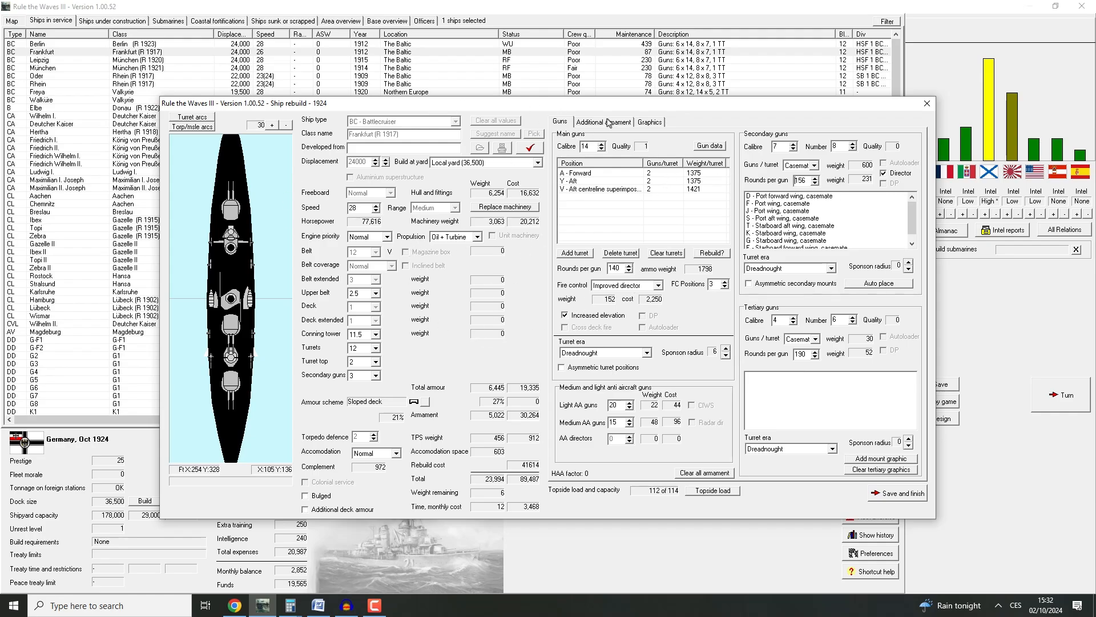
pyautogui.click(602, 122)
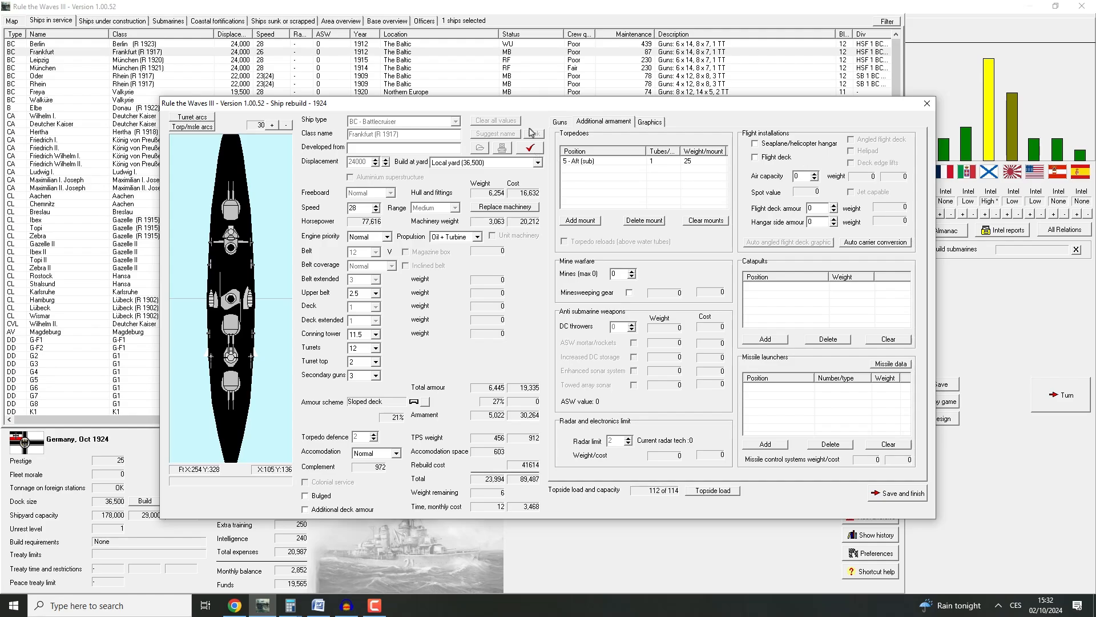
pyautogui.click(560, 122)
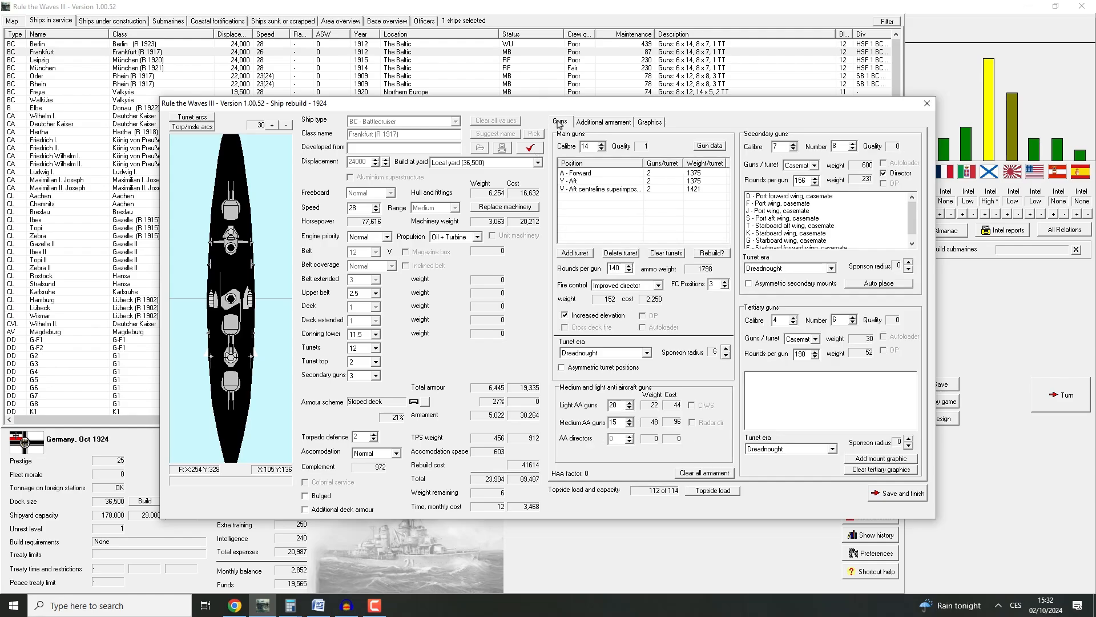
pyautogui.moveTo(876, 358)
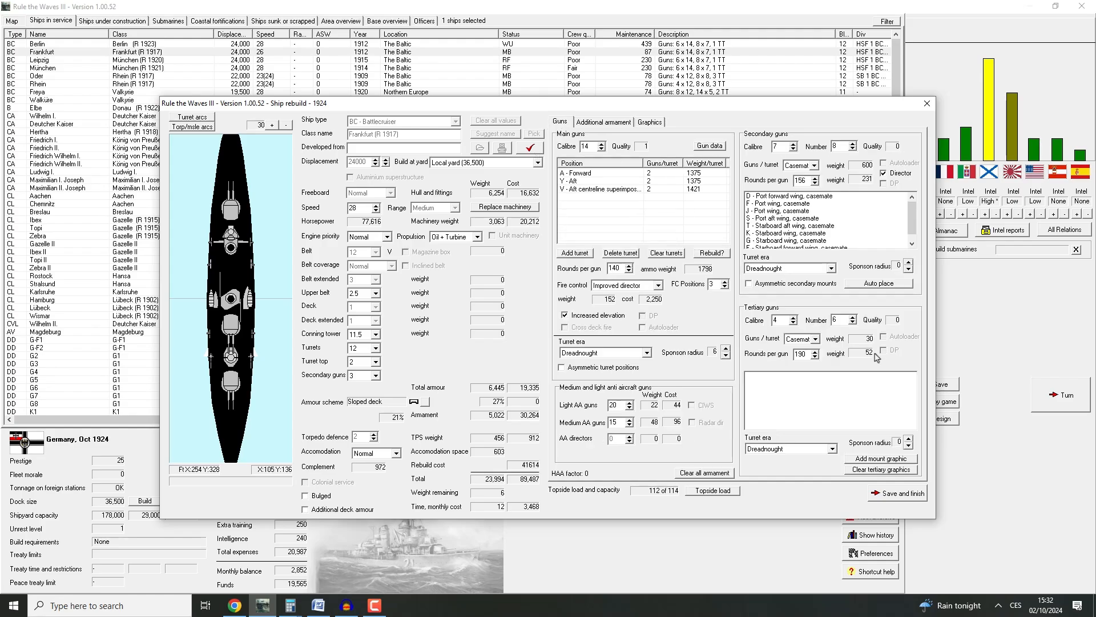
pyautogui.click(852, 323)
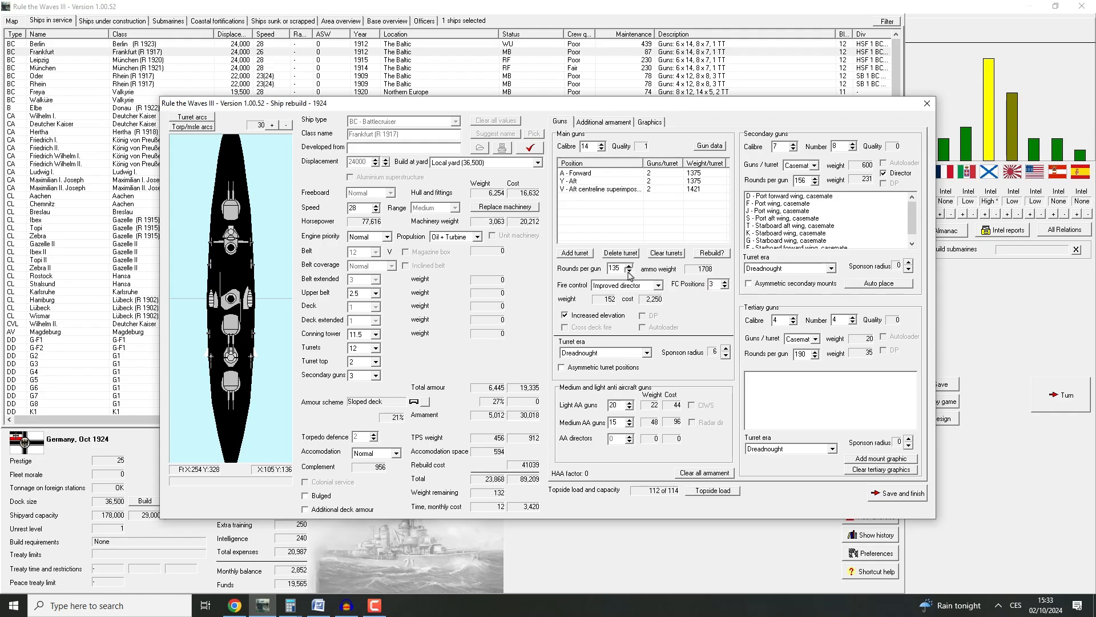
pyautogui.click(628, 271)
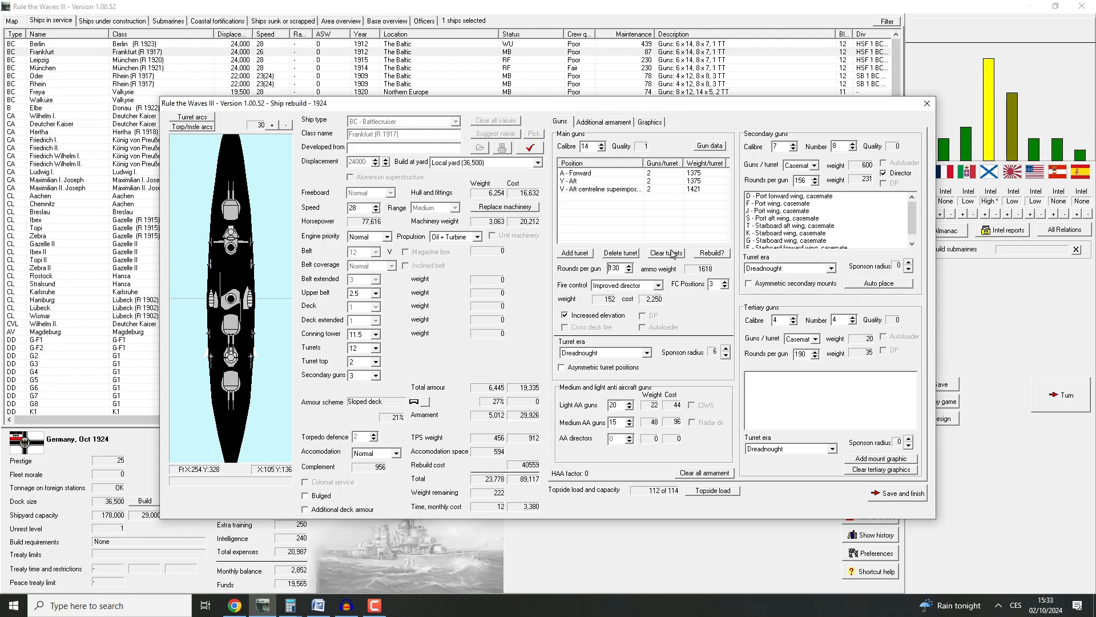
# Close and reopen Frankfurt's rebuild design to reach its additional armament settings
pyautogui.click(926, 103)
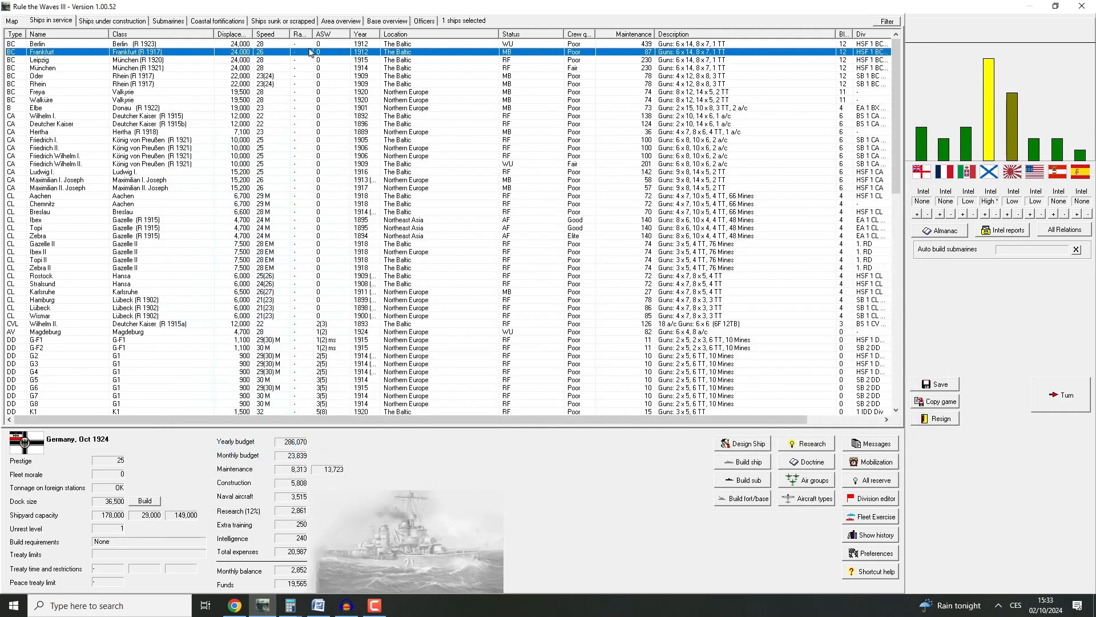
pyautogui.rightClick(330, 60)
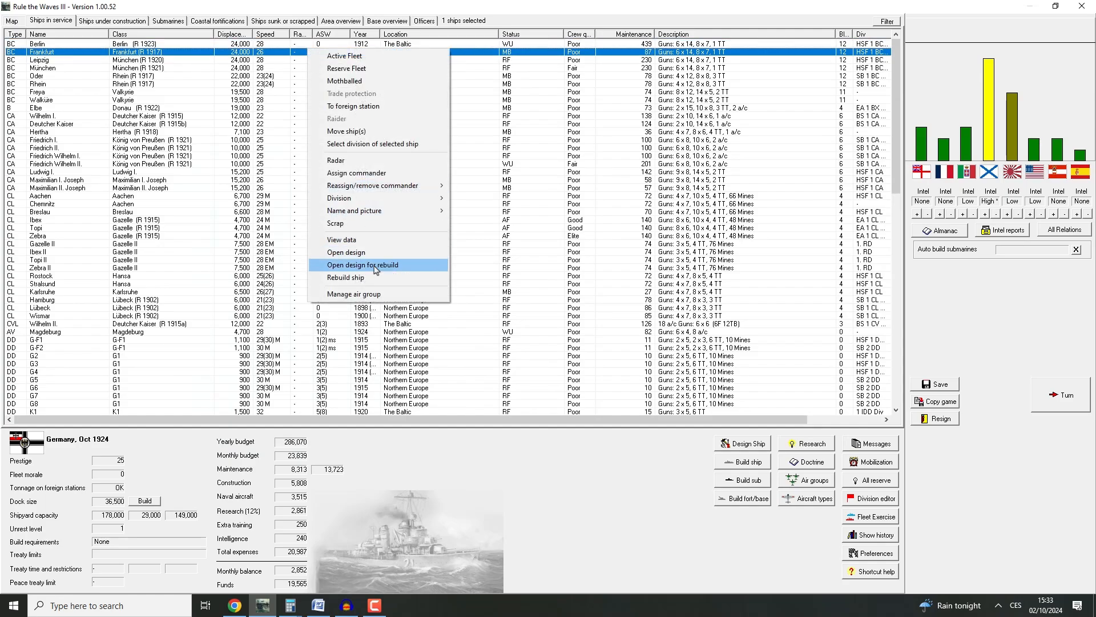
pyautogui.click(363, 265)
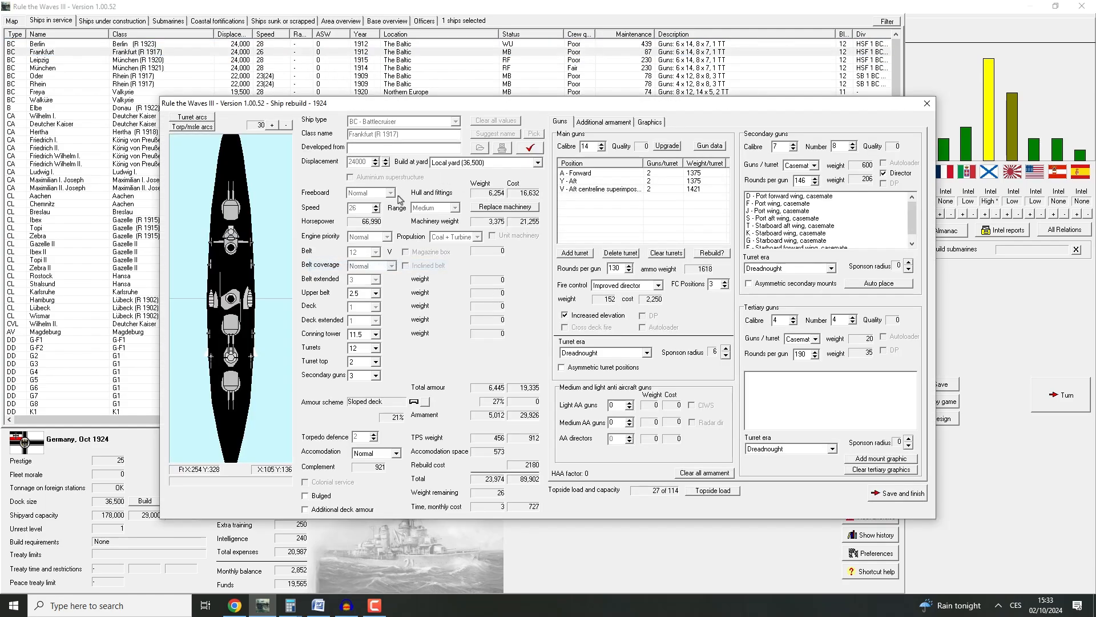
pyautogui.click(505, 207)
pyautogui.write('15')
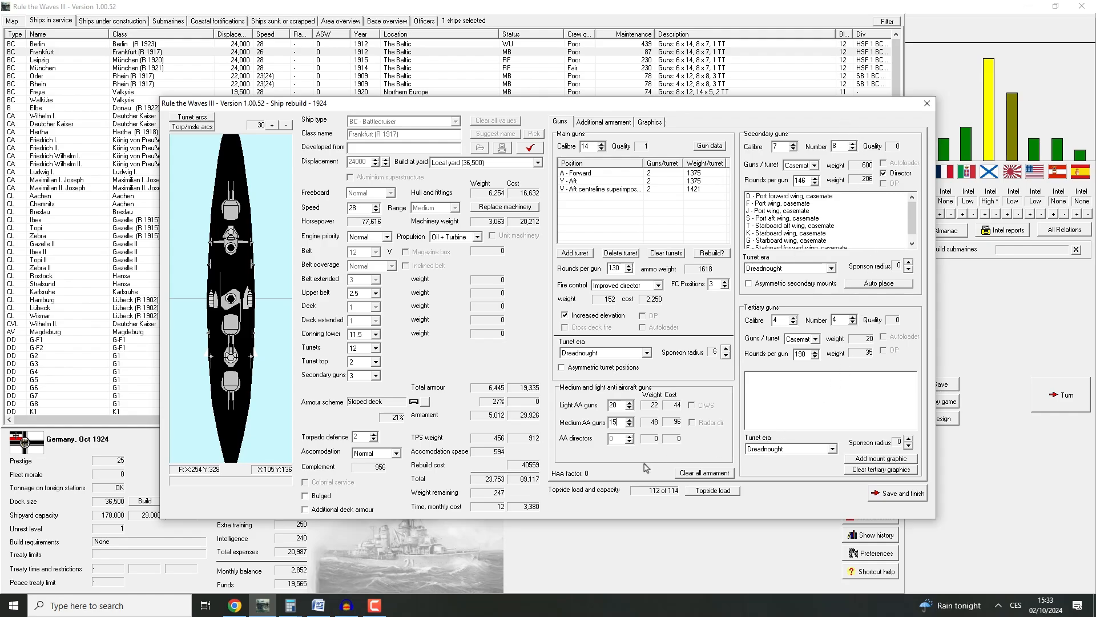
pyautogui.click(603, 121)
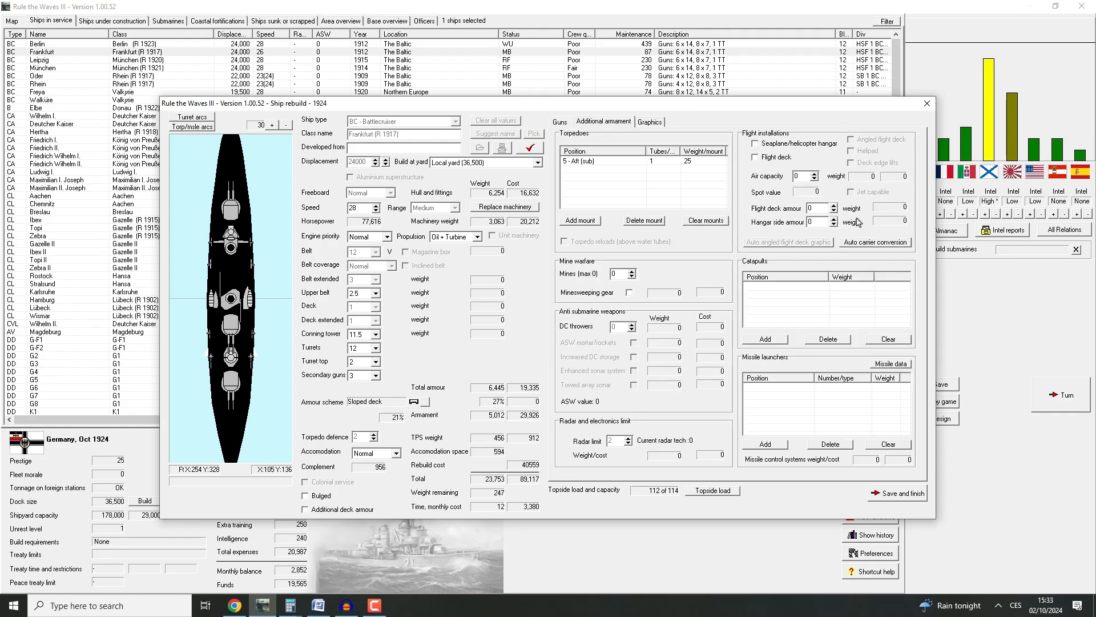
# Add a seaplane hangar and a Q - Midships catapult to the Frankfurt rebuild
pyautogui.click(755, 143)
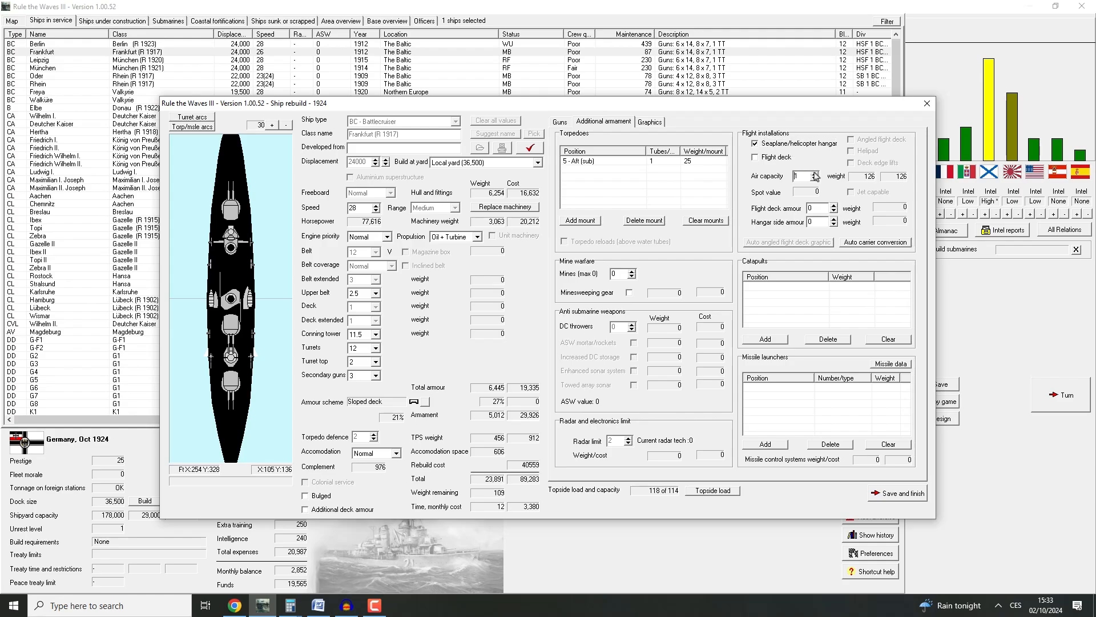
pyautogui.click(813, 173)
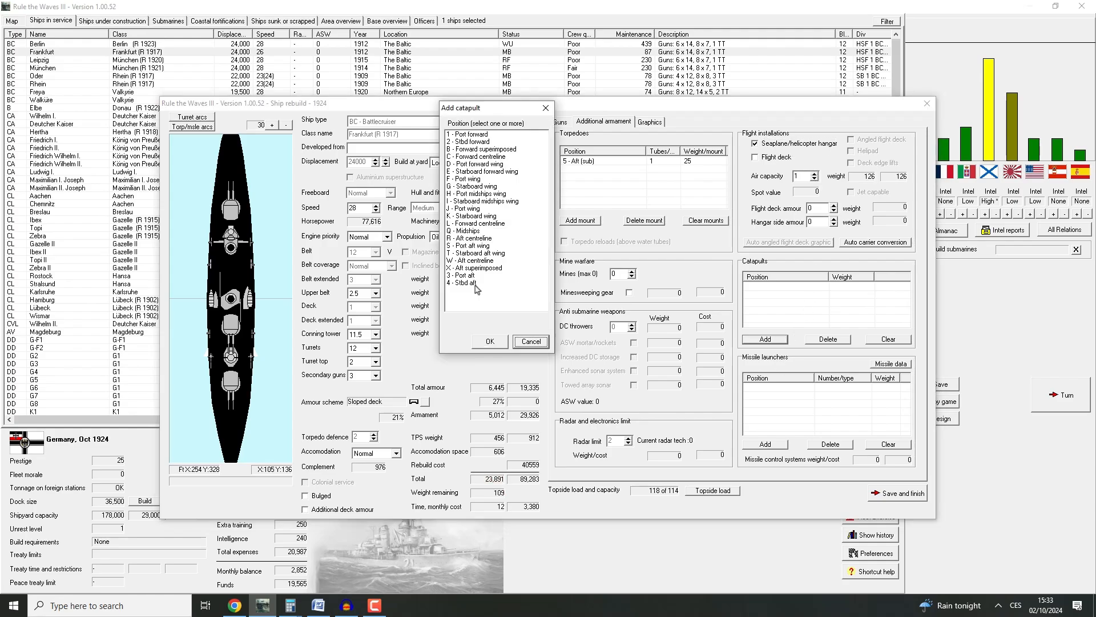
pyautogui.moveTo(481, 281)
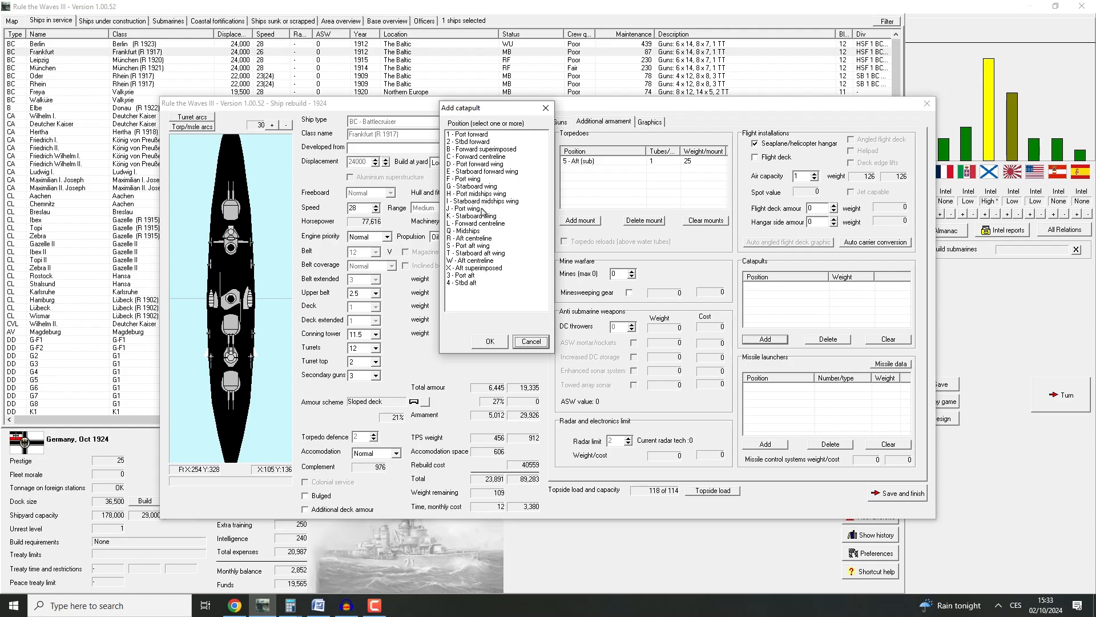
pyautogui.click(466, 231)
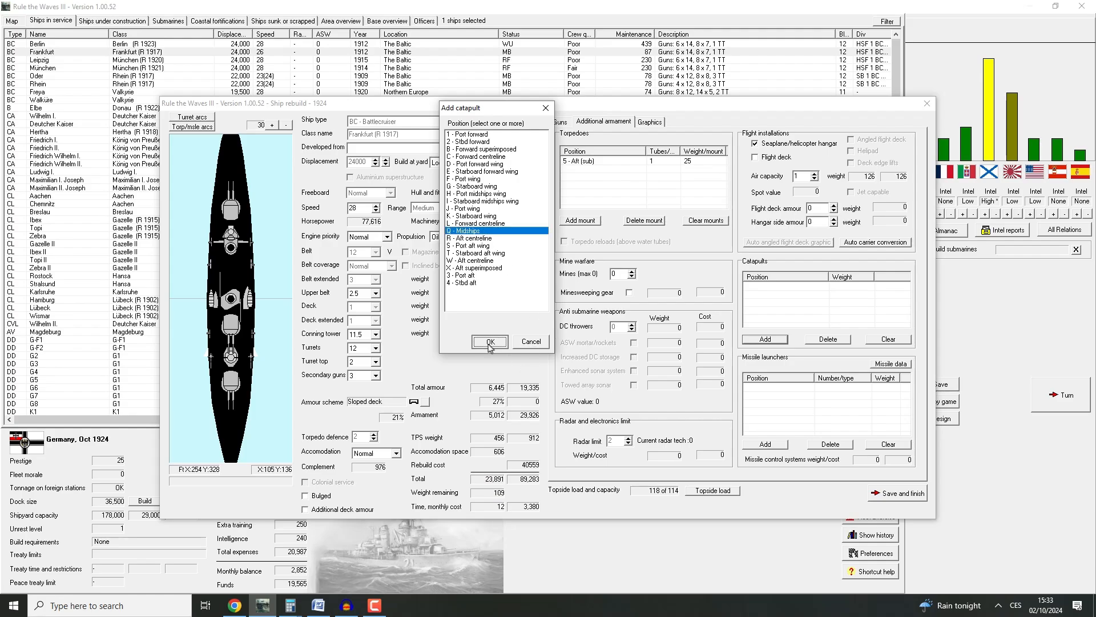
pyautogui.click(489, 342)
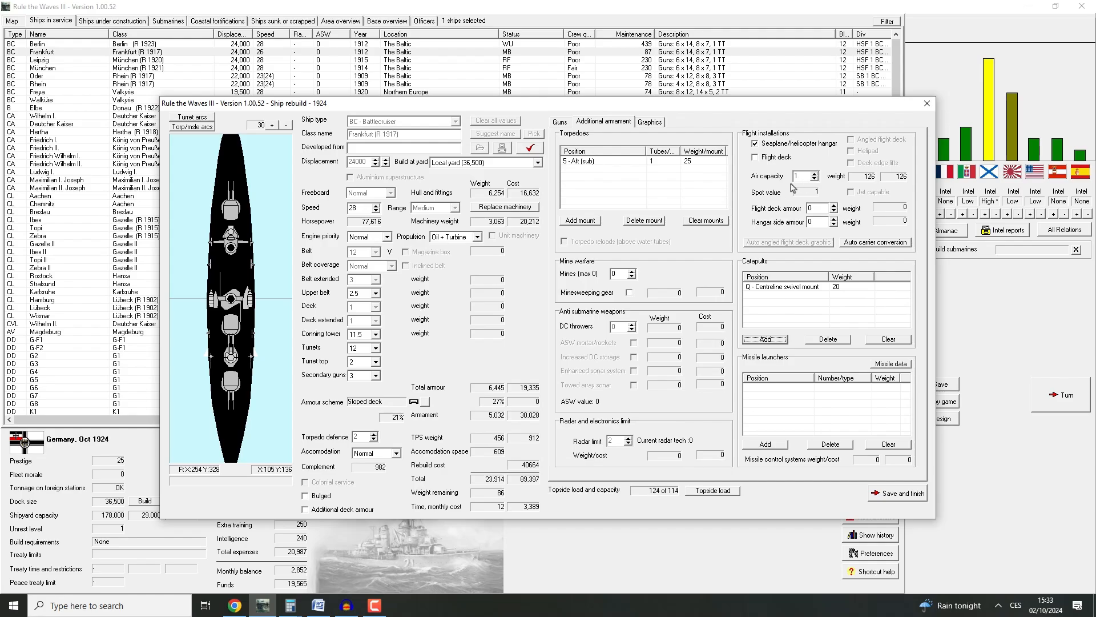
# Shift AA to 22 light and 10 medium guns, keeping aircraft capacity at one
pyautogui.click(560, 121)
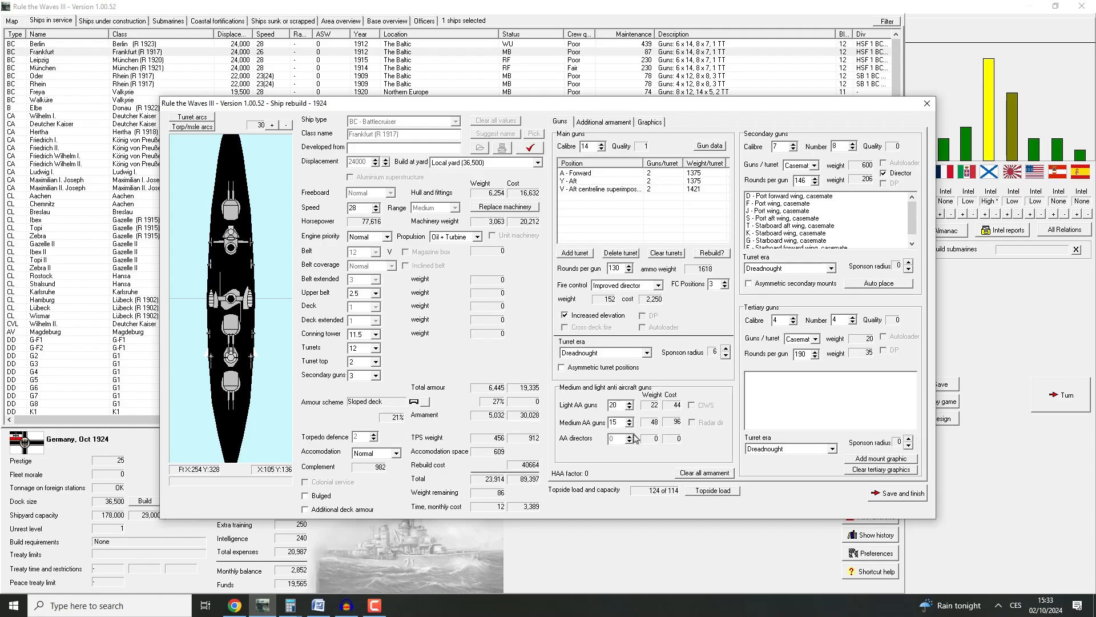
pyautogui.click(628, 425)
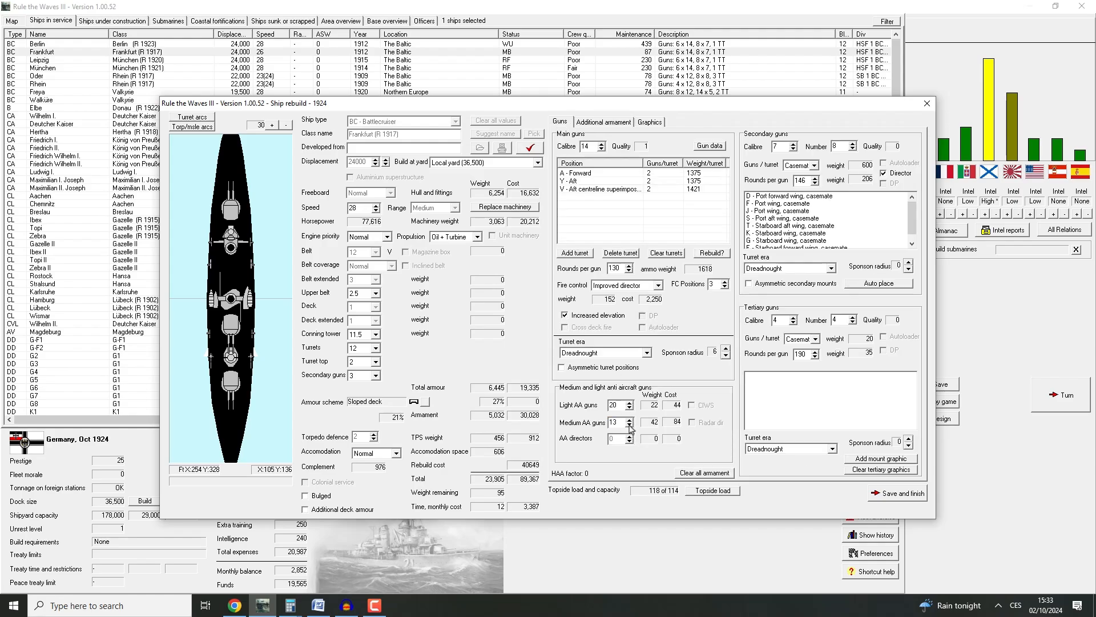
pyautogui.click(629, 425)
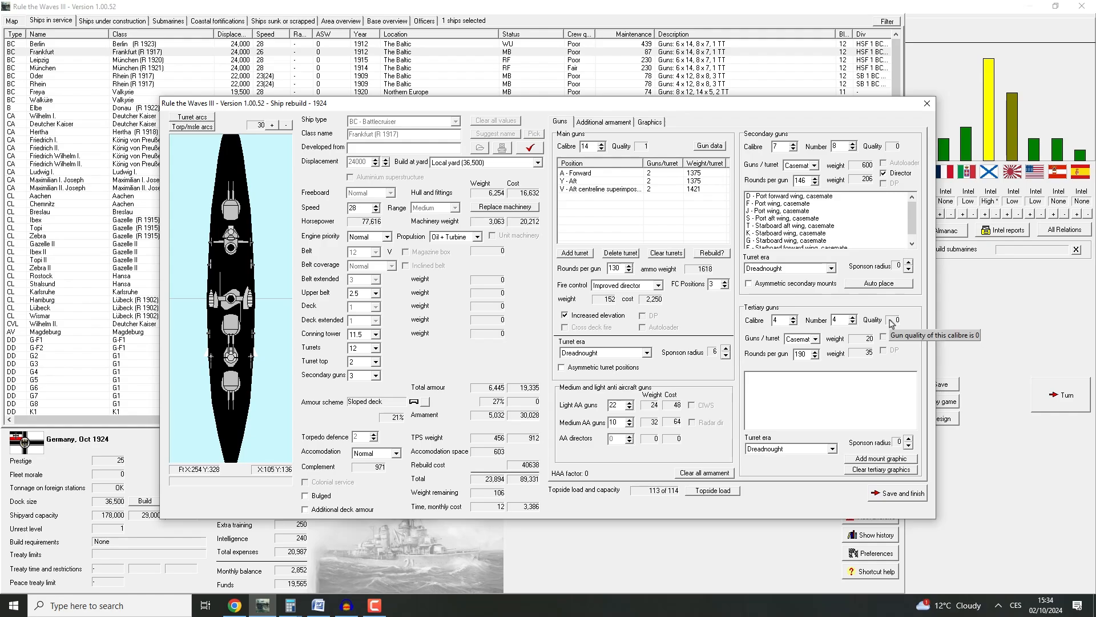
pyautogui.click(603, 121)
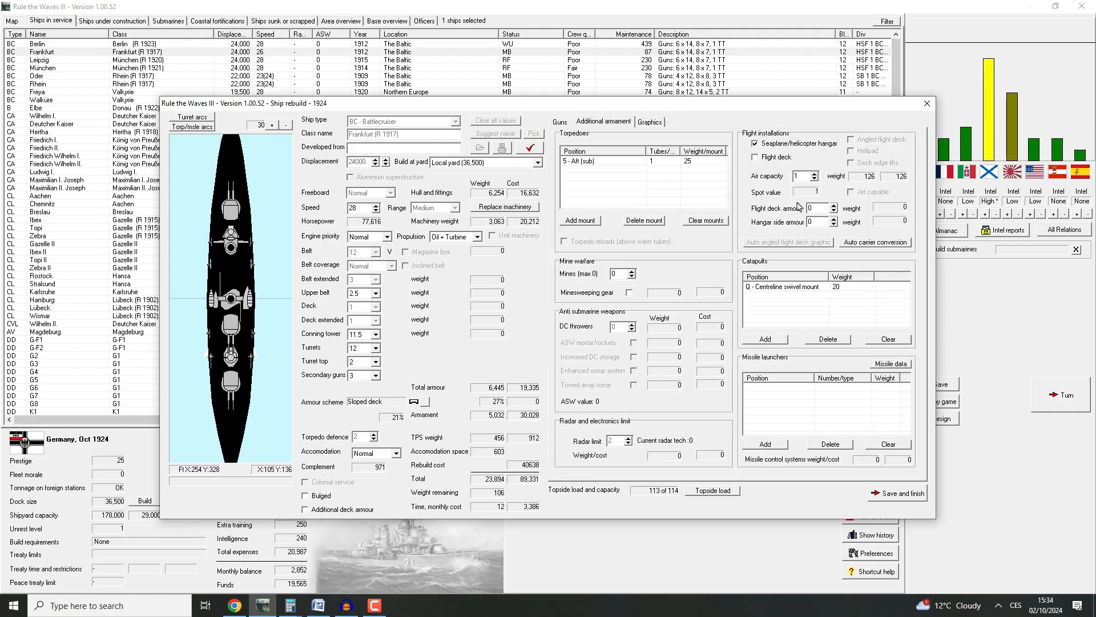
pyautogui.moveTo(827, 147)
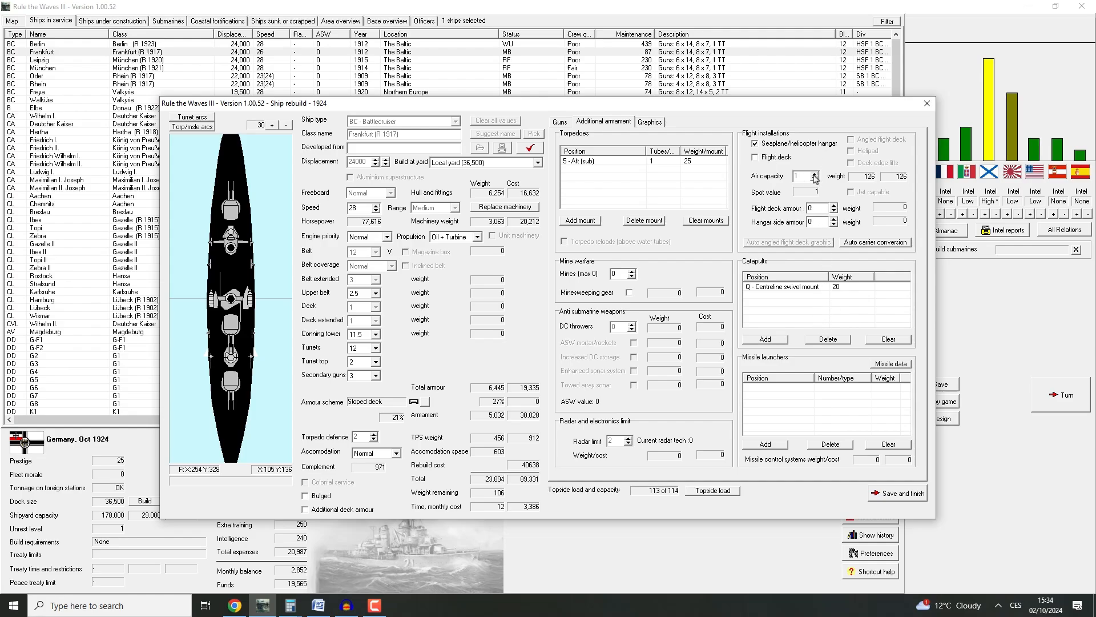
pyautogui.click(816, 173)
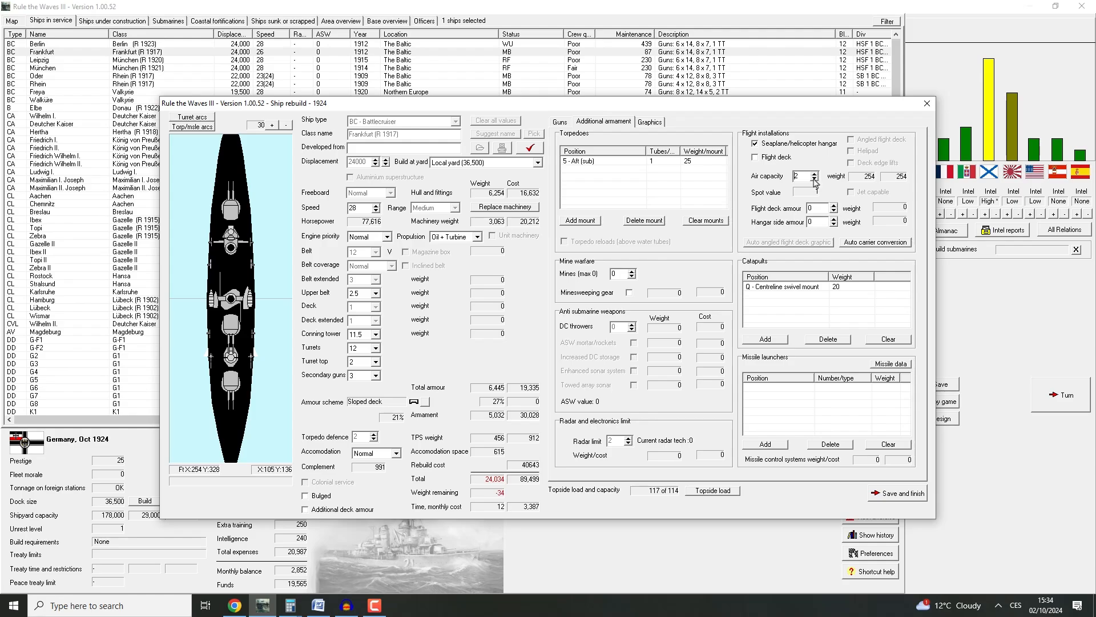
pyautogui.click(817, 178)
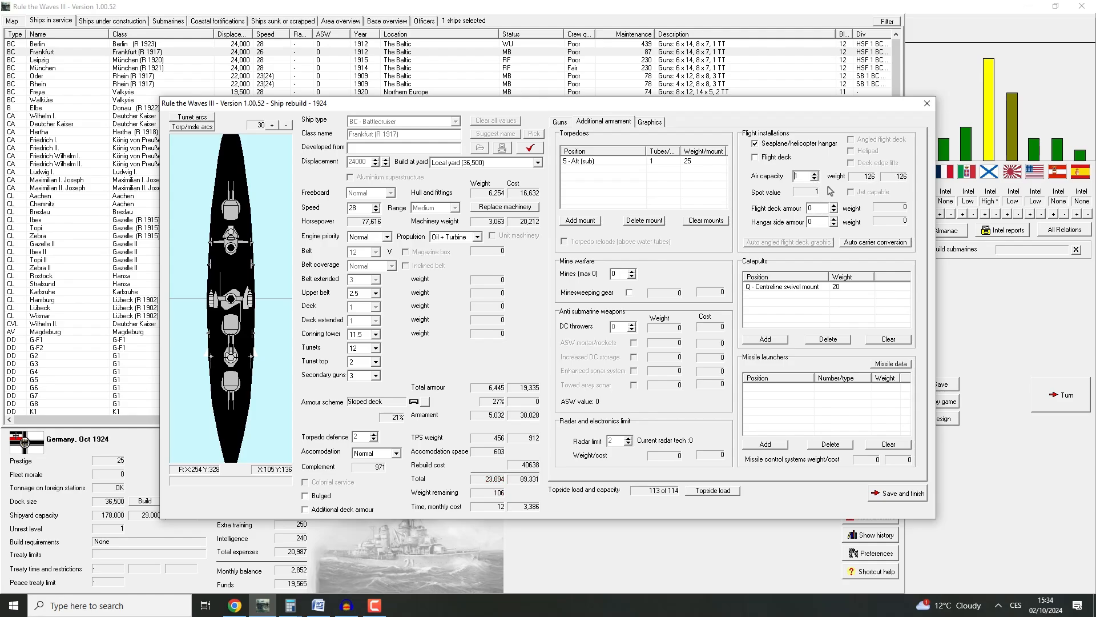
pyautogui.moveTo(673, 510)
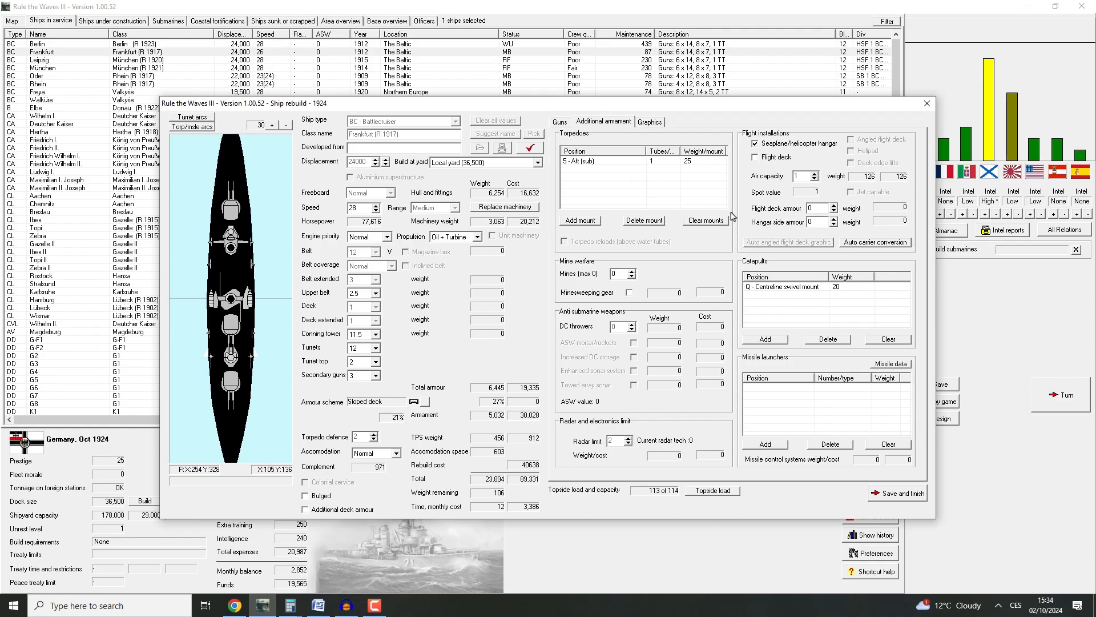
pyautogui.click(560, 121)
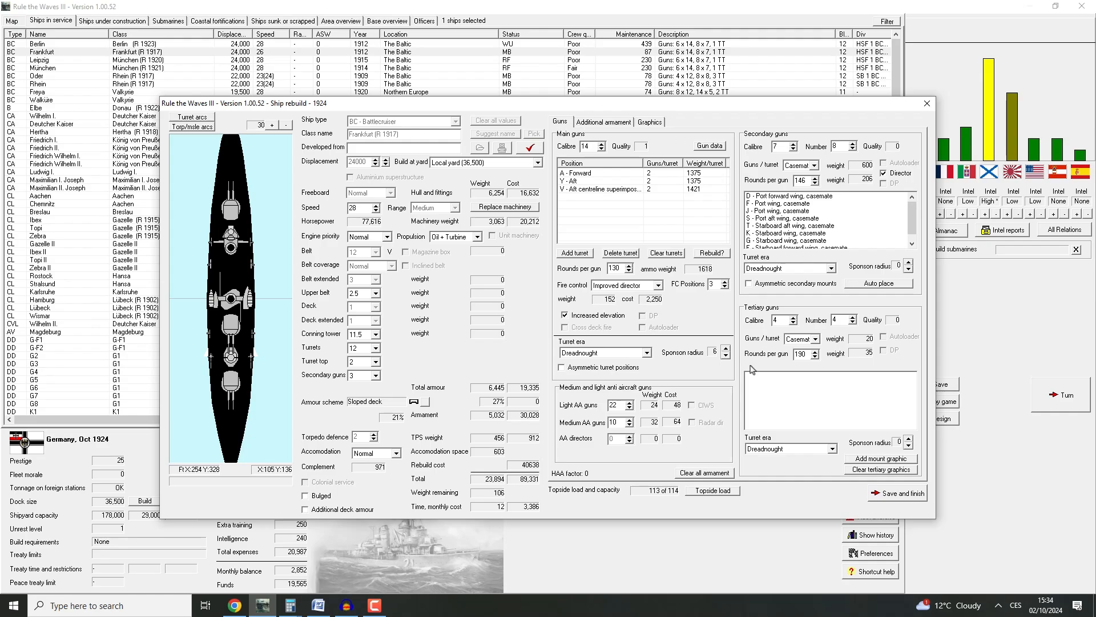
pyautogui.moveTo(844, 177)
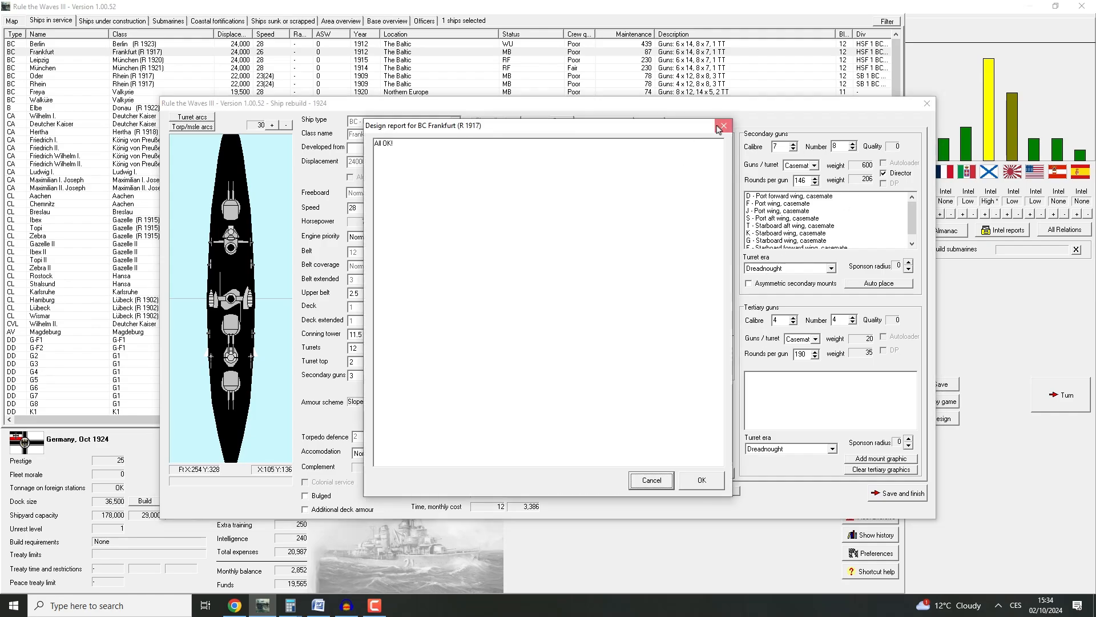
# Add a light AA gun, order Frankfurt's 12-month 40,638 rebuild, and start a new design
pyautogui.click(723, 125)
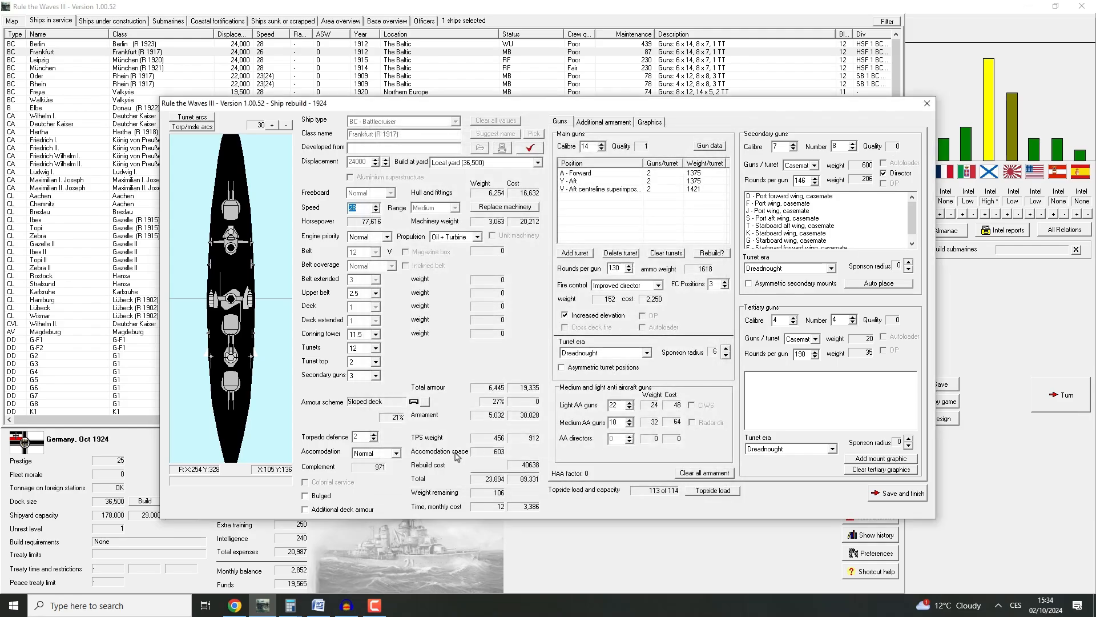
pyautogui.click(629, 401)
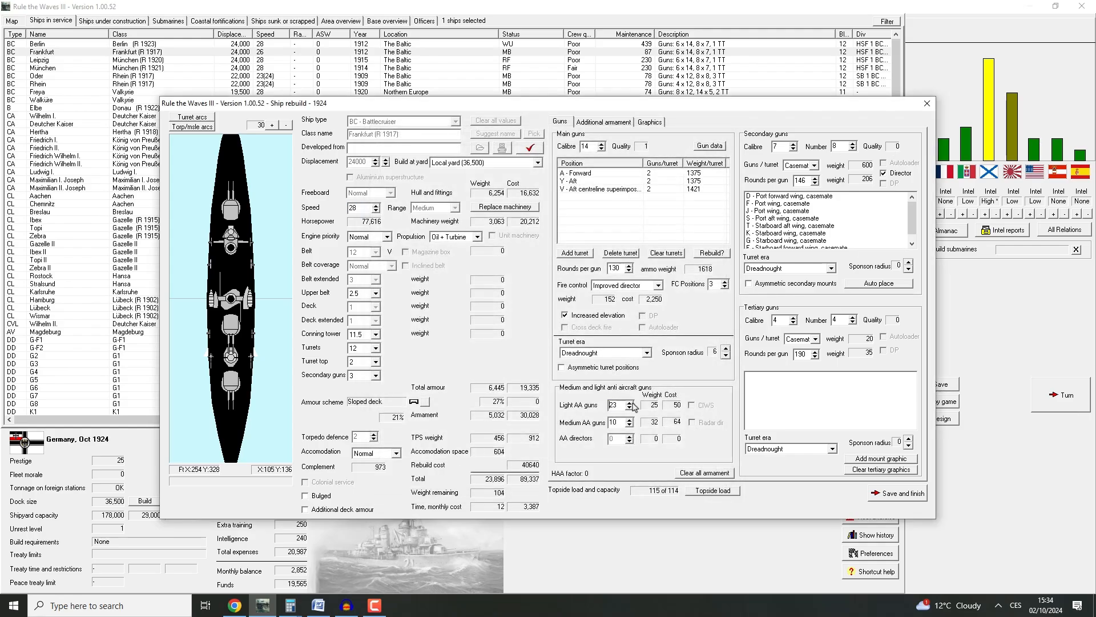
pyautogui.click(630, 407)
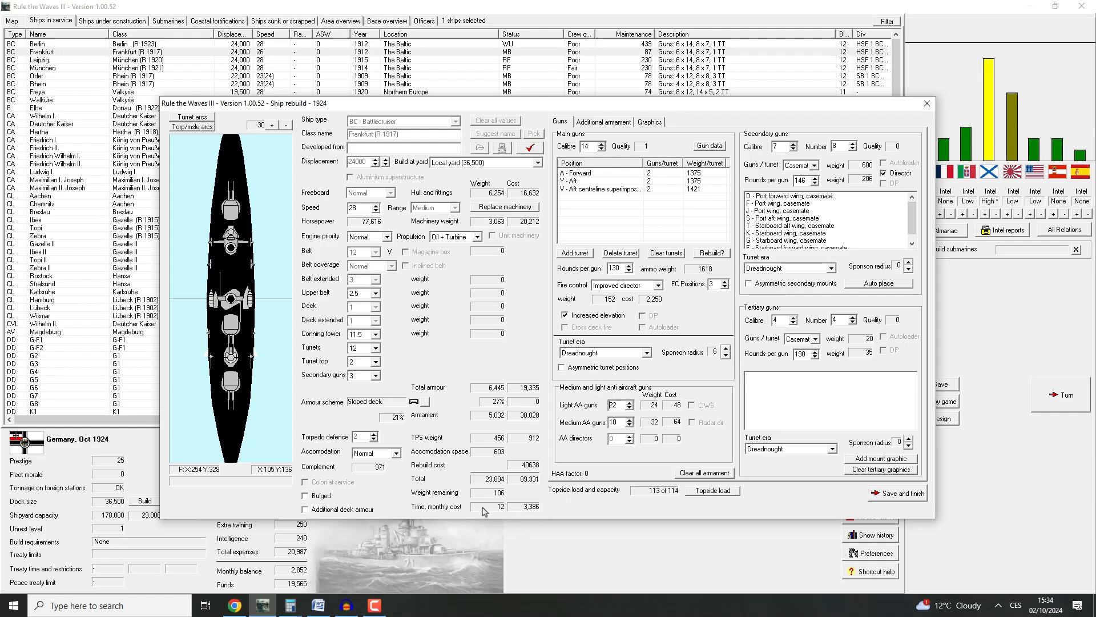
pyautogui.moveTo(522, 239)
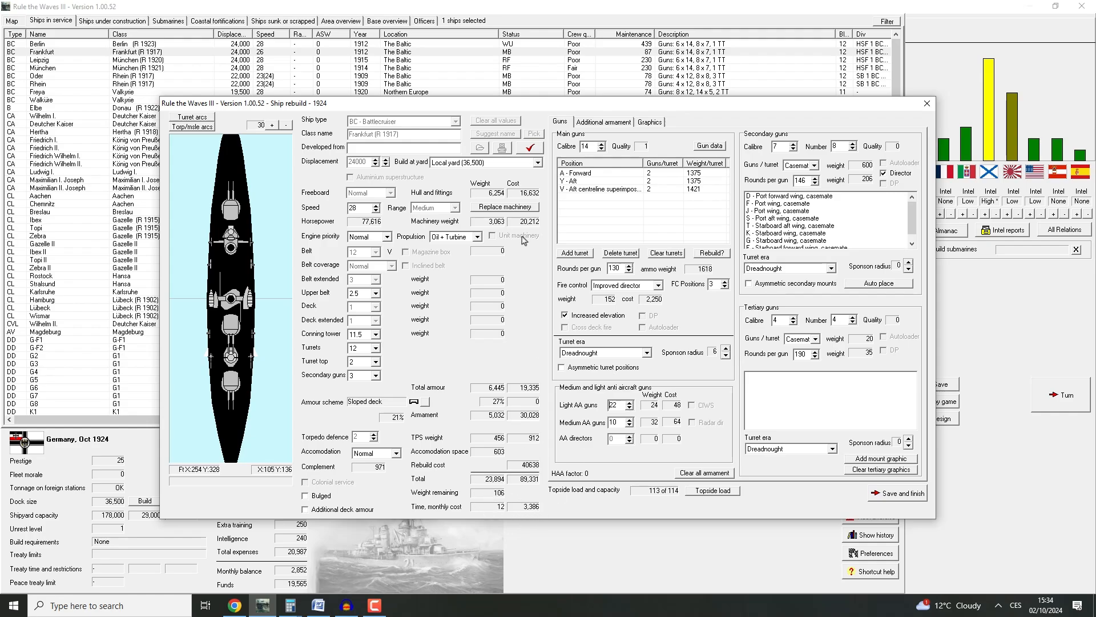
pyautogui.moveTo(688, 416)
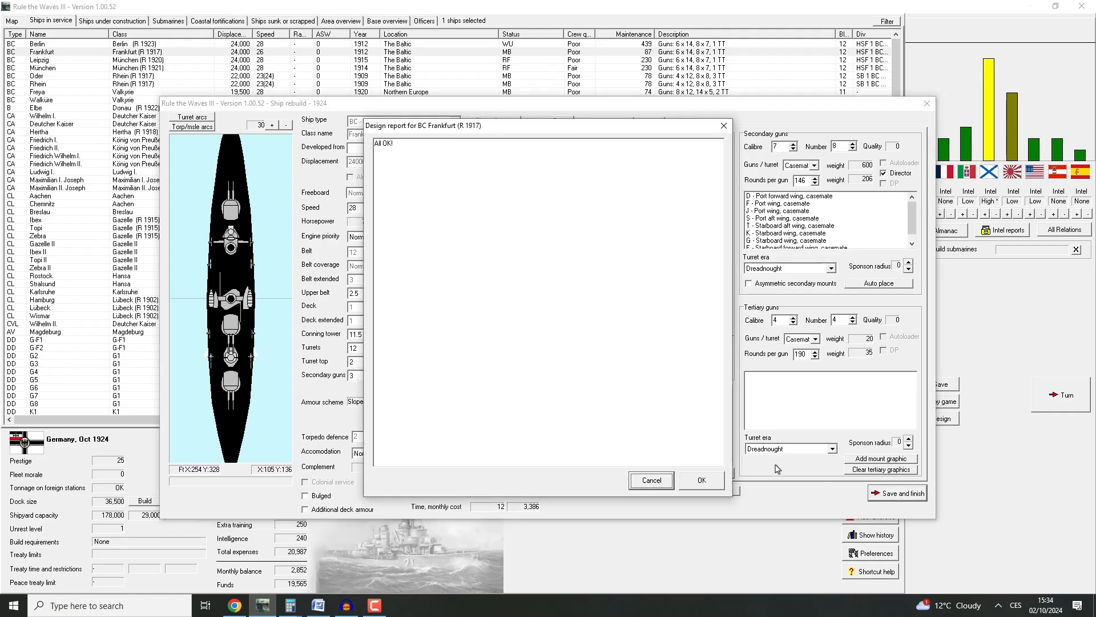
pyautogui.click(701, 480)
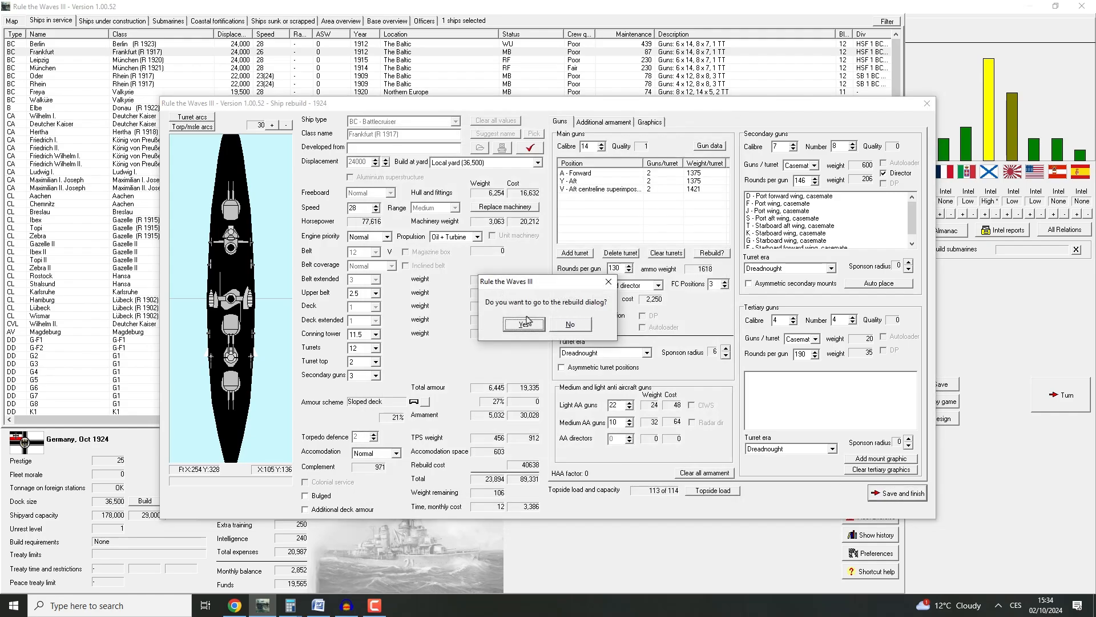
pyautogui.click(524, 324)
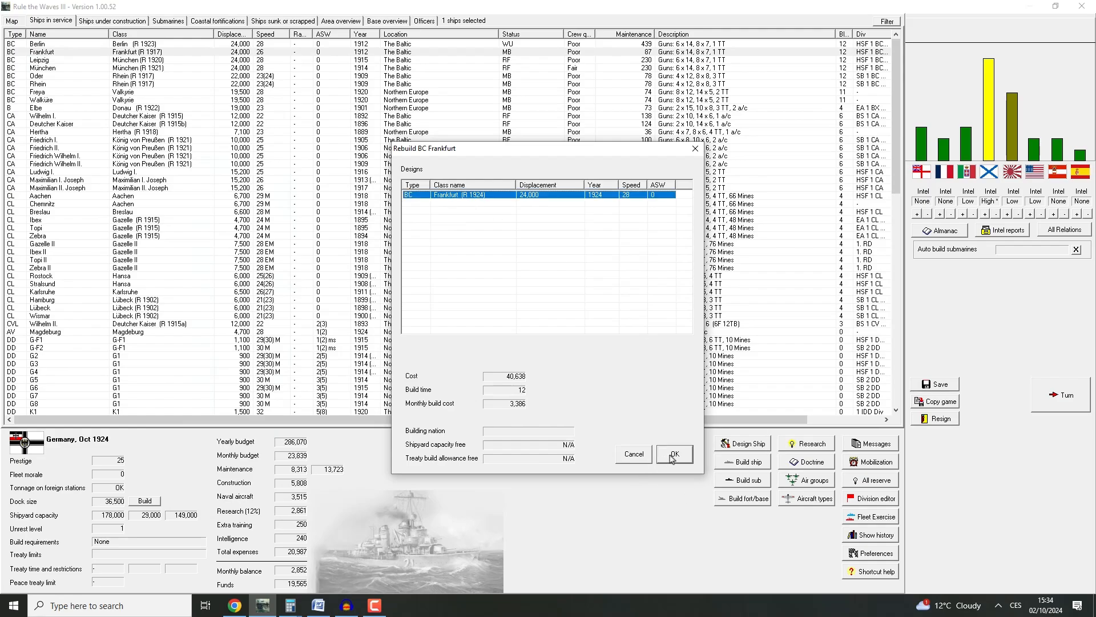
pyautogui.click(674, 453)
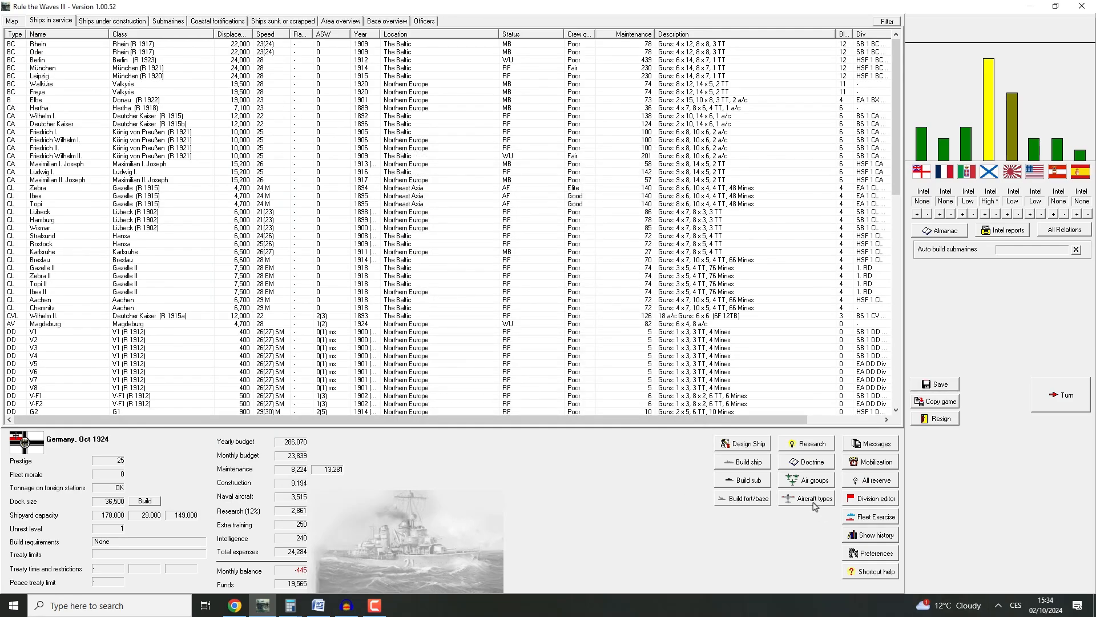
pyautogui.click(743, 443)
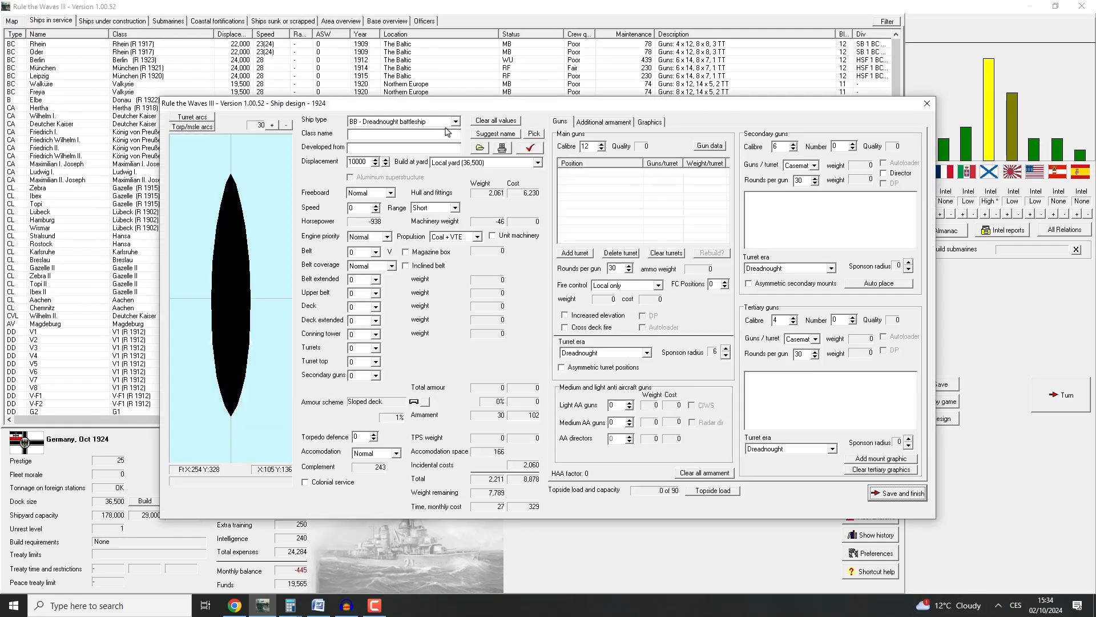
# Auto-design CL light cruiser Thetis and check it, showing unresearched triple-turret errors
pyautogui.click(480, 147)
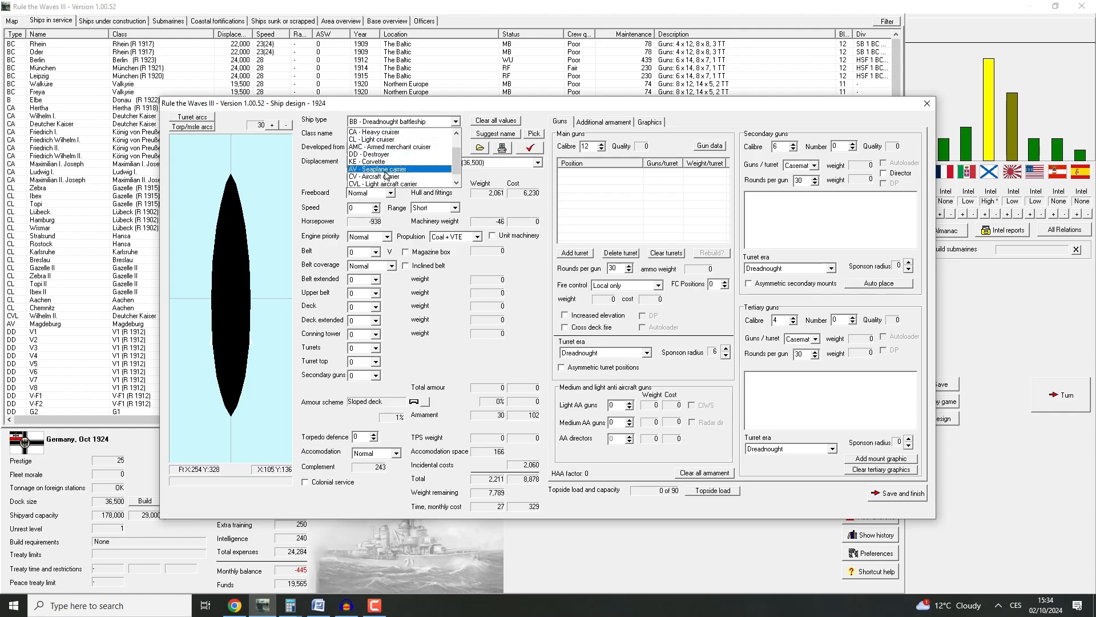
pyautogui.click(383, 184)
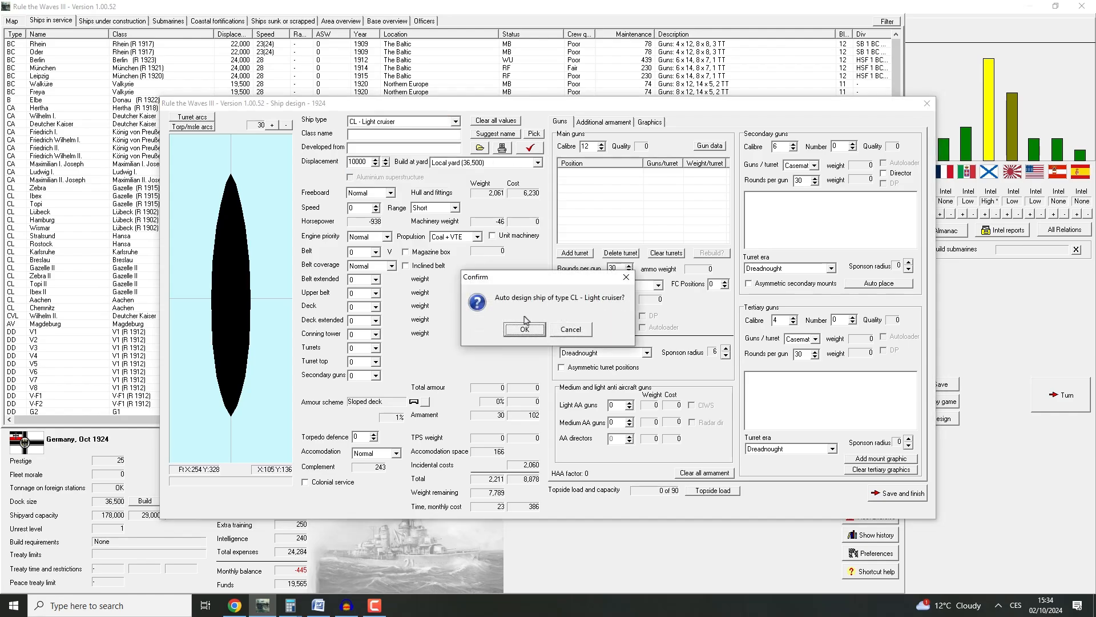
pyautogui.click(524, 329)
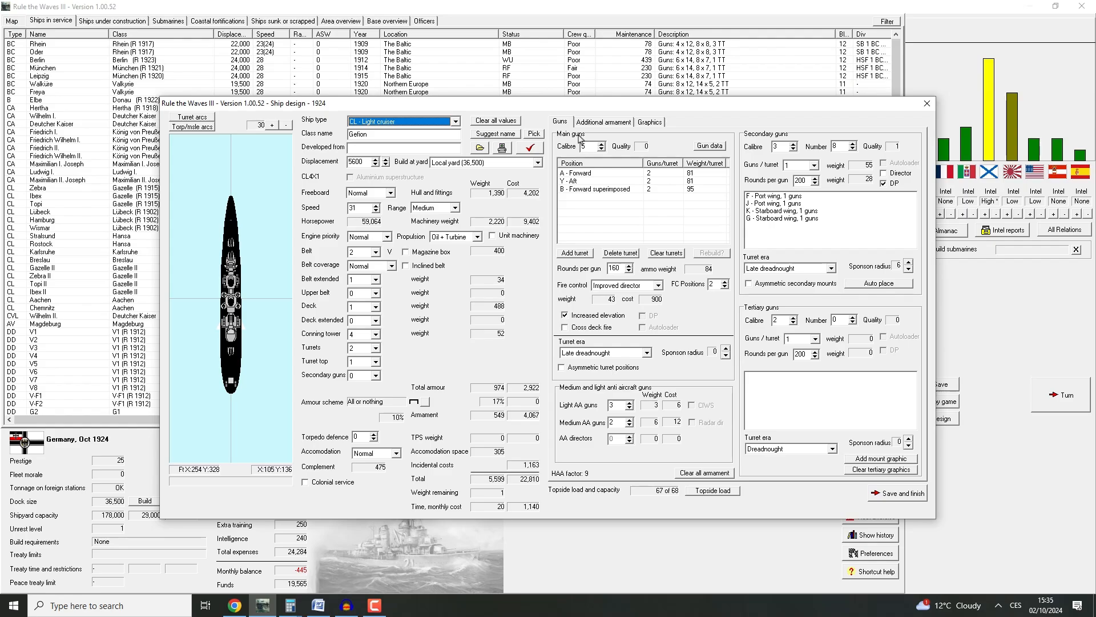
pyautogui.moveTo(569, 225)
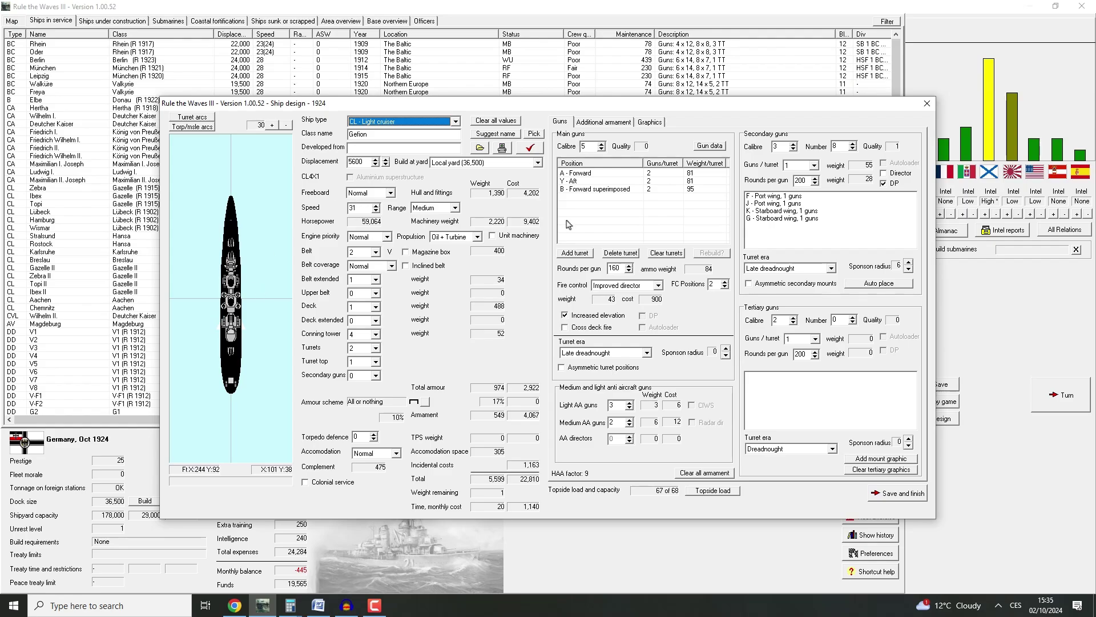
pyautogui.moveTo(512, 160)
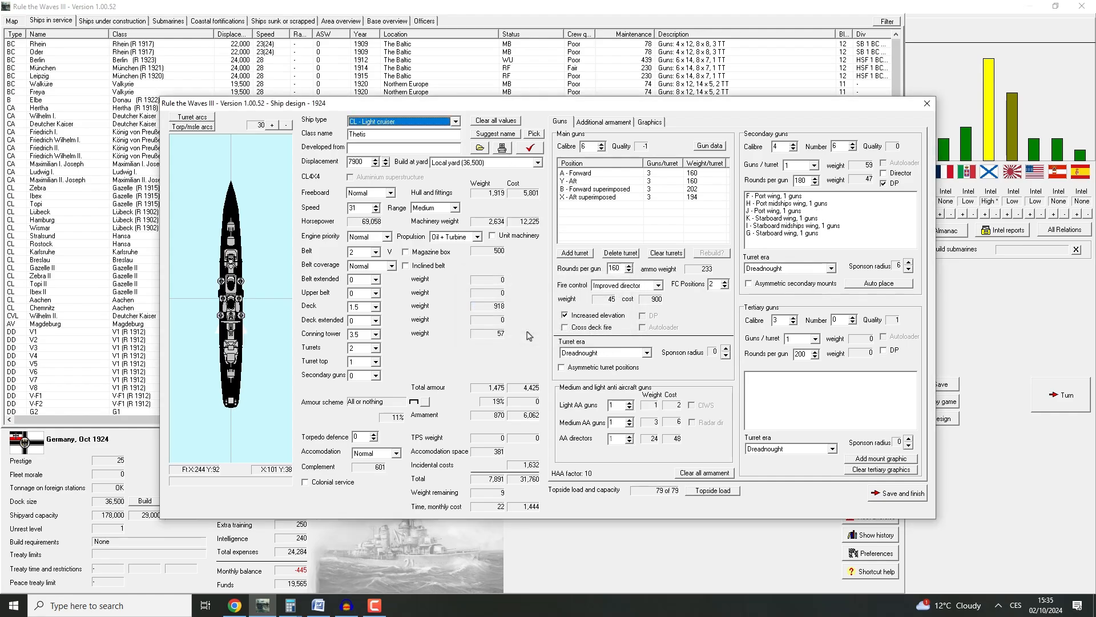
pyautogui.moveTo(738, 127)
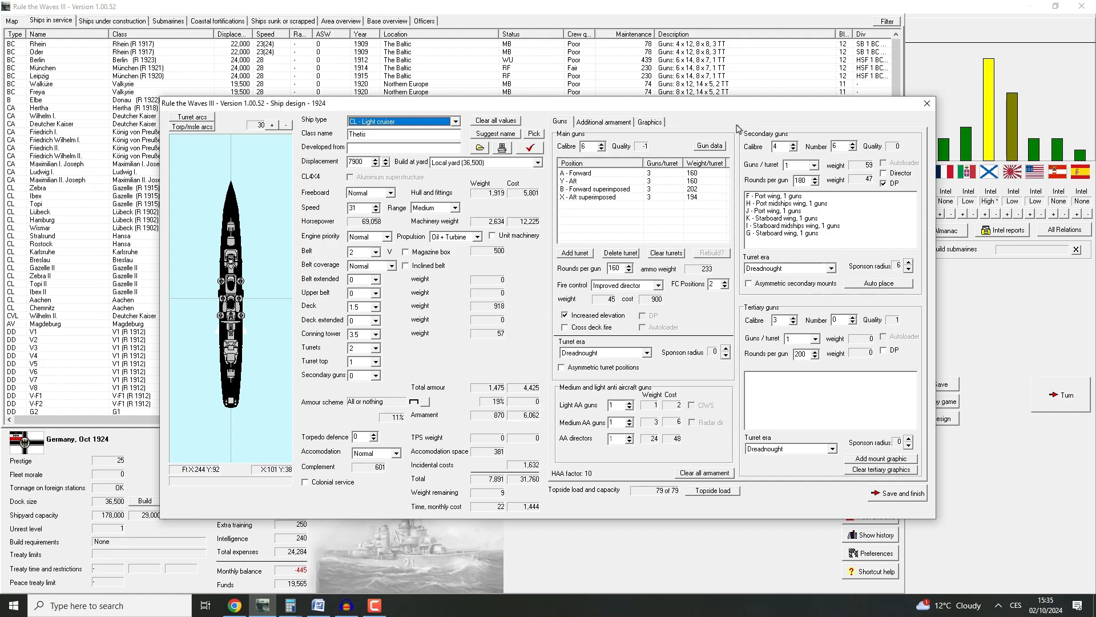
pyautogui.moveTo(524, 467)
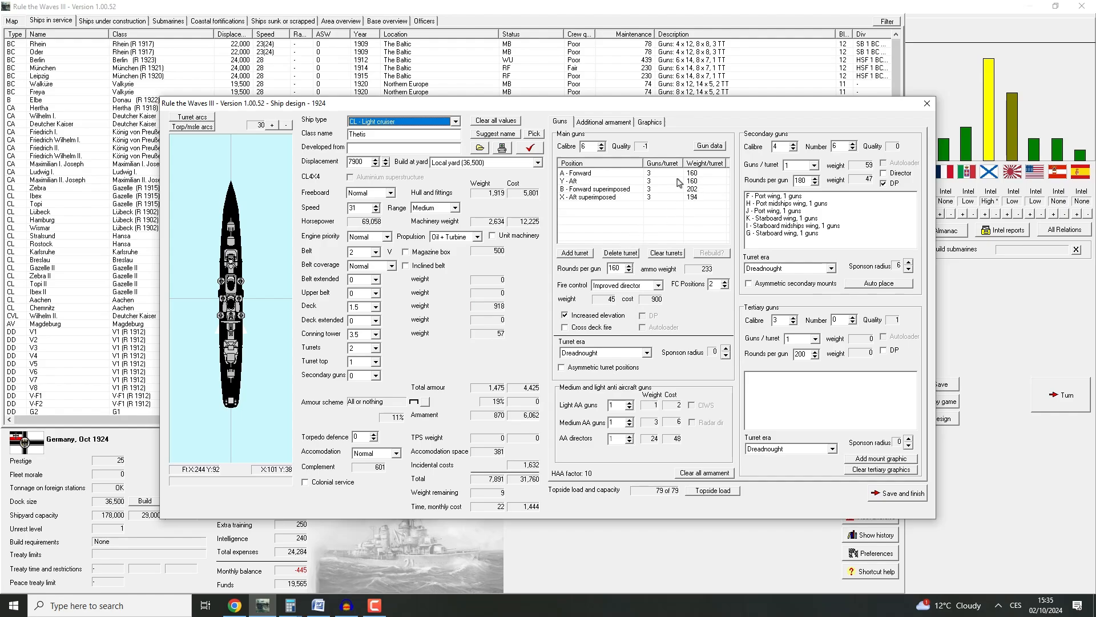
pyautogui.click(897, 494)
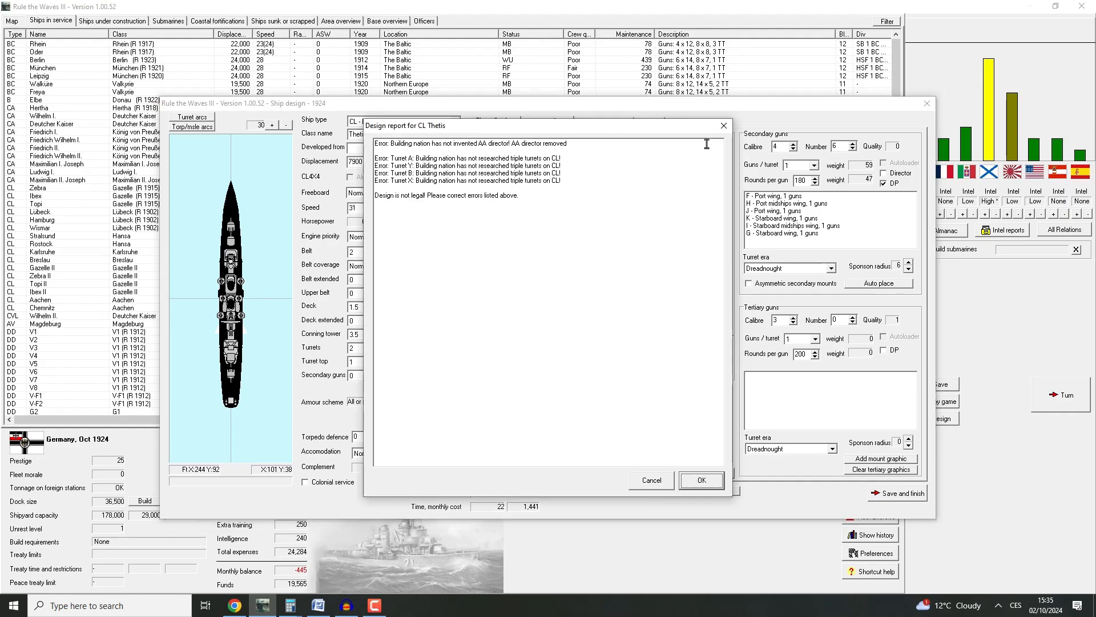
pyautogui.moveTo(724, 125)
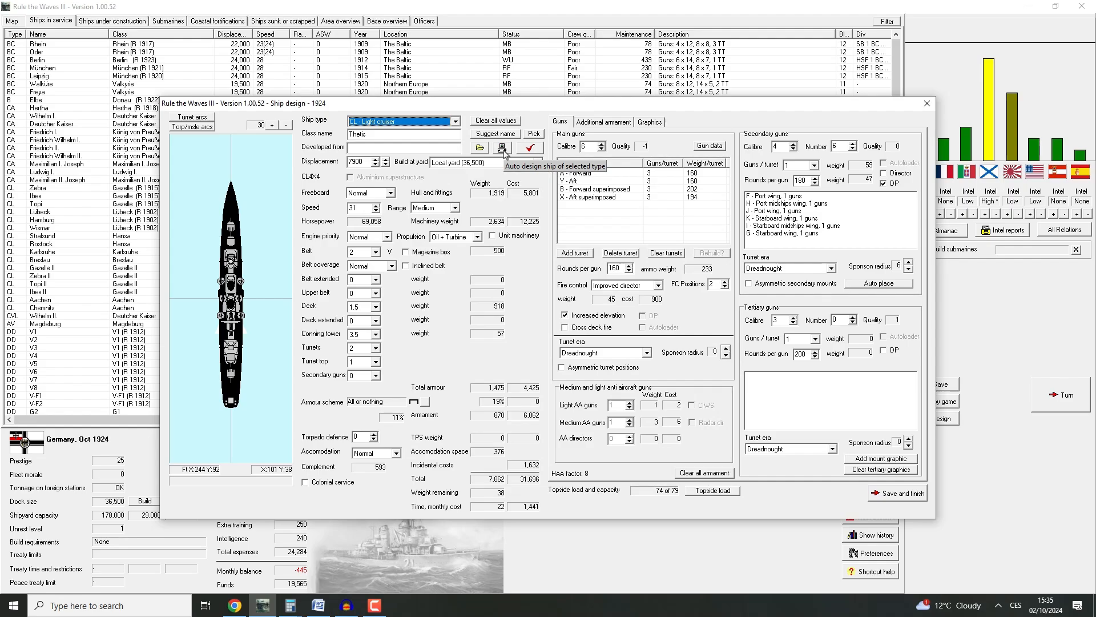
pyautogui.moveTo(462, 269)
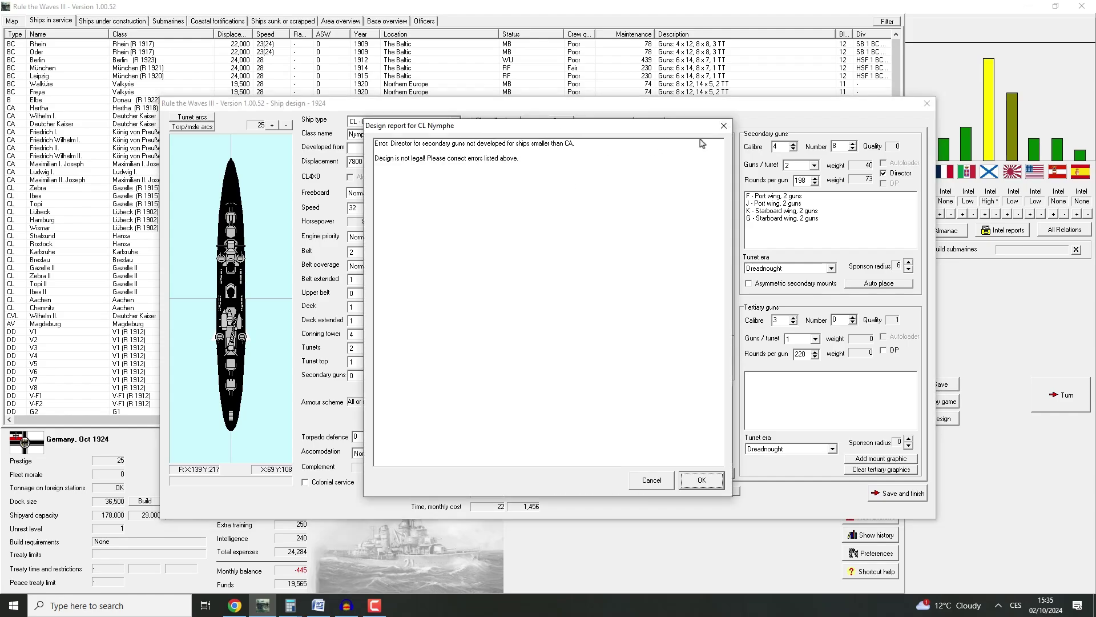
# Dismiss Nymphe's design report and review the main guns' armour penetration table
pyautogui.click(701, 480)
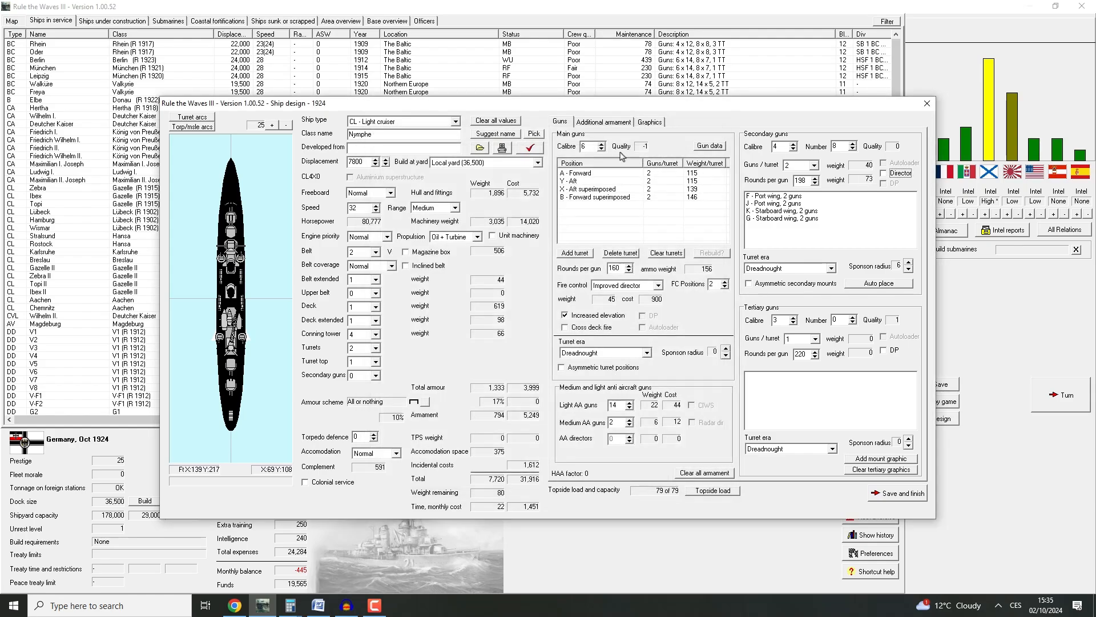
pyautogui.click(601, 143)
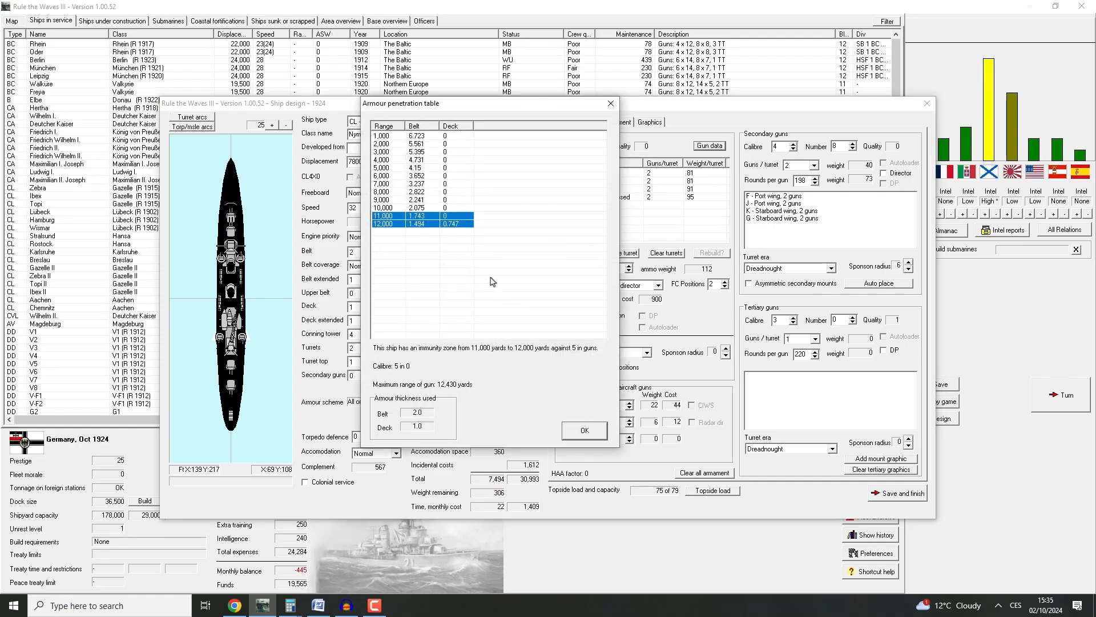
pyautogui.moveTo(623, 102)
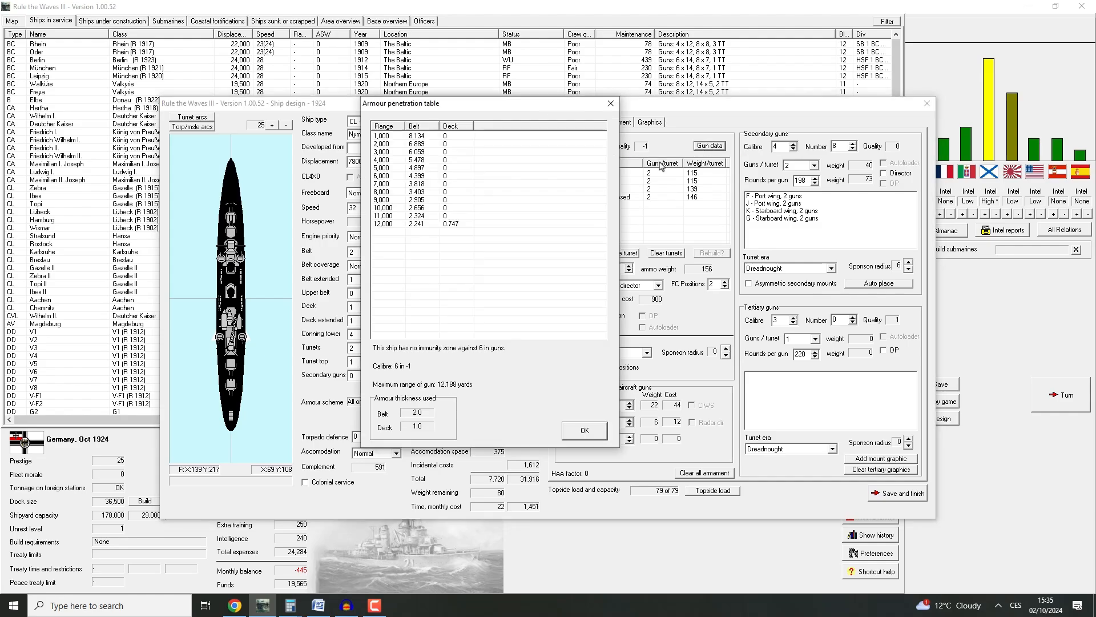
pyautogui.click(584, 430)
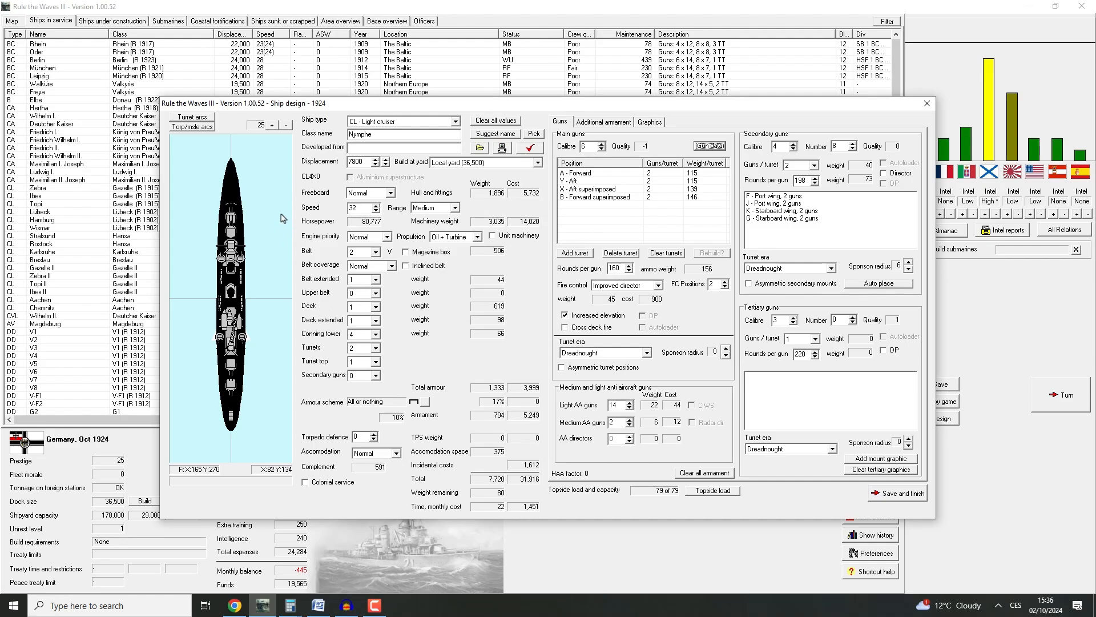
pyautogui.moveTo(567, 146)
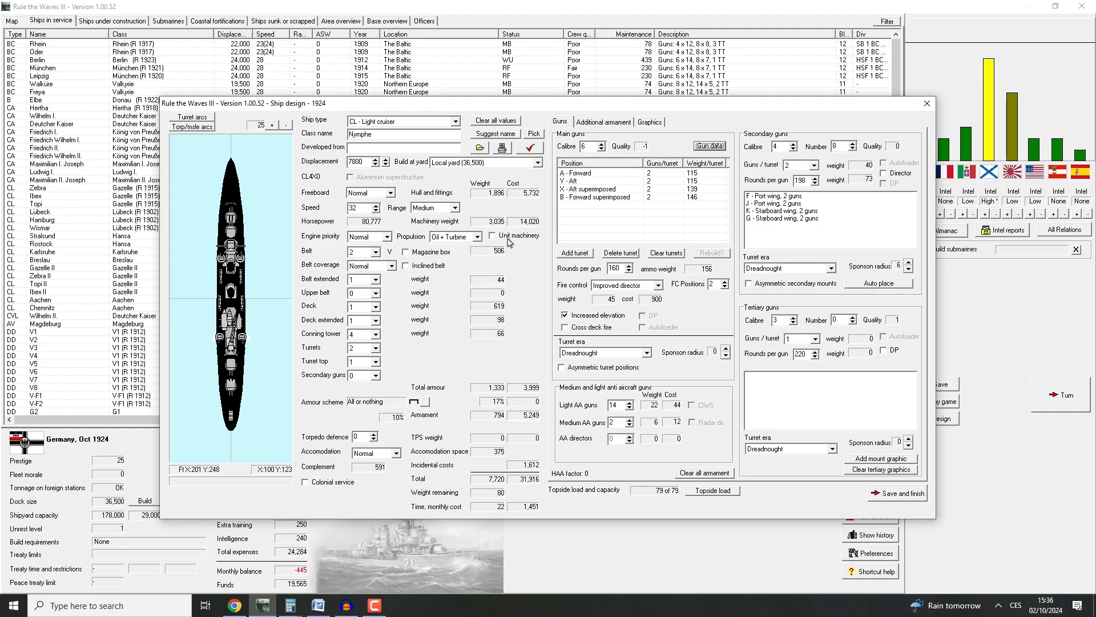
# Switch Nymphe to unit machinery, pass the design check, and preview turret arcs
pyautogui.click(493, 235)
pyautogui.write('8000')
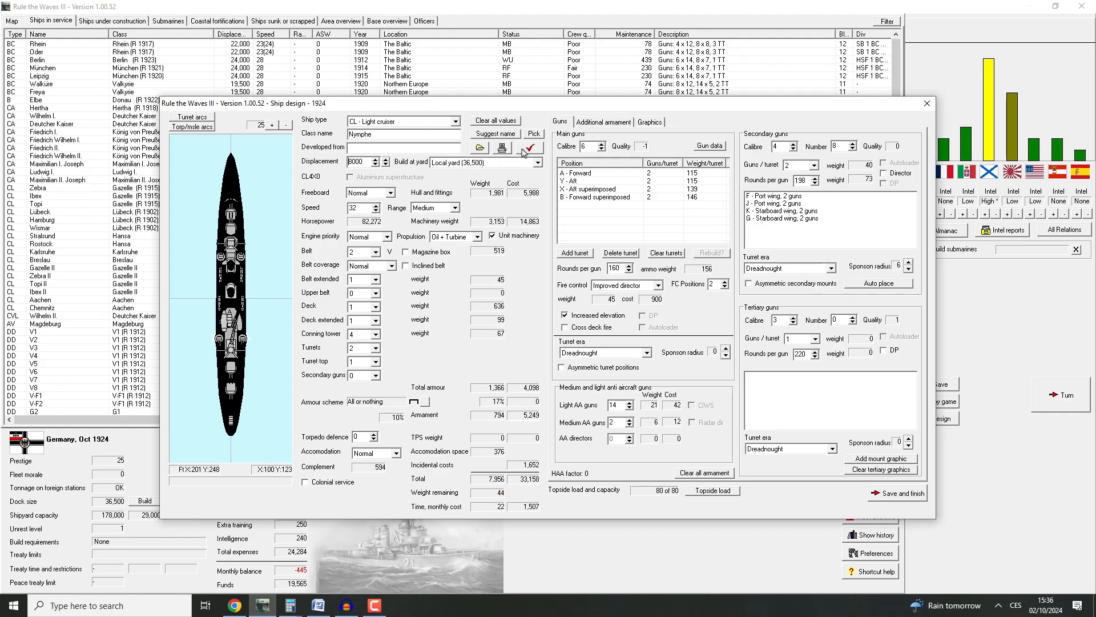
pyautogui.click(528, 147)
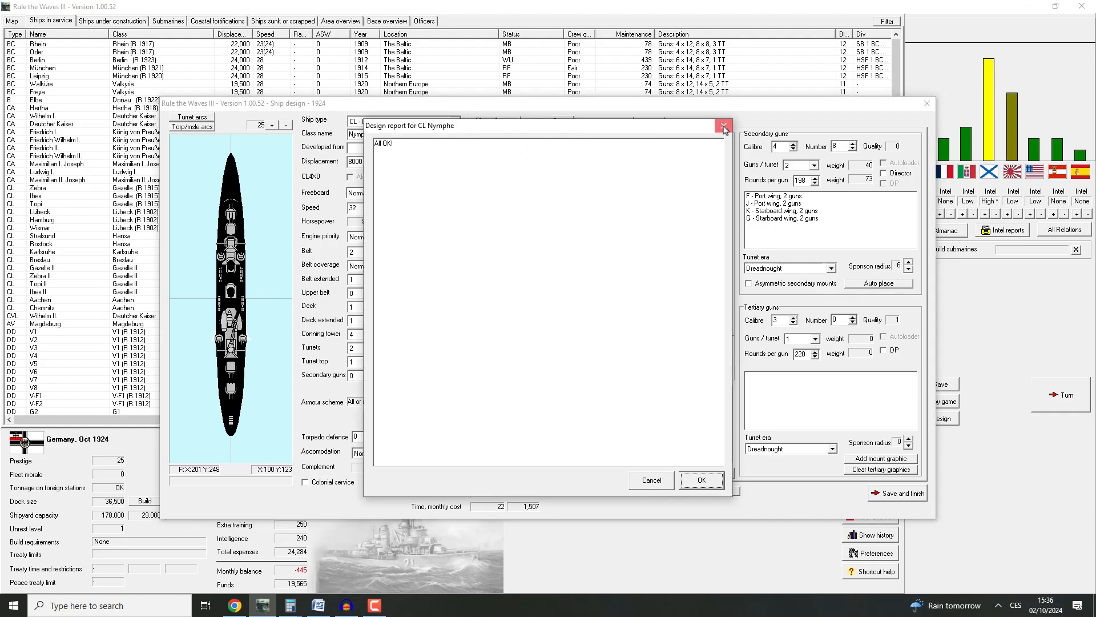
pyautogui.click(724, 126)
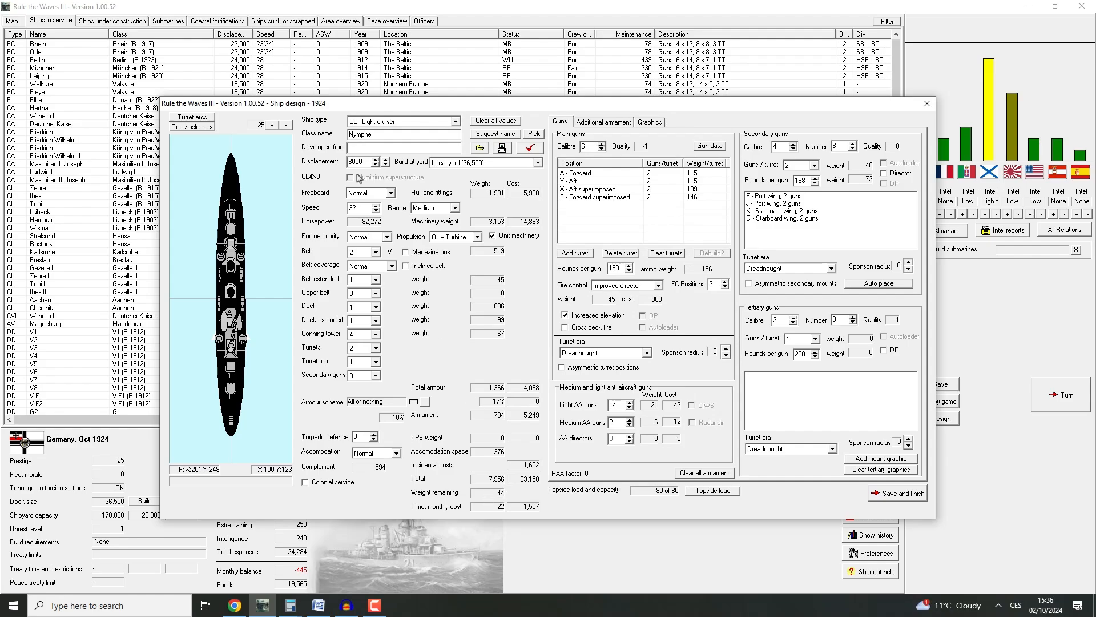
pyautogui.moveTo(635, 196)
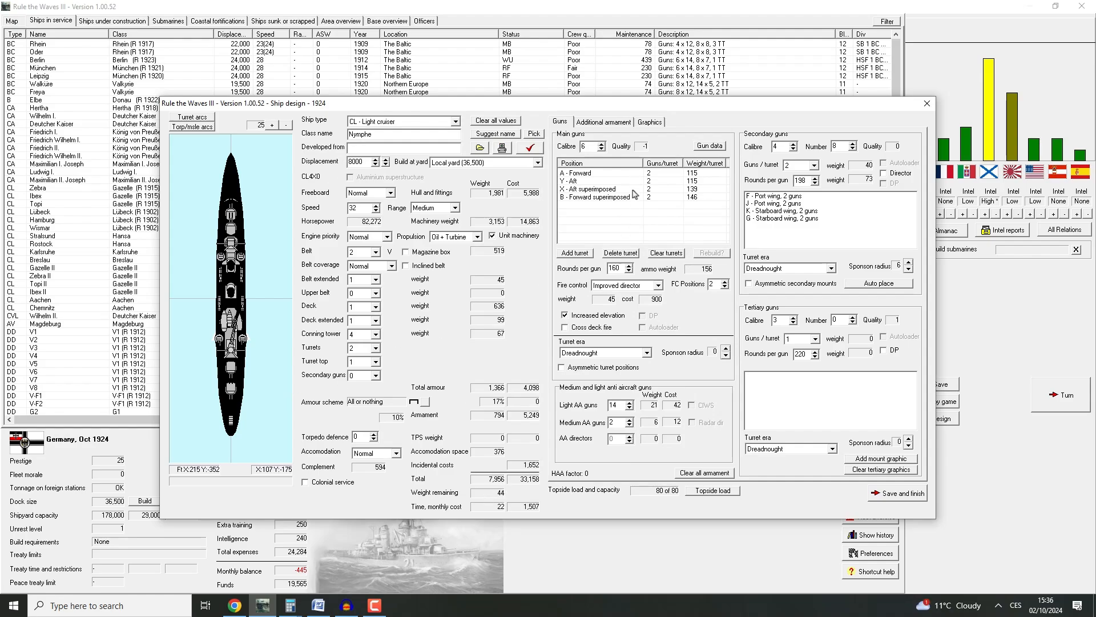
pyautogui.click(192, 116)
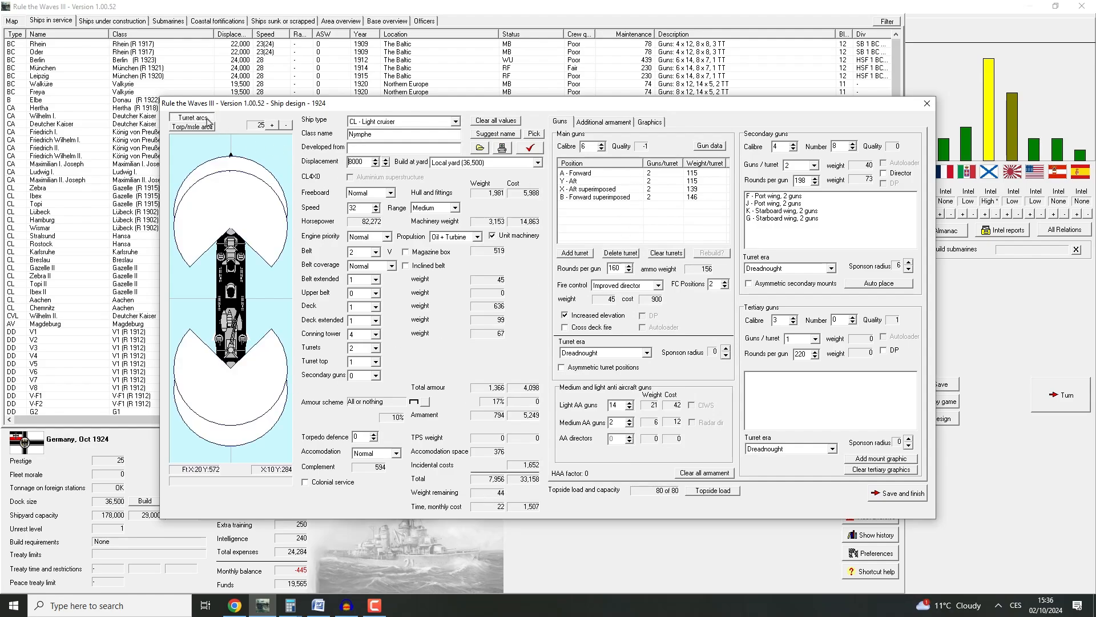
pyautogui.click(190, 116)
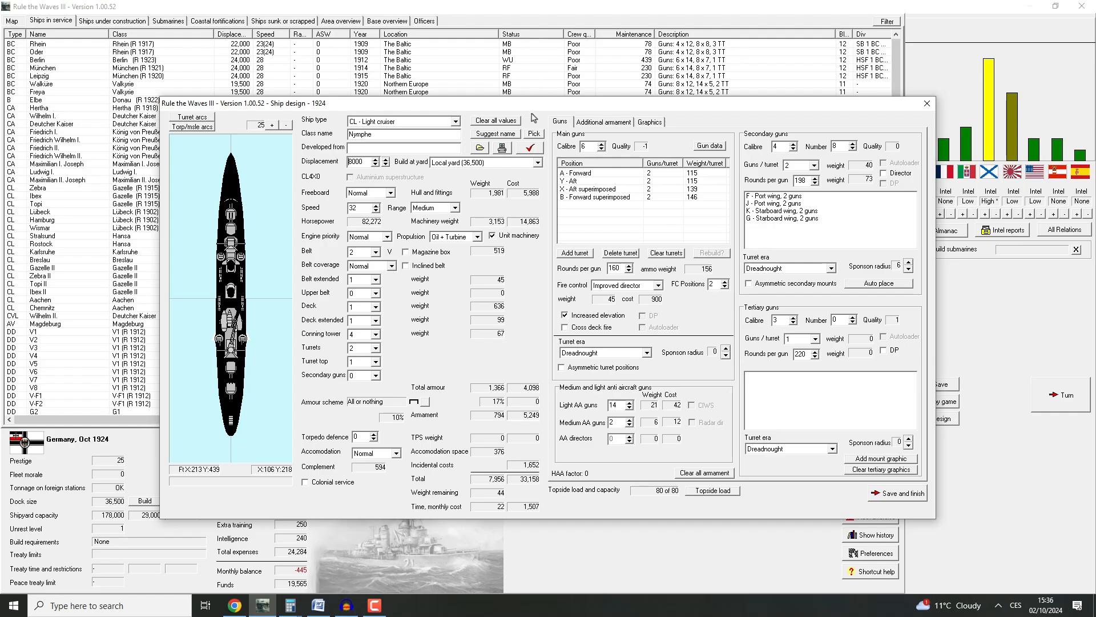
# Set the mine capacity to 80 and clear all existing torpedo mounts
pyautogui.click(603, 122)
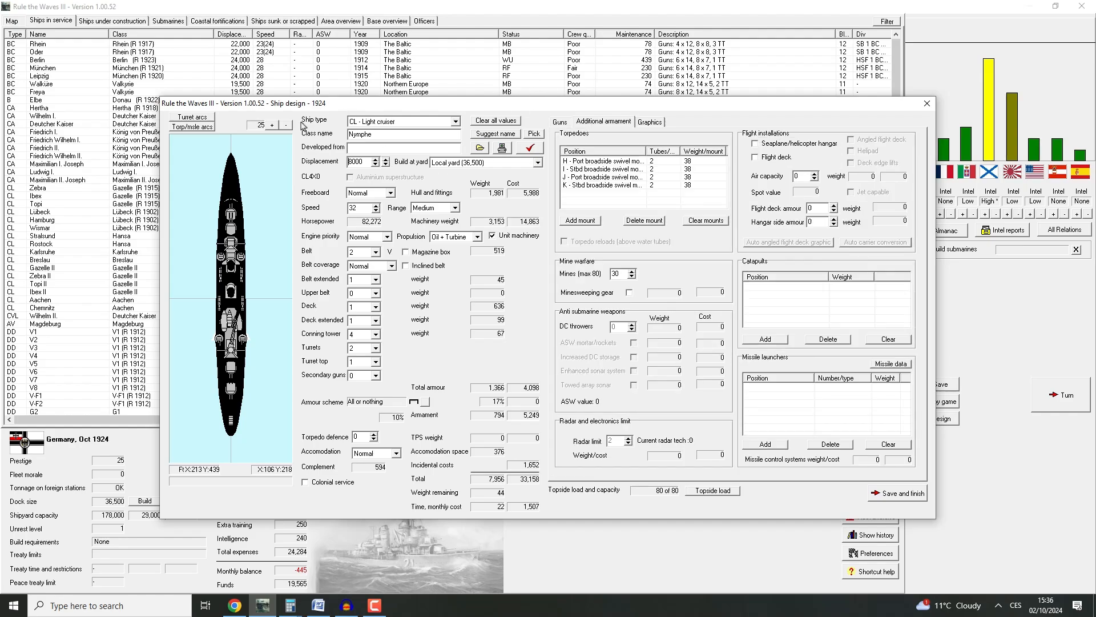
pyautogui.moveTo(343, 179)
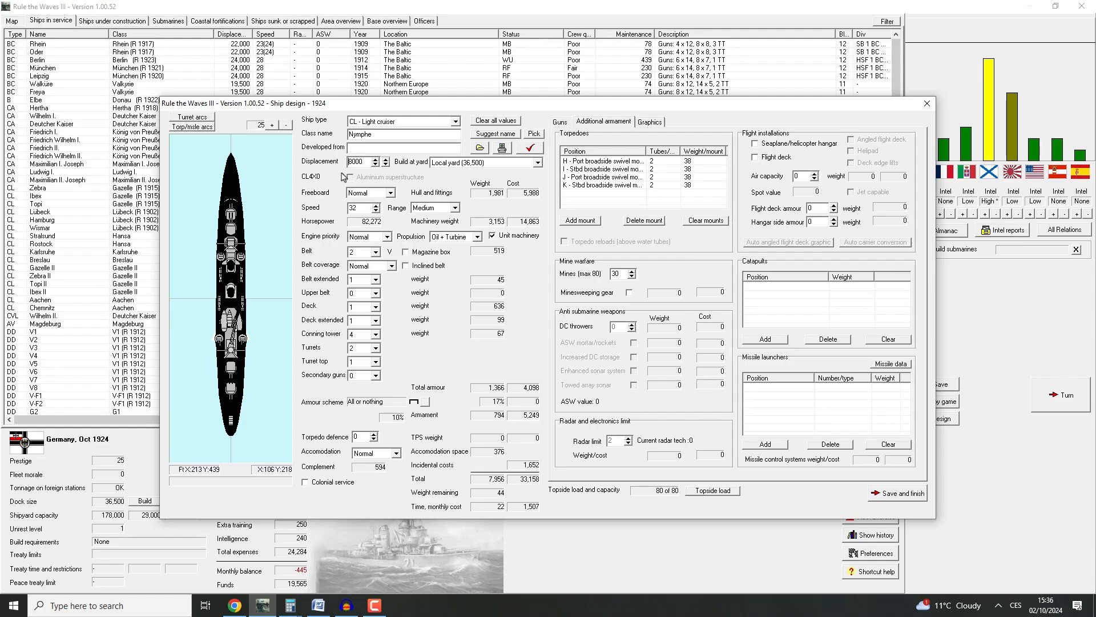
pyautogui.click(193, 127)
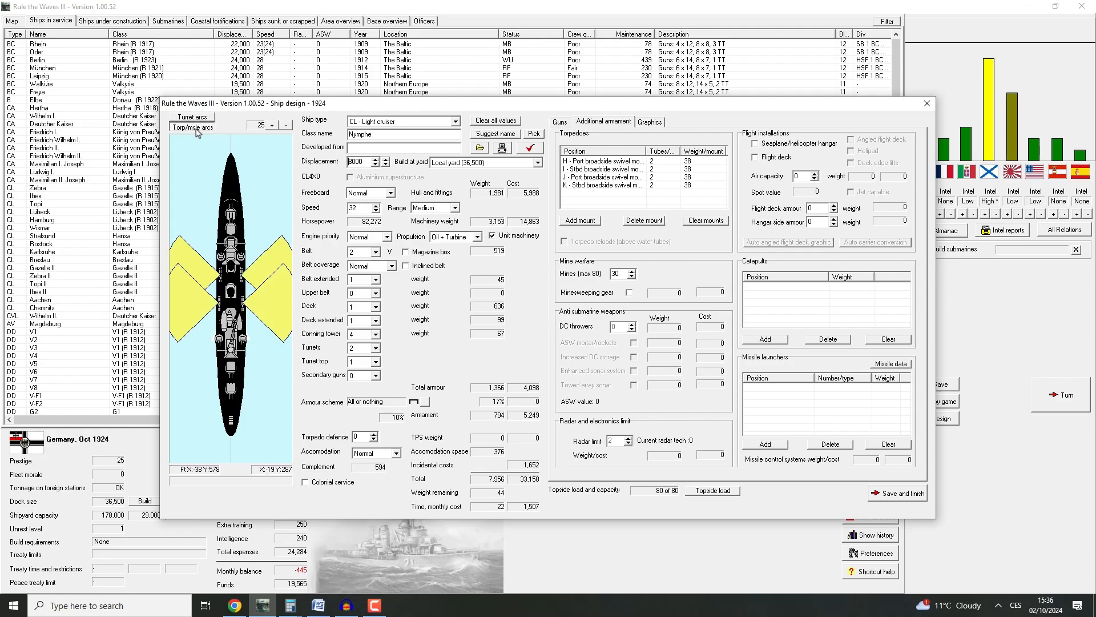
pyautogui.click(192, 127)
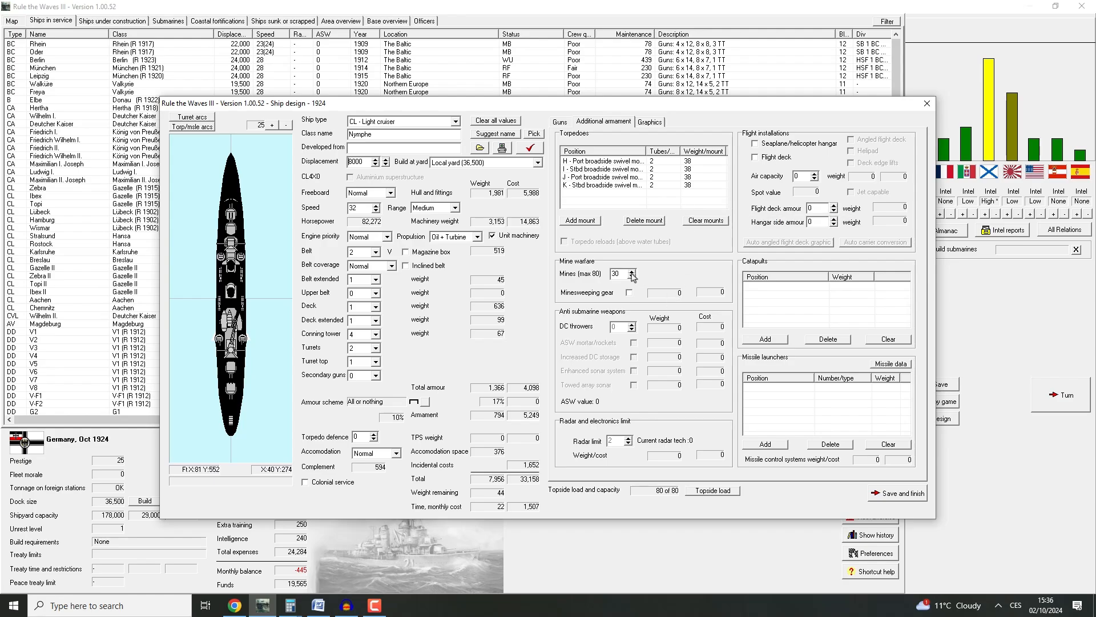
pyautogui.click(632, 269)
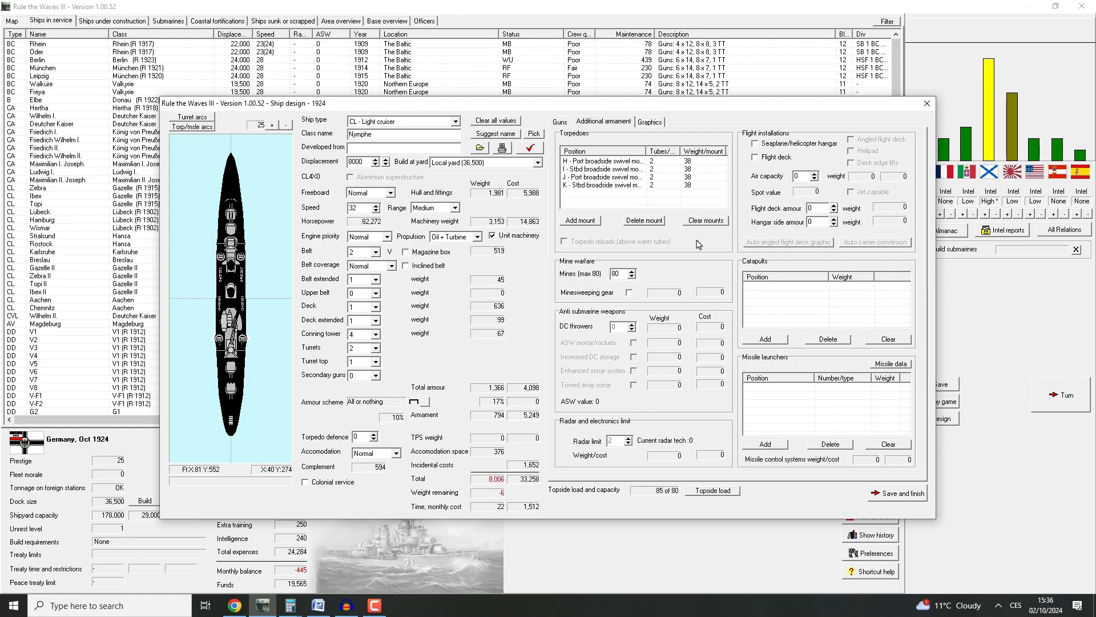
pyautogui.click(606, 160)
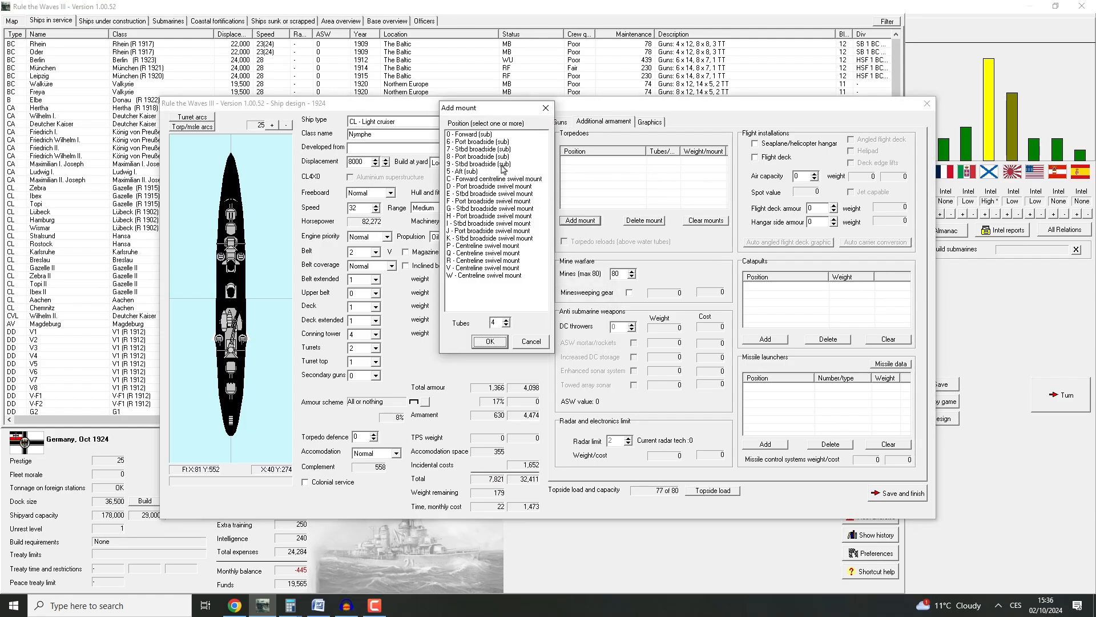
# Try a four-tube centreline swivel torpedo mount and check the design
pyautogui.click(484, 245)
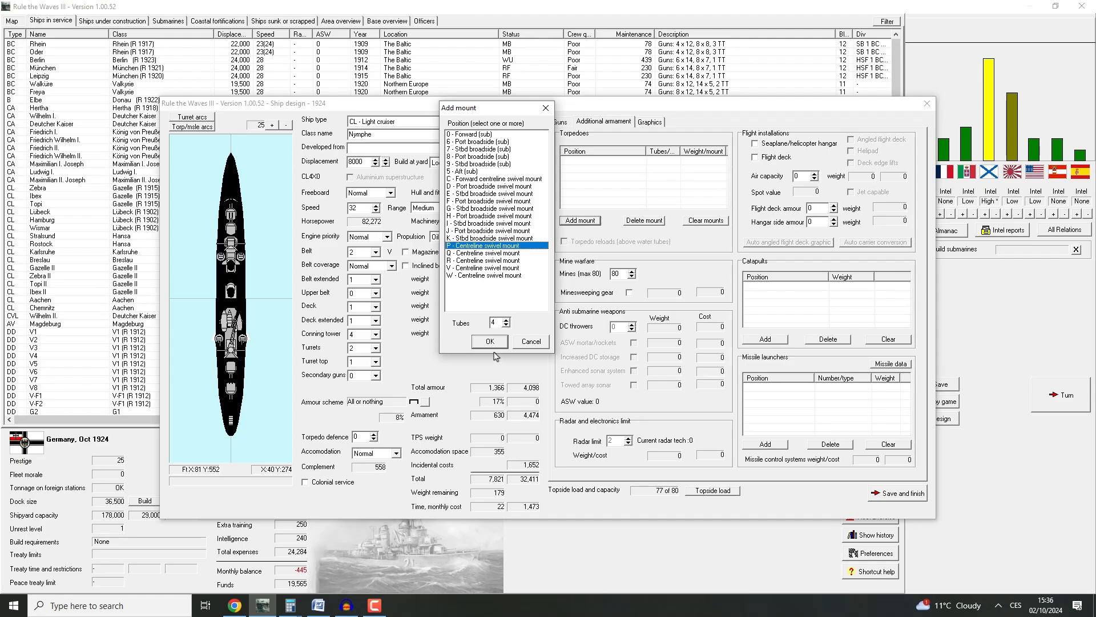
pyautogui.click(490, 341)
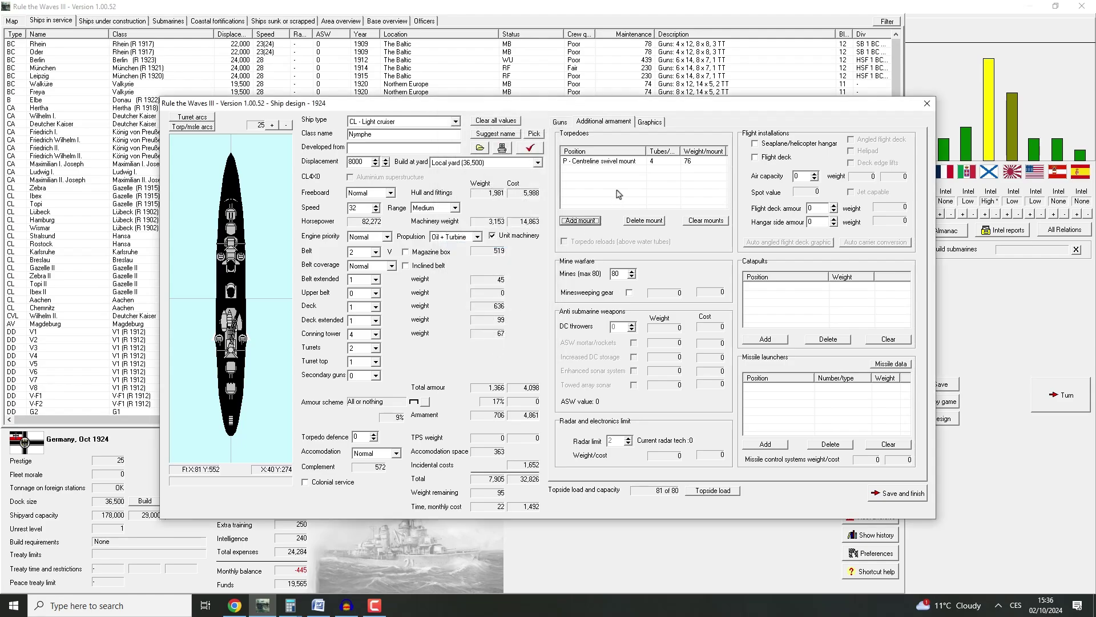
pyautogui.click(903, 493)
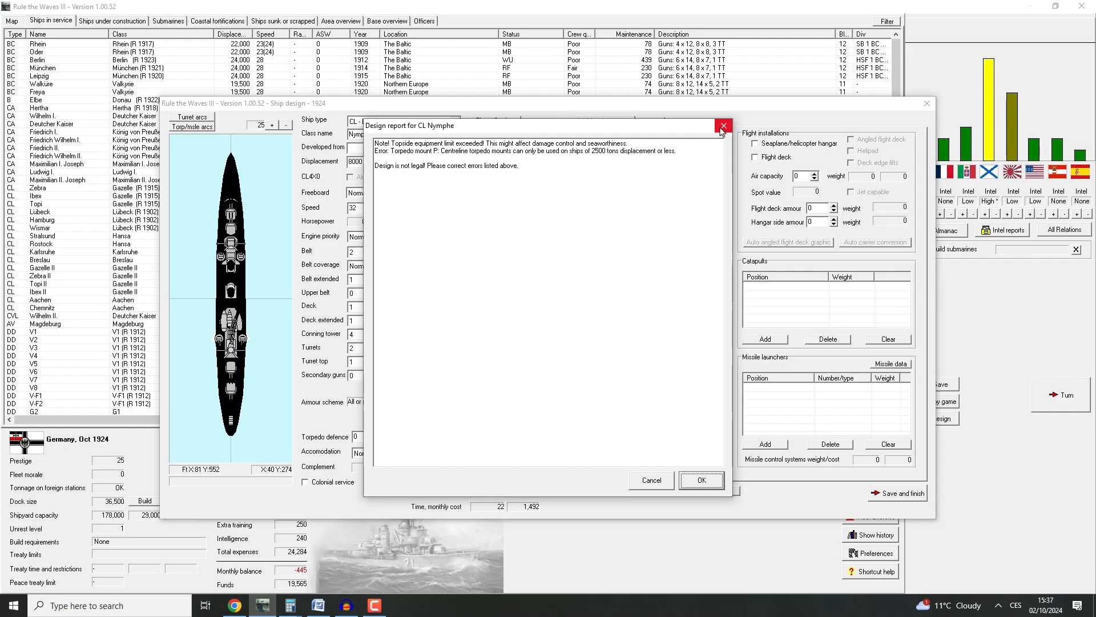
pyautogui.moveTo(723, 125)
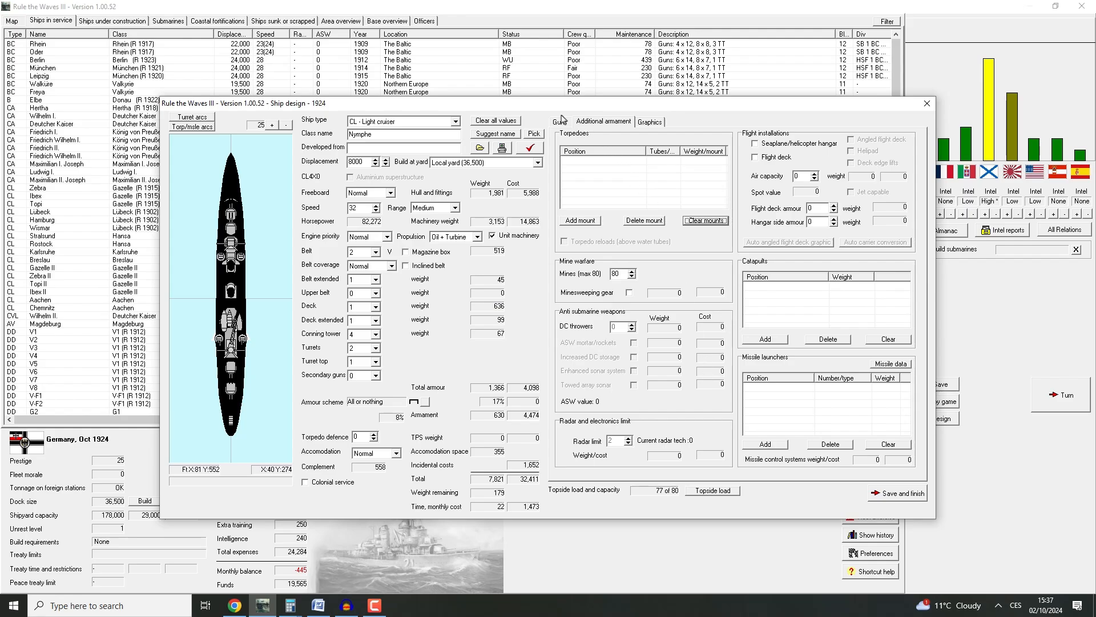
pyautogui.moveTo(560, 122)
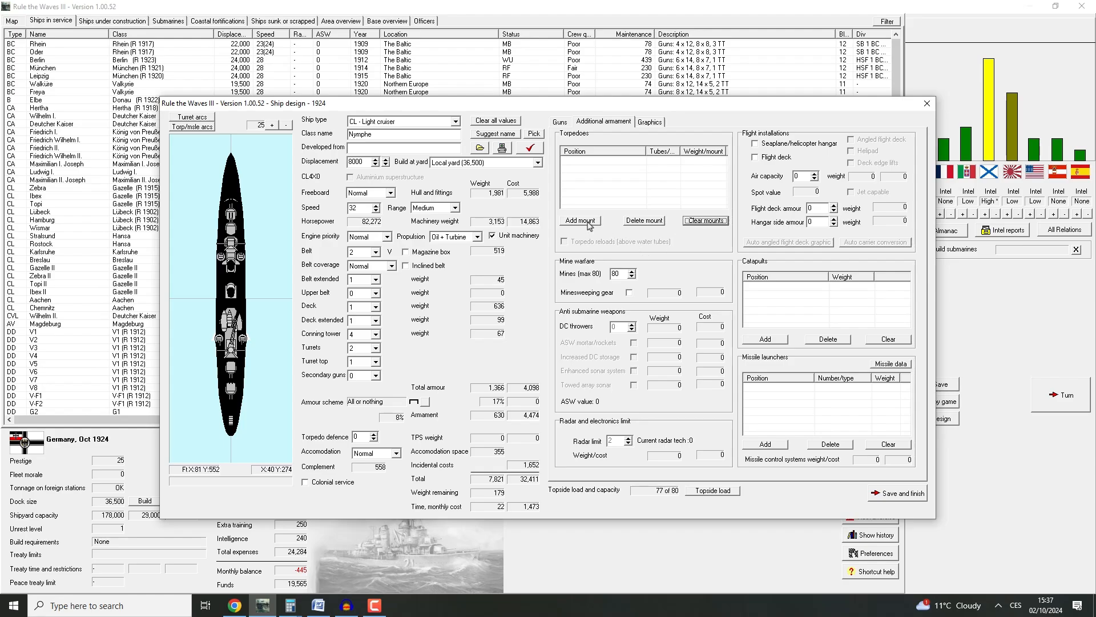
# Cancel adding a torpedo mount and return to the gun armament settings
pyautogui.click(580, 220)
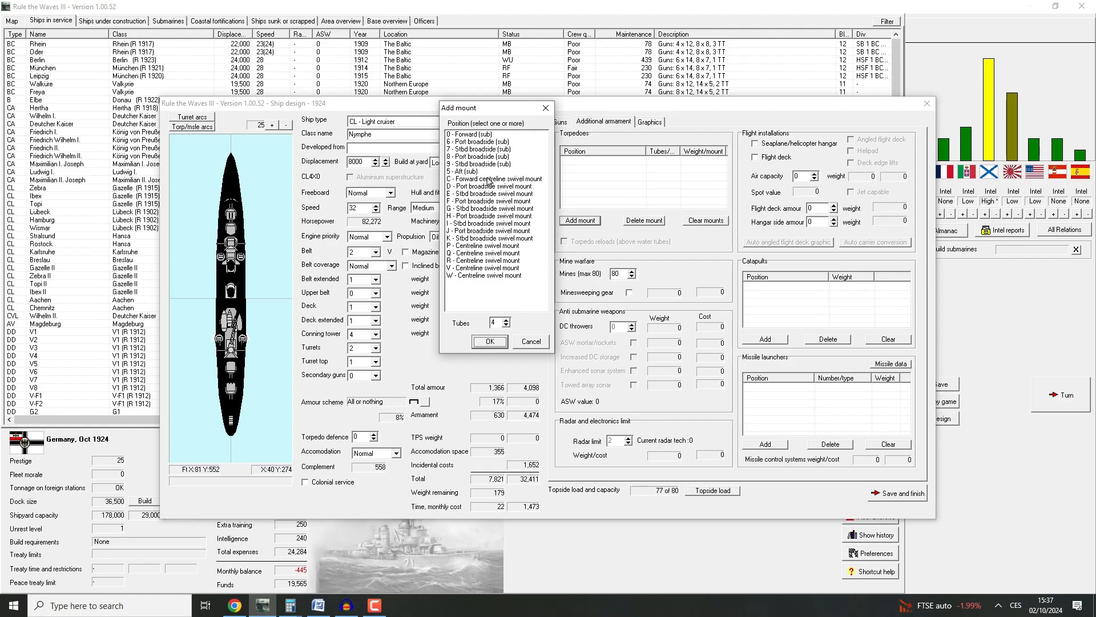
pyautogui.moveTo(490, 193)
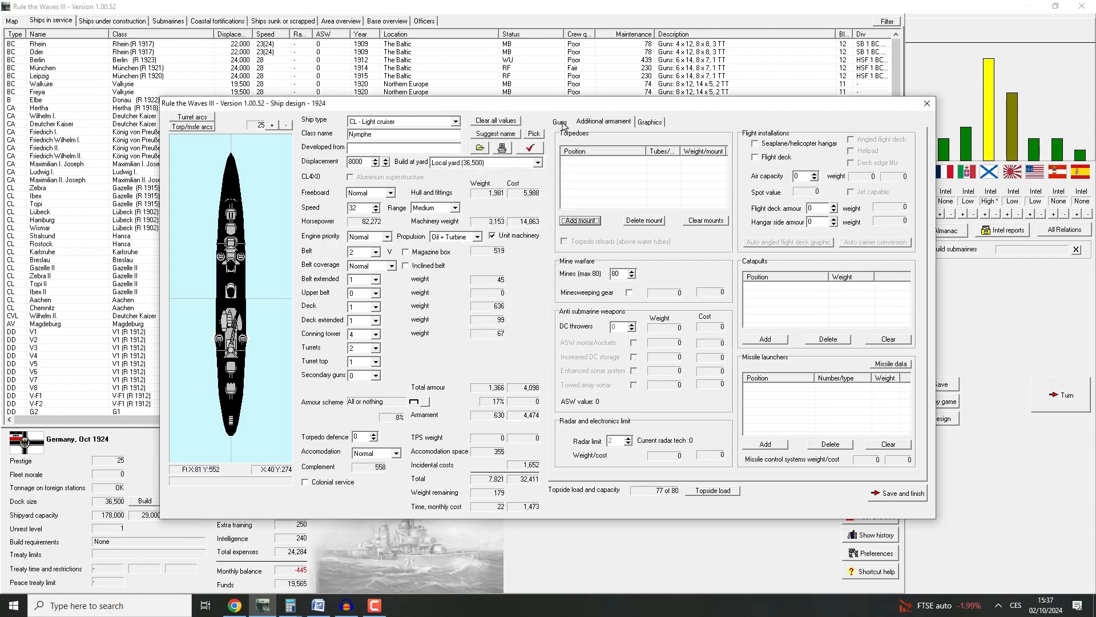
pyautogui.click(560, 121)
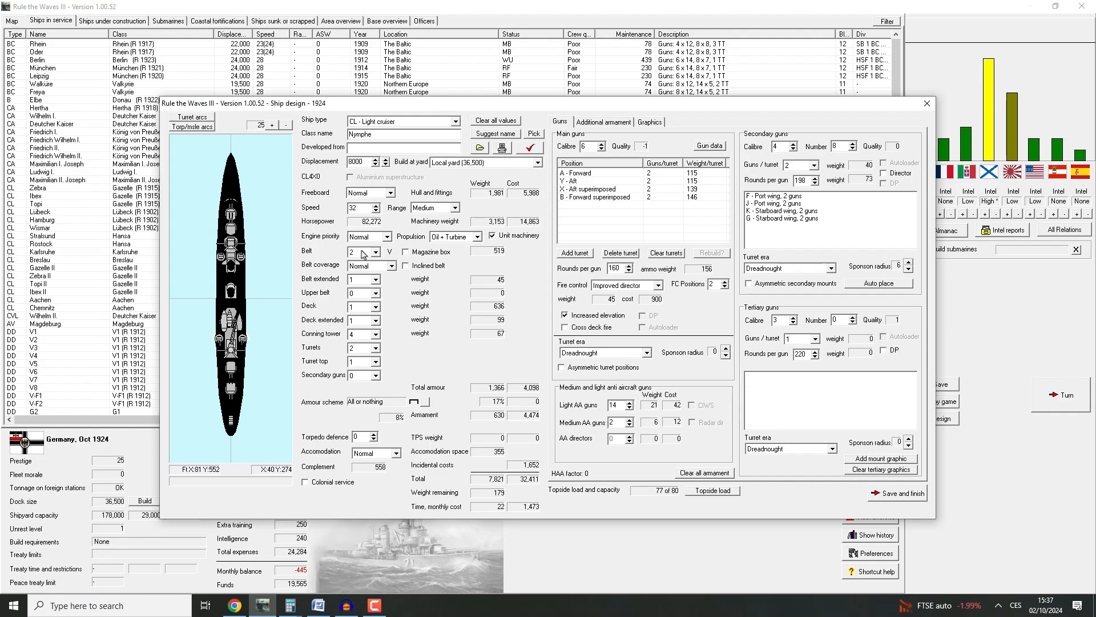
# Set belt armour to 4, speed to 30 and six secondaries after an overweight check
pyautogui.click(375, 248)
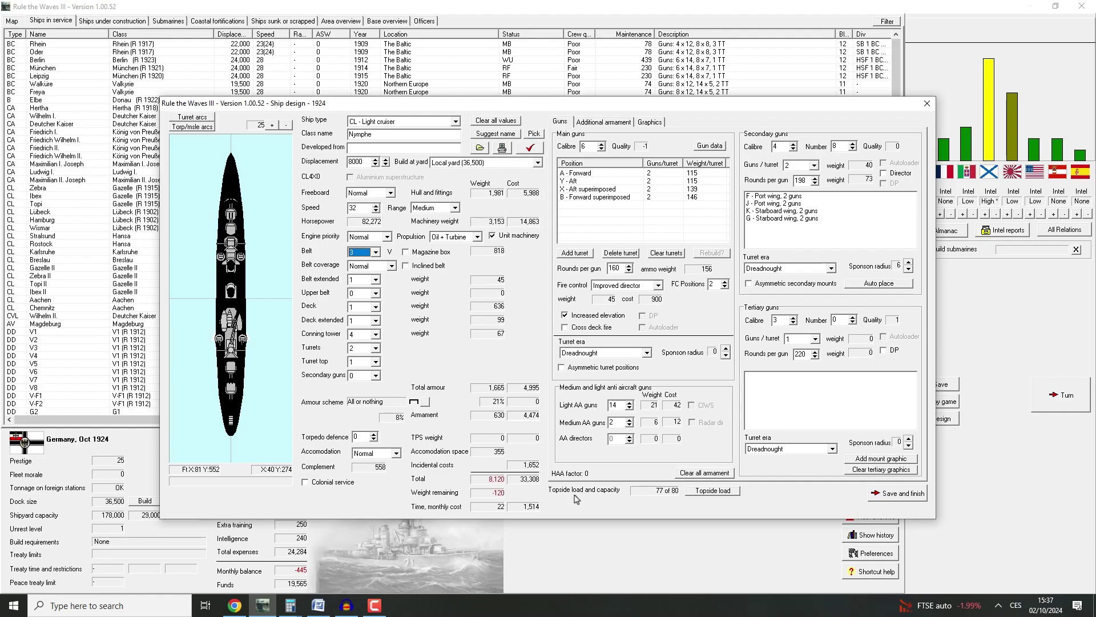
pyautogui.click(901, 493)
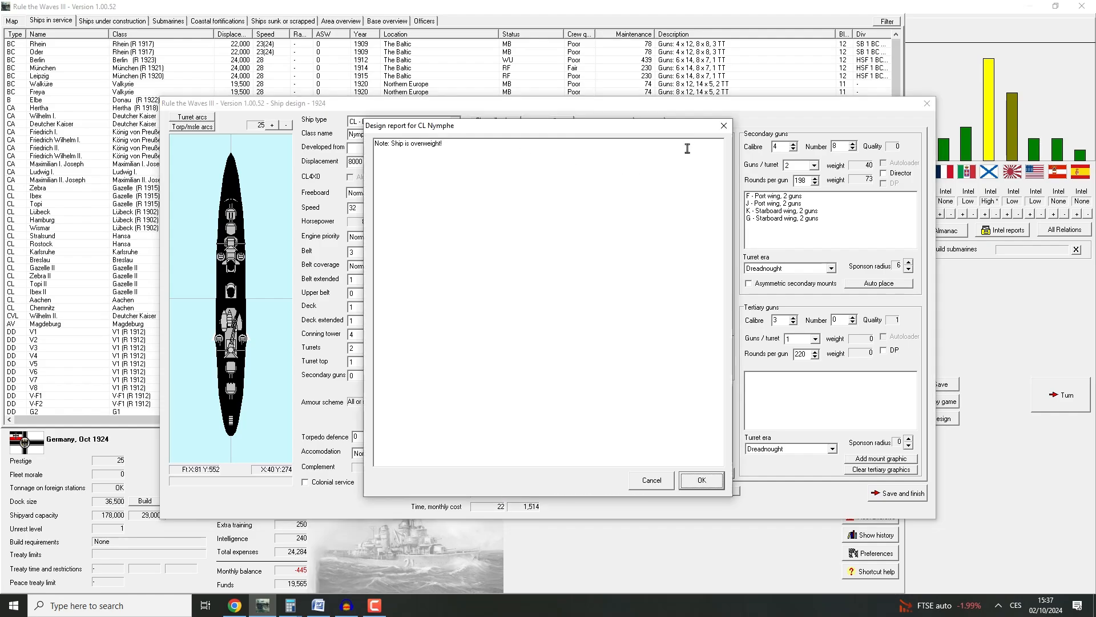
pyautogui.click(701, 481)
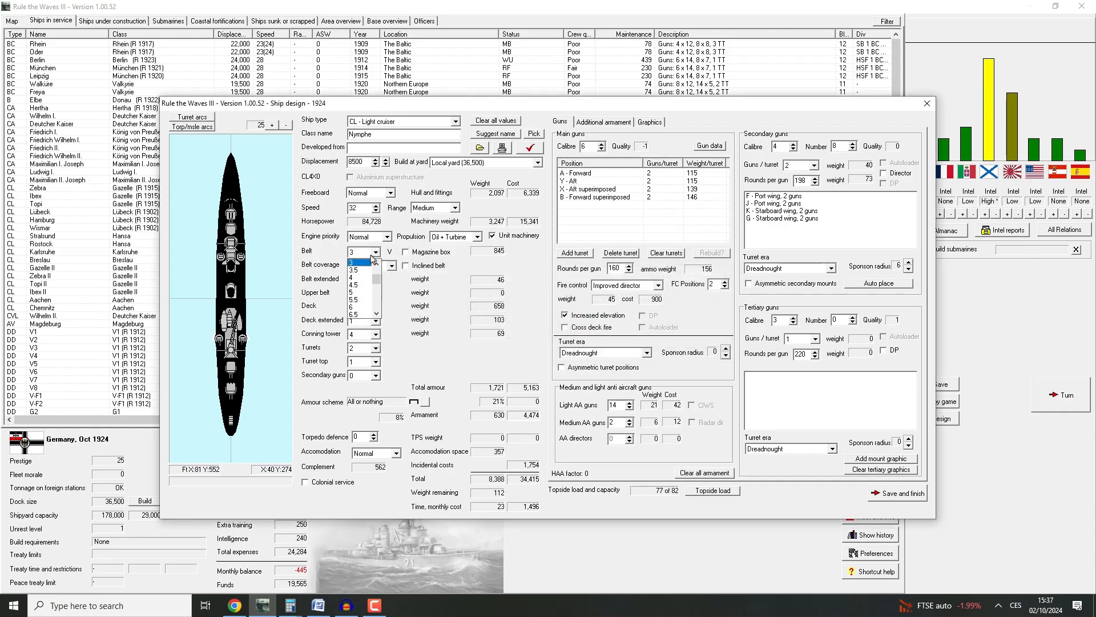
pyautogui.click(359, 271)
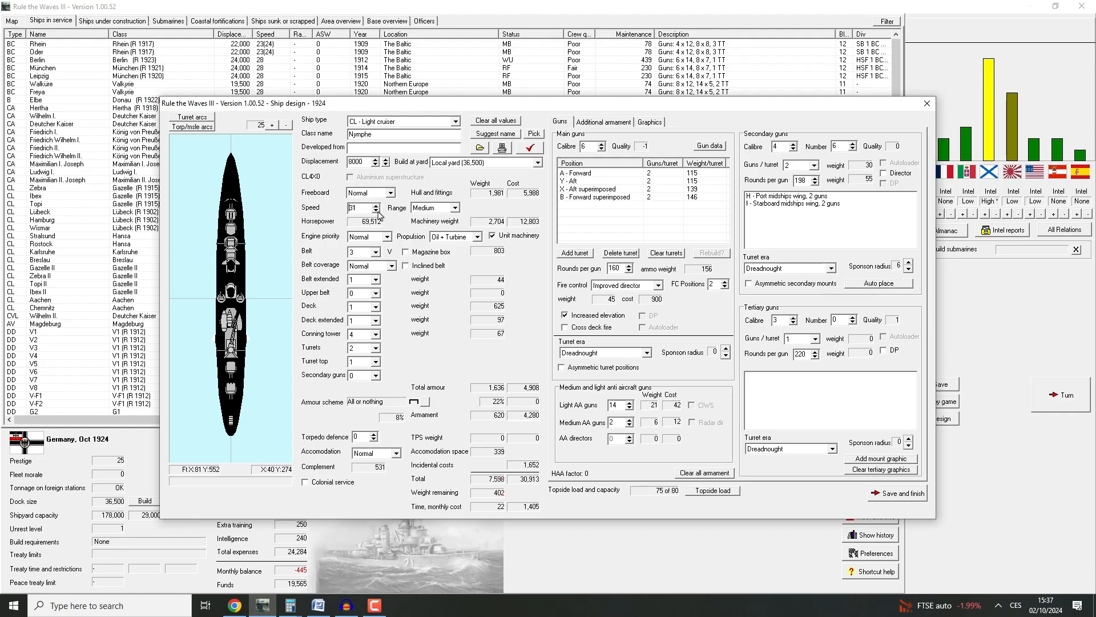
pyautogui.click(373, 211)
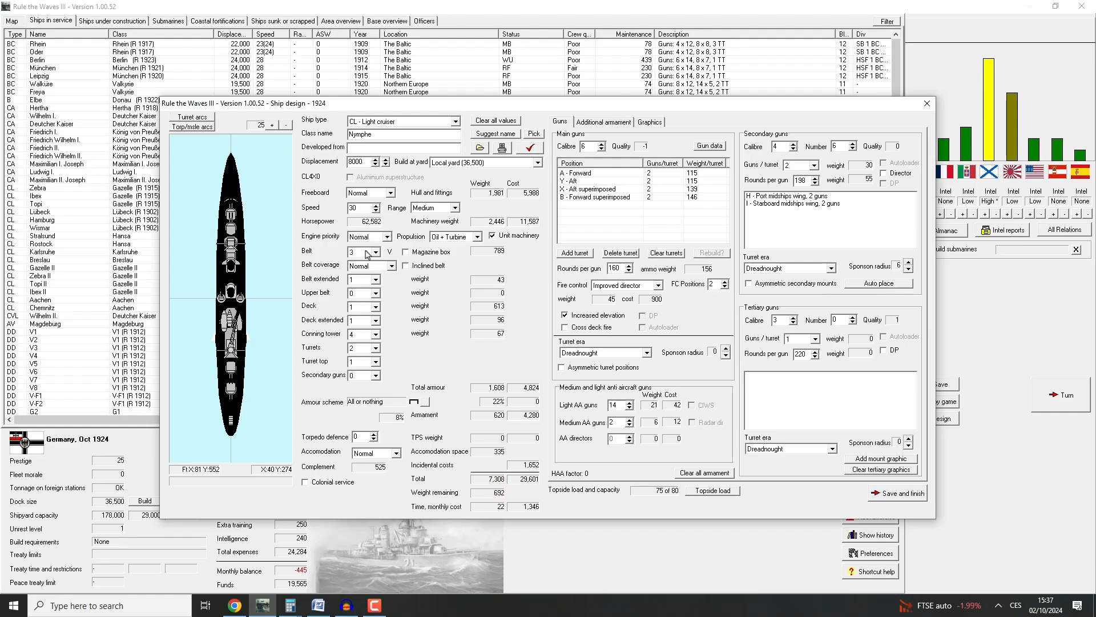
pyautogui.click(375, 251)
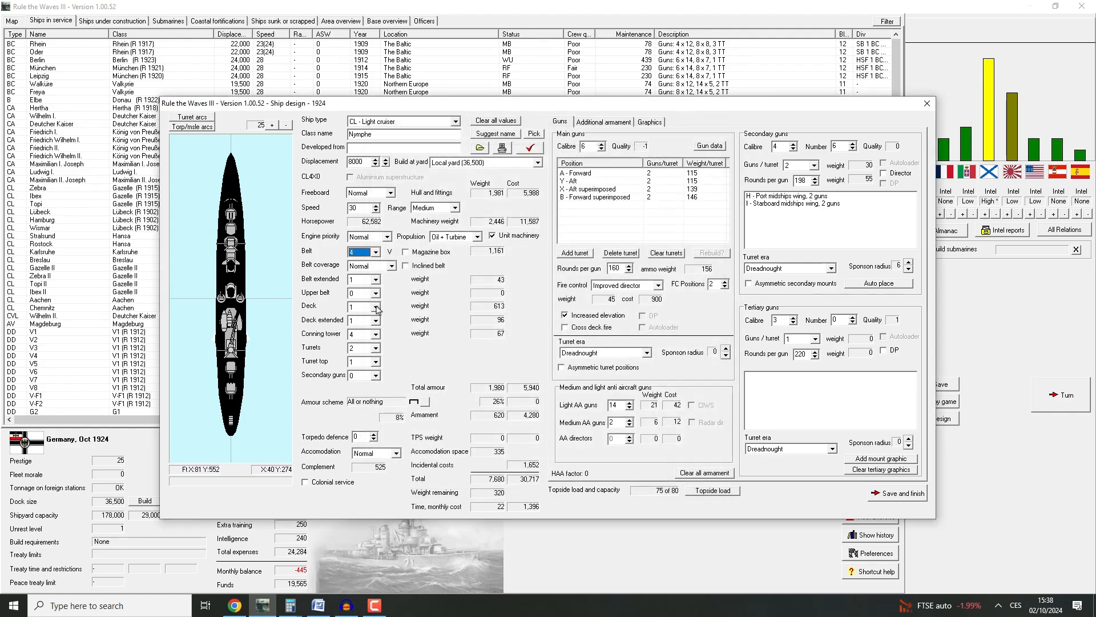
pyautogui.click(376, 306)
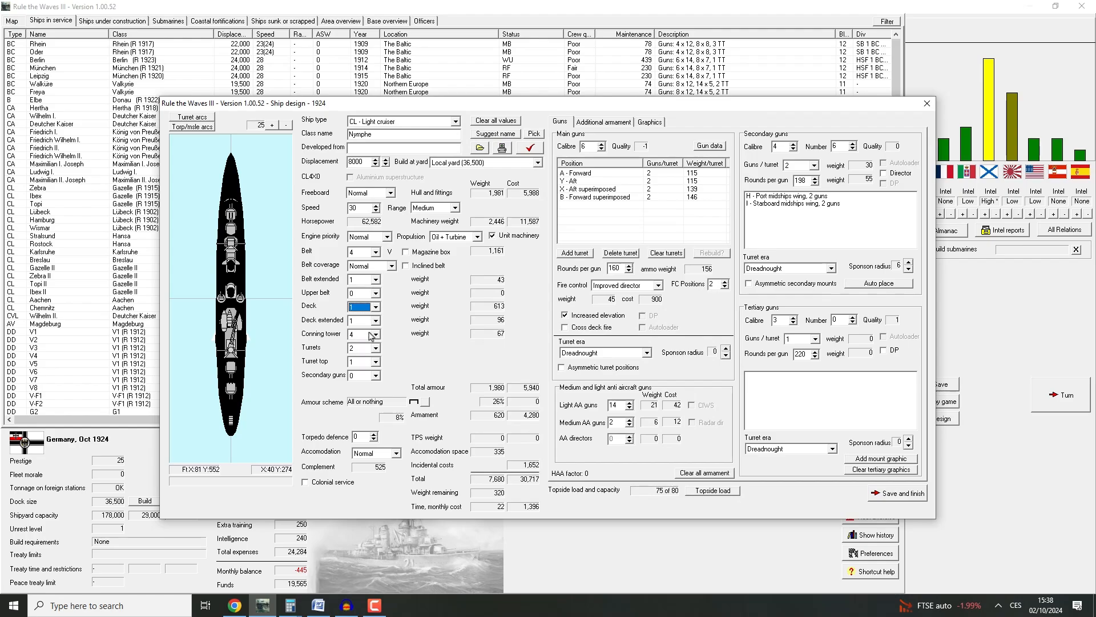
pyautogui.moveTo(701, 174)
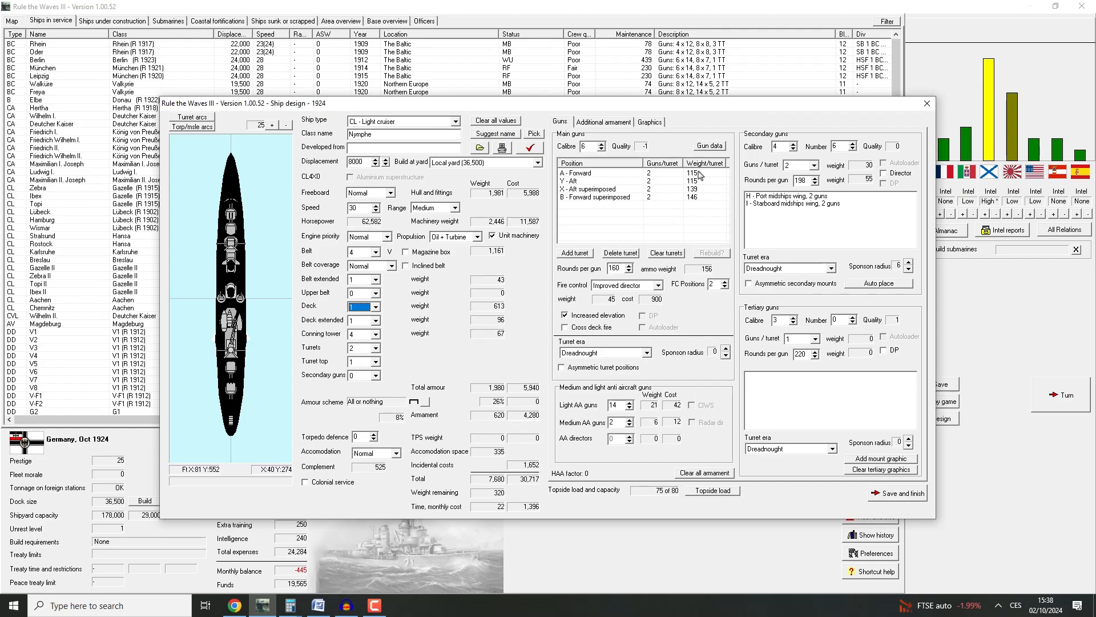
pyautogui.moveTo(606, 122)
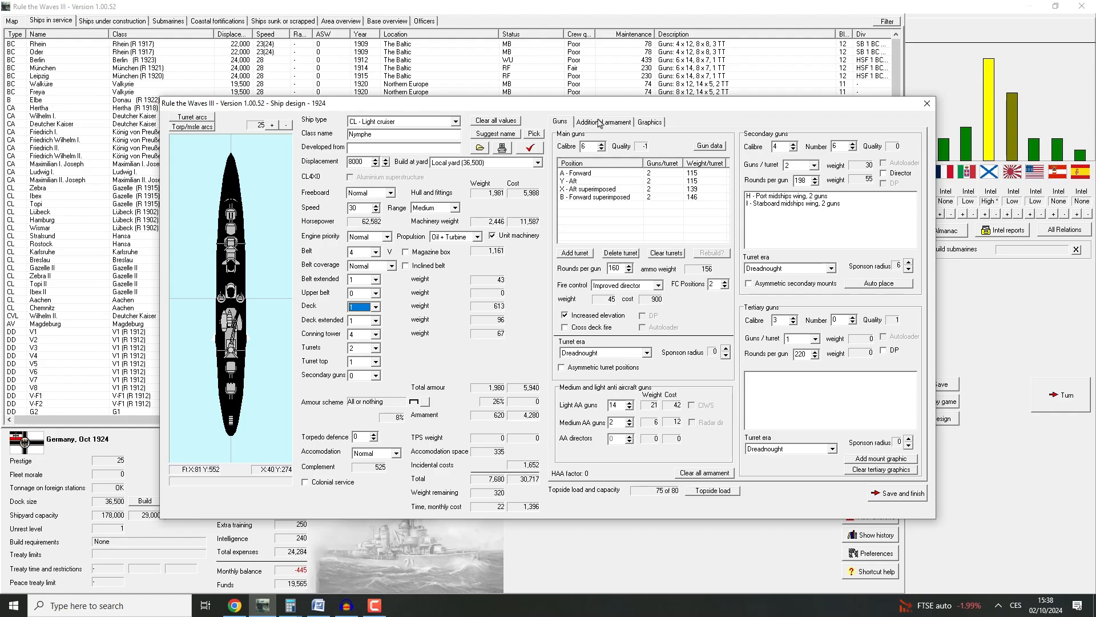
# Add port and starboard broadside swivel torpedo mounts, leaving Nymphe 46 tons overweight
pyautogui.click(603, 122)
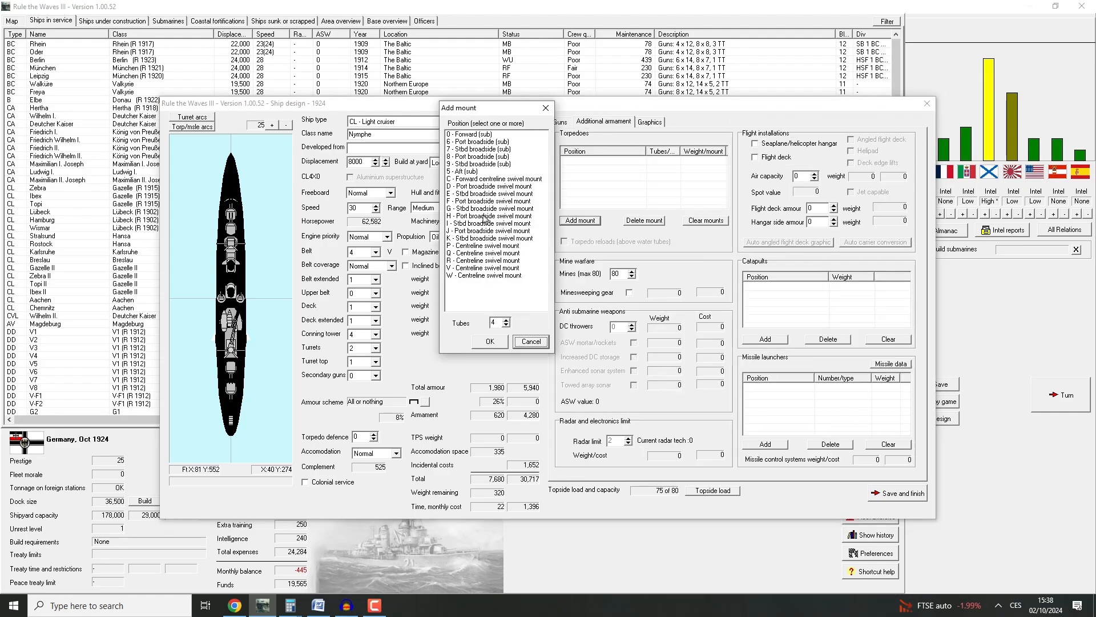
pyautogui.click(493, 193)
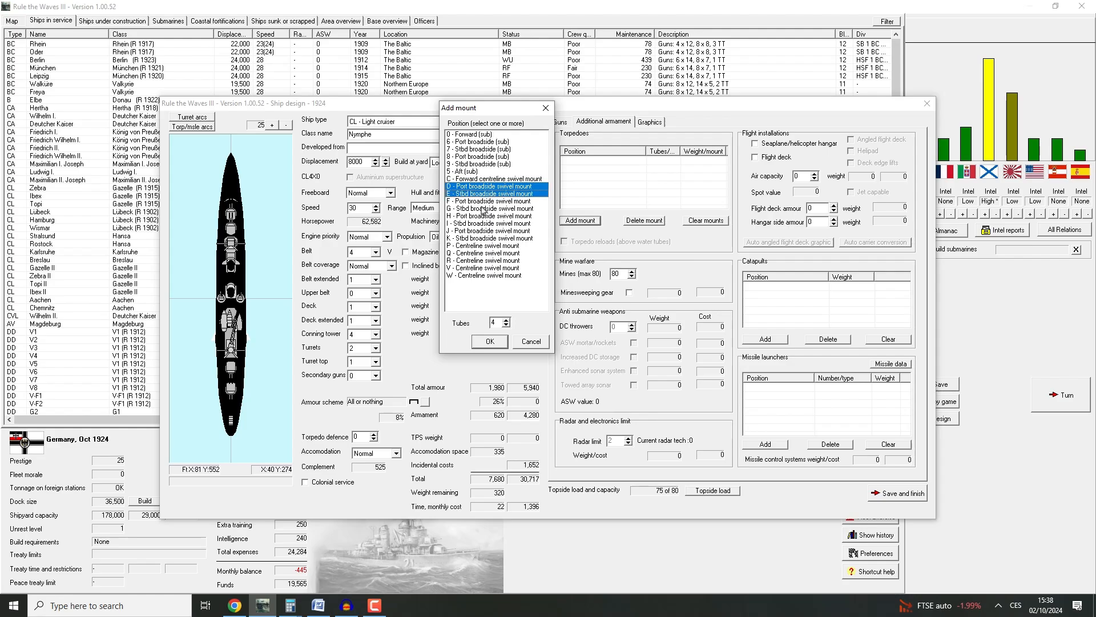
pyautogui.moveTo(481, 220)
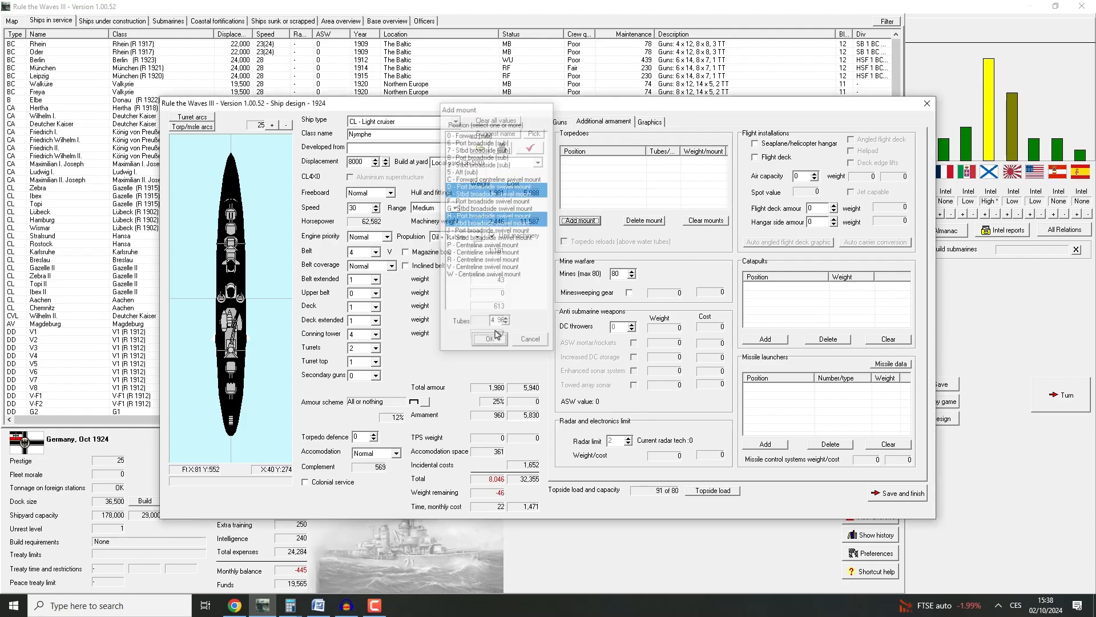
pyautogui.click(489, 339)
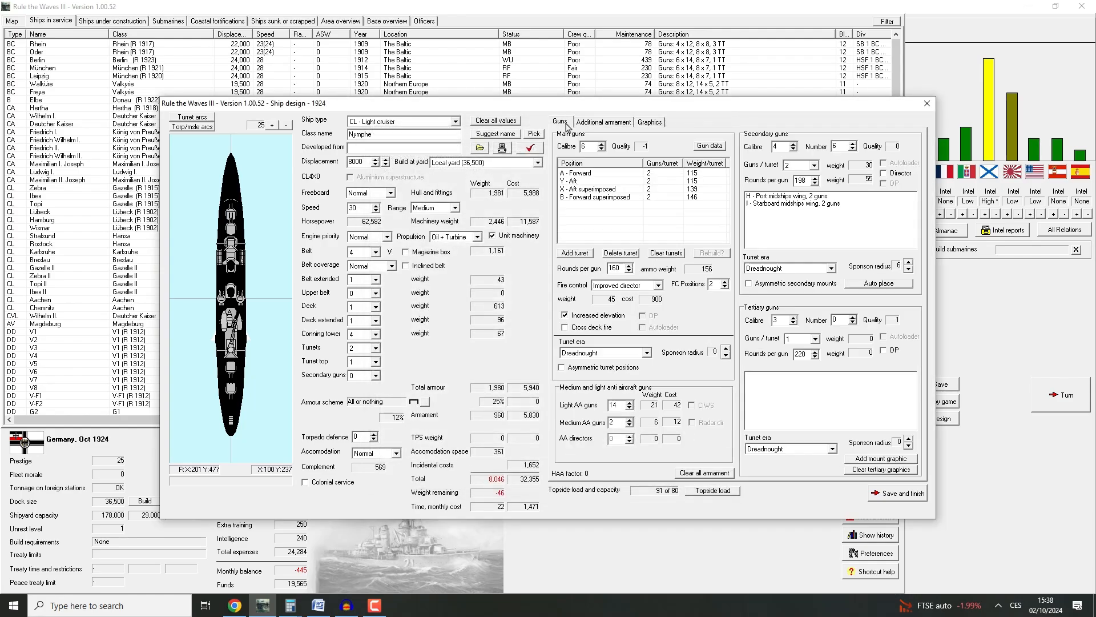
pyautogui.moveTo(655, 490)
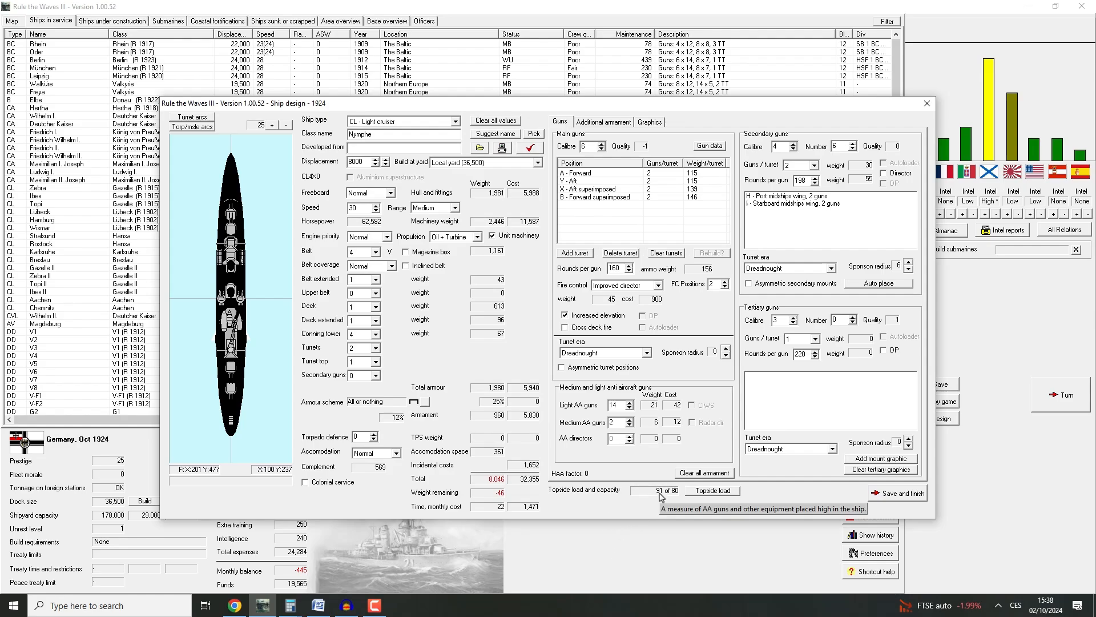
pyautogui.moveTo(881, 179)
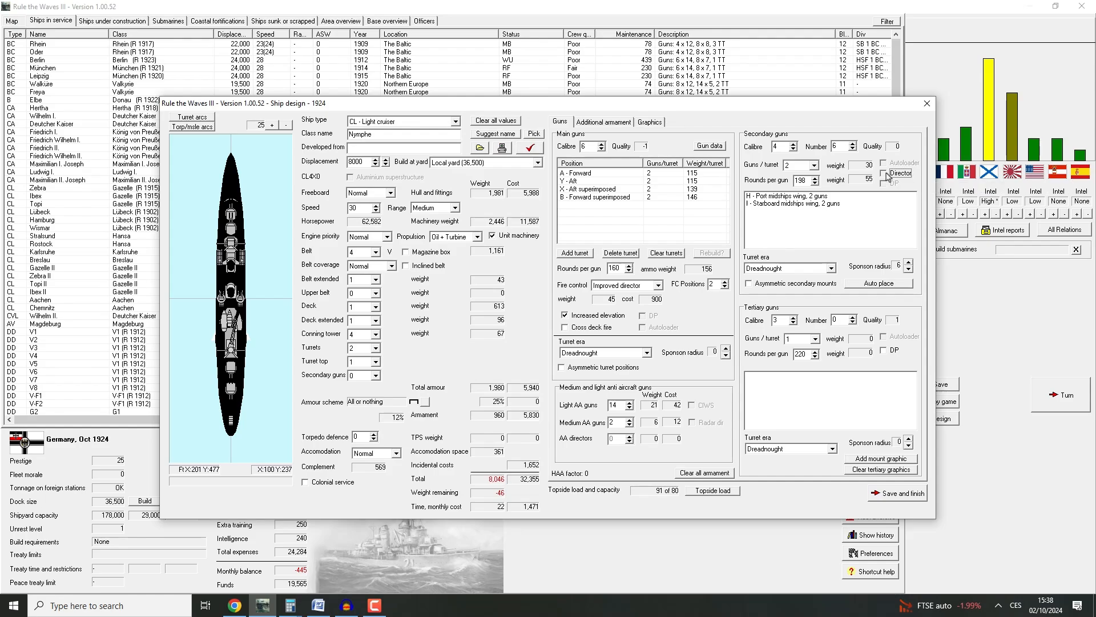
pyautogui.moveTo(887, 177)
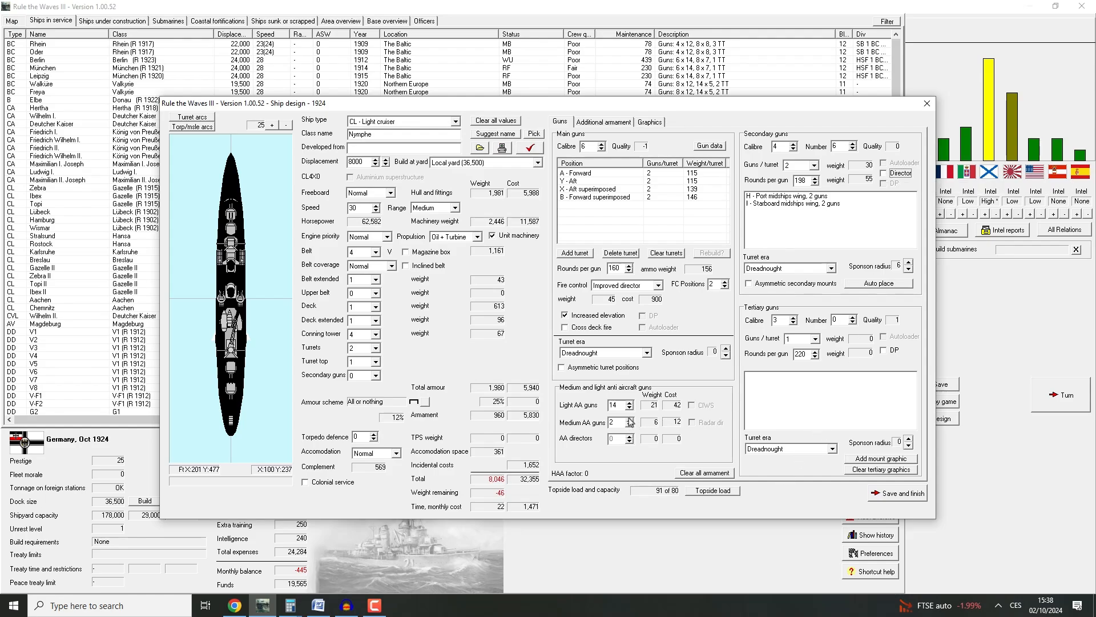
# Cut the light AA guns to 8 and adjust the tertiary gun count
pyautogui.click(628, 408)
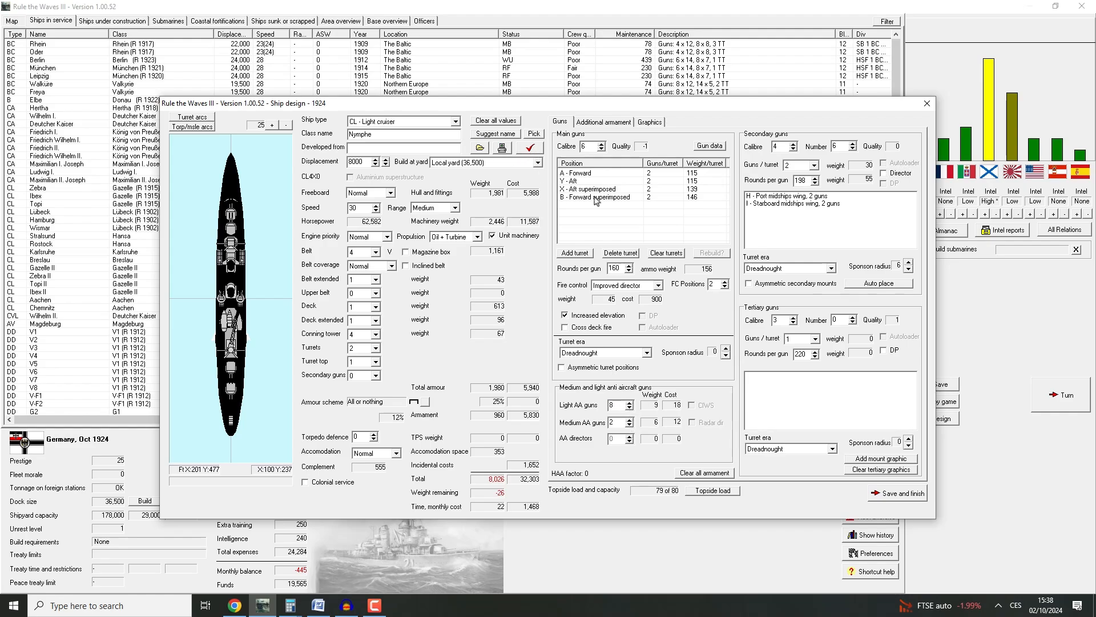
pyautogui.click(883, 350)
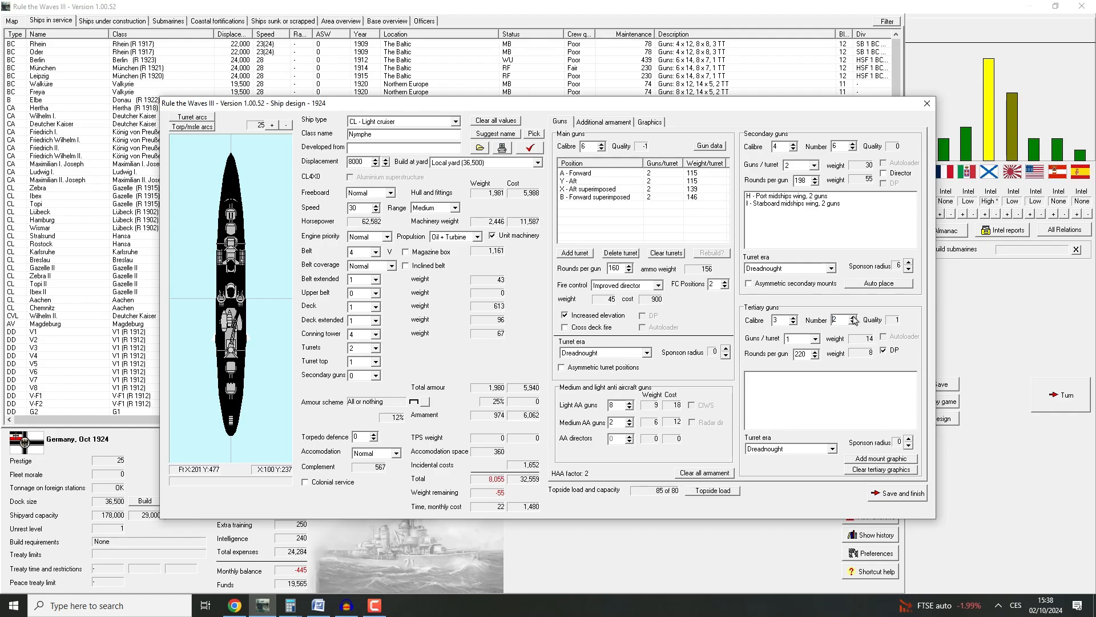
pyautogui.click(853, 322)
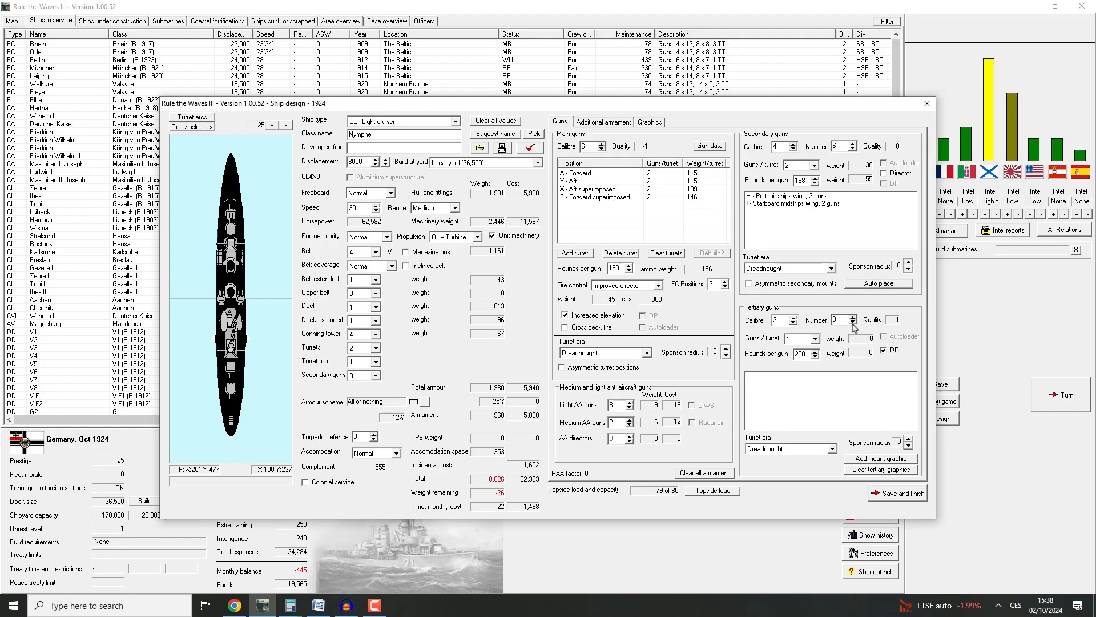
pyautogui.moveTo(468, 221)
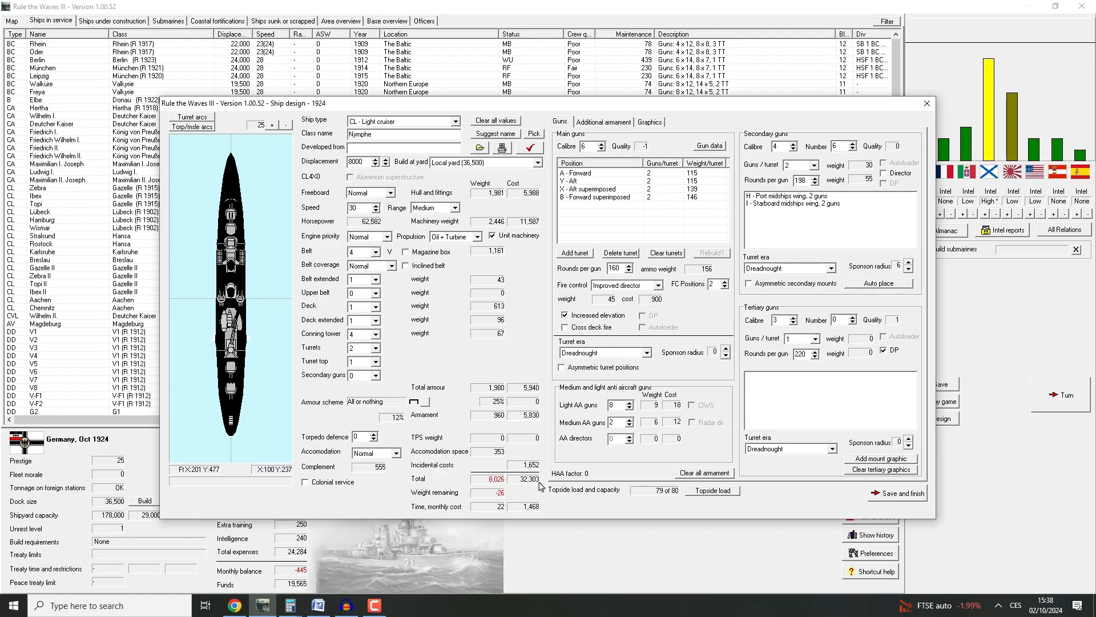
# Inspect broadside torpedo mounts H and I and their firing arcs
pyautogui.click(604, 121)
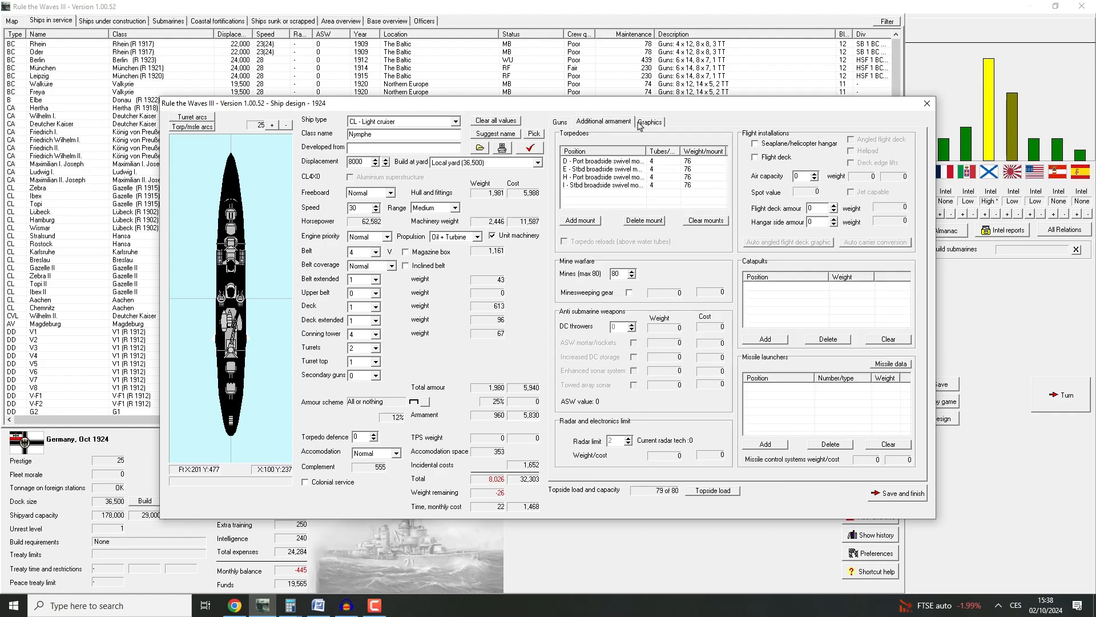
pyautogui.click(625, 176)
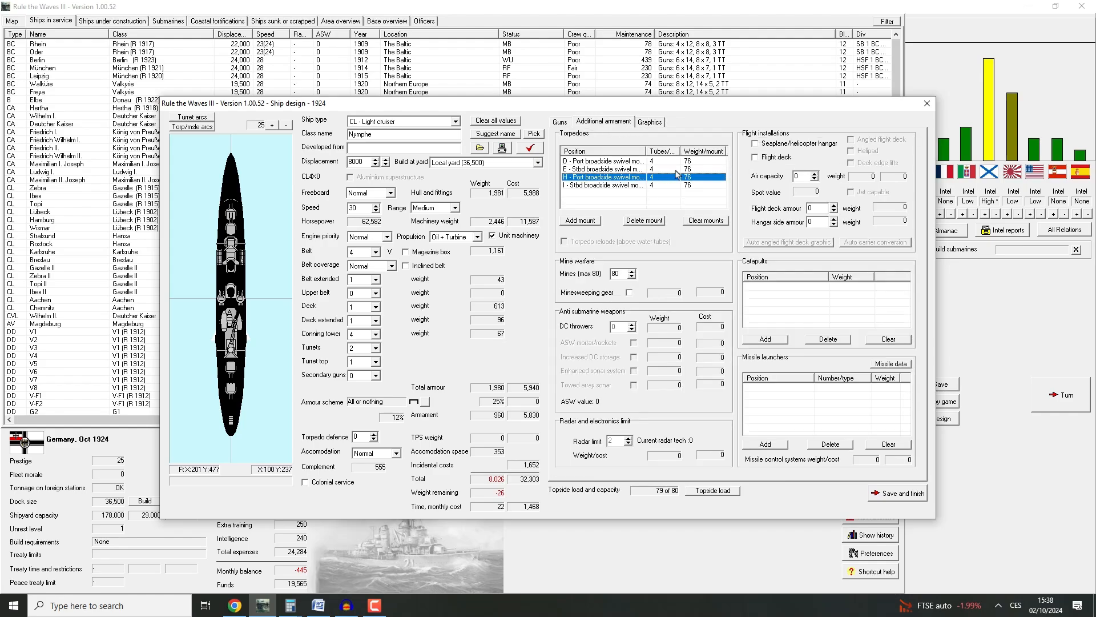
pyautogui.click(608, 185)
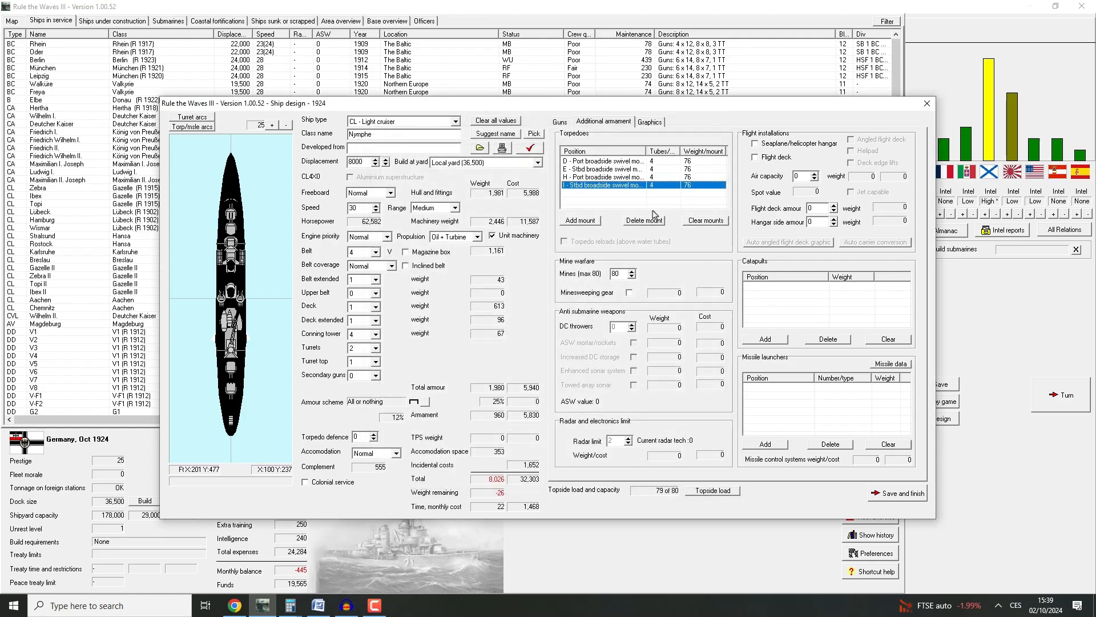
pyautogui.click(191, 126)
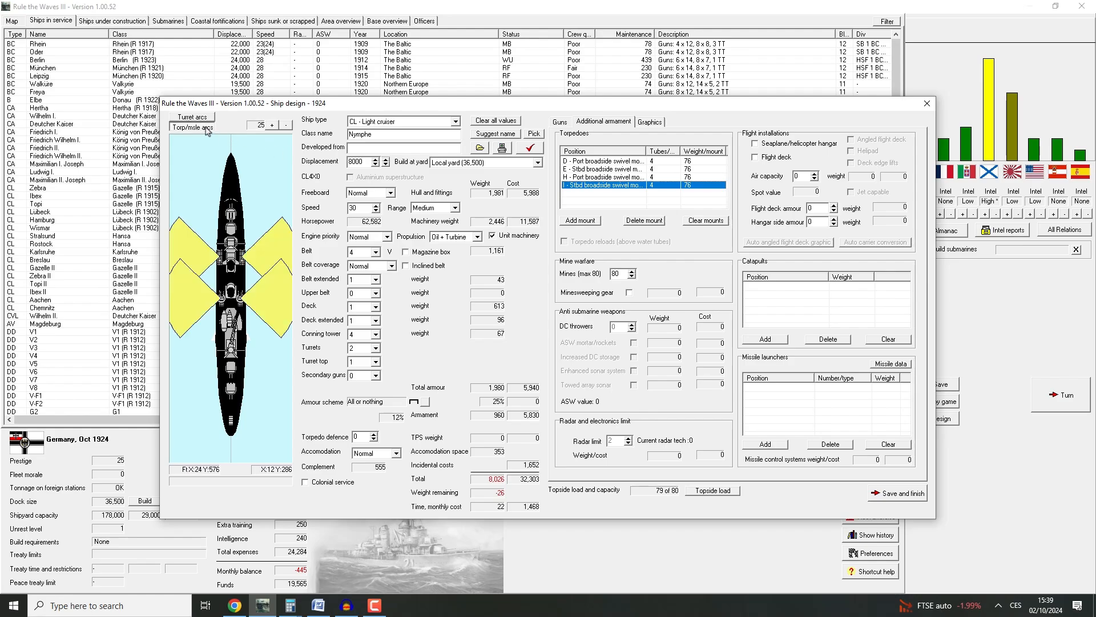
pyautogui.click(191, 128)
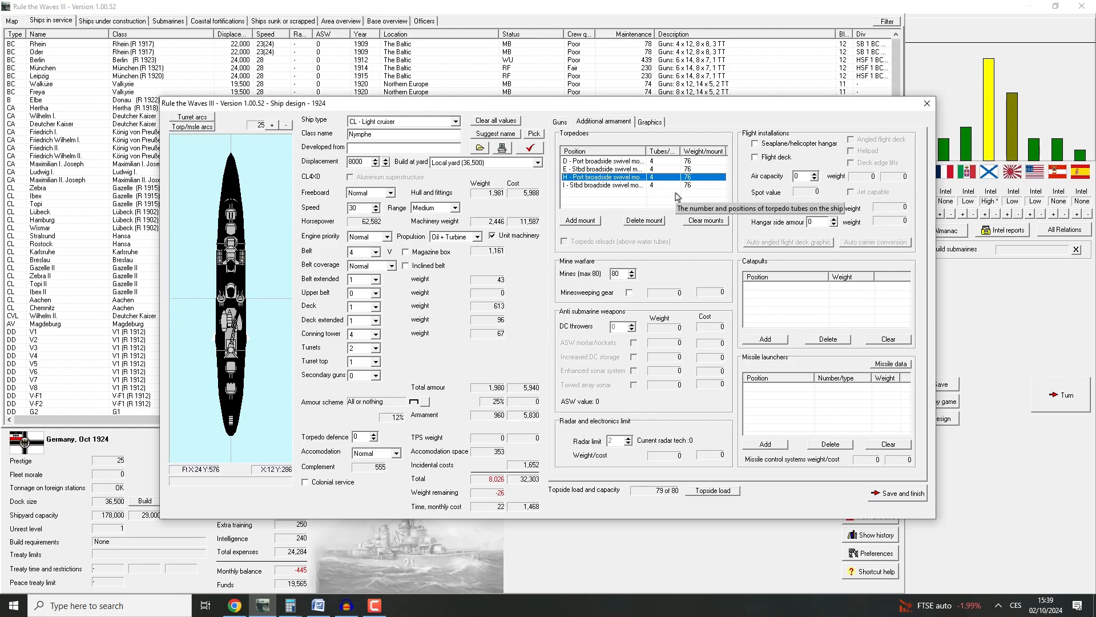
pyautogui.click(604, 185)
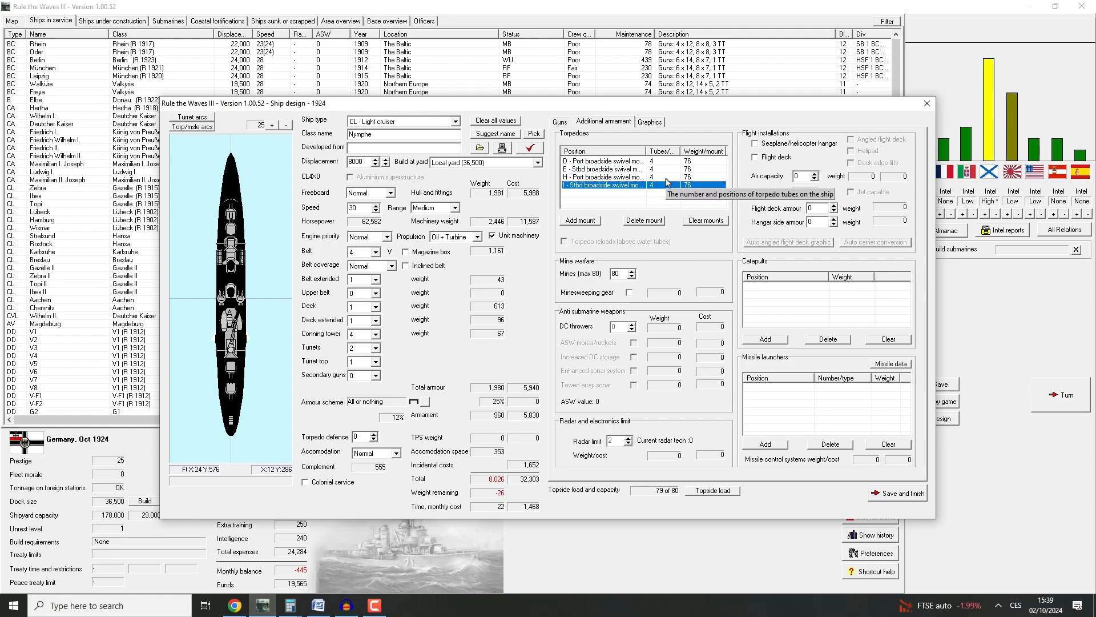
pyautogui.click(561, 121)
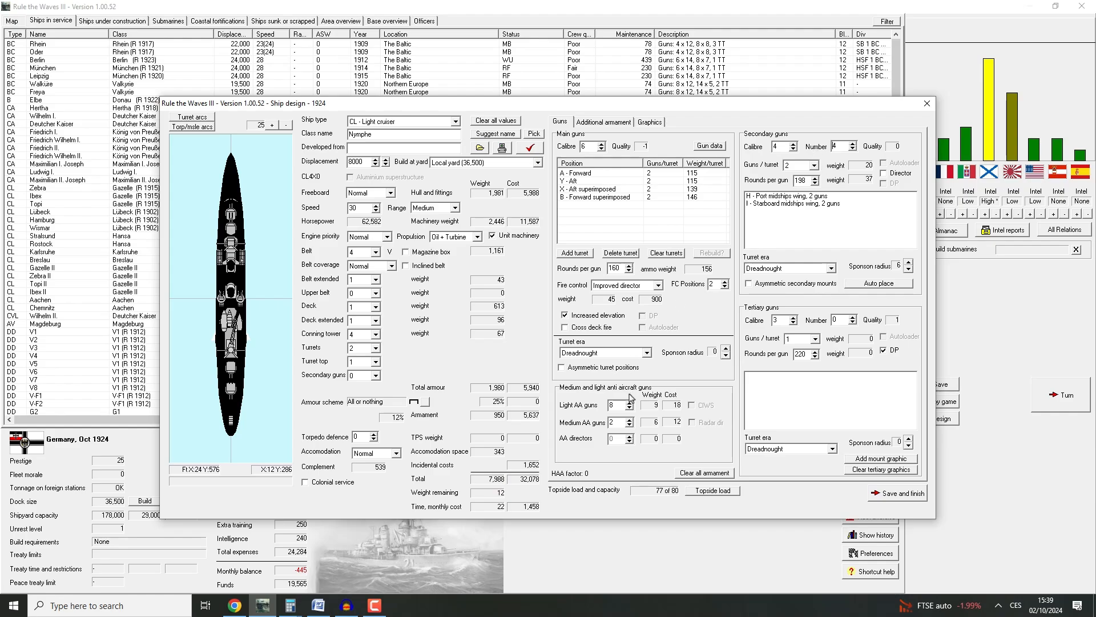
# Try an extra light AA gun, add a third medium AA gun, and view torpedo arcs
pyautogui.click(628, 401)
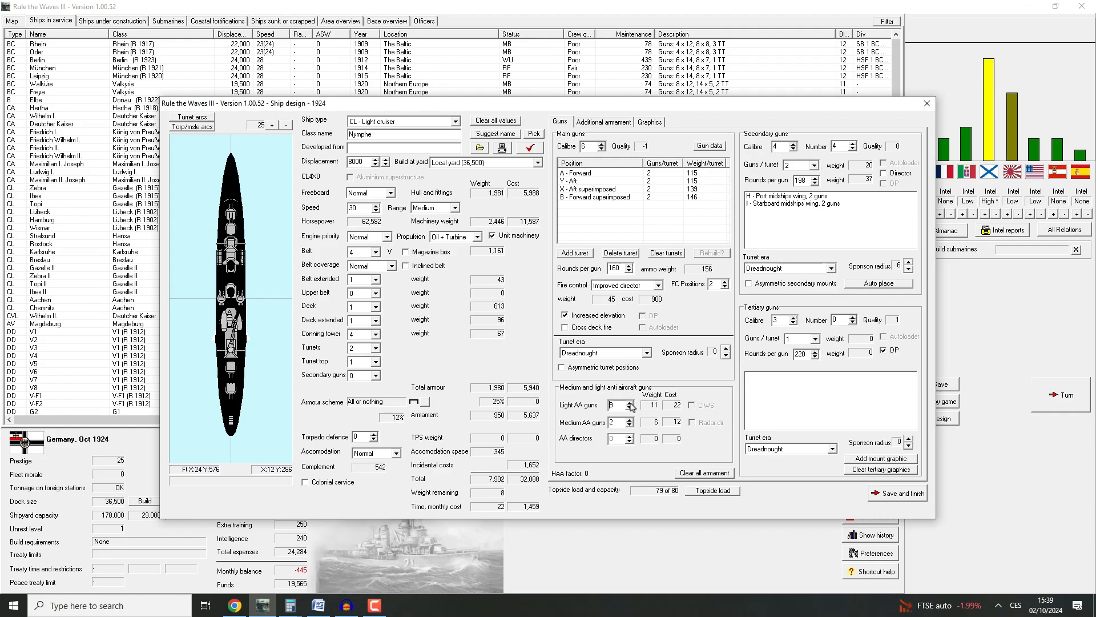
pyautogui.click(629, 407)
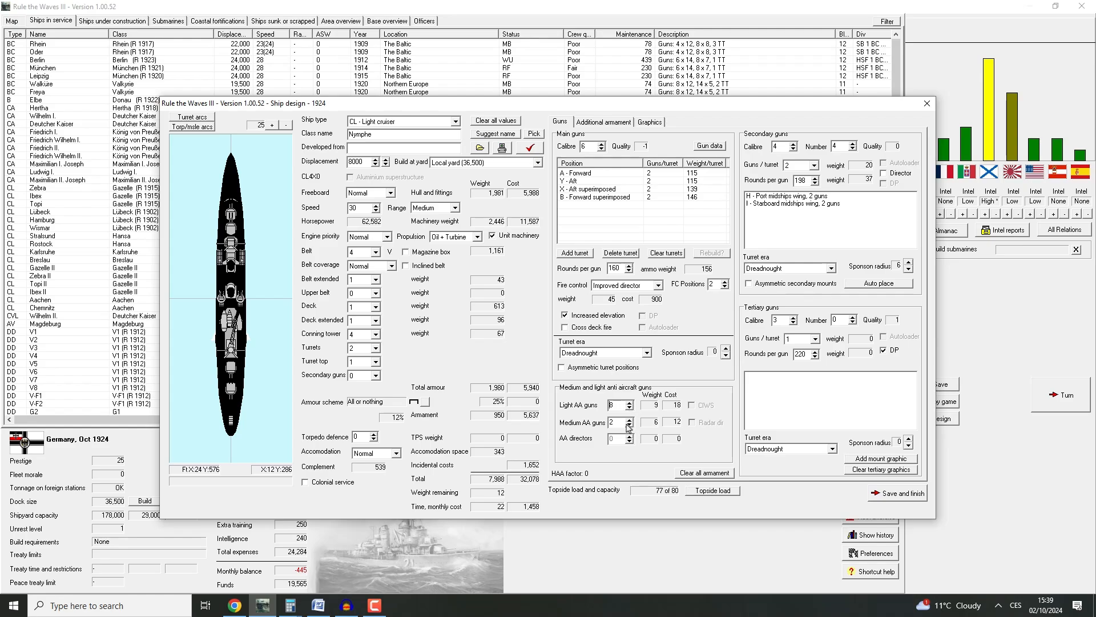
pyautogui.click(628, 419)
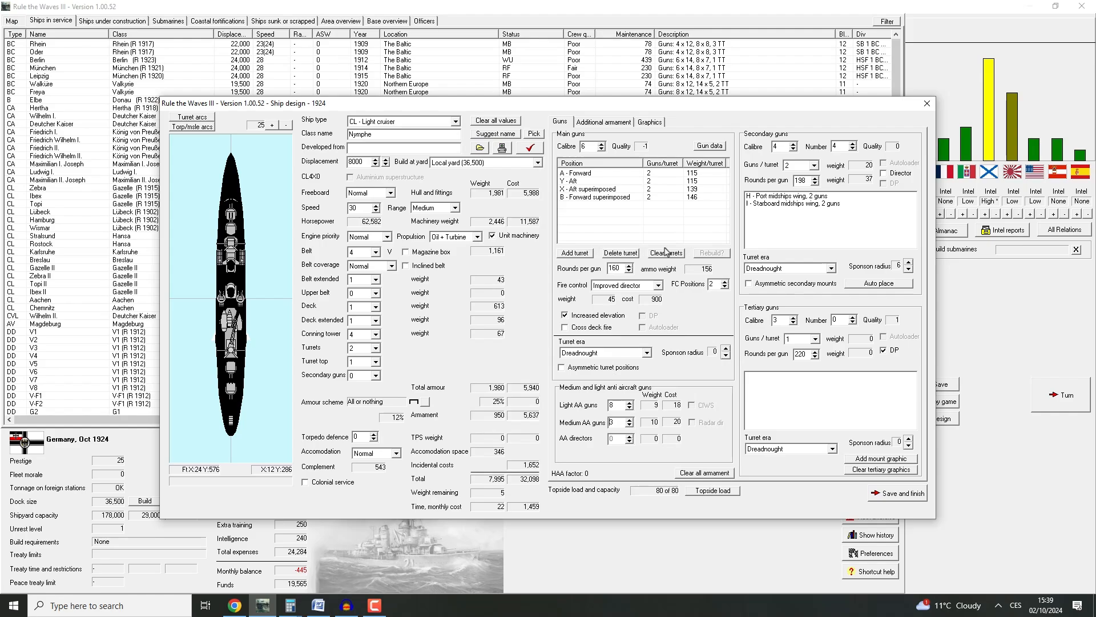
pyautogui.moveTo(362, 333)
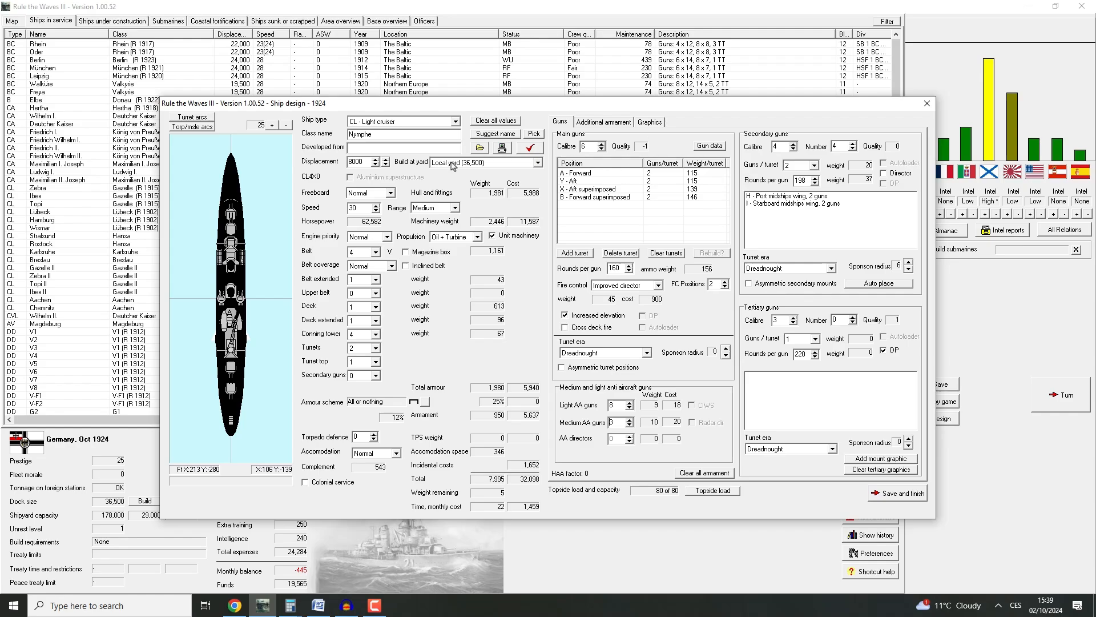
pyautogui.moveTo(630, 402)
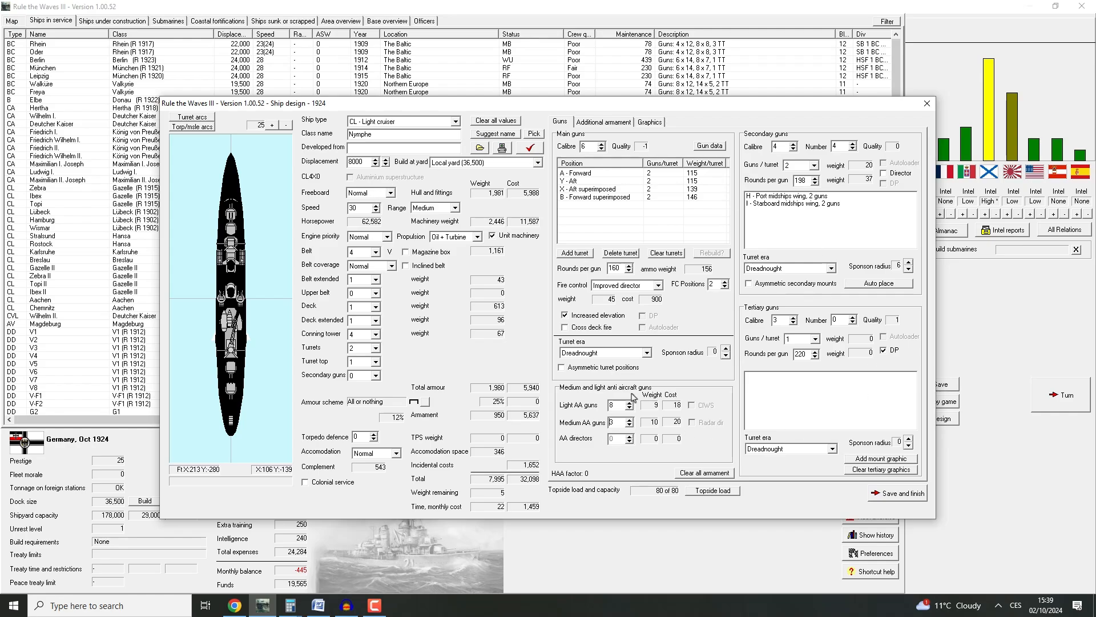
pyautogui.moveTo(615, 426)
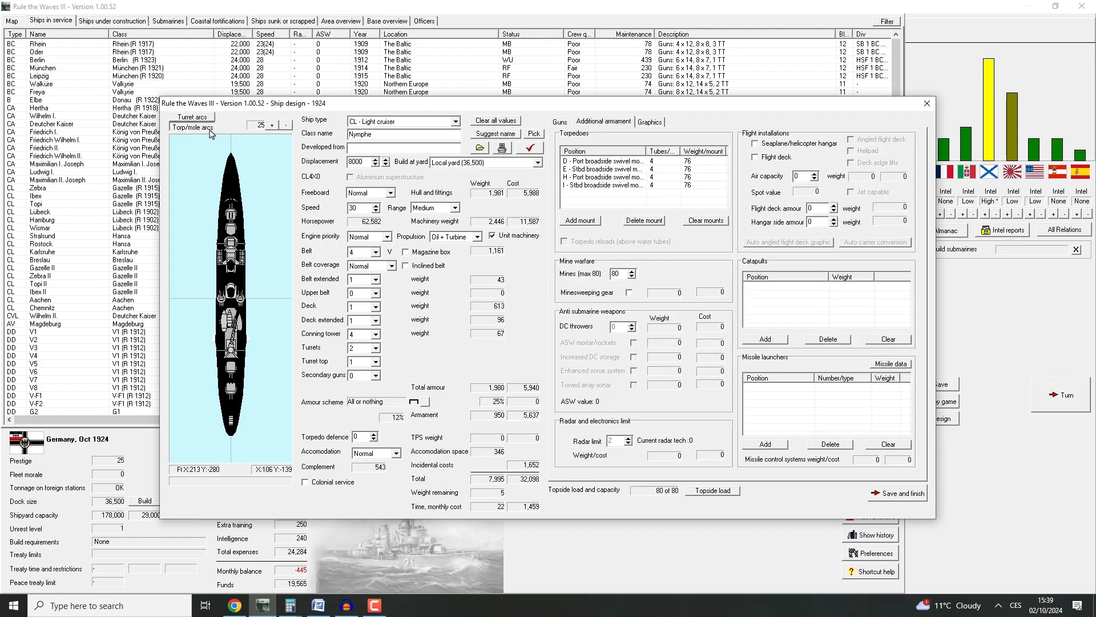
pyautogui.click(189, 128)
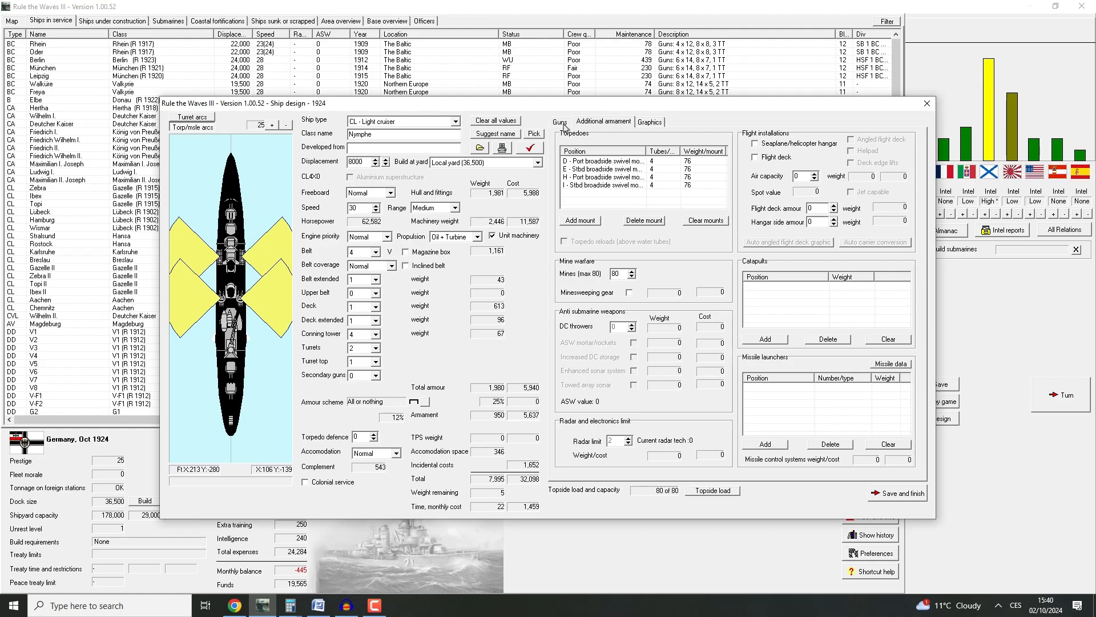
# Check the penetration table showing a 7,000–12,000-yard immunity zone against 6-inch guns
pyautogui.click(559, 121)
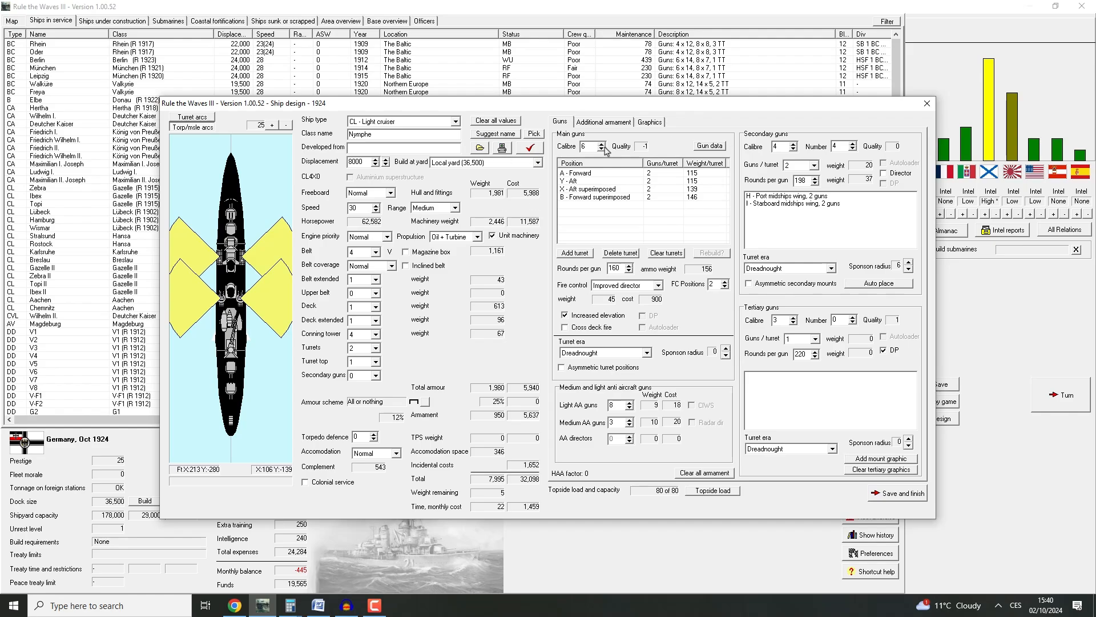
pyautogui.click(709, 146)
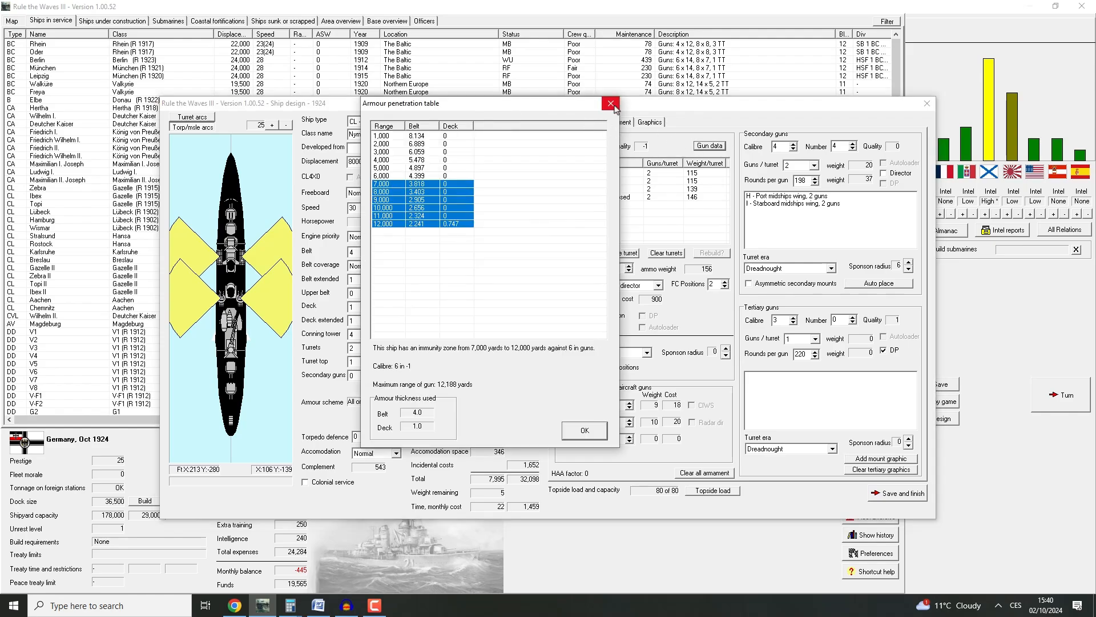
pyautogui.click(609, 103)
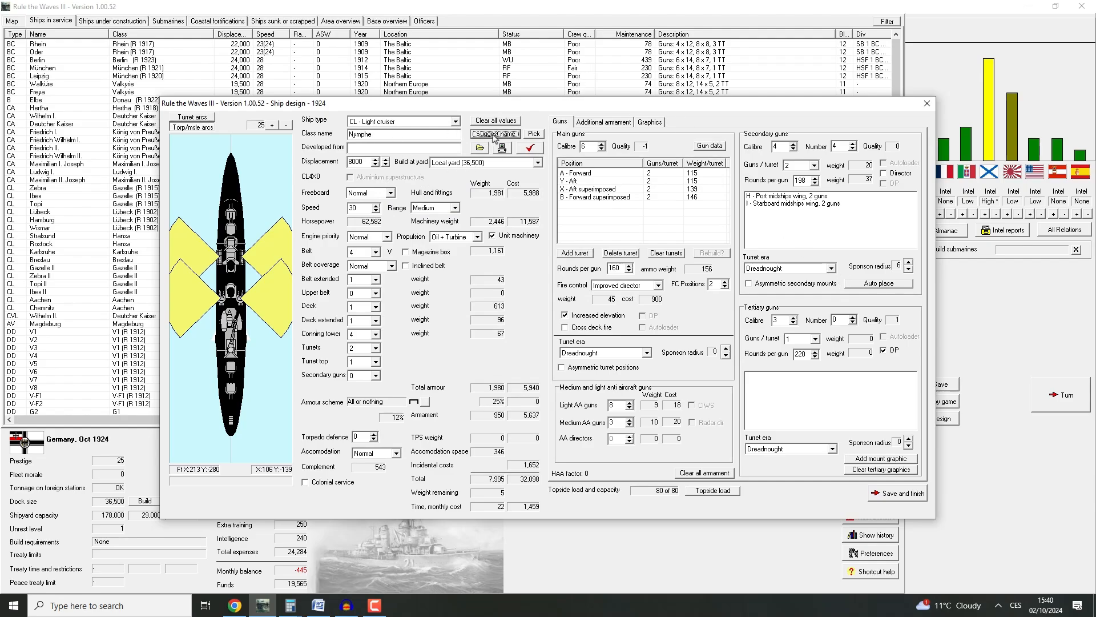
# Browse the suggested ship name list and set the class name to Aquila
pyautogui.click(495, 134)
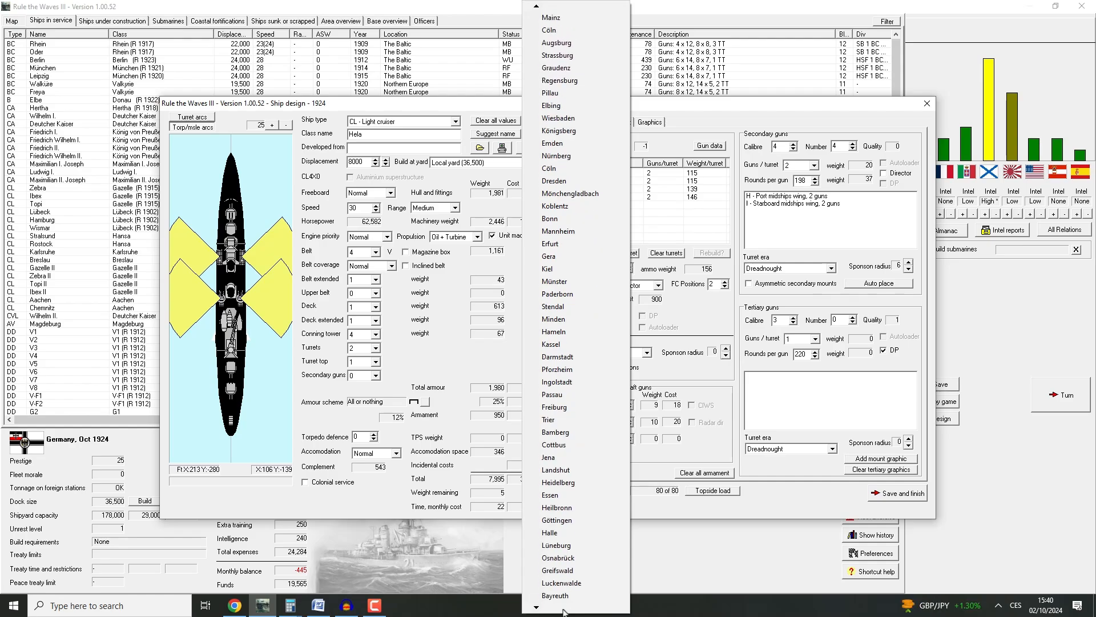
pyautogui.scroll(-3)
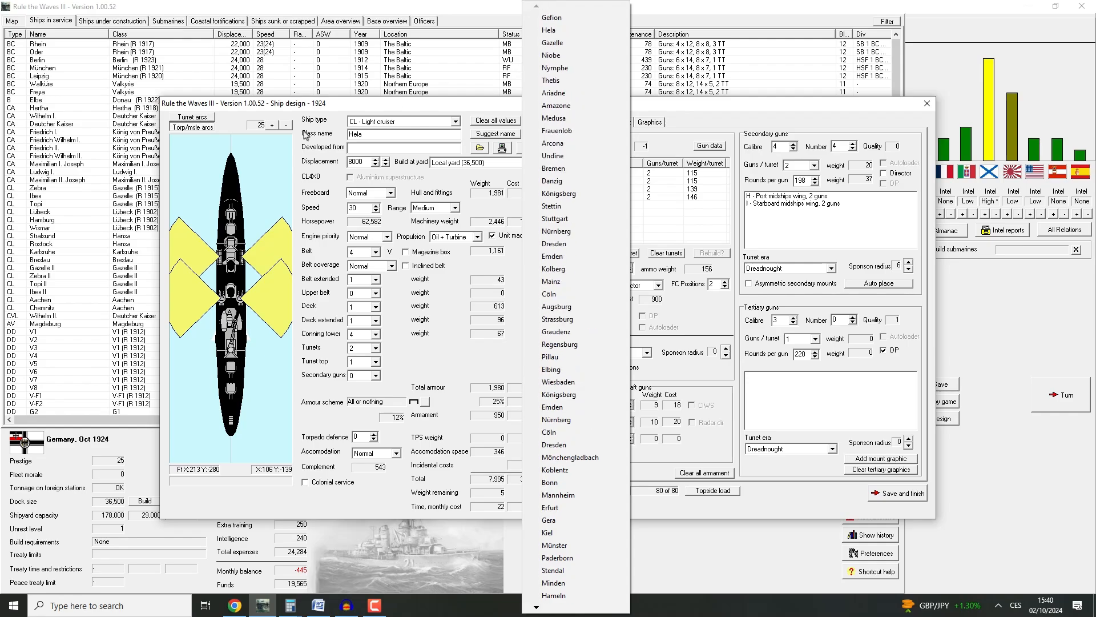
pyautogui.click(548, 30)
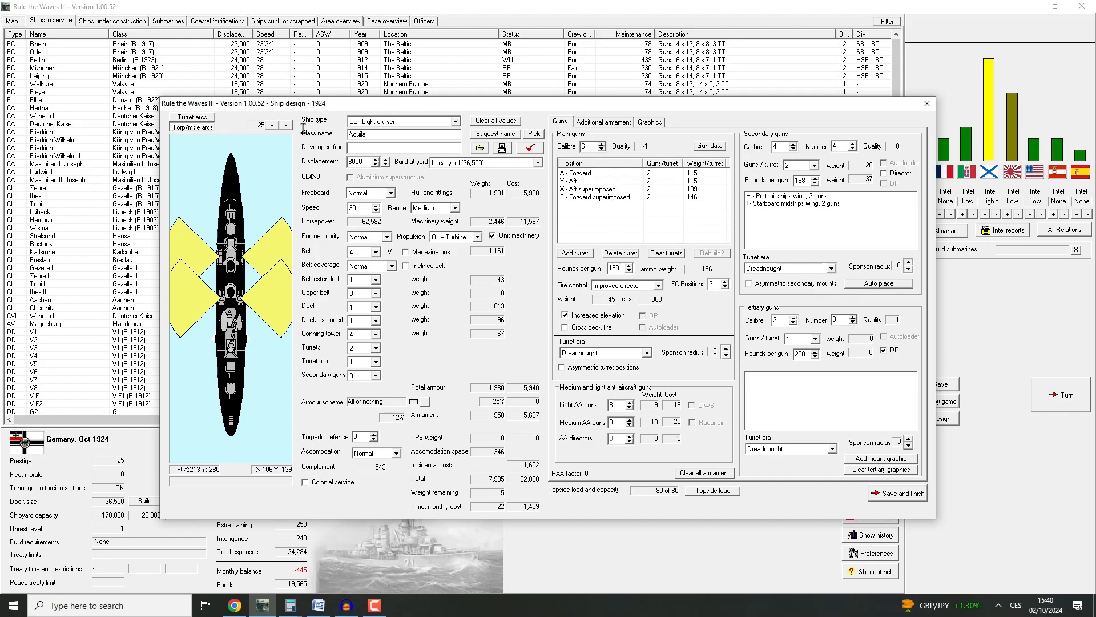
pyautogui.moveTo(425, 240)
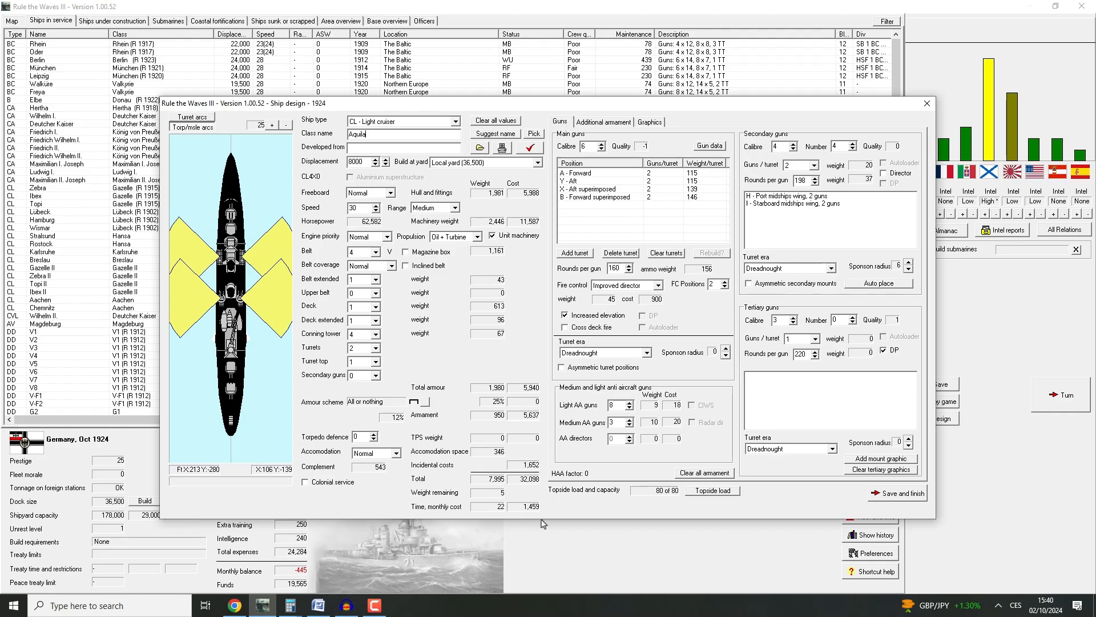
pyautogui.moveTo(502, 322)
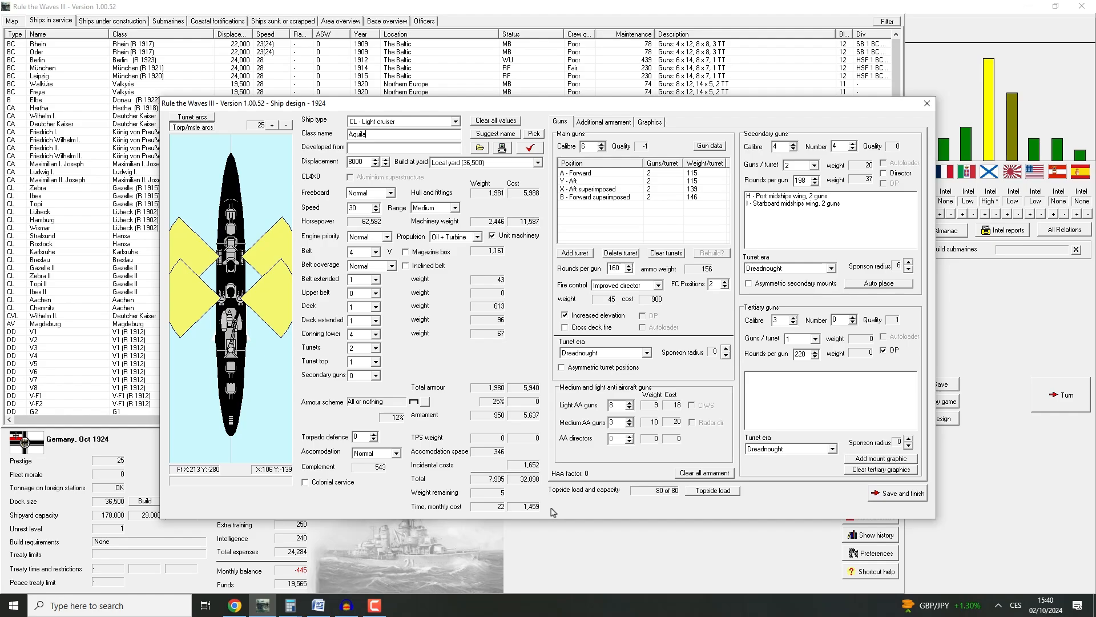
pyautogui.click(603, 122)
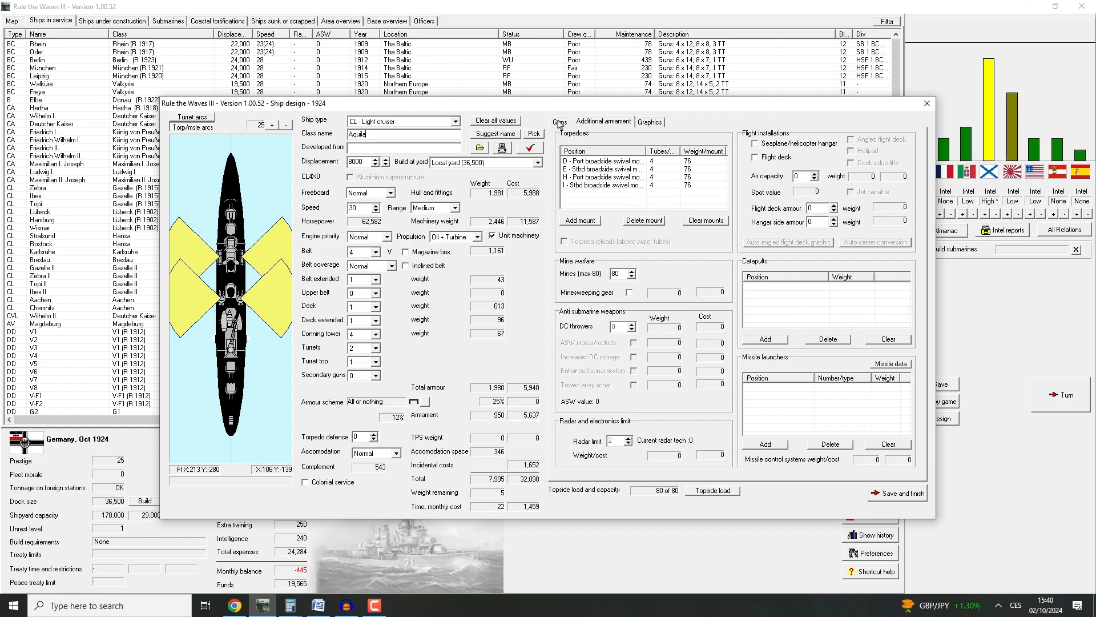
# Raise Aquila's torpedo defence to level 2 and lower its design speed to 29 knots
pyautogui.click(560, 121)
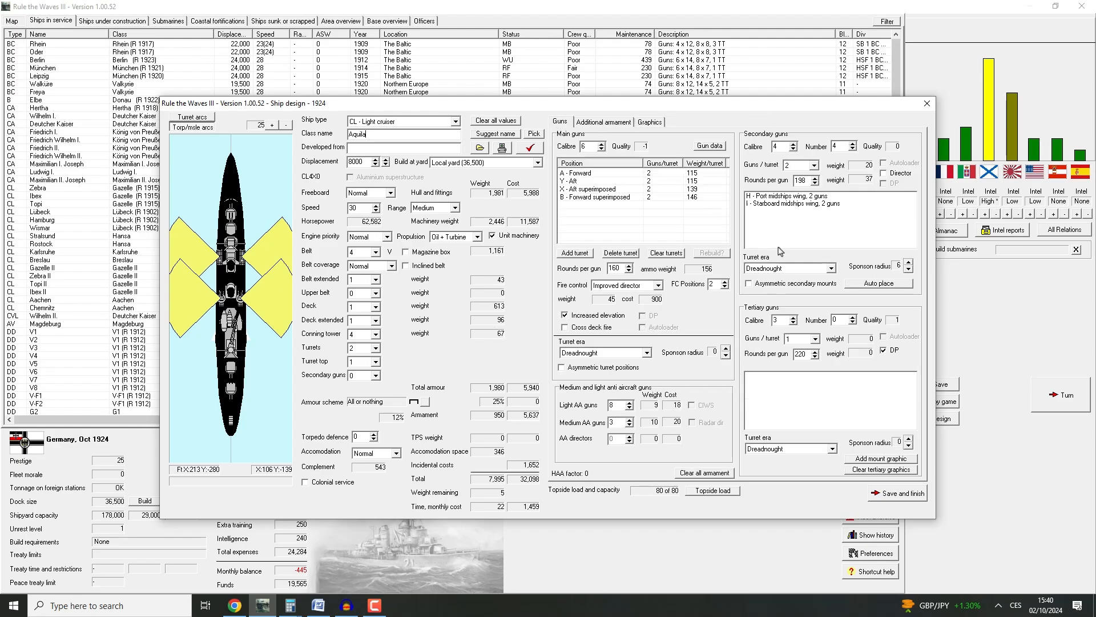
pyautogui.moveTo(808, 272)
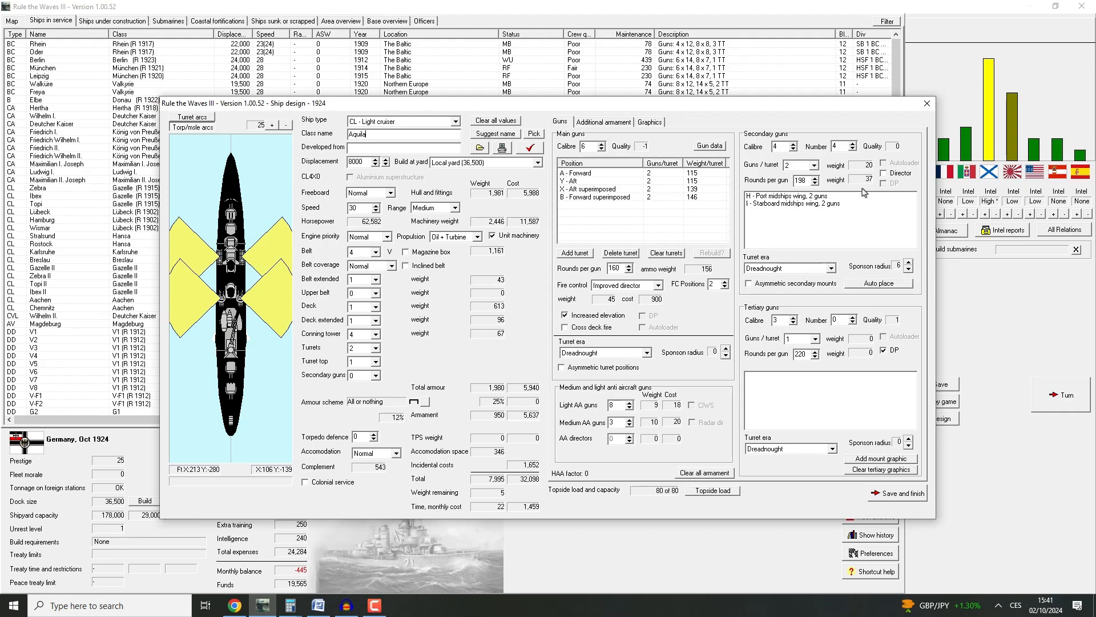
pyautogui.moveTo(697, 194)
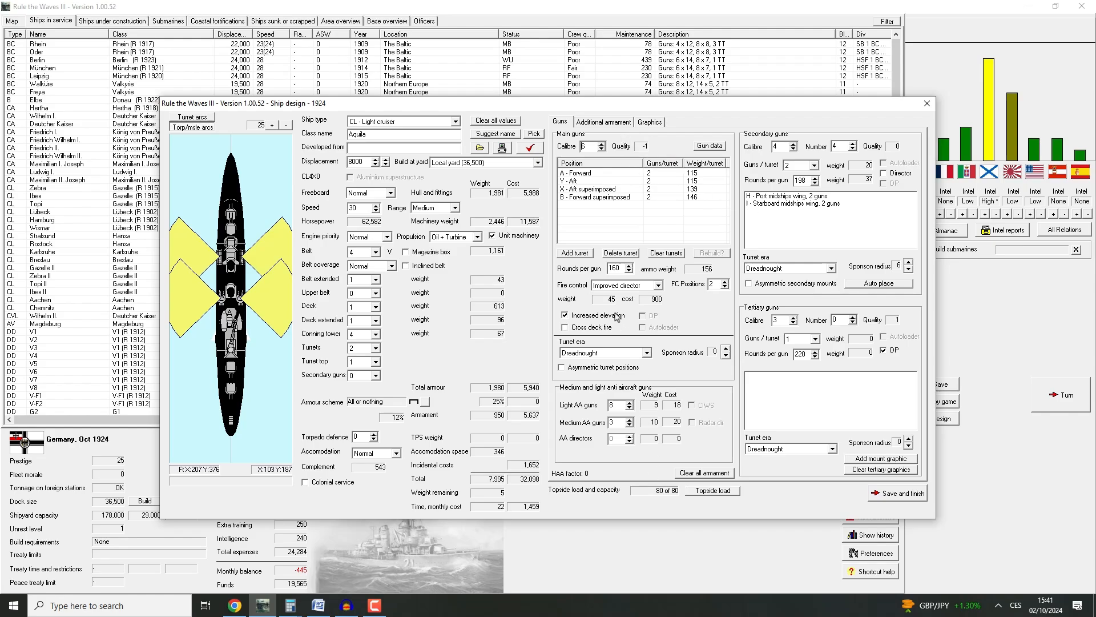
pyautogui.moveTo(384, 460)
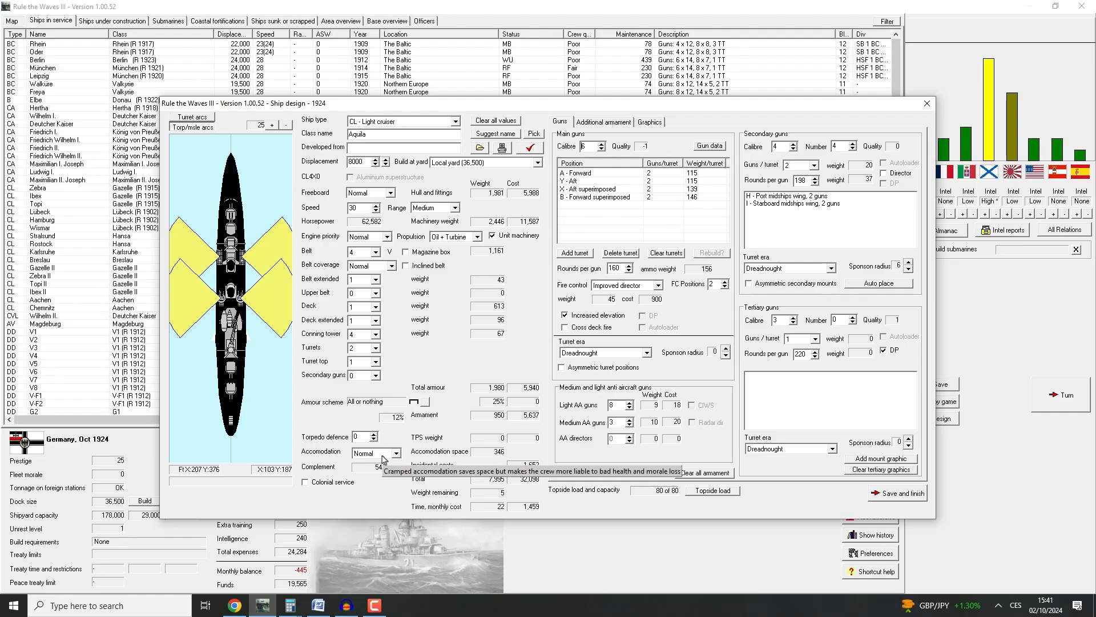
pyautogui.click(373, 435)
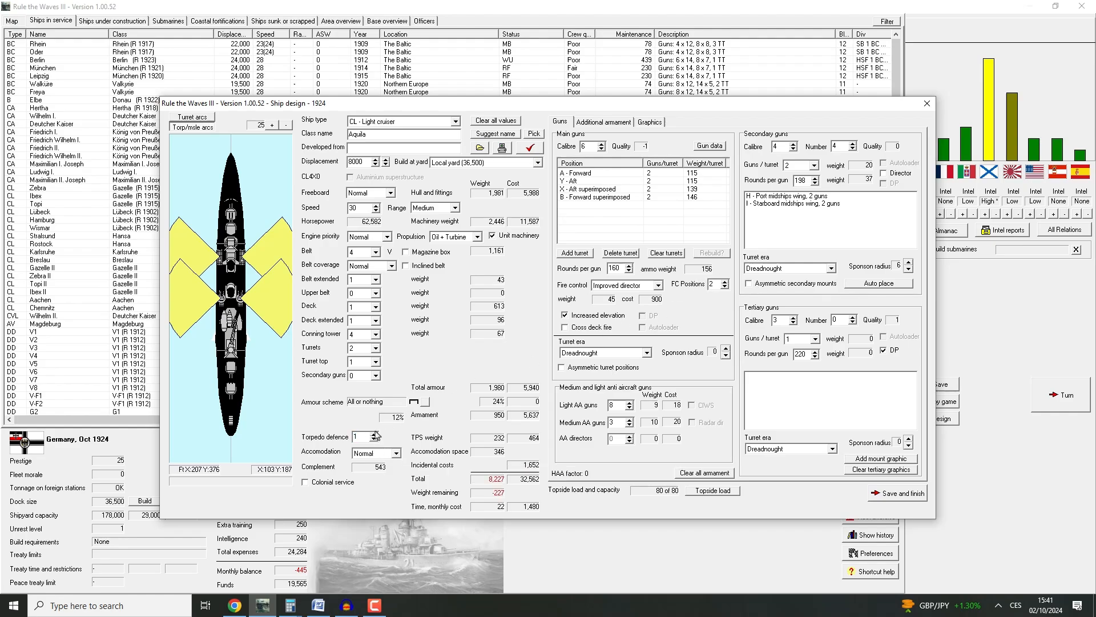
pyautogui.click(373, 434)
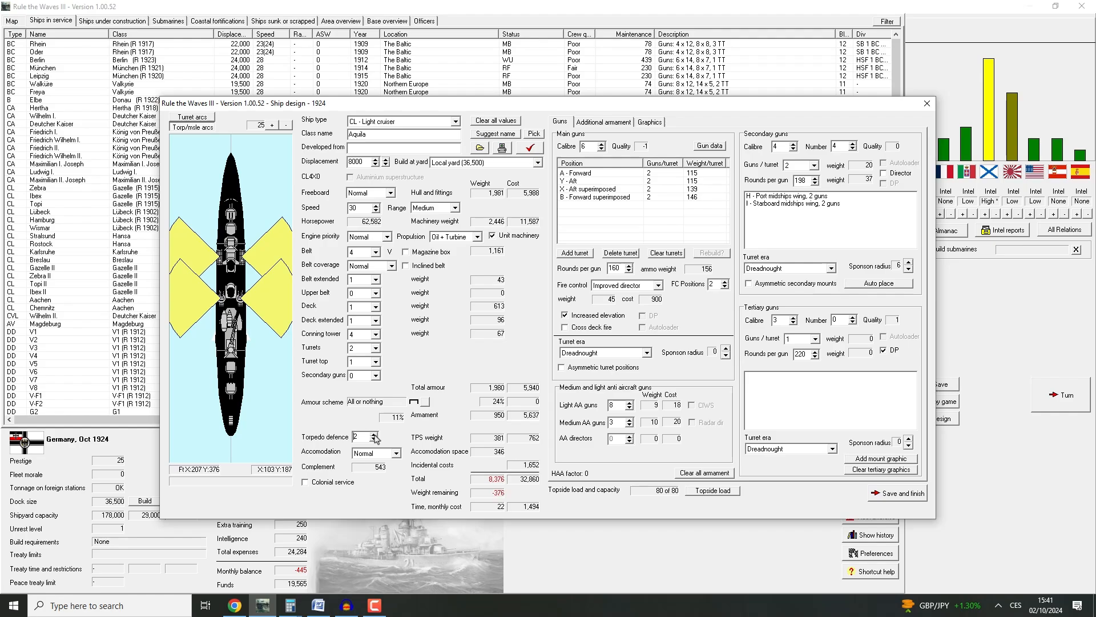
pyautogui.click(375, 210)
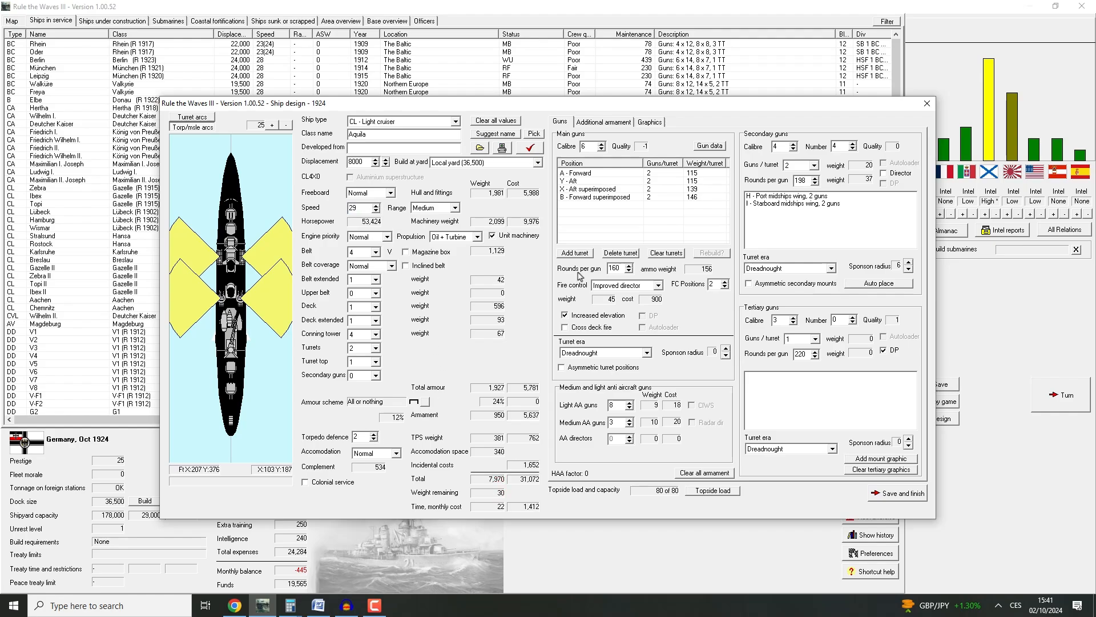
pyautogui.moveTo(349, 425)
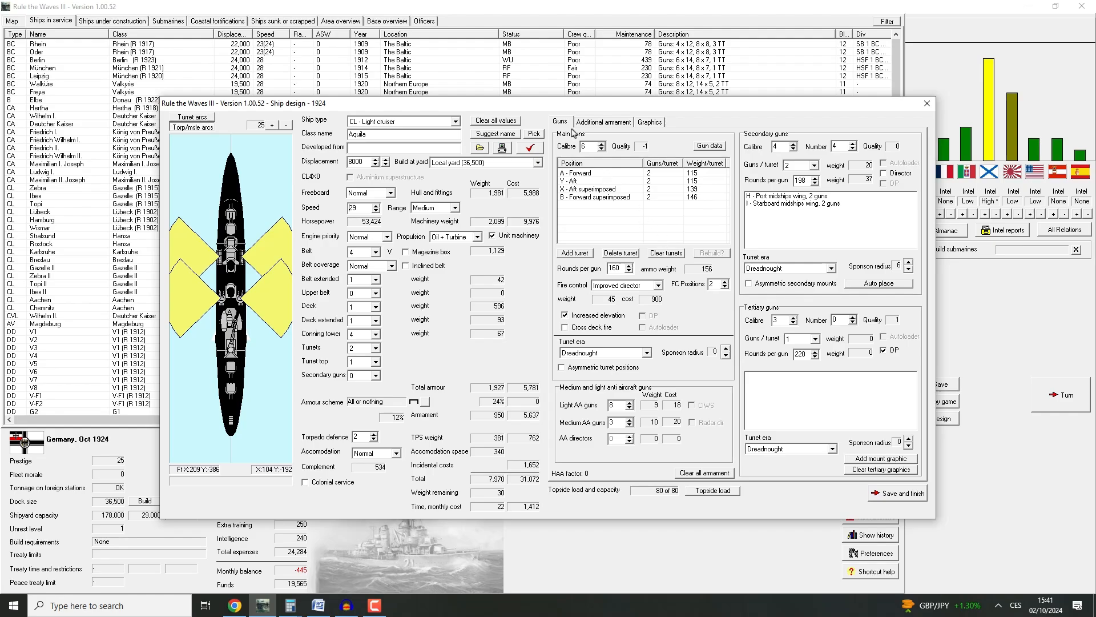
# Try Speed engine priority, then set engine priority back to Normal
pyautogui.click(381, 236)
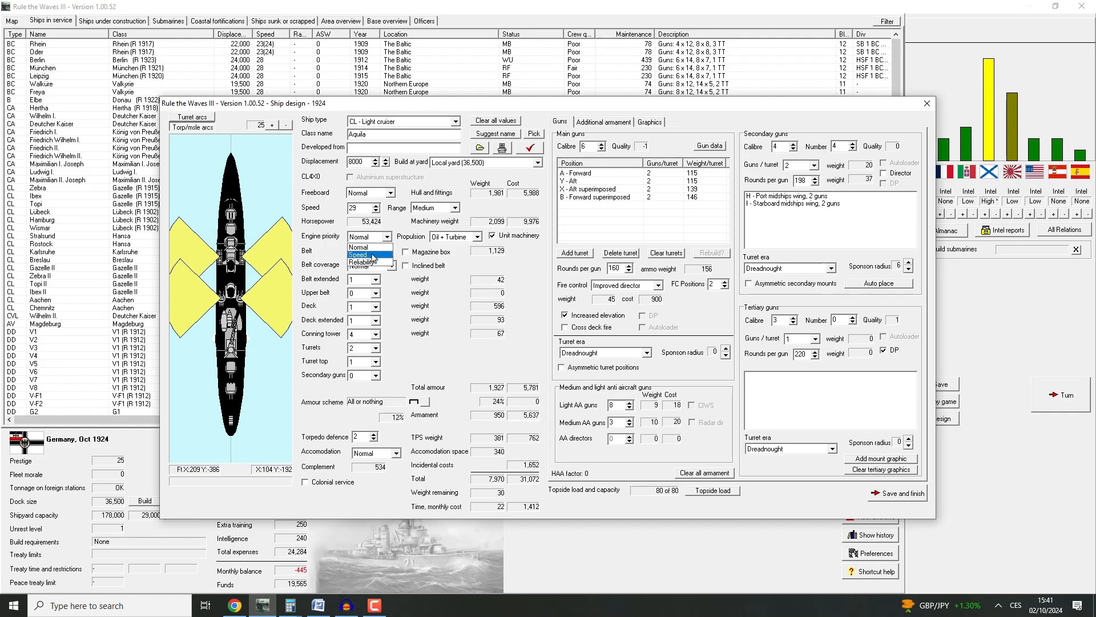
pyautogui.click(361, 254)
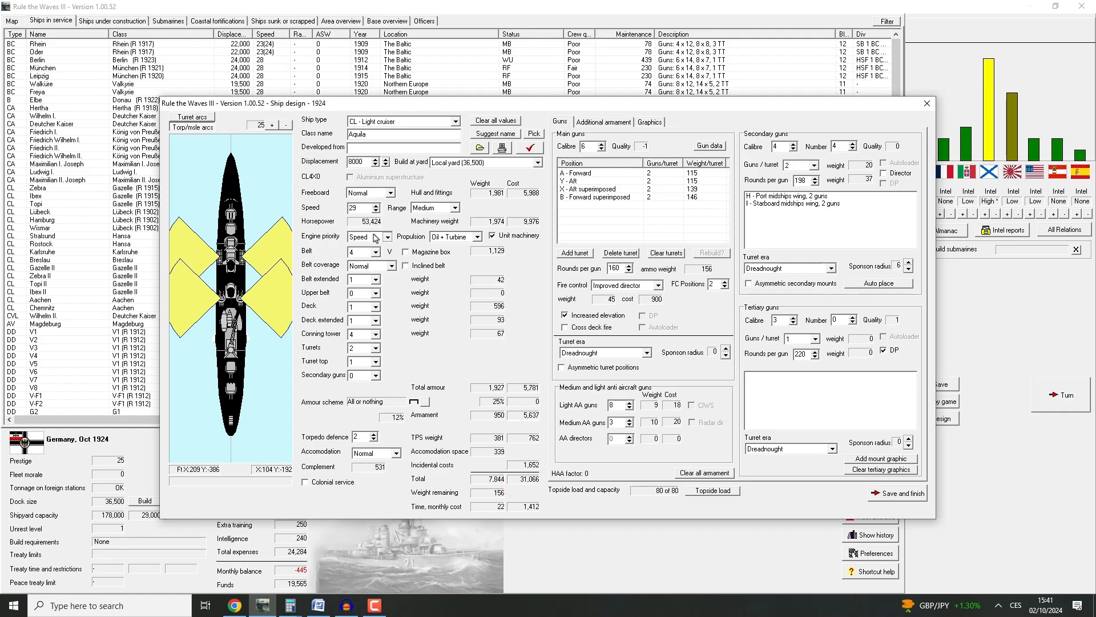
pyautogui.click(383, 236)
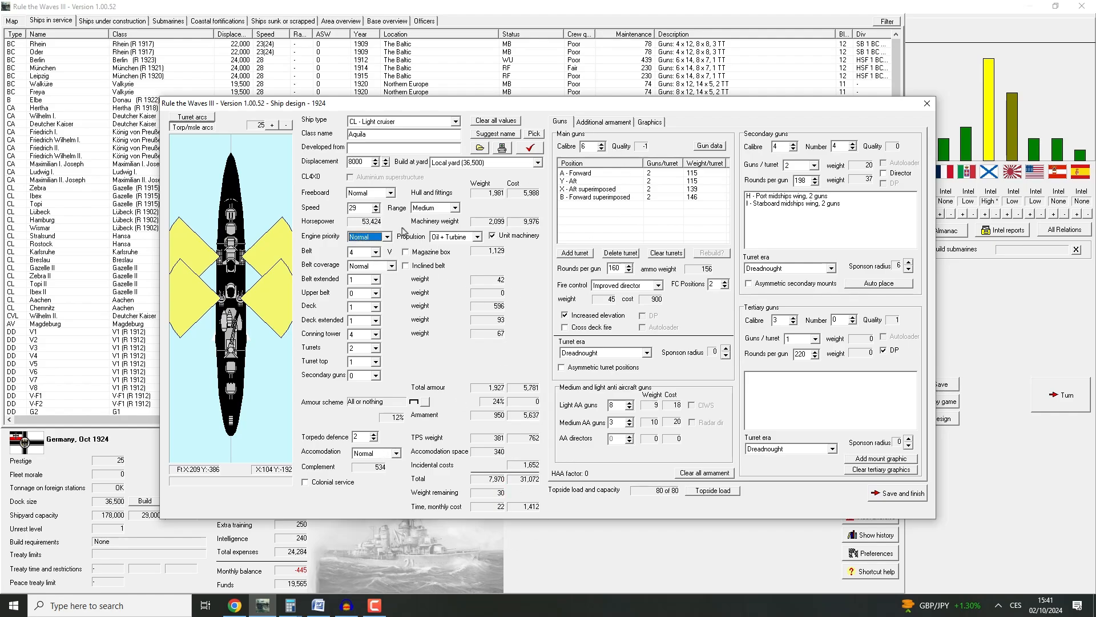
# Review the Additional armament and Graphics settings, then submit the Aquila design
pyautogui.click(603, 121)
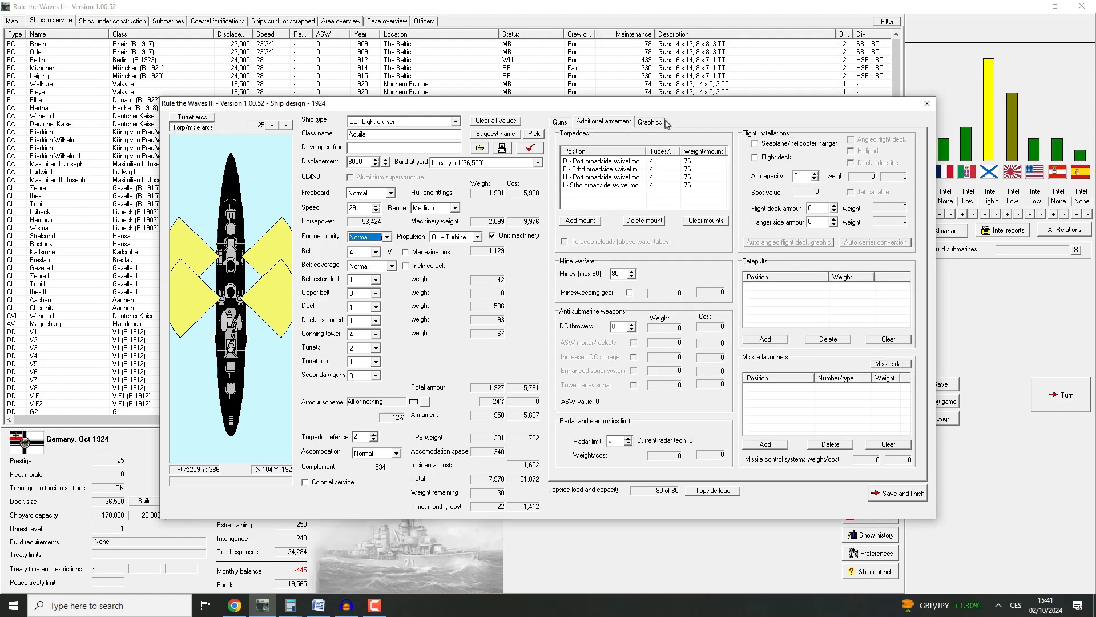
pyautogui.click(650, 121)
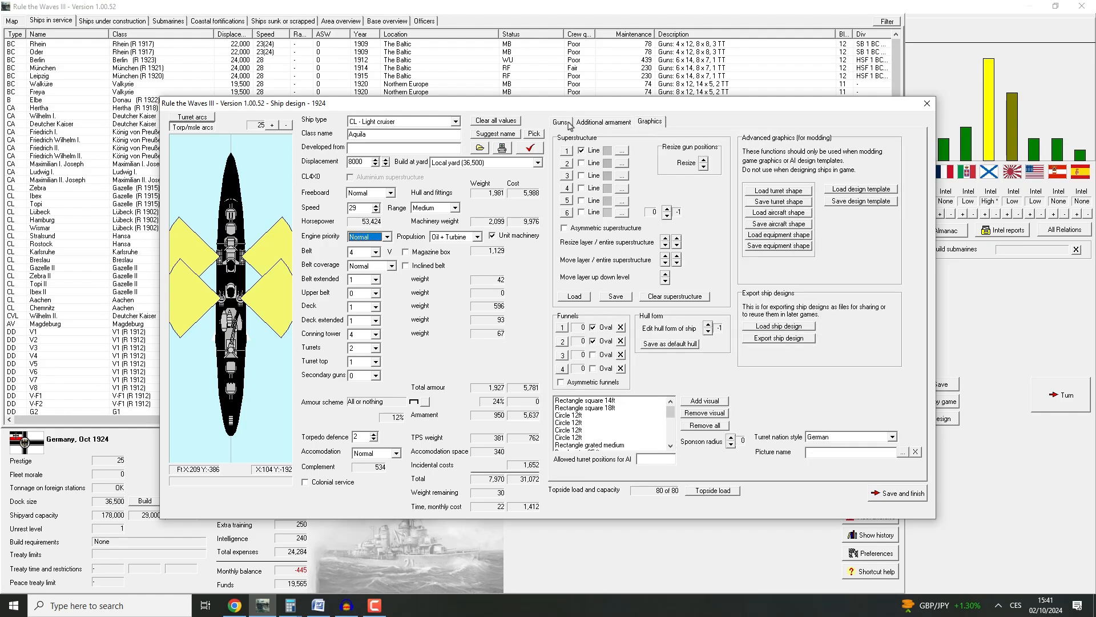
pyautogui.click(560, 122)
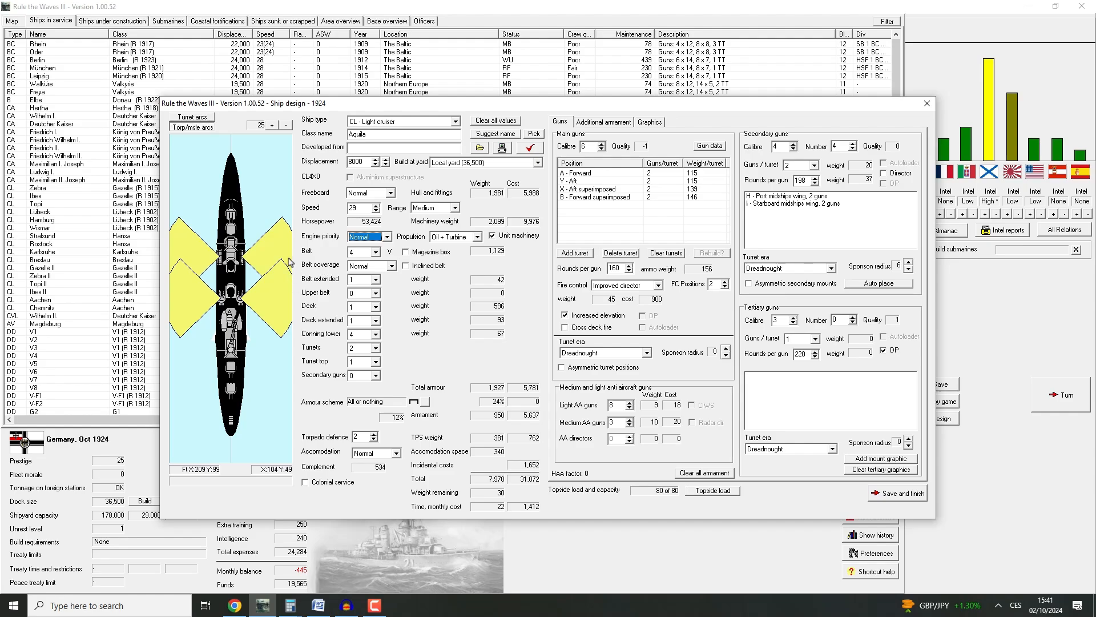
pyautogui.moveTo(280, 230)
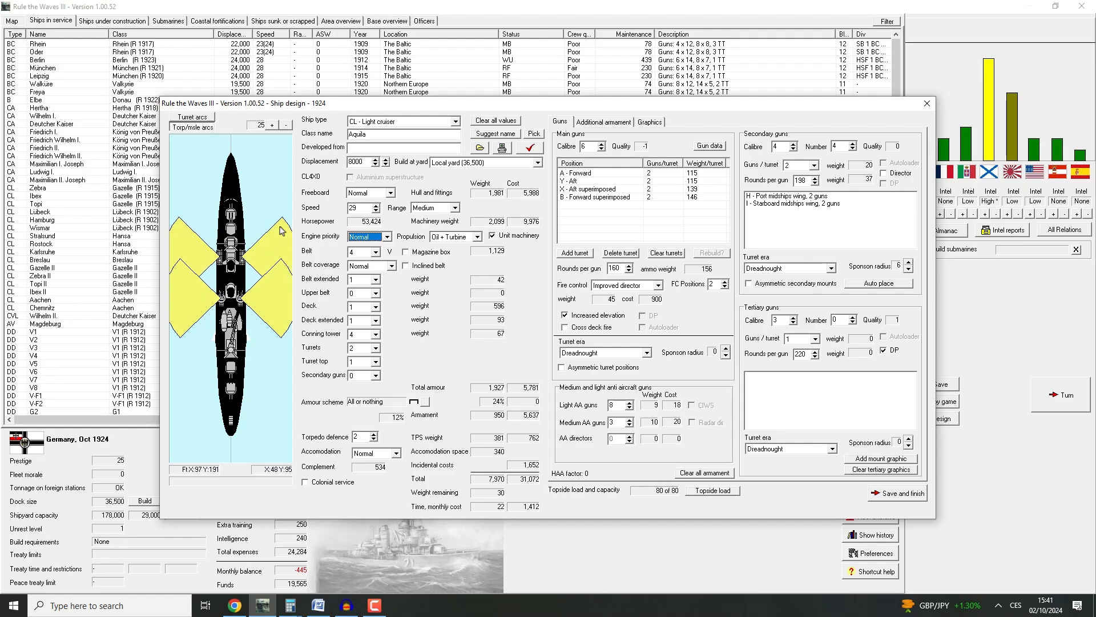
pyautogui.moveTo(270, 300)
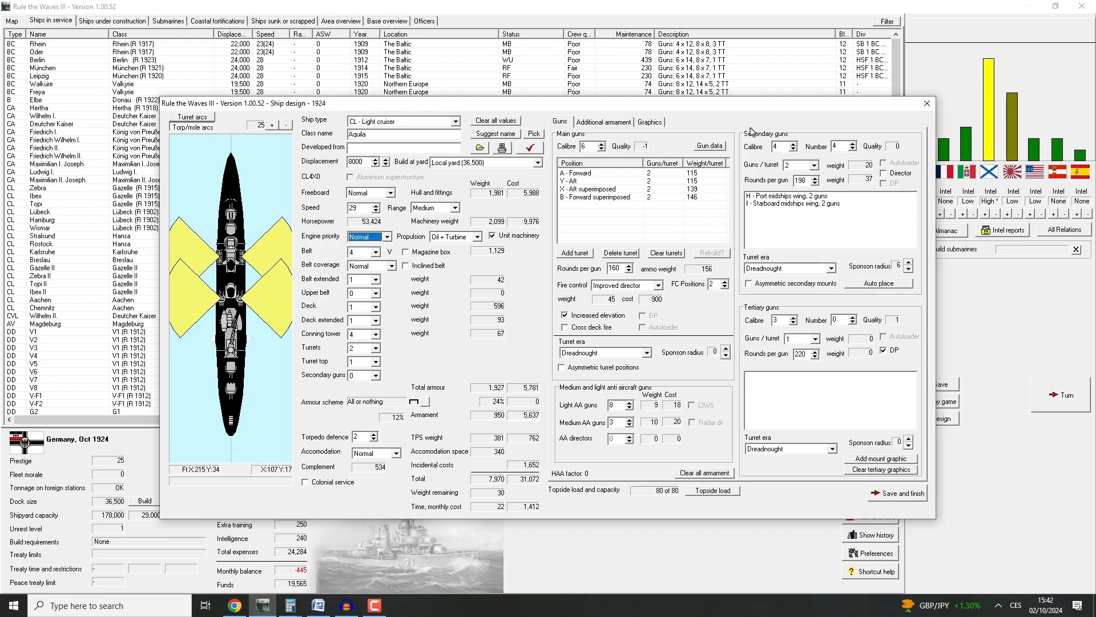
pyautogui.click(603, 122)
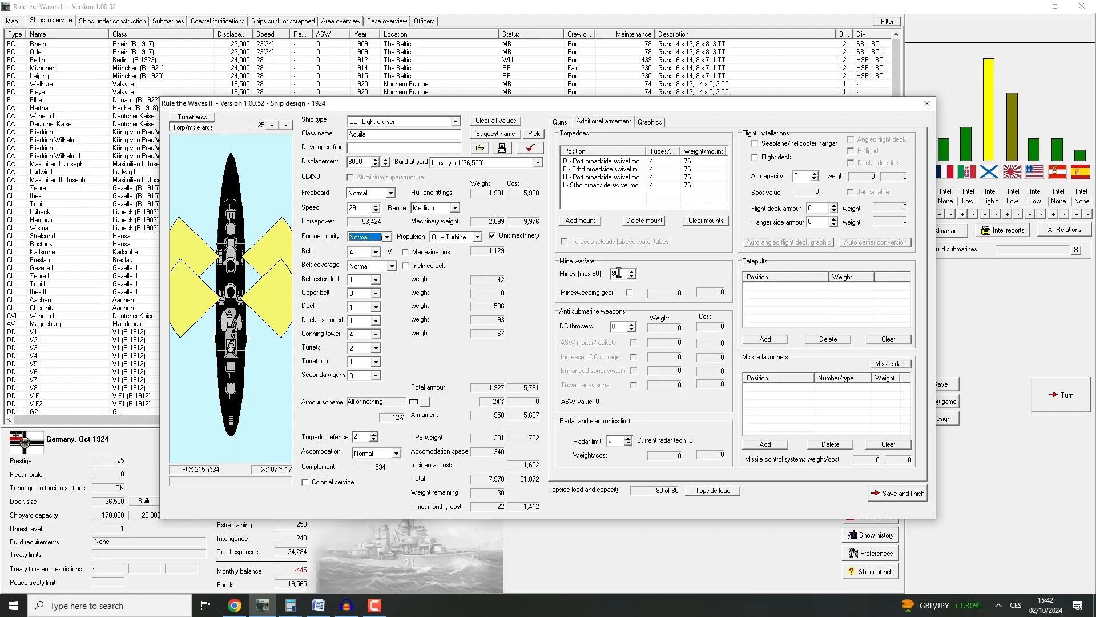
pyautogui.click(560, 121)
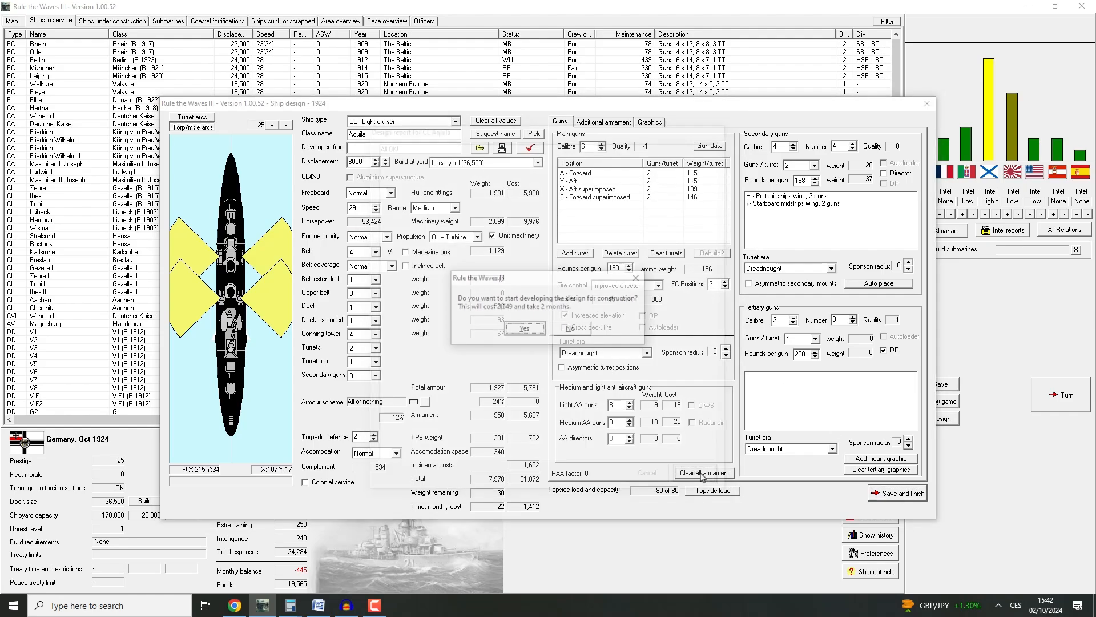
# Confirm Aquila development, advance the turn, and dismiss the working-up and torpedo bomber notices
pyautogui.click(524, 327)
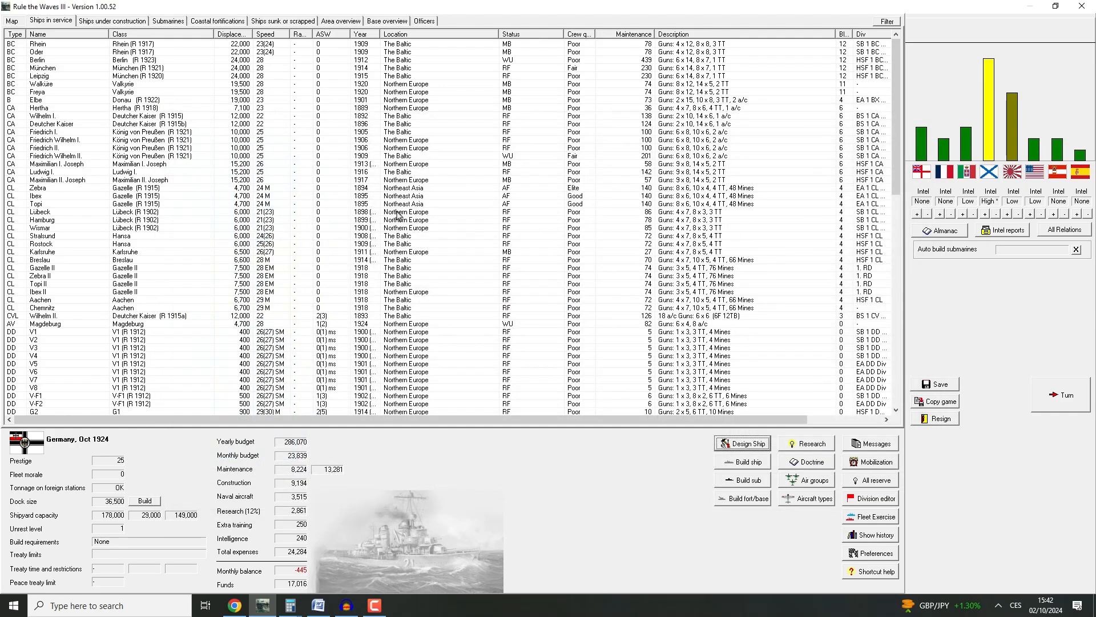
pyautogui.click(10, 21)
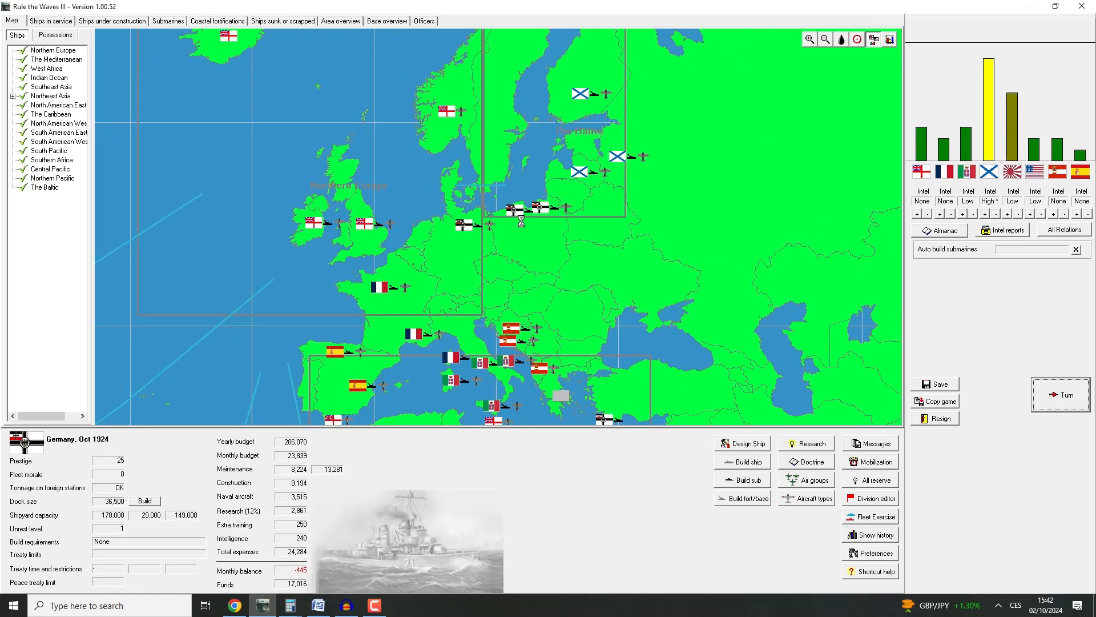
pyautogui.click(1061, 394)
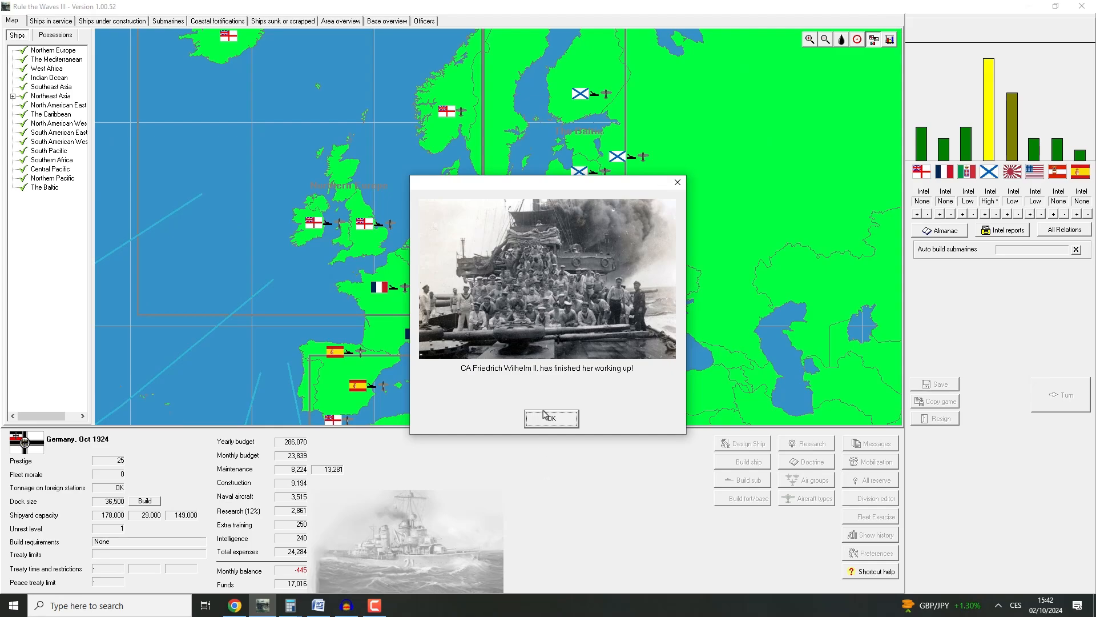
pyautogui.click(551, 419)
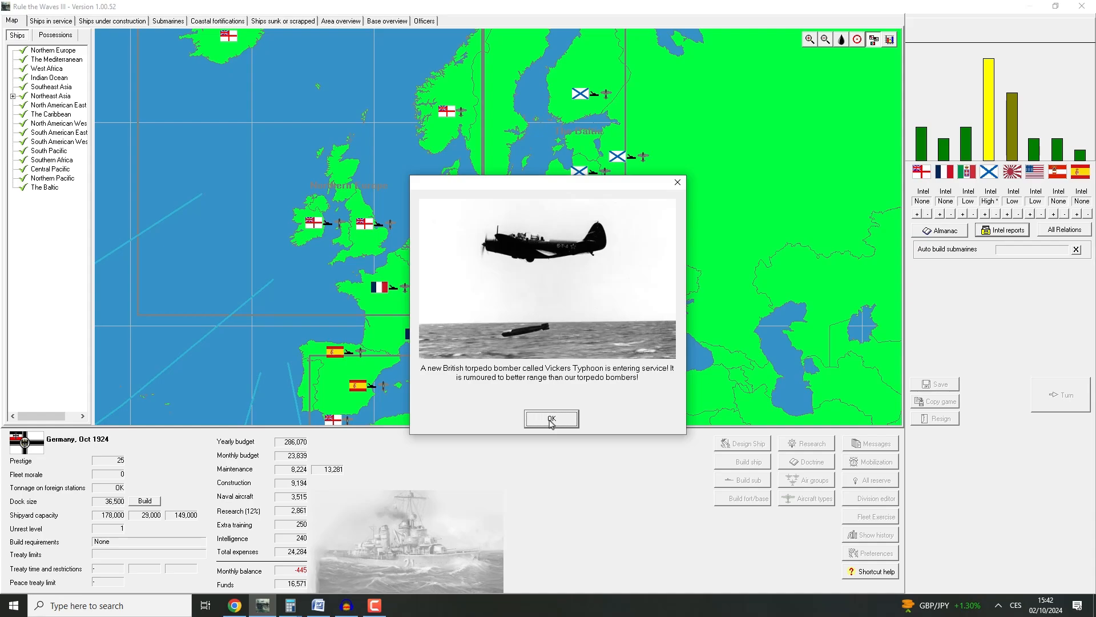
pyautogui.click(551, 419)
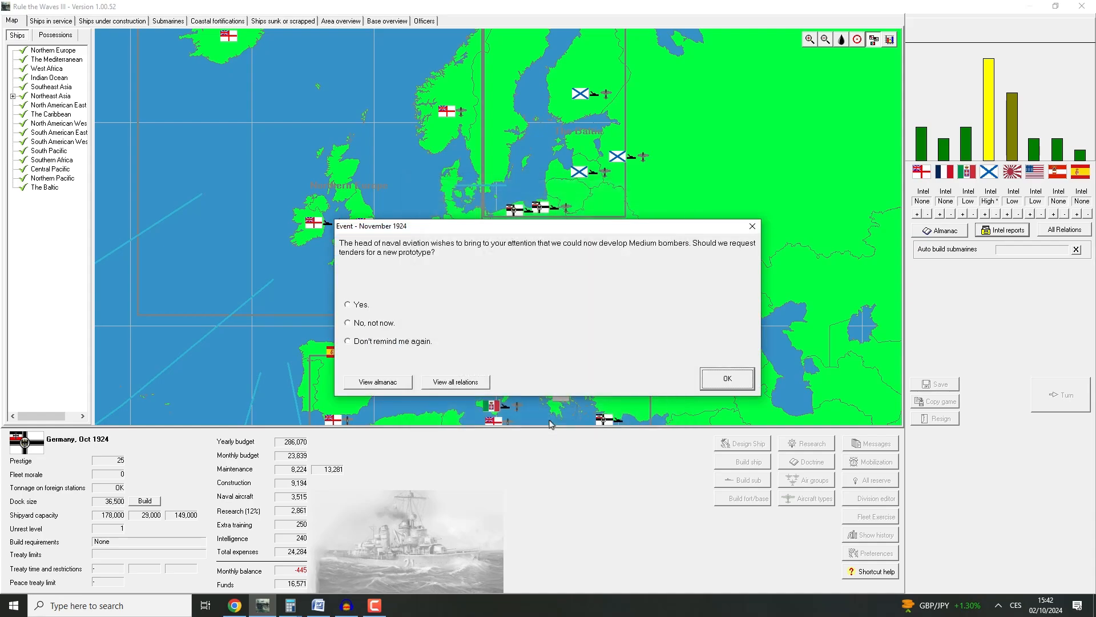
pyautogui.moveTo(446, 283)
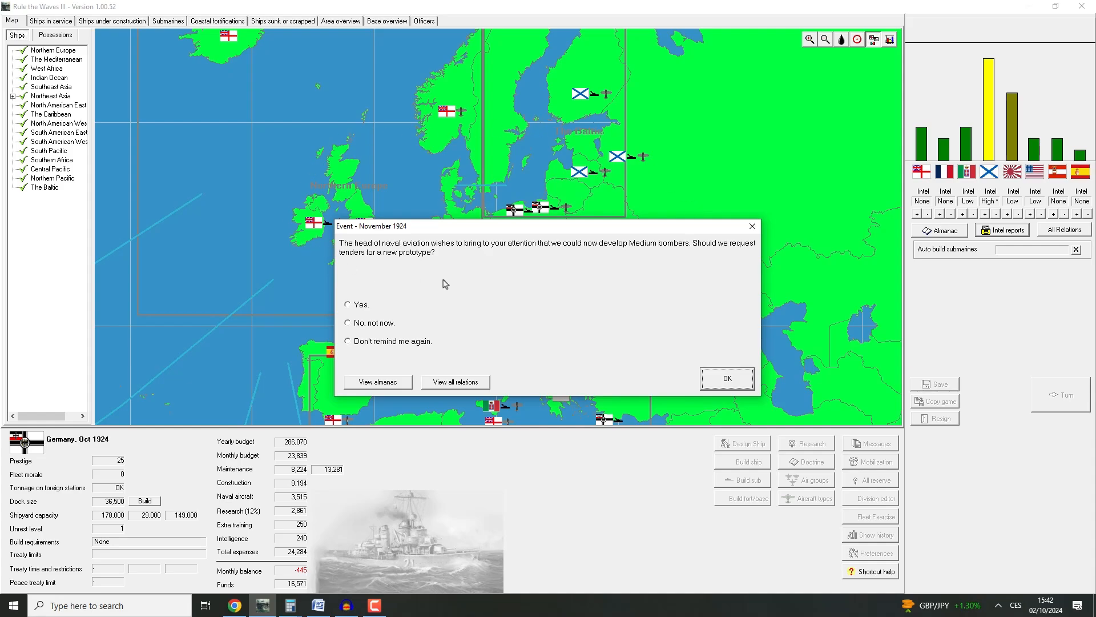
pyautogui.moveTo(458, 288)
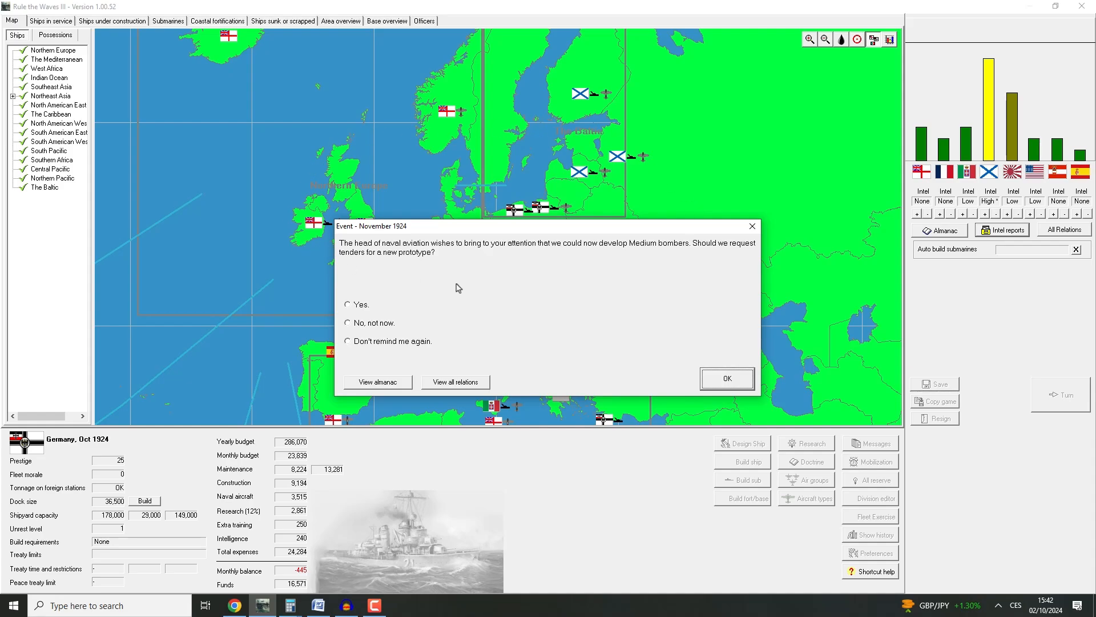
# Answer Yes to the Medium bombers event and accept the range-then-toughness requirements
pyautogui.click(347, 304)
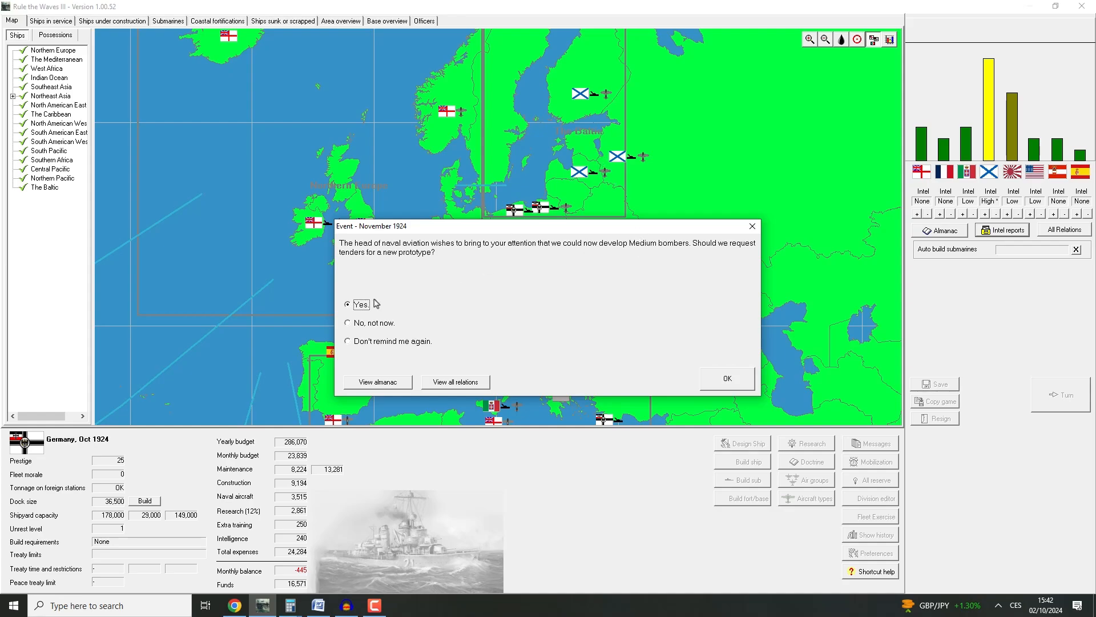
pyautogui.click(727, 377)
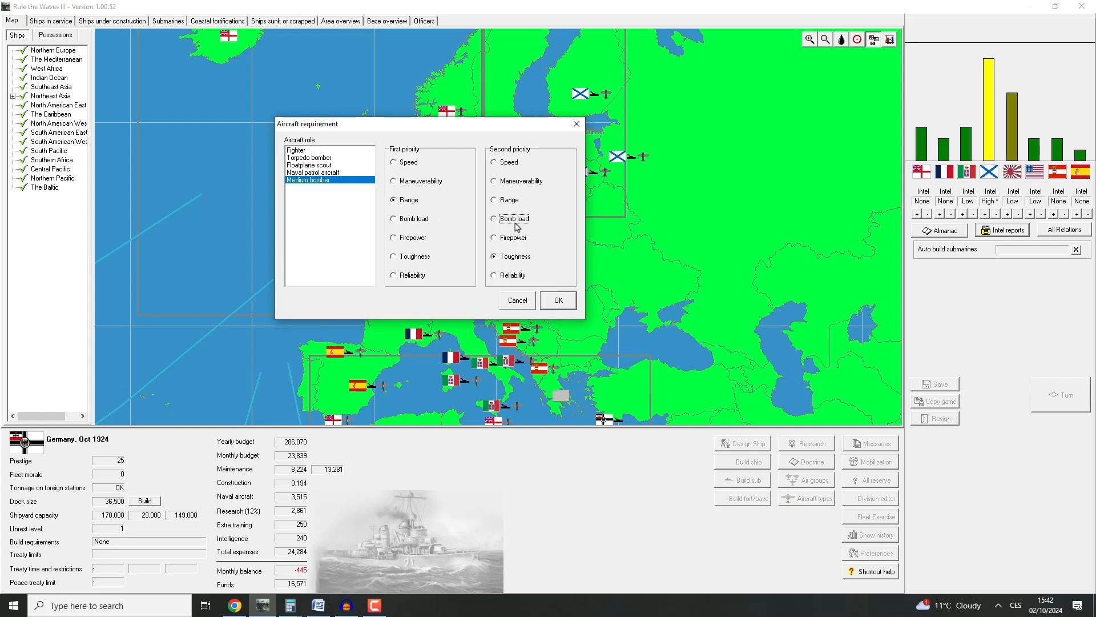
pyautogui.click(493, 218)
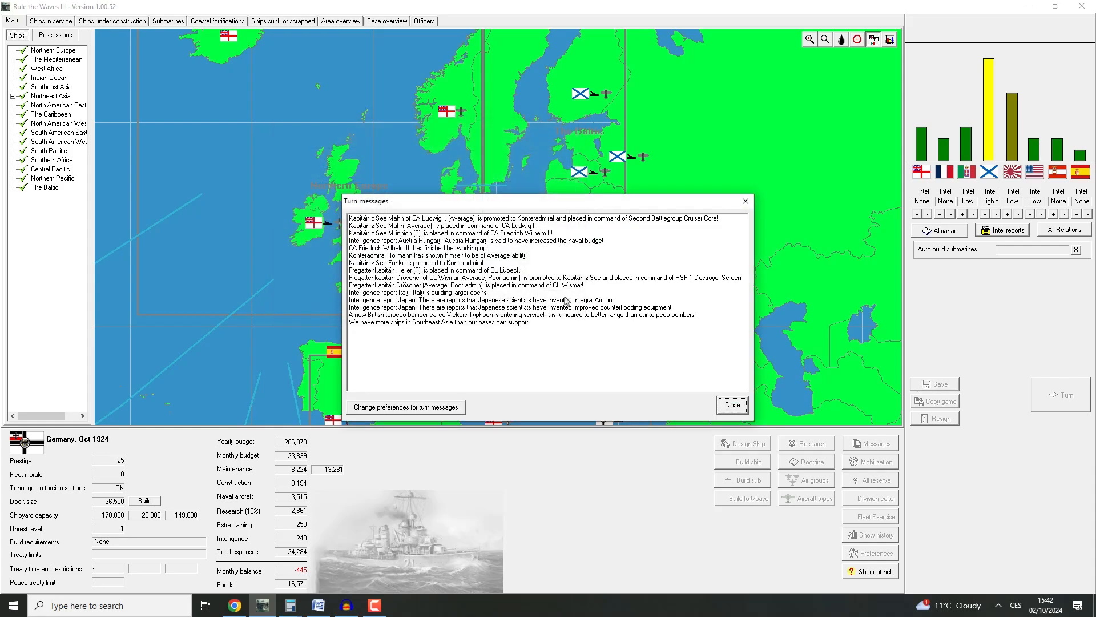
pyautogui.moveTo(565, 264)
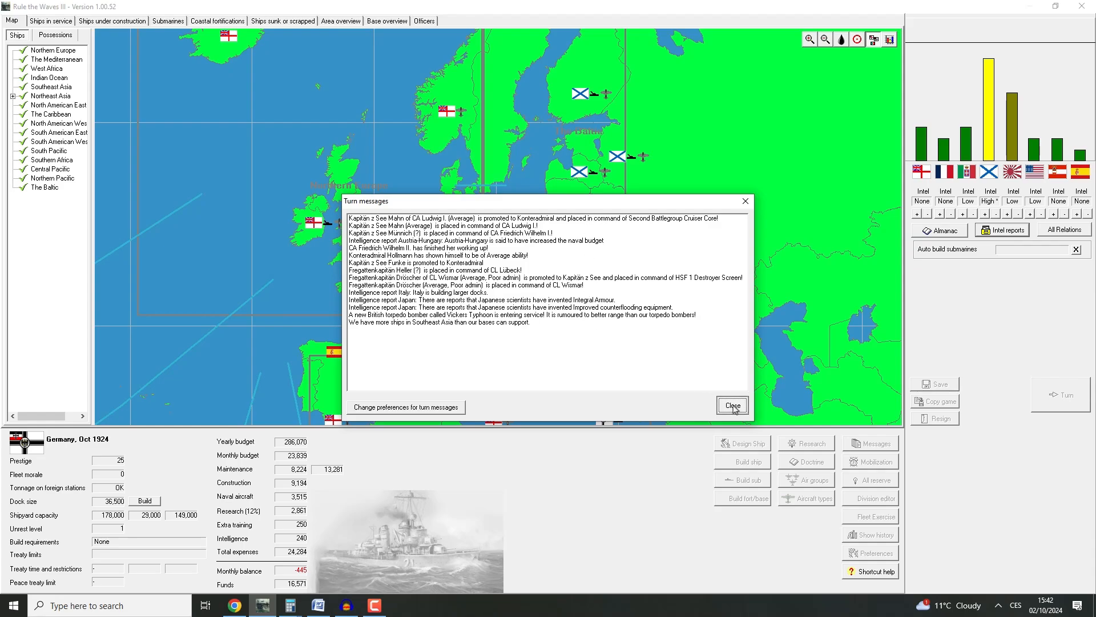
# Sort ships in service by status and move Friedrich Wilhelm II into the reserve fleet
pyautogui.click(732, 404)
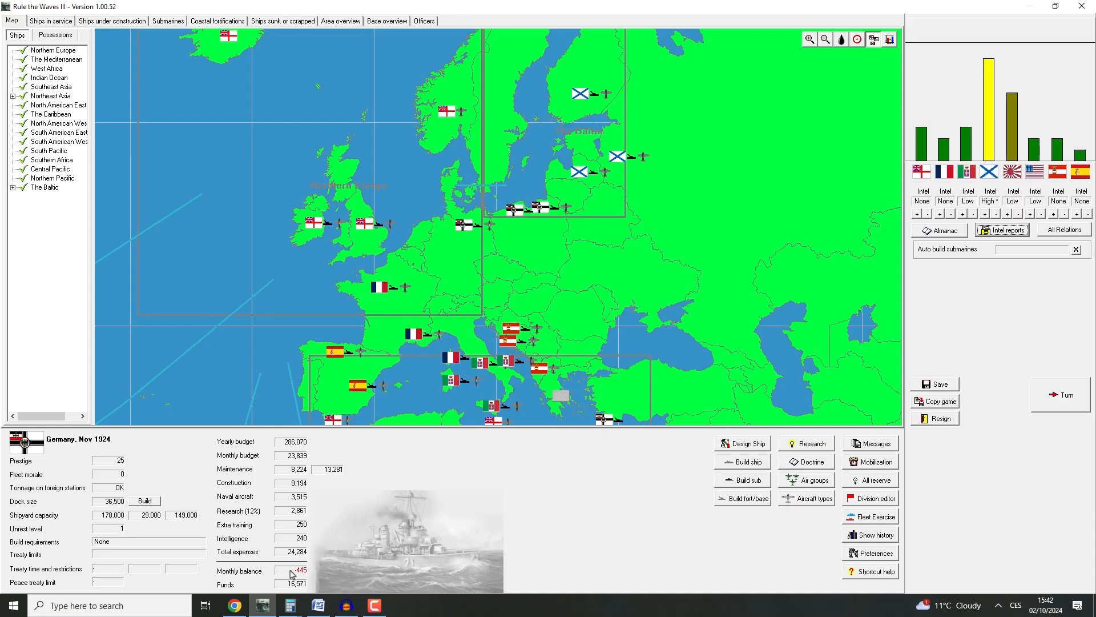
pyautogui.click(49, 22)
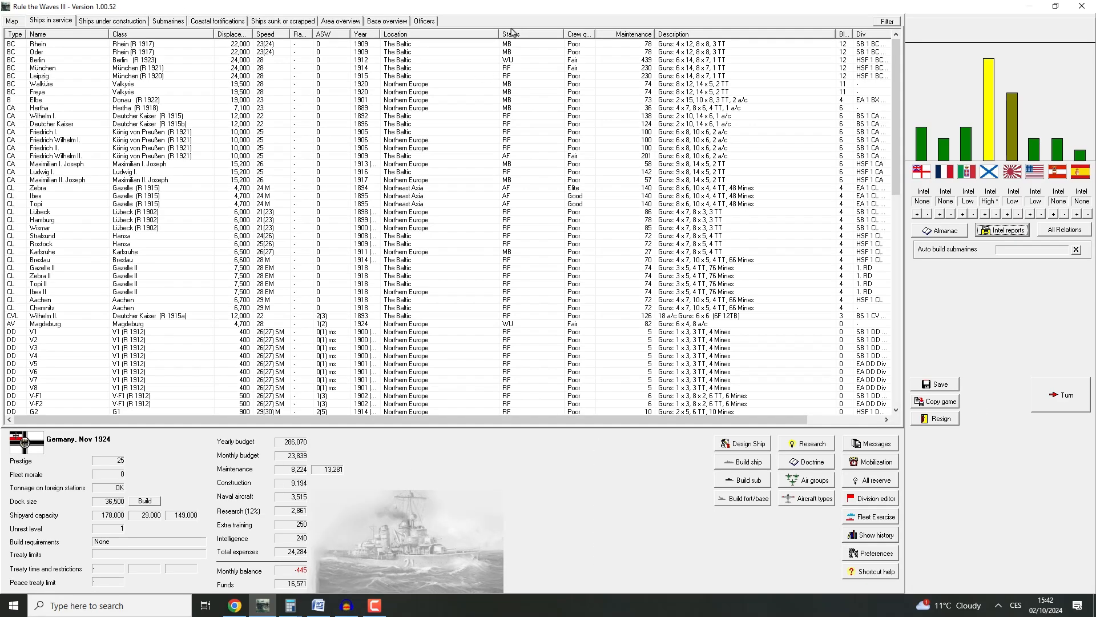
pyautogui.click(511, 33)
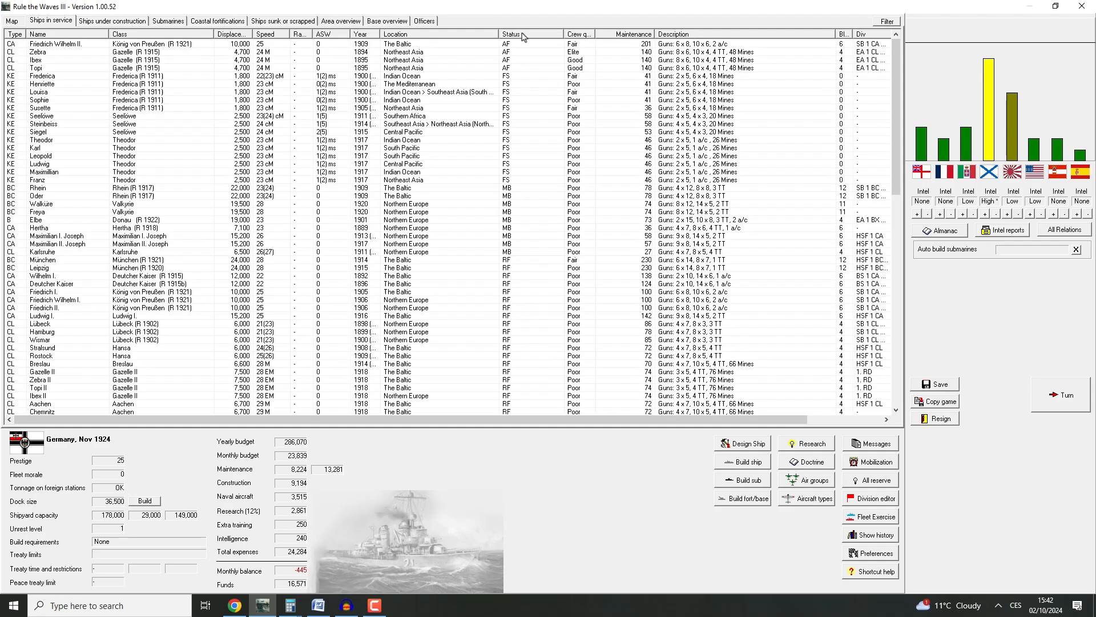
pyautogui.click(57, 46)
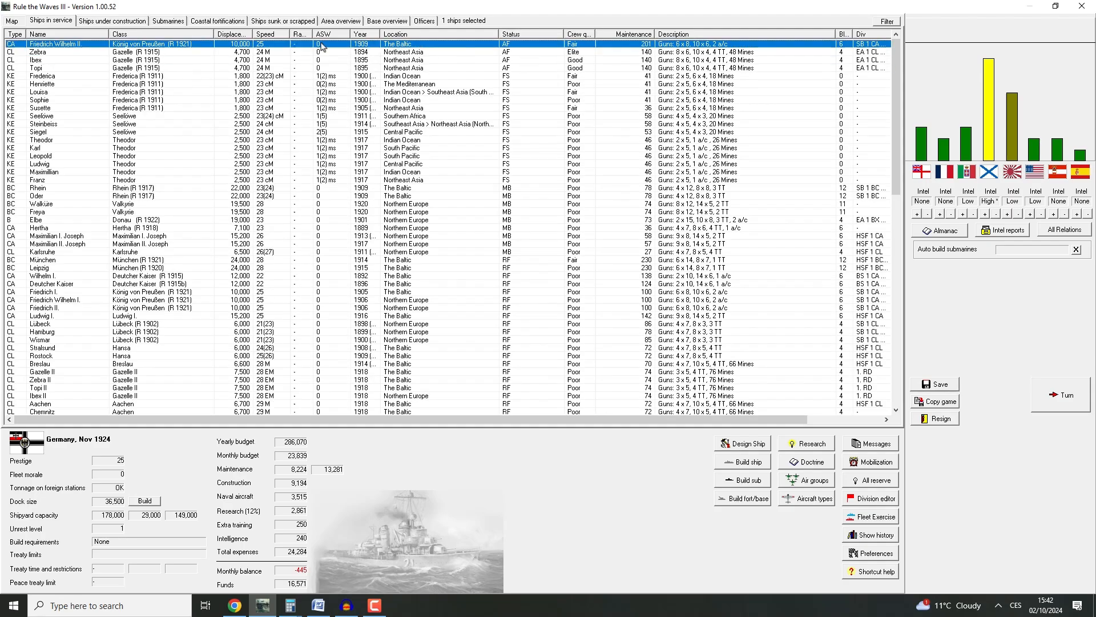
pyautogui.rightClick(57, 43)
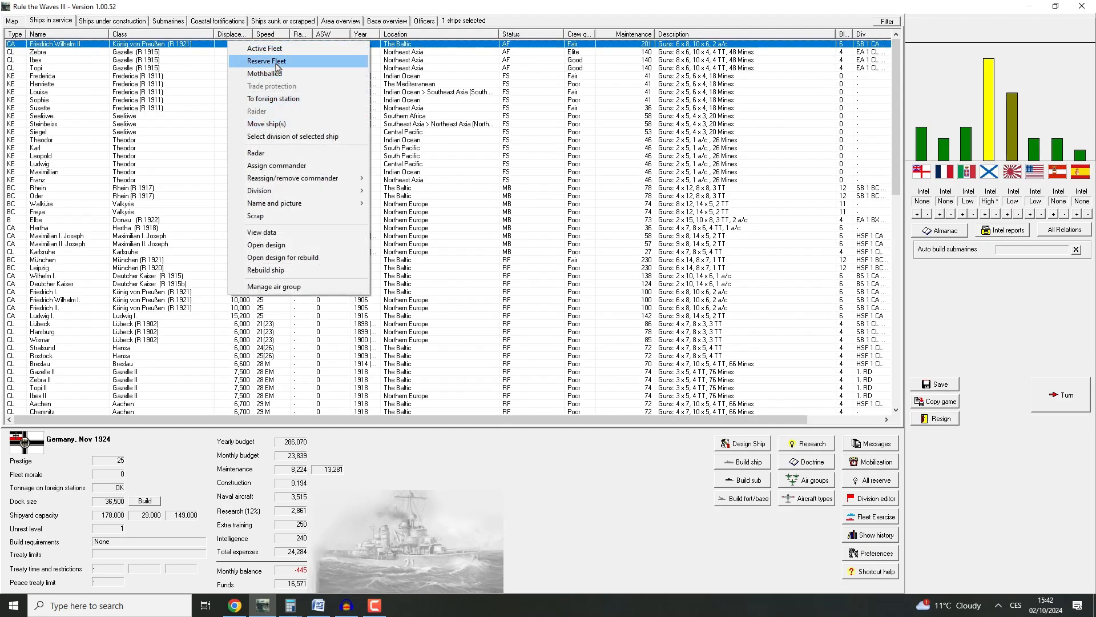
pyautogui.click(265, 61)
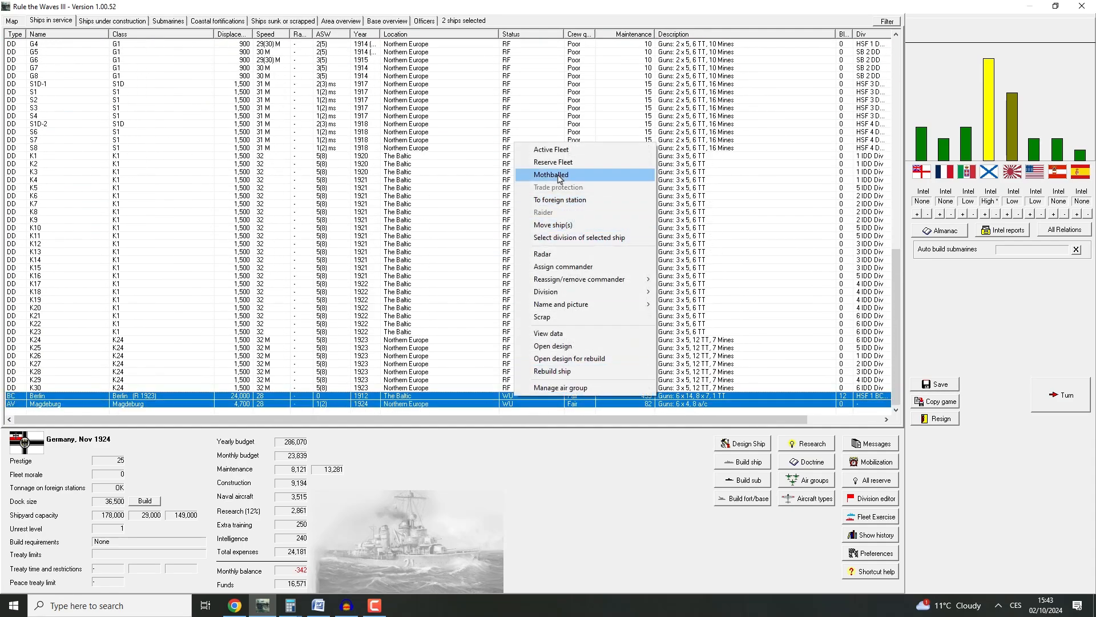
# View the battlecruiser Berlin's actions without choosing one, then return to the map
pyautogui.click(551, 175)
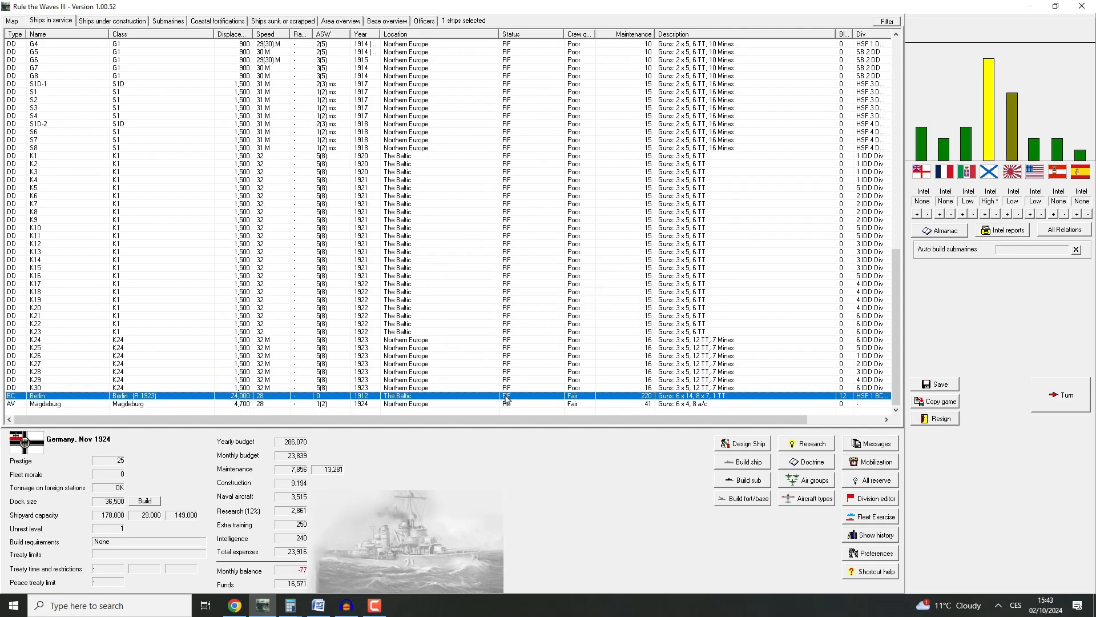
pyautogui.rightClick(506, 395)
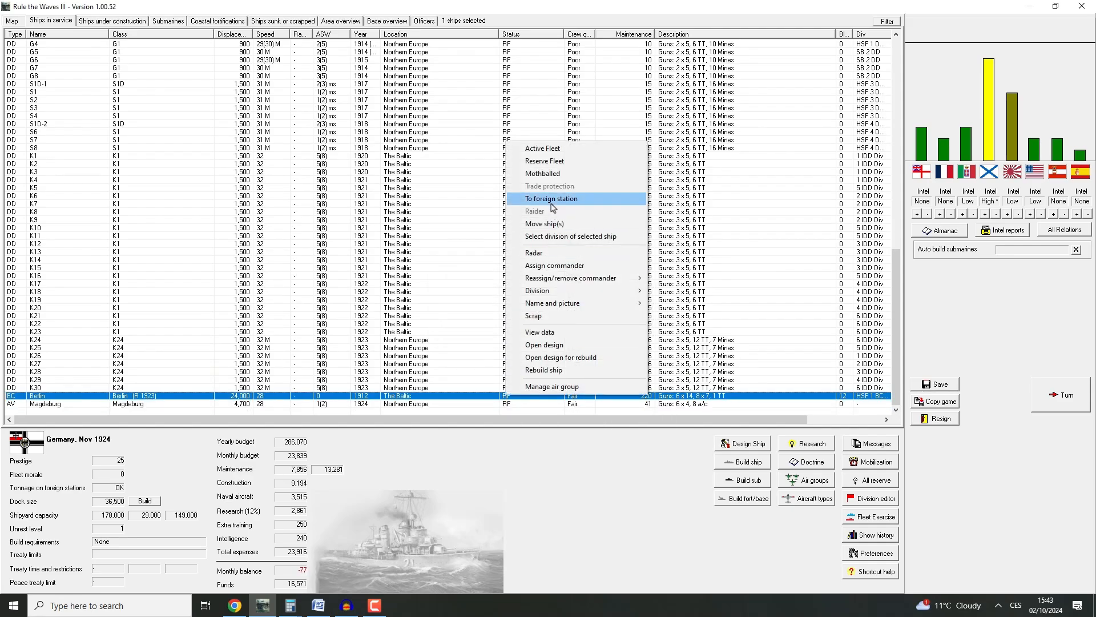
pyautogui.click(551, 198)
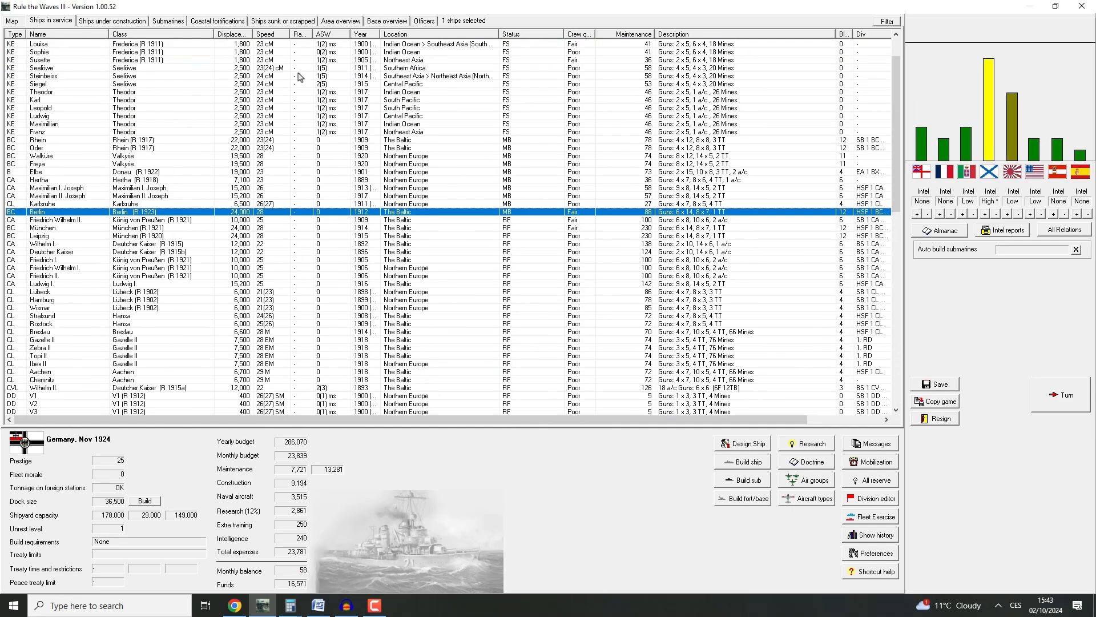
pyautogui.click(10, 21)
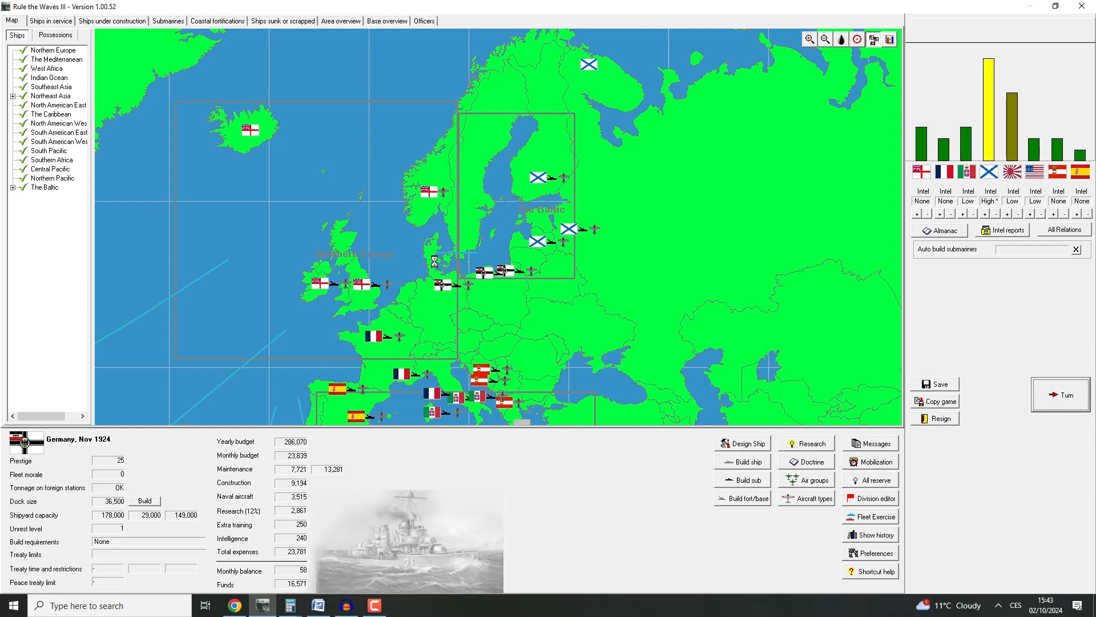
# Advance to December 1924 and buy the British 9-inch gun rights ('Absolutely!')
pyautogui.click(1061, 395)
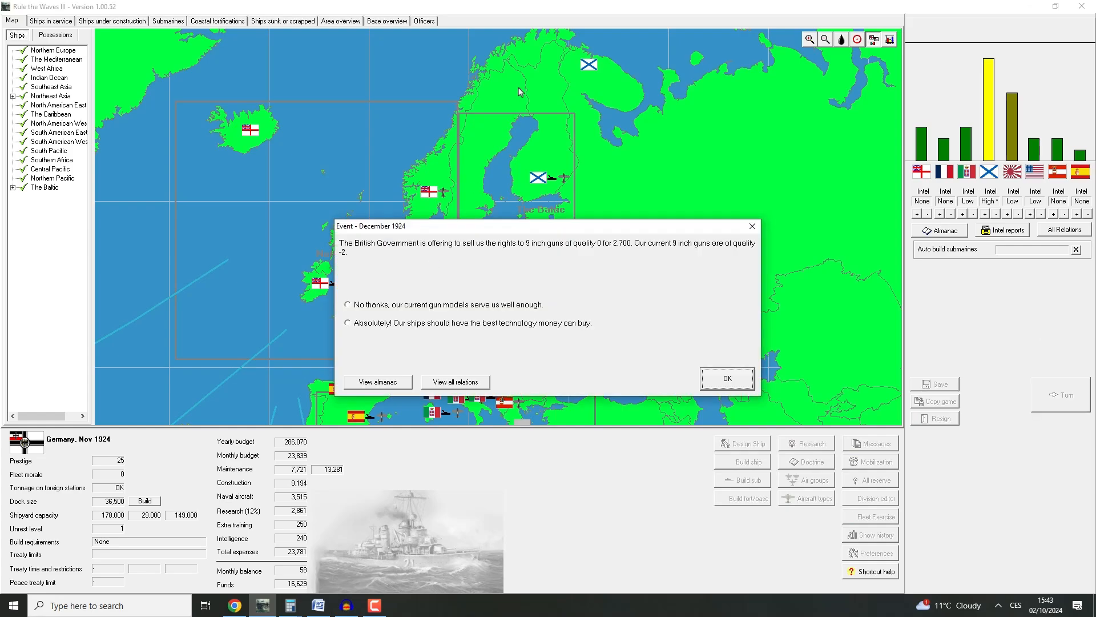
pyautogui.moveTo(595, 267)
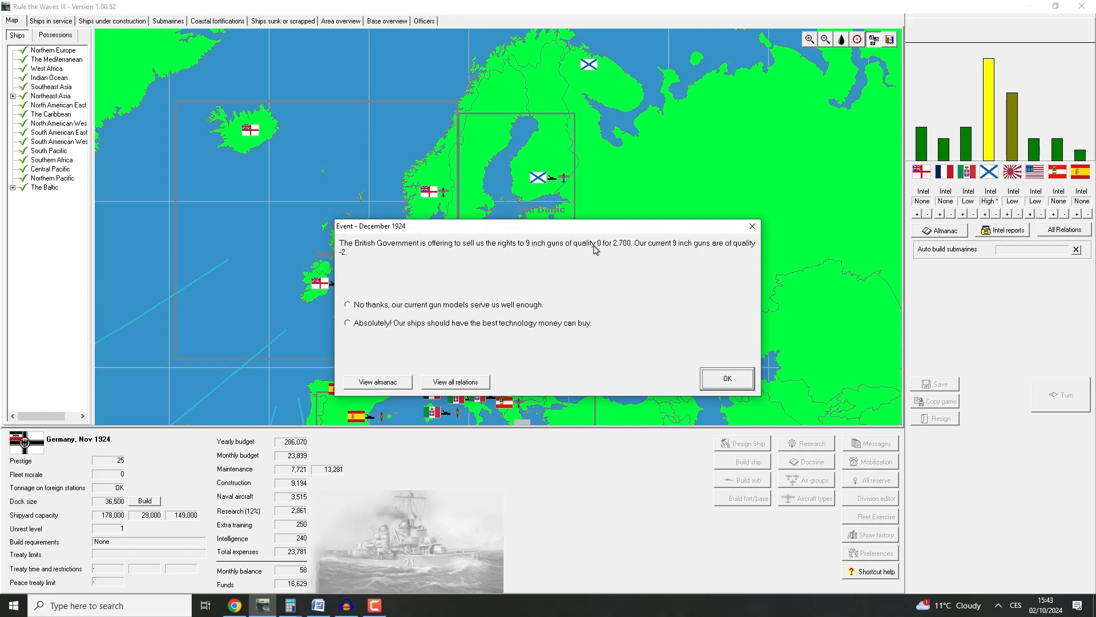
pyautogui.moveTo(611, 264)
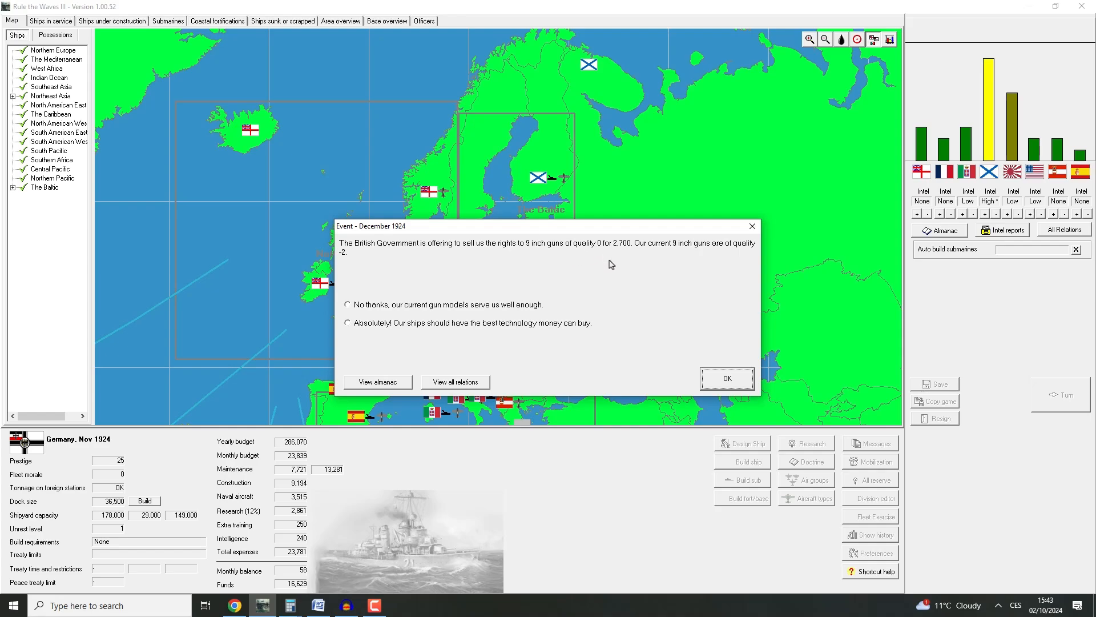
pyautogui.moveTo(739, 258)
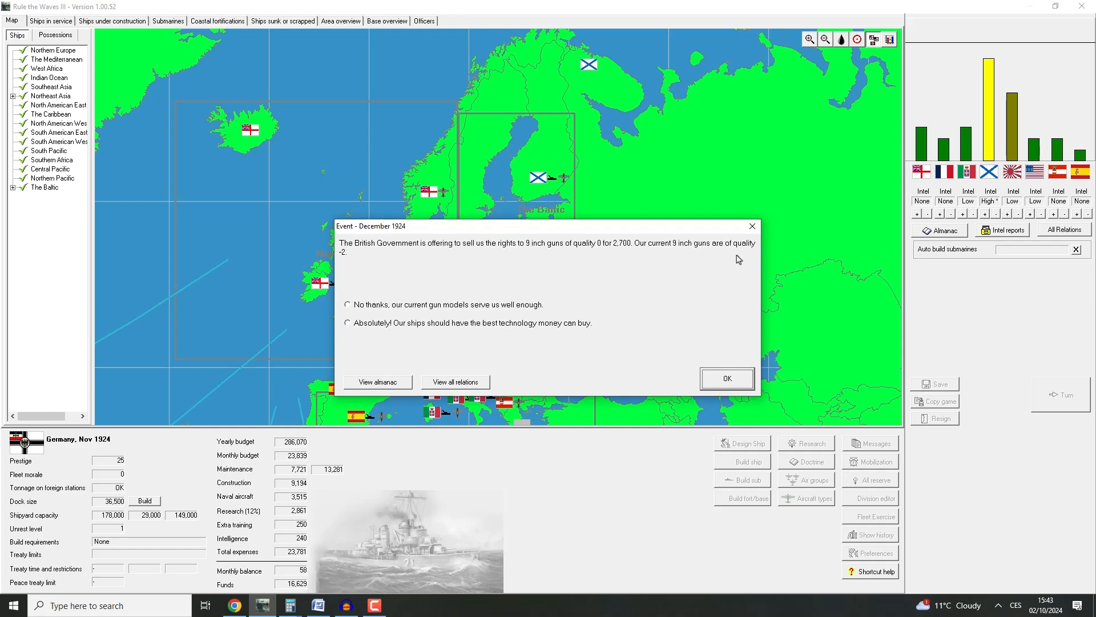
pyautogui.click(349, 323)
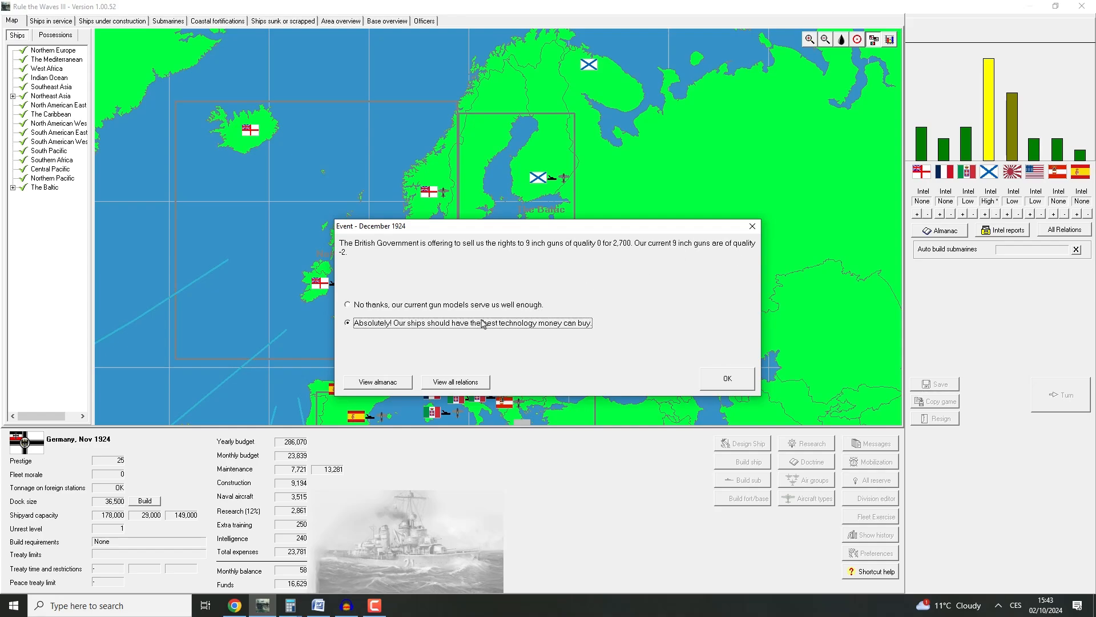
pyautogui.moveTo(740, 248)
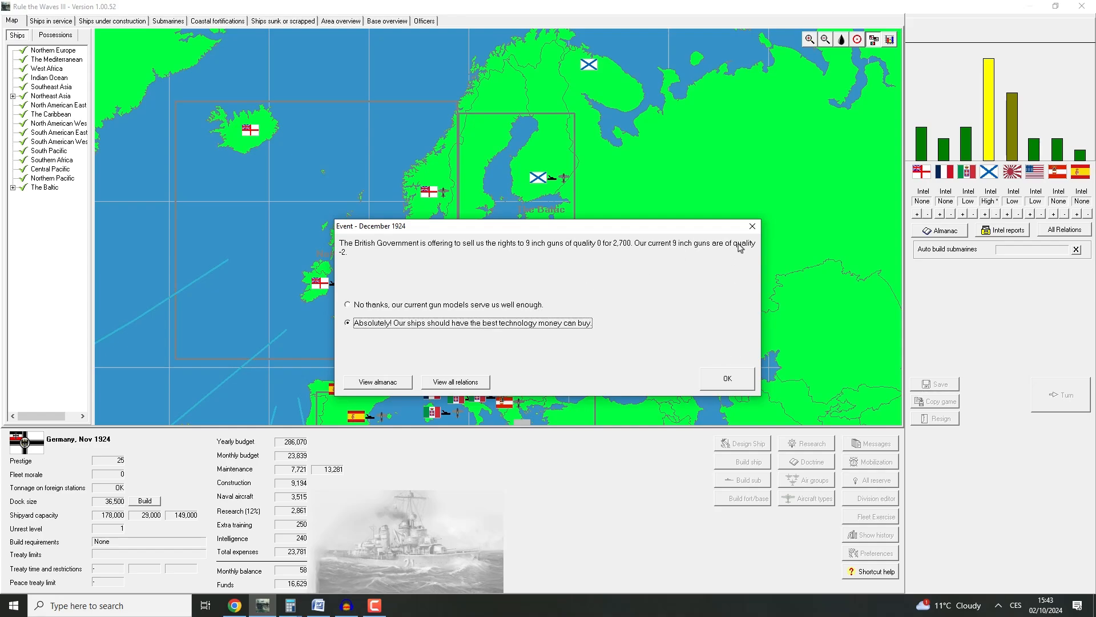
pyautogui.moveTo(741, 241)
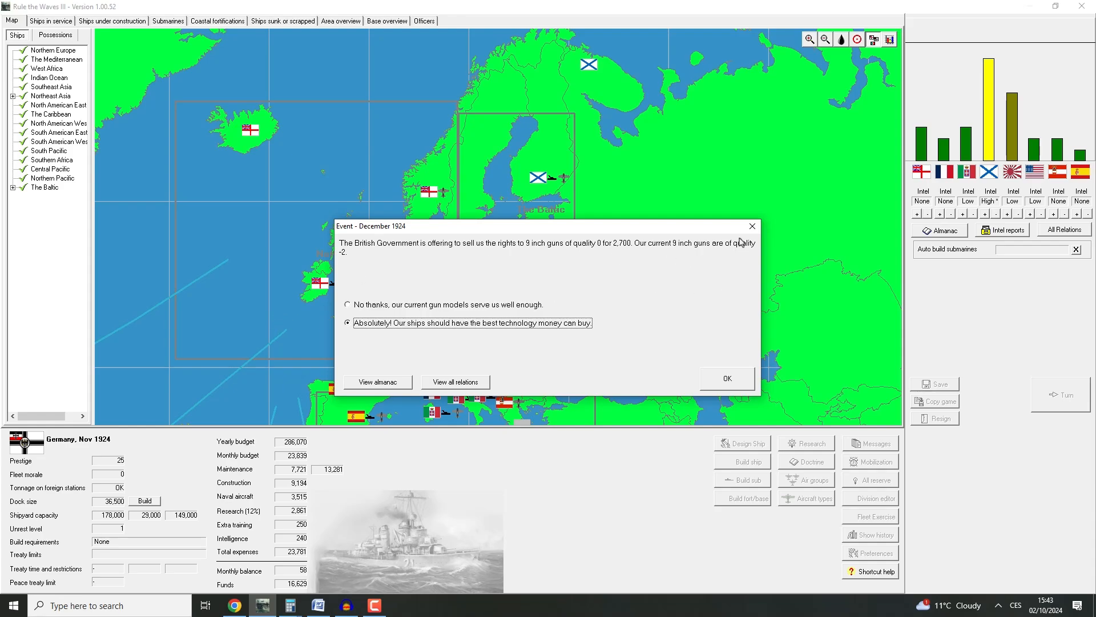
pyautogui.click(727, 378)
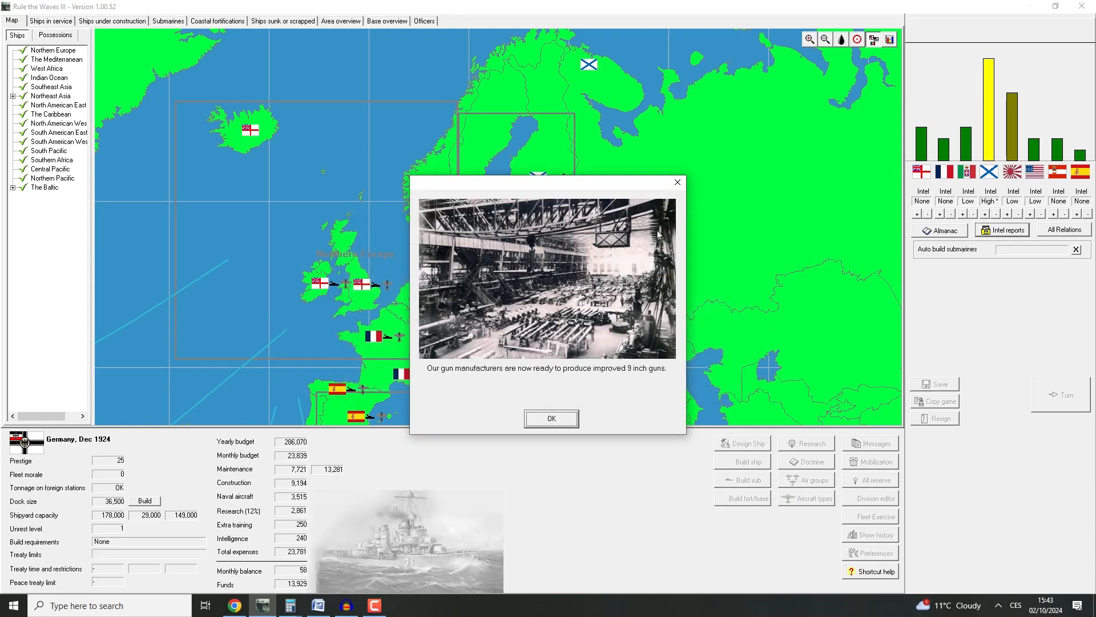
pyautogui.click(551, 418)
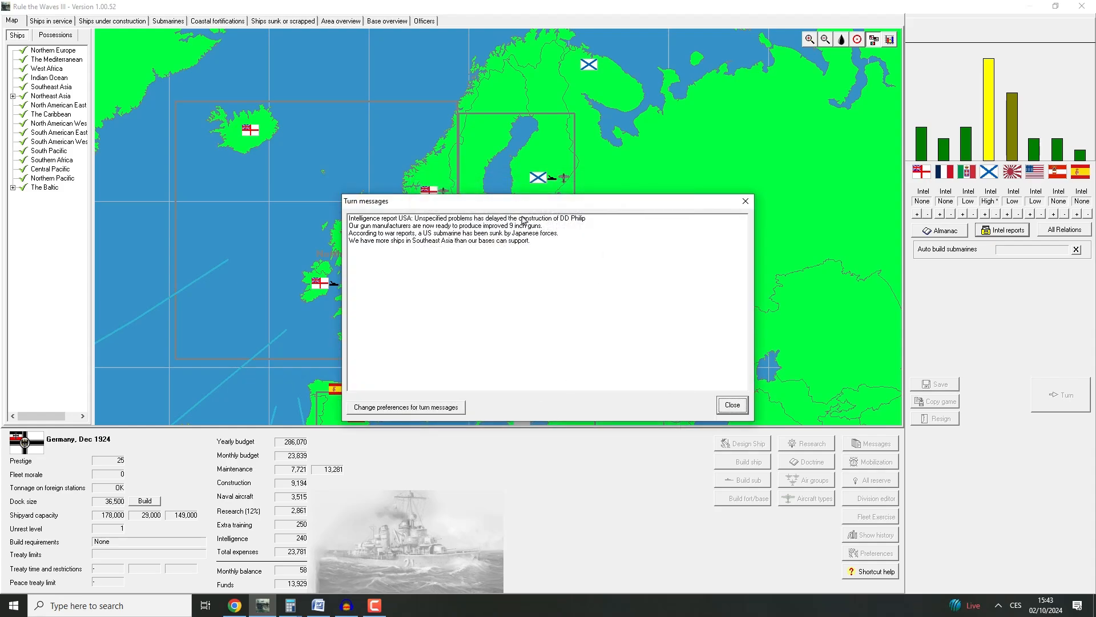
pyautogui.moveTo(741, 407)
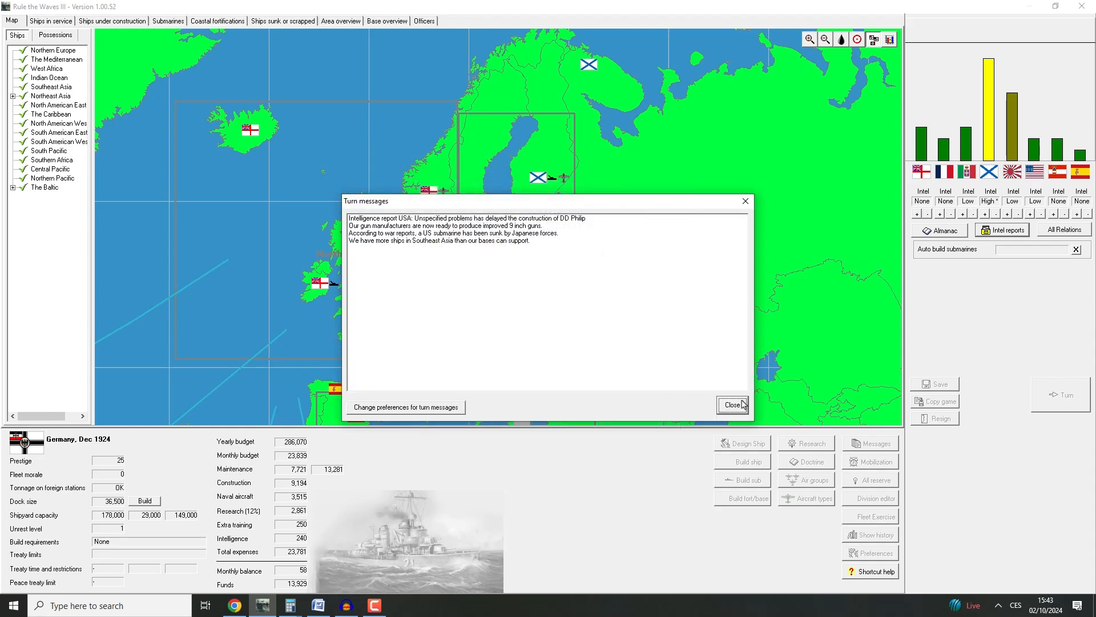
# Close the turn messages and choose 'Not now' for building CL Aquila
pyautogui.click(733, 404)
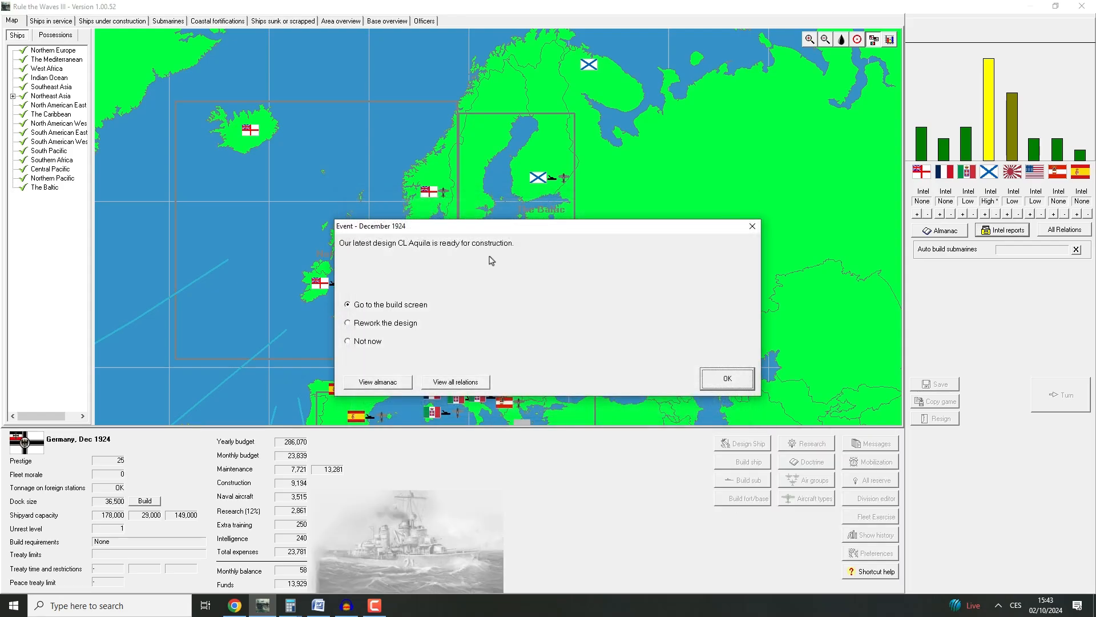
pyautogui.click(347, 340)
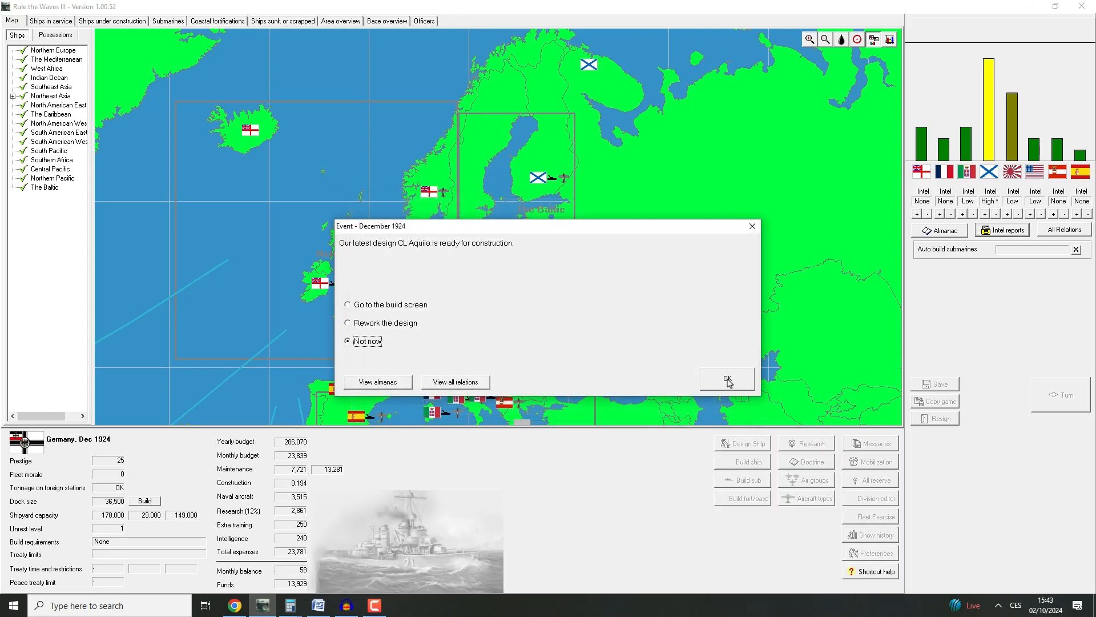
pyautogui.click(728, 379)
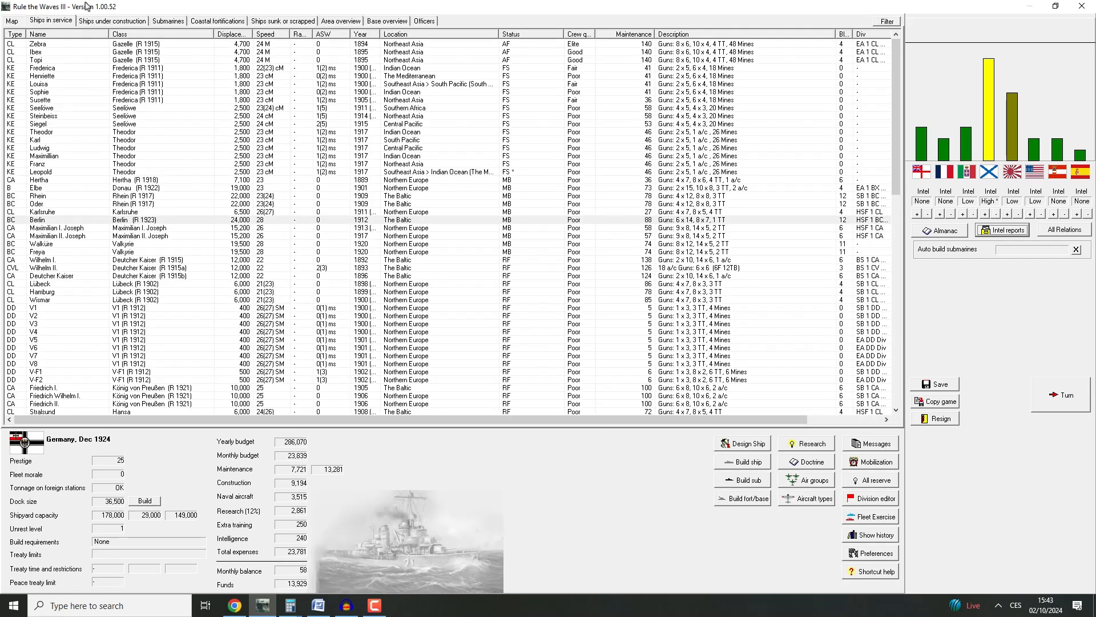
# Review Würzburg, the battlecruiser and Frankfurt's rebuild under construction
pyautogui.click(113, 21)
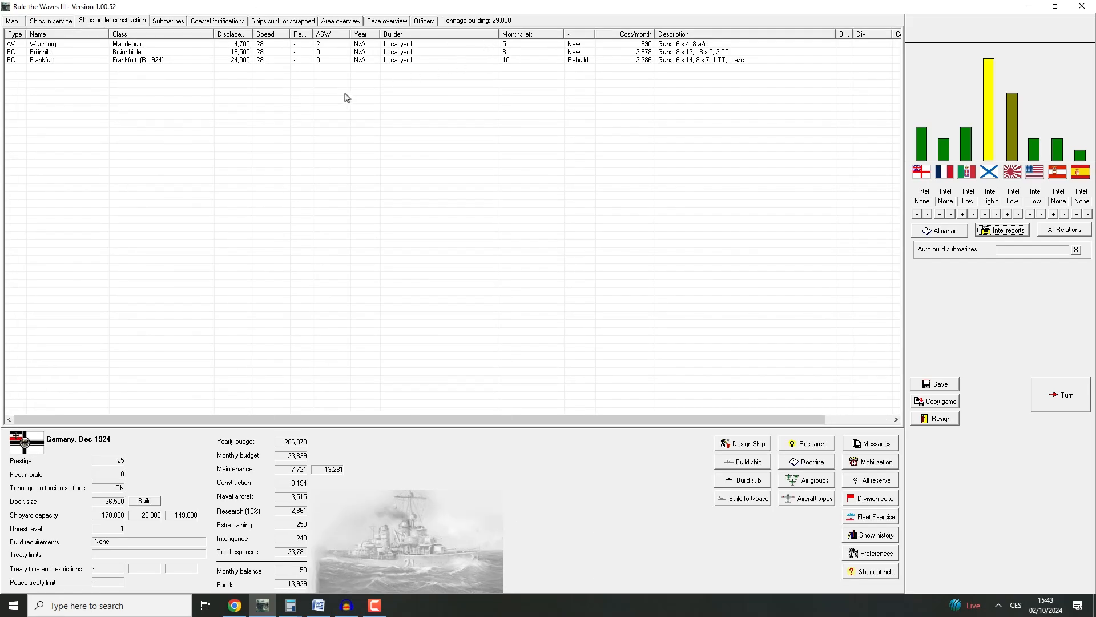
pyautogui.click(40, 41)
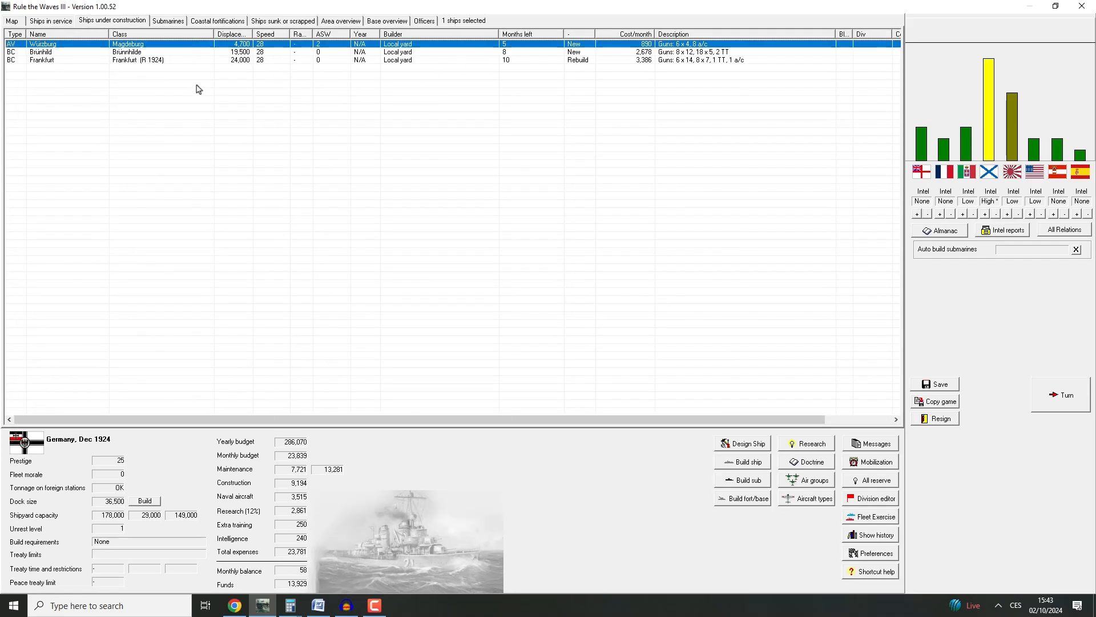
pyautogui.click(52, 64)
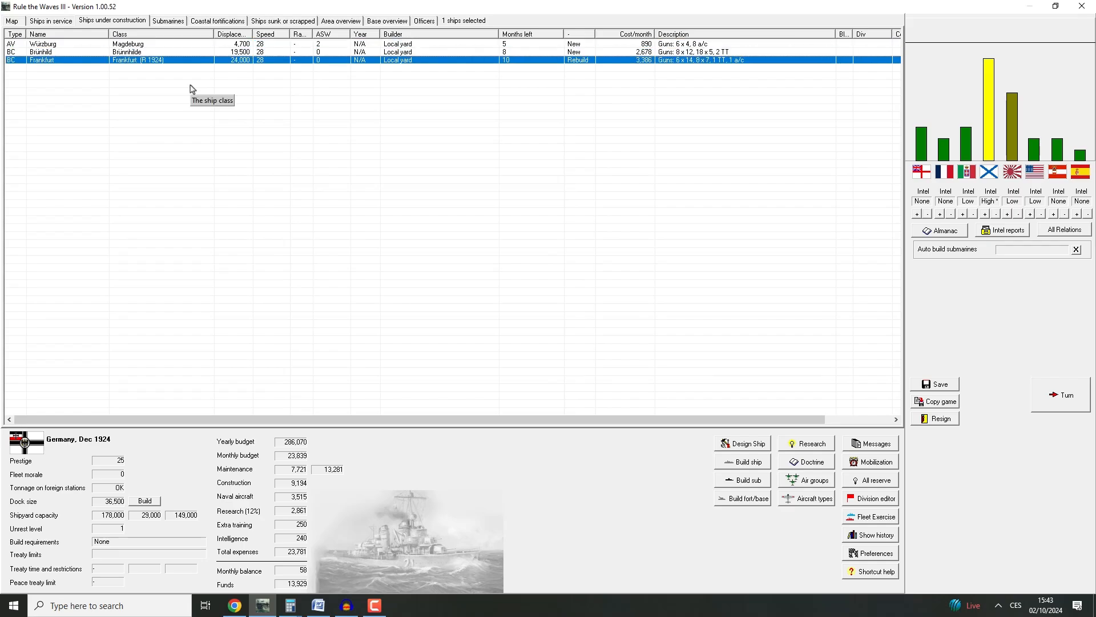
pyautogui.moveTo(421, 191)
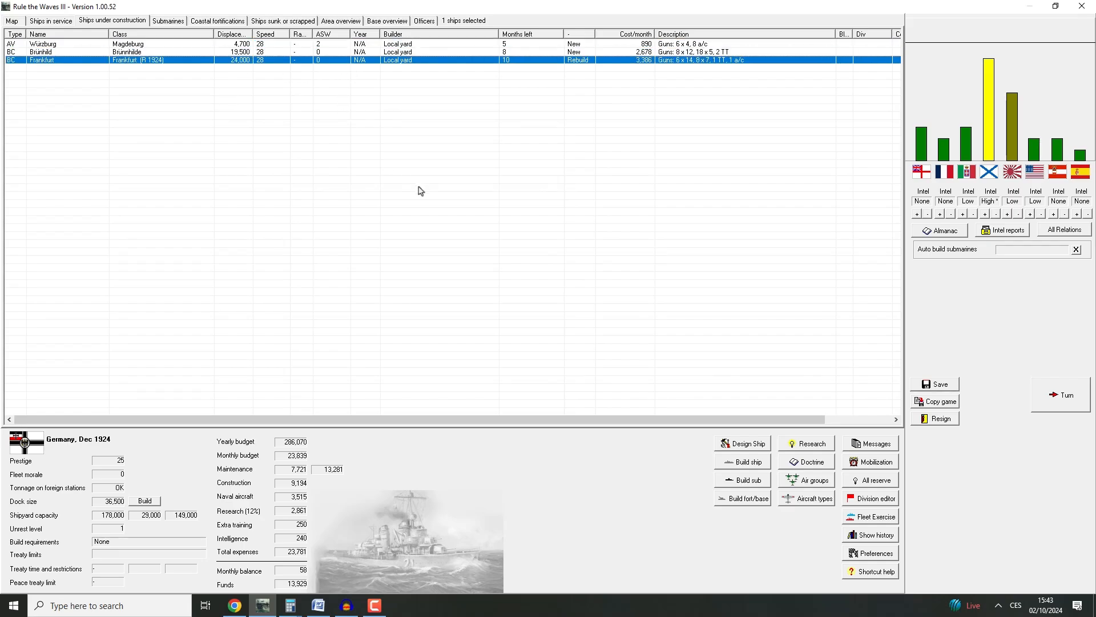
pyautogui.click(51, 52)
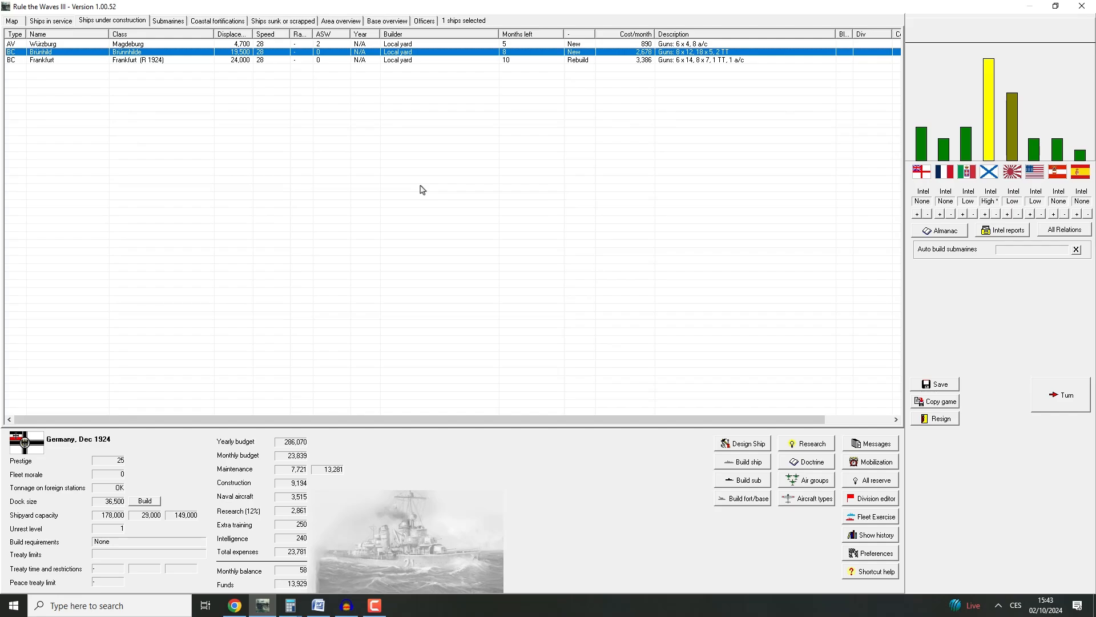
pyautogui.click(40, 63)
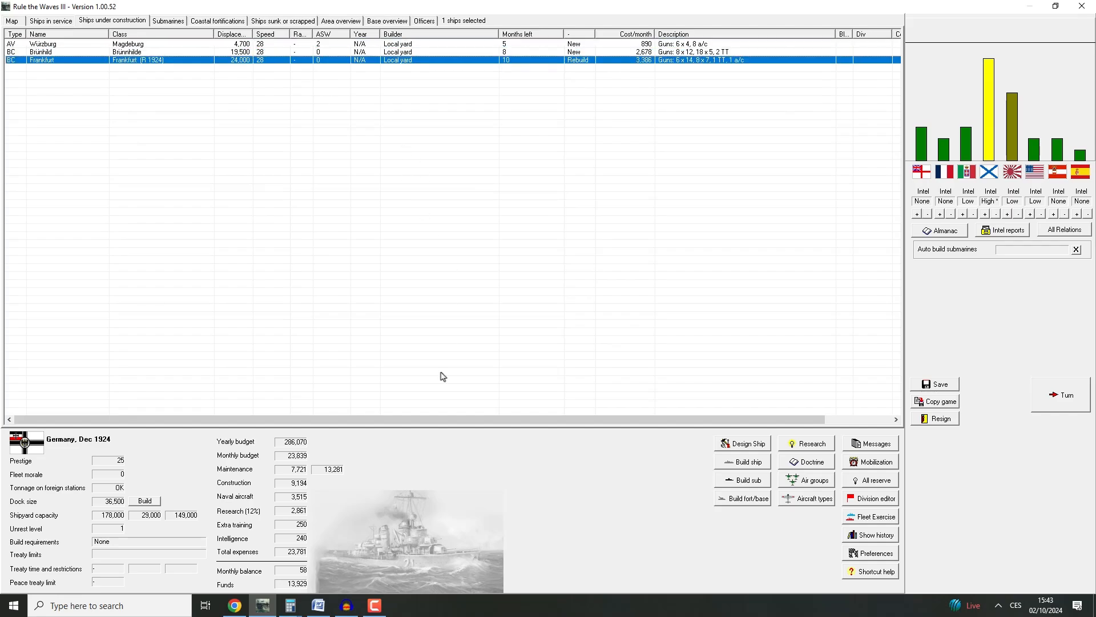
pyautogui.click(57, 44)
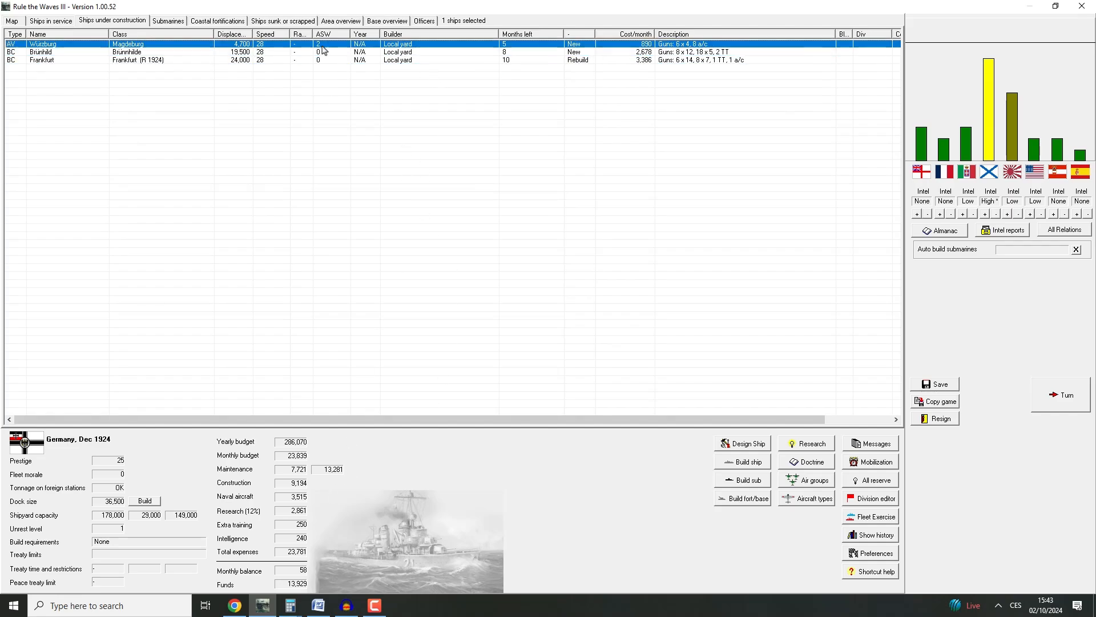
pyautogui.click(57, 20)
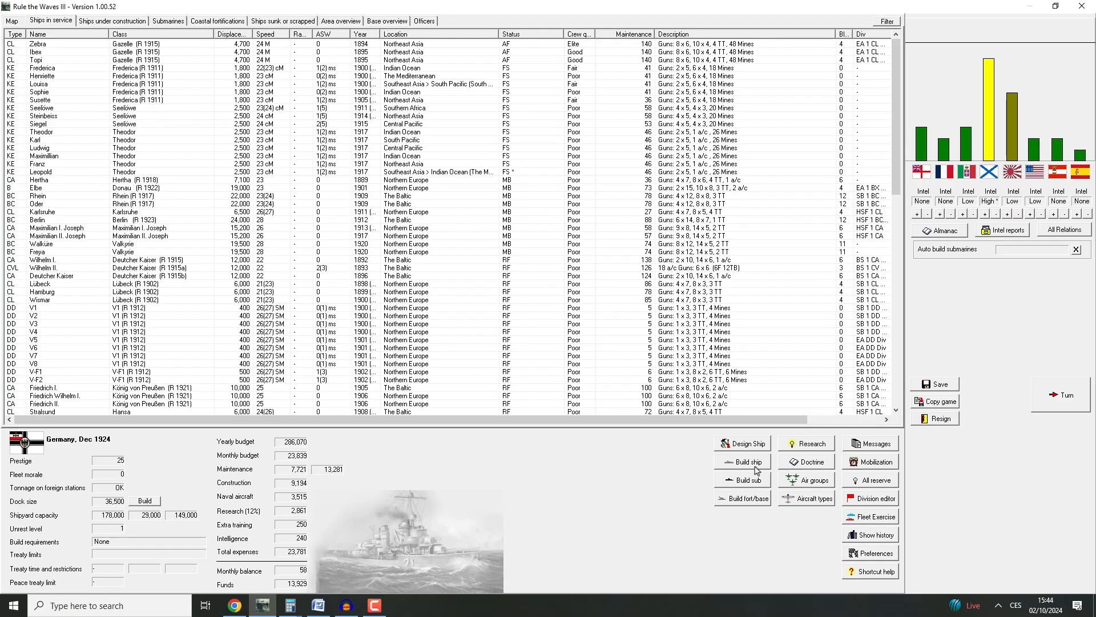
# Order one Aquila light cruiser and close its class sheet
pyautogui.click(743, 461)
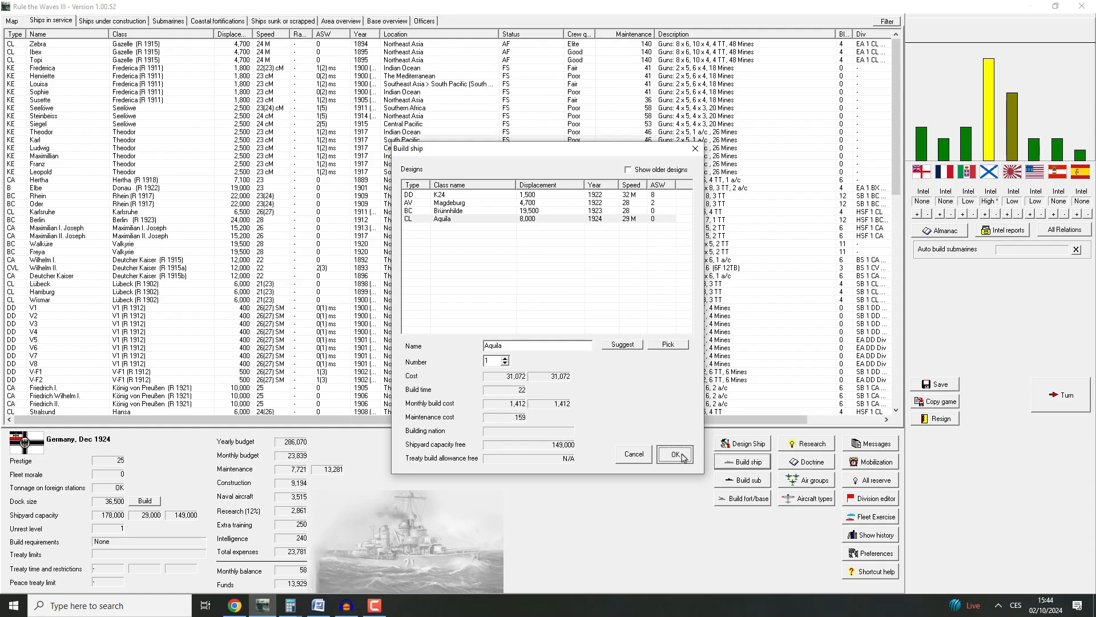
pyautogui.click(674, 454)
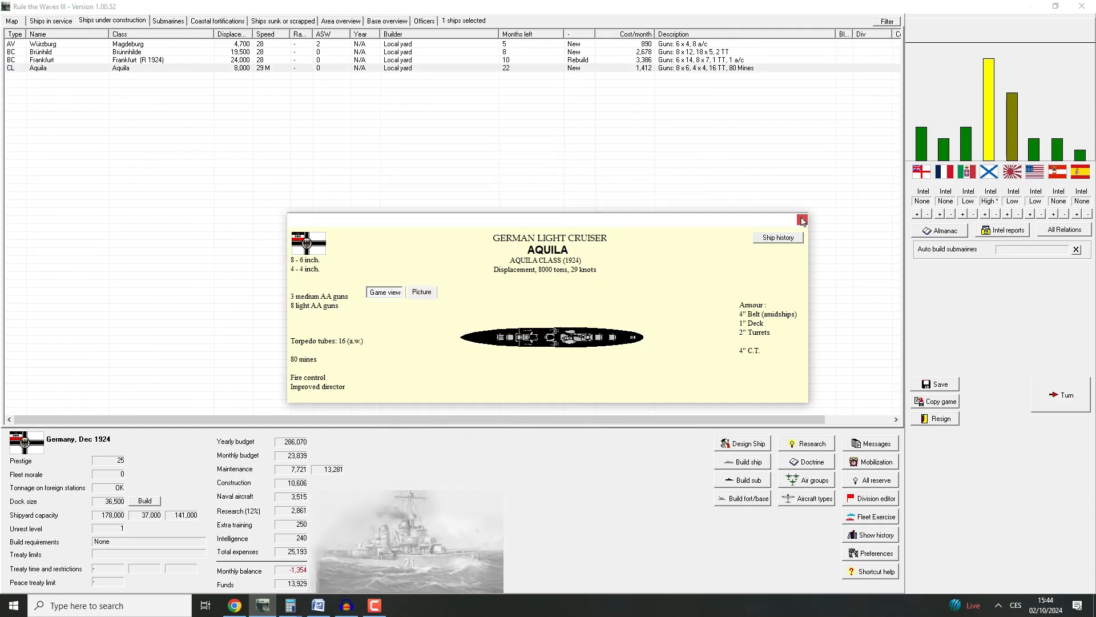
pyautogui.moveTo(801, 220)
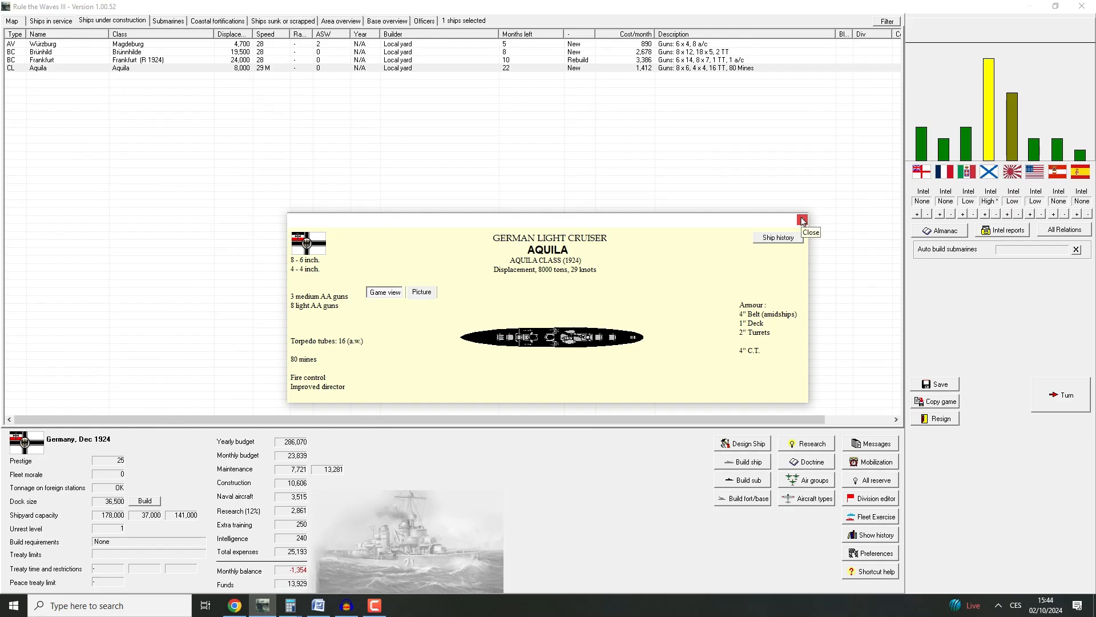
pyautogui.click(802, 219)
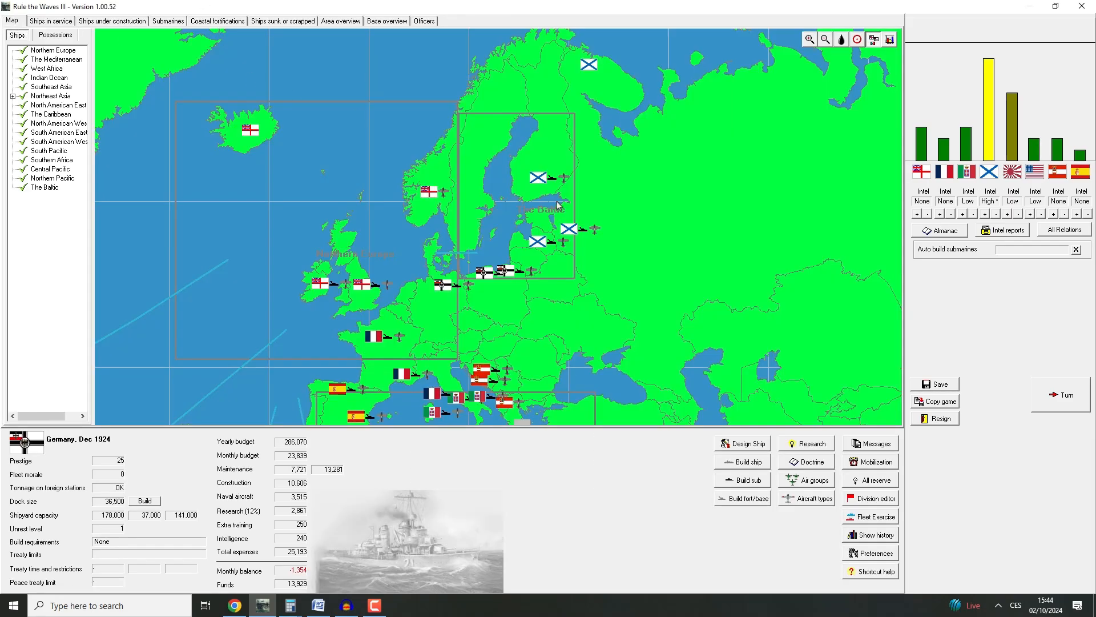
# Advance to January 1925, dismissing the destroyer battle report, turn messages and war rumours
pyautogui.click(824, 38)
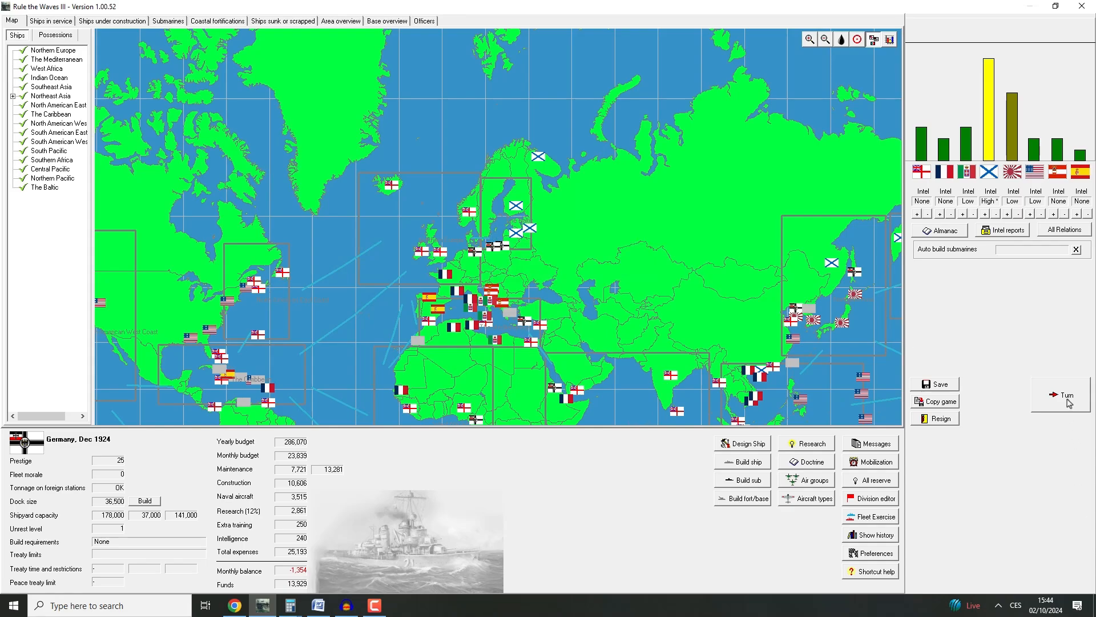
pyautogui.click(1061, 395)
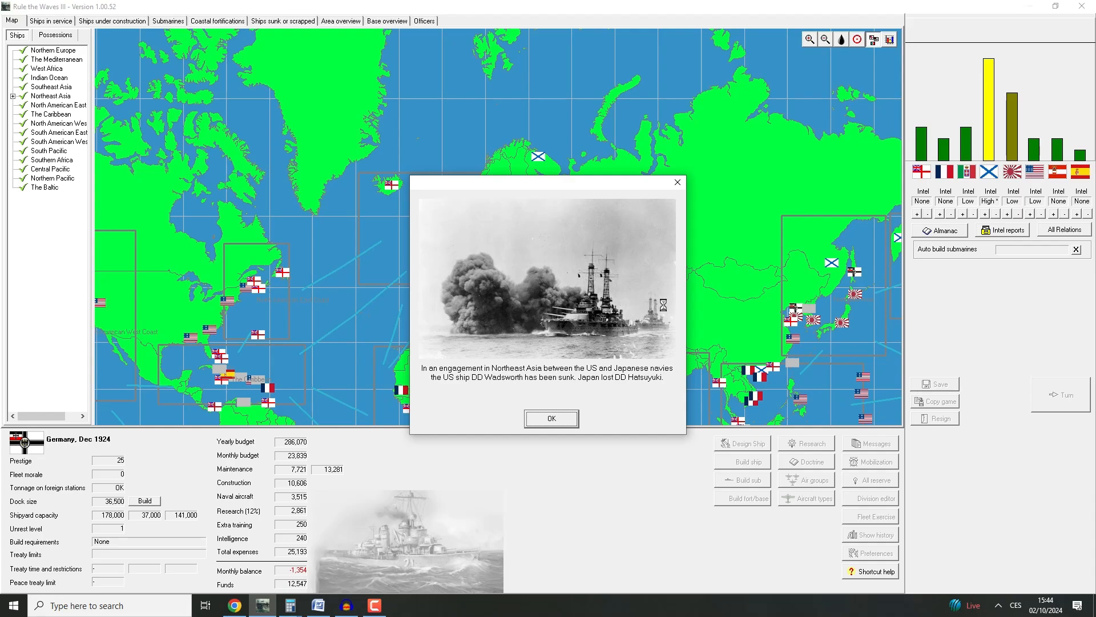
pyautogui.moveTo(606, 409)
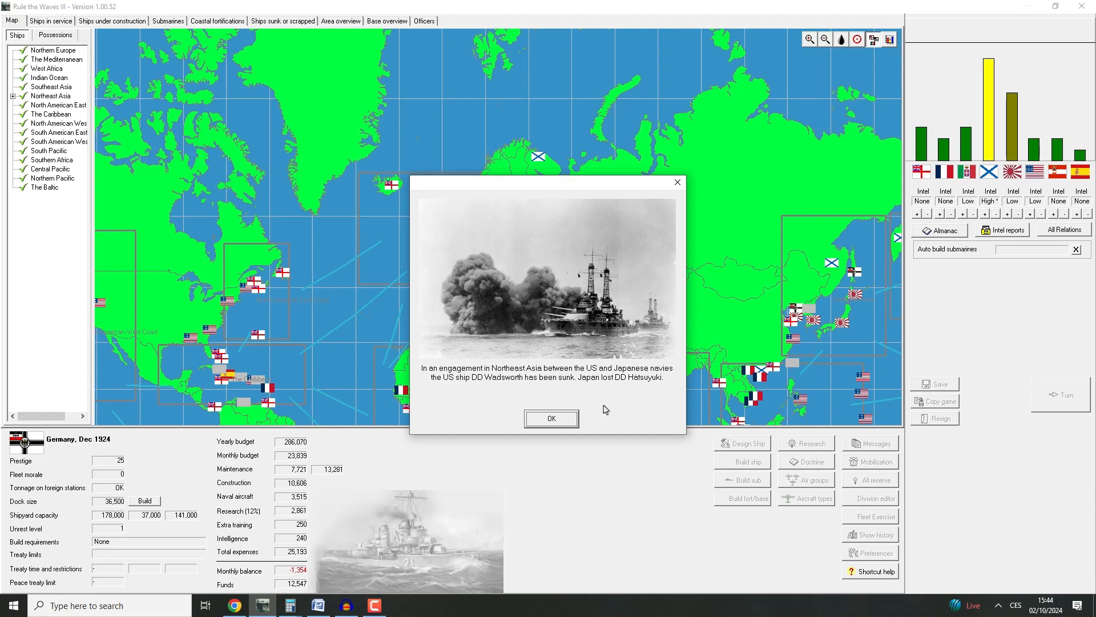
pyautogui.click(552, 418)
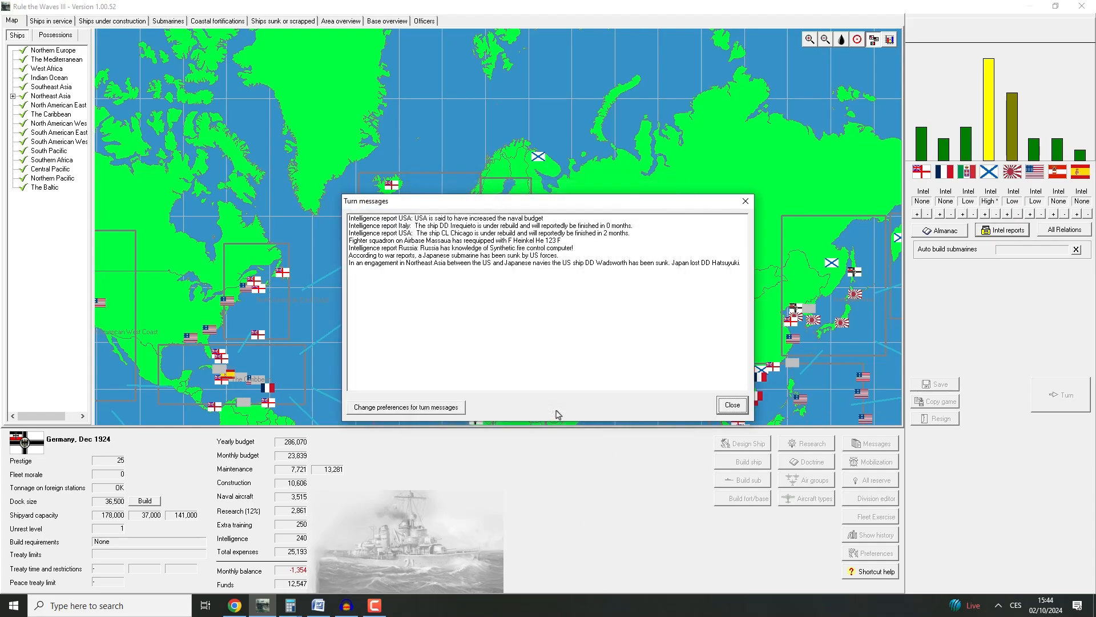
pyautogui.moveTo(500, 242)
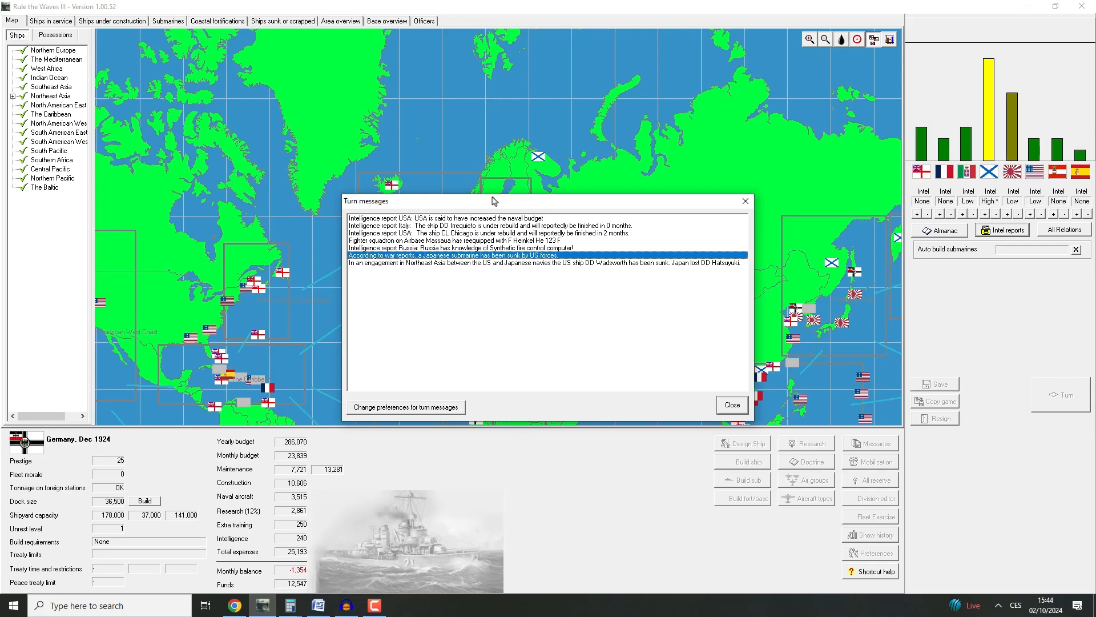
pyautogui.moveTo(703, 357)
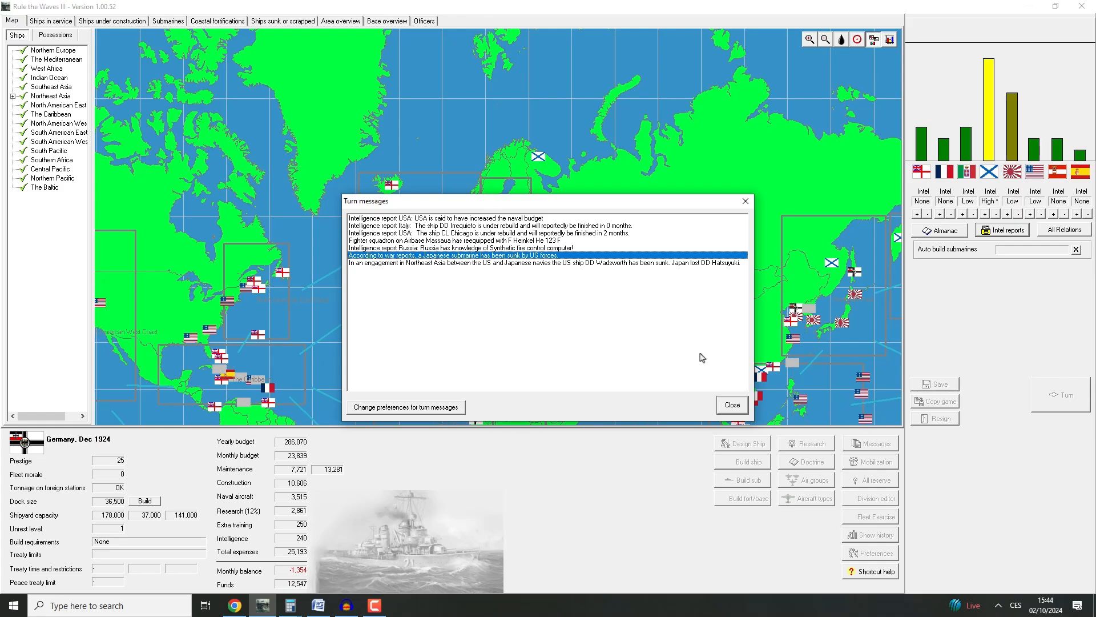
pyautogui.click(732, 404)
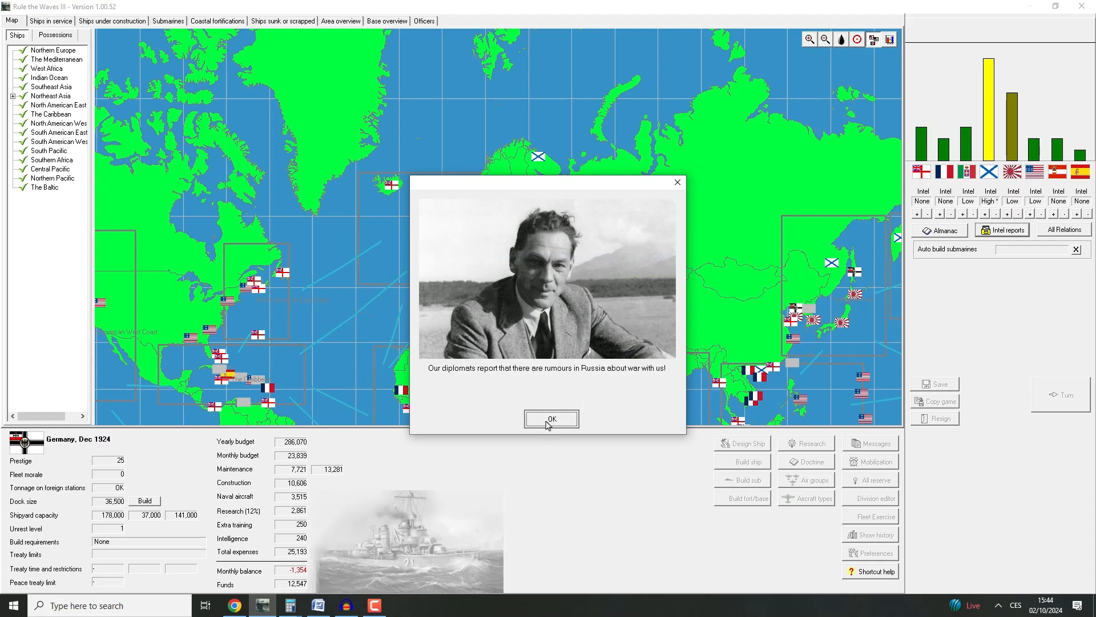
pyautogui.click(551, 419)
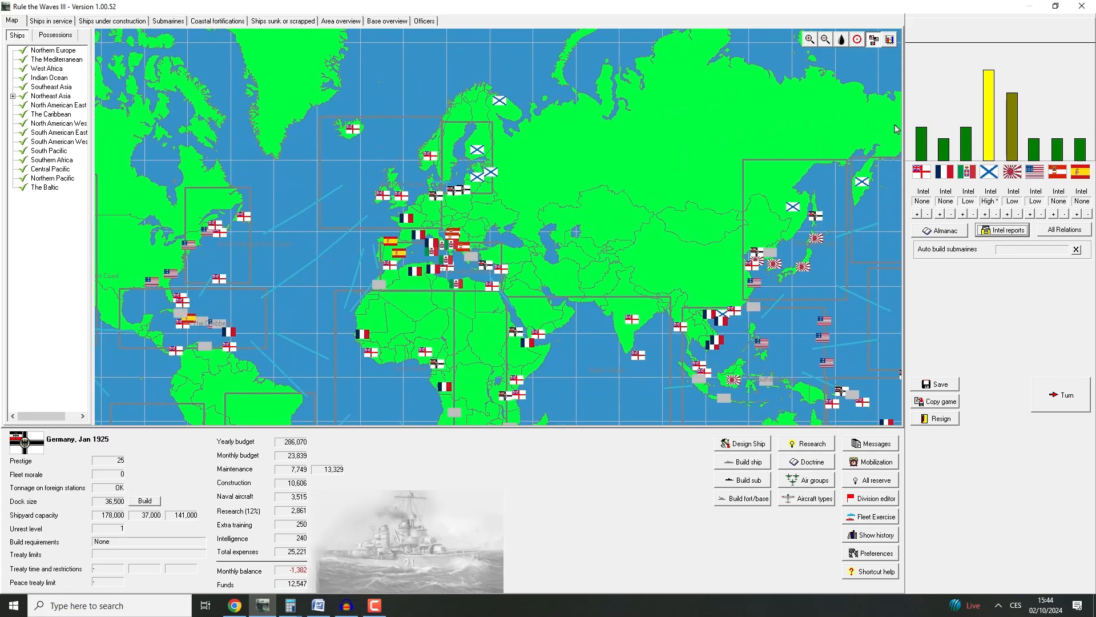
pyautogui.click(1064, 229)
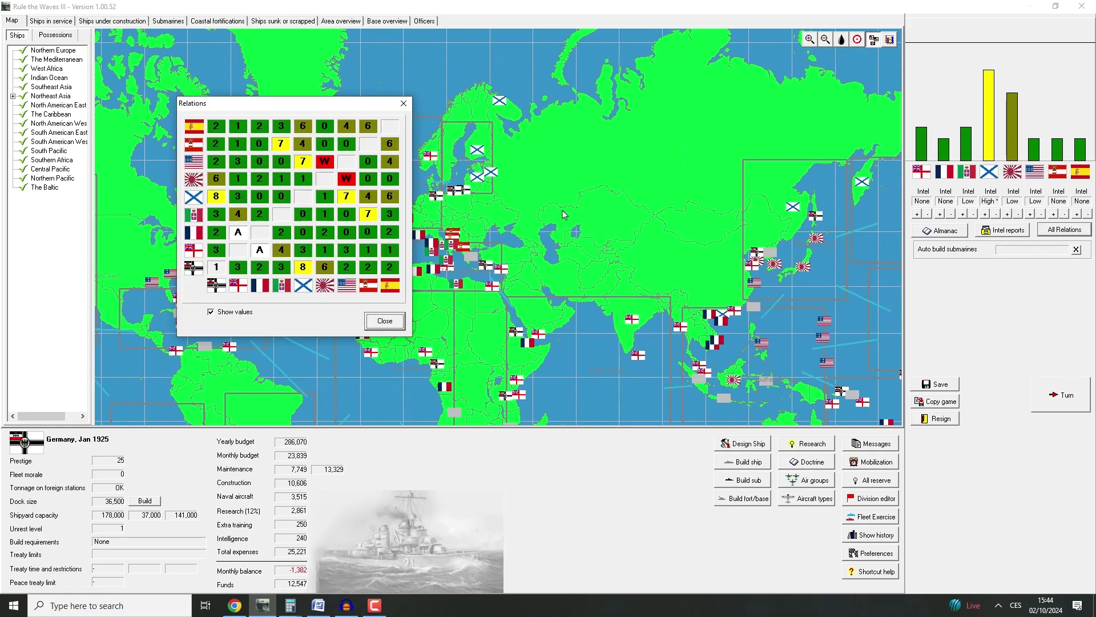
pyautogui.click(384, 321)
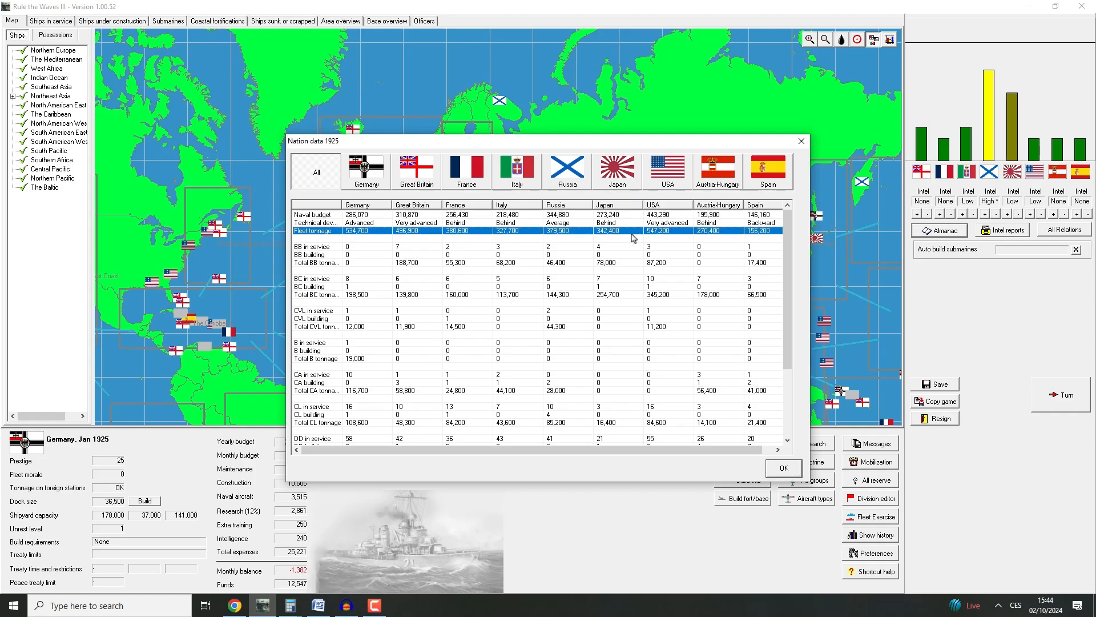
pyautogui.moveTo(628, 236)
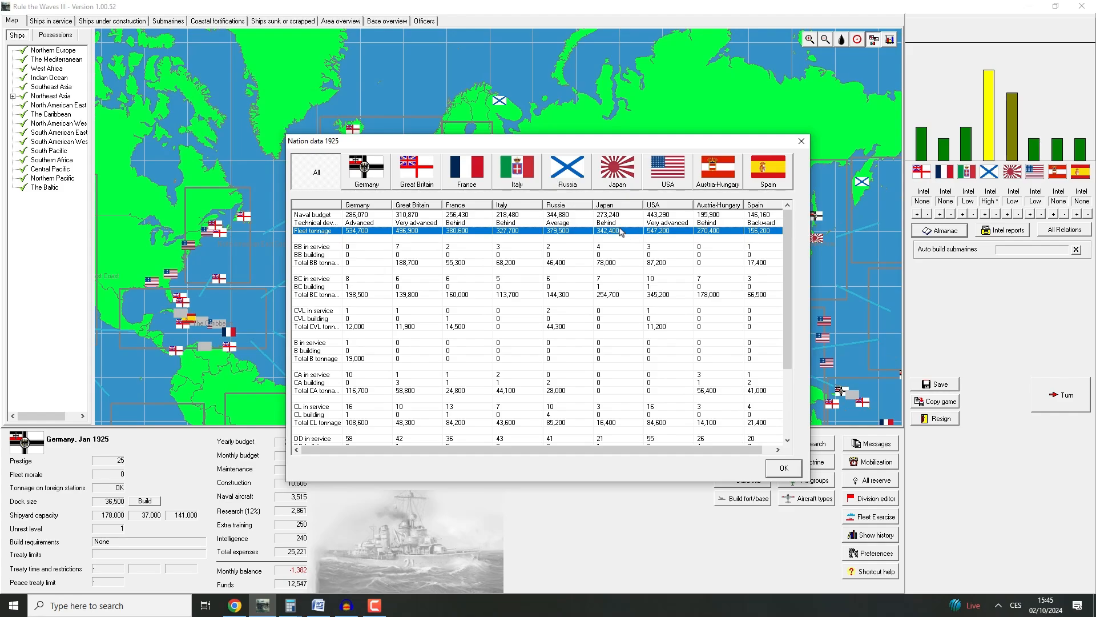
pyautogui.moveTo(664, 238)
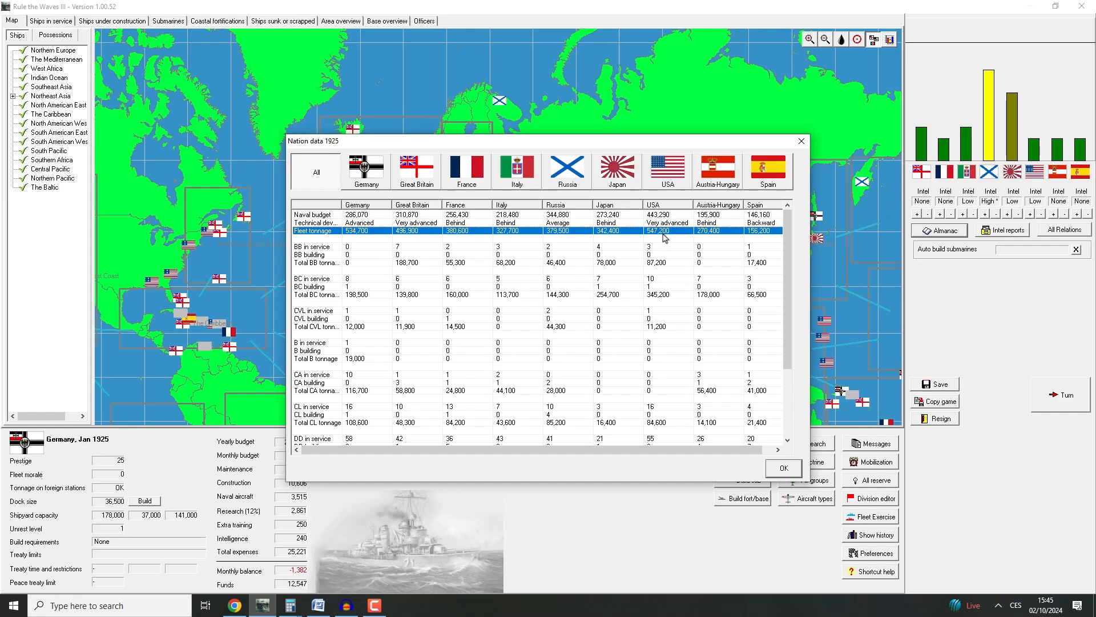
pyautogui.click(783, 467)
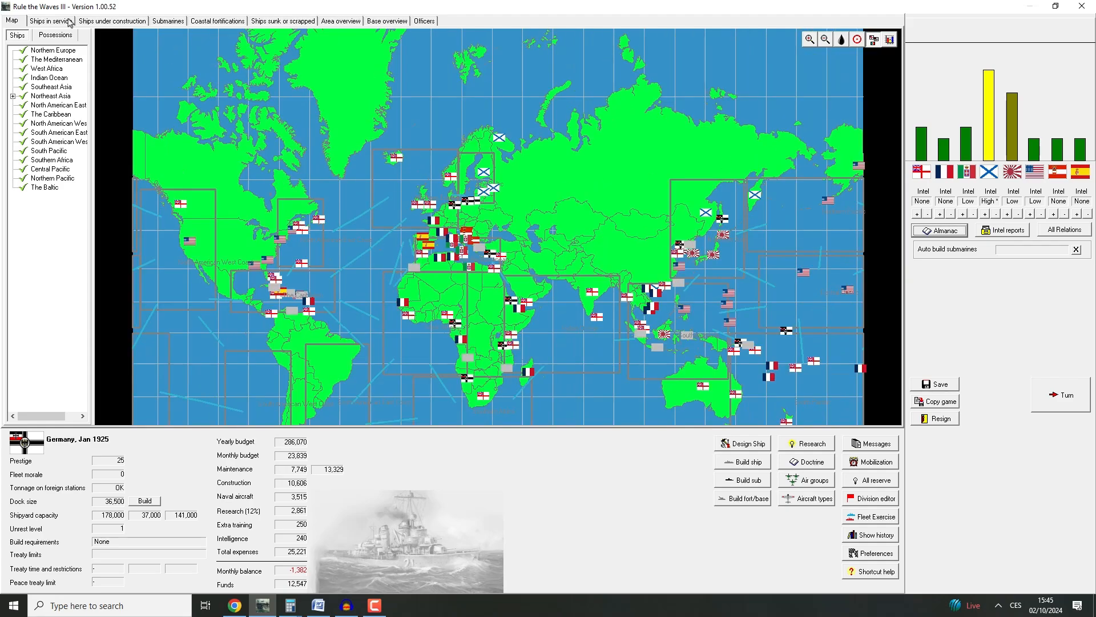
# Show ships under construction and select Aquila, Würzburg and Brünhild in turn
pyautogui.click(51, 21)
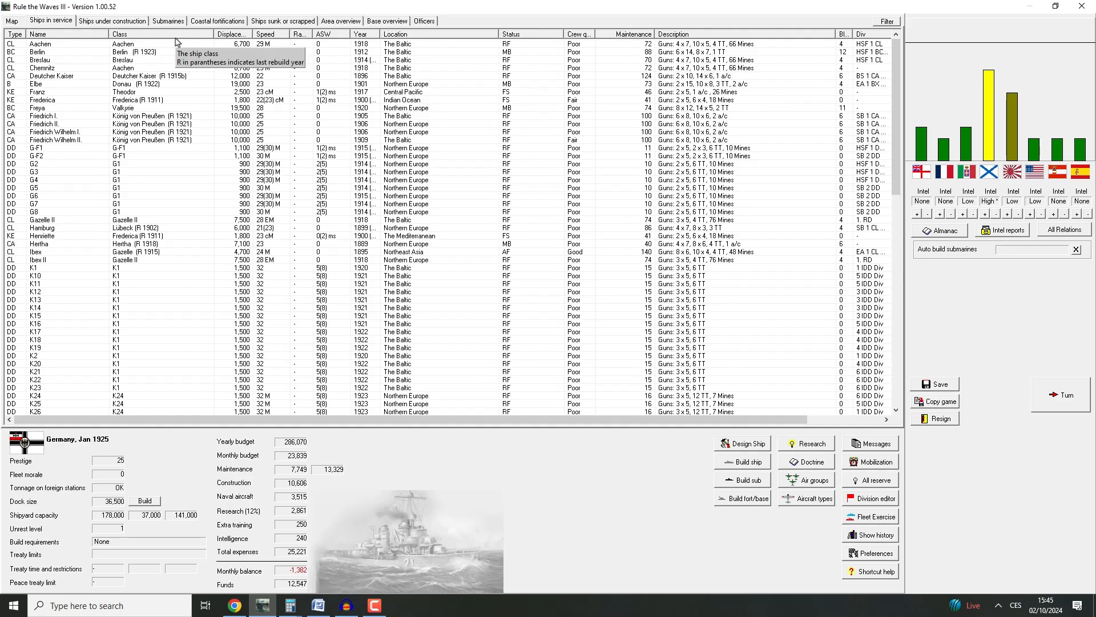
pyautogui.click(113, 21)
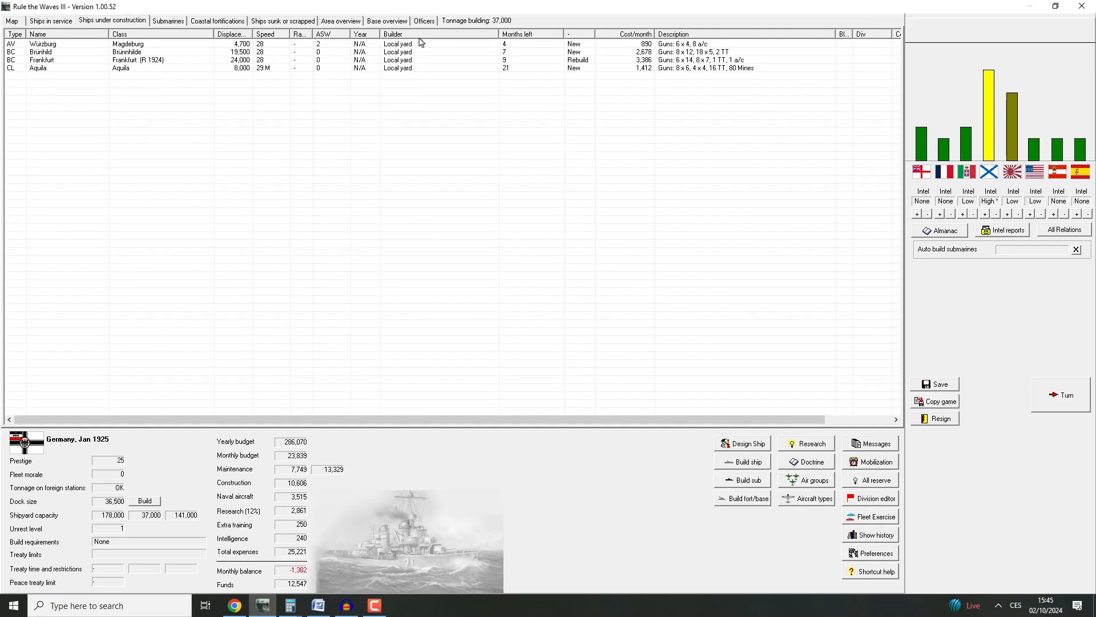
pyautogui.moveTo(598, 61)
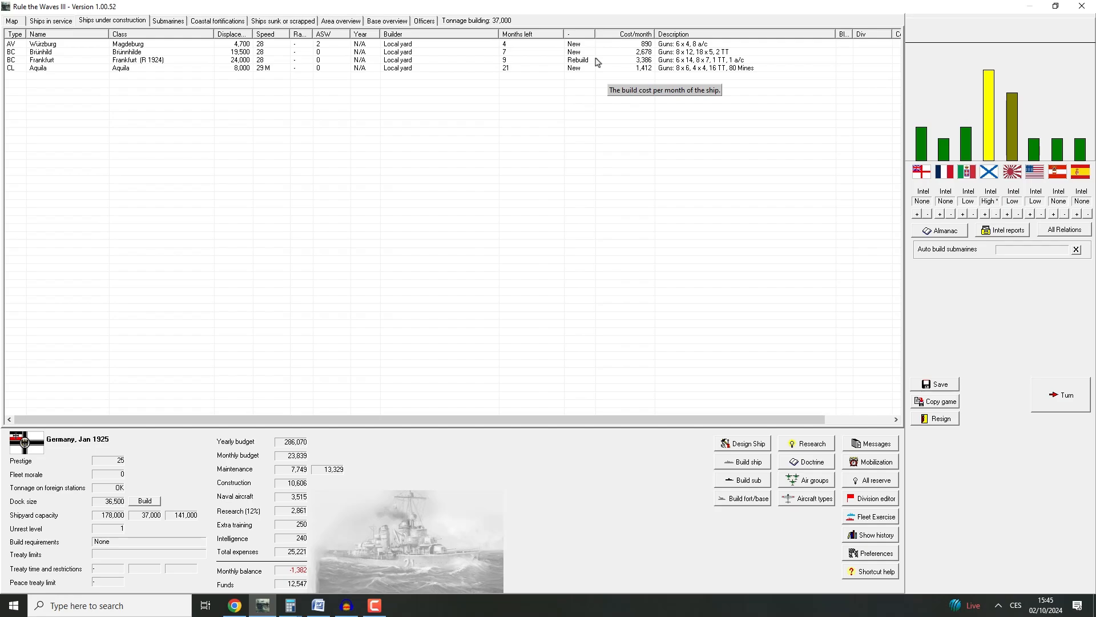
pyautogui.moveTo(308, 82)
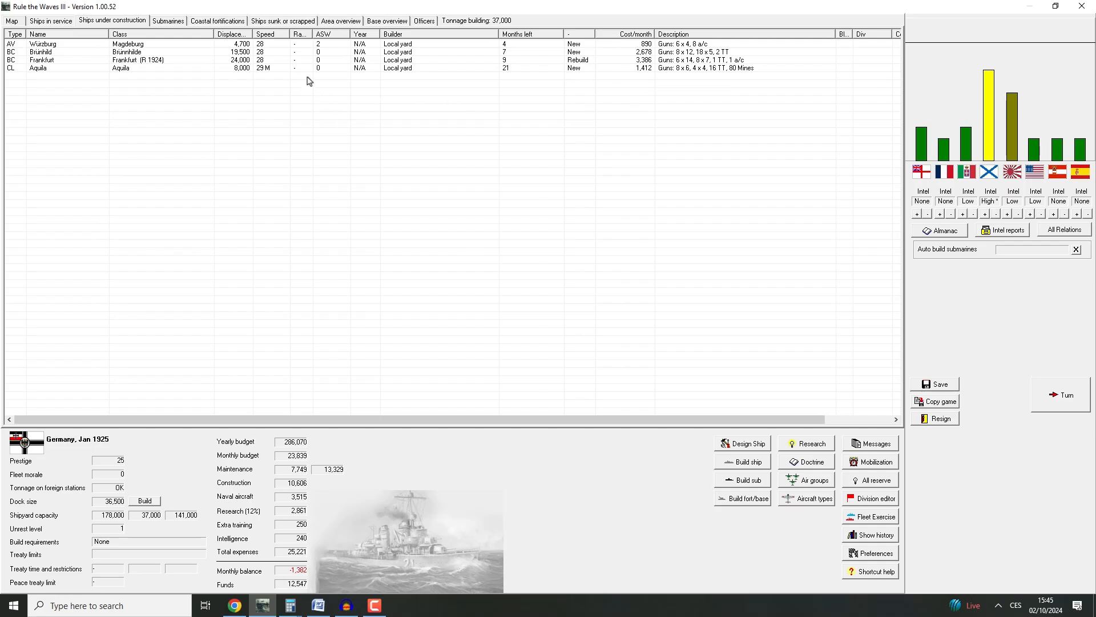
pyautogui.click(61, 67)
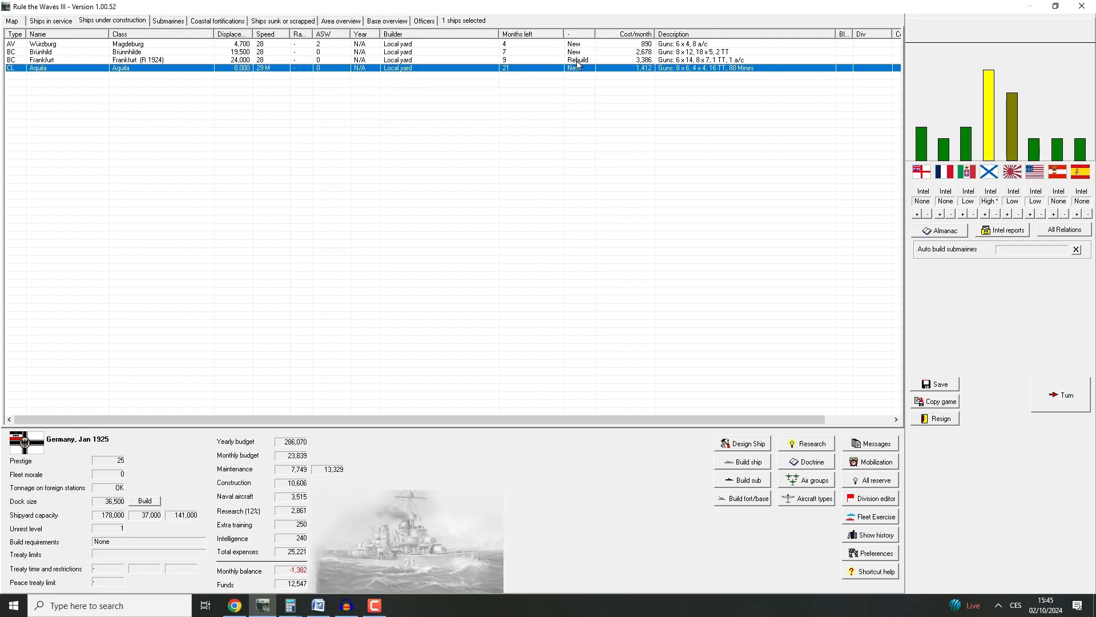
pyautogui.moveTo(530, 51)
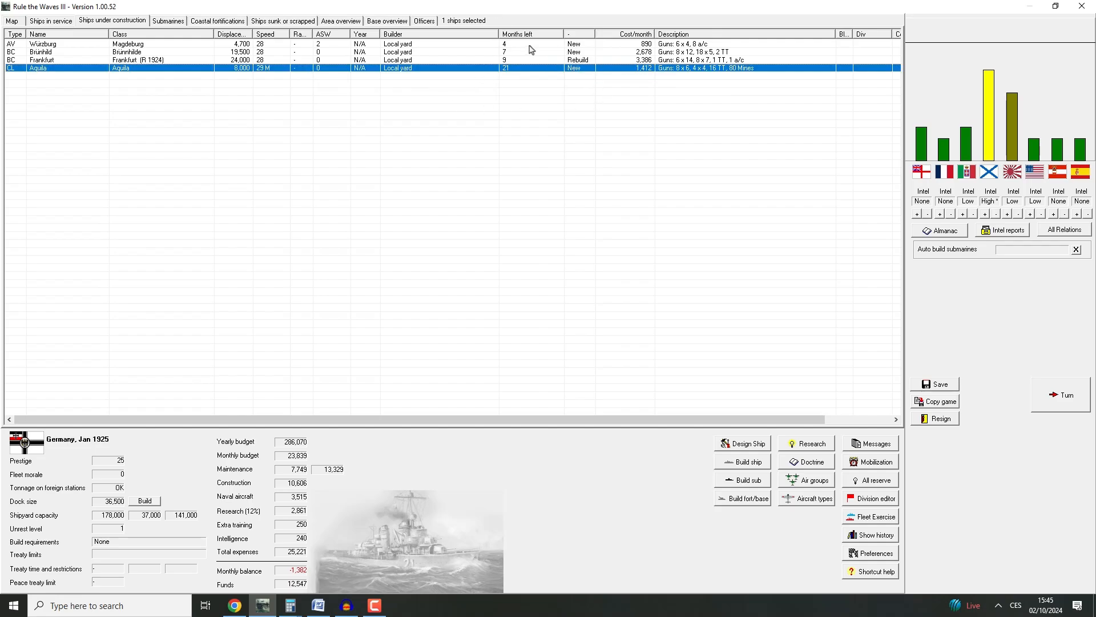
pyautogui.click(40, 35)
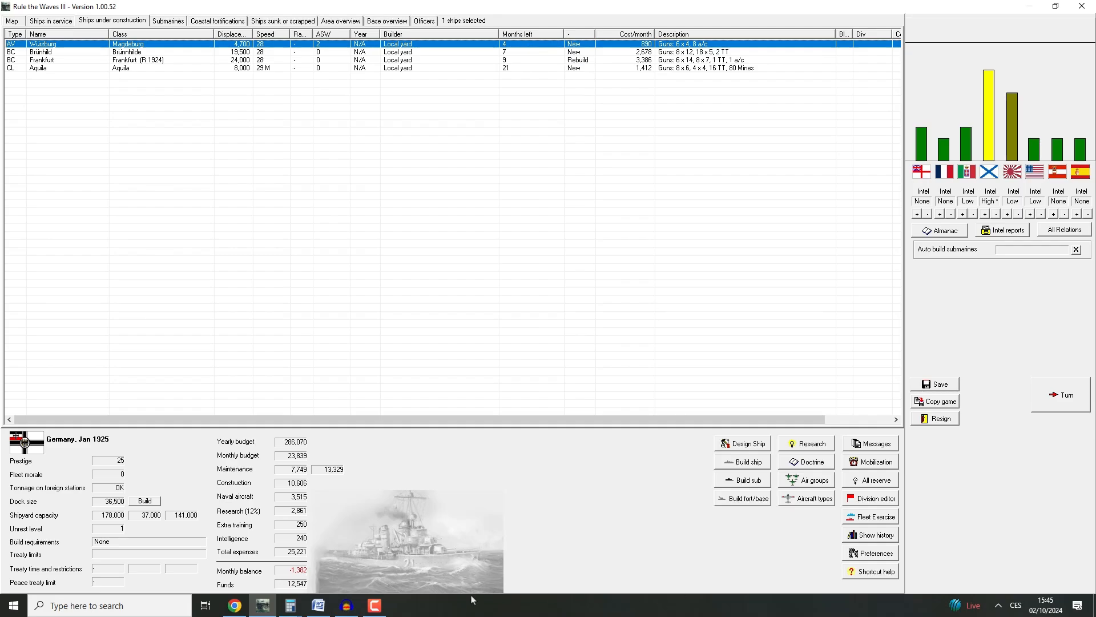
pyautogui.click(44, 51)
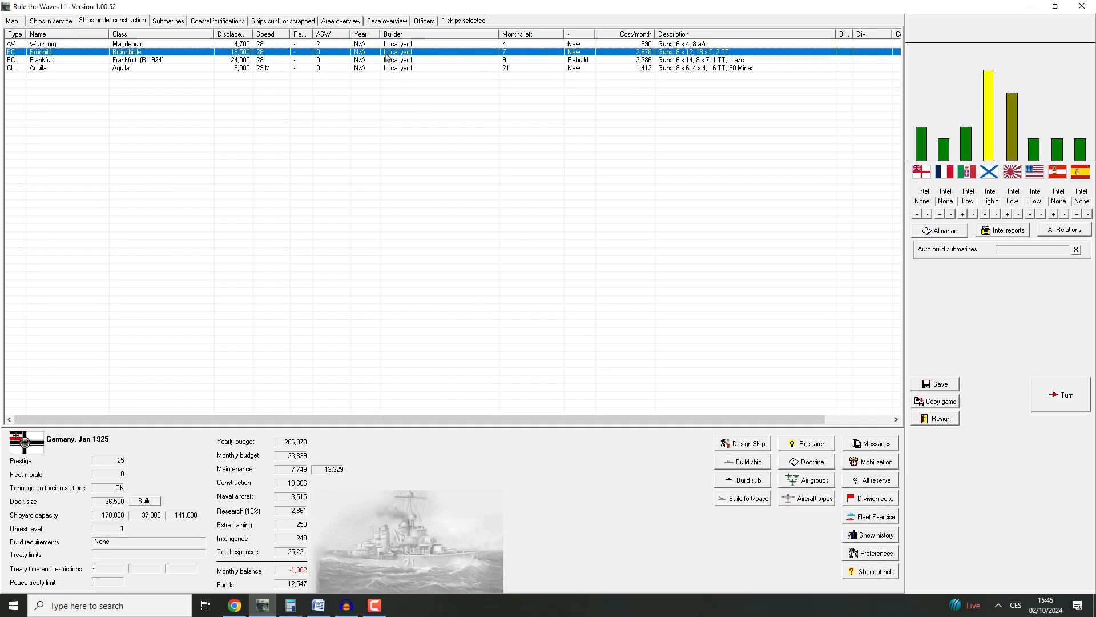
pyautogui.moveTo(403, 58)
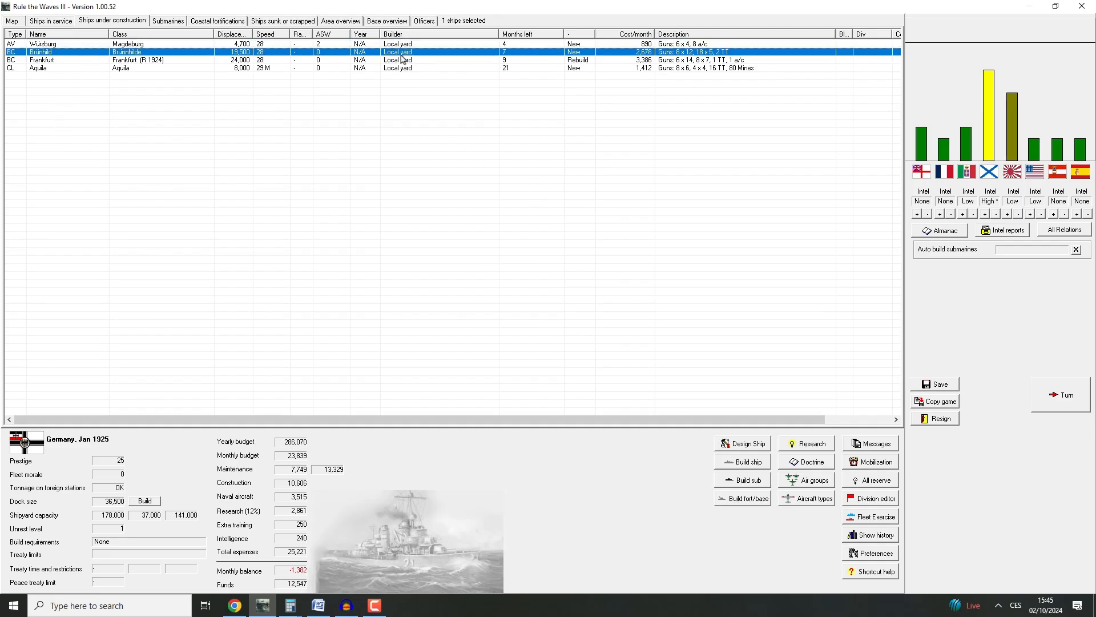
pyautogui.moveTo(407, 43)
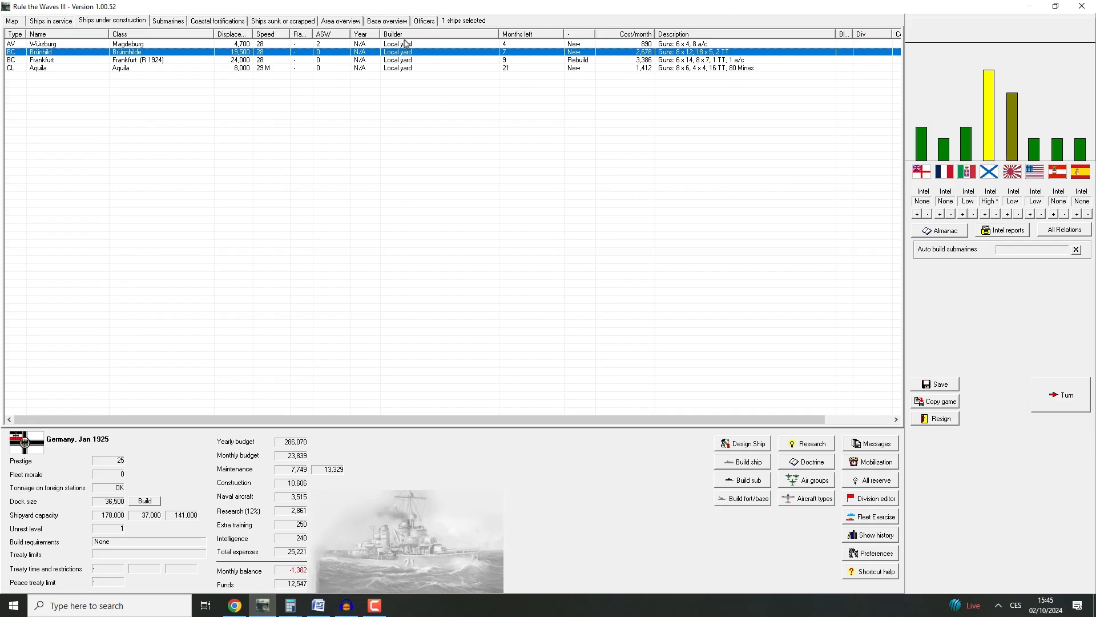
pyautogui.click(45, 68)
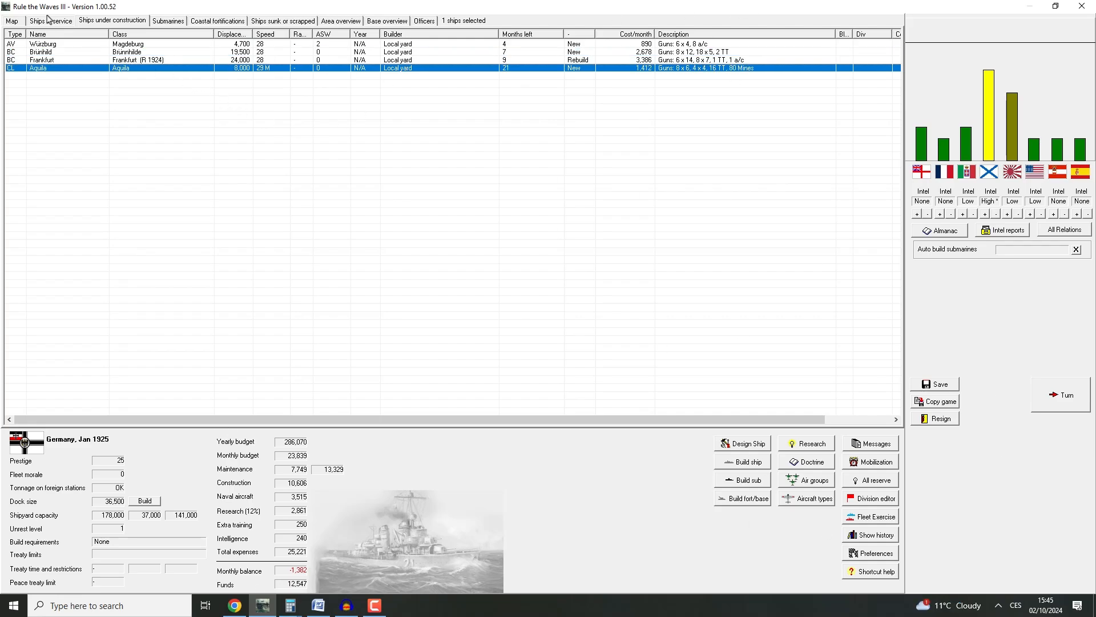
# Scroll the ships in service list and select the light cruisers Lübeck and Hamburg
pyautogui.click(42, 20)
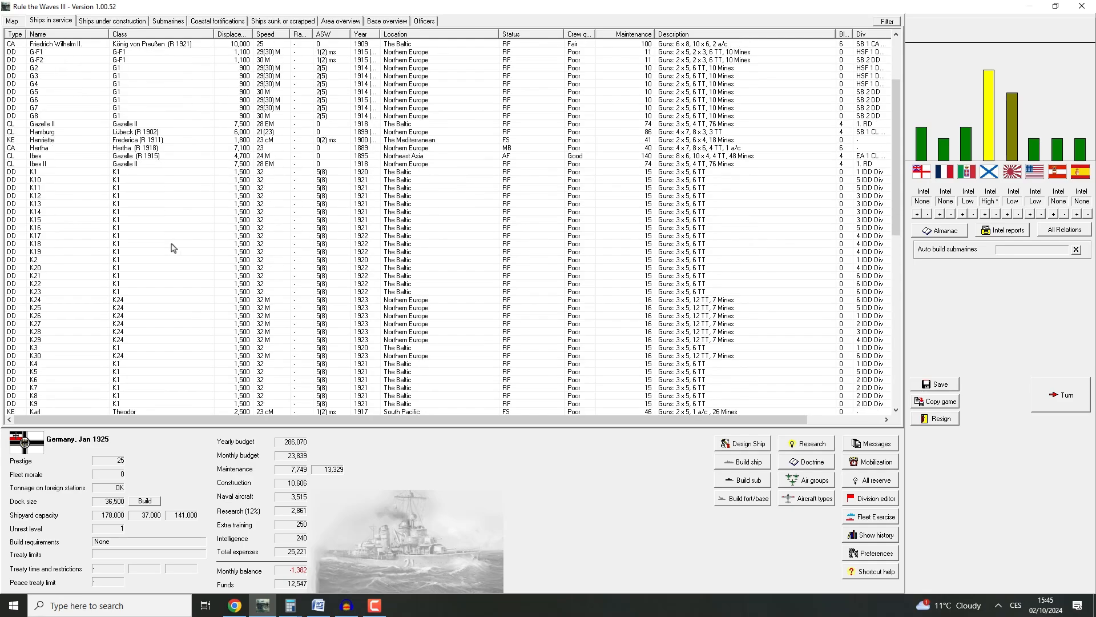
pyautogui.scroll(-3)
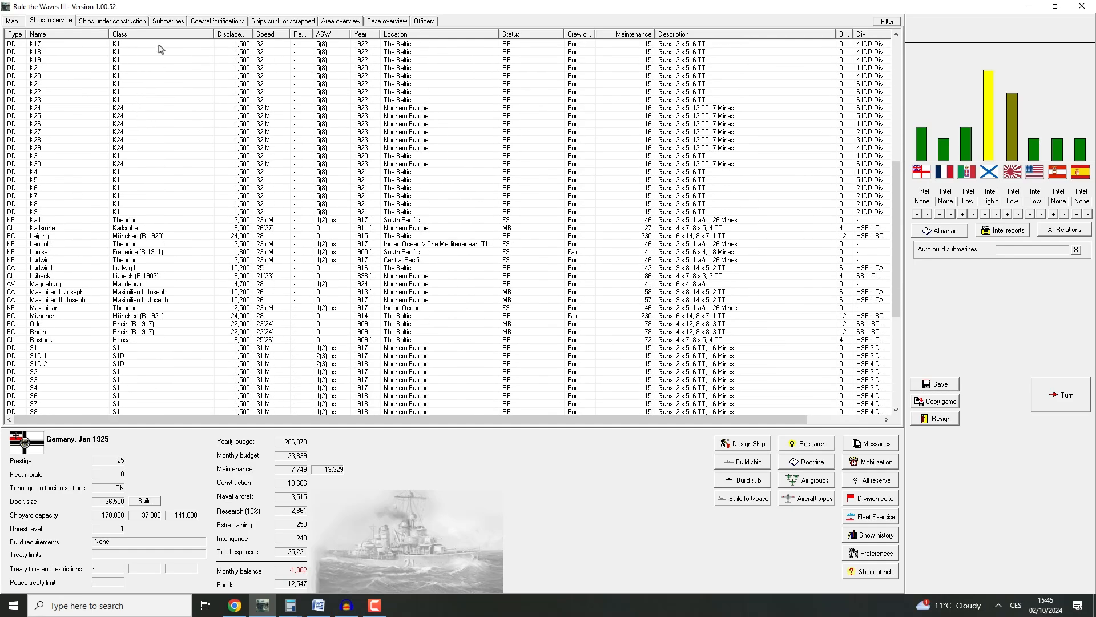
pyautogui.scroll(-3)
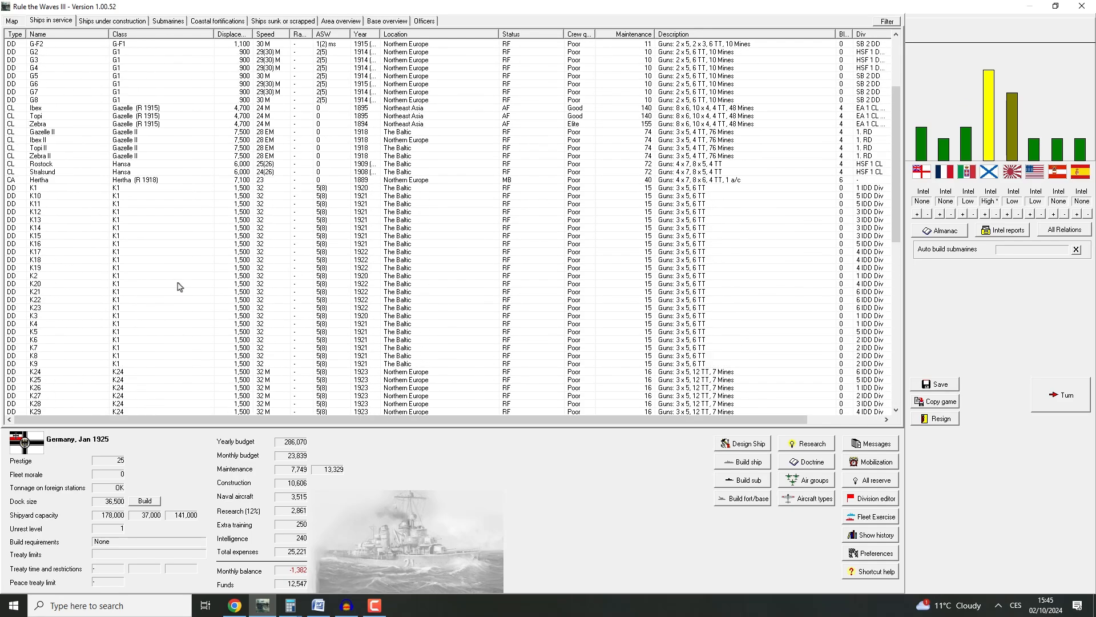
pyautogui.scroll(-3)
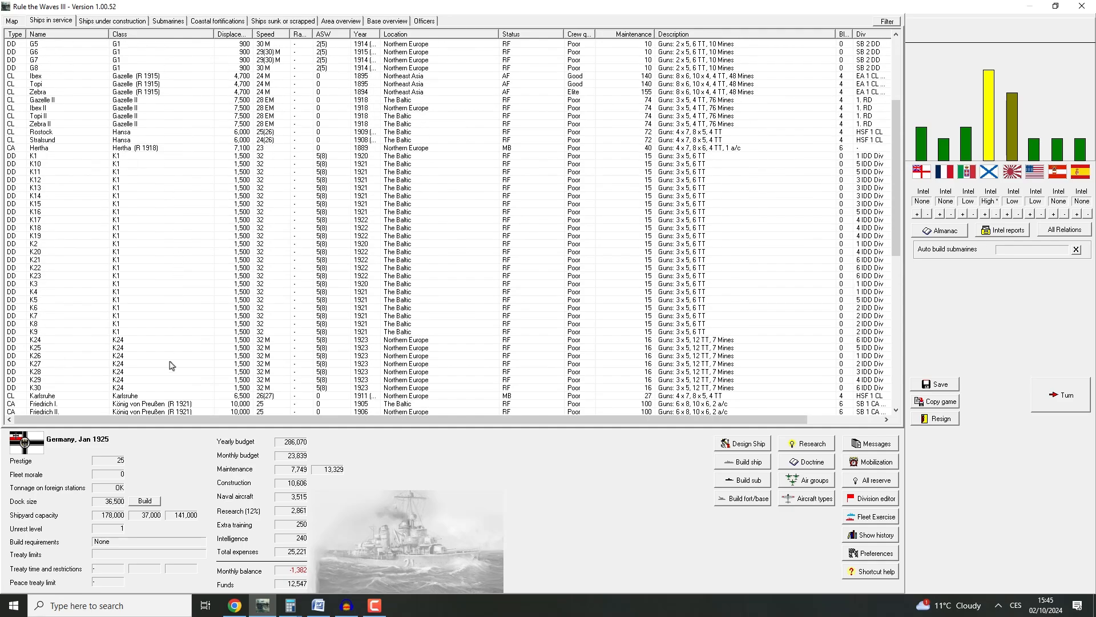
pyautogui.click(40, 355)
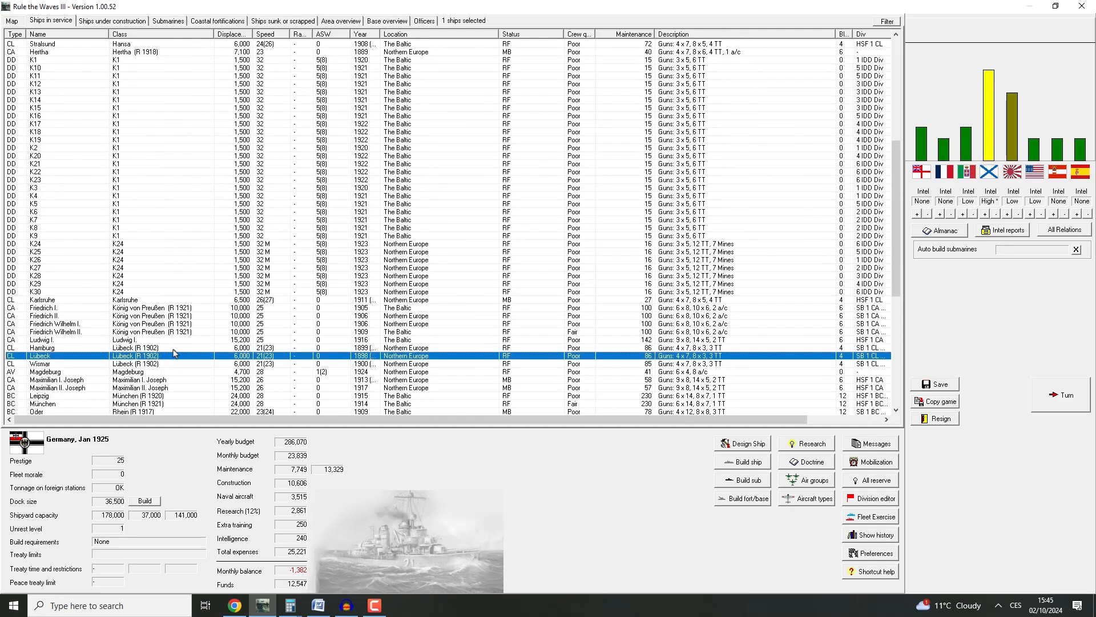
pyautogui.click(57, 347)
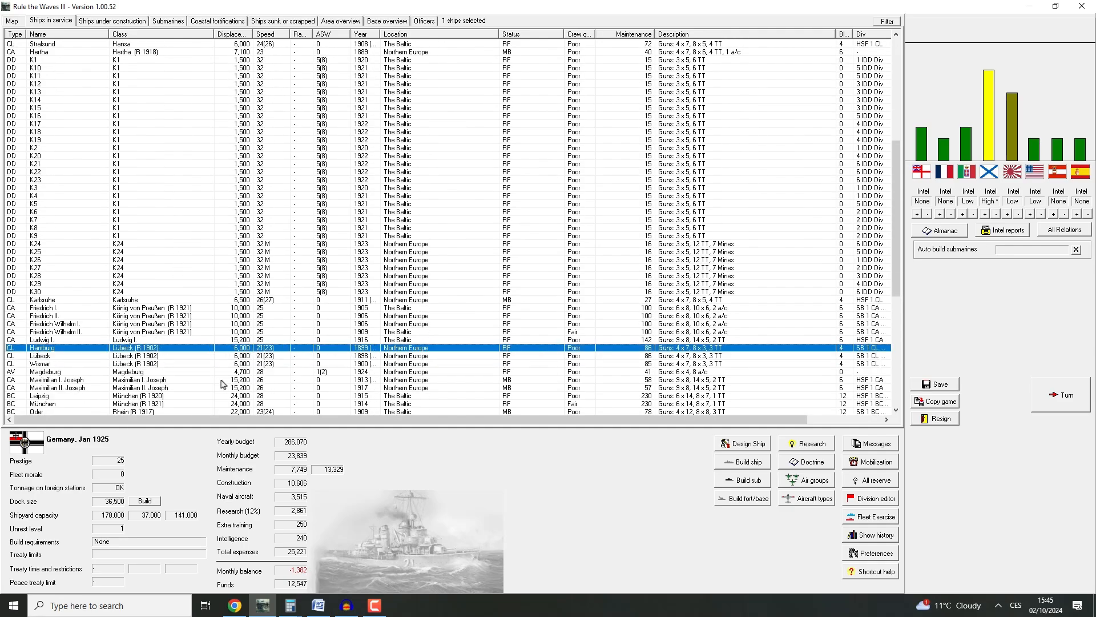
# Close the class sheet and bring up Karlsruhe's 'Open design for rebuild' option
pyautogui.scroll(-3)
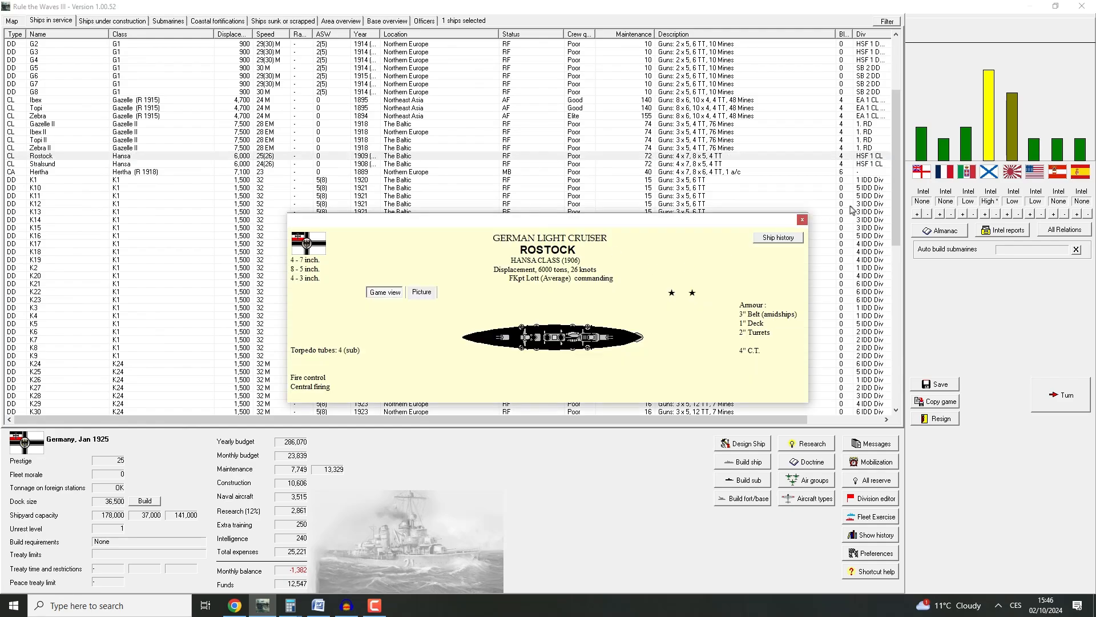
pyautogui.click(802, 219)
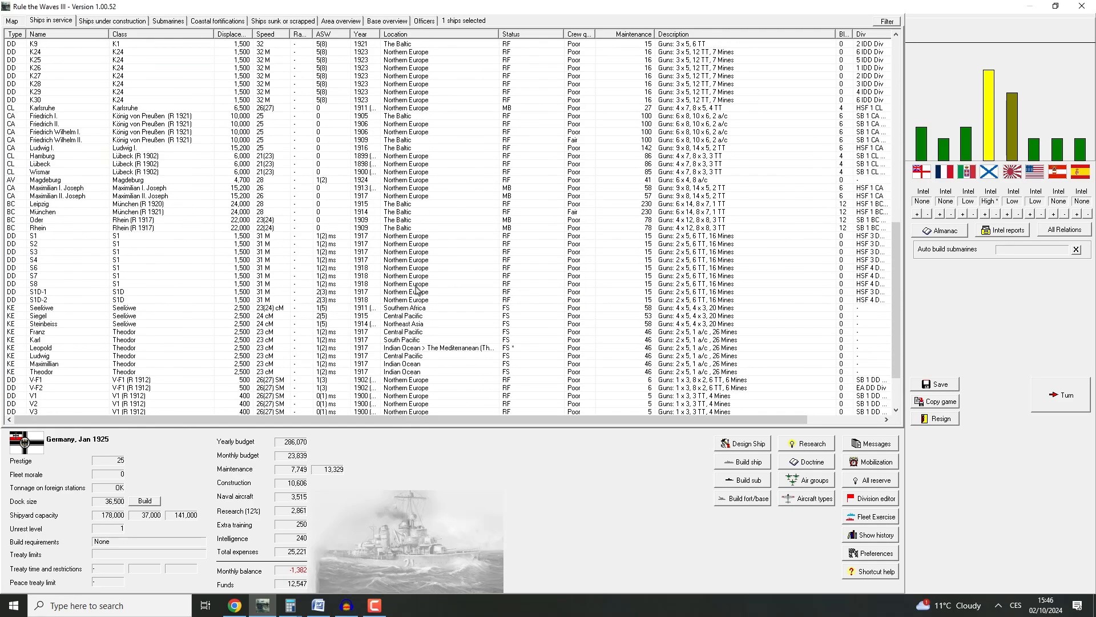
pyautogui.moveTo(146, 371)
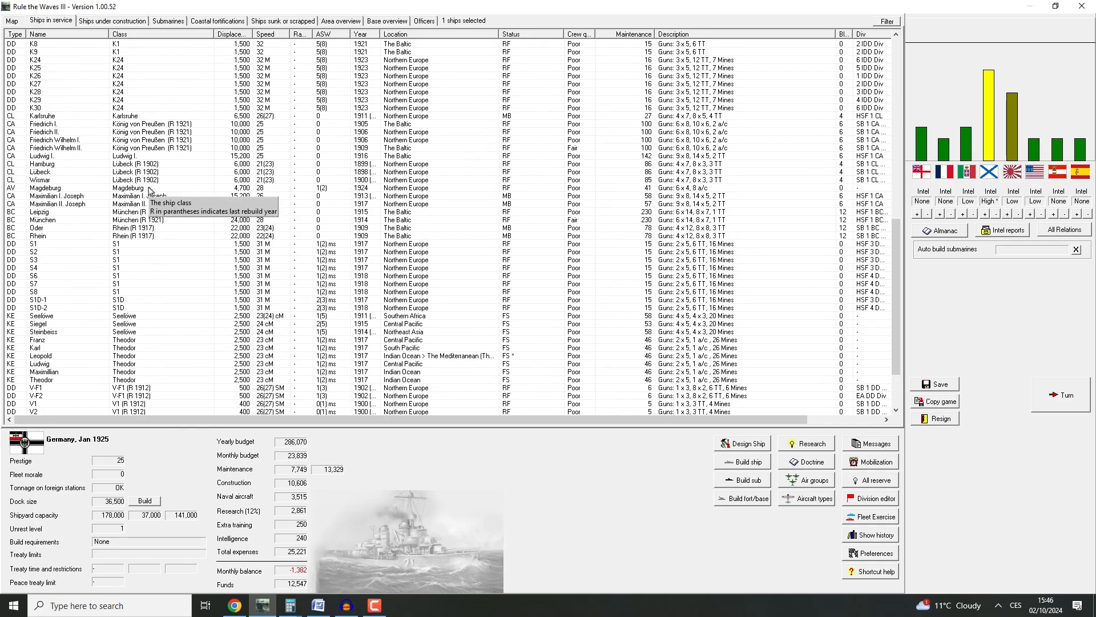
pyautogui.rightClick(40, 110)
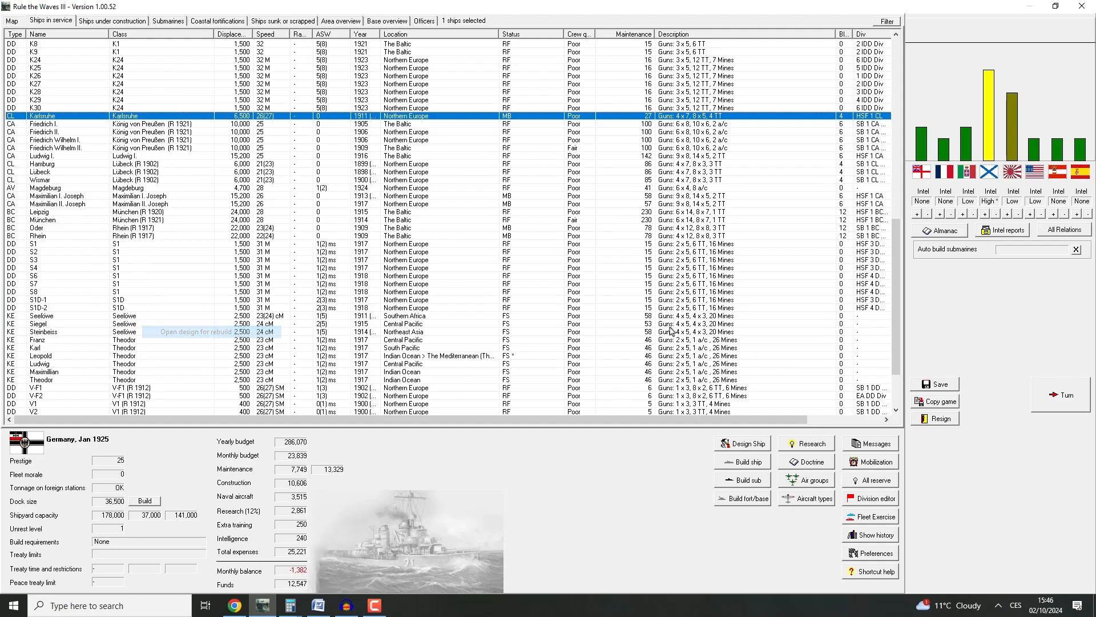
# Start Karlsruhe's rebuild with oil-fired turbines, 29 knots and fewer light and medium AA guns
pyautogui.click(200, 323)
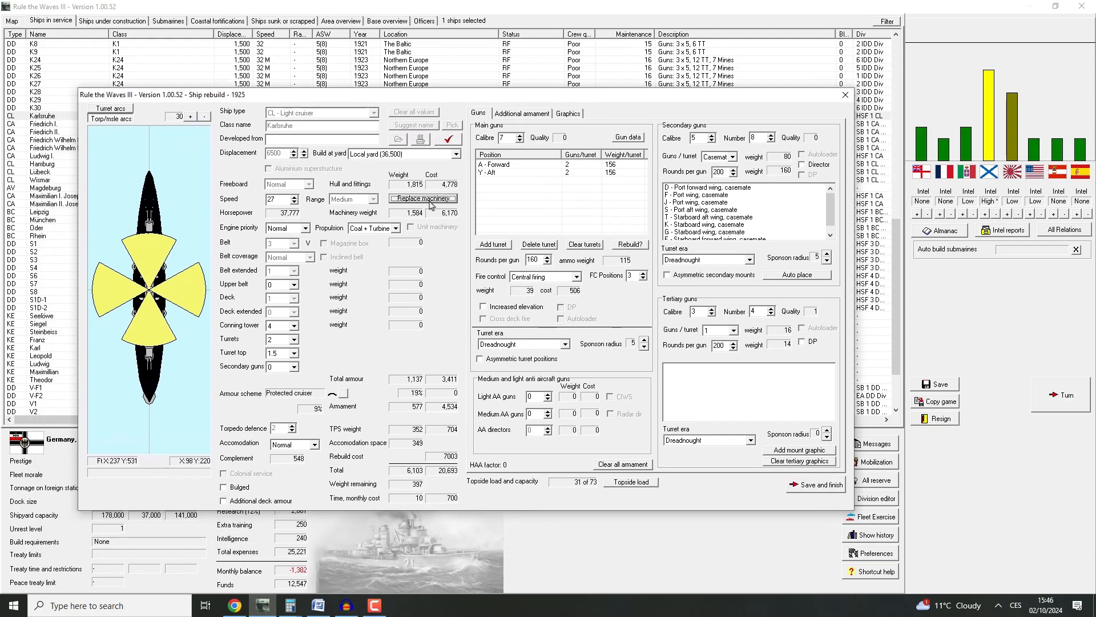
pyautogui.click(390, 228)
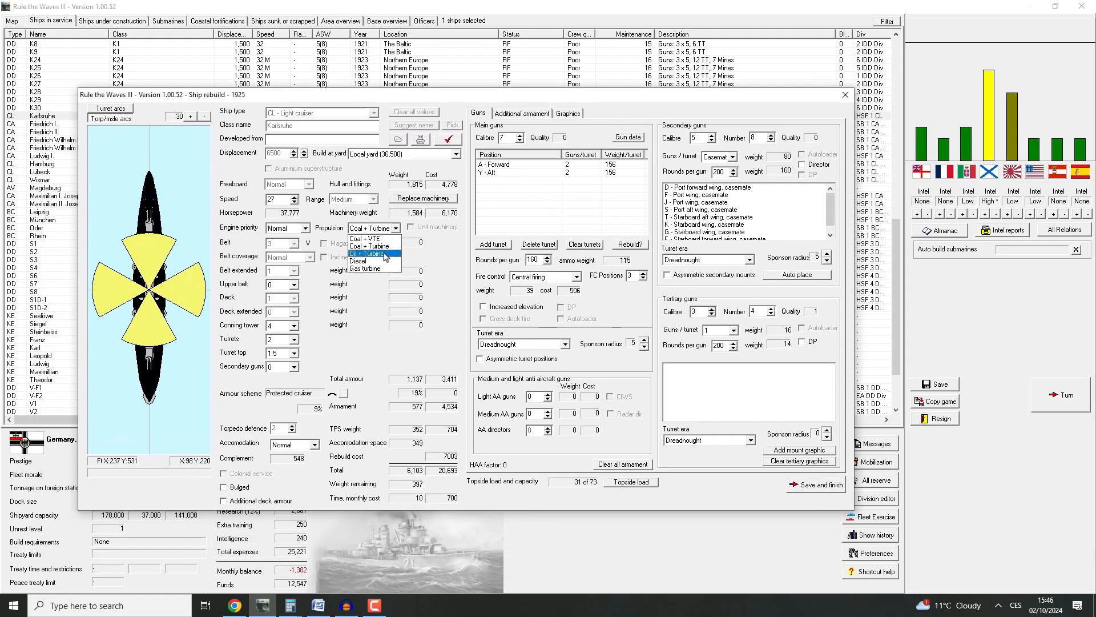
pyautogui.click(366, 254)
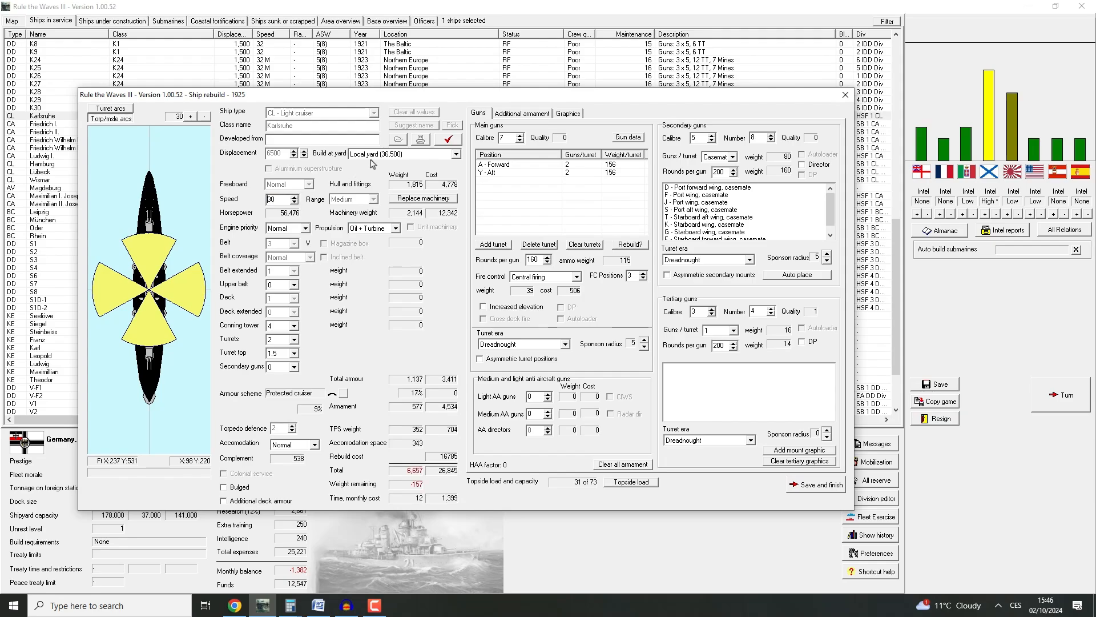
pyautogui.click(815, 485)
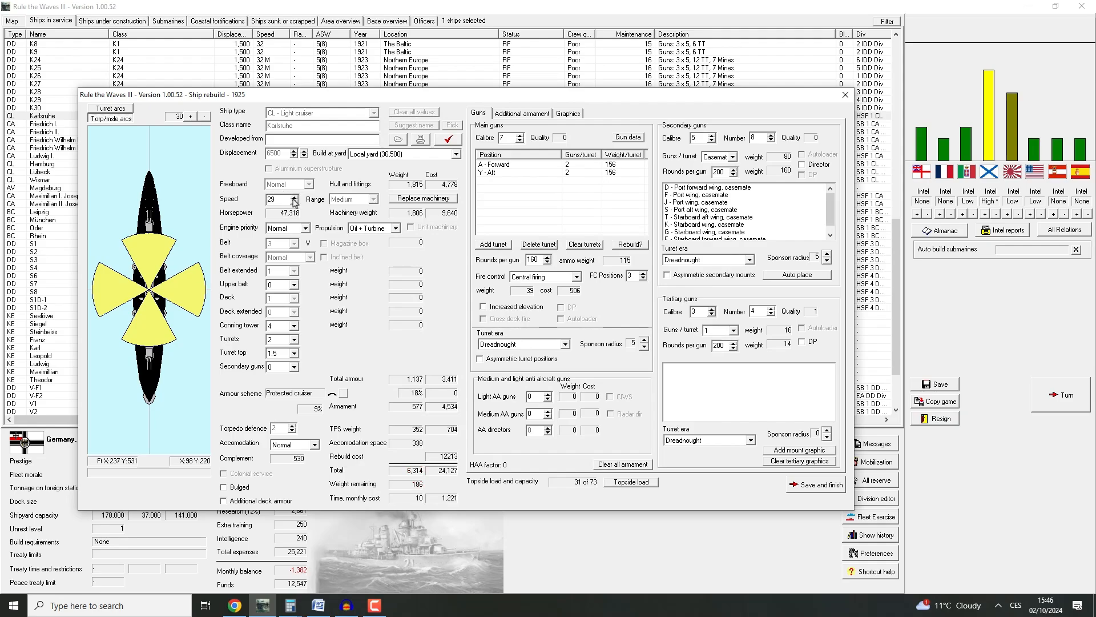
pyautogui.moveTo(513, 453)
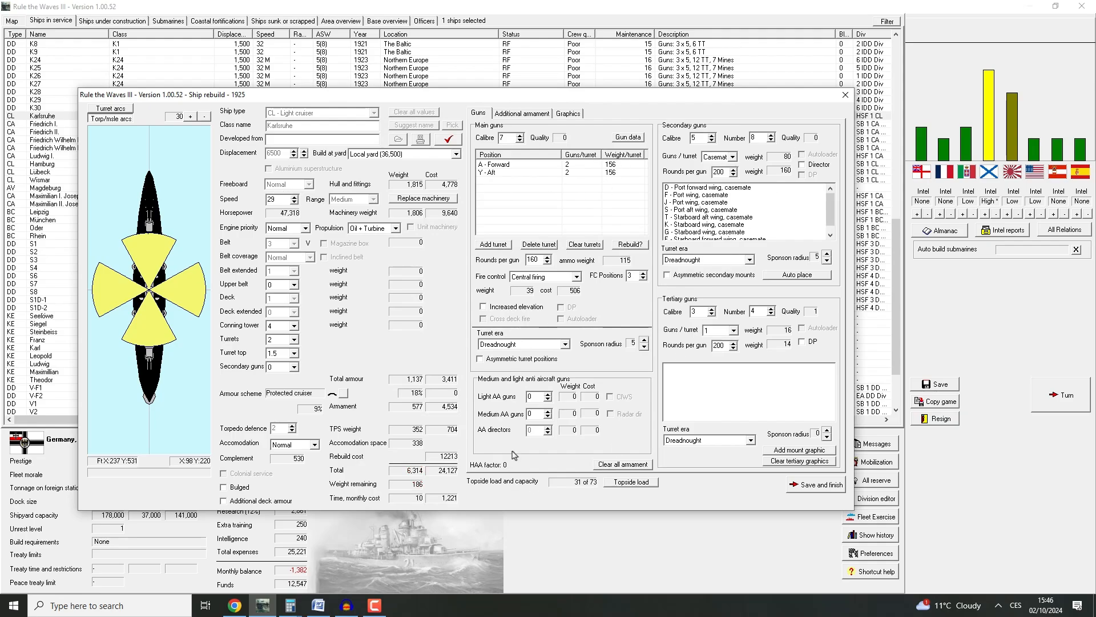
pyautogui.moveTo(536, 413)
pyautogui.write('10')
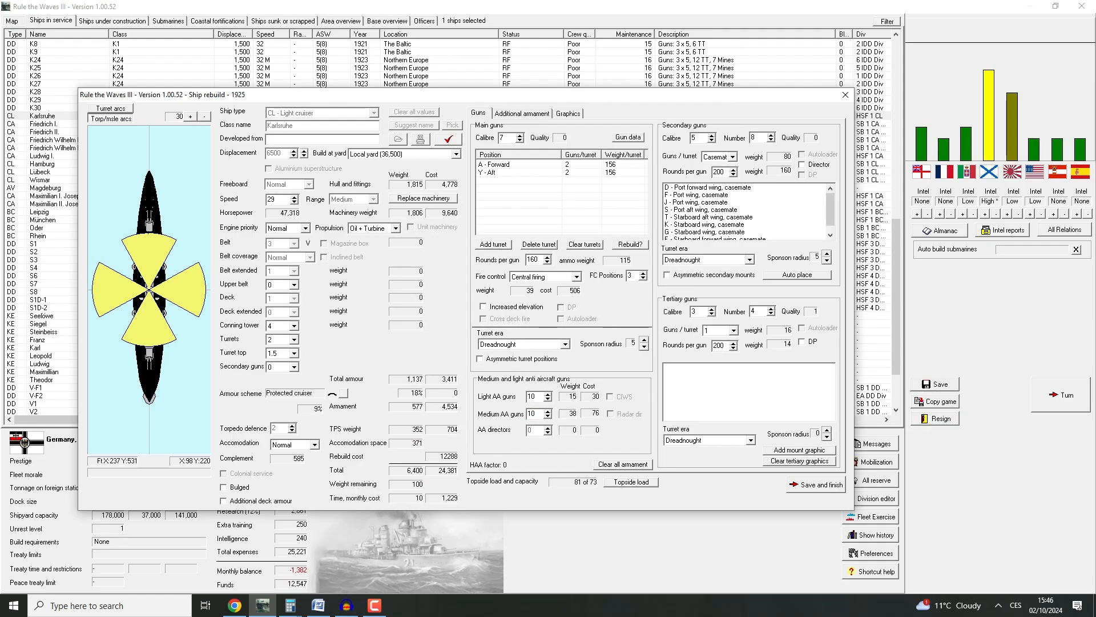
pyautogui.click(546, 416)
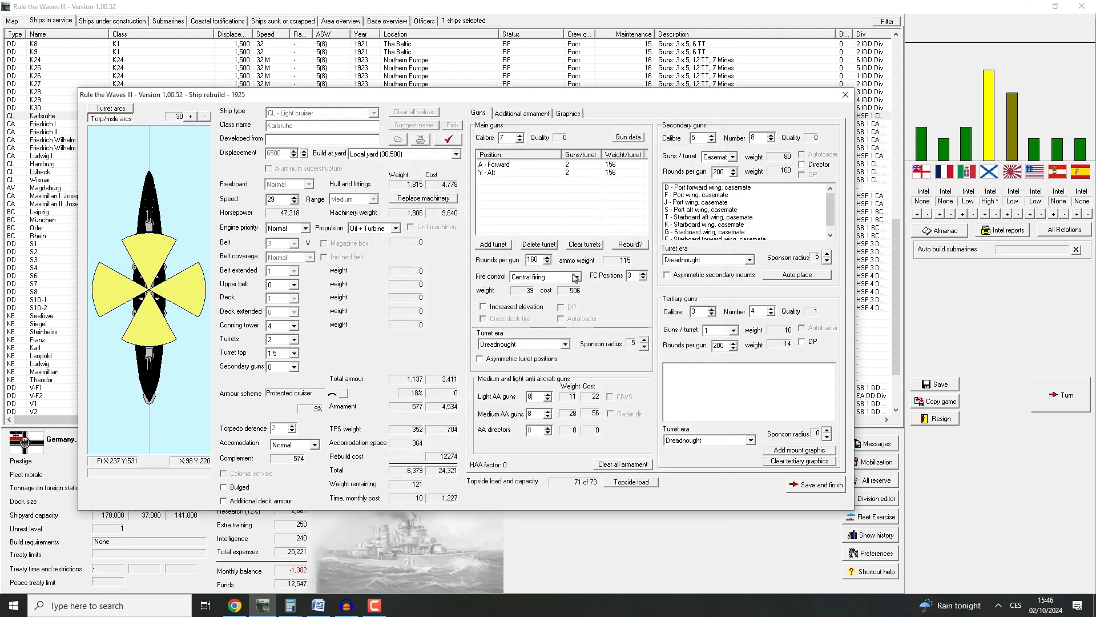
# Fit an improved director, increased gun elevation, dual-purpose tertiary guns and a secondary-gun director
pyautogui.click(573, 276)
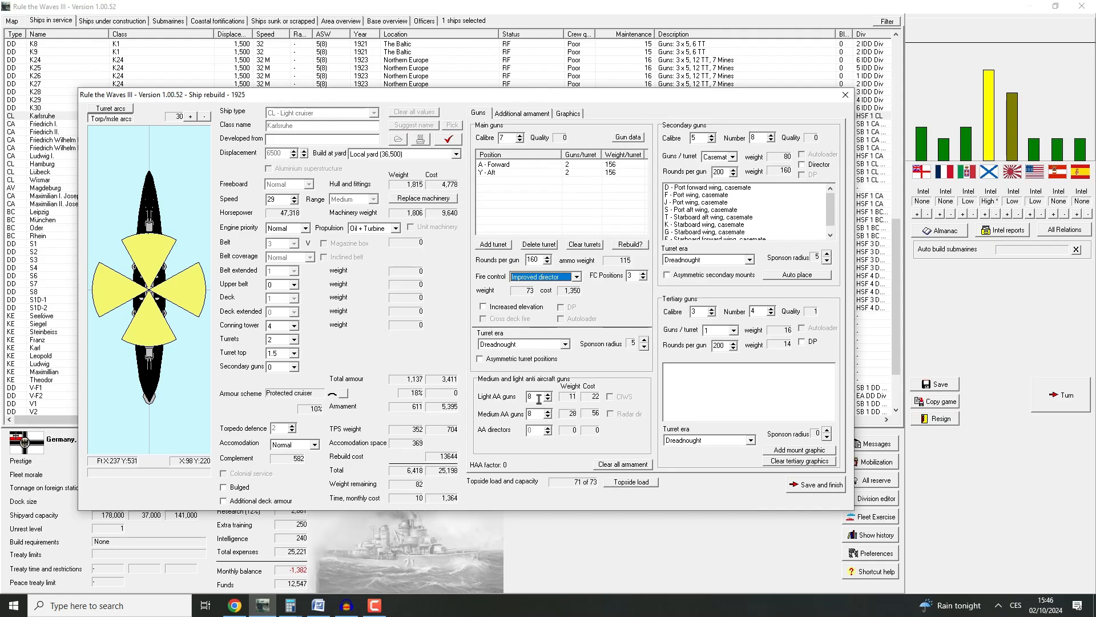
pyautogui.moveTo(552, 411)
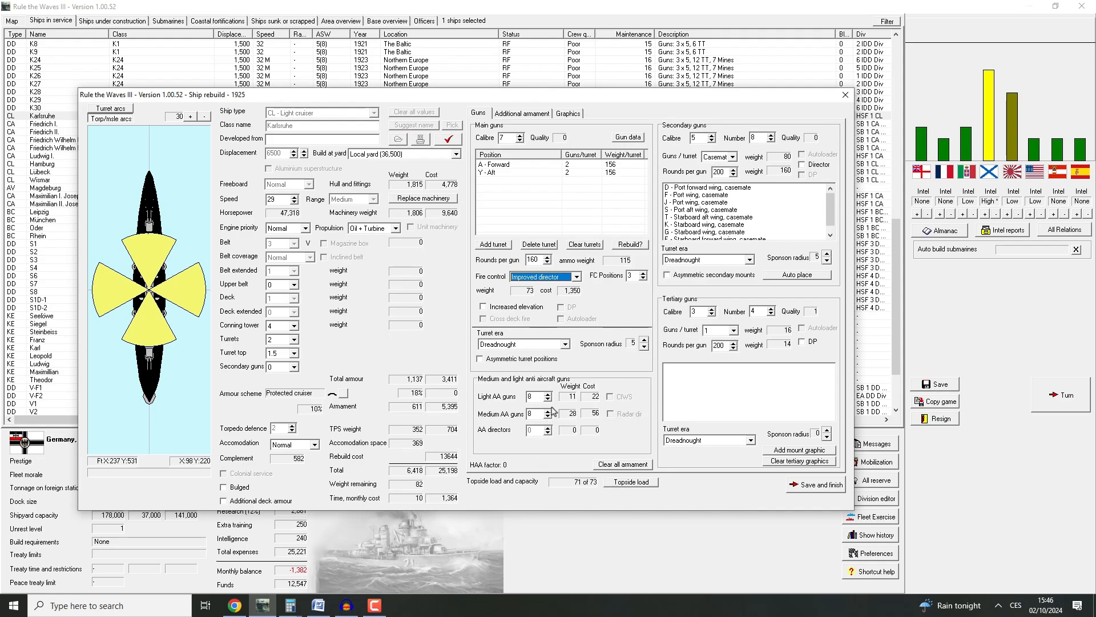
pyautogui.click(482, 306)
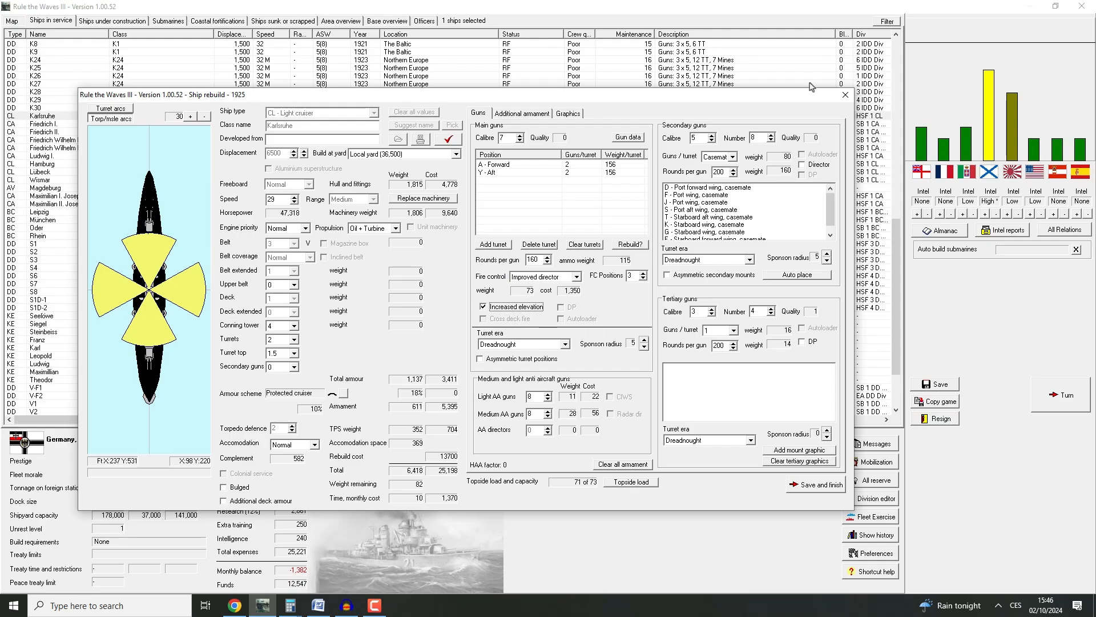
pyautogui.moveTo(816, 351)
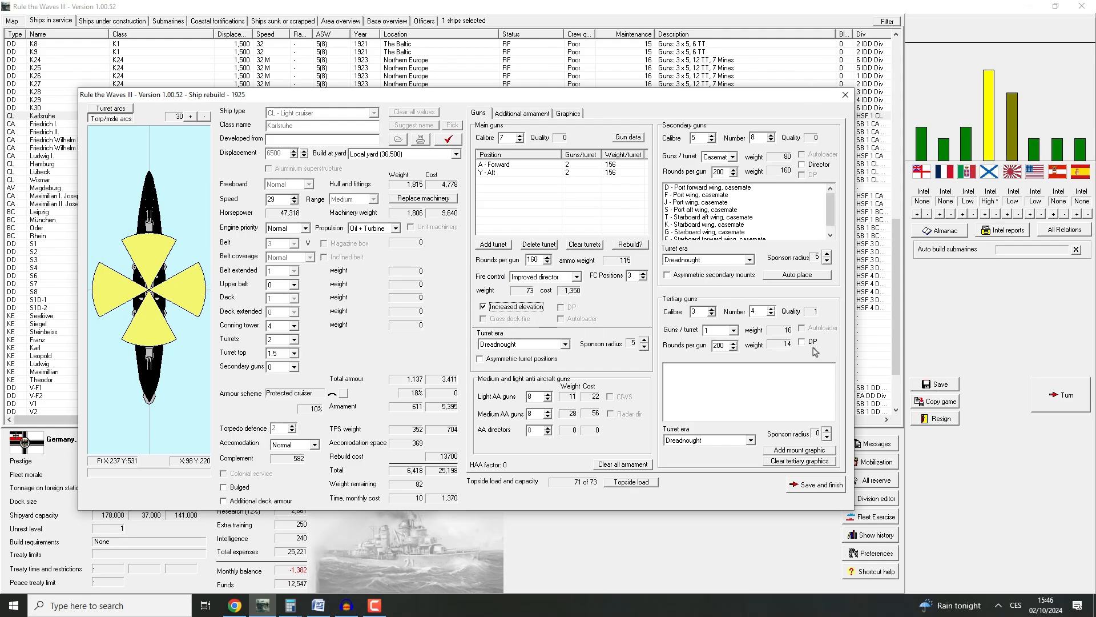
pyautogui.click(801, 342)
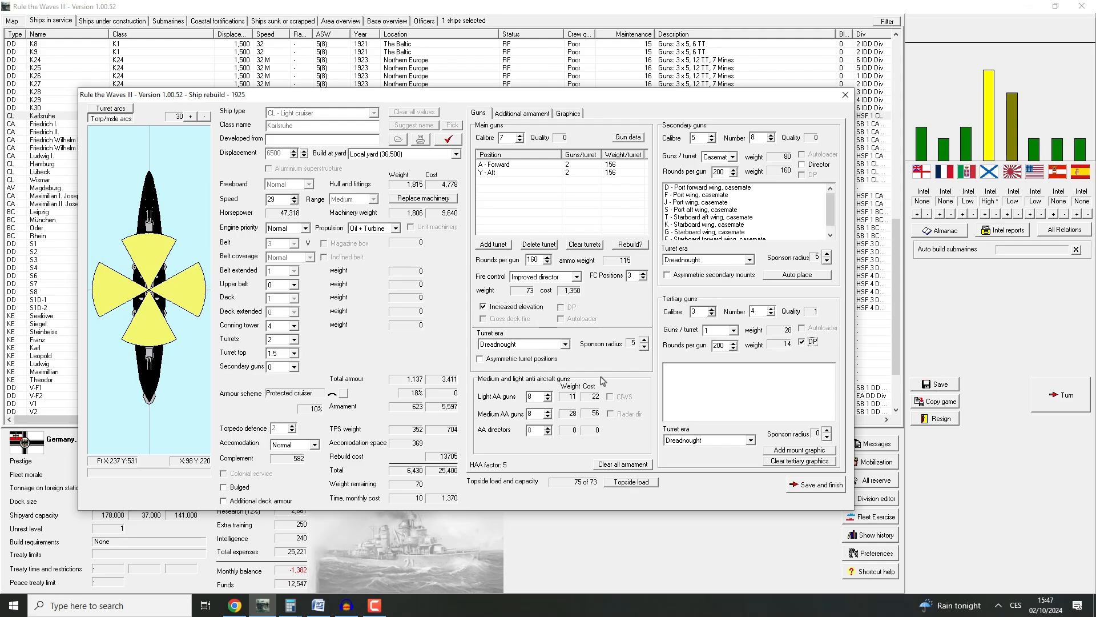
pyautogui.click(547, 400)
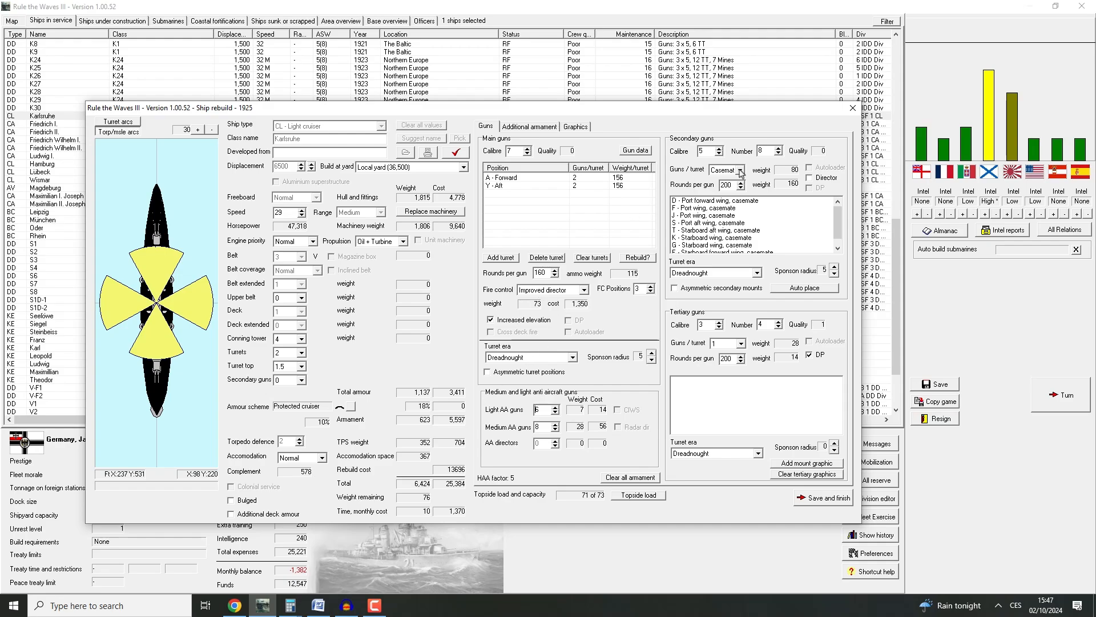
pyautogui.moveTo(567, 379)
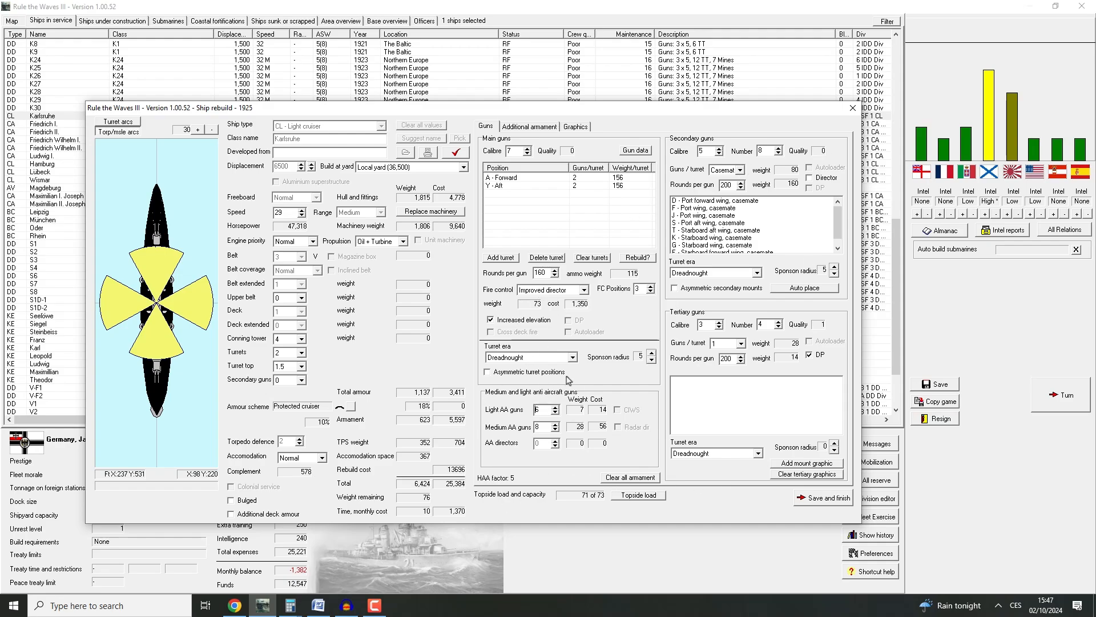
pyautogui.moveTo(470, 105)
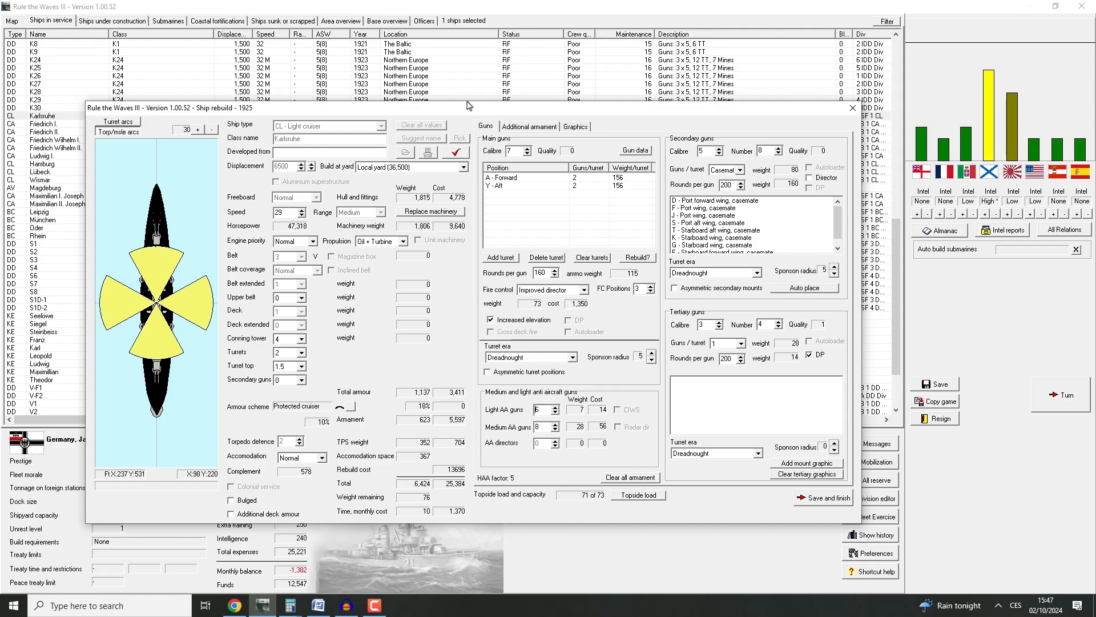
pyautogui.click(529, 126)
pyautogui.write('66')
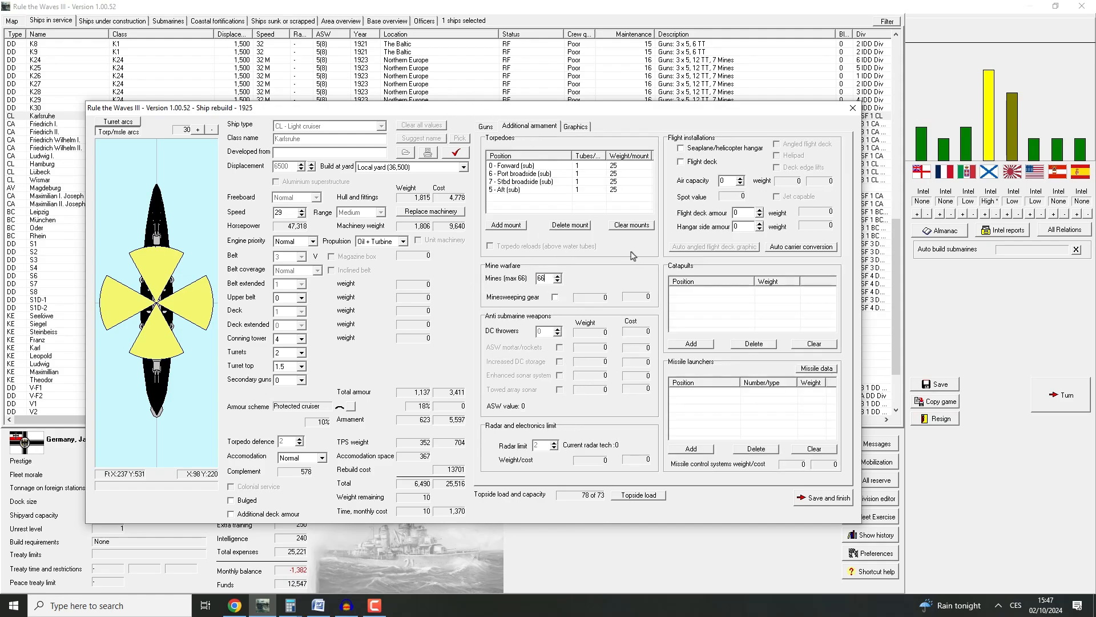
pyautogui.moveTo(559, 325)
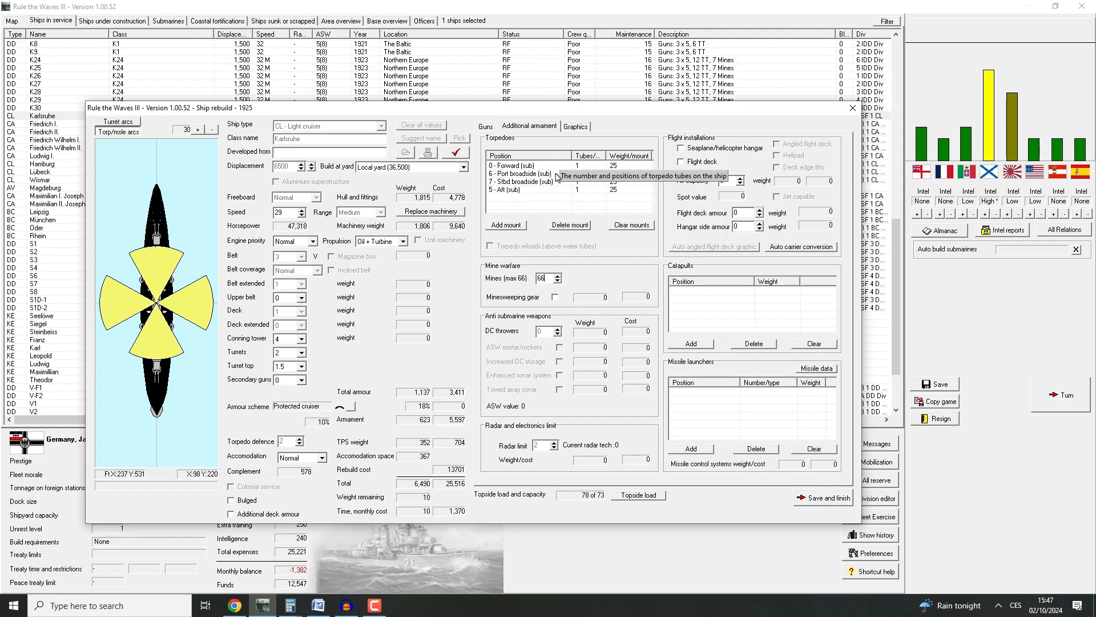
pyautogui.moveTo(537, 137)
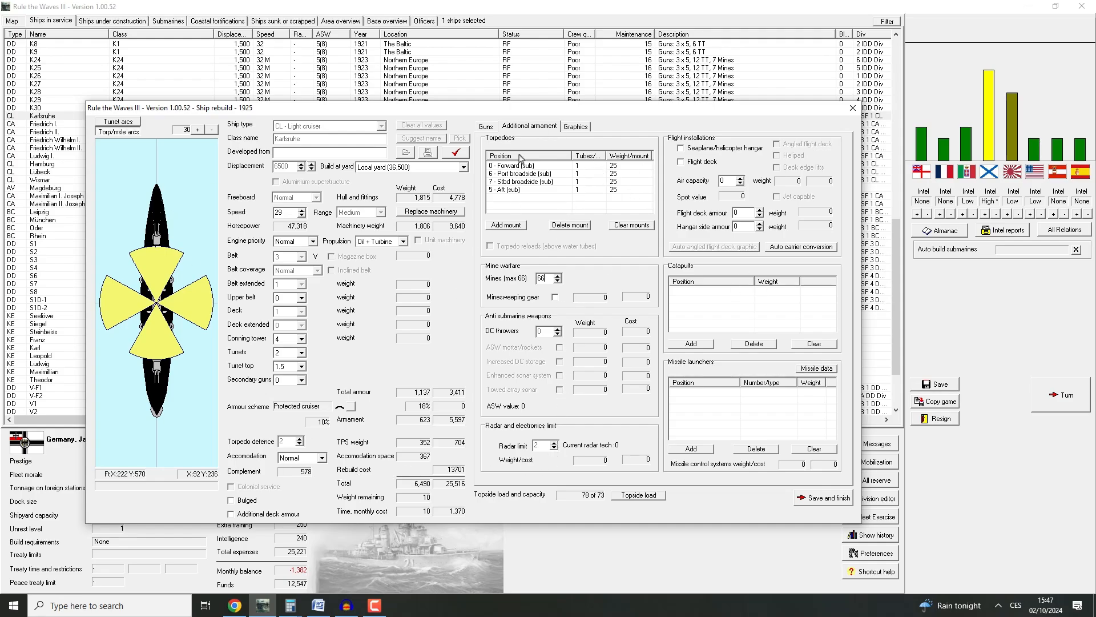
pyautogui.click(486, 126)
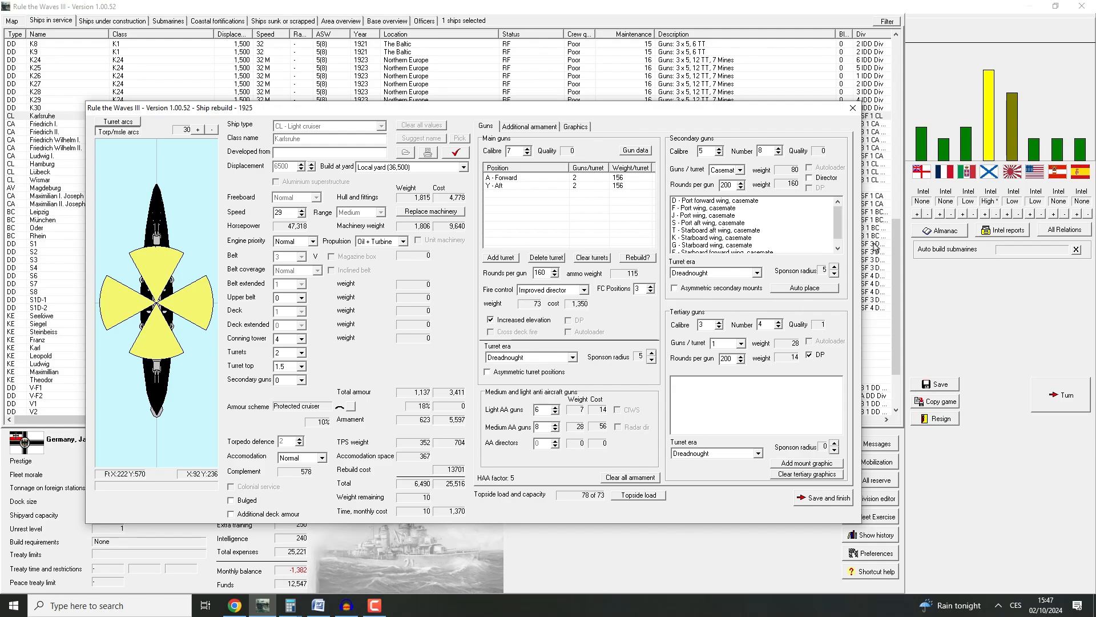
pyautogui.click(810, 177)
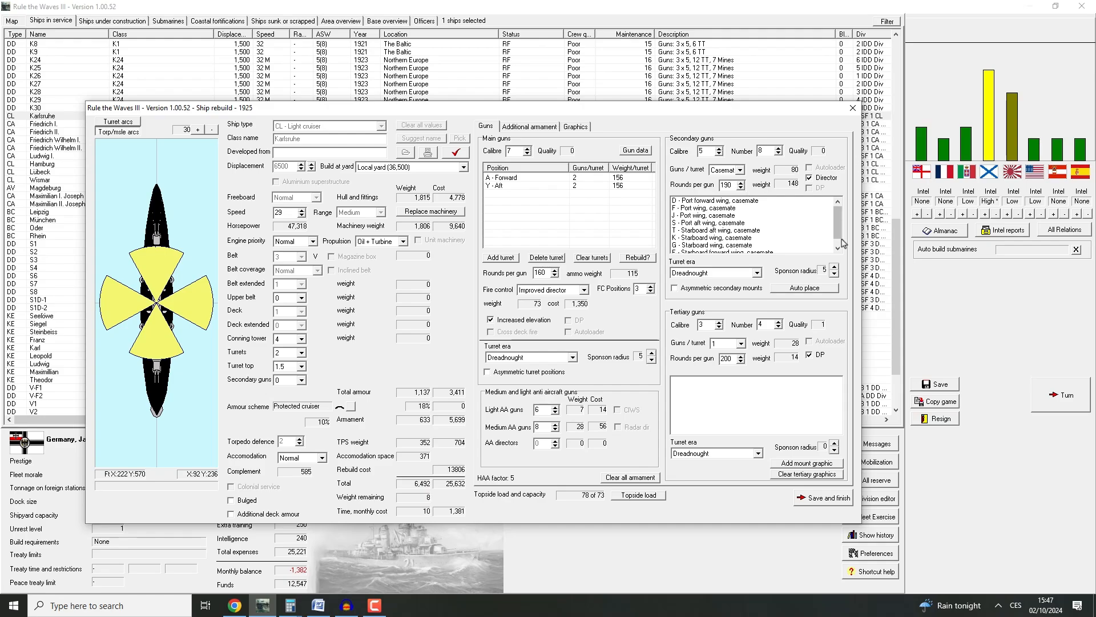
pyautogui.moveTo(785, 216)
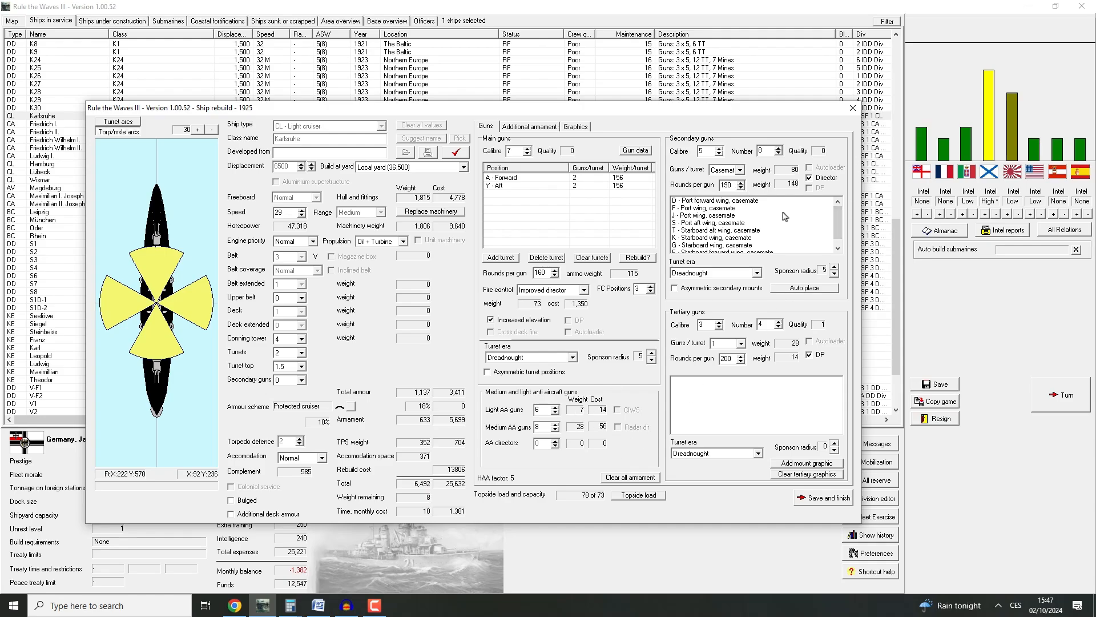
# Submit Karlsruhe's rebuild, dismiss the illegal-director error, then accept the design report to exit
pyautogui.click(554, 430)
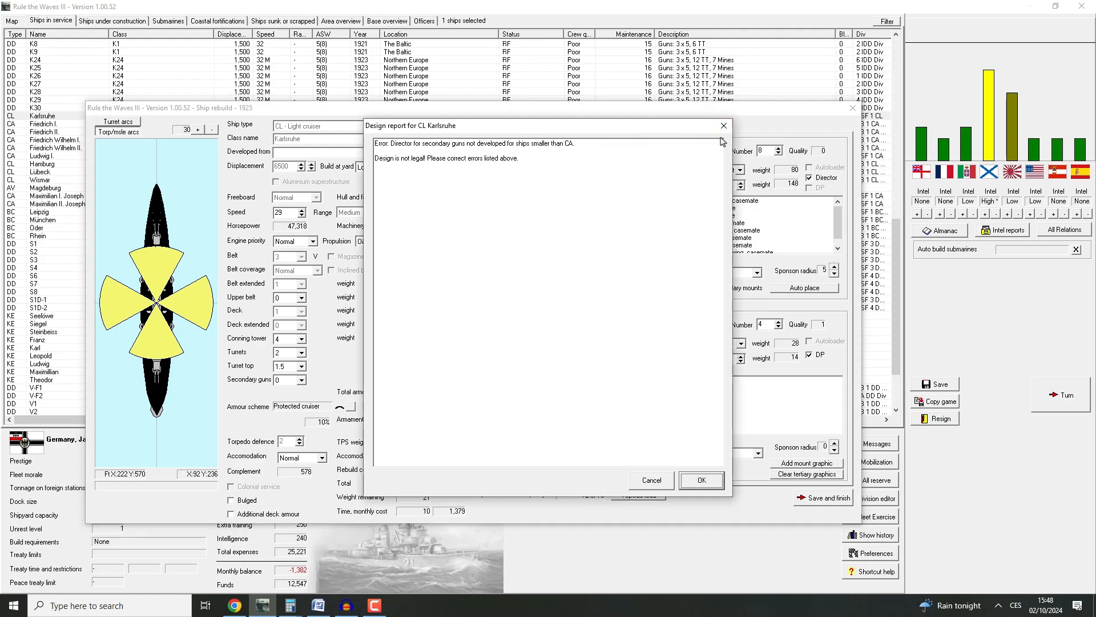
pyautogui.click(701, 479)
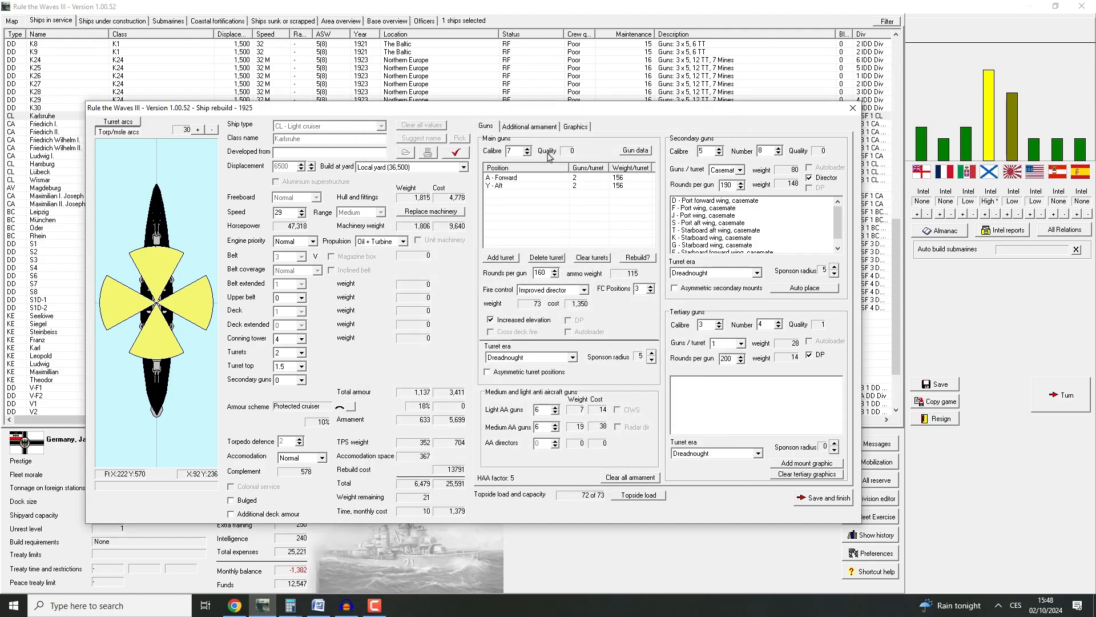
pyautogui.moveTo(515, 155)
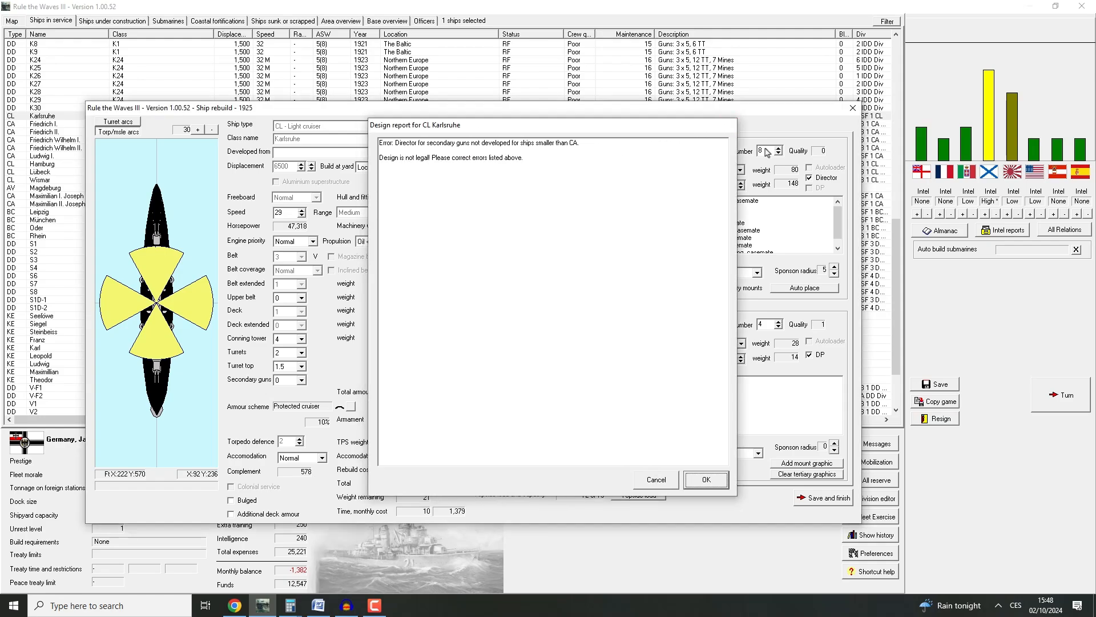
pyautogui.click(707, 479)
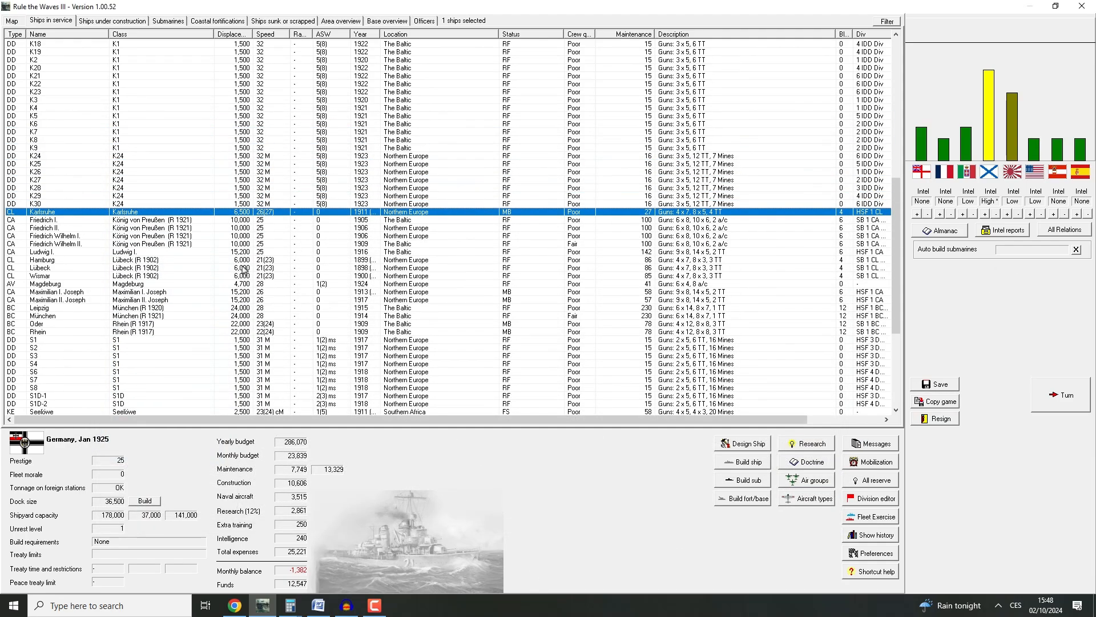
# Select the Aachen-class cruiser in the ship list and view, then close, Aachen's details card
pyautogui.scroll(3)
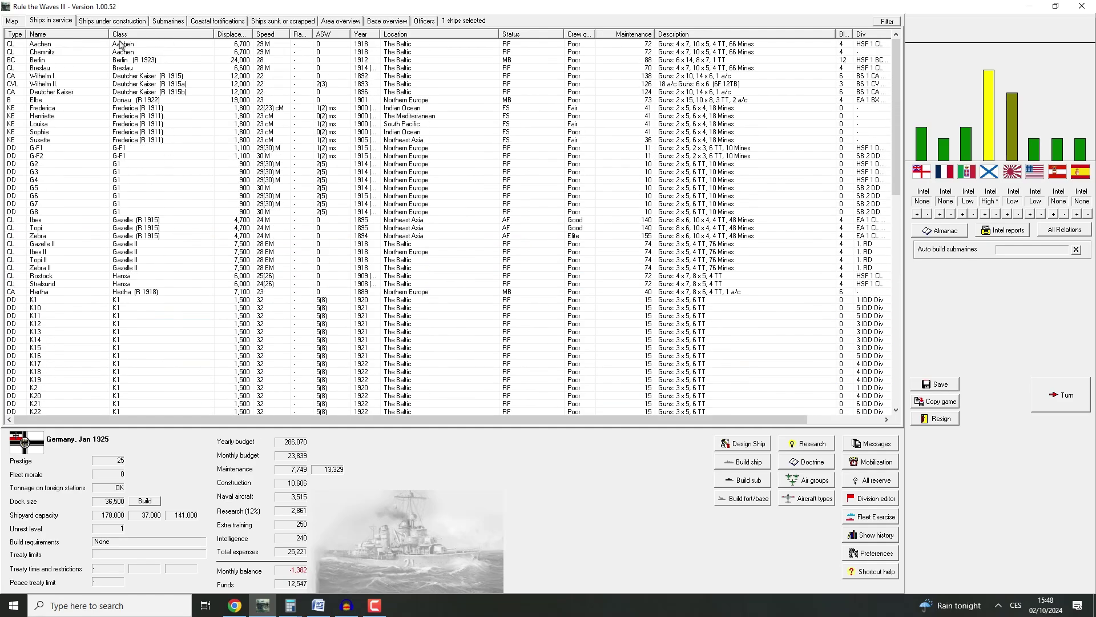
pyautogui.click(120, 52)
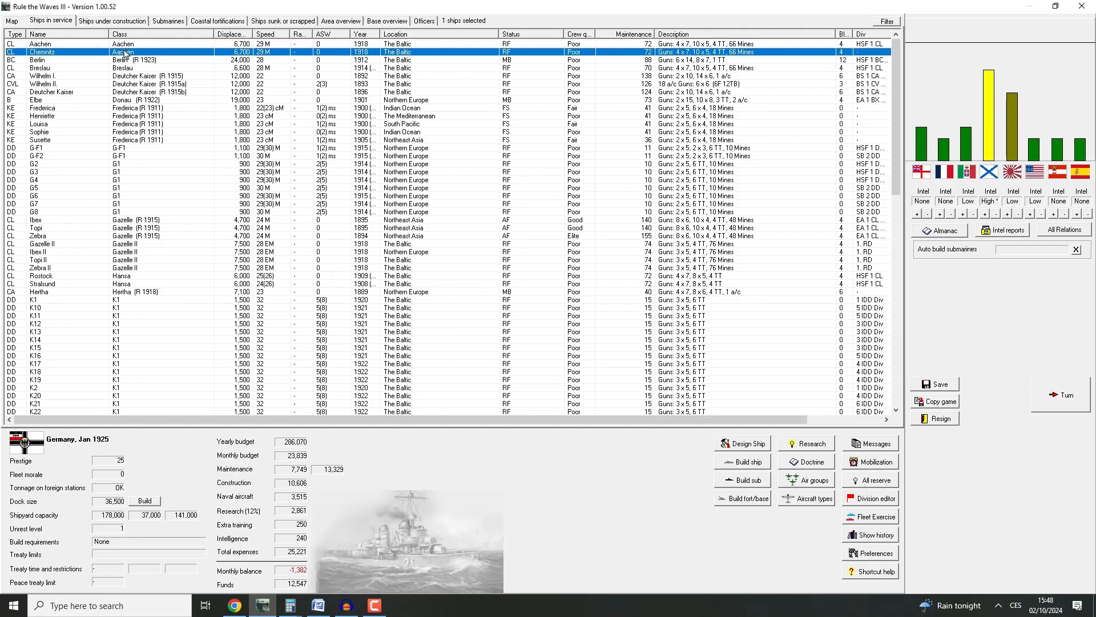
pyautogui.scroll(-3)
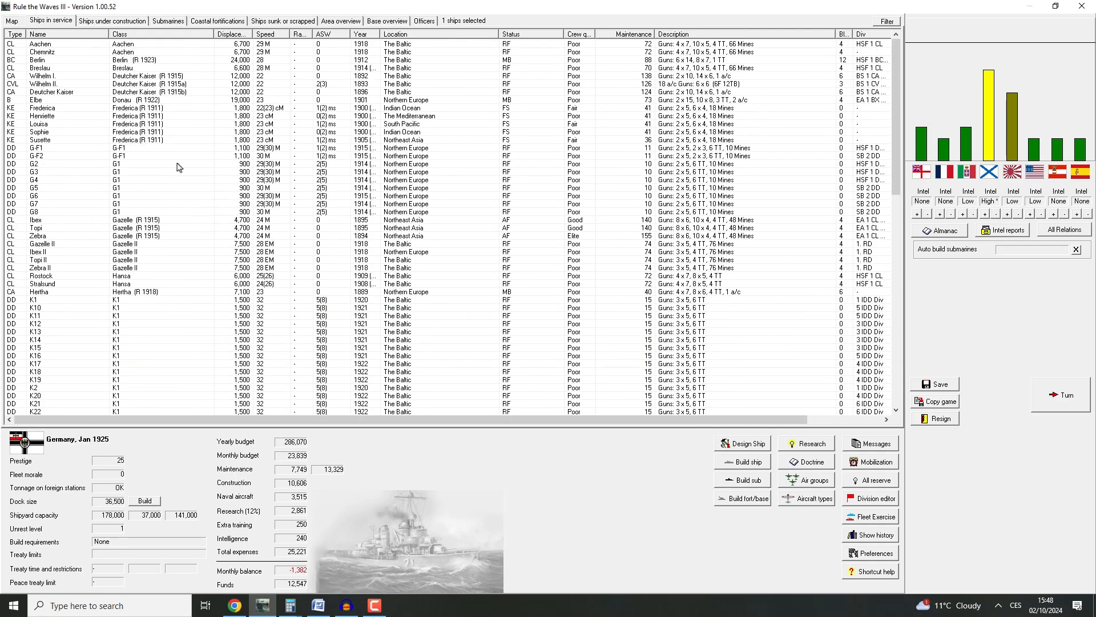
pyautogui.doubleClick(32, 41)
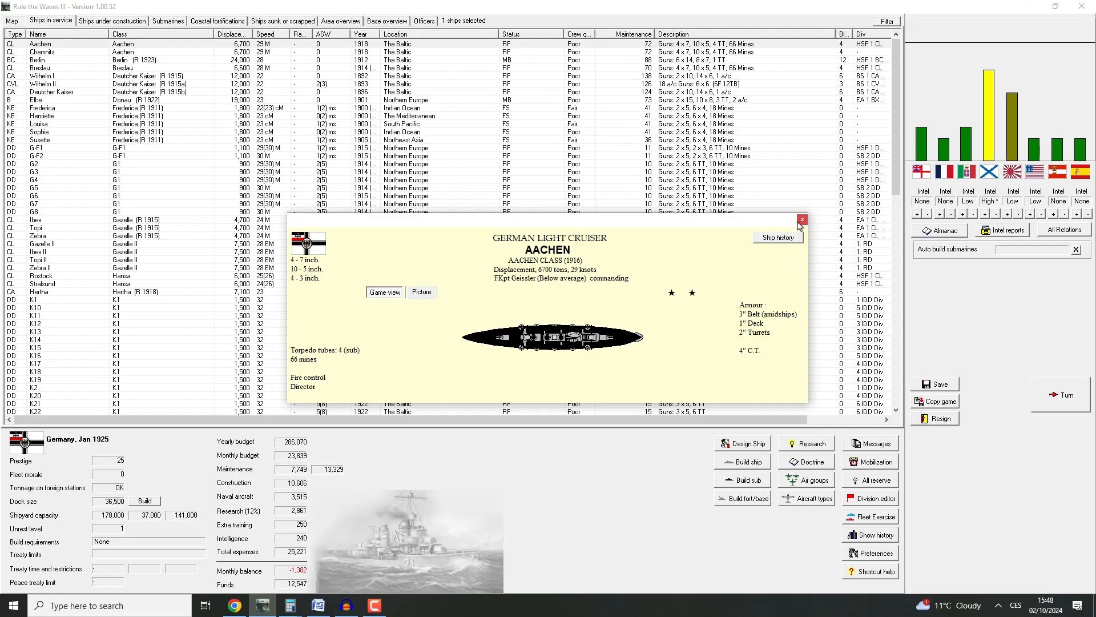
pyautogui.click(801, 219)
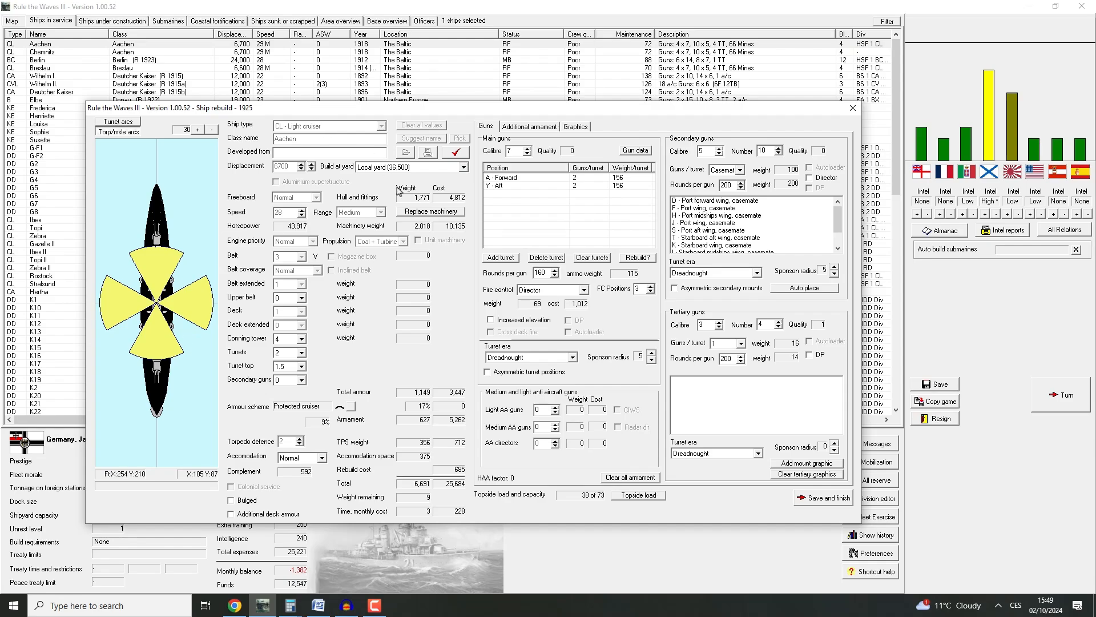
# Give Aachen's rebuild an improved director, dual-purpose tertiary guns, 8 light AA guns, and save
pyautogui.click(401, 241)
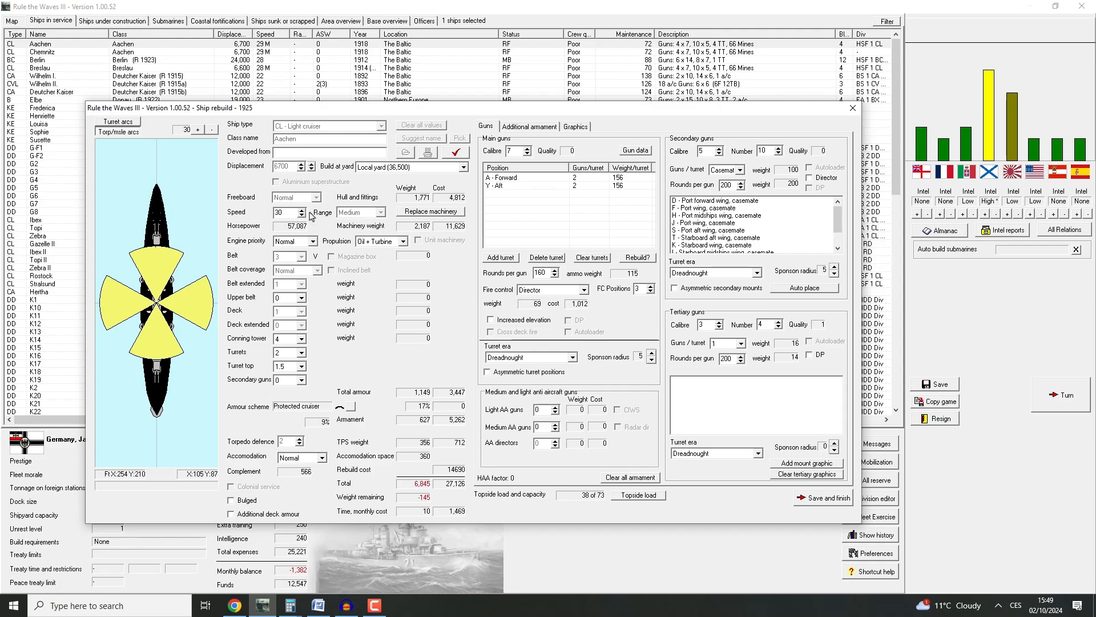
pyautogui.moveTo(775, 247)
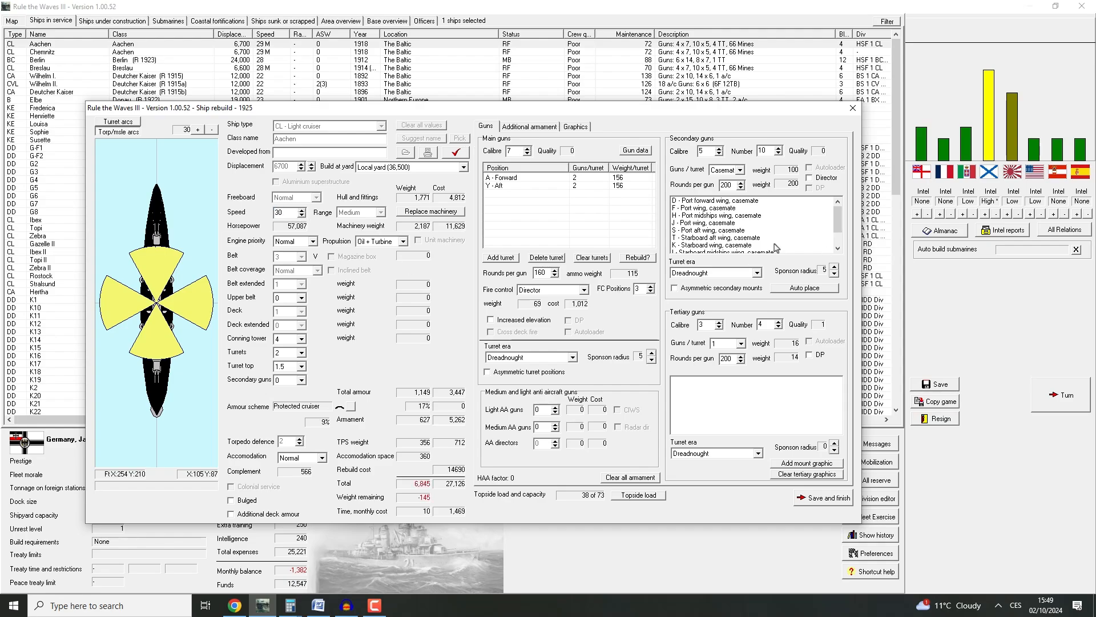
pyautogui.click(852, 108)
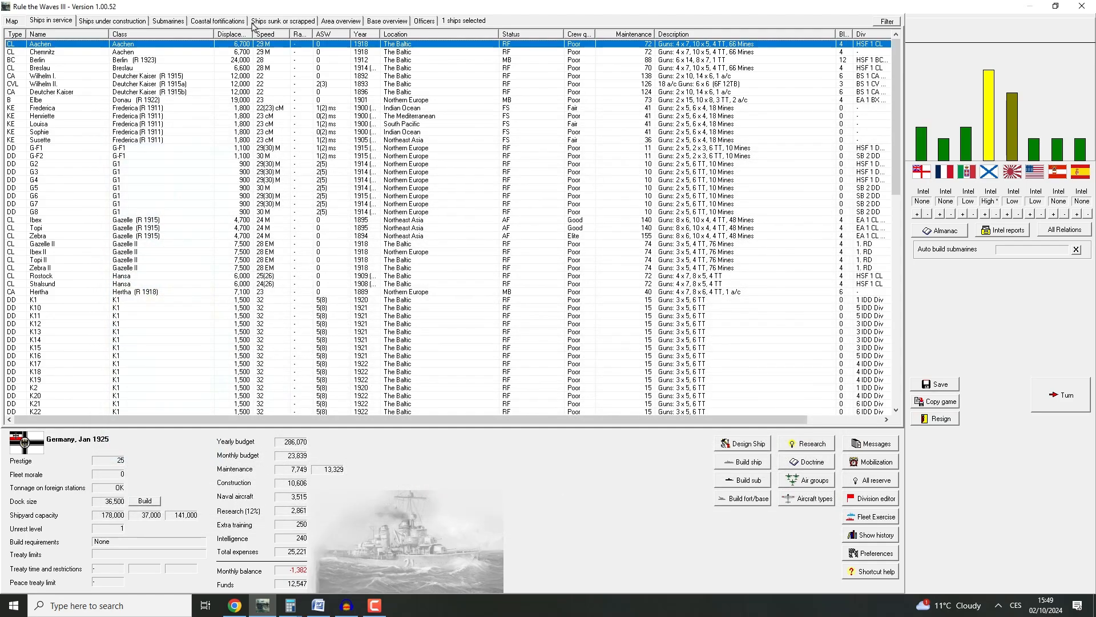
pyautogui.moveTo(333, 264)
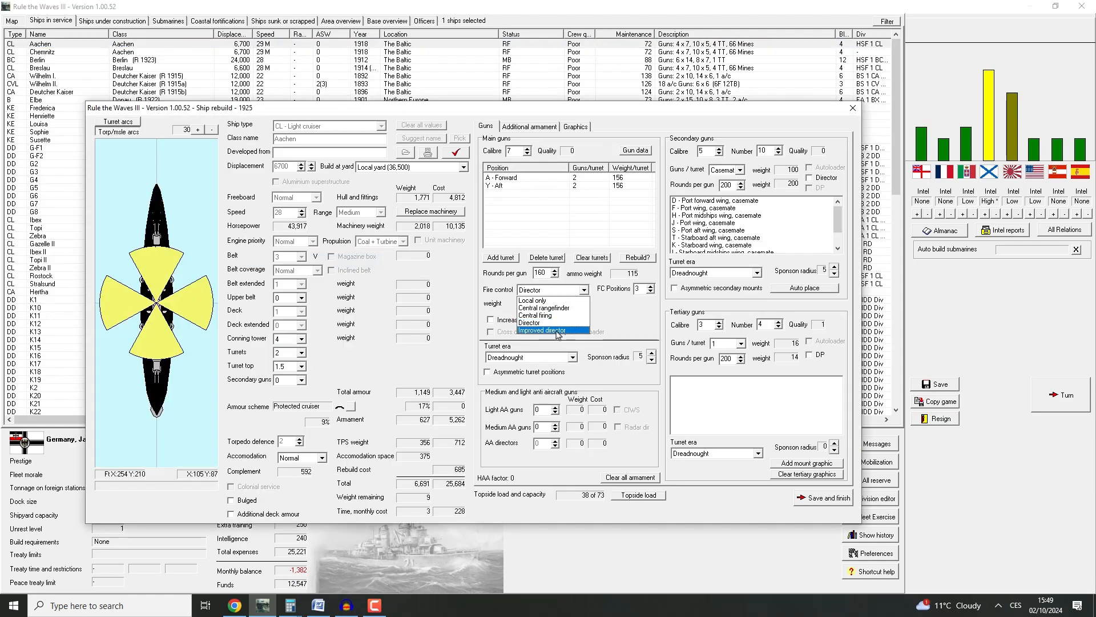
pyautogui.click(542, 330)
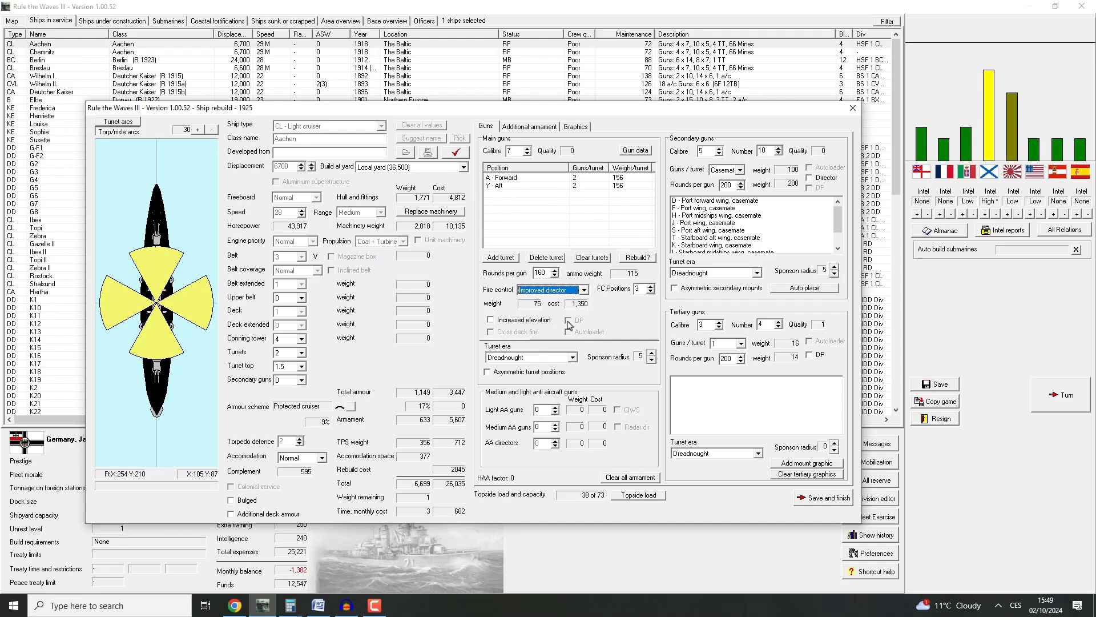
pyautogui.moveTo(577, 383)
pyautogui.write('9')
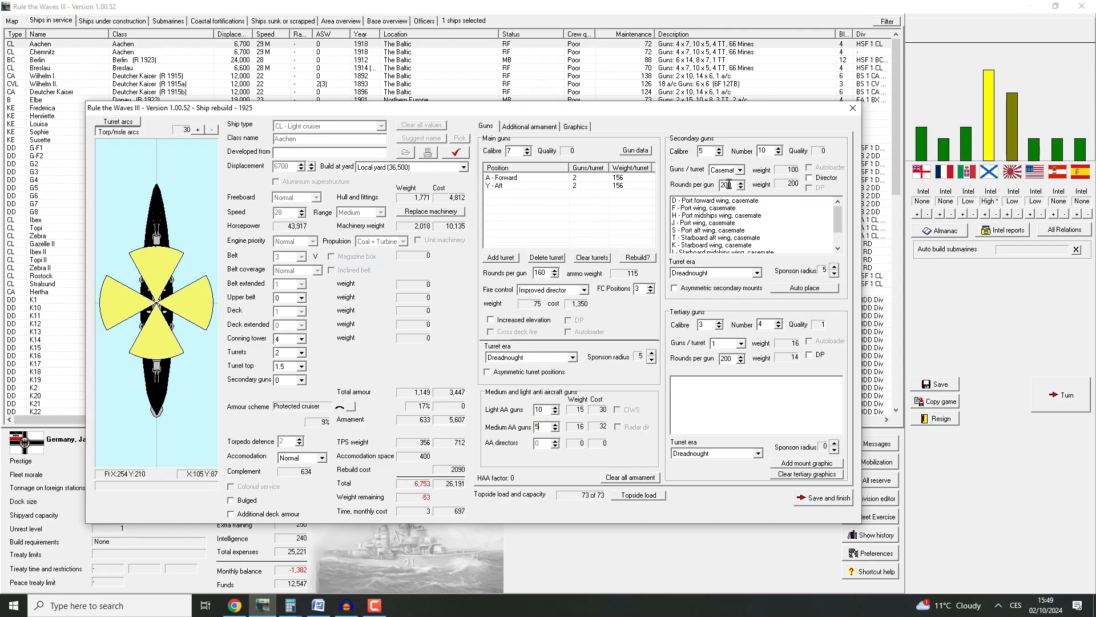
pyautogui.click(740, 187)
pyautogui.write('160')
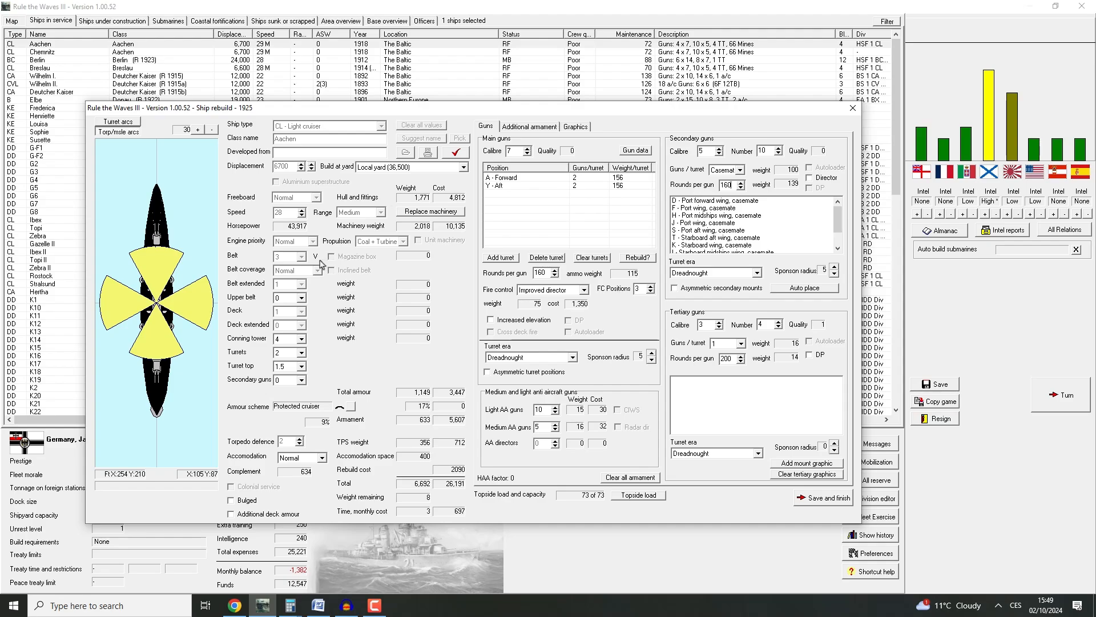
pyautogui.moveTo(840, 361)
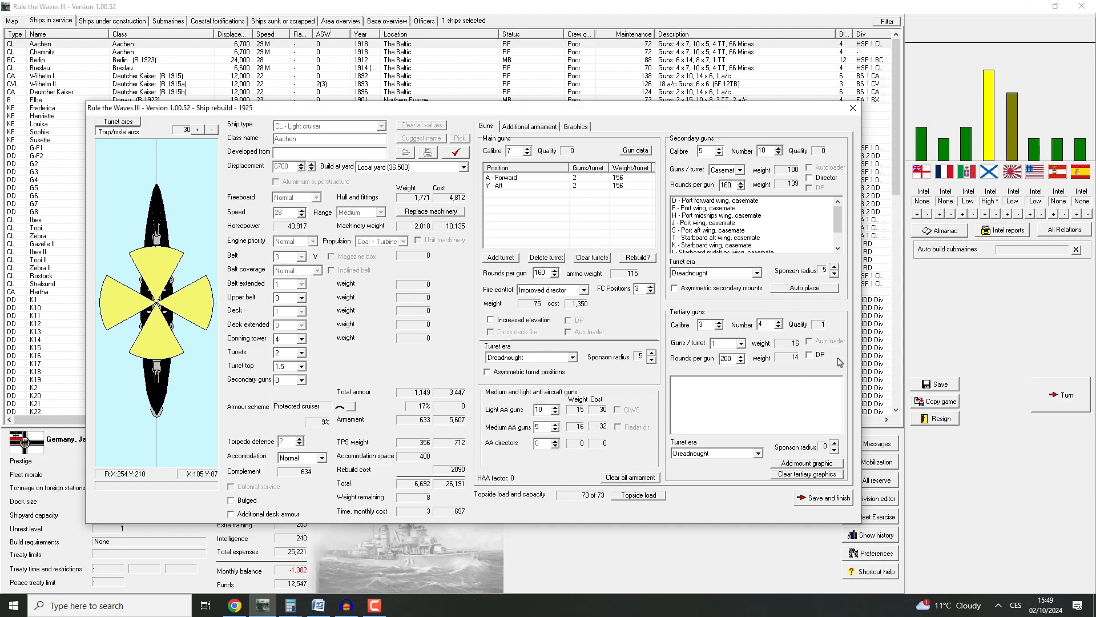
pyautogui.click(809, 354)
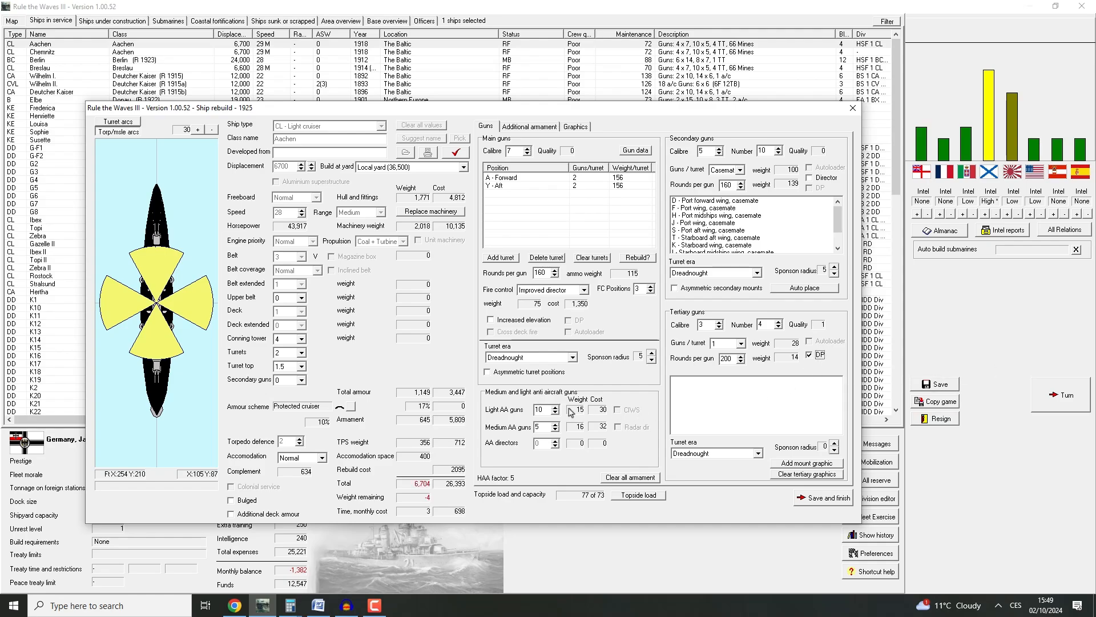
pyautogui.click(554, 412)
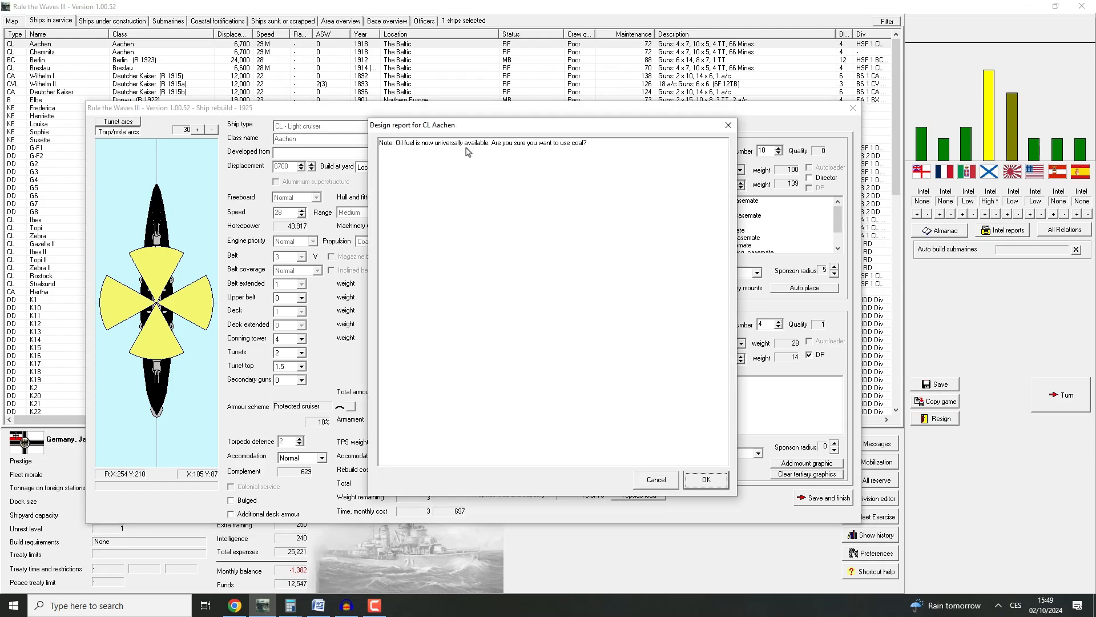
pyautogui.click(706, 480)
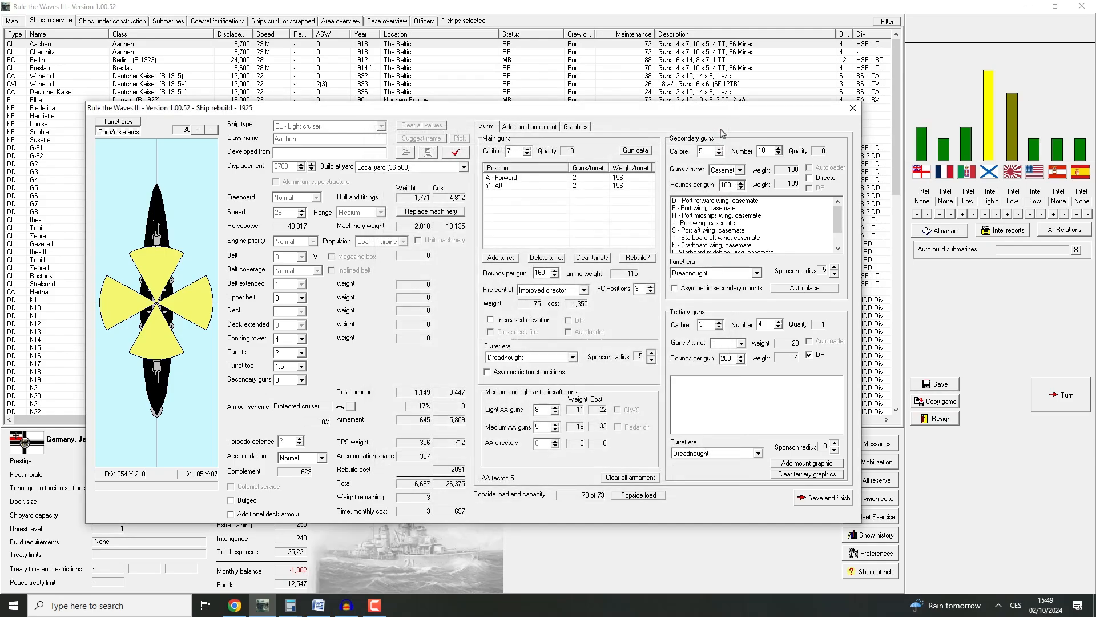
pyautogui.moveTo(752, 101)
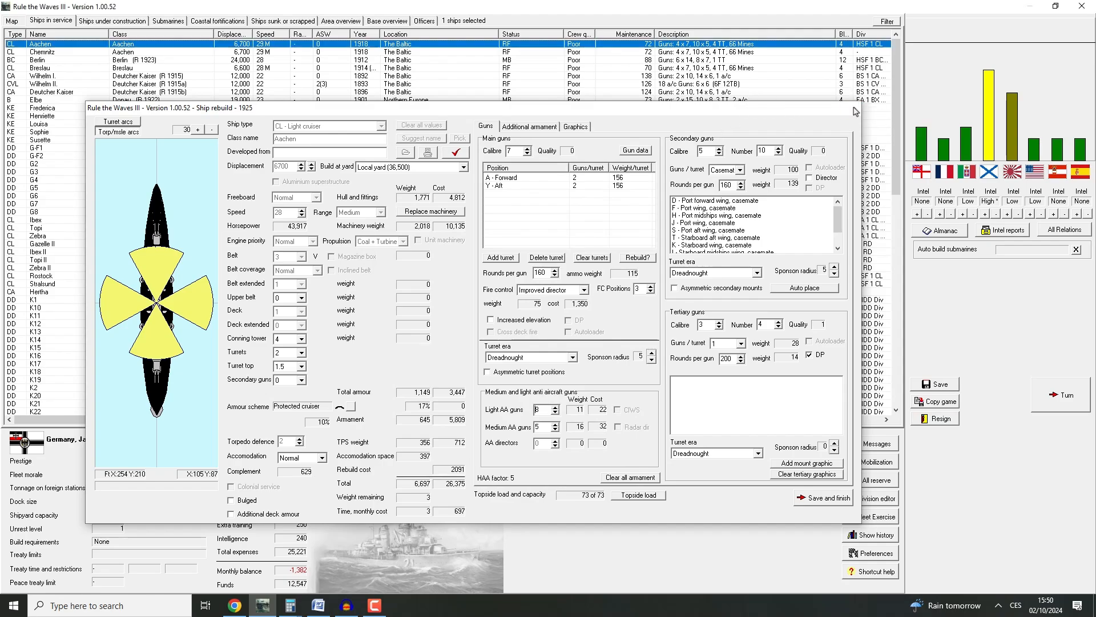
pyautogui.click(823, 497)
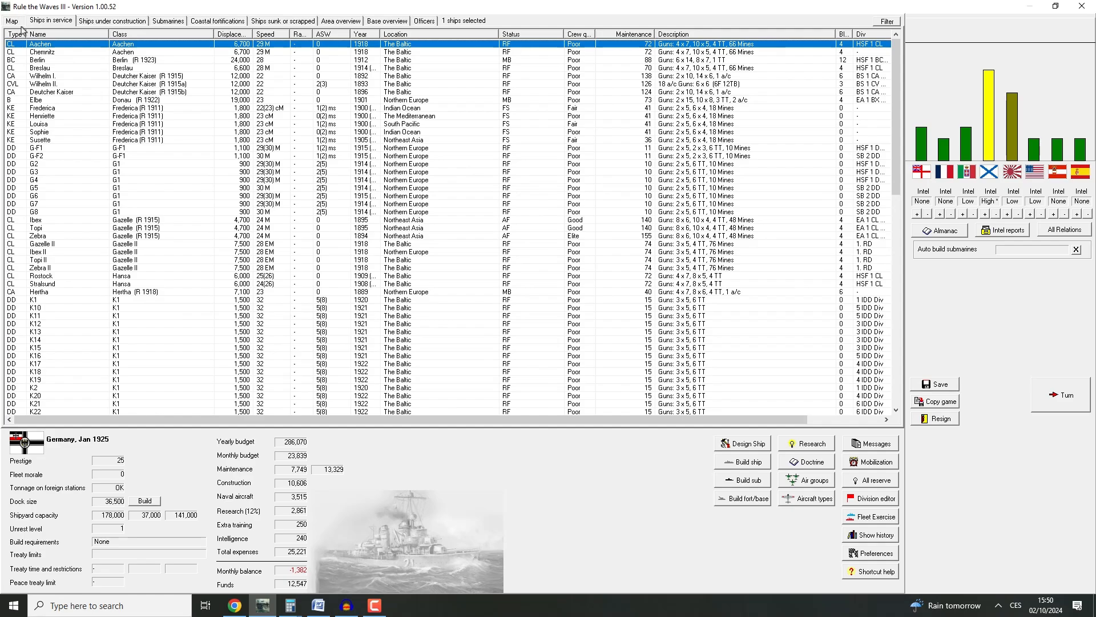
# Return to the world map centred on the Baltic region
pyautogui.click(9, 21)
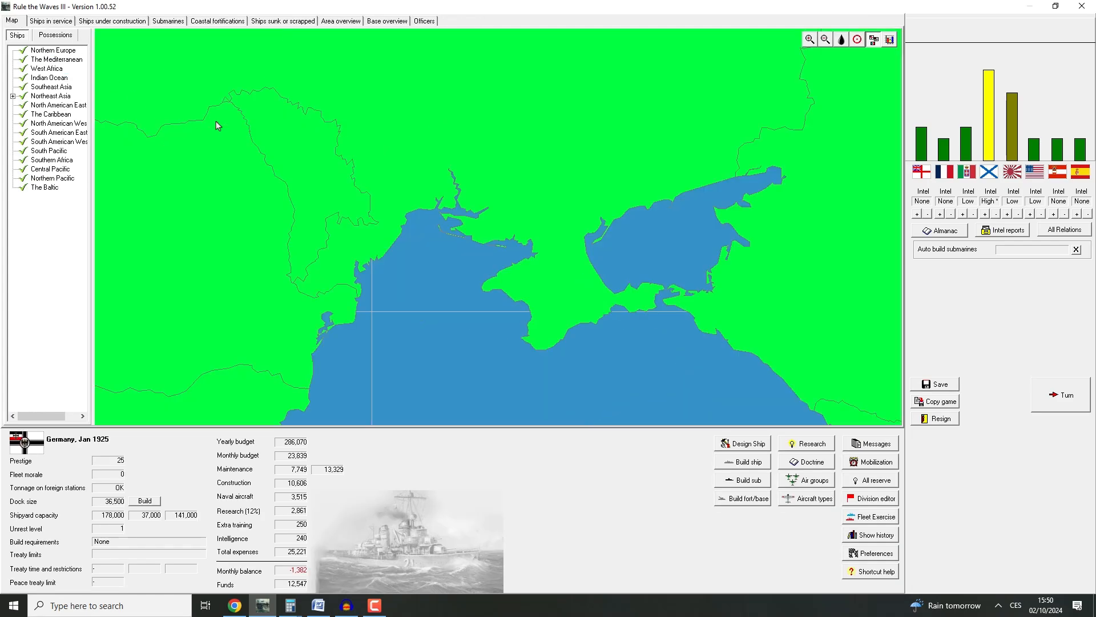
pyautogui.click(824, 39)
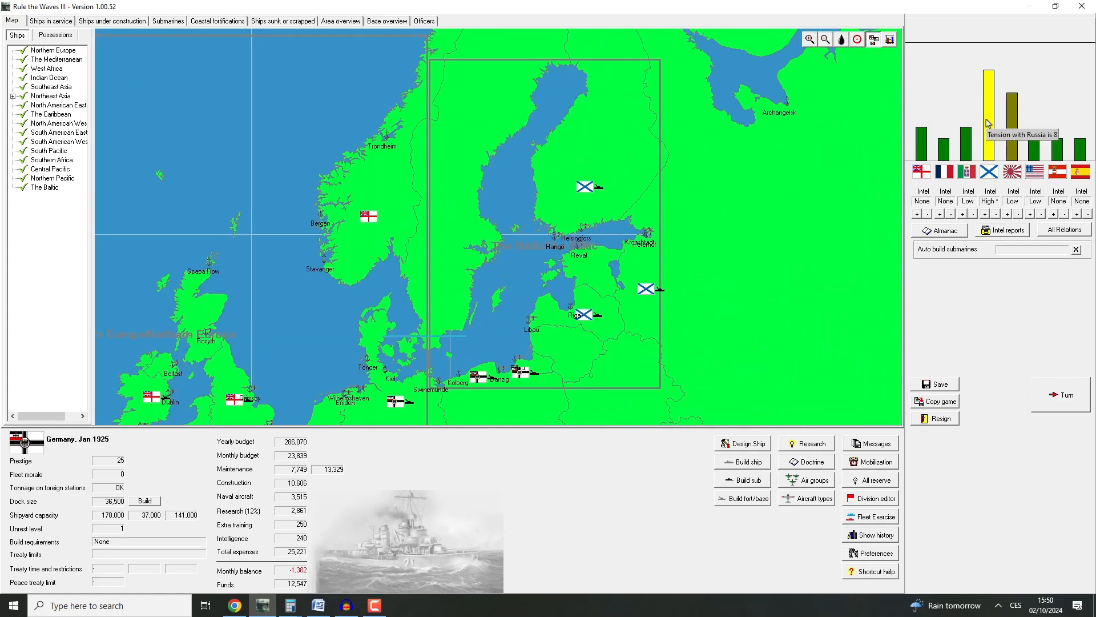
pyautogui.moveTo(507, 356)
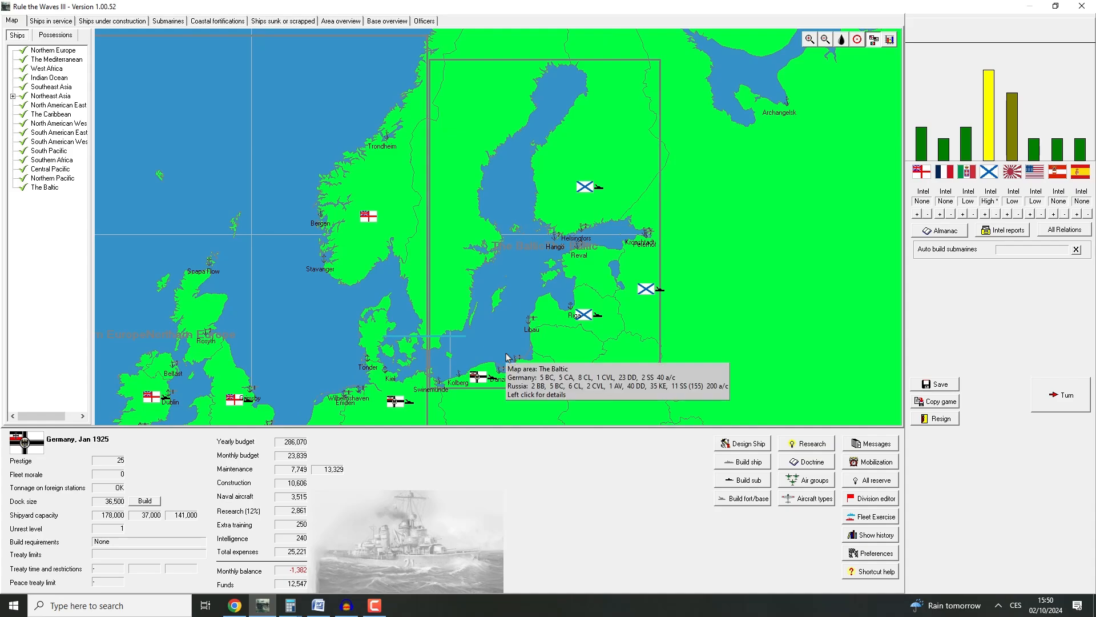